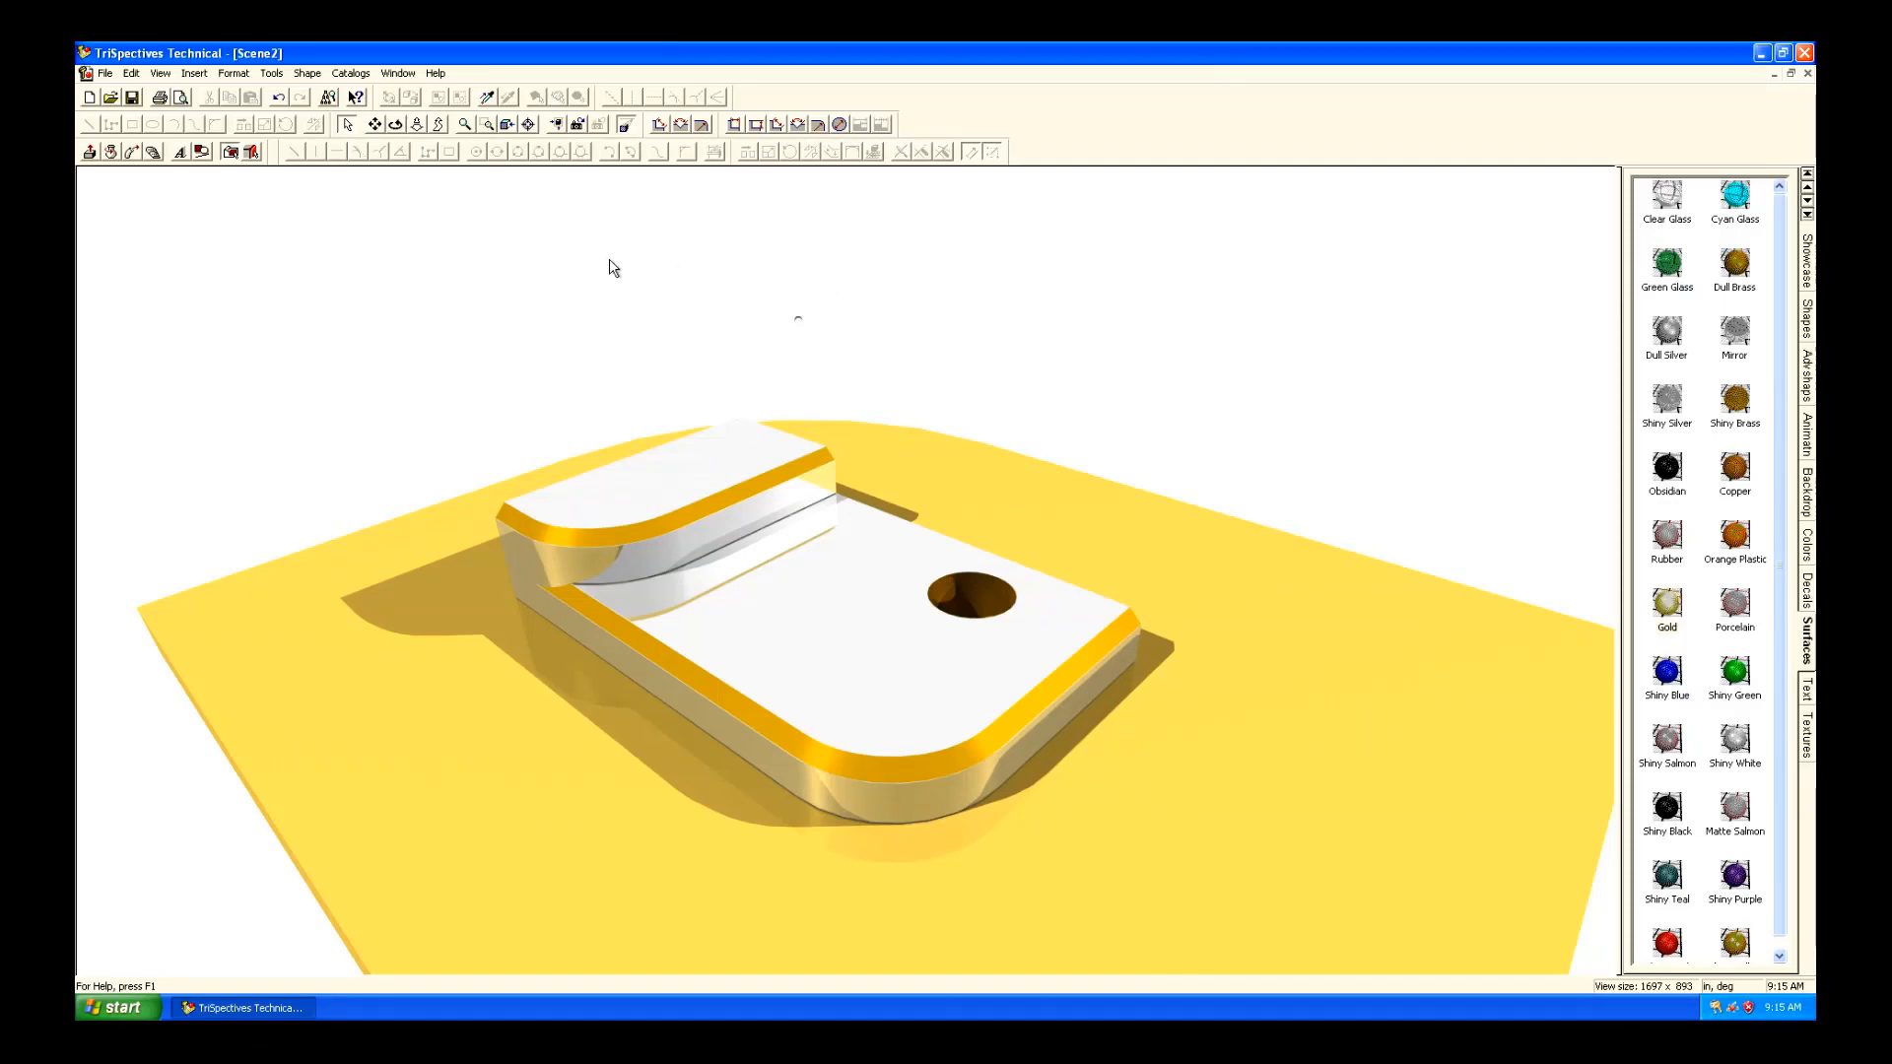
View and close the program's version information.
left_click(435, 72)
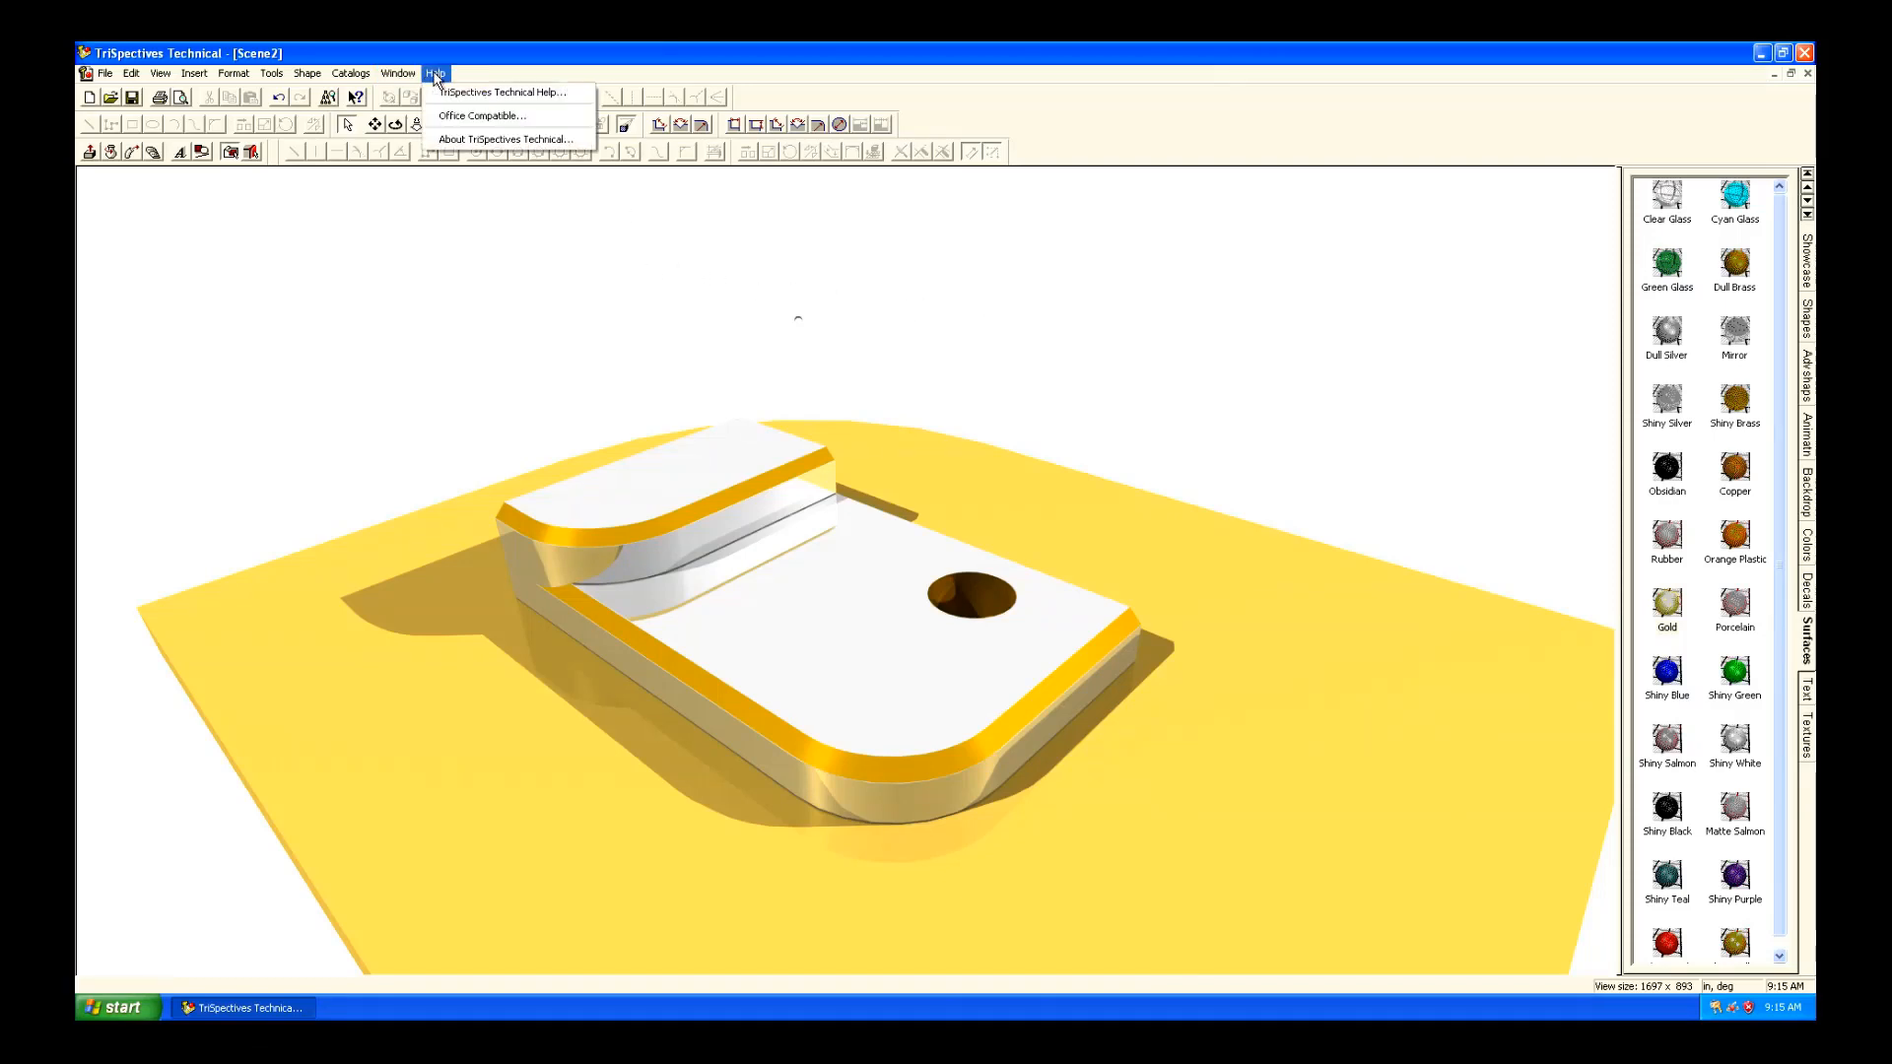
left_click(505, 138)
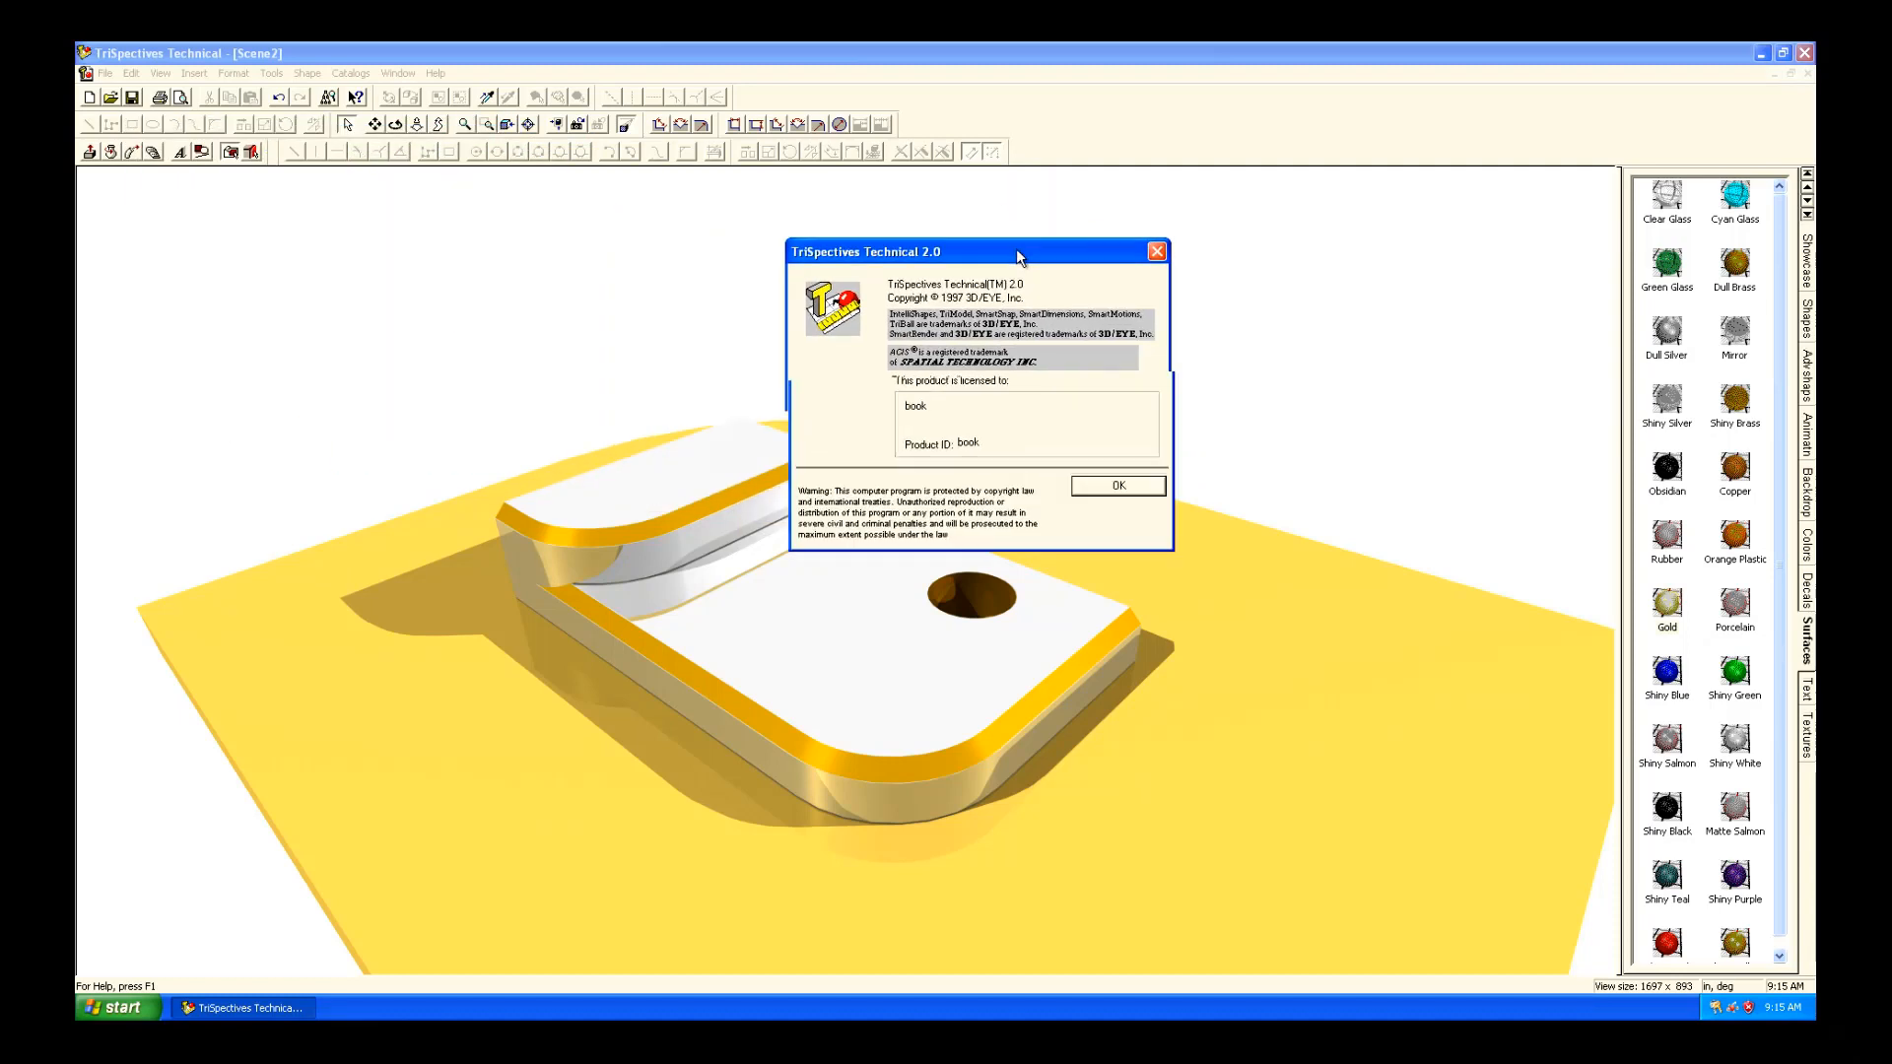
left_click_drag(977, 251, 1116, 250)
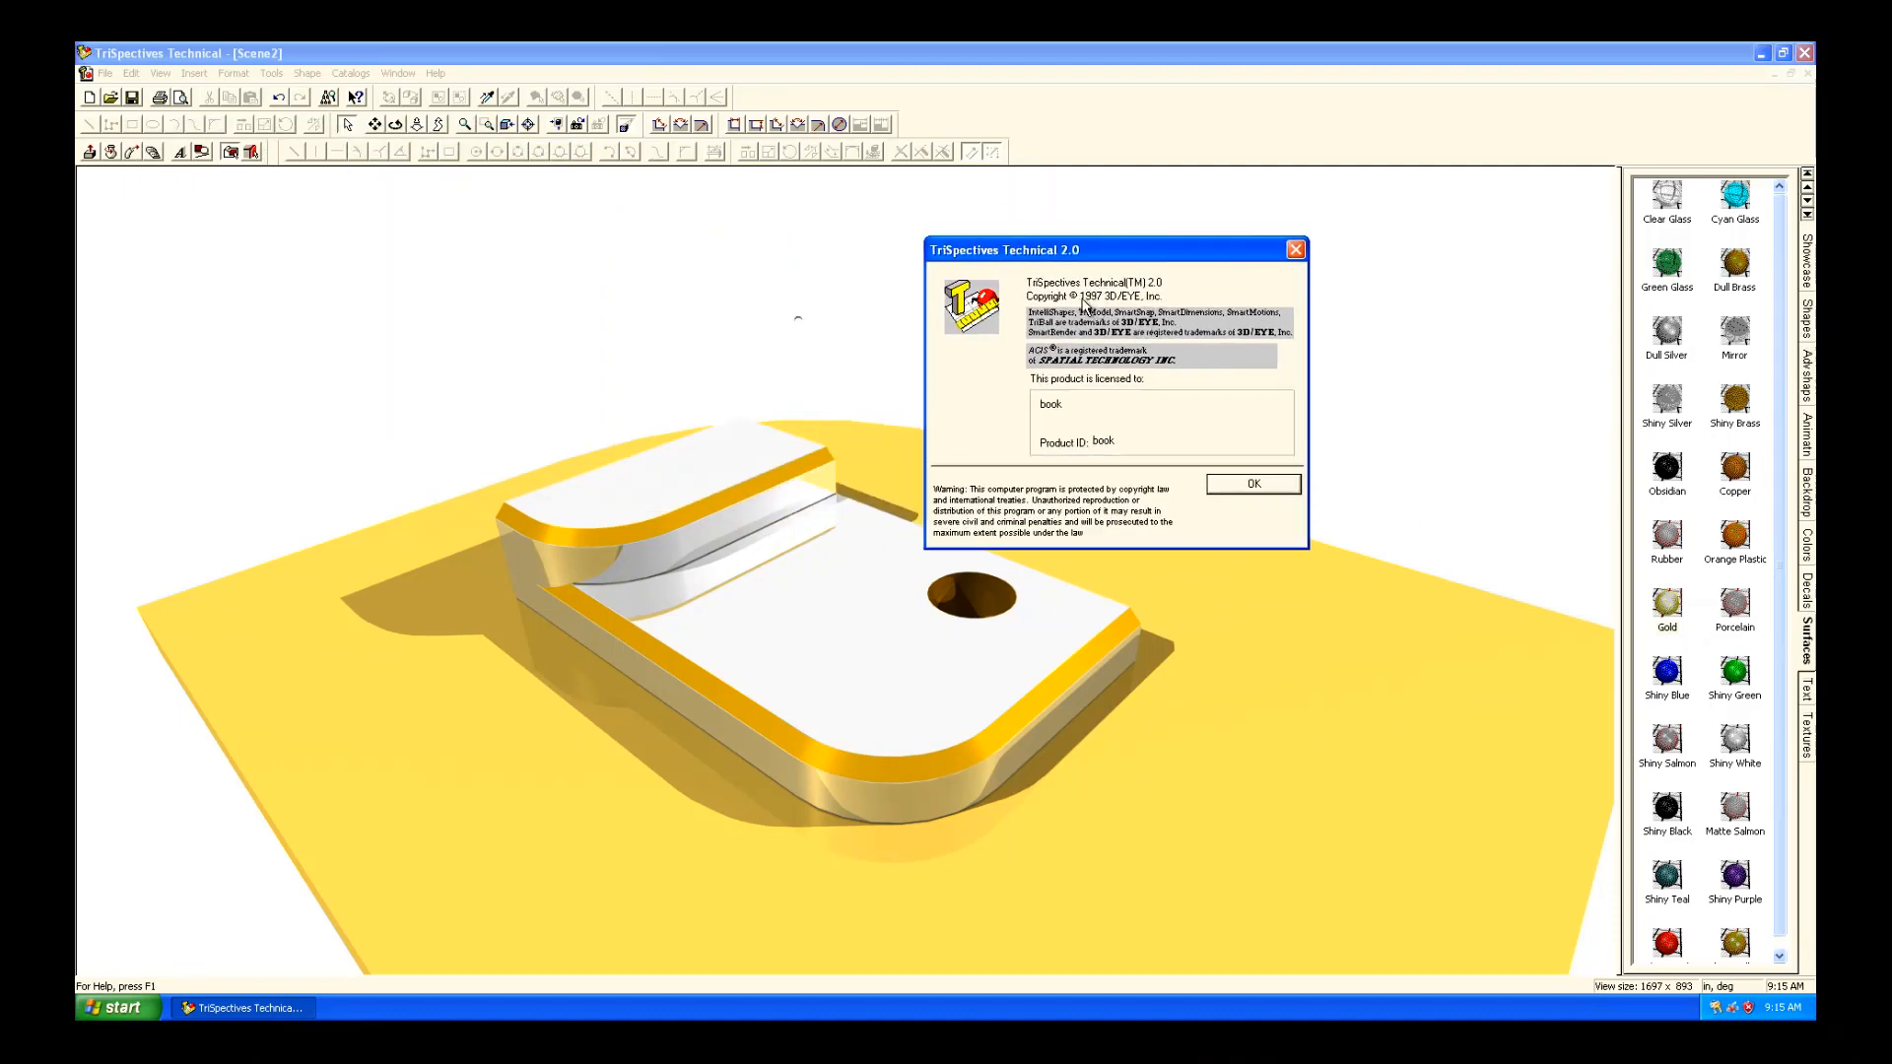
mouse_move(1129, 469)
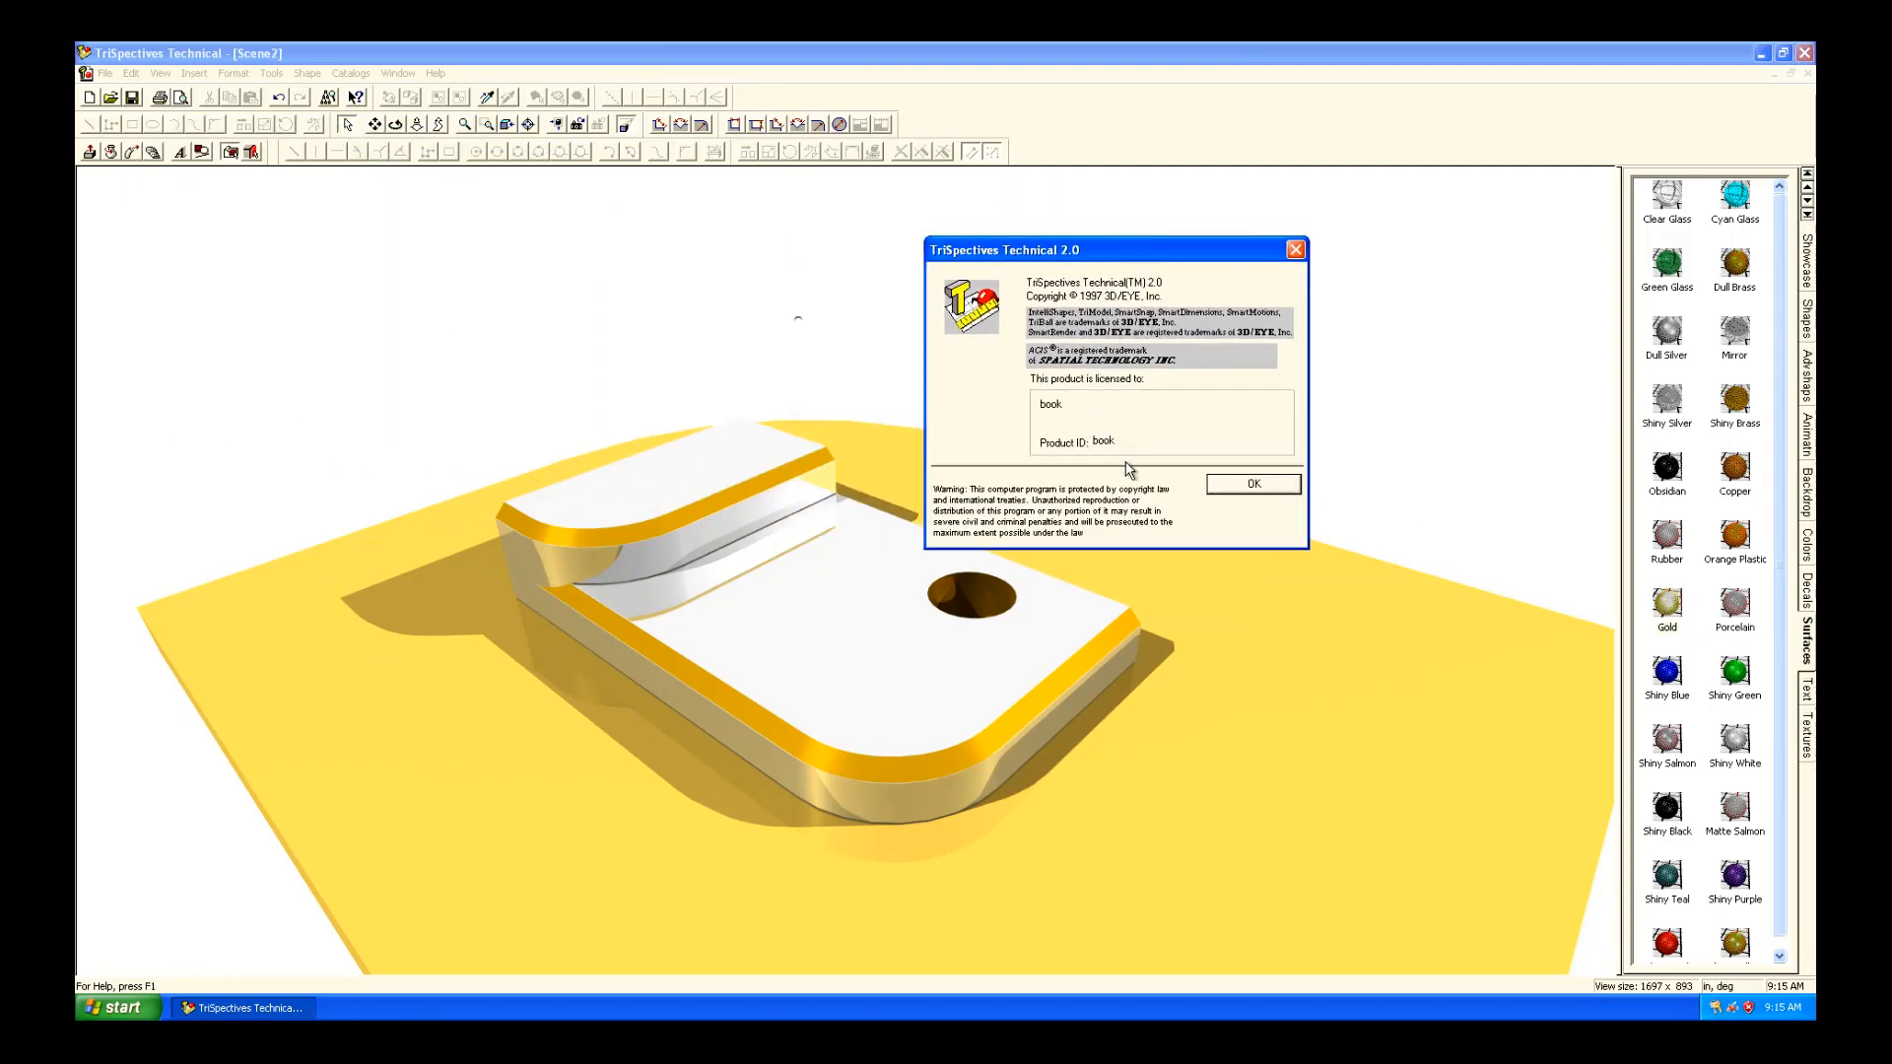
left_click(1252, 484)
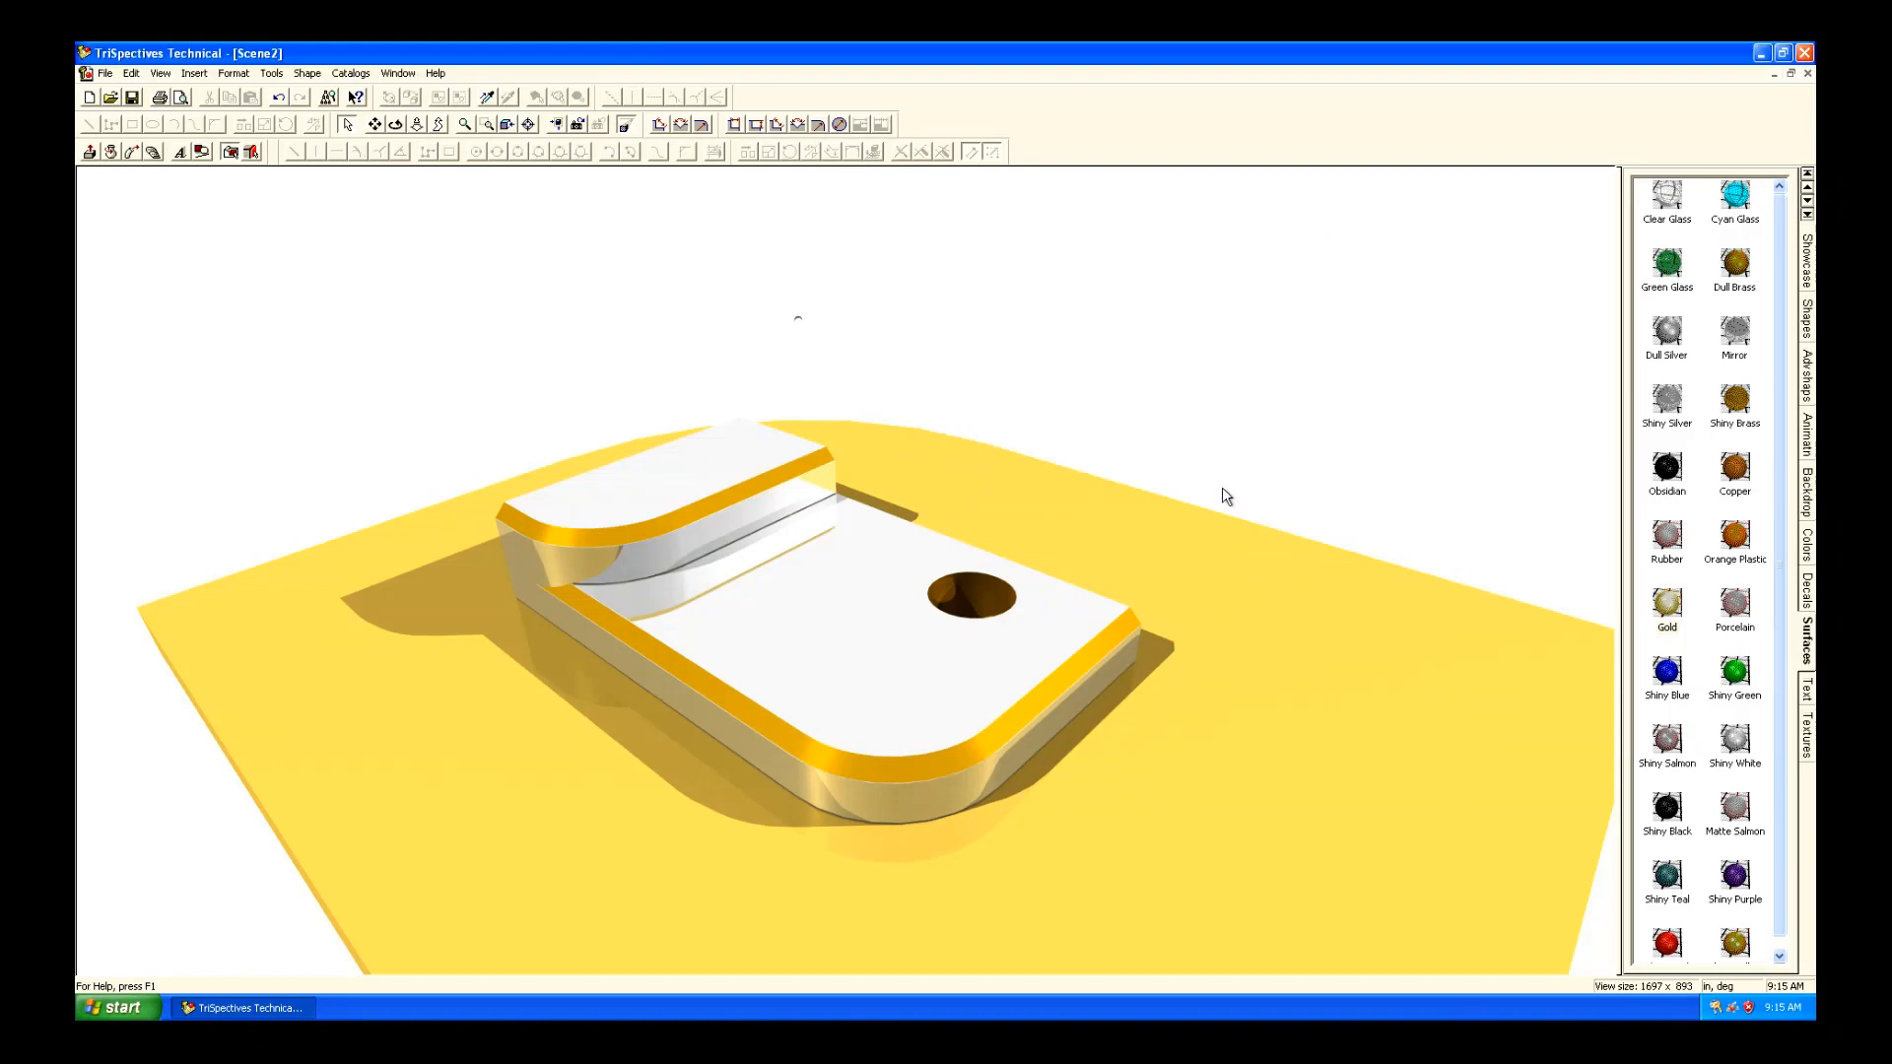
mouse_move(649, 178)
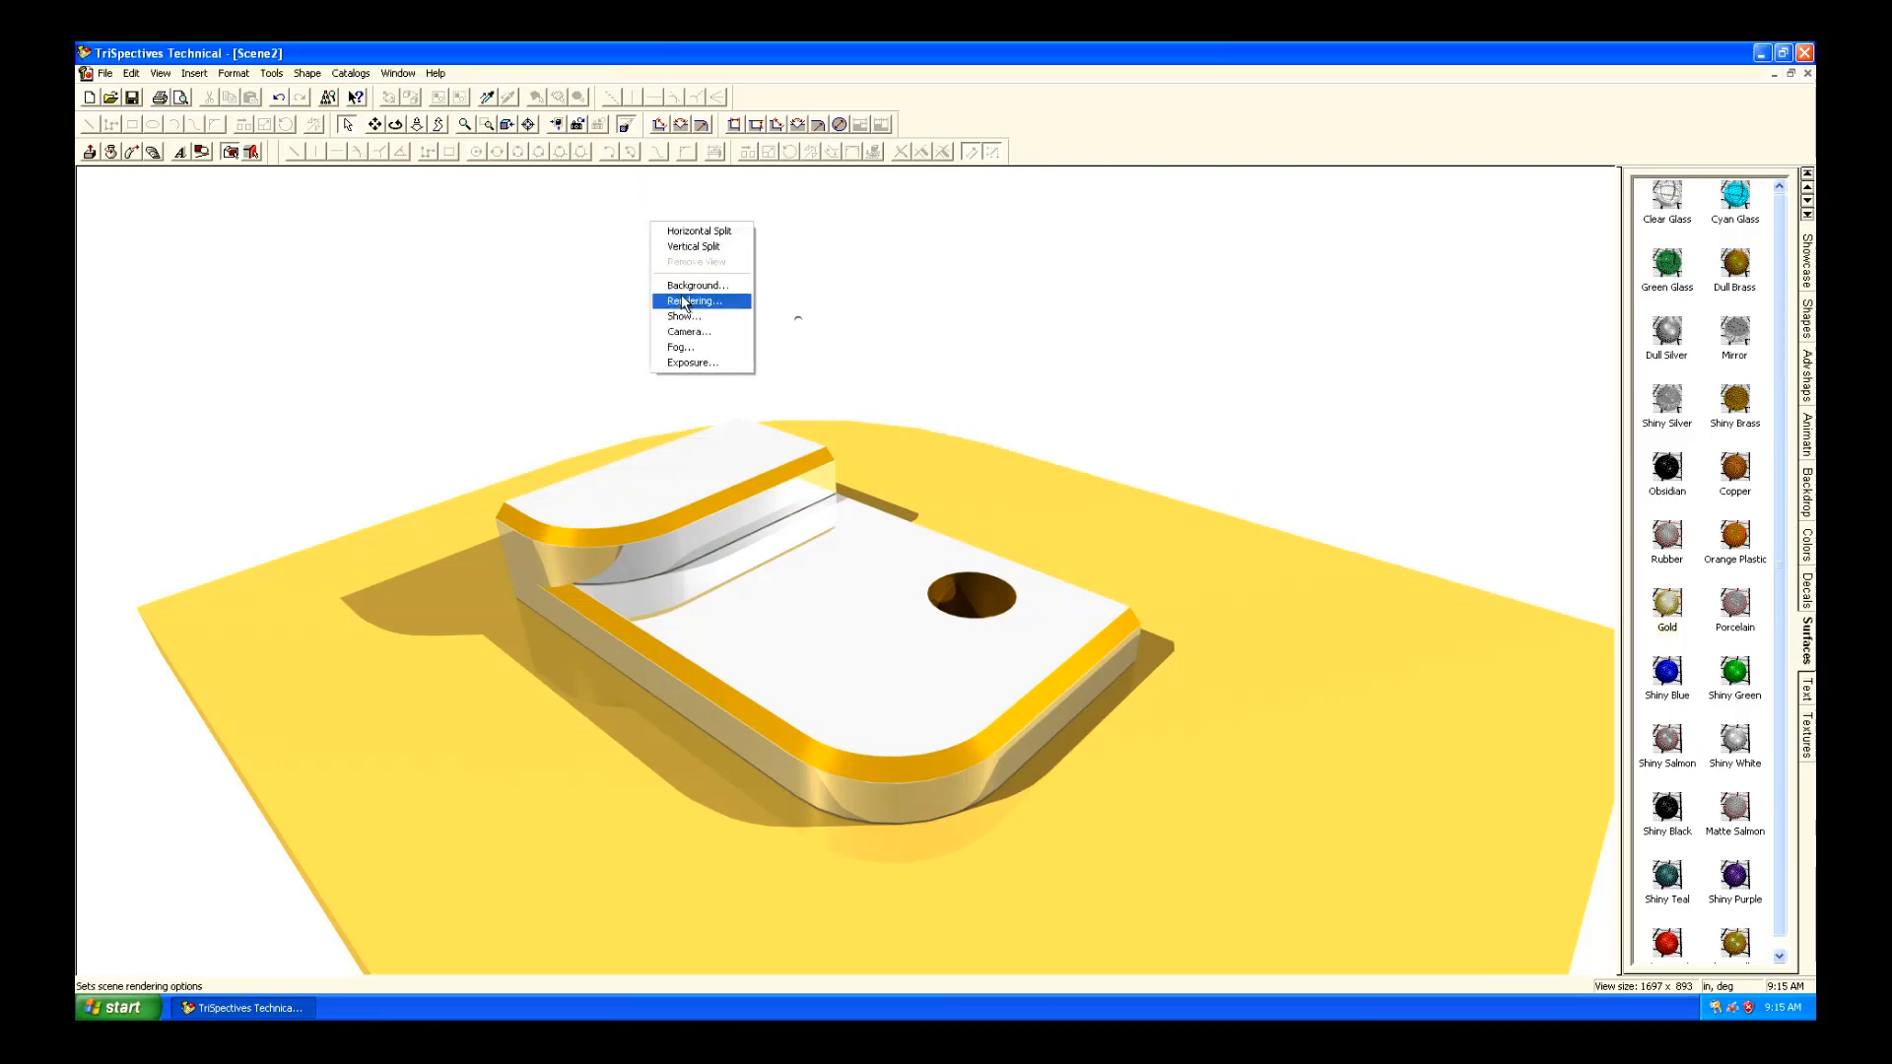
Switch the scene rendering to Smooth shading.
left_click(694, 300)
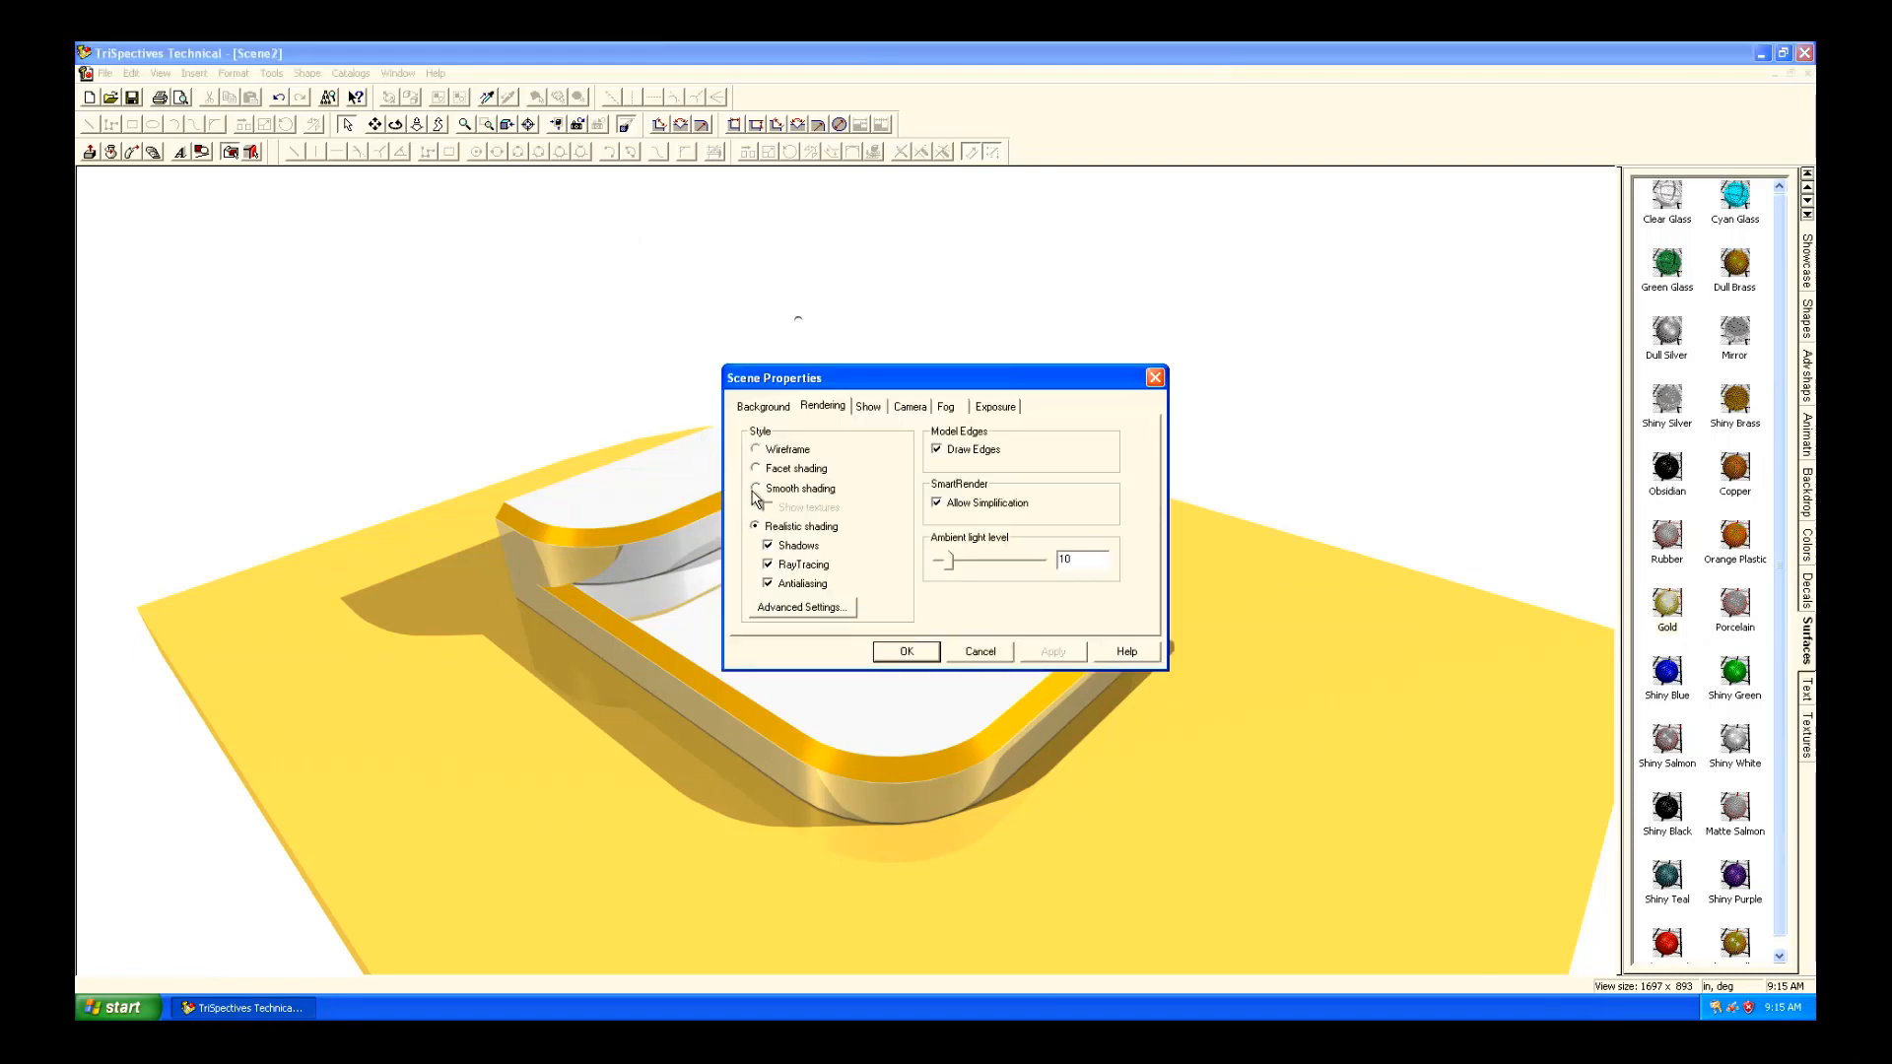
left_click(905, 651)
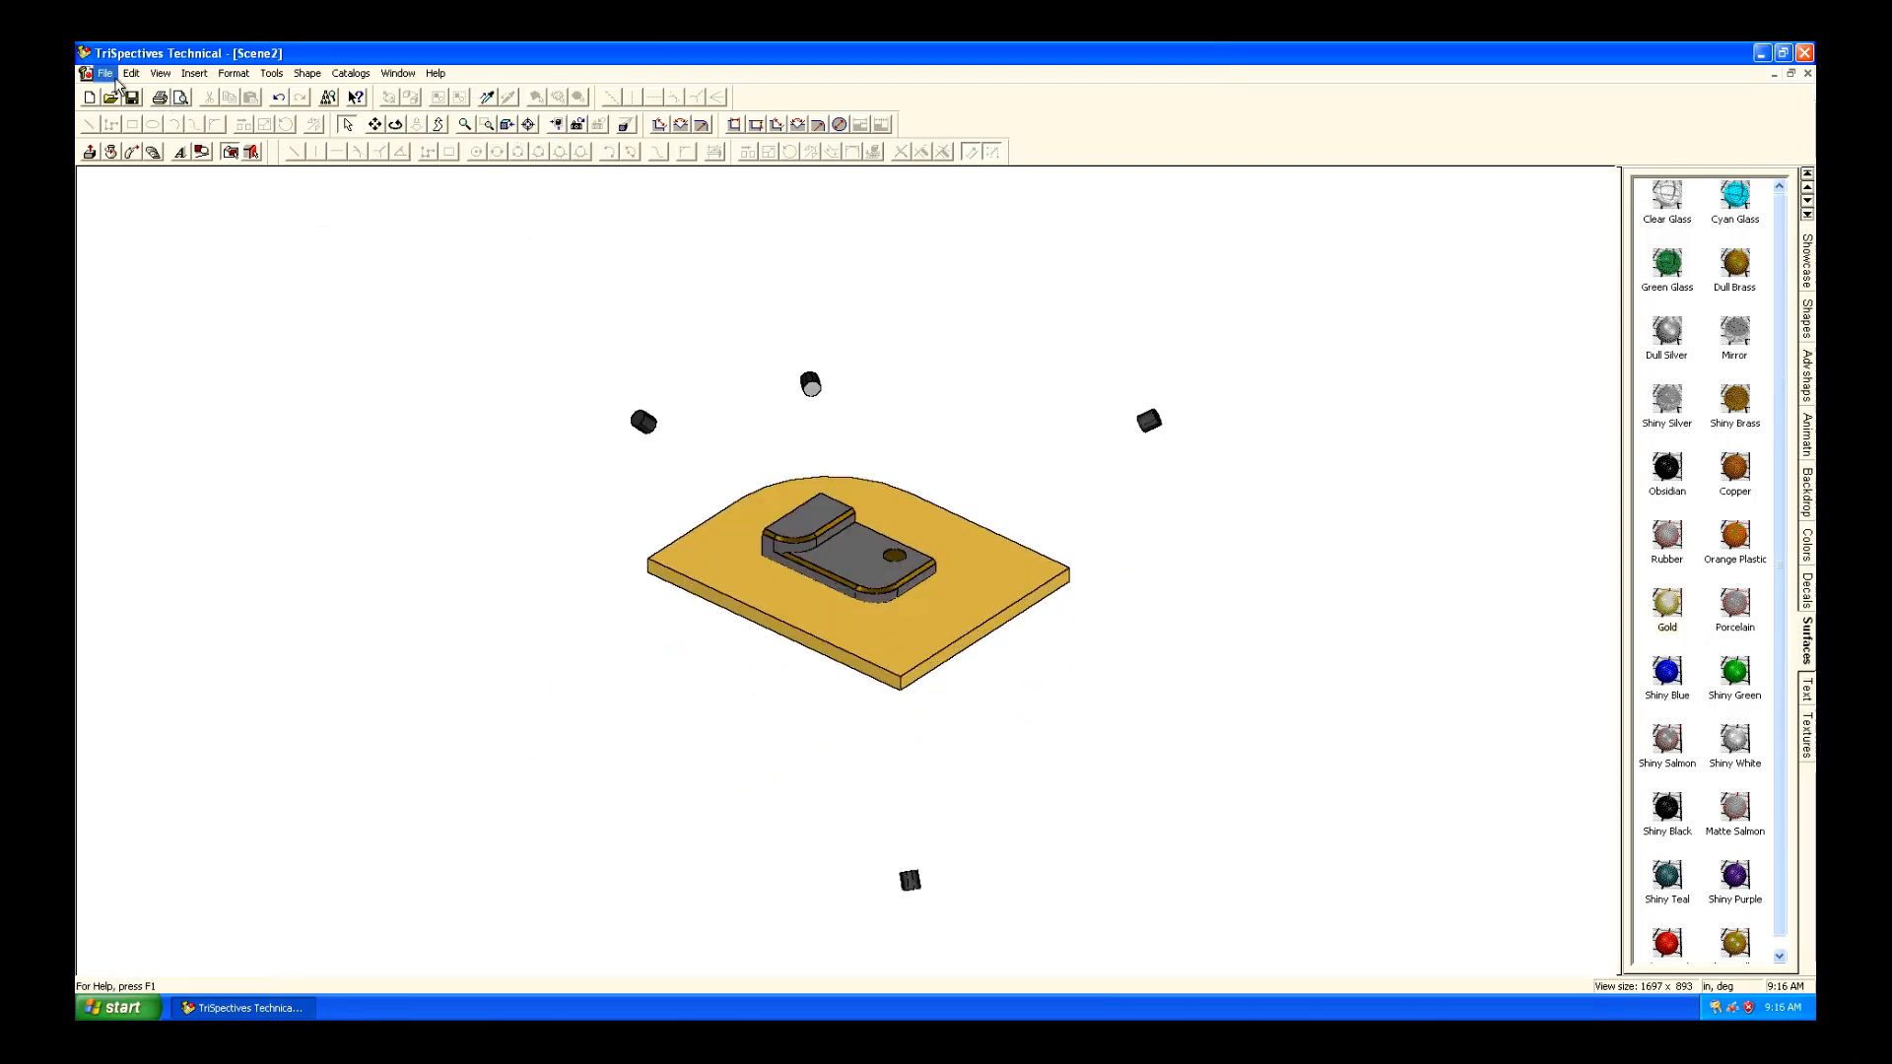
Create a new scene from the CAD tab's 1VW_1IN one-view inch template.
left_click(86, 97)
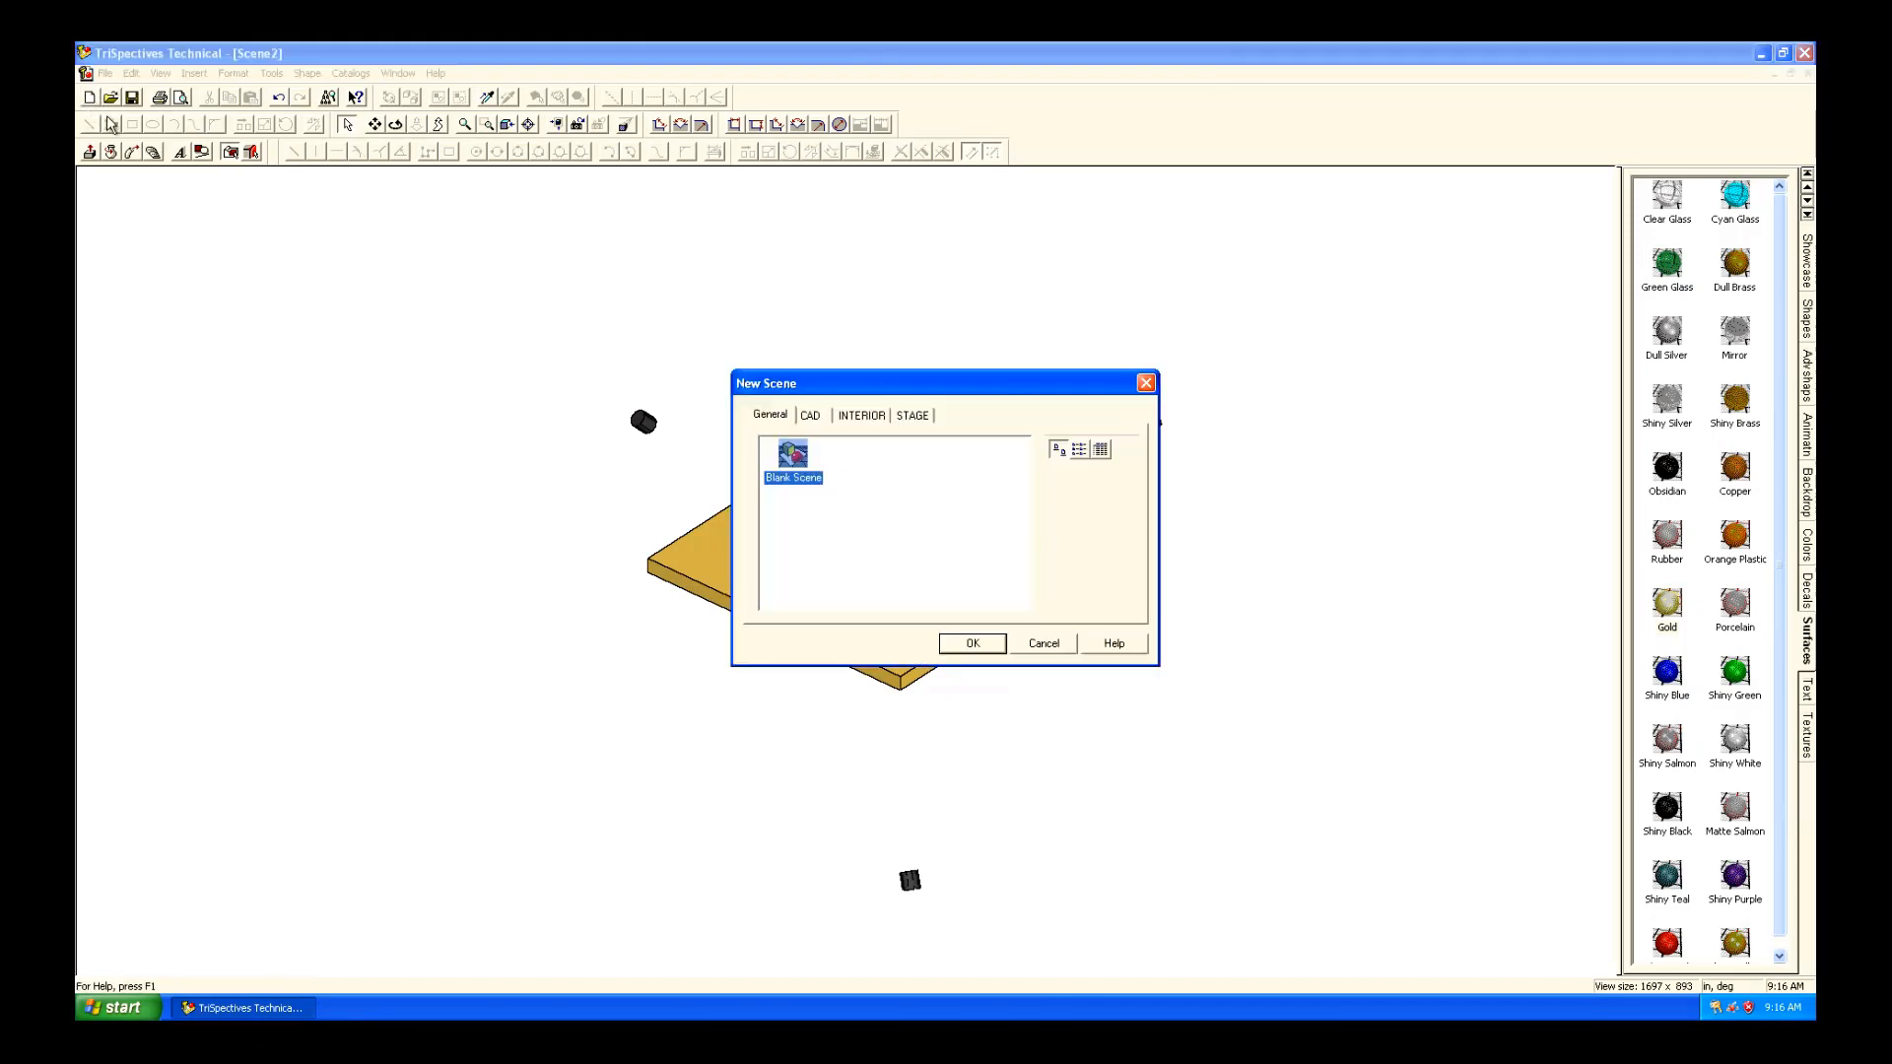
left_click(810, 415)
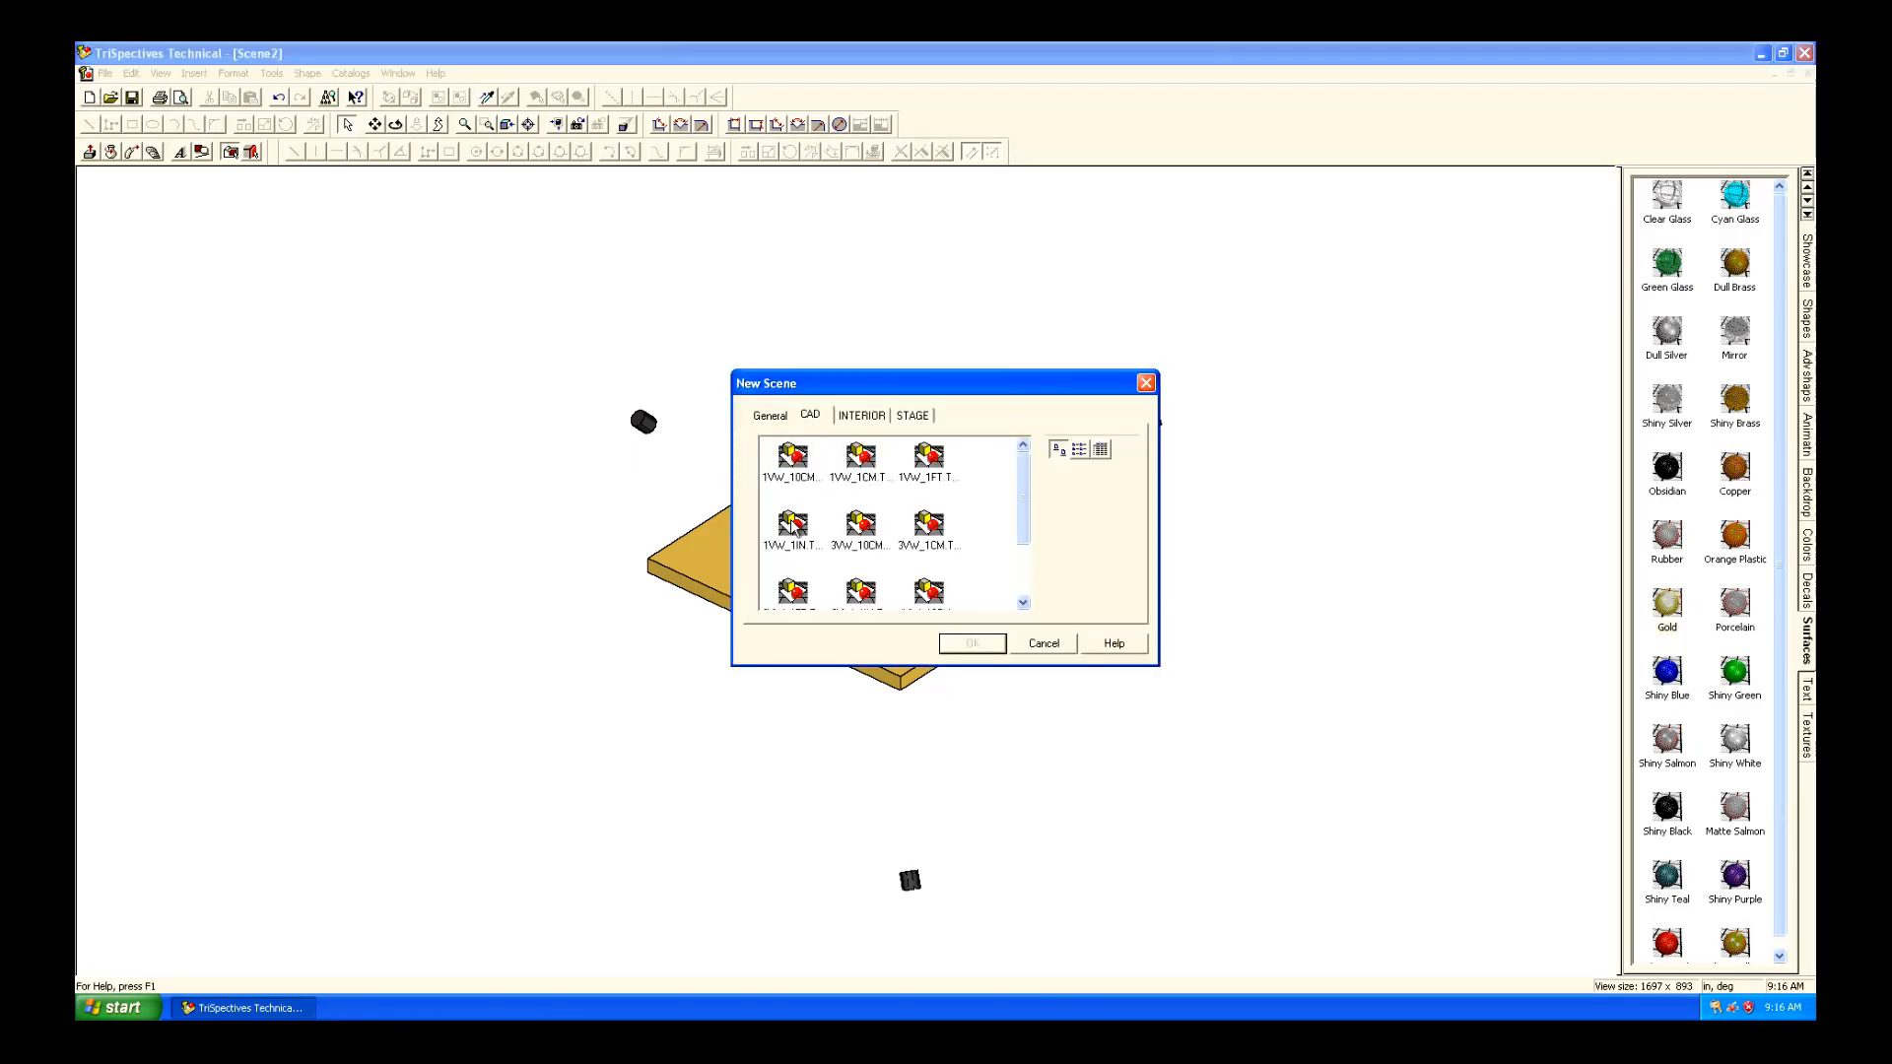
left_click(792, 527)
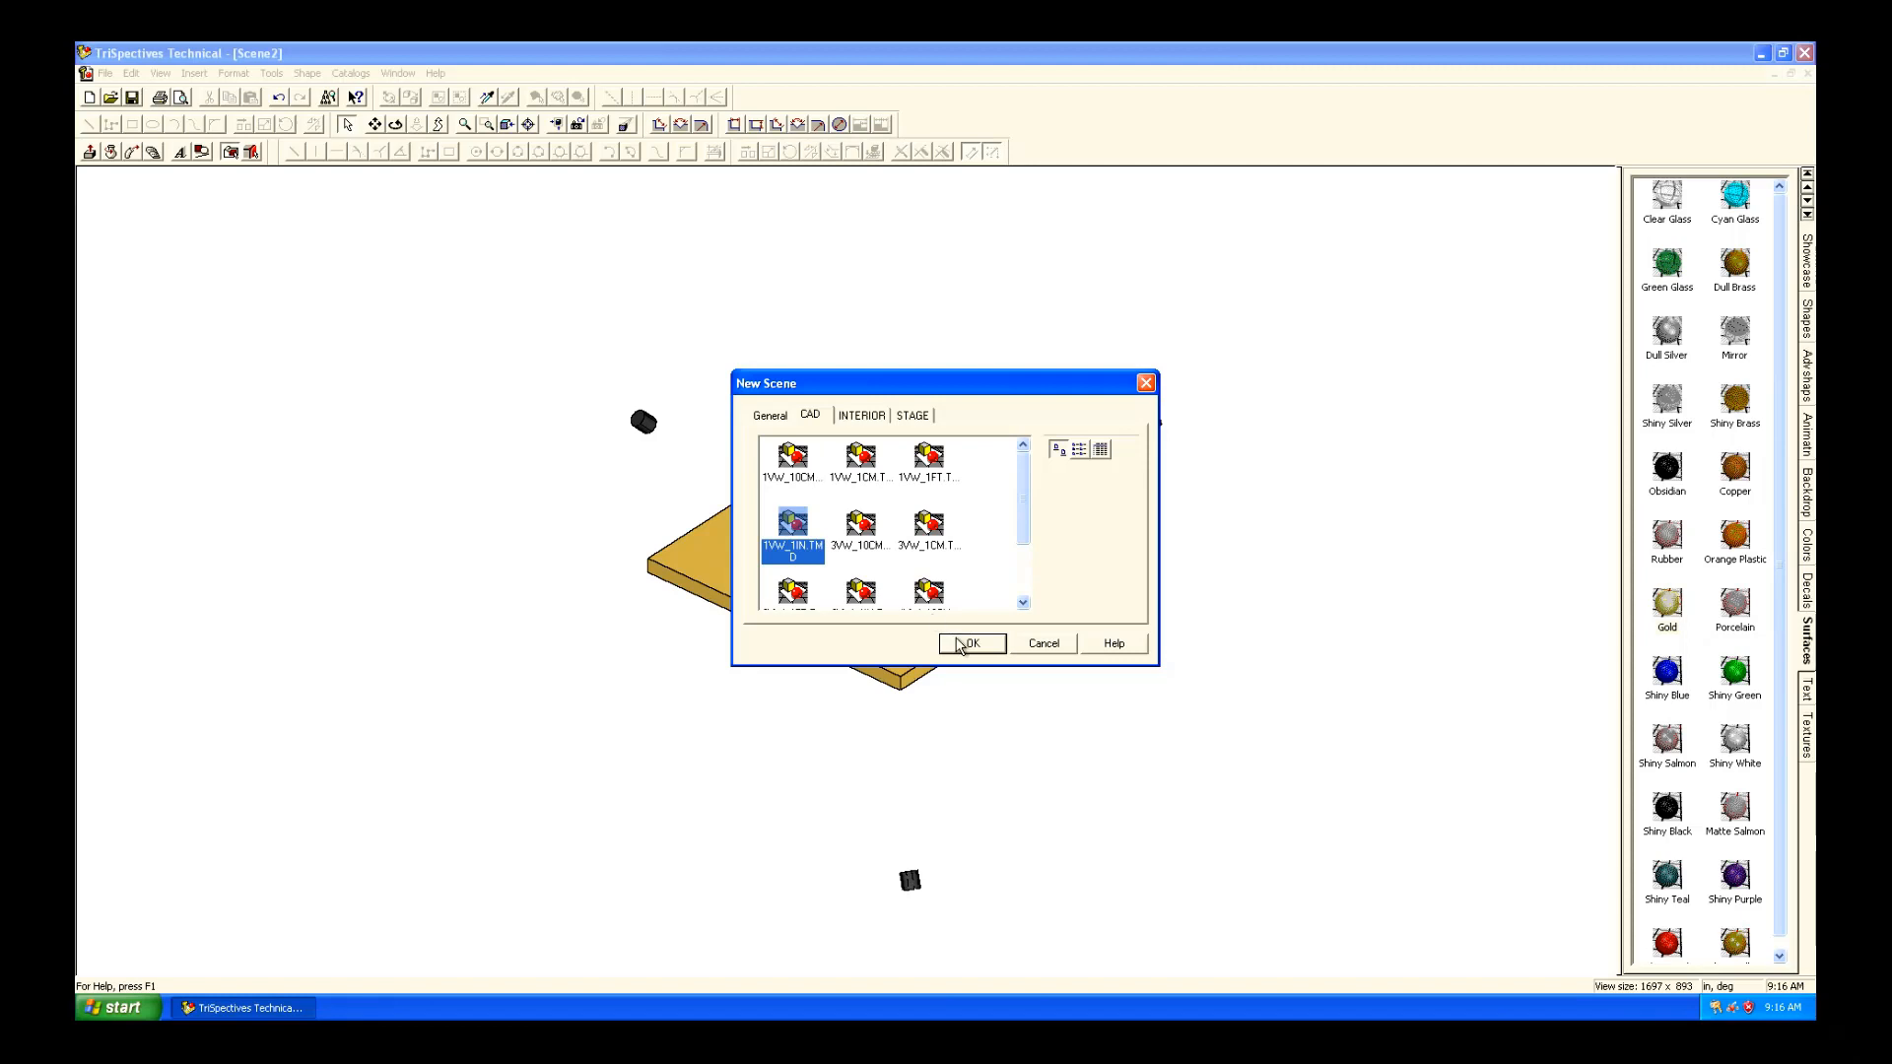
left_click(972, 644)
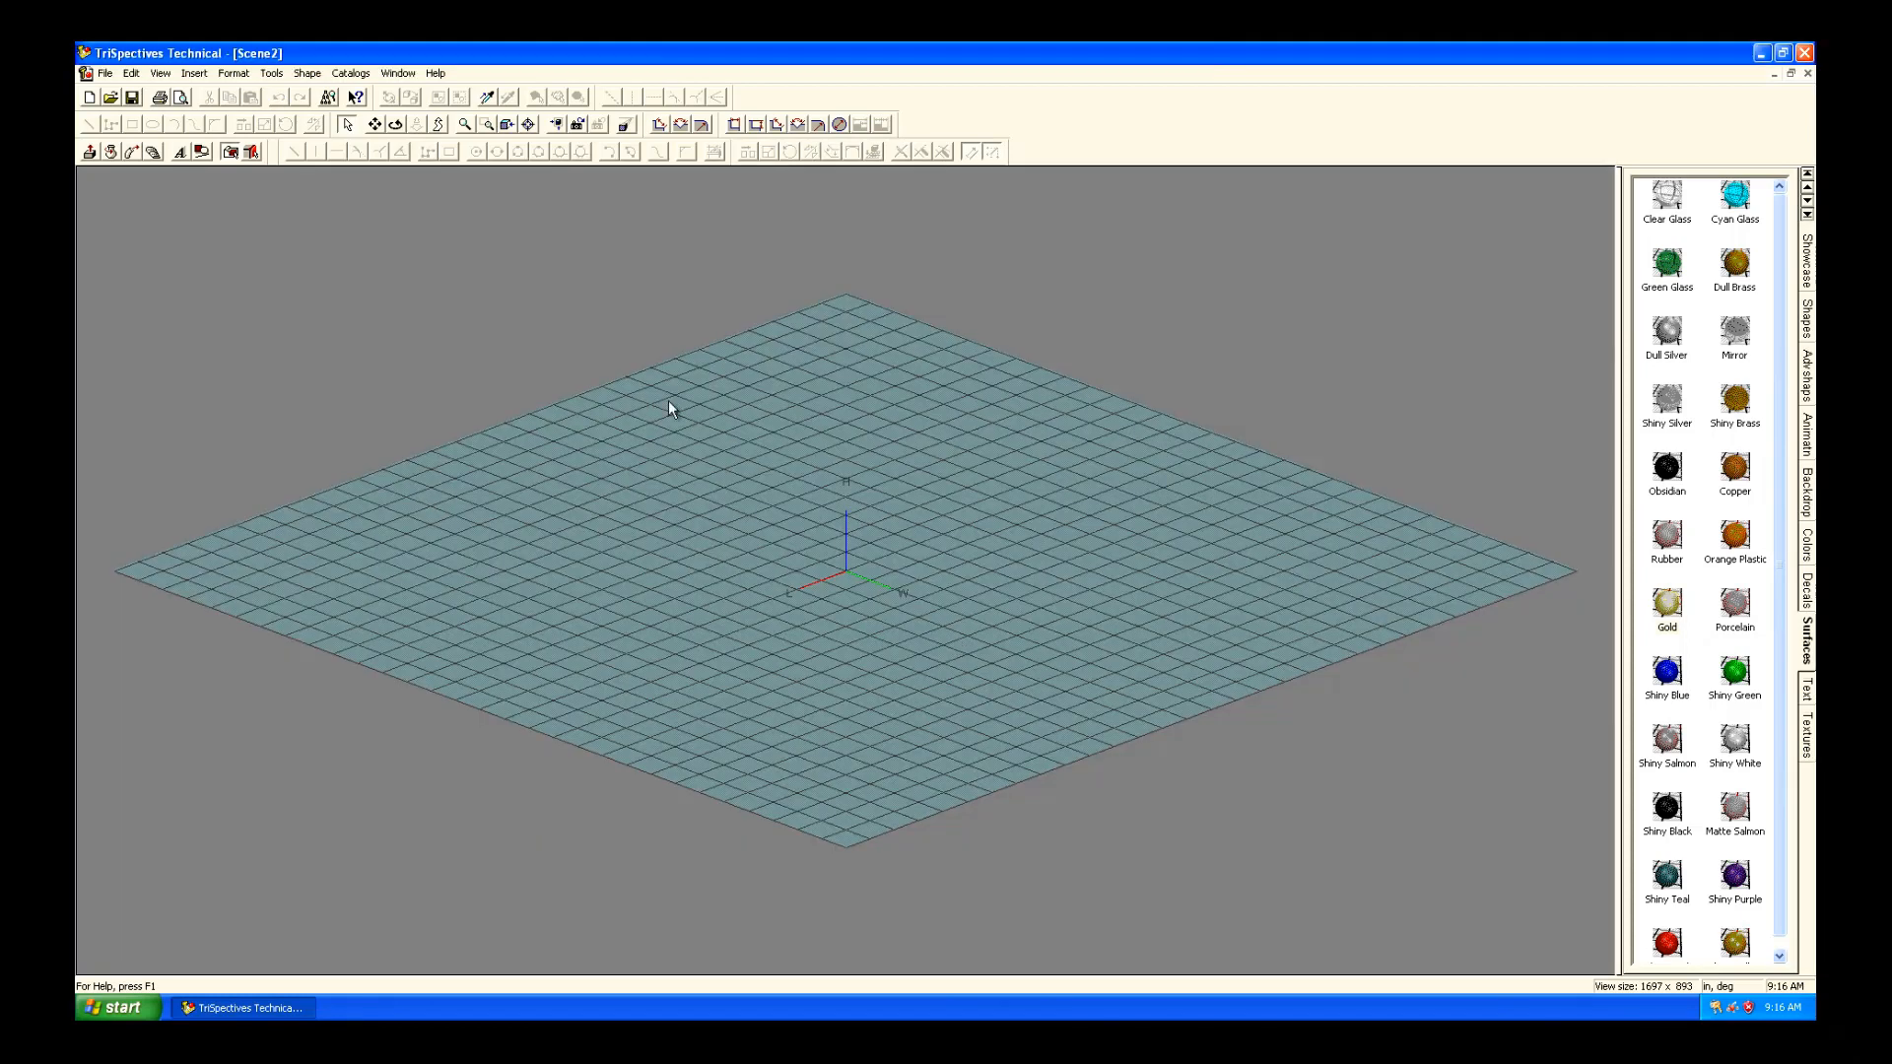
mouse_move(89, 150)
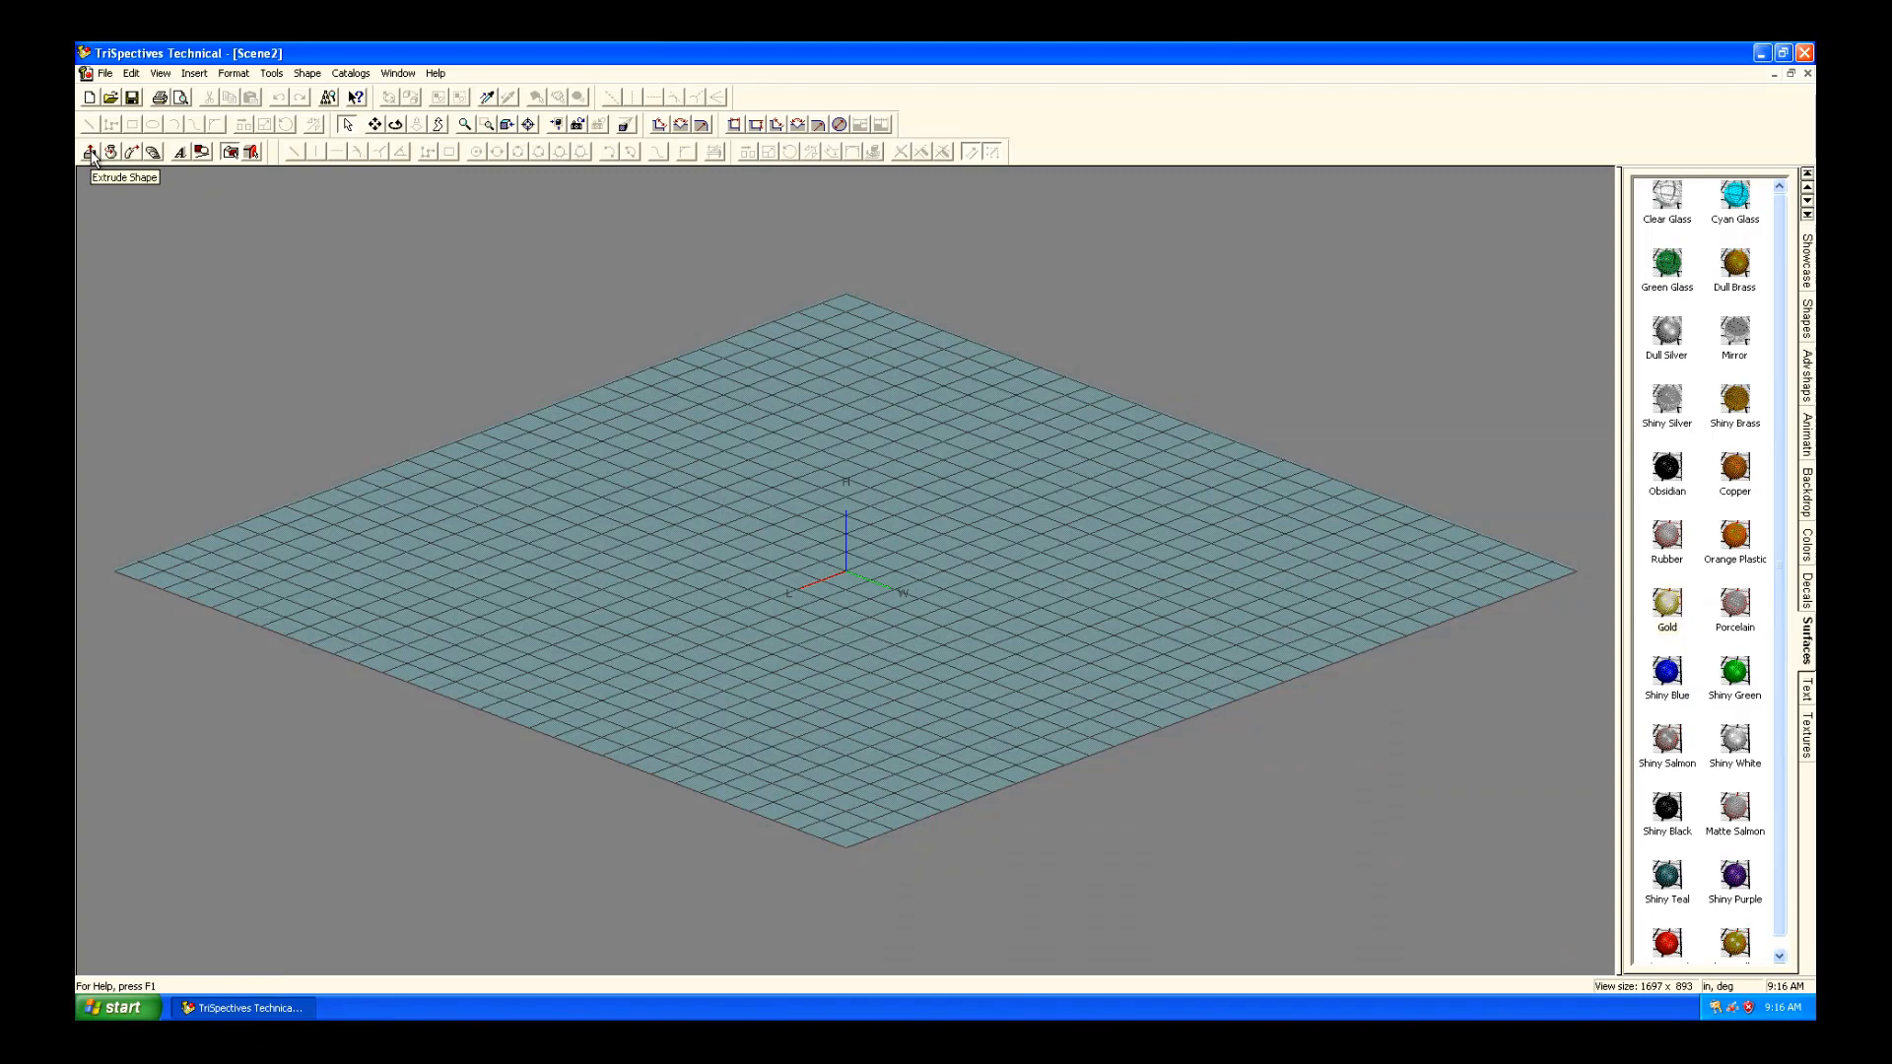
Save 1 by 1 as the default extrude grid spacing, then cancel the empty cross-section.
left_click(91, 150)
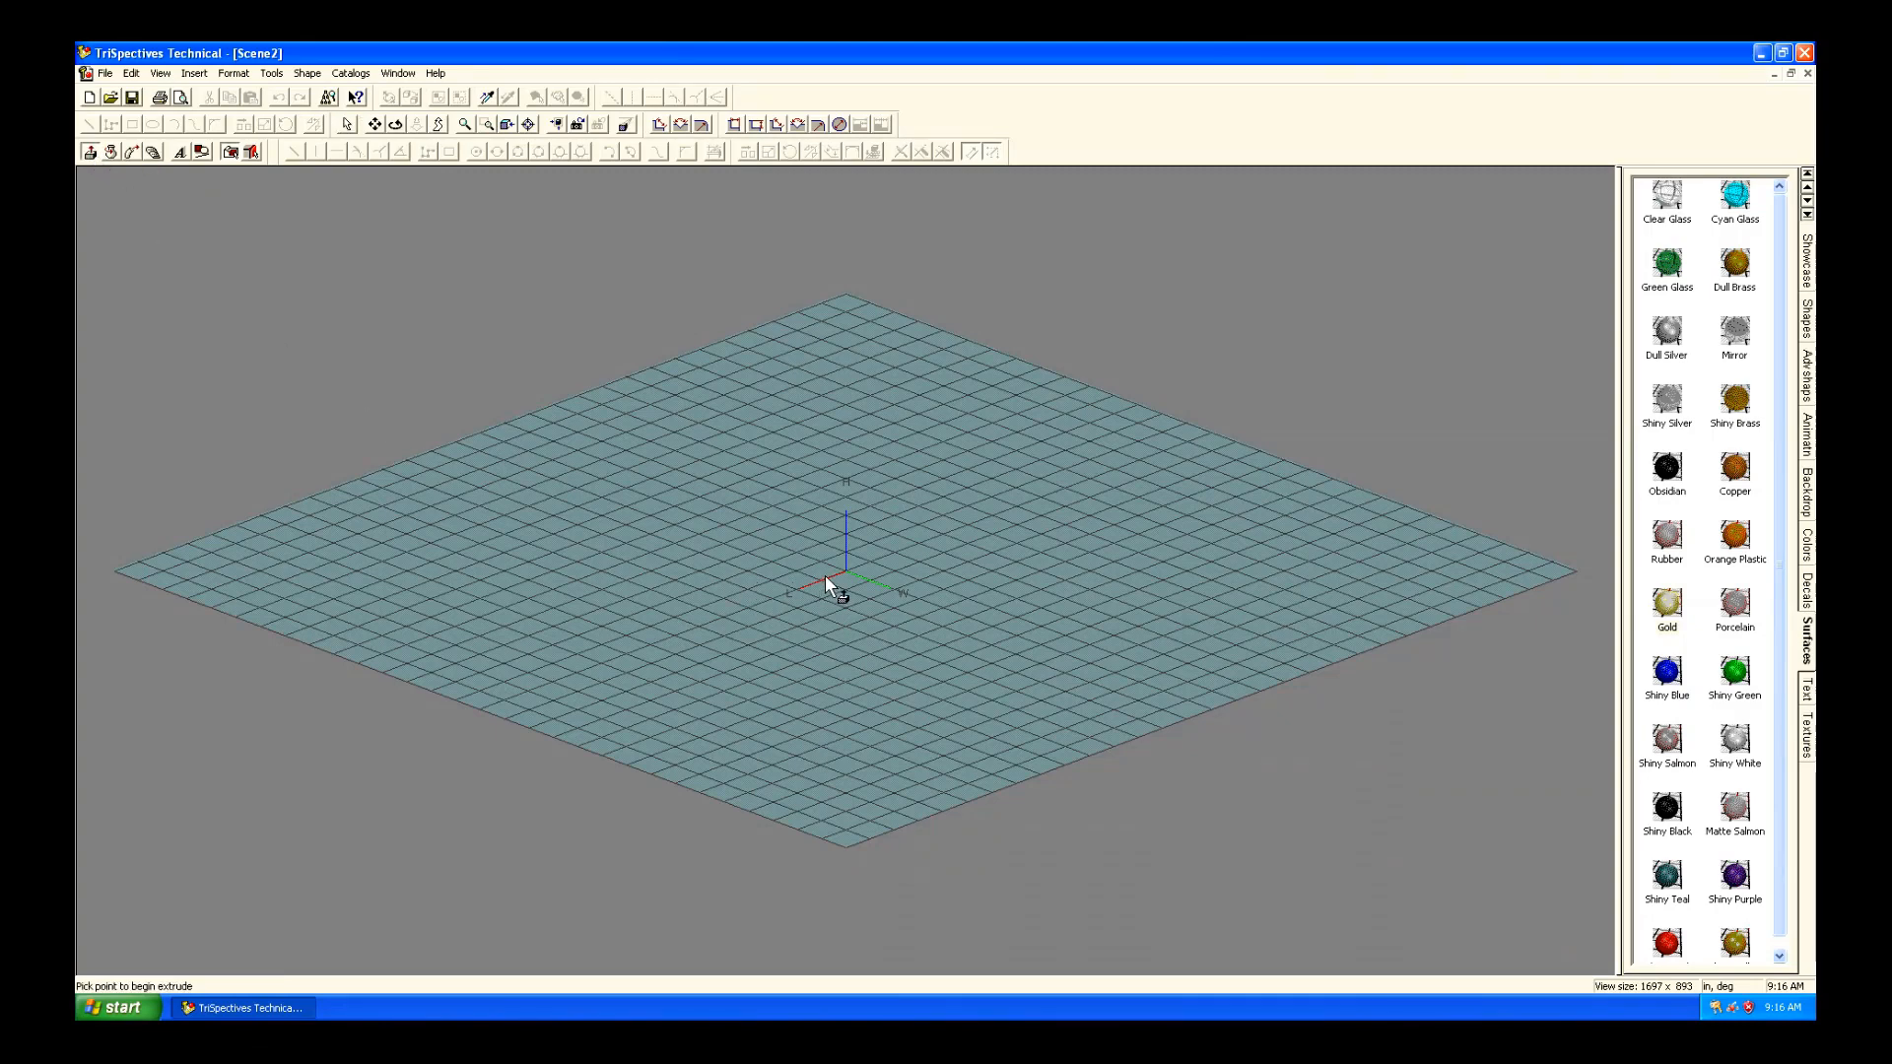
left_click(829, 587)
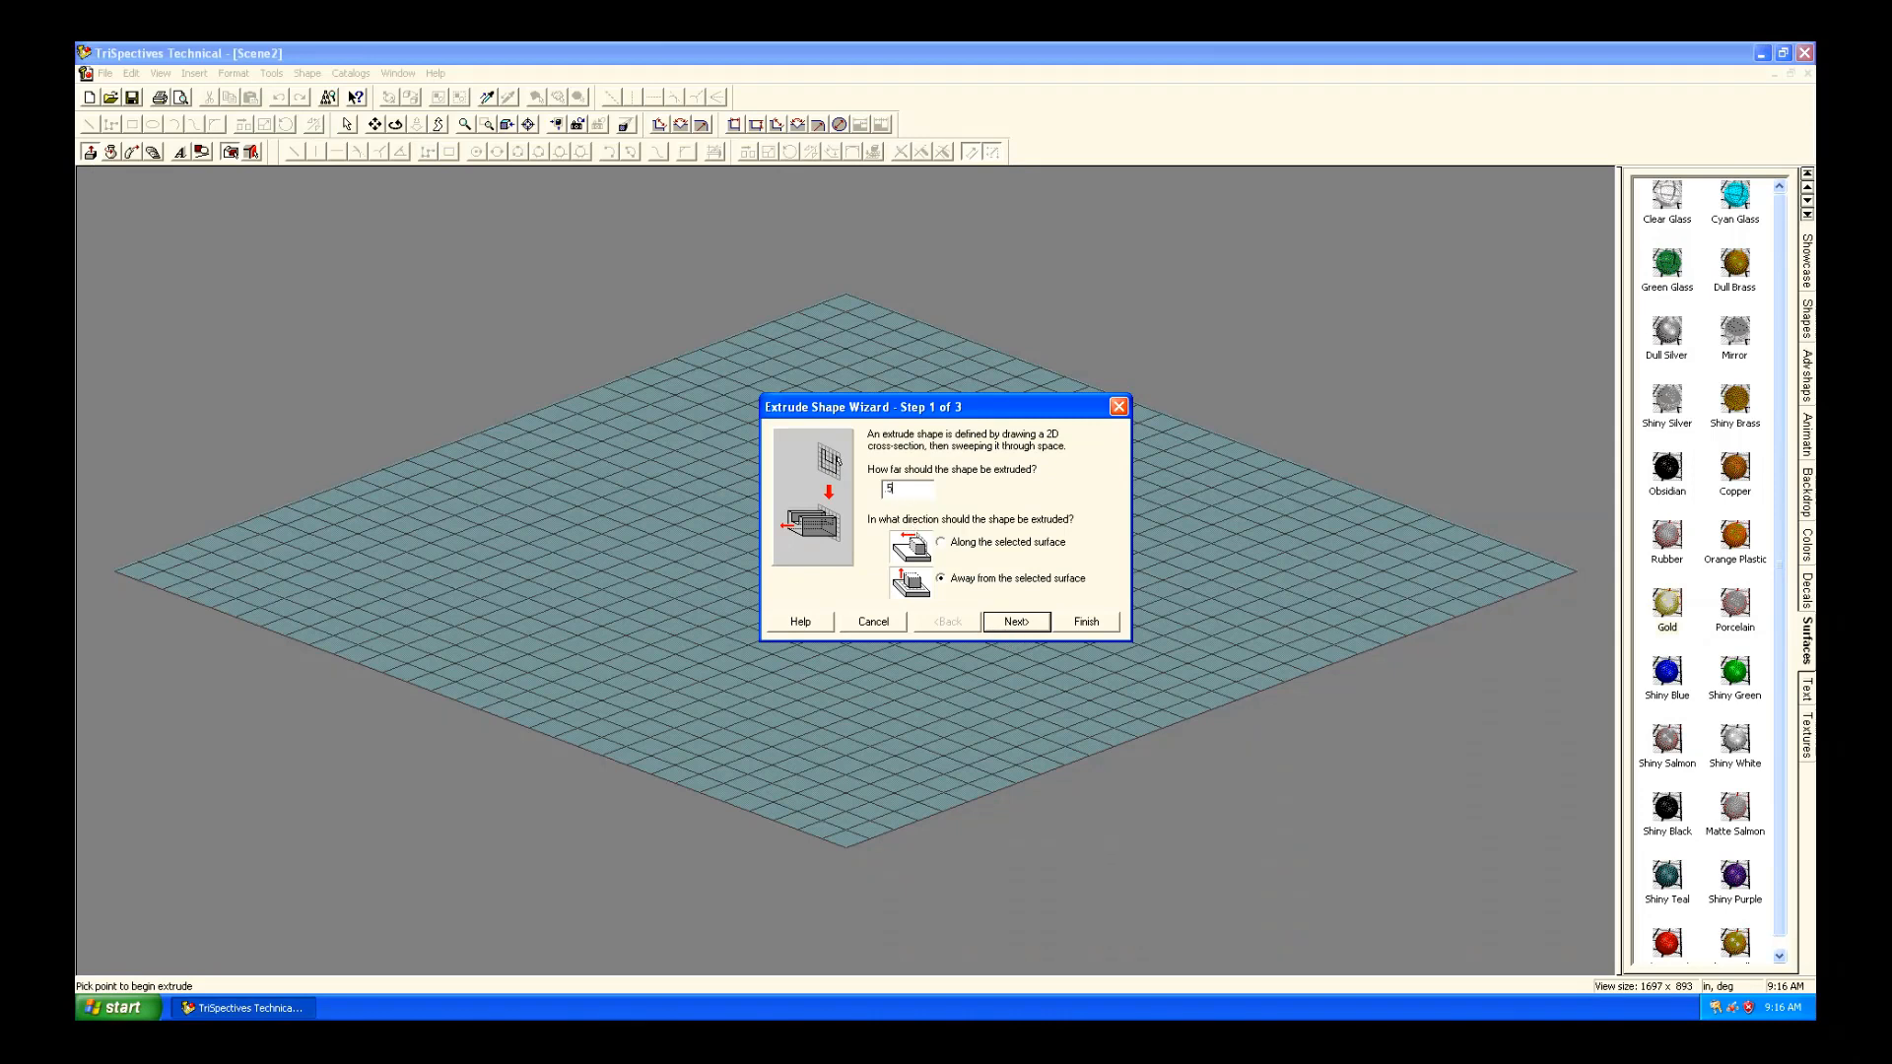
left_click(1015, 620)
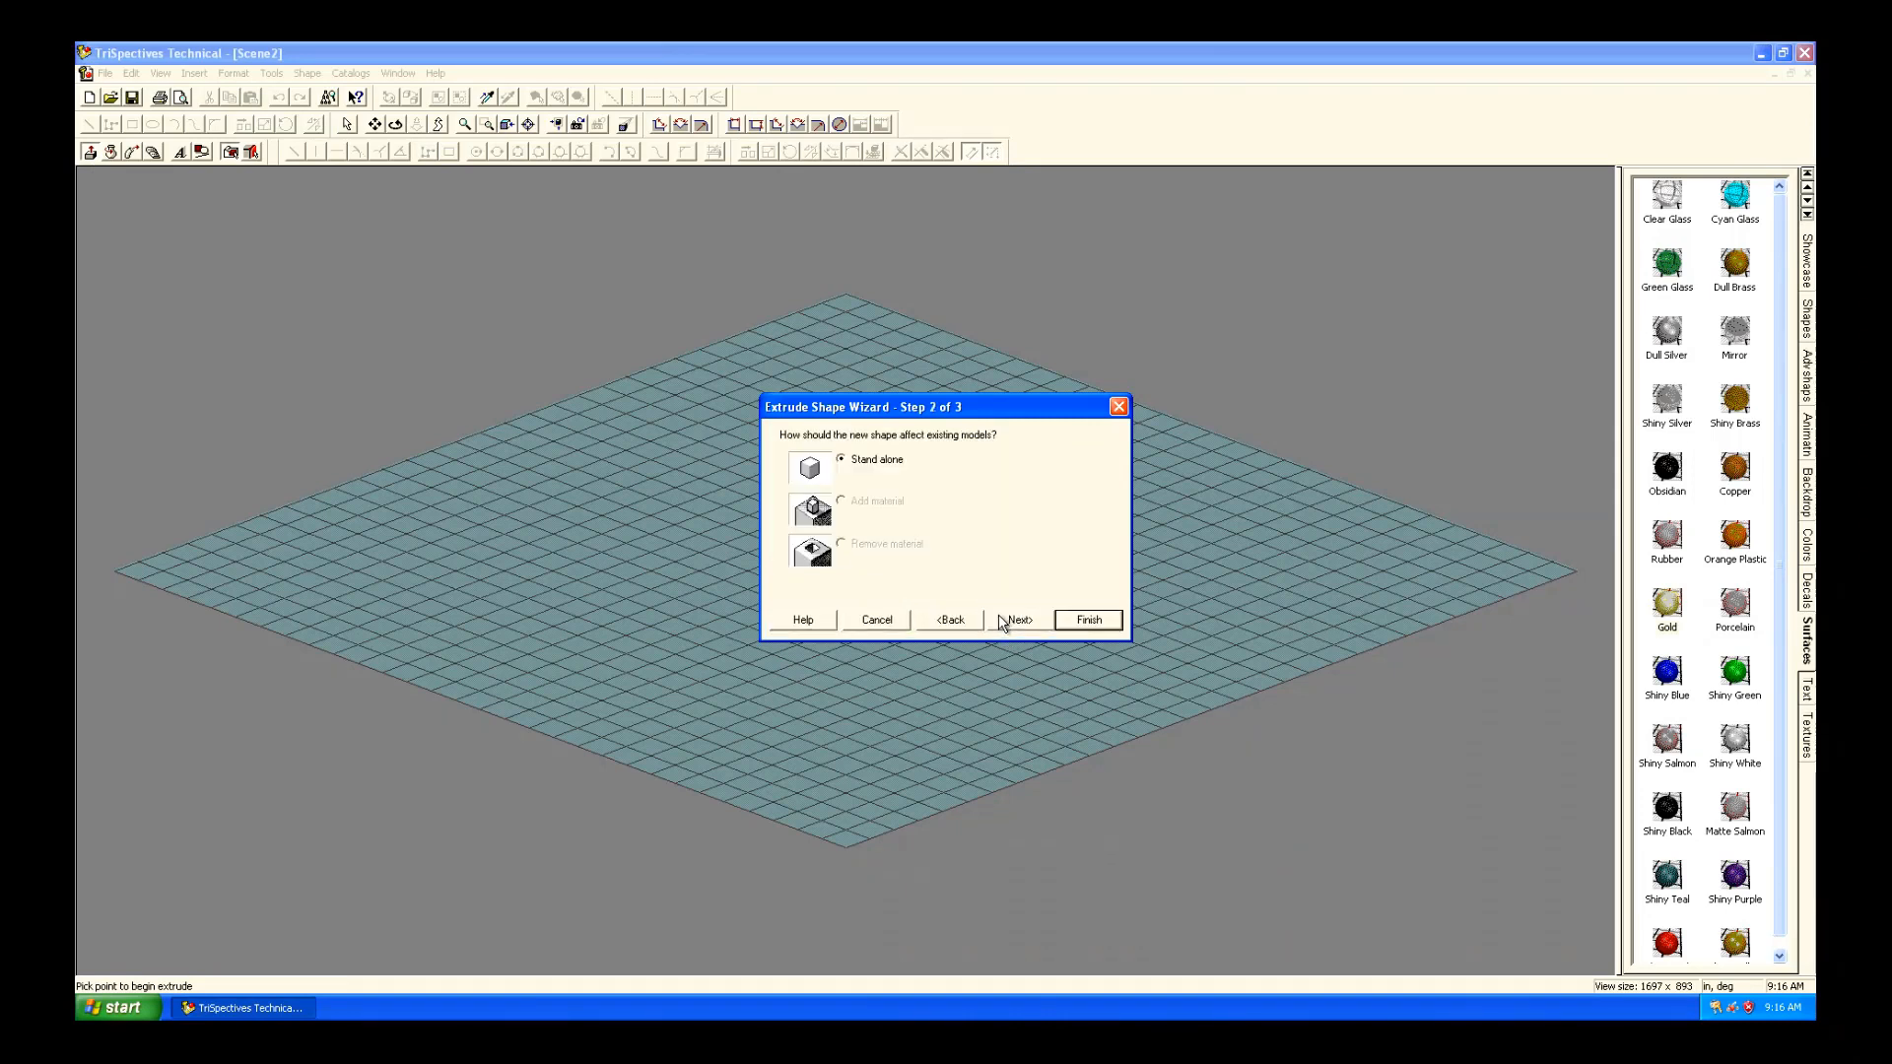
left_click(1017, 619)
type("1")
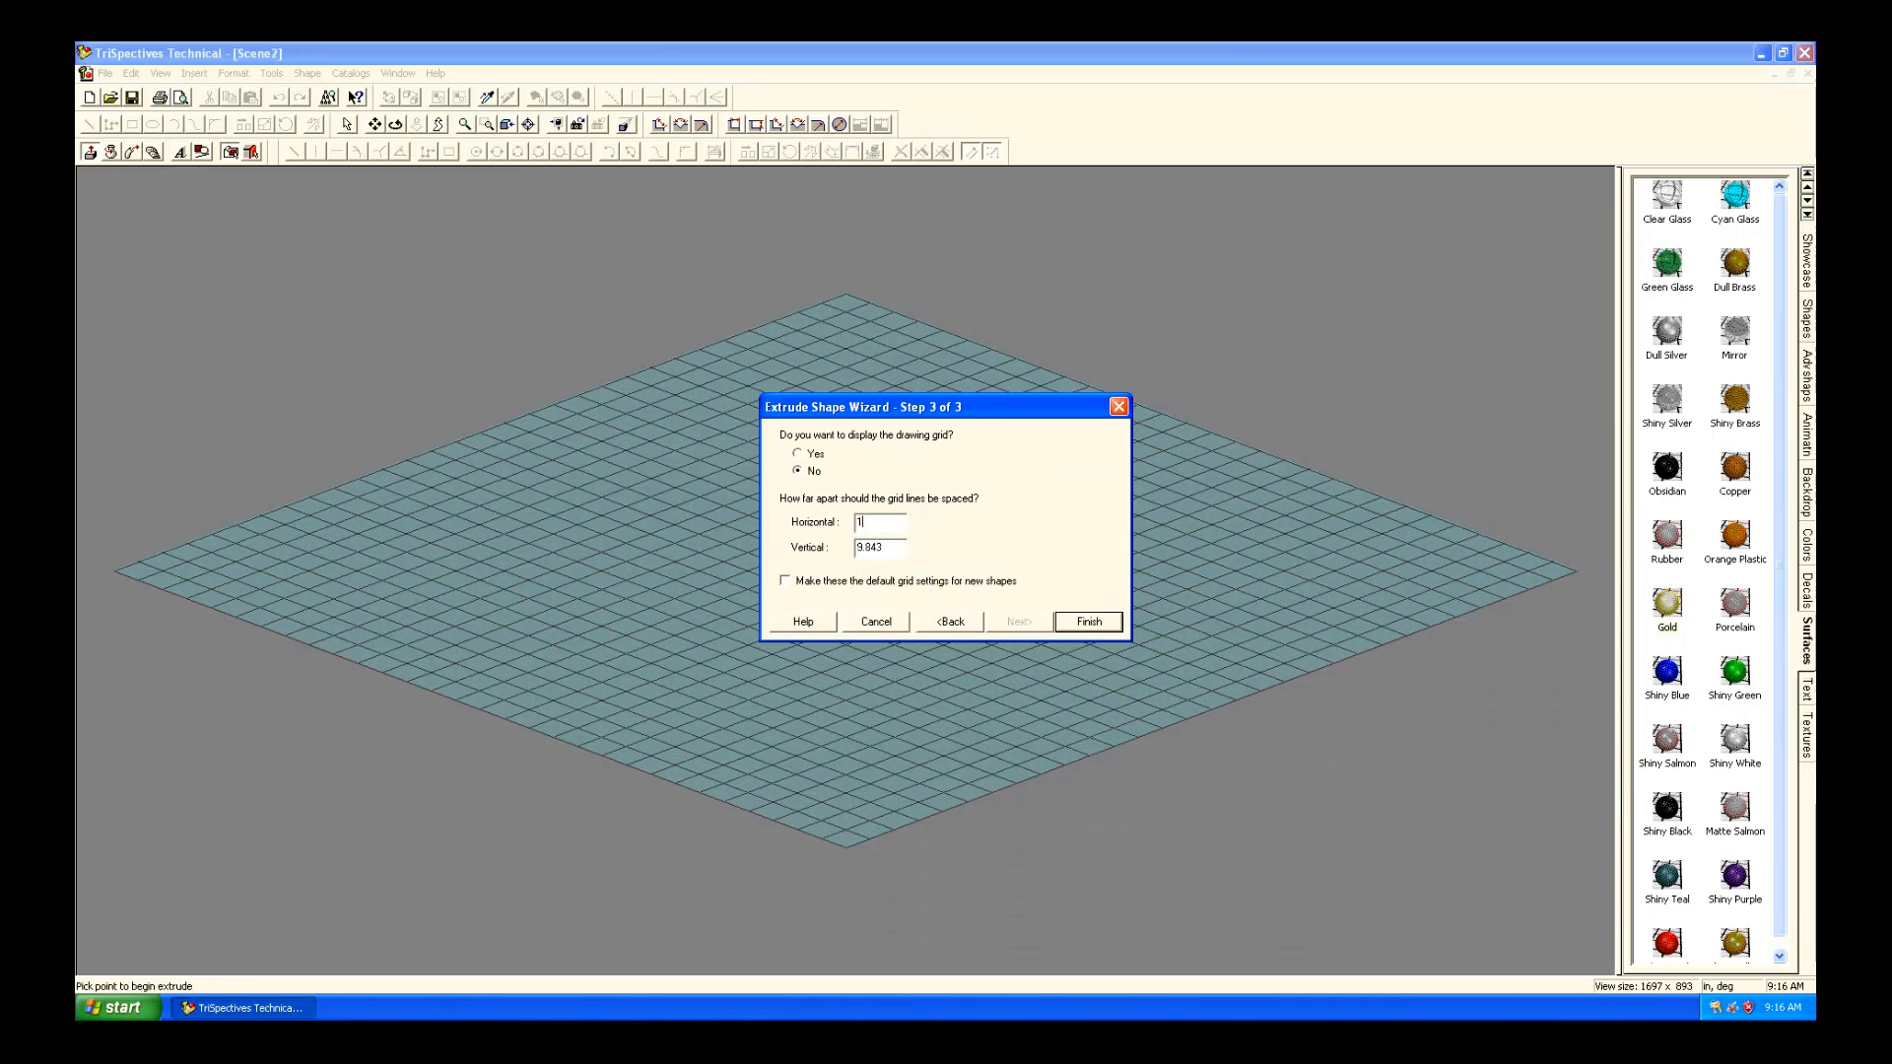
left_click(784, 580)
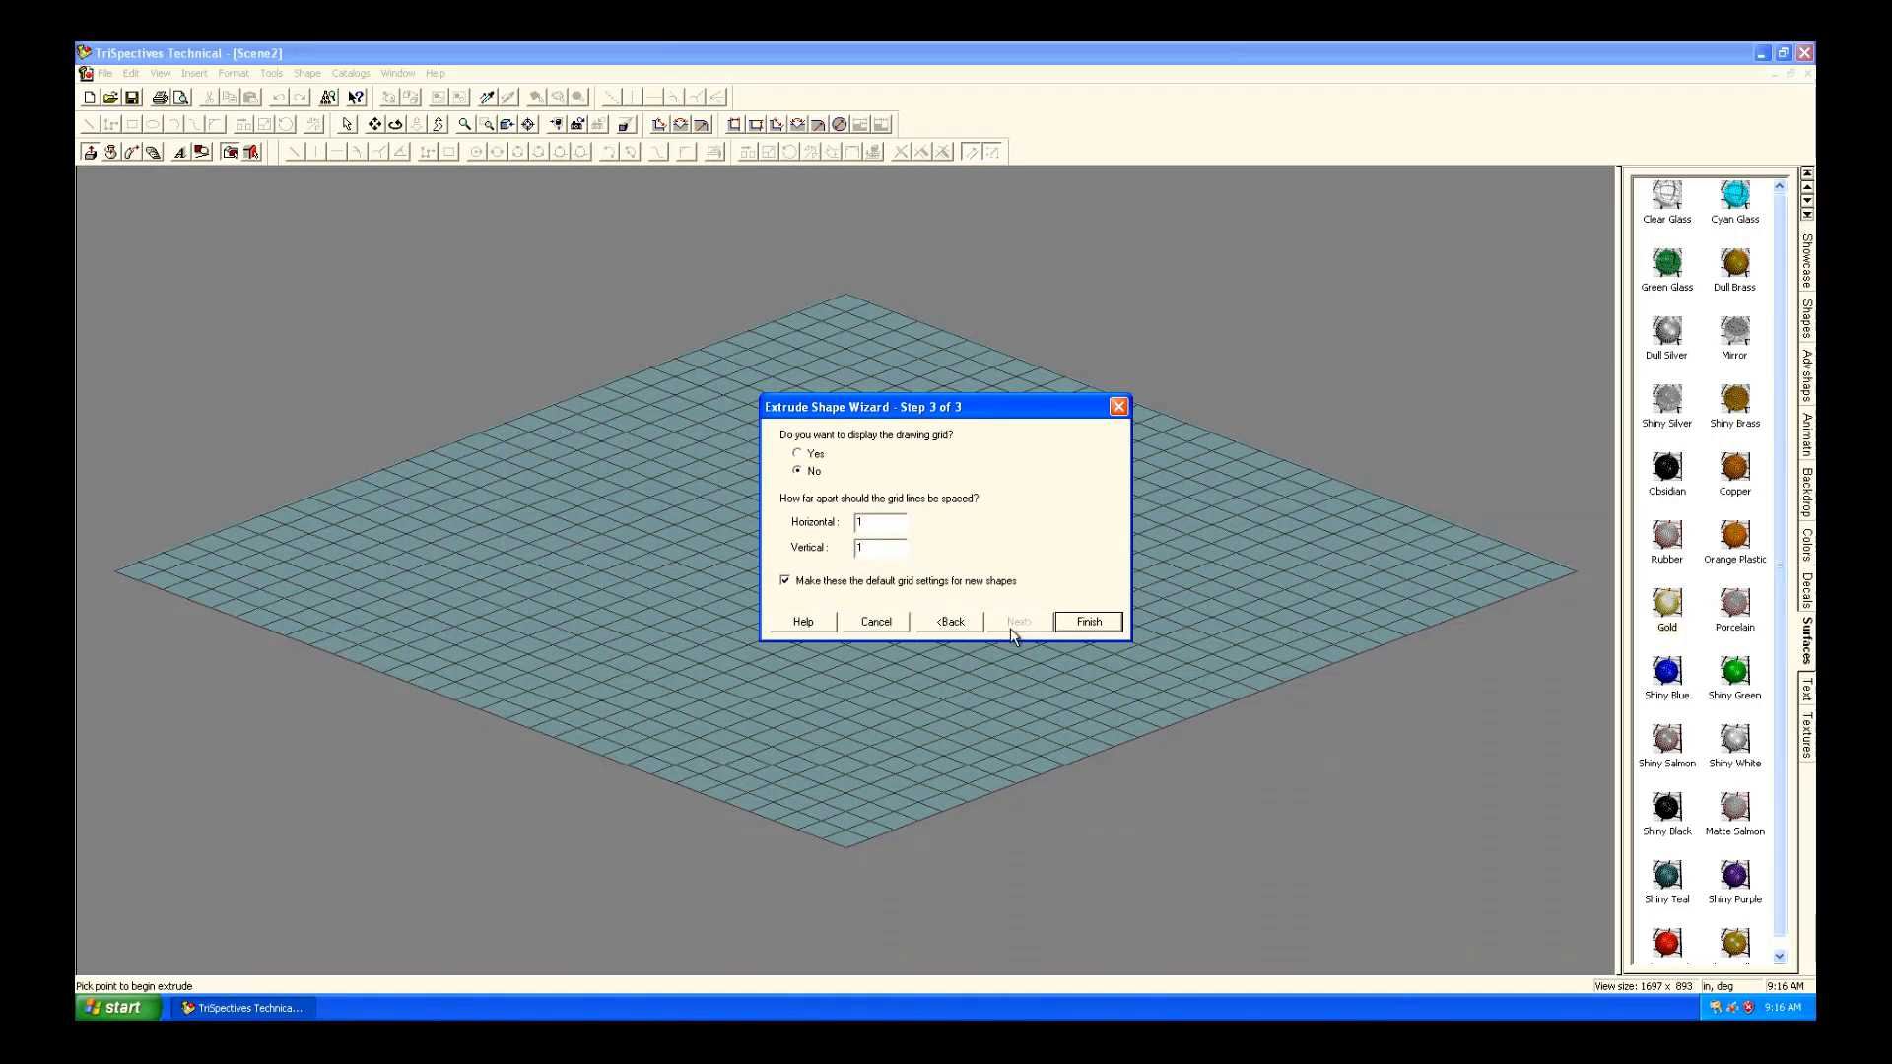
left_click(1086, 622)
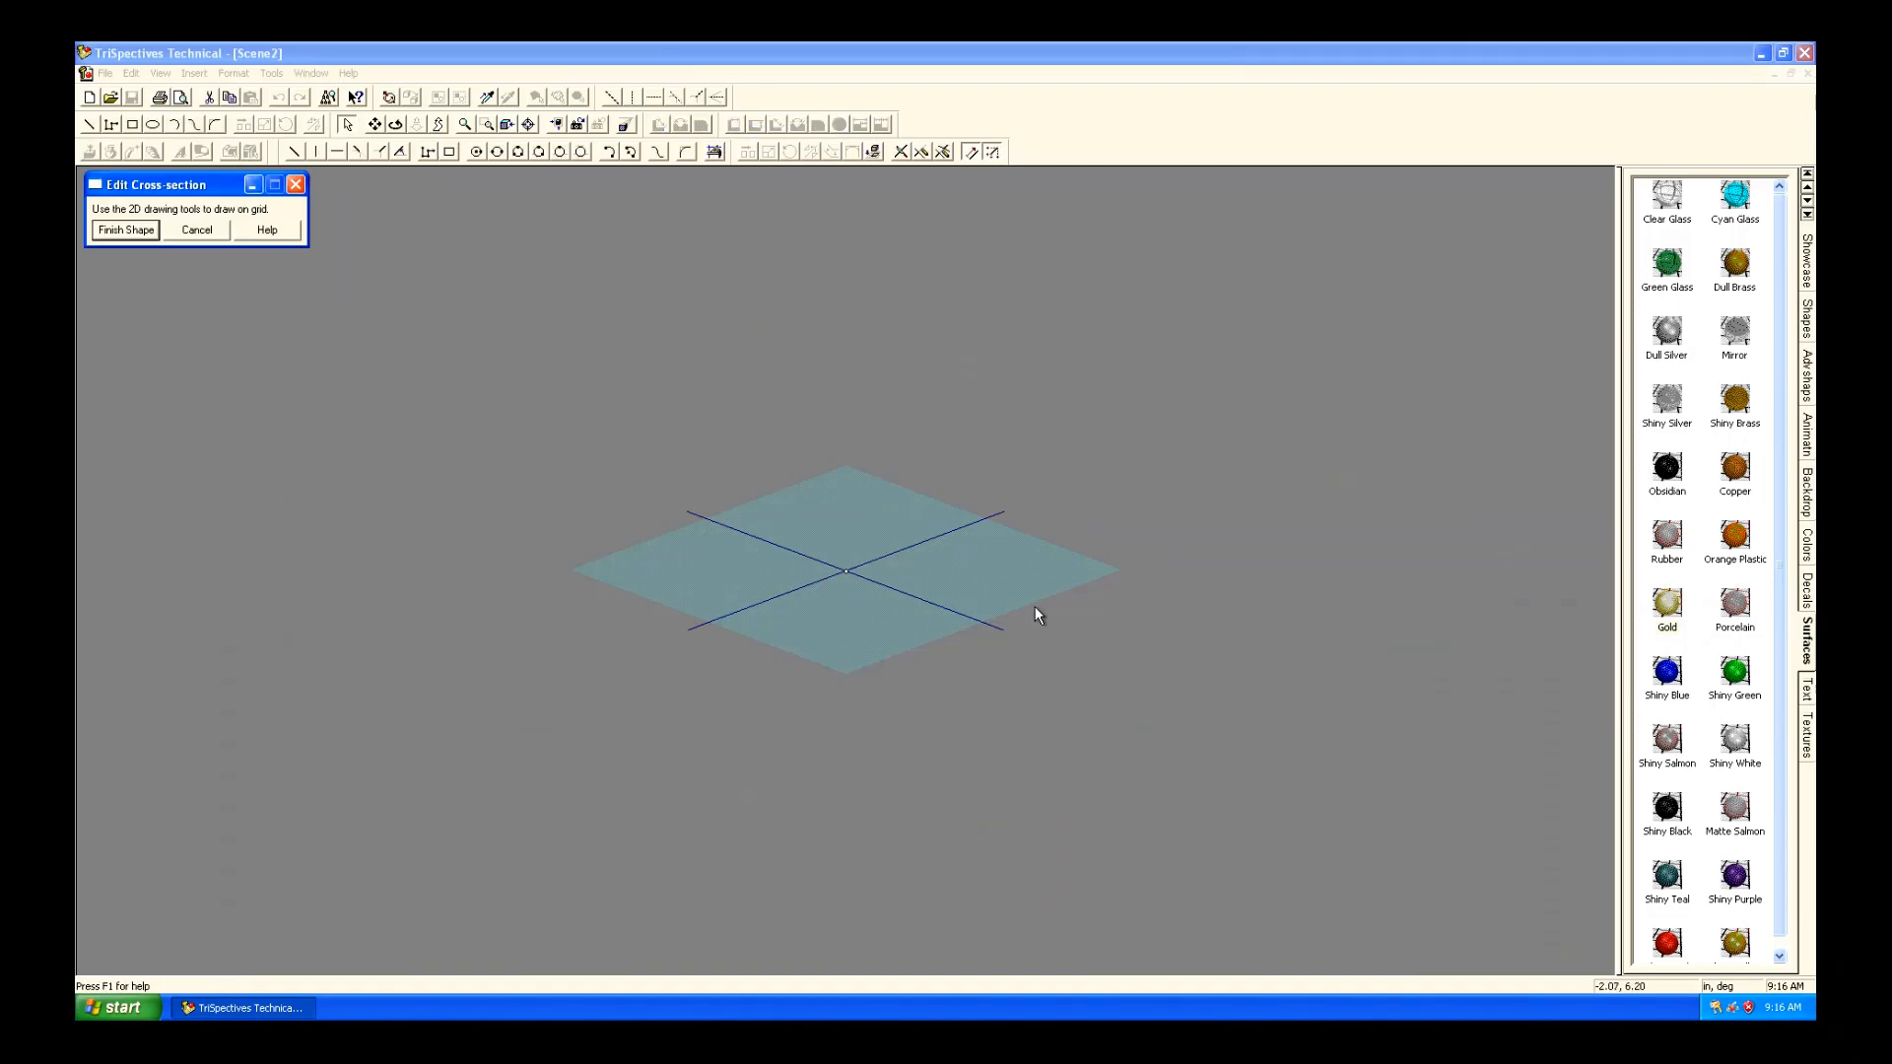
mouse_move(903, 553)
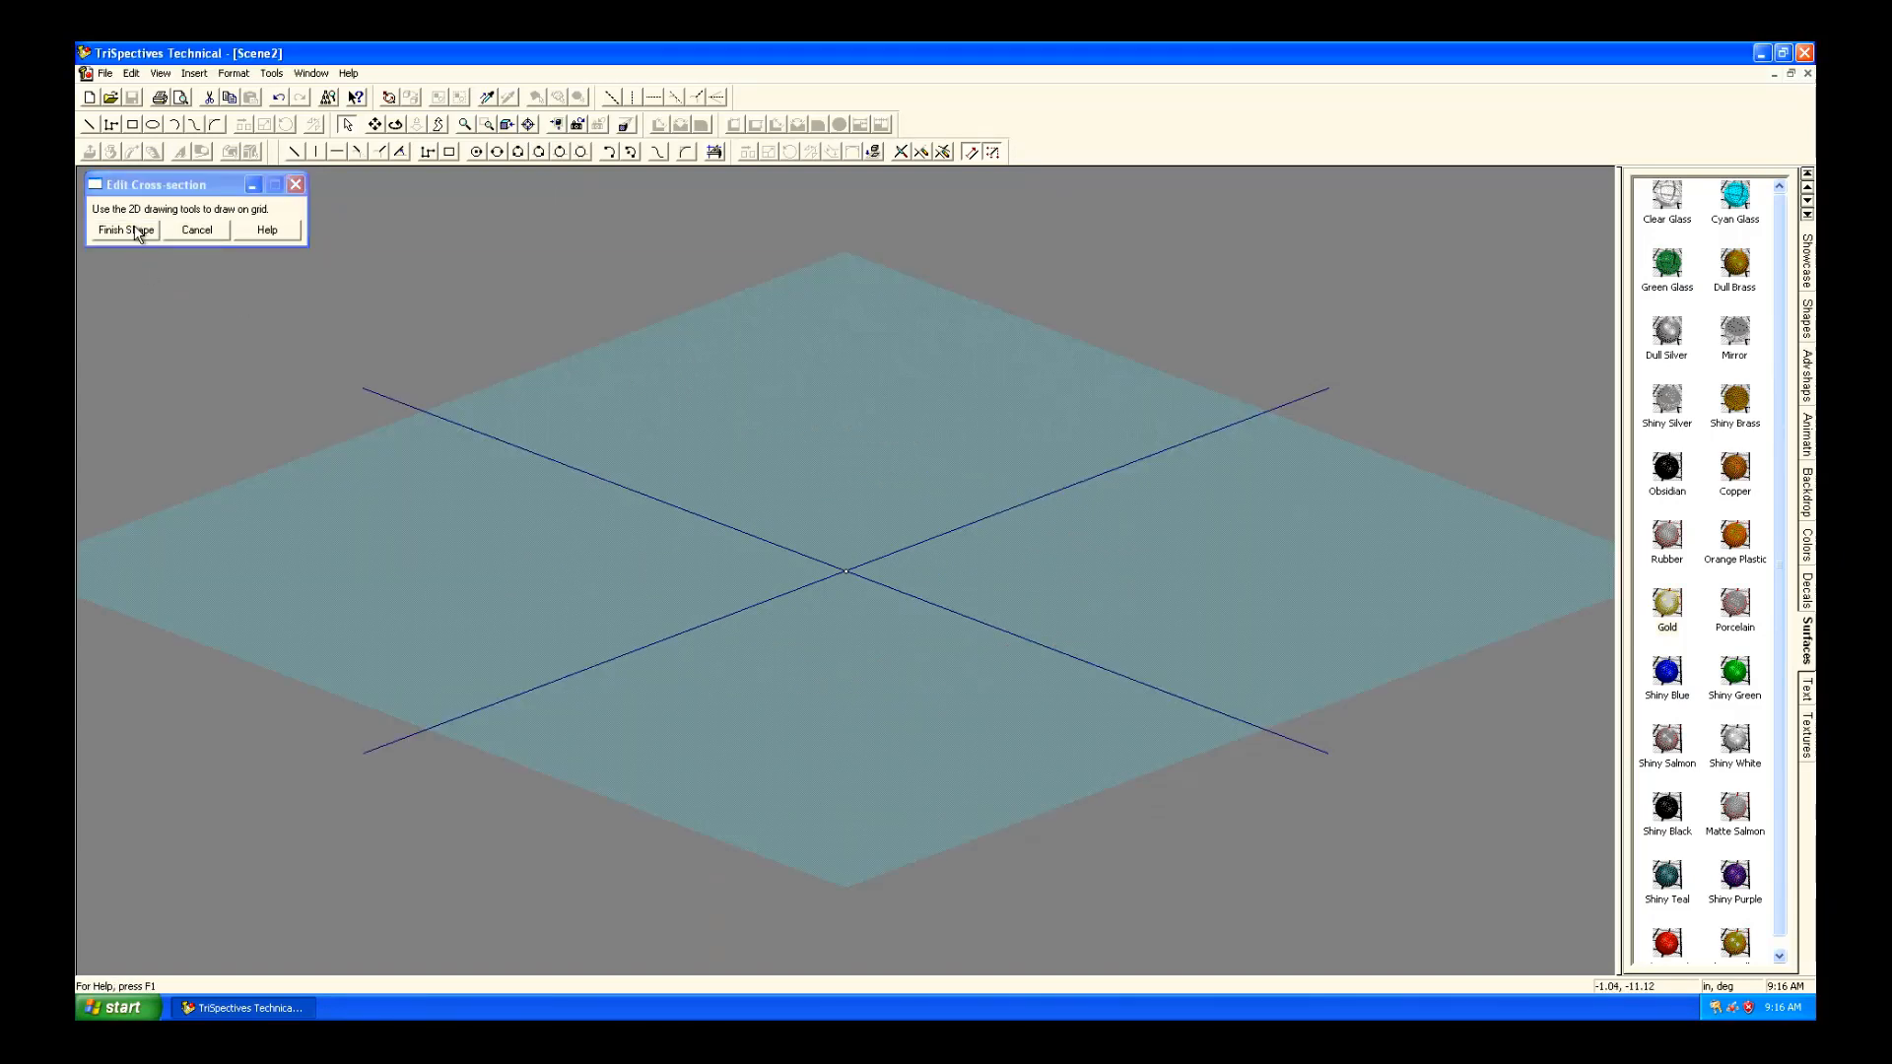
left_click(123, 229)
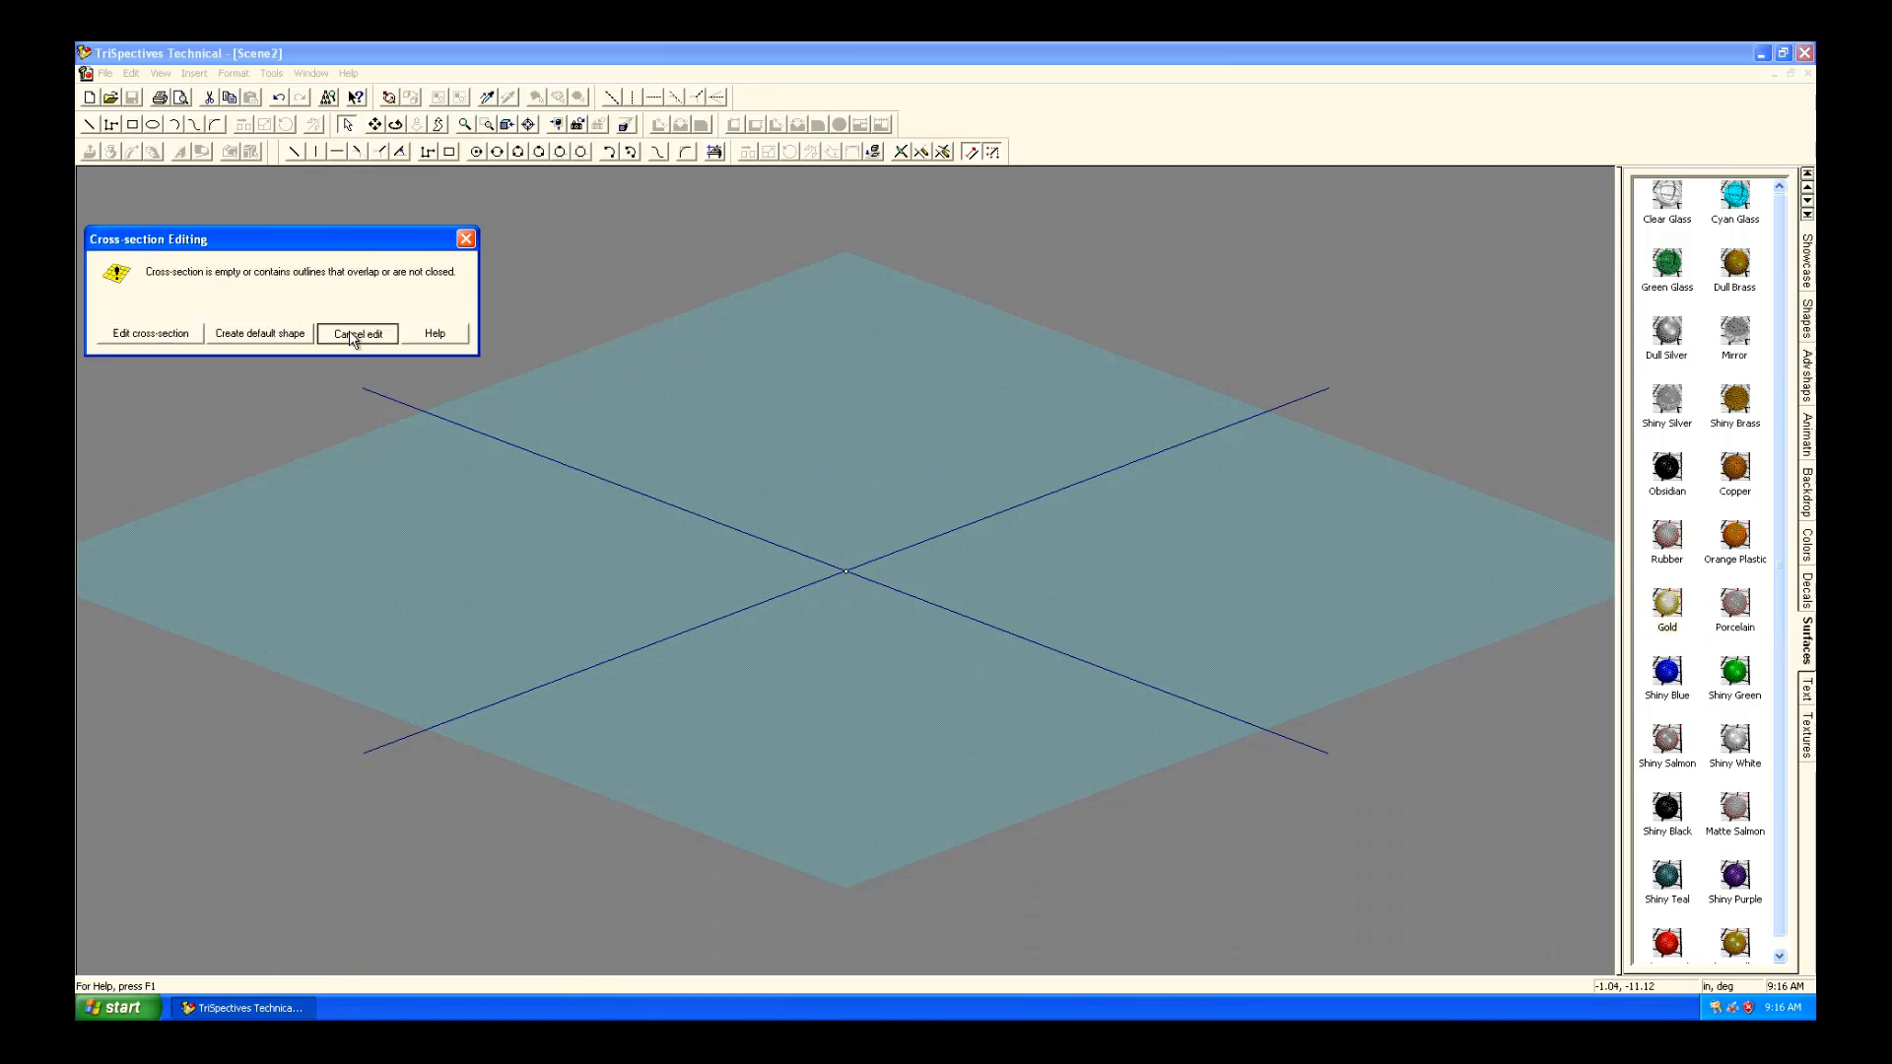
left_click(357, 333)
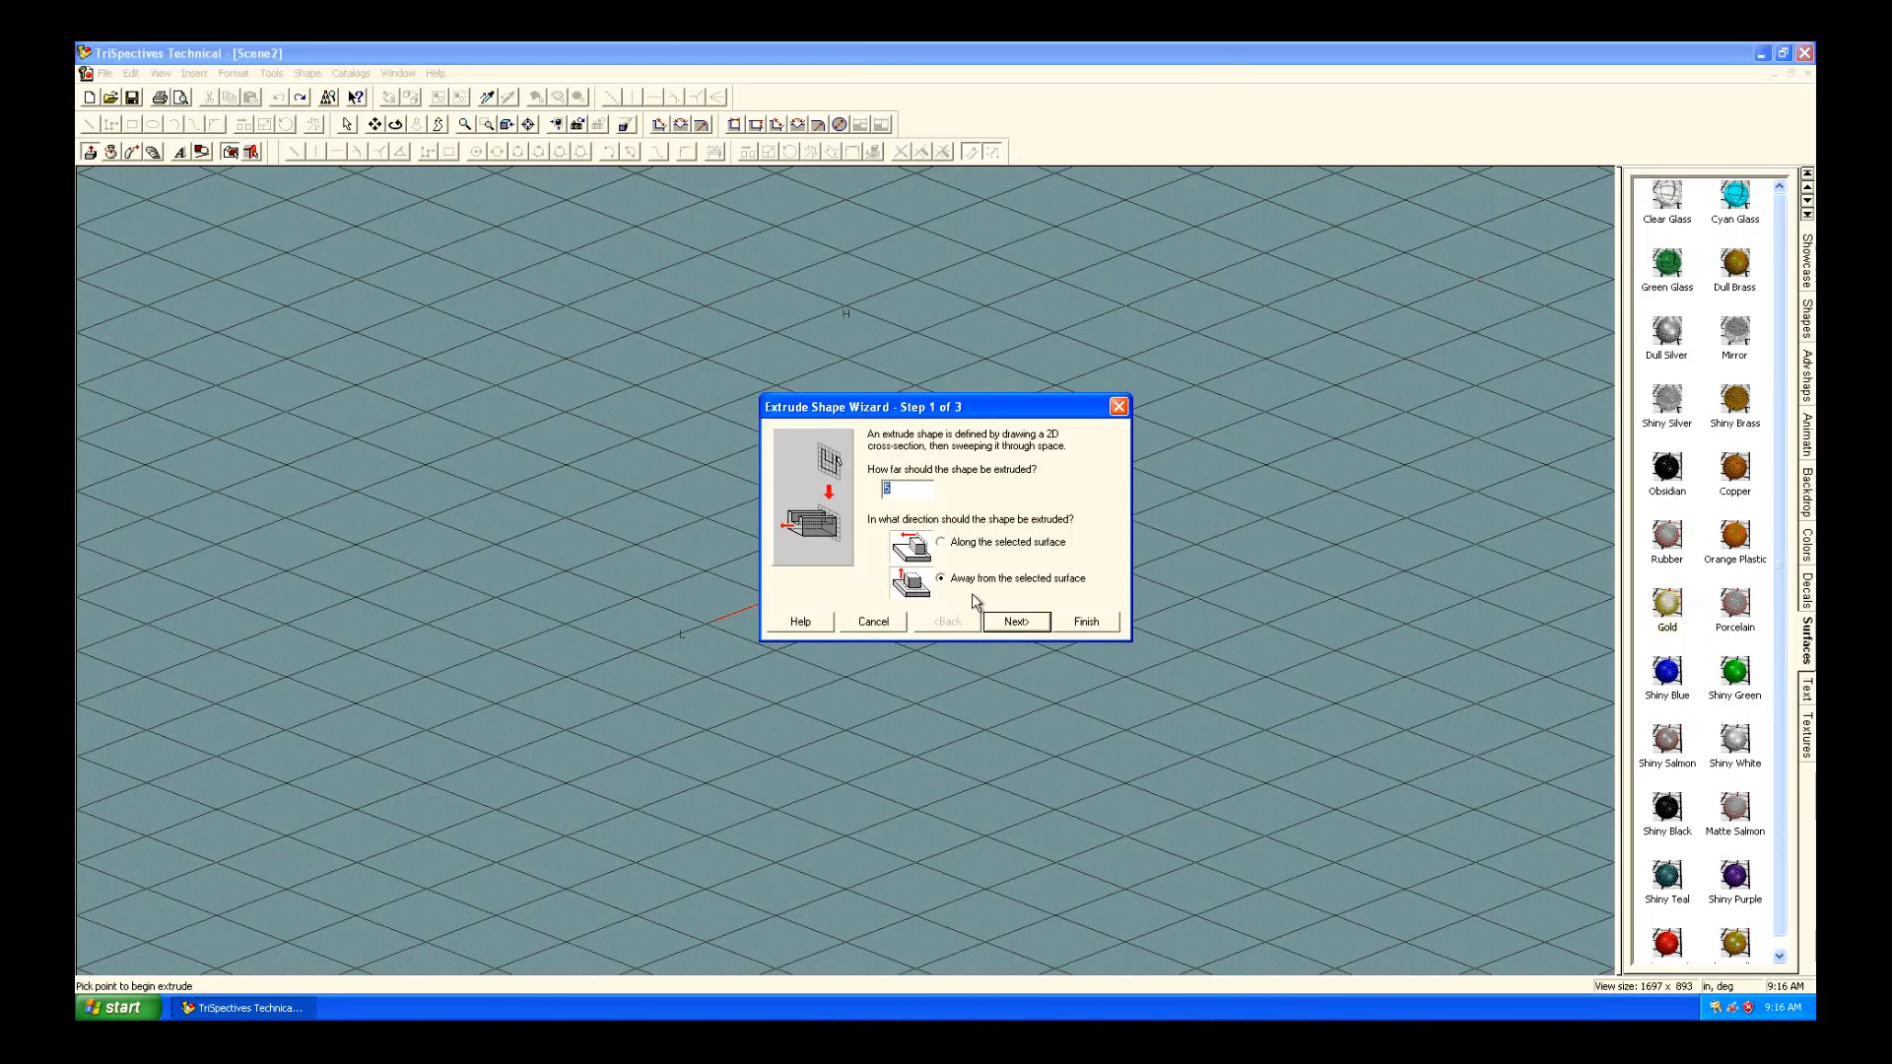
Extrude 5 deep with the grid on, drawing a rectangular cross-section with the 2D Rectangle tool.
type("5")
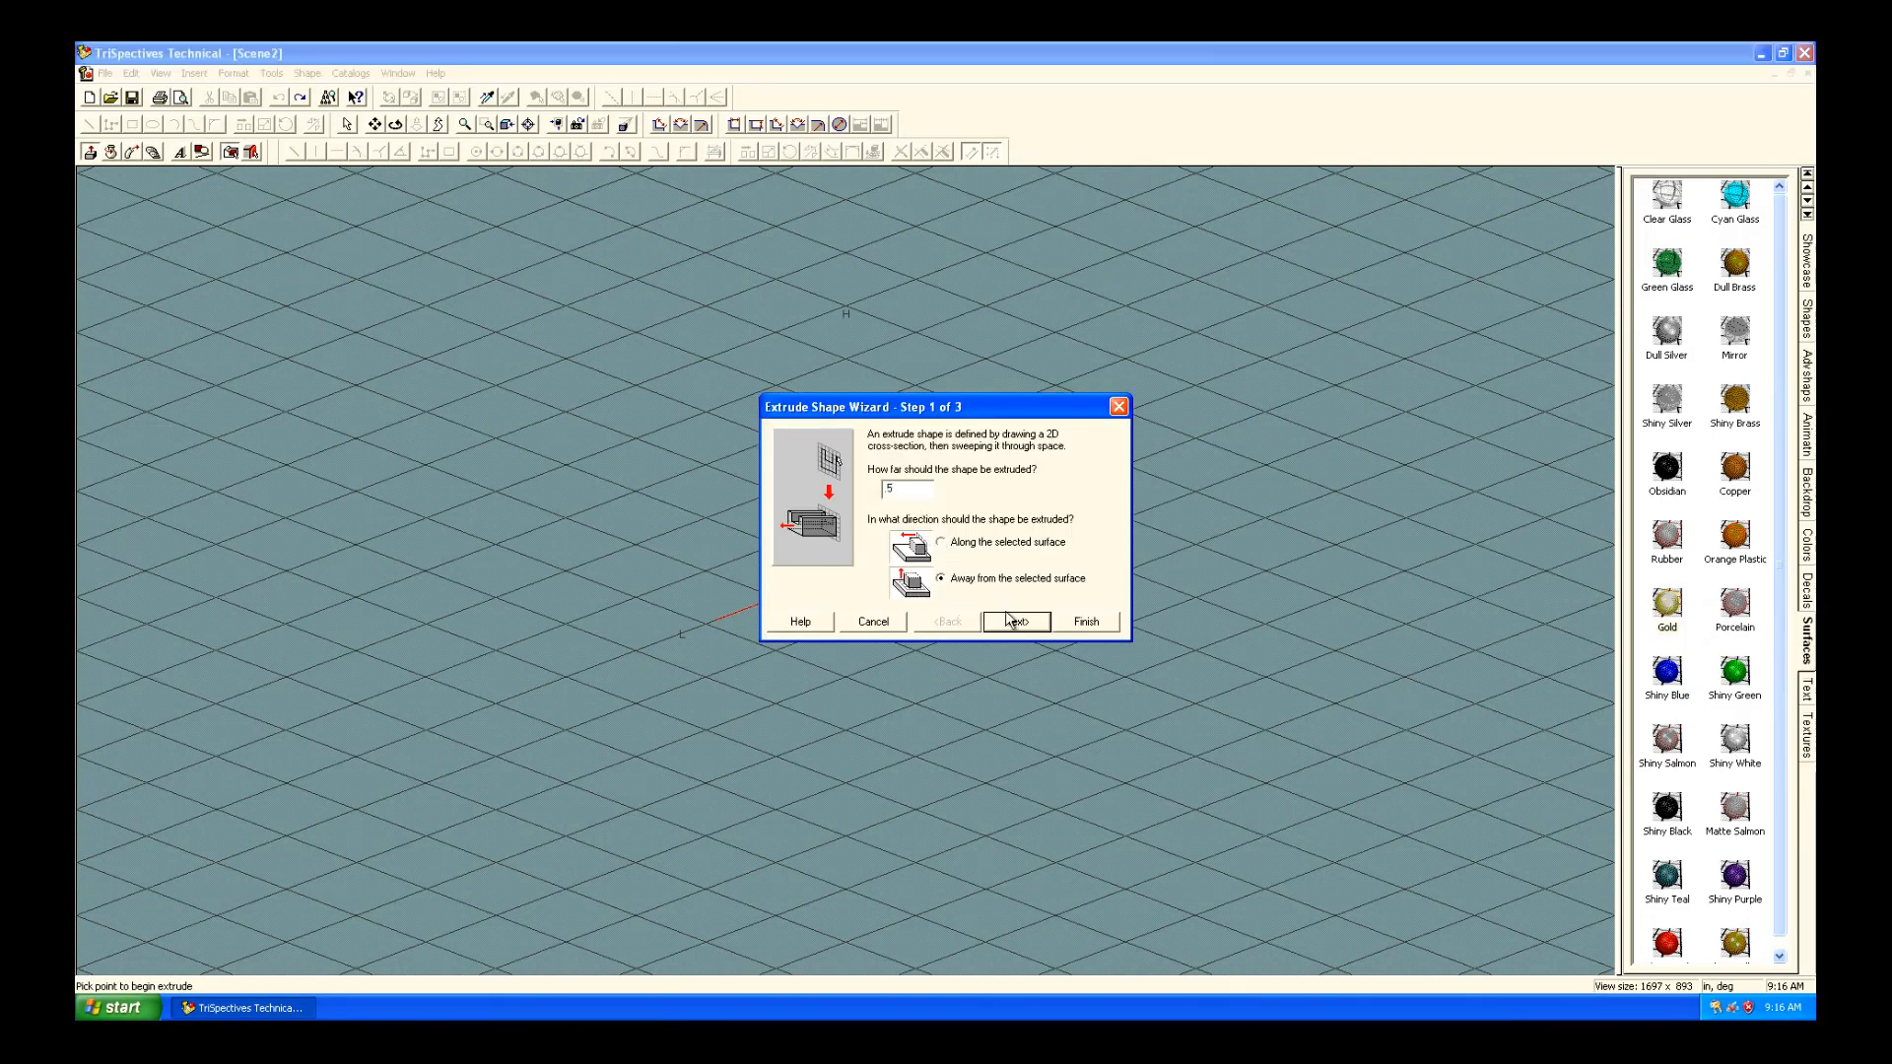
left_click(1014, 622)
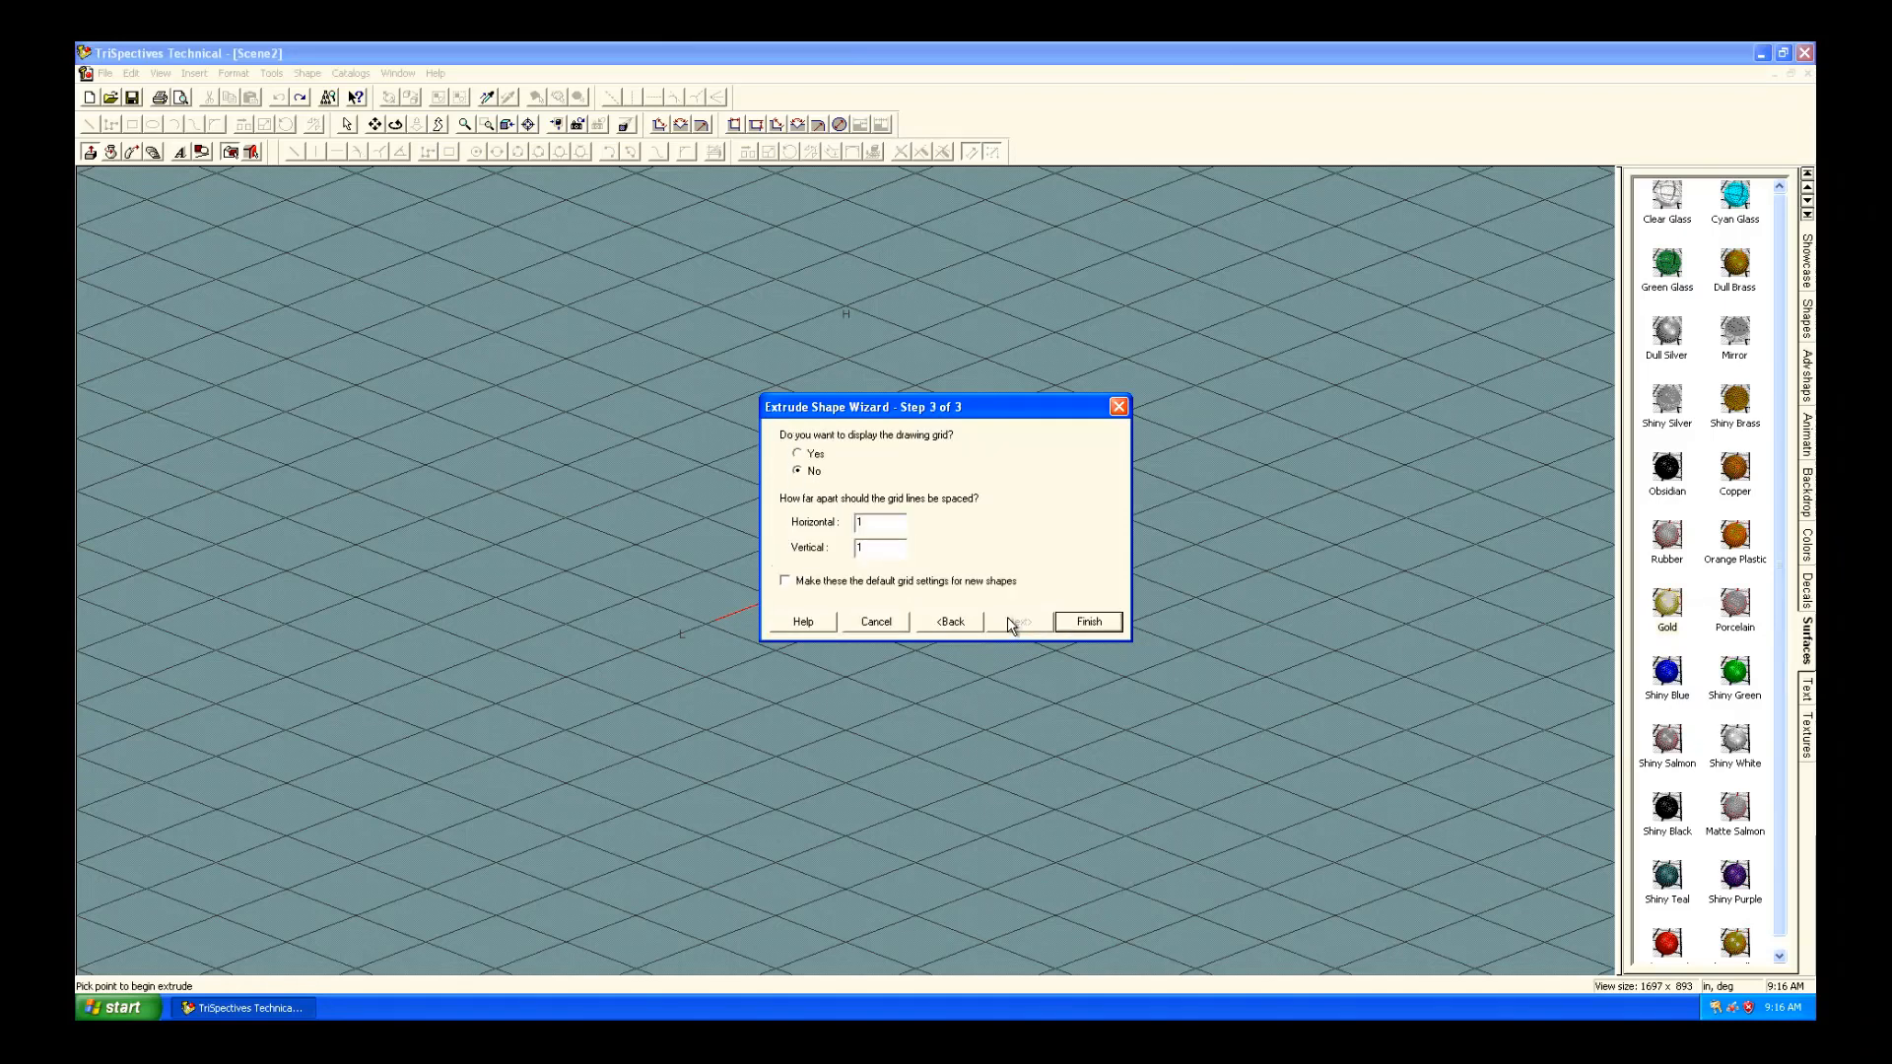
left_click(797, 452)
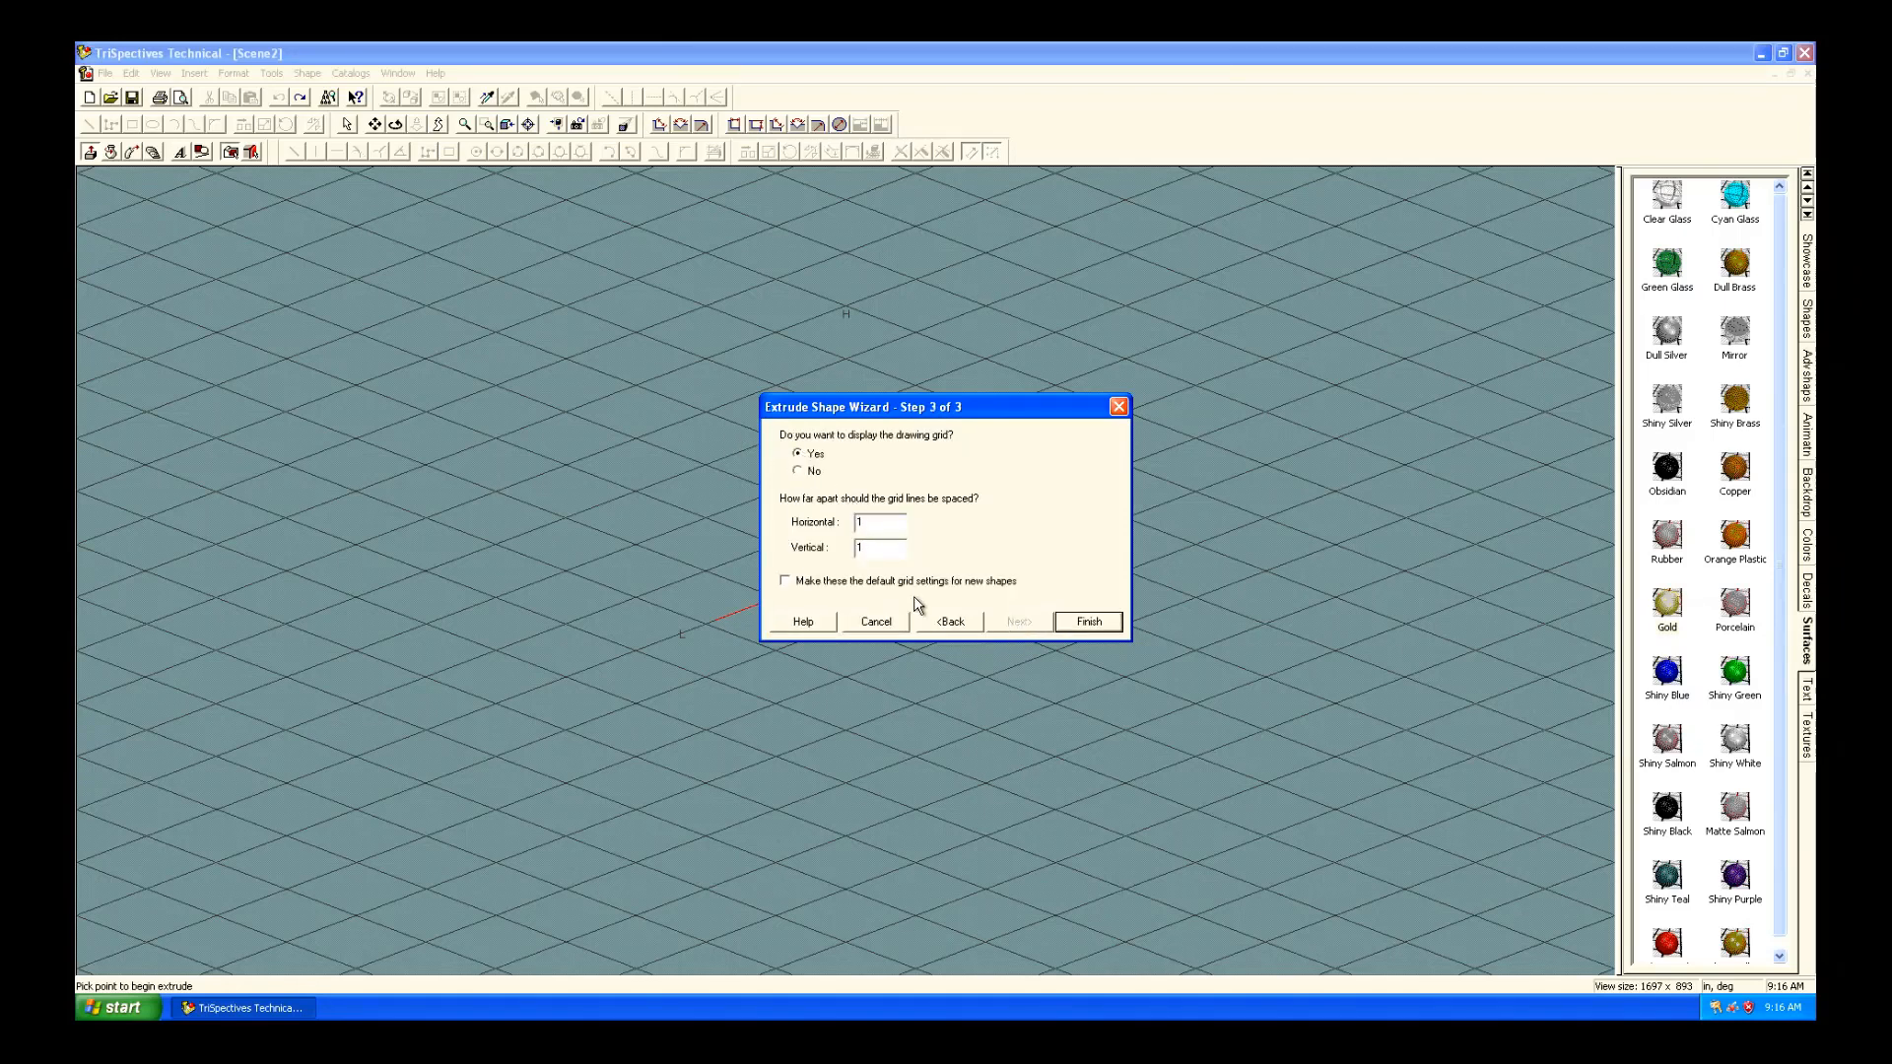
left_click(784, 580)
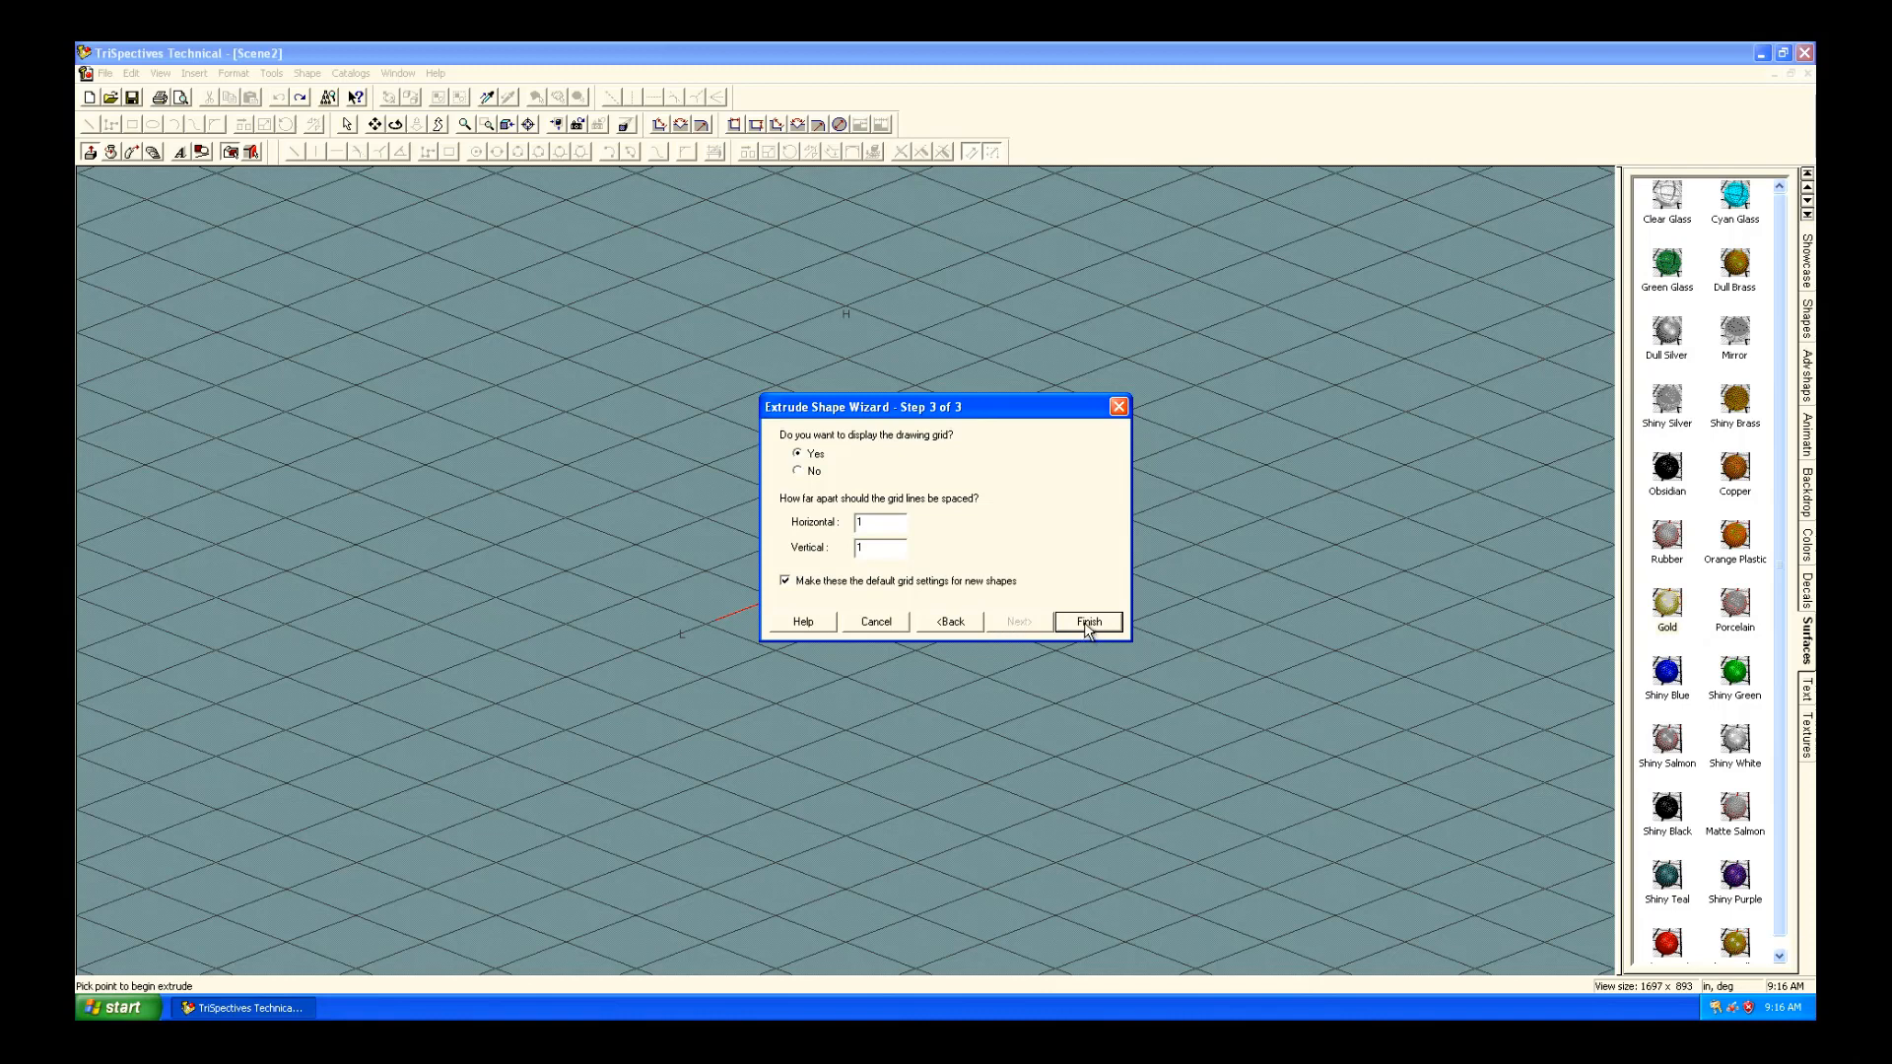
left_click(1085, 622)
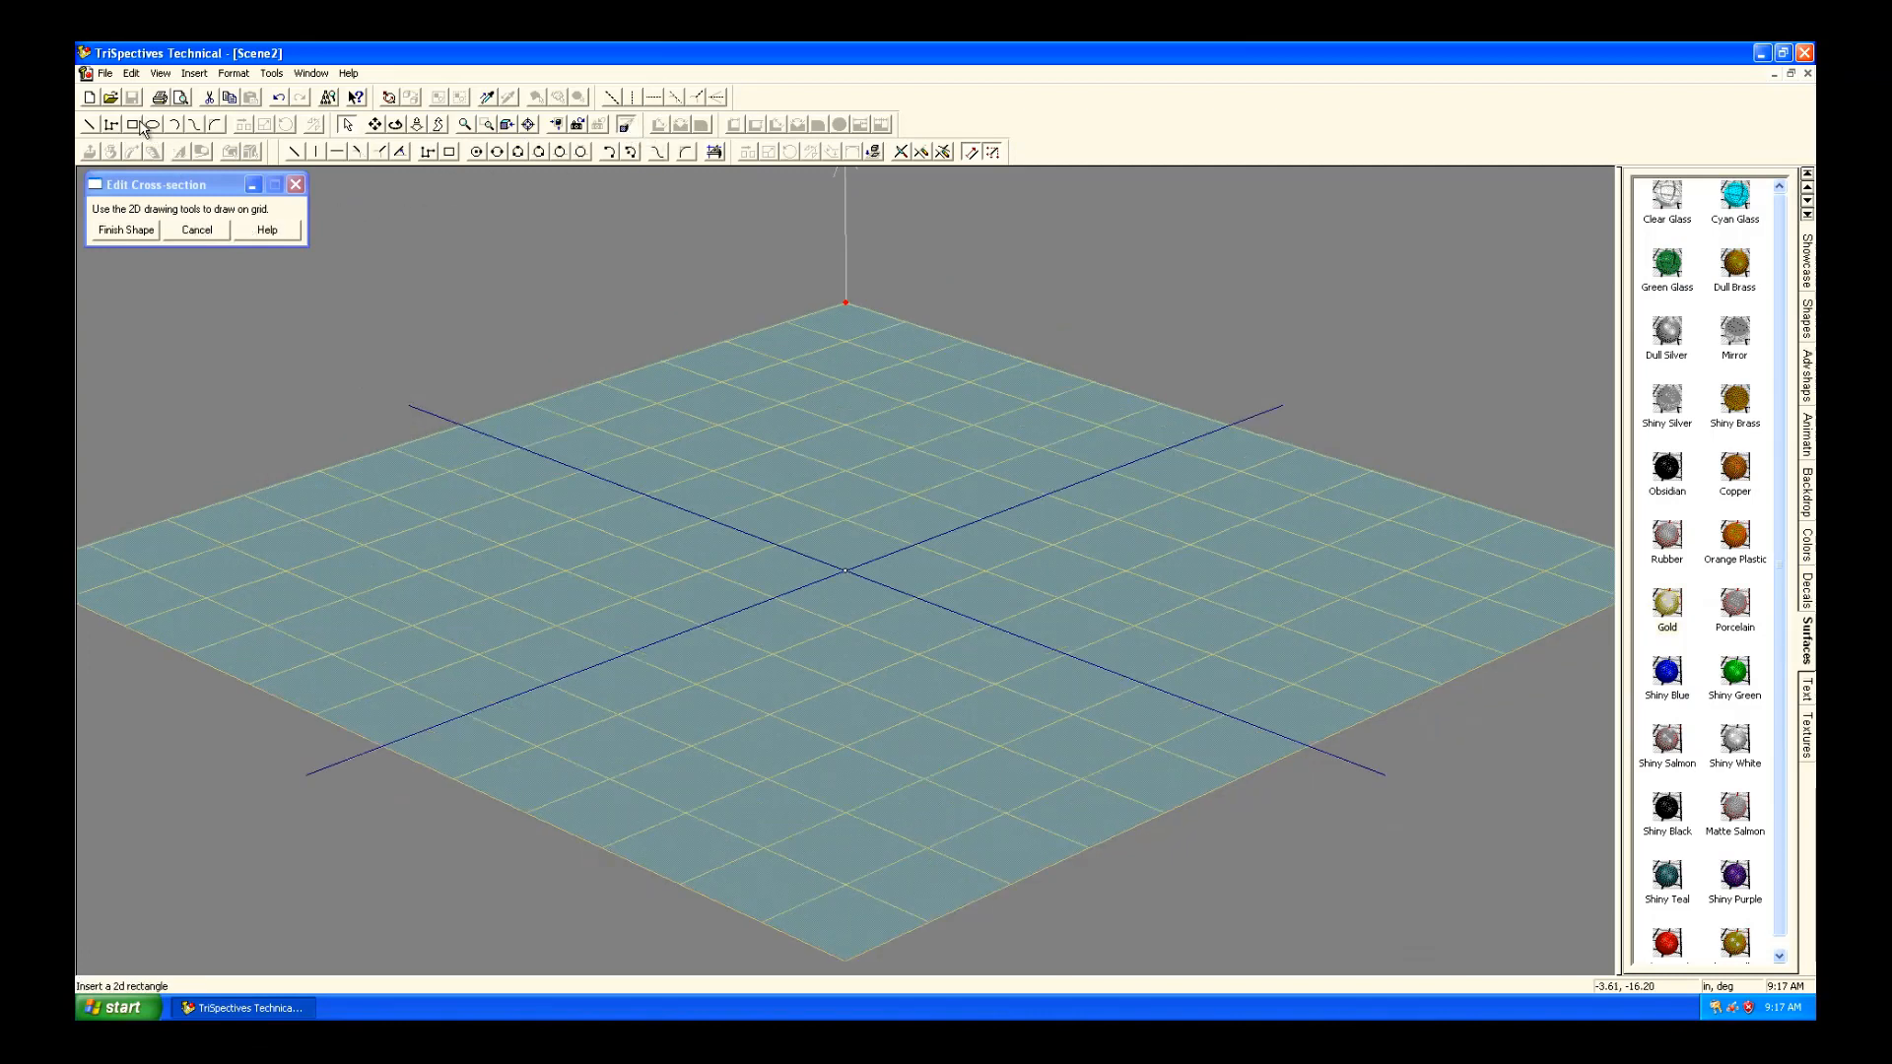
left_click(135, 123)
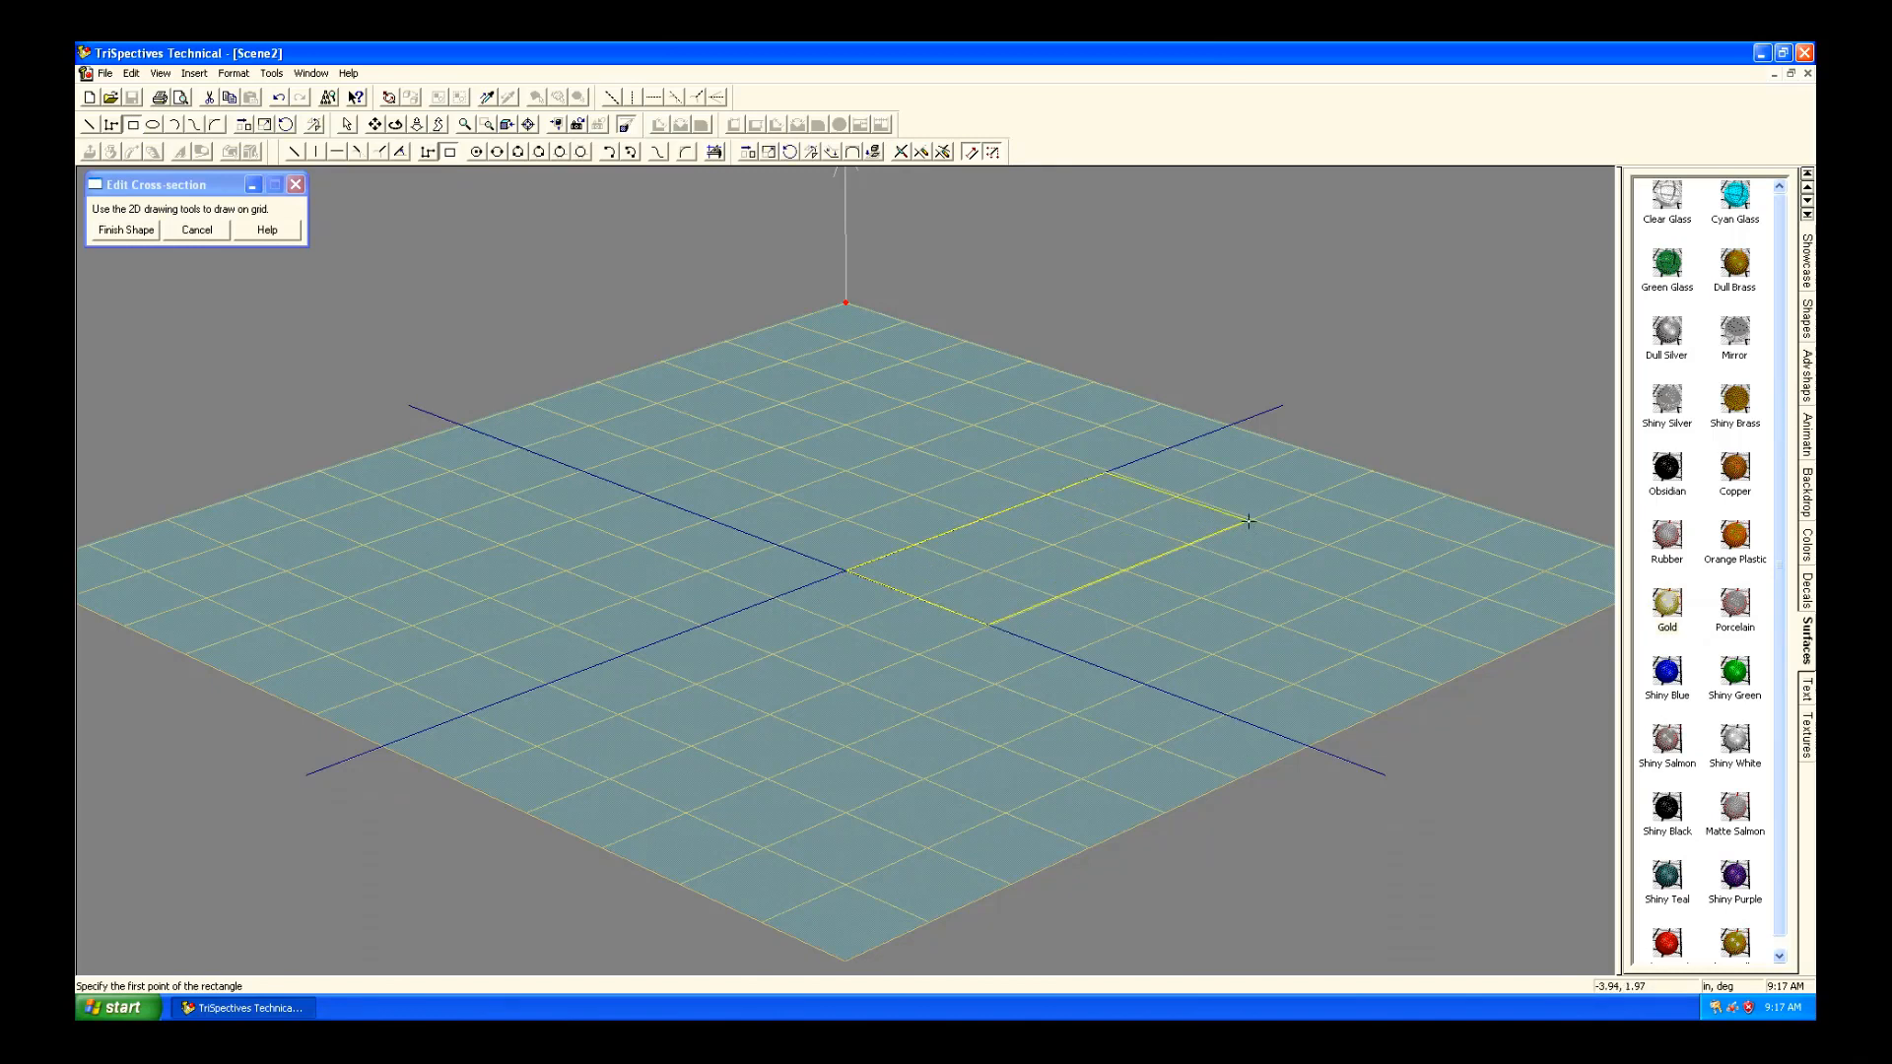
mouse_move(1387, 520)
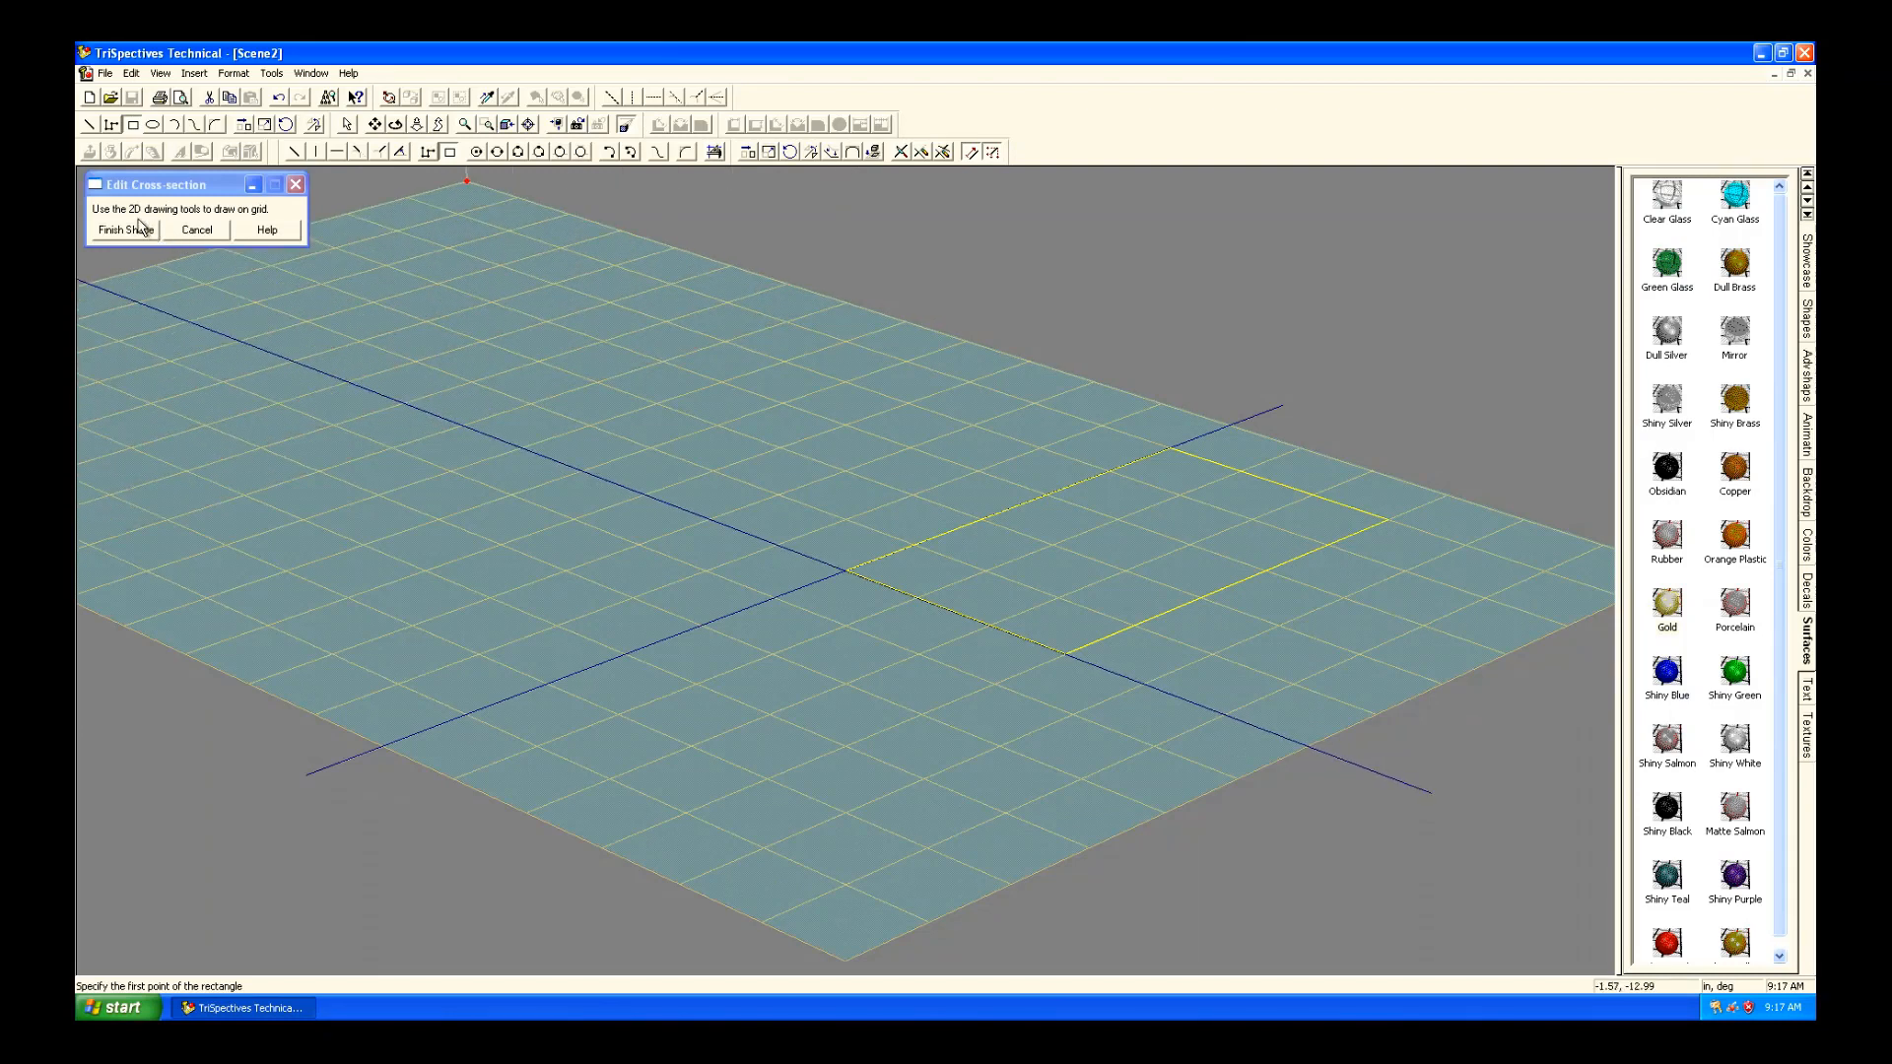
left_click(124, 230)
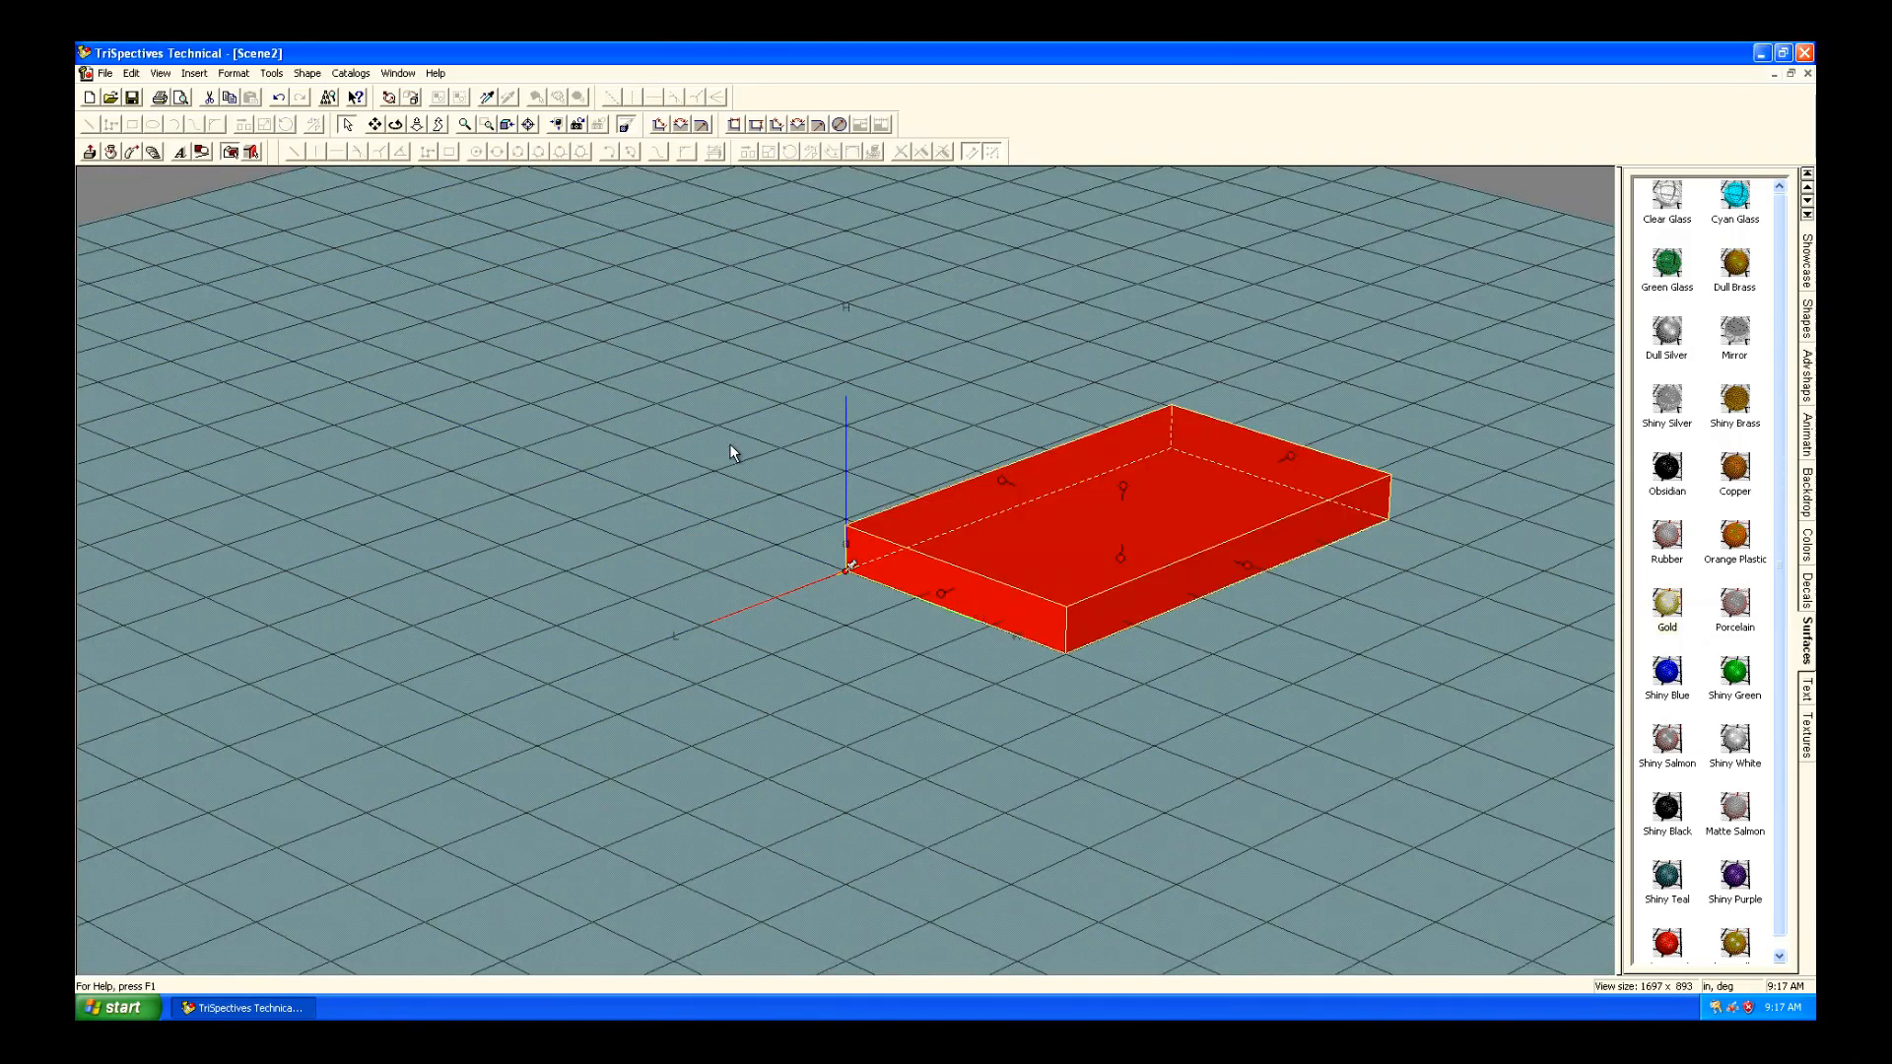
mouse_move(1255, 565)
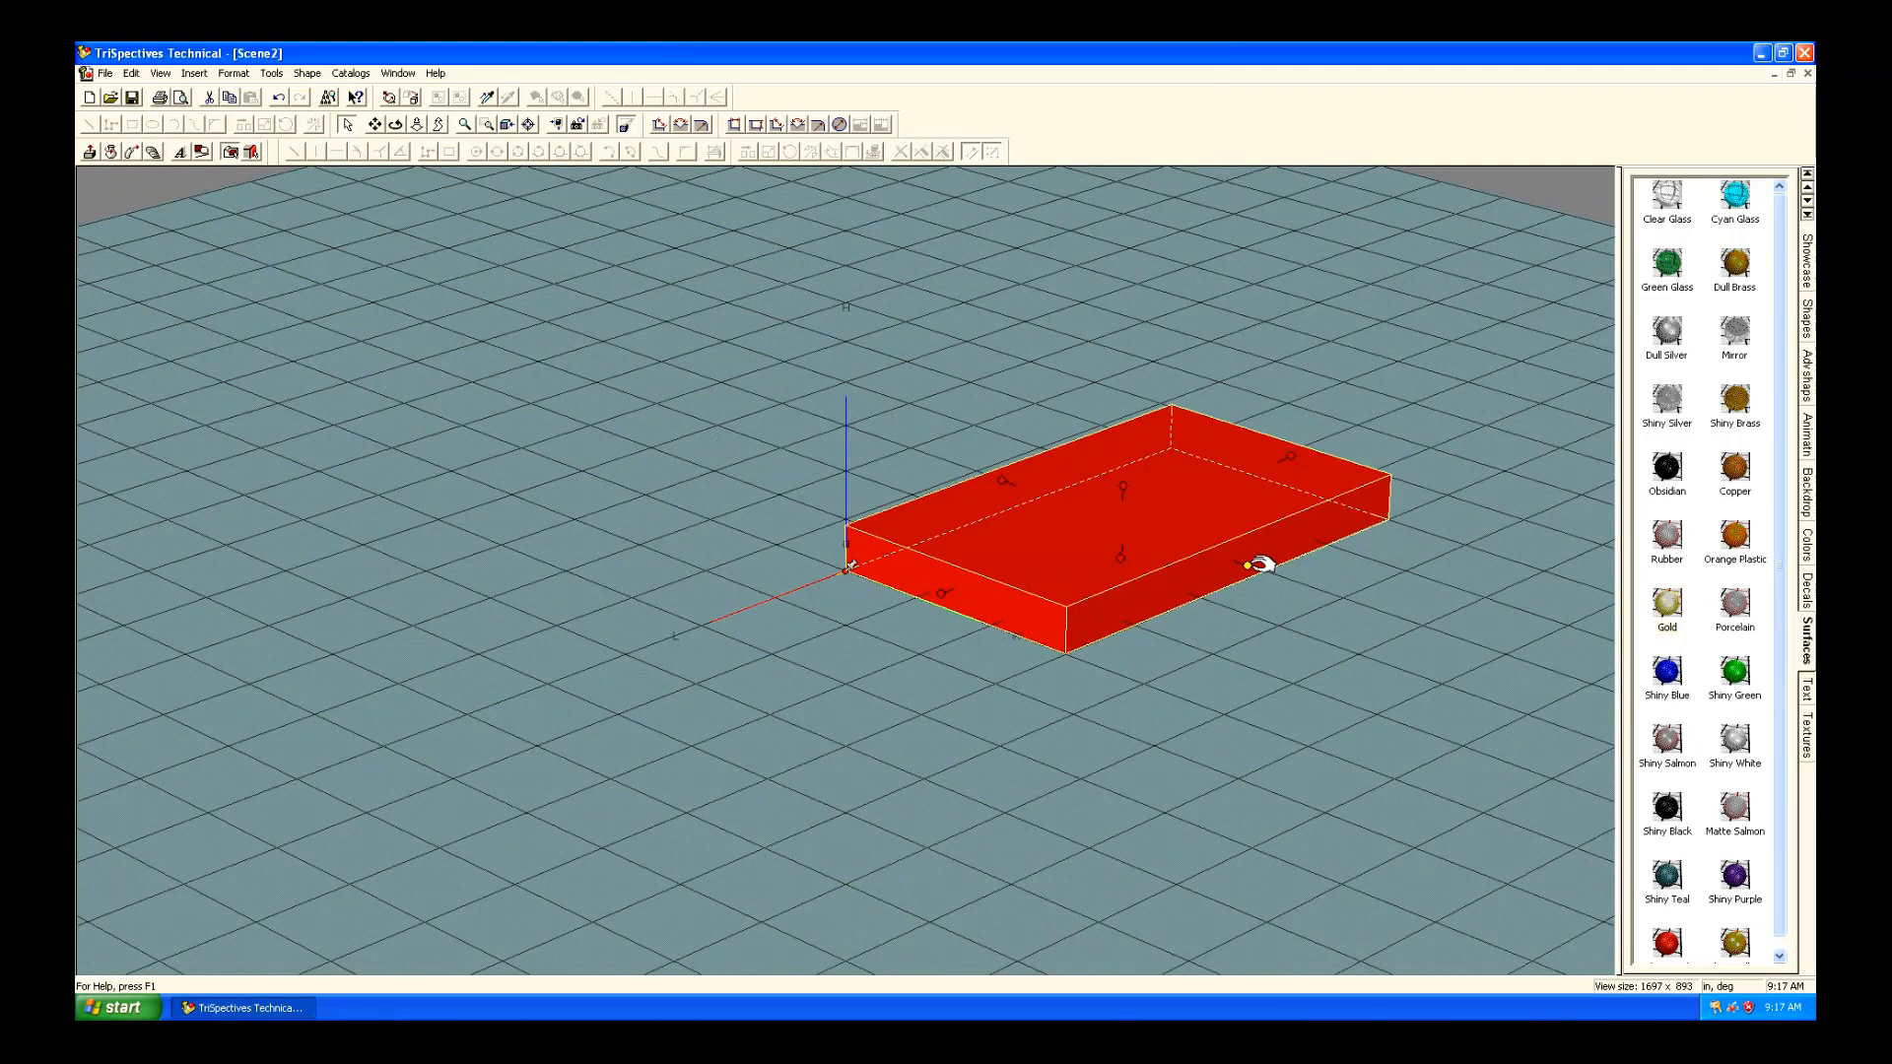
Set the block's sizebox width to 3, then reopen the sizebox to verify 5 by 3 by 0.5.
double_click(1111, 506)
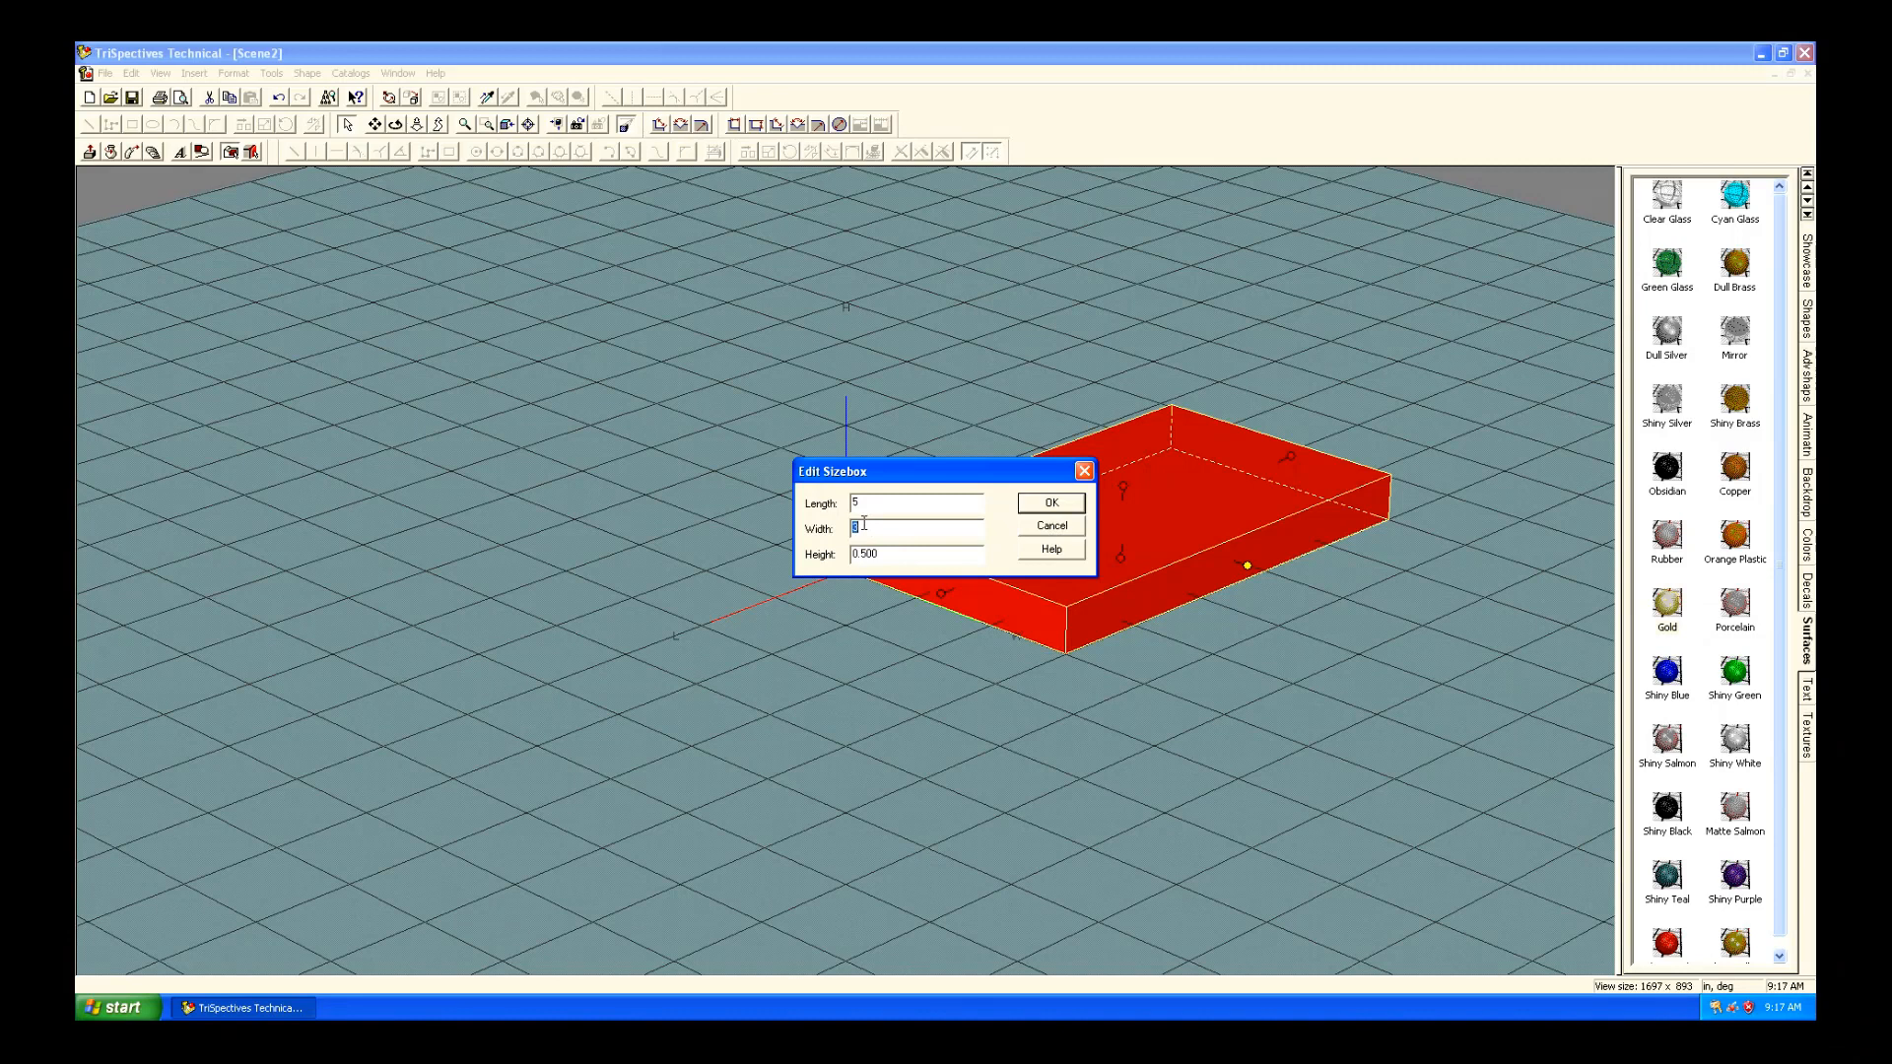
left_click(1048, 501)
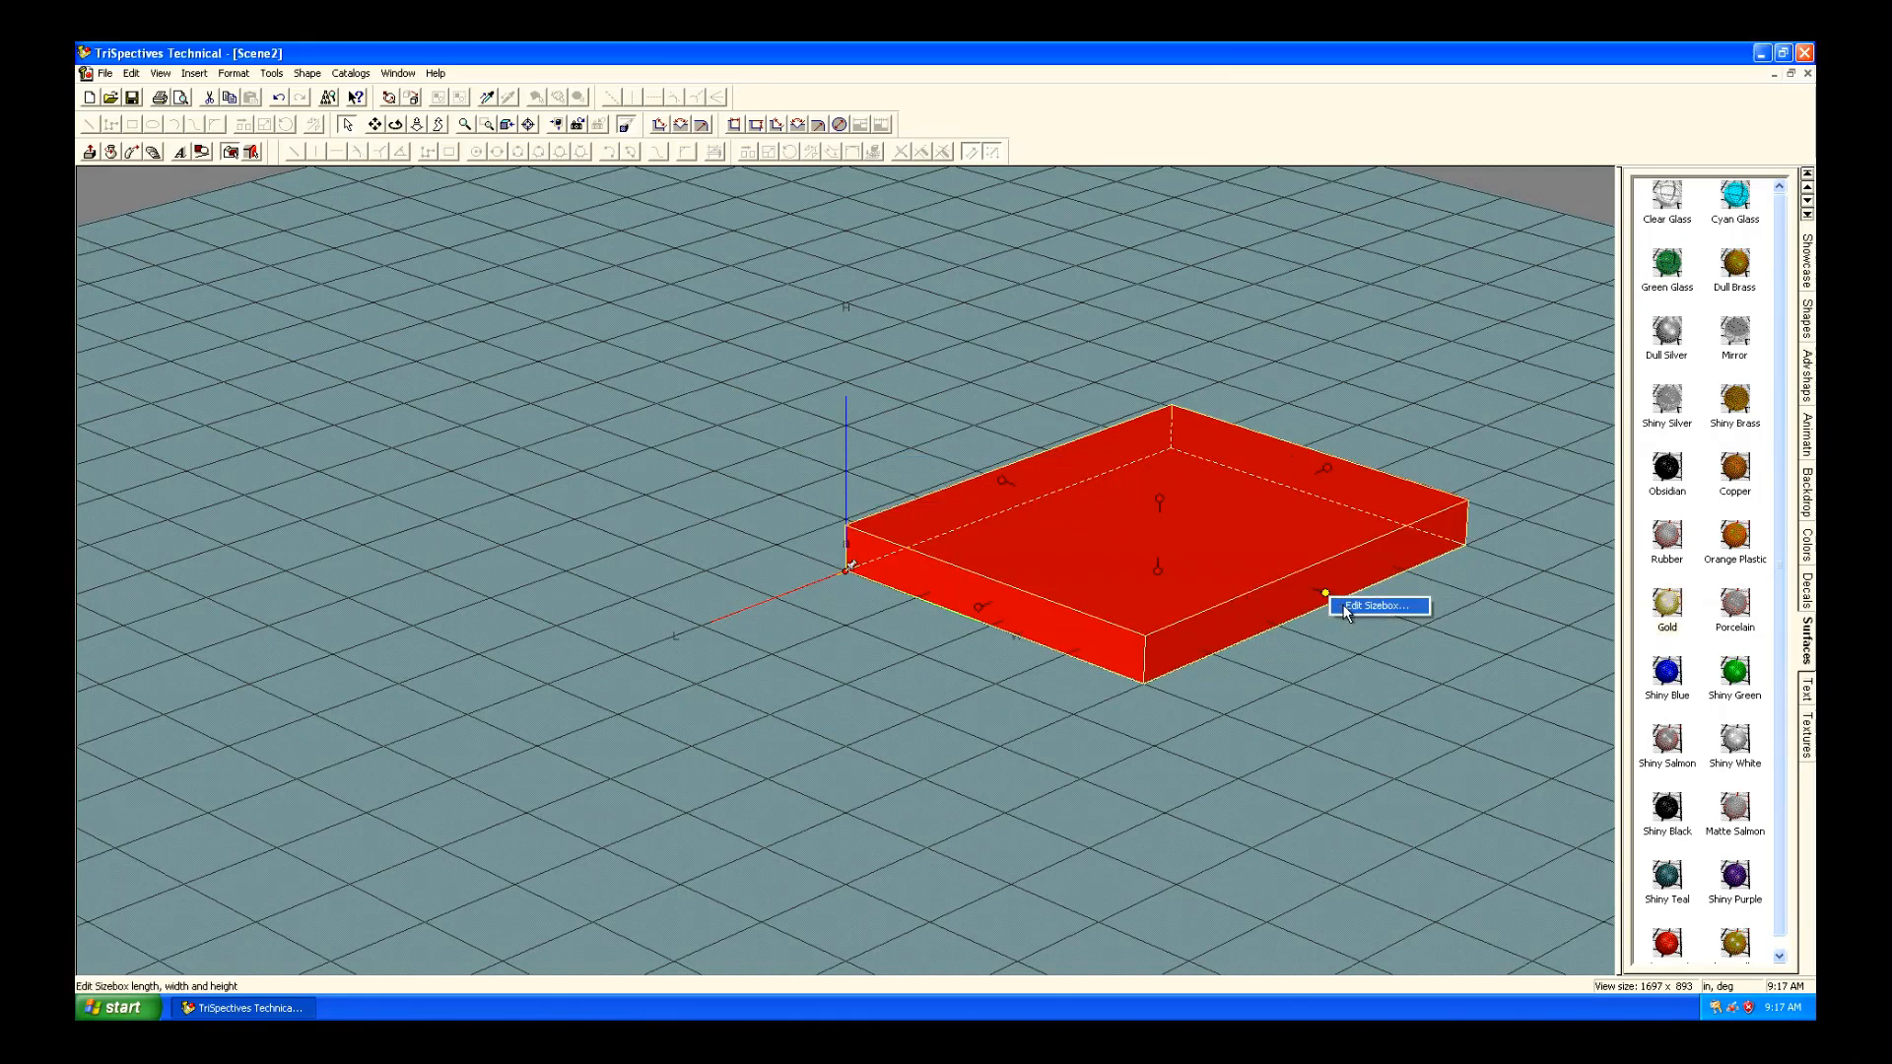
left_click(1378, 604)
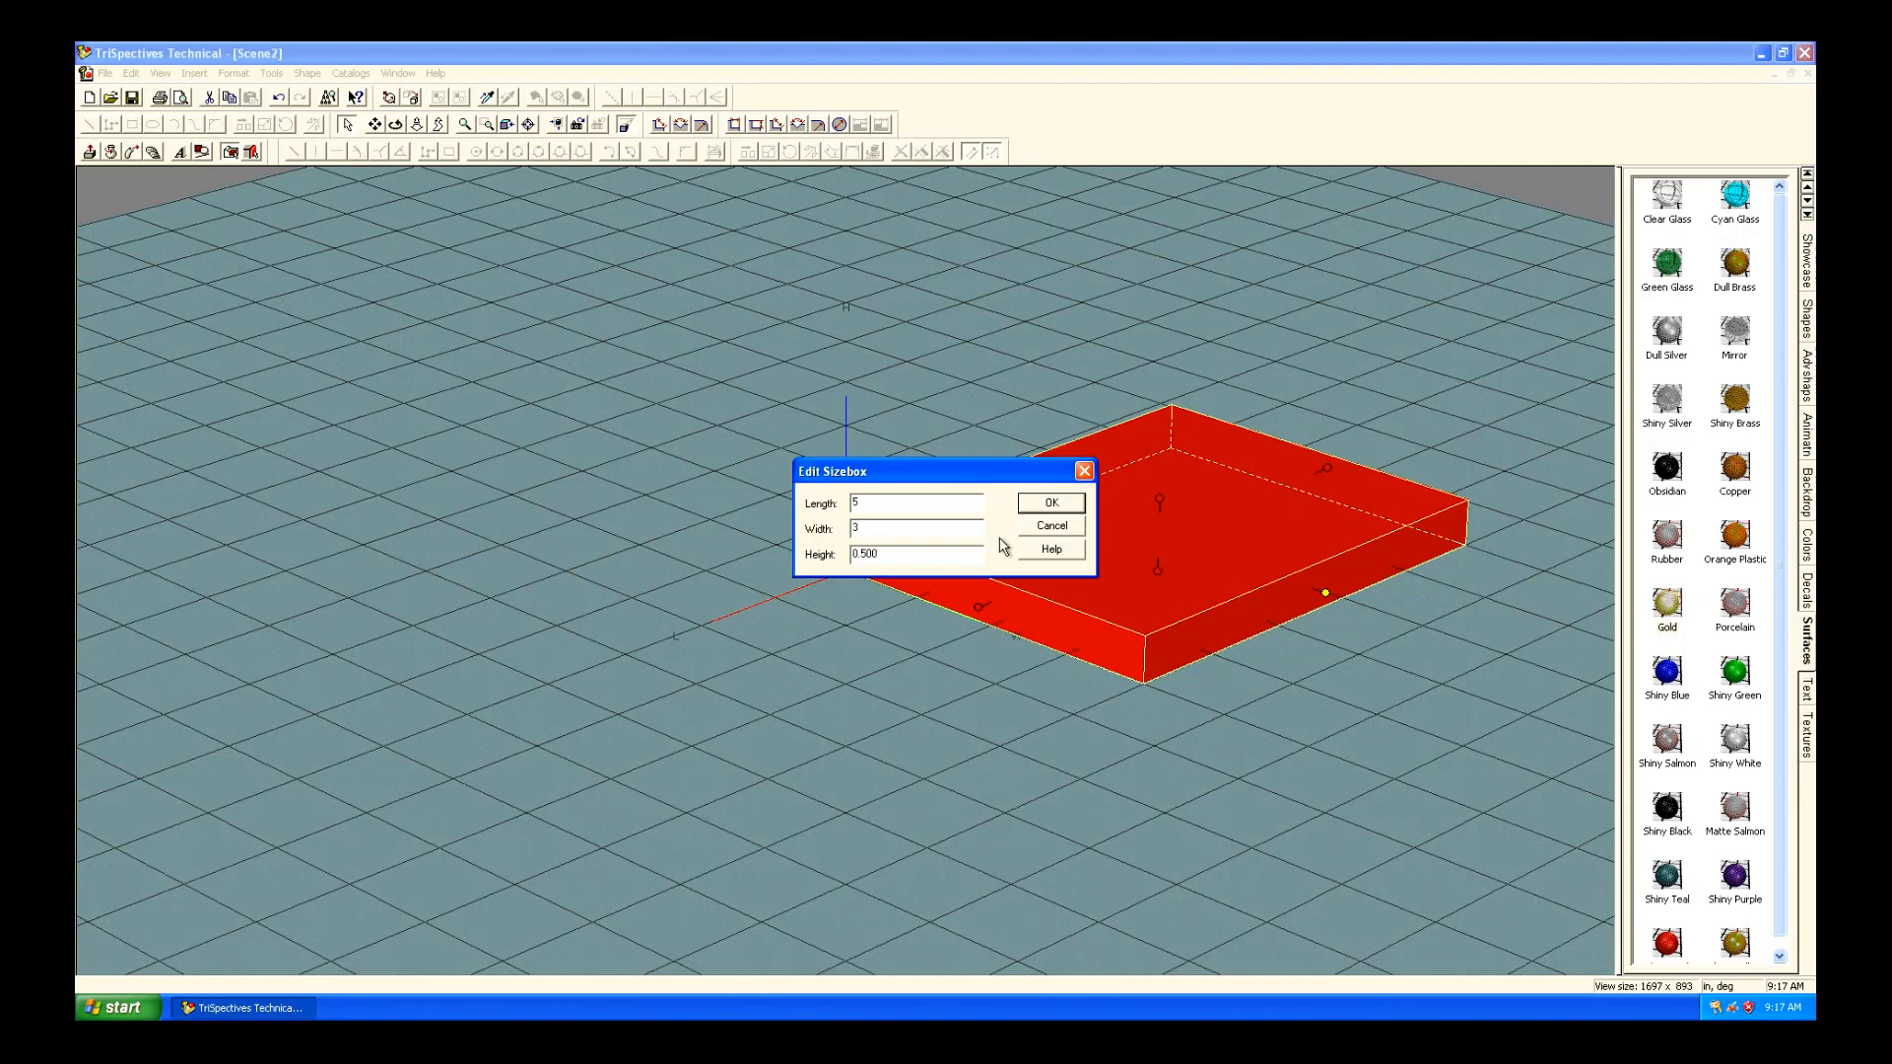
left_click(1048, 503)
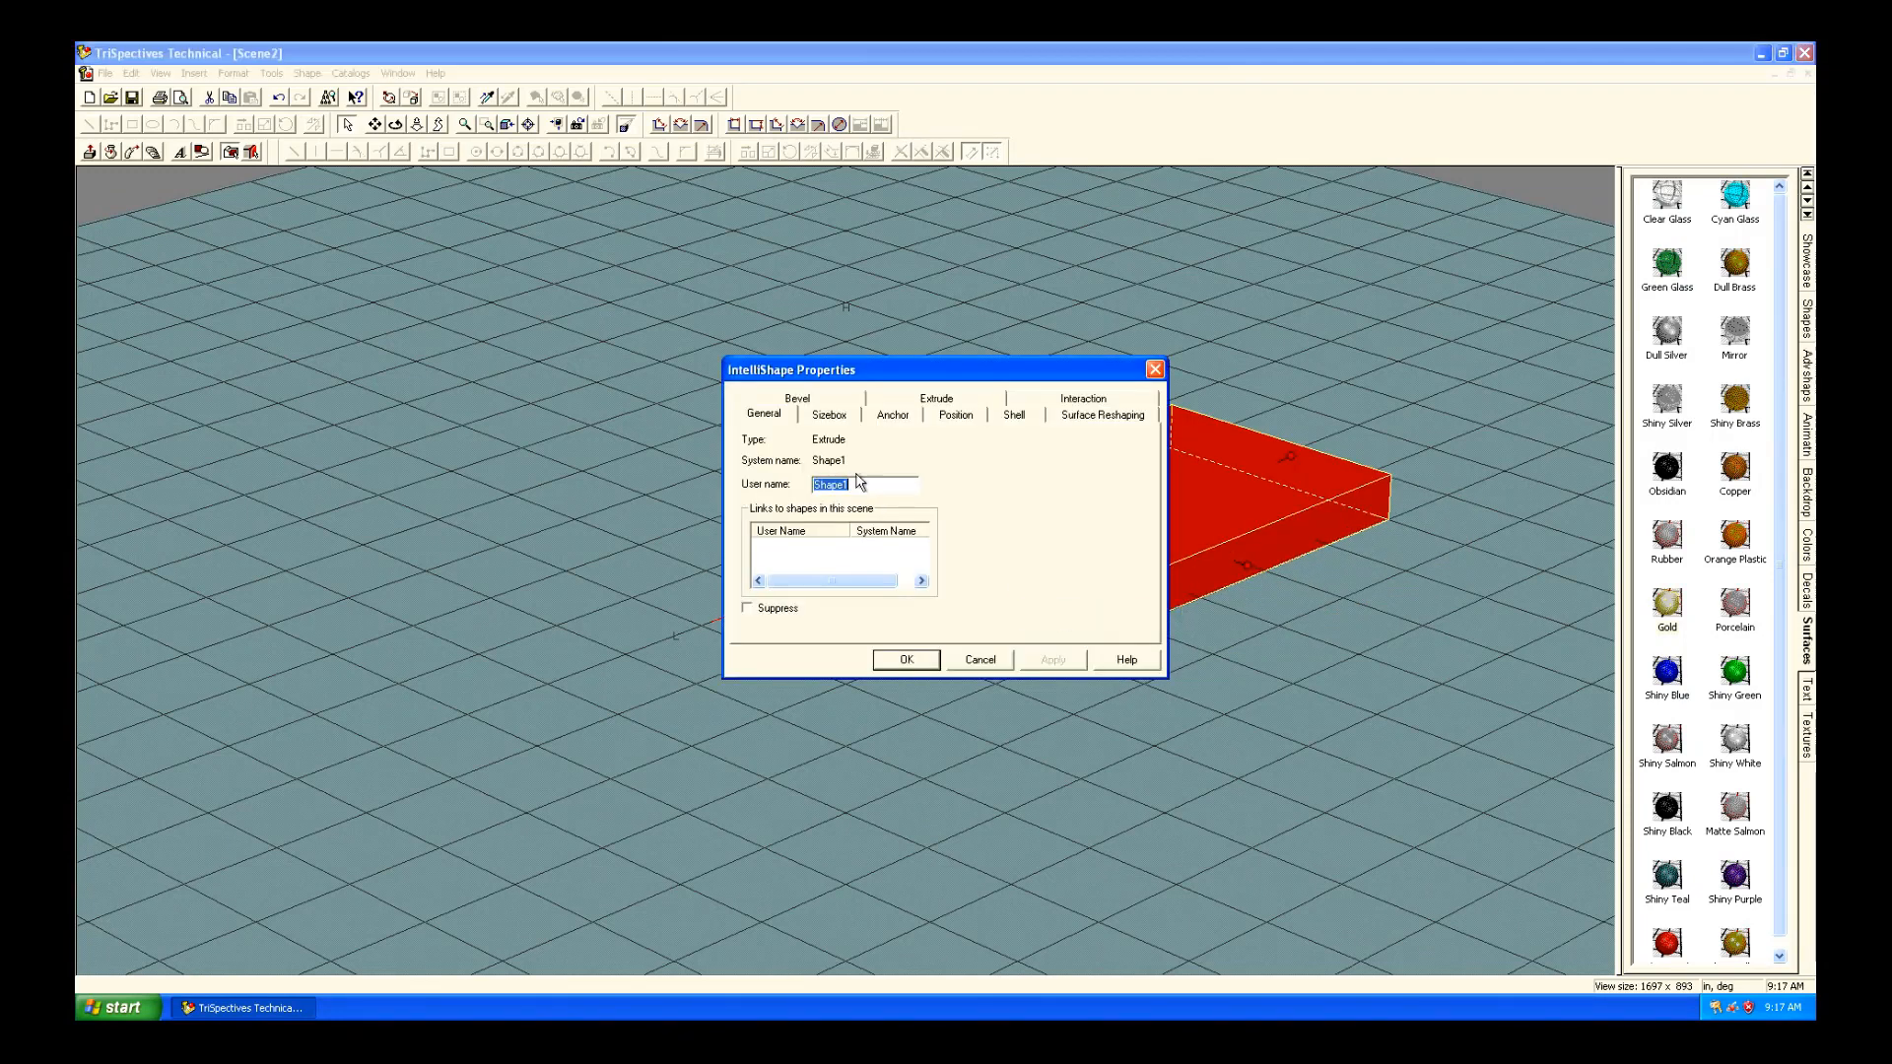
left_click(892, 414)
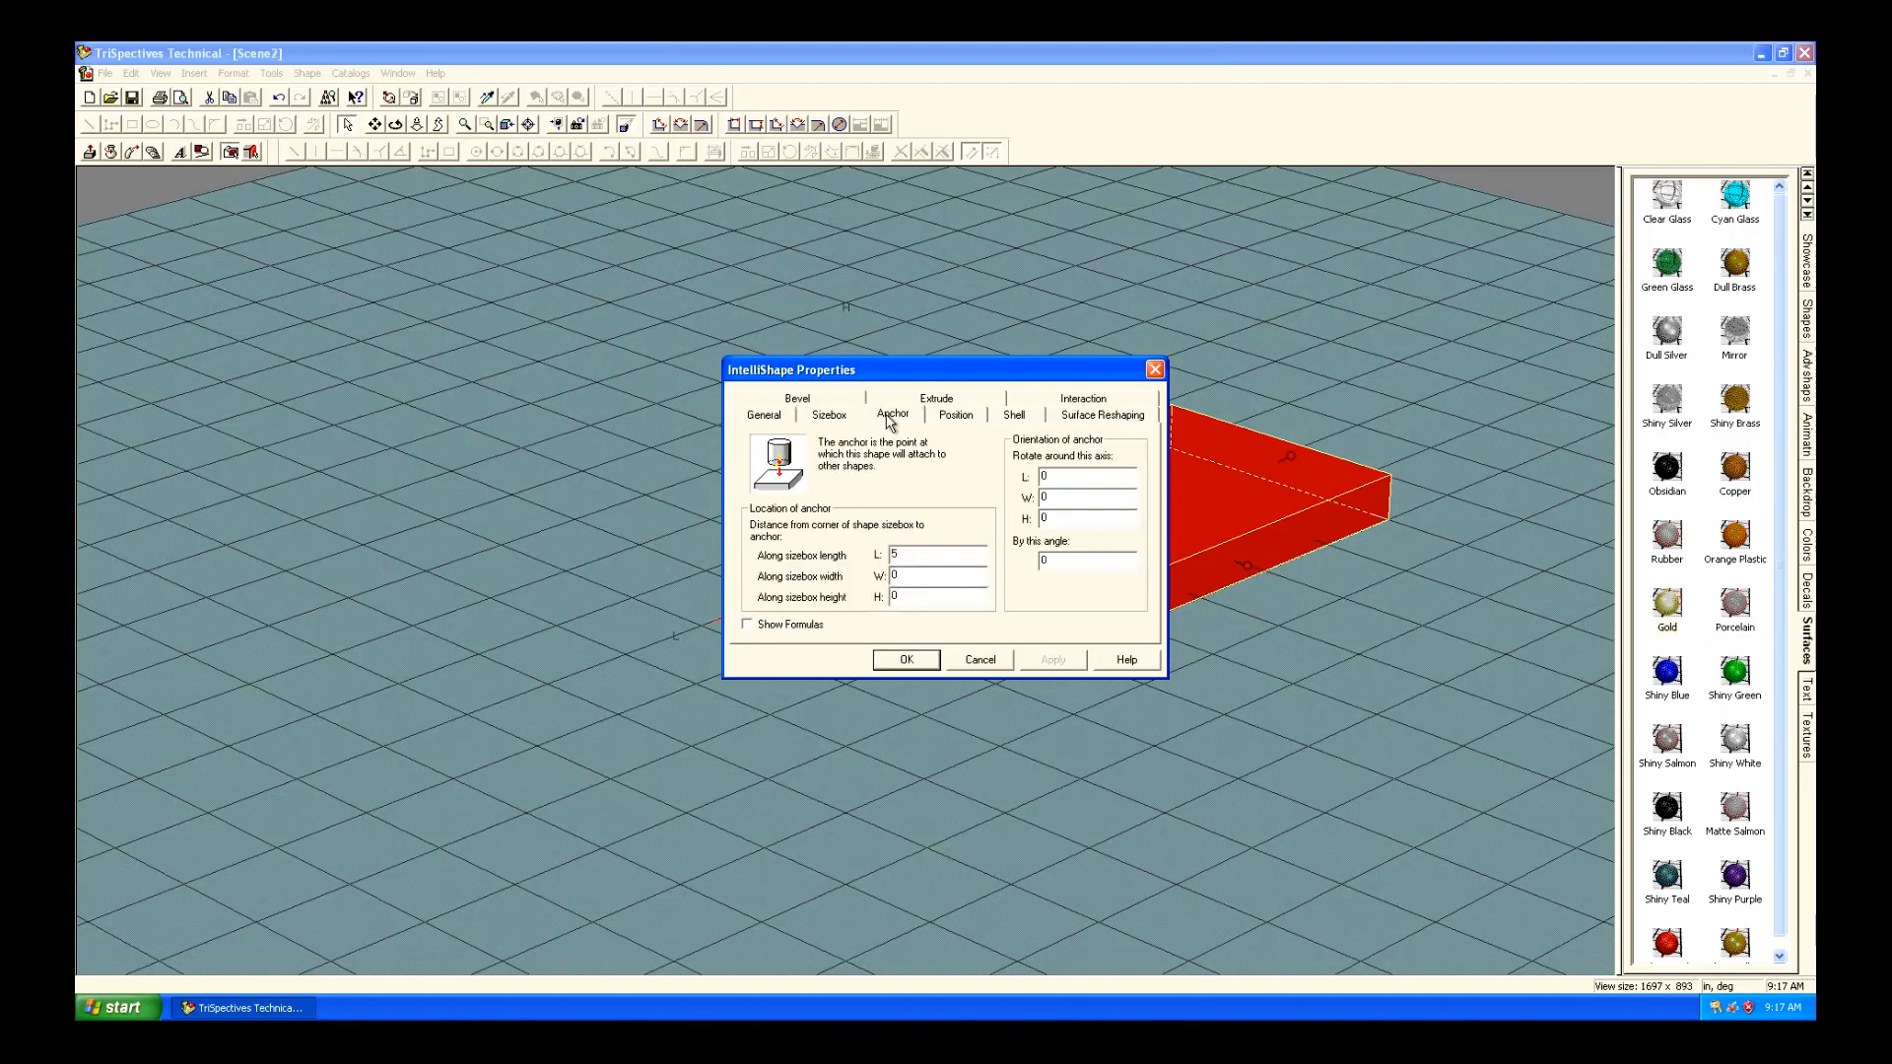
left_click(955, 414)
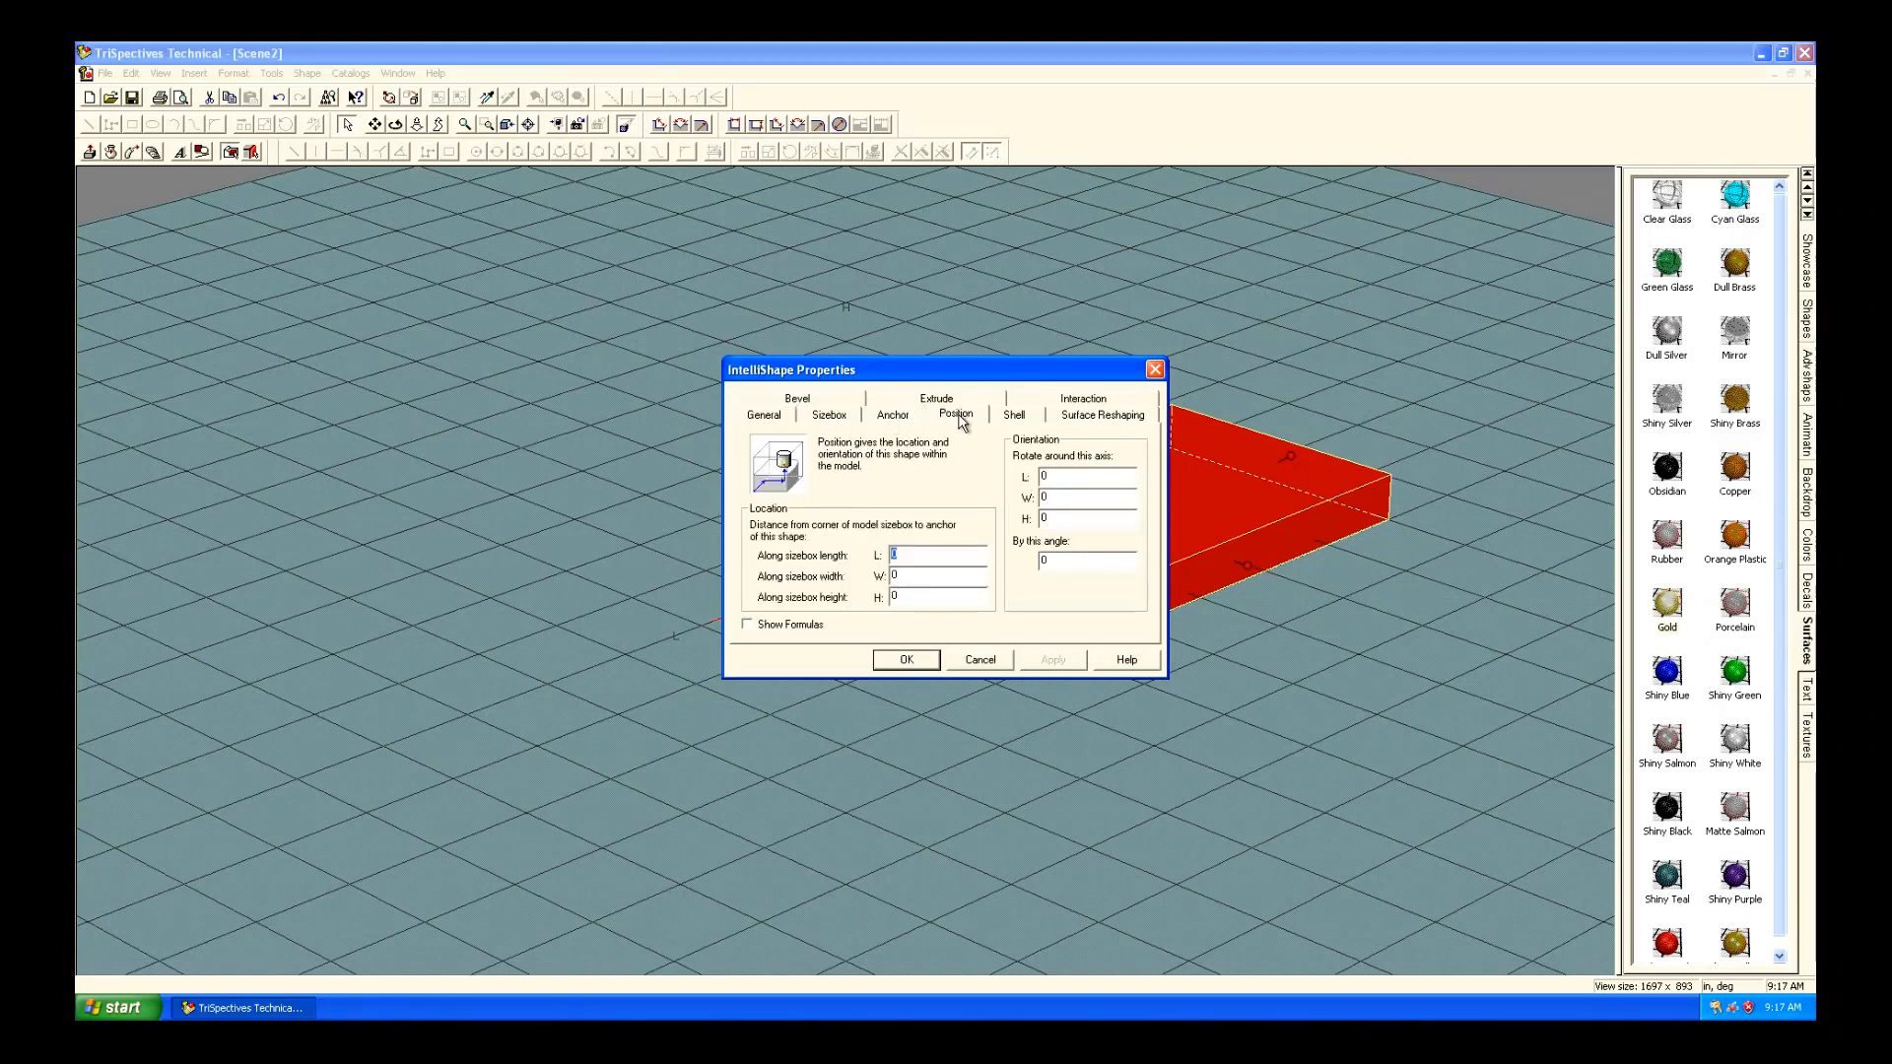
mouse_move(893, 420)
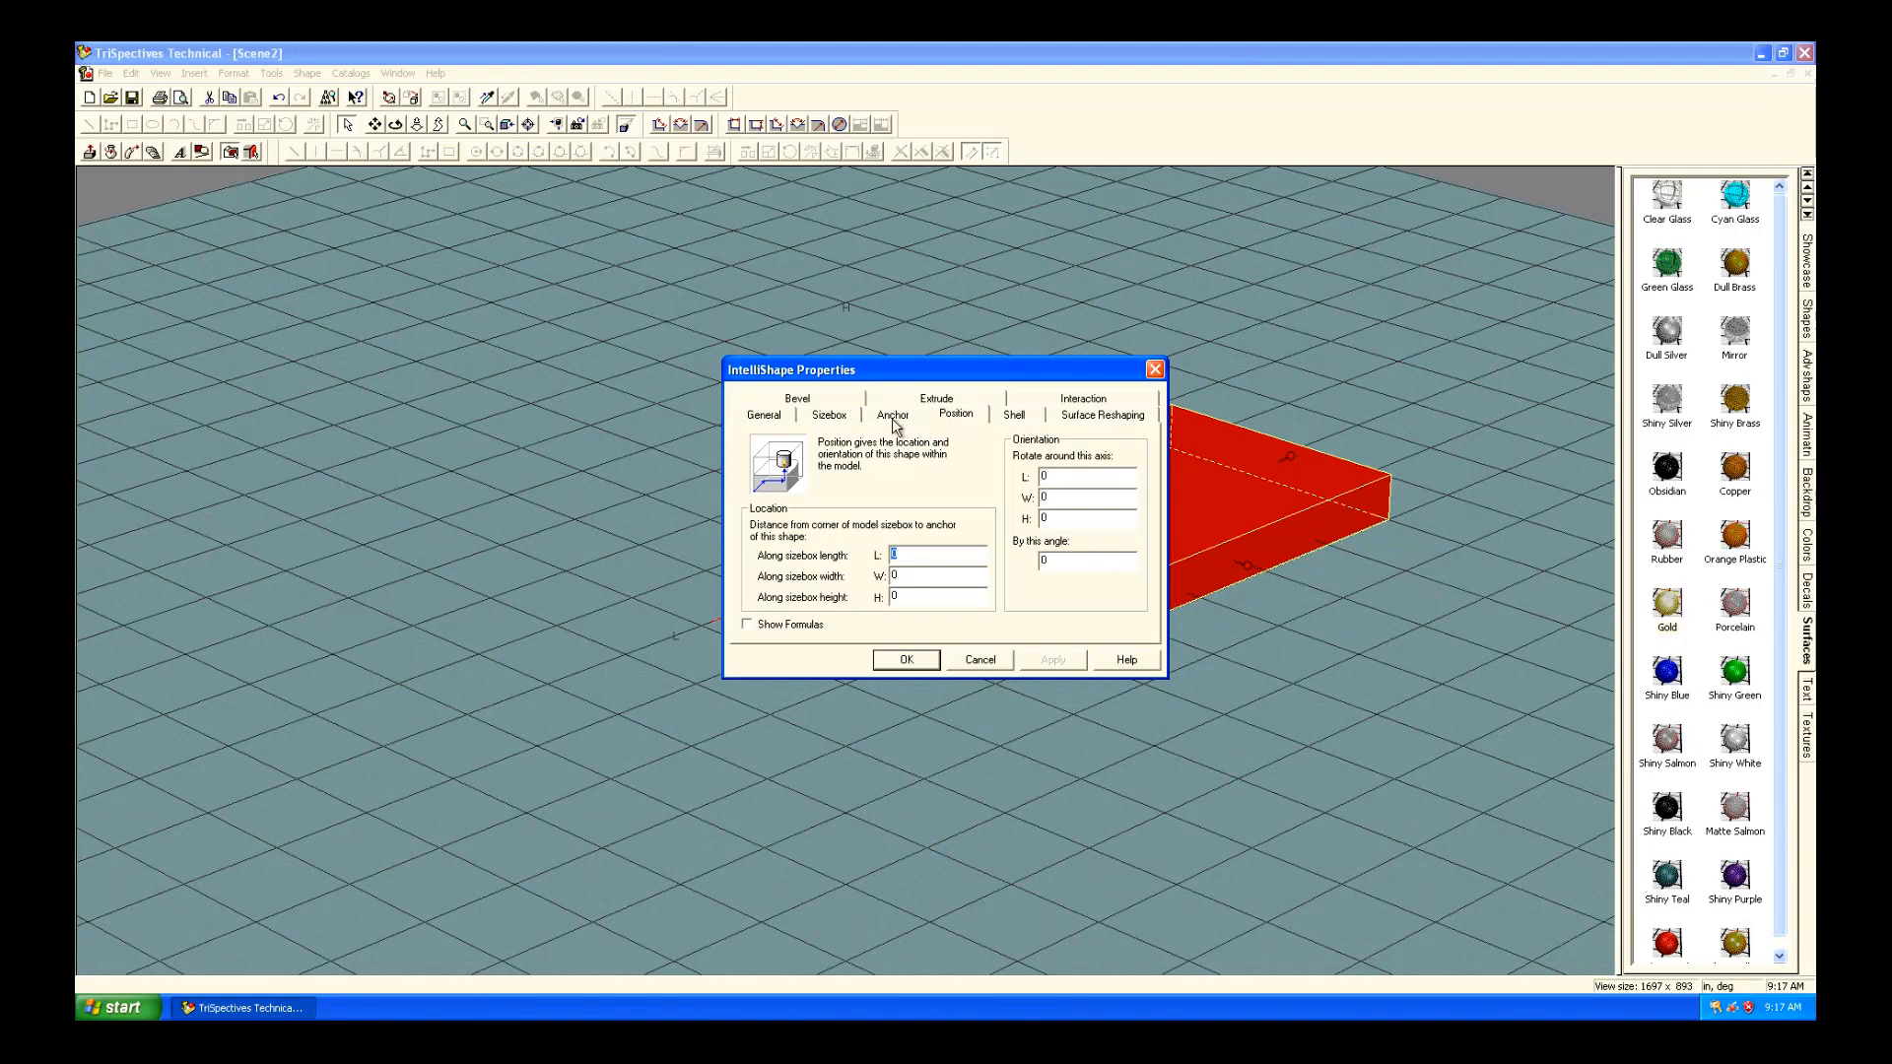
mouse_move(887, 424)
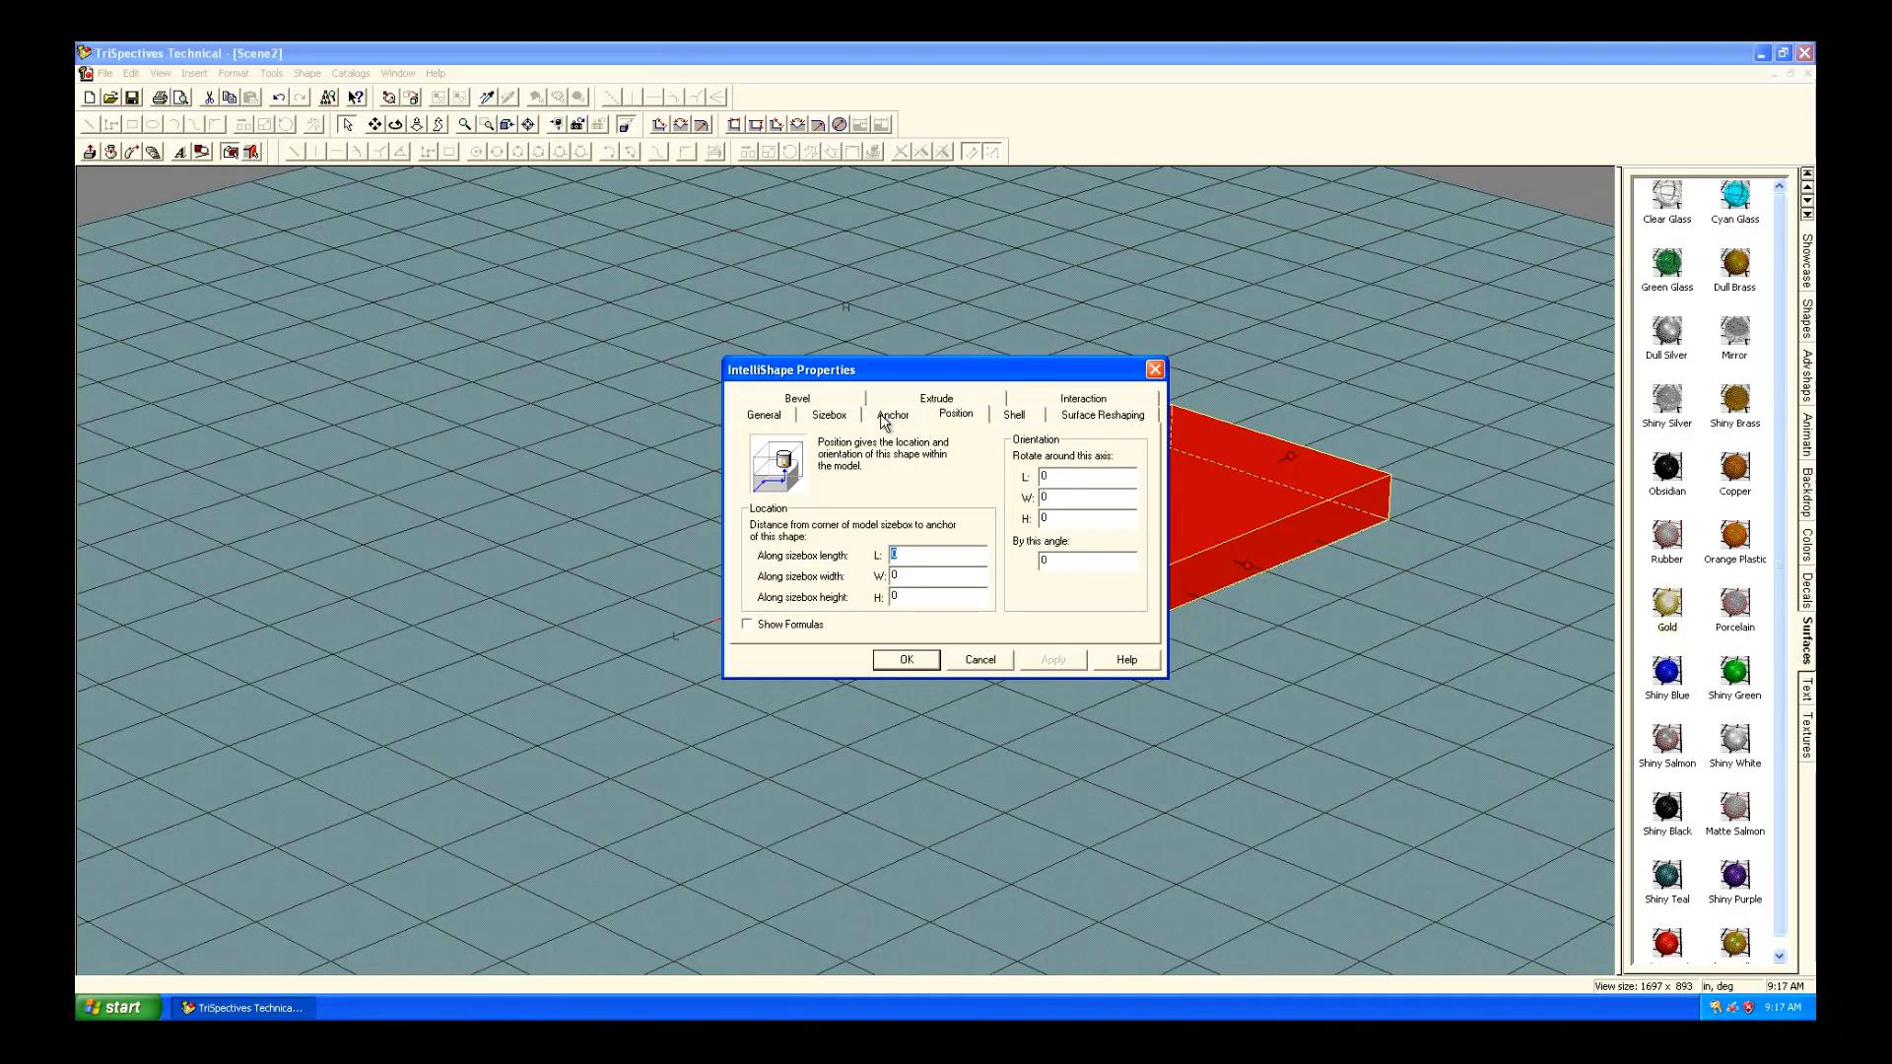
left_click(829, 415)
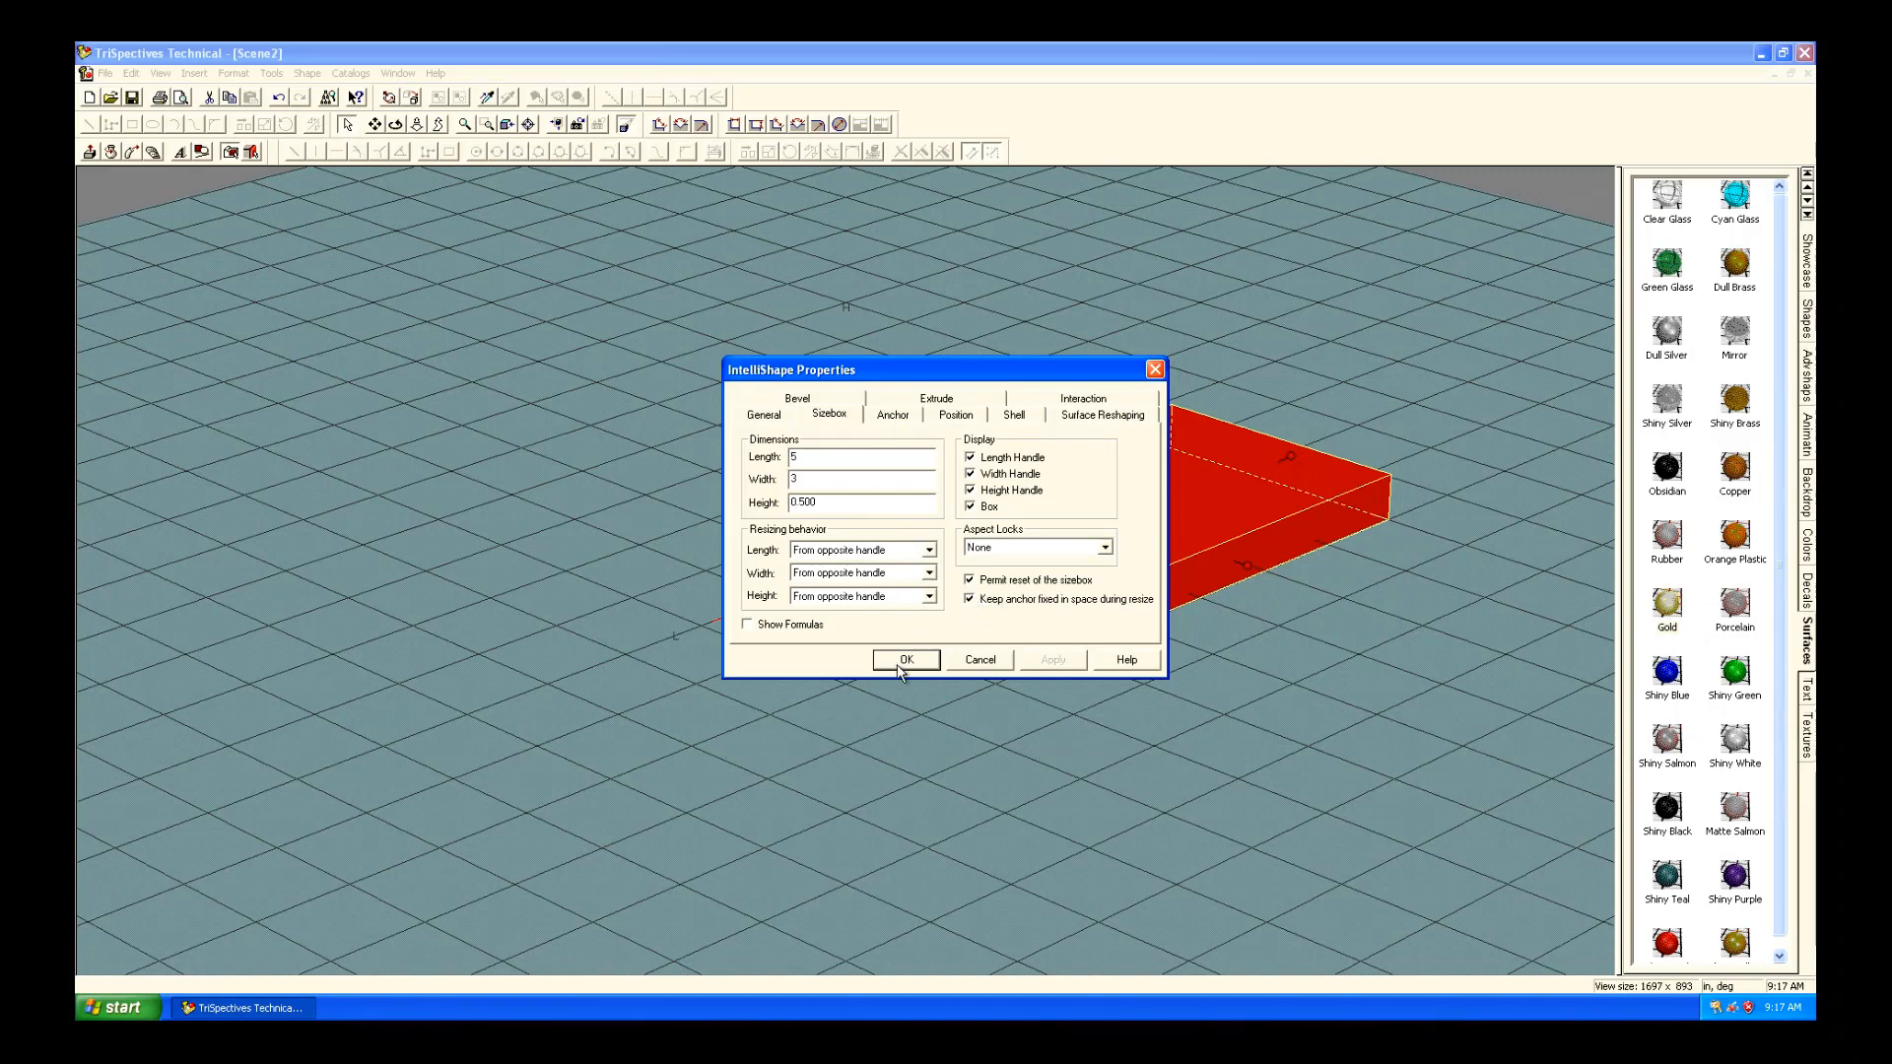
left_click(907, 659)
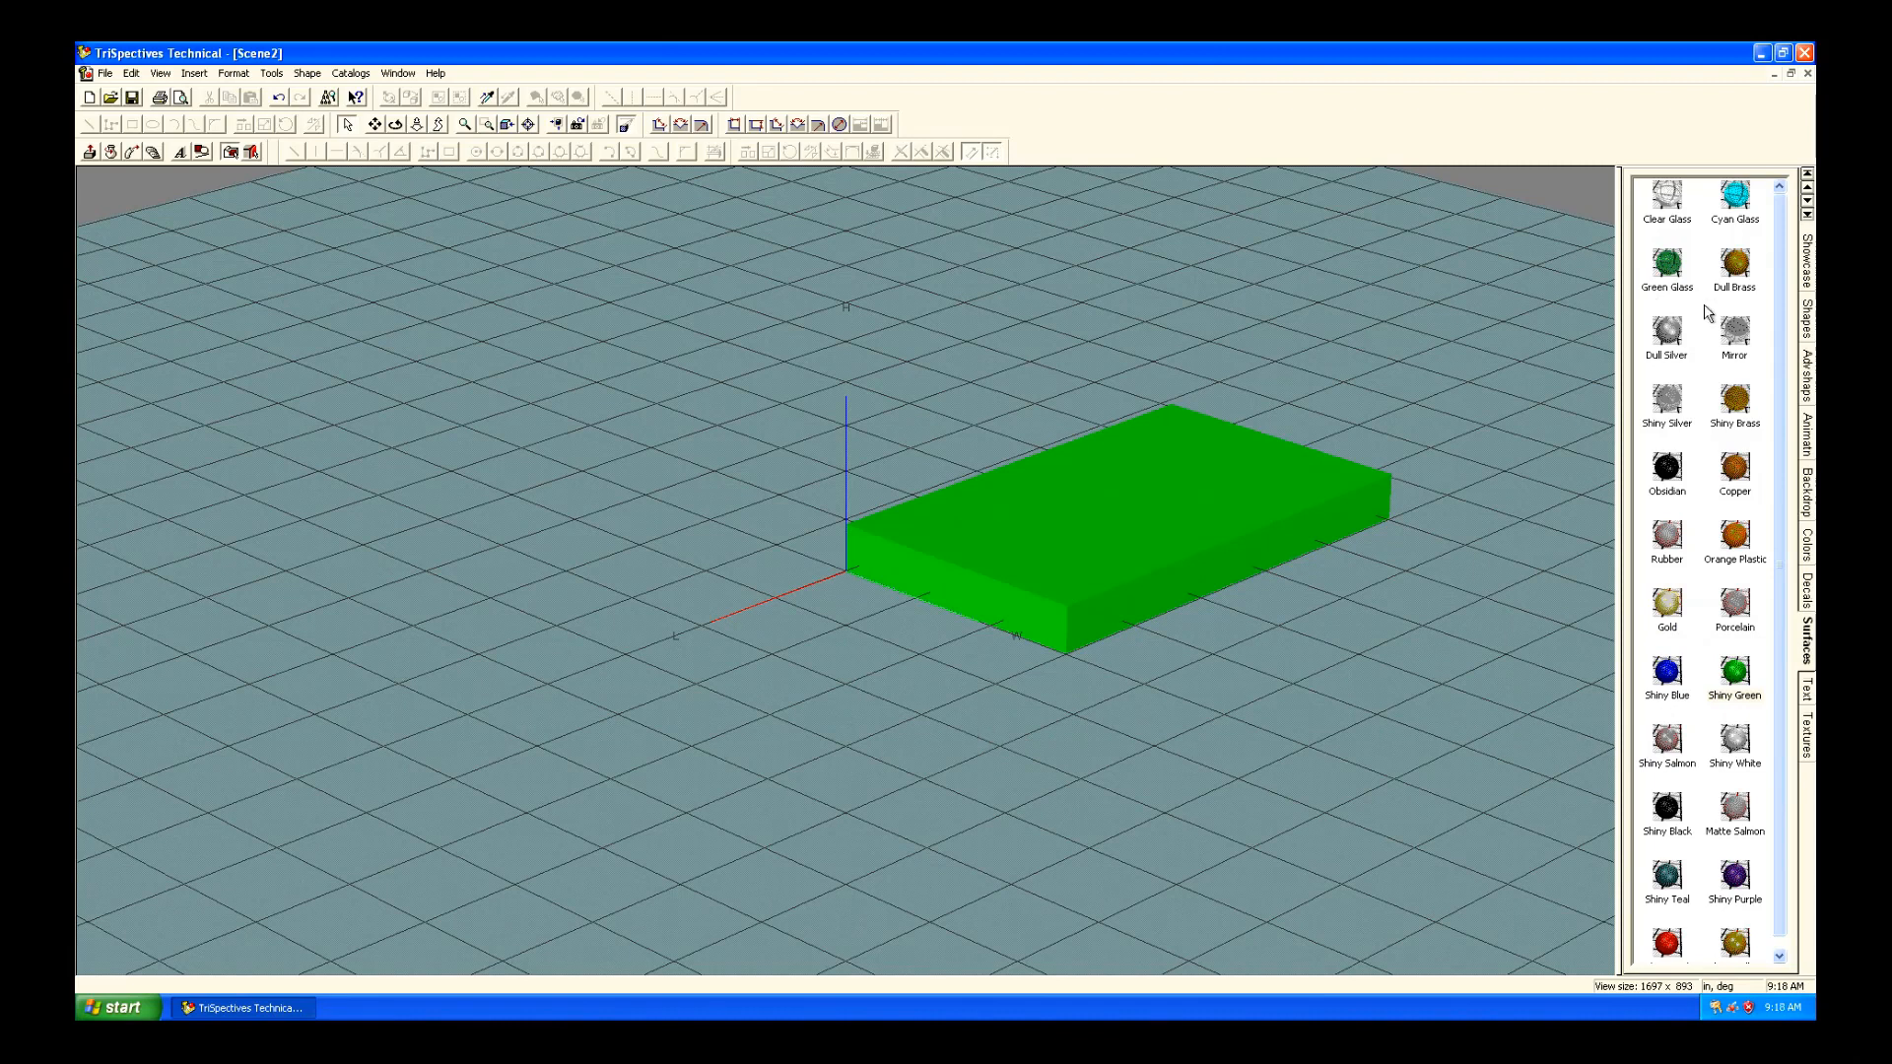
Drop a Block from the Shapes catalog, accept the resize, then undo it.
left_click(1804, 367)
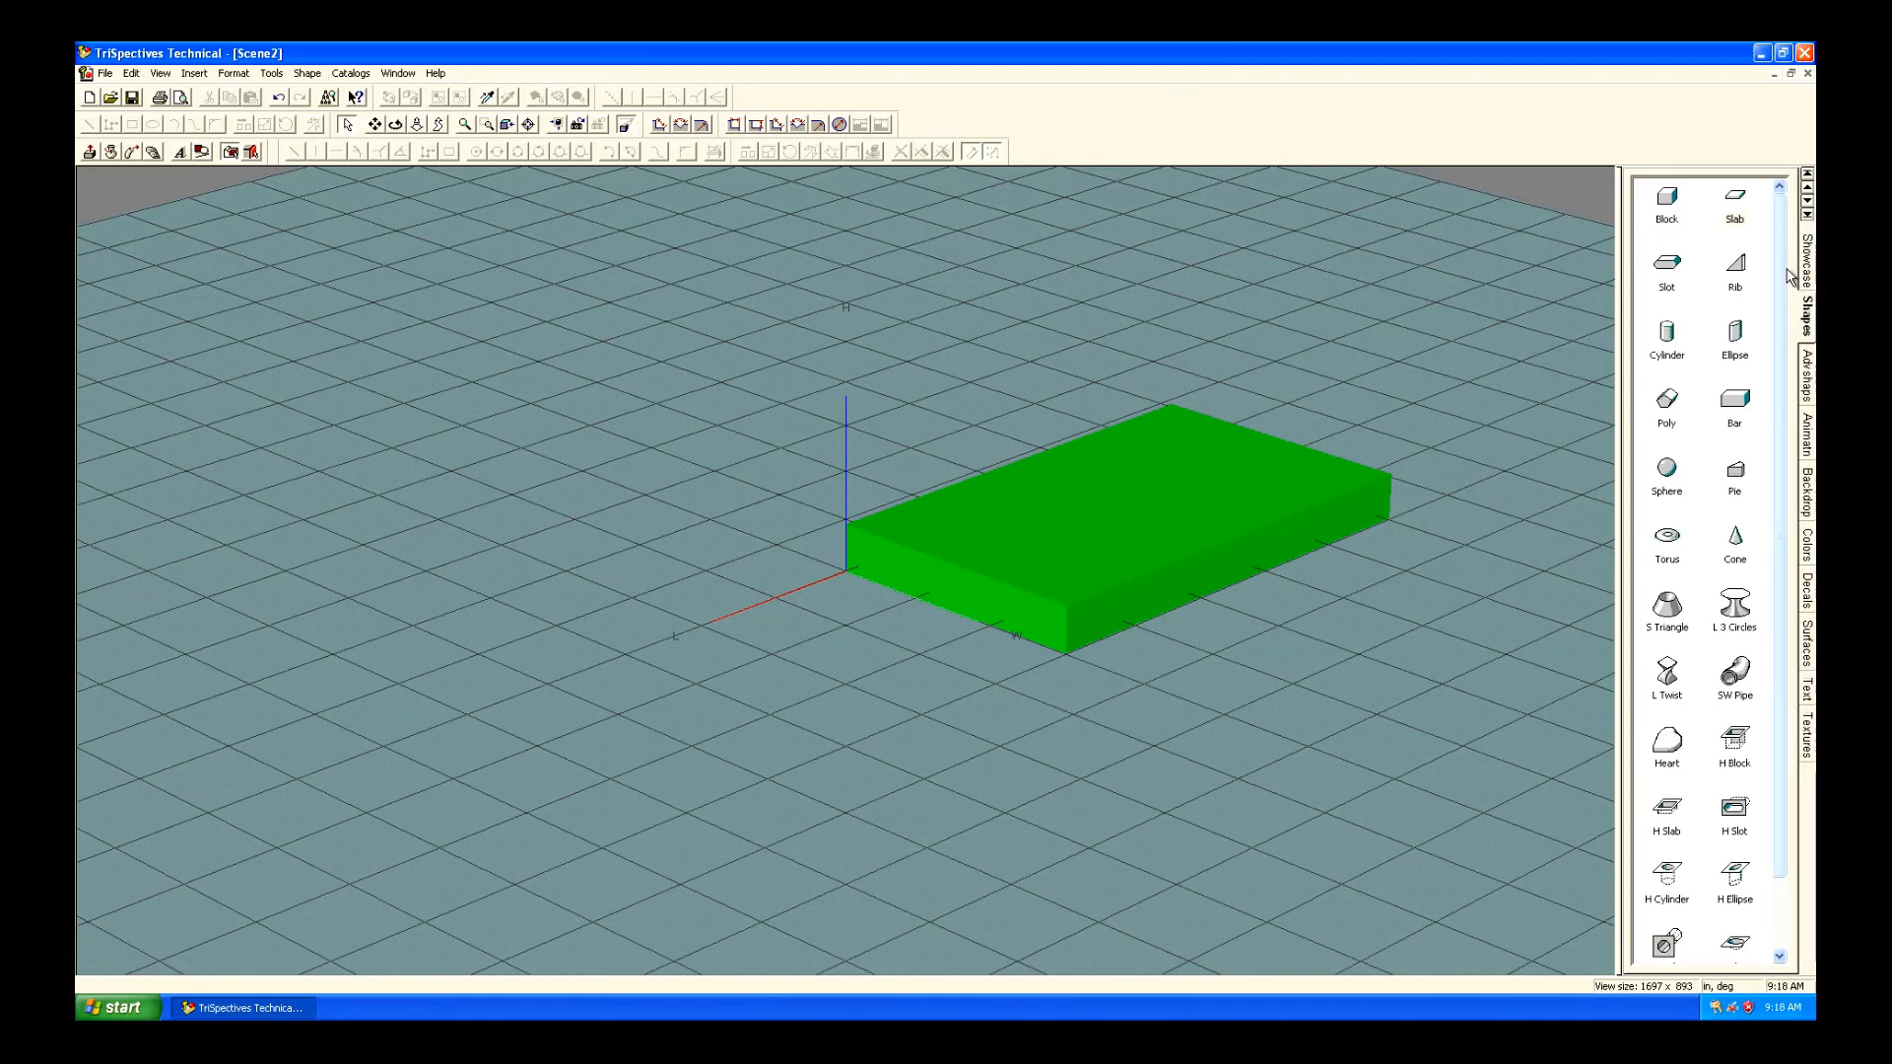
left_click(1735, 219)
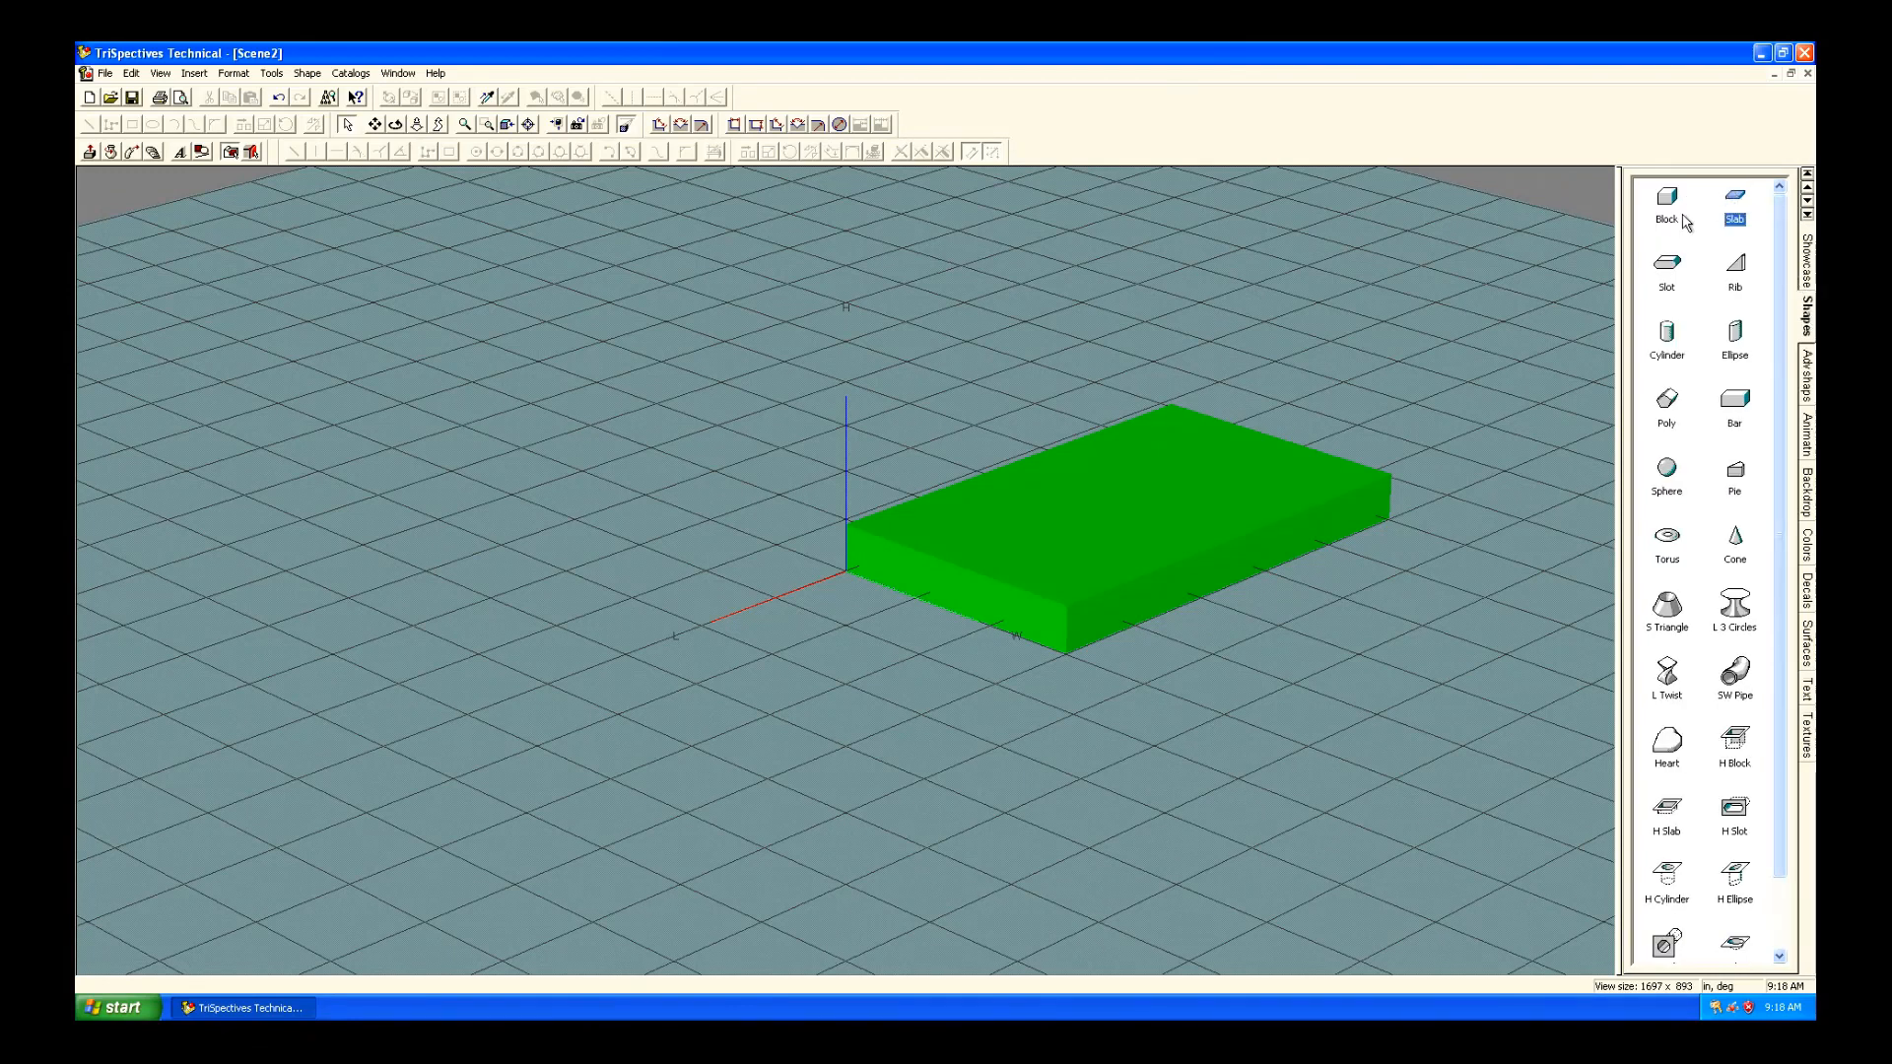
left_click(1667, 205)
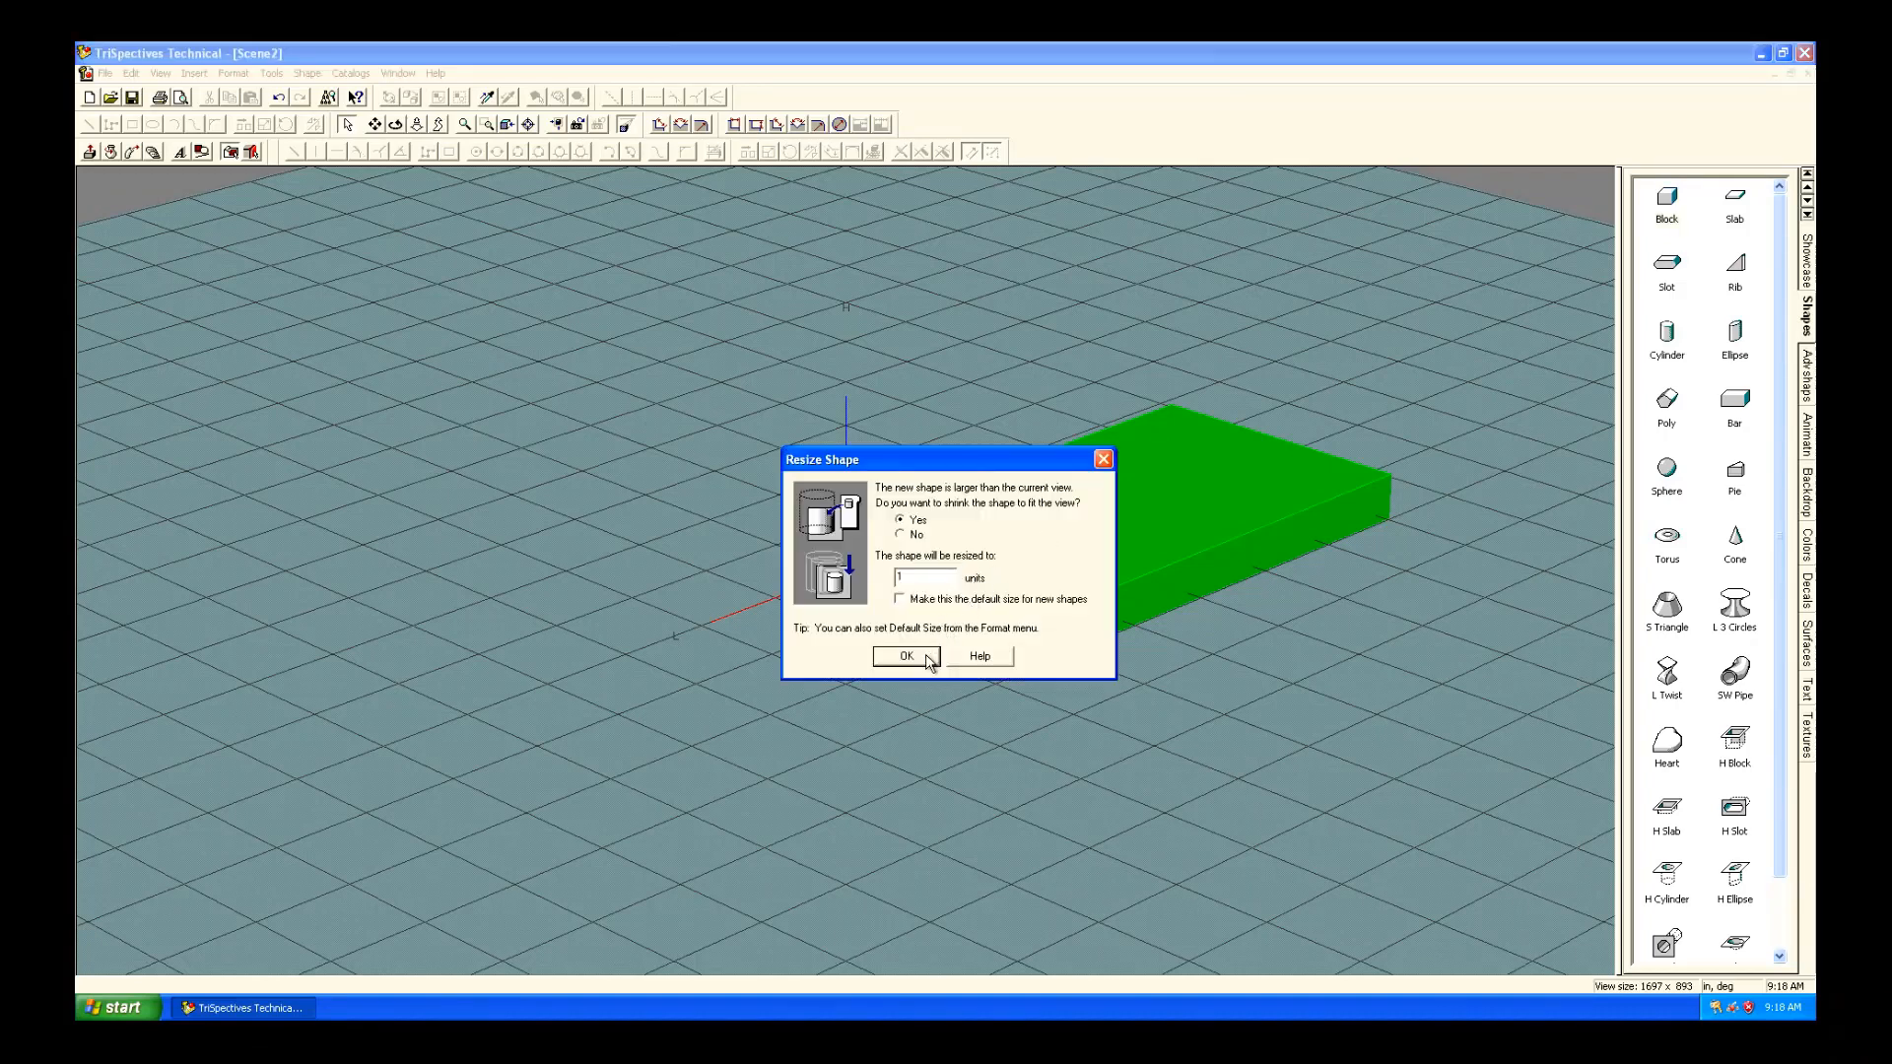
left_click(905, 656)
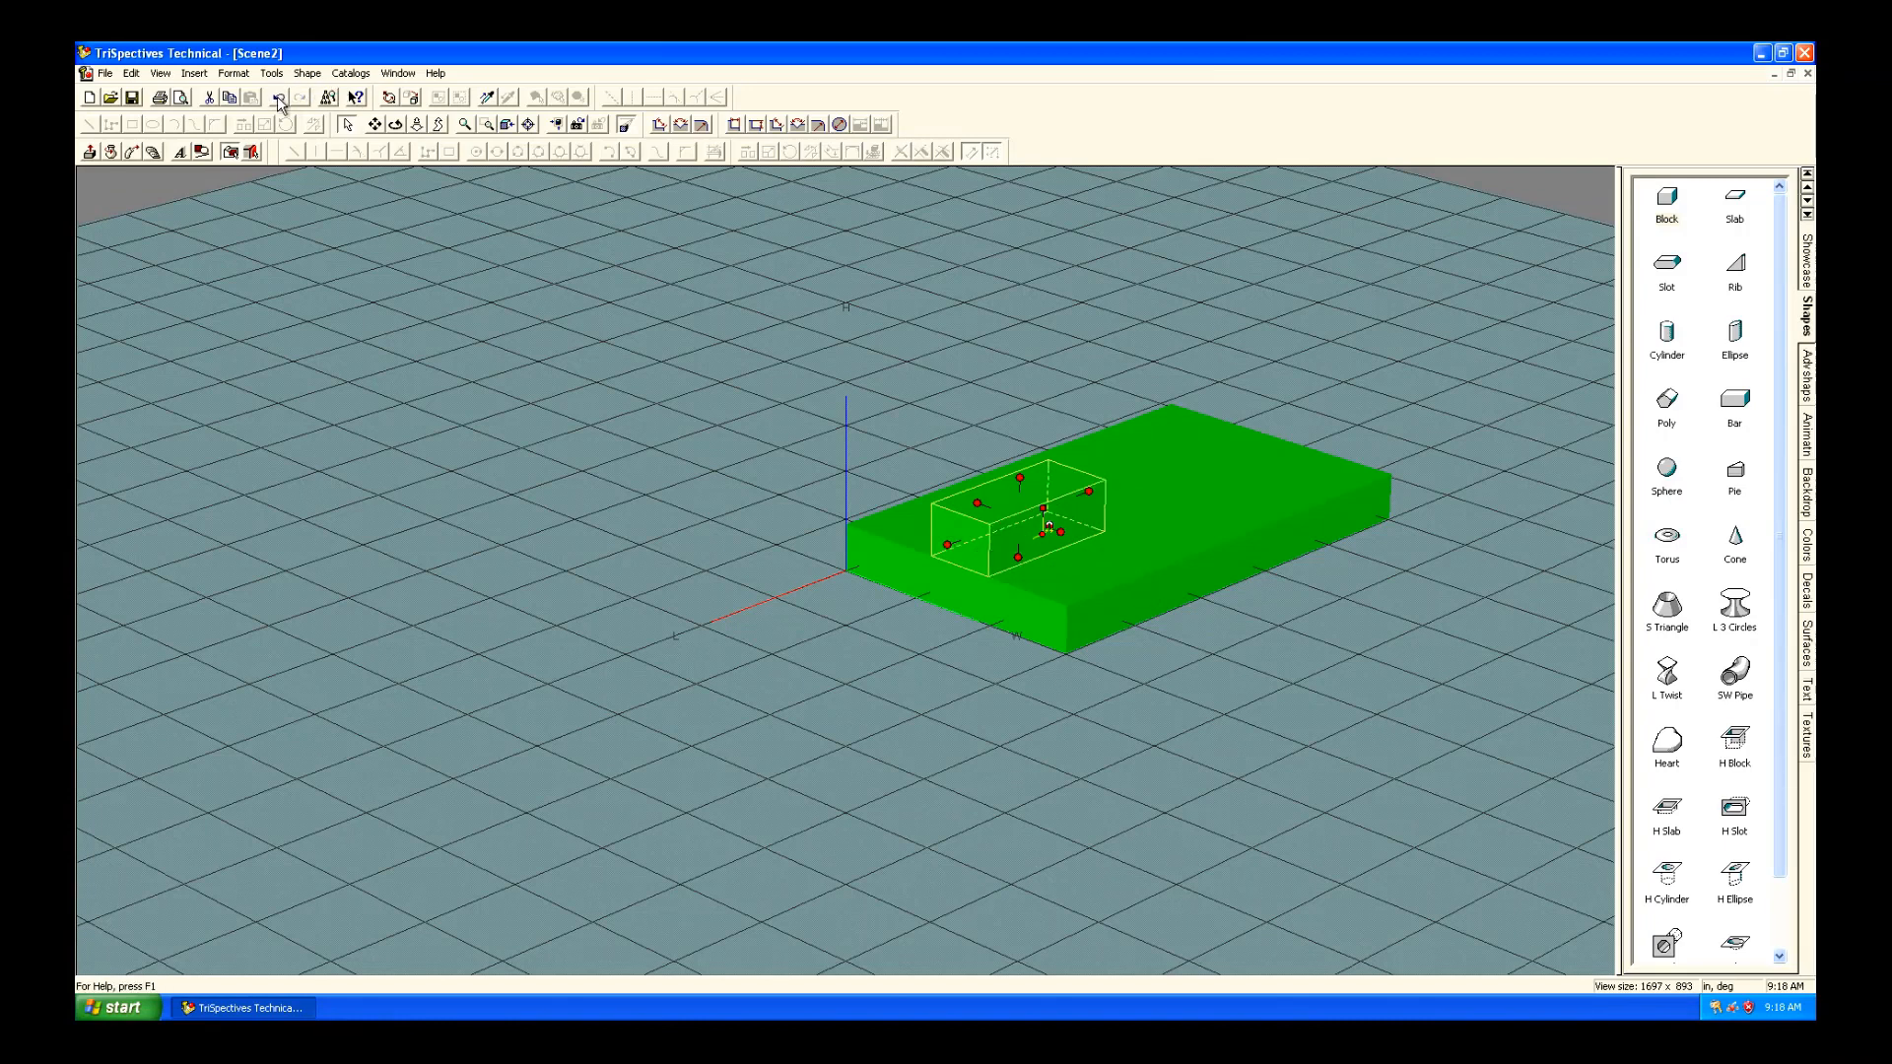
left_click(525, 332)
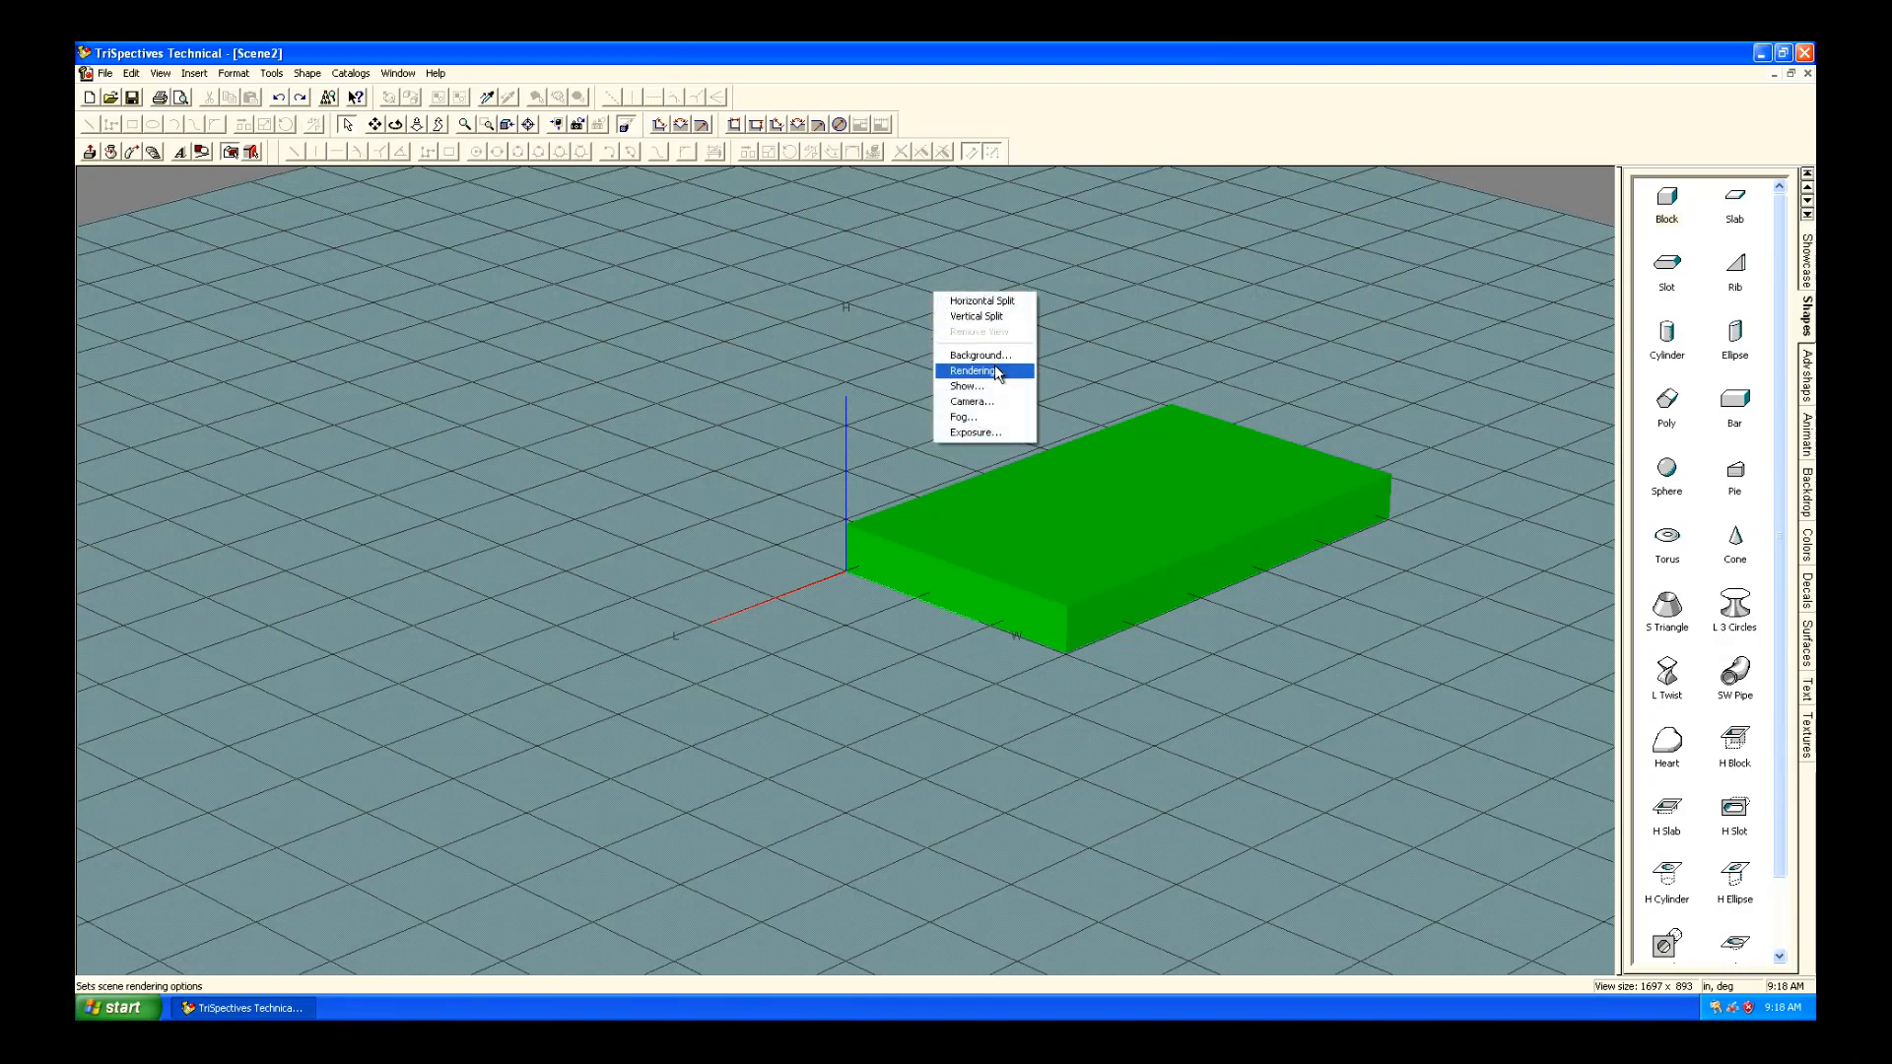
Check Draw Edges in Scene Properties, browse the exposure, fog and display tabs, and toggle the 2D toolbar.
left_click(977, 354)
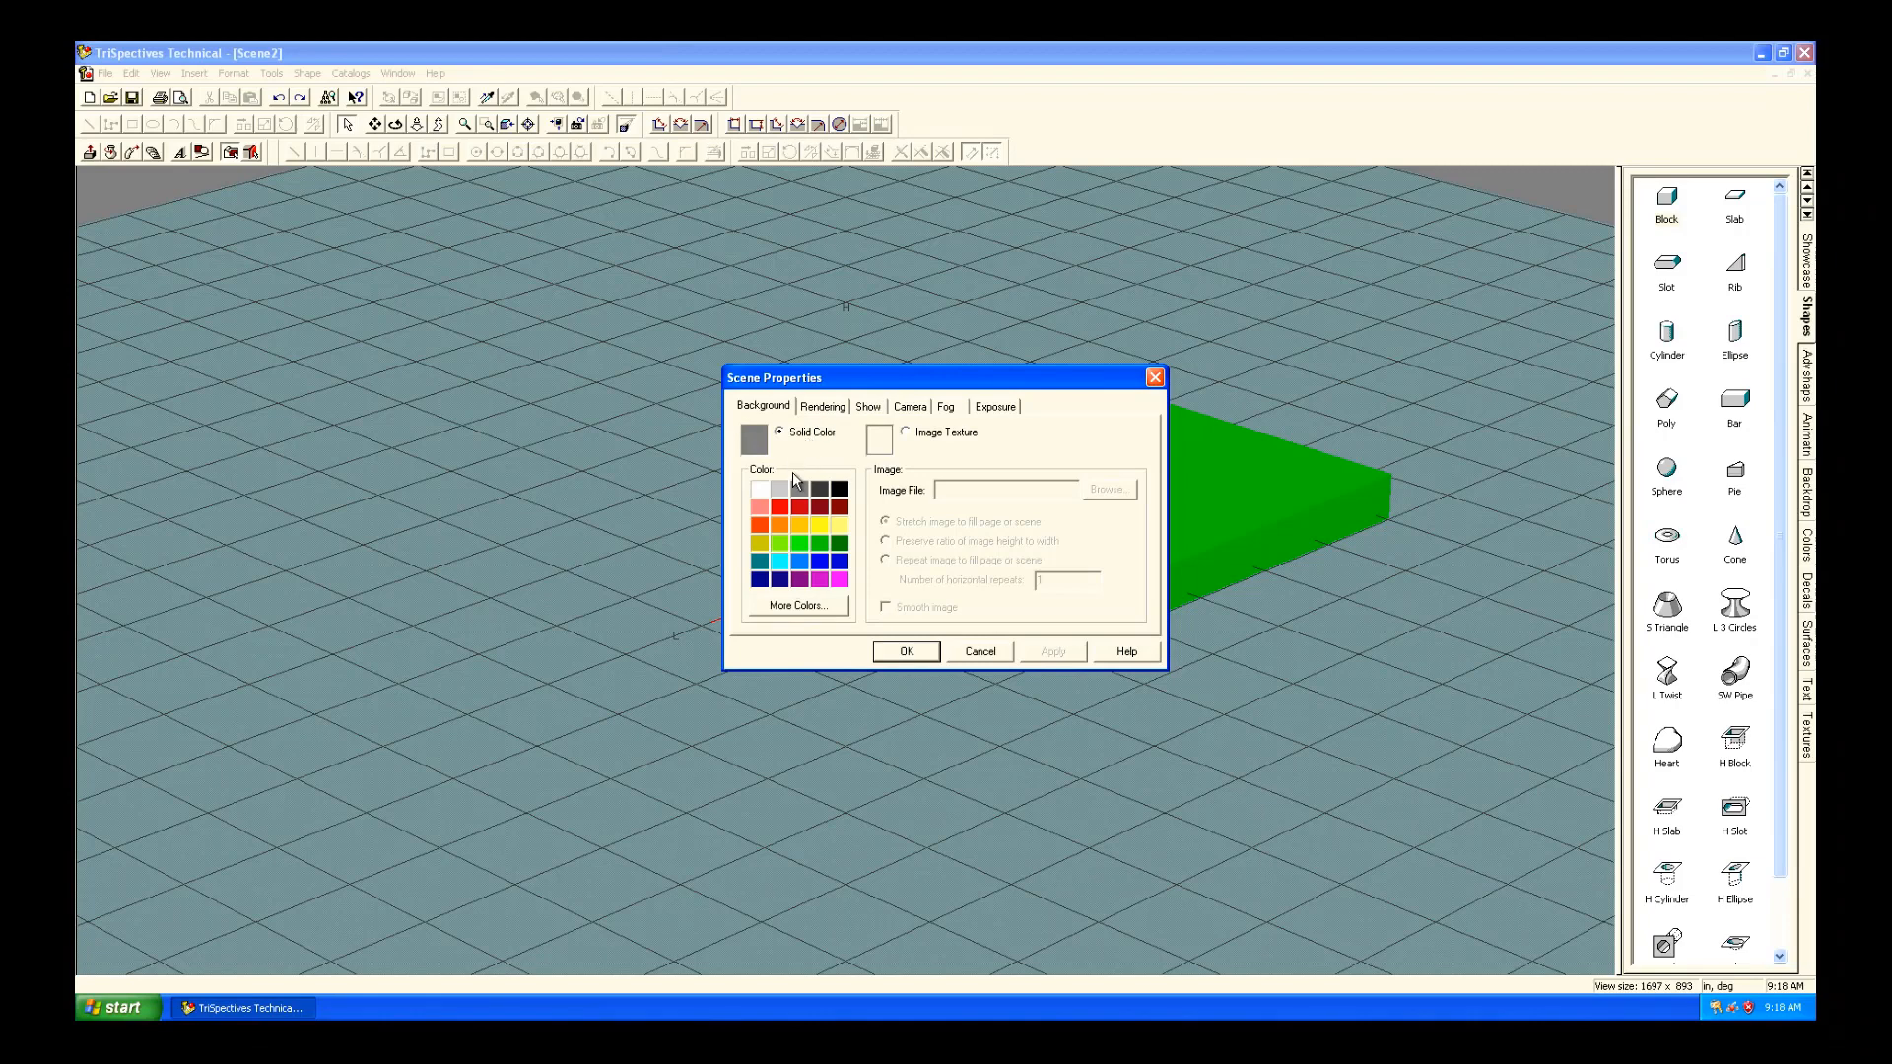
left_click(905, 652)
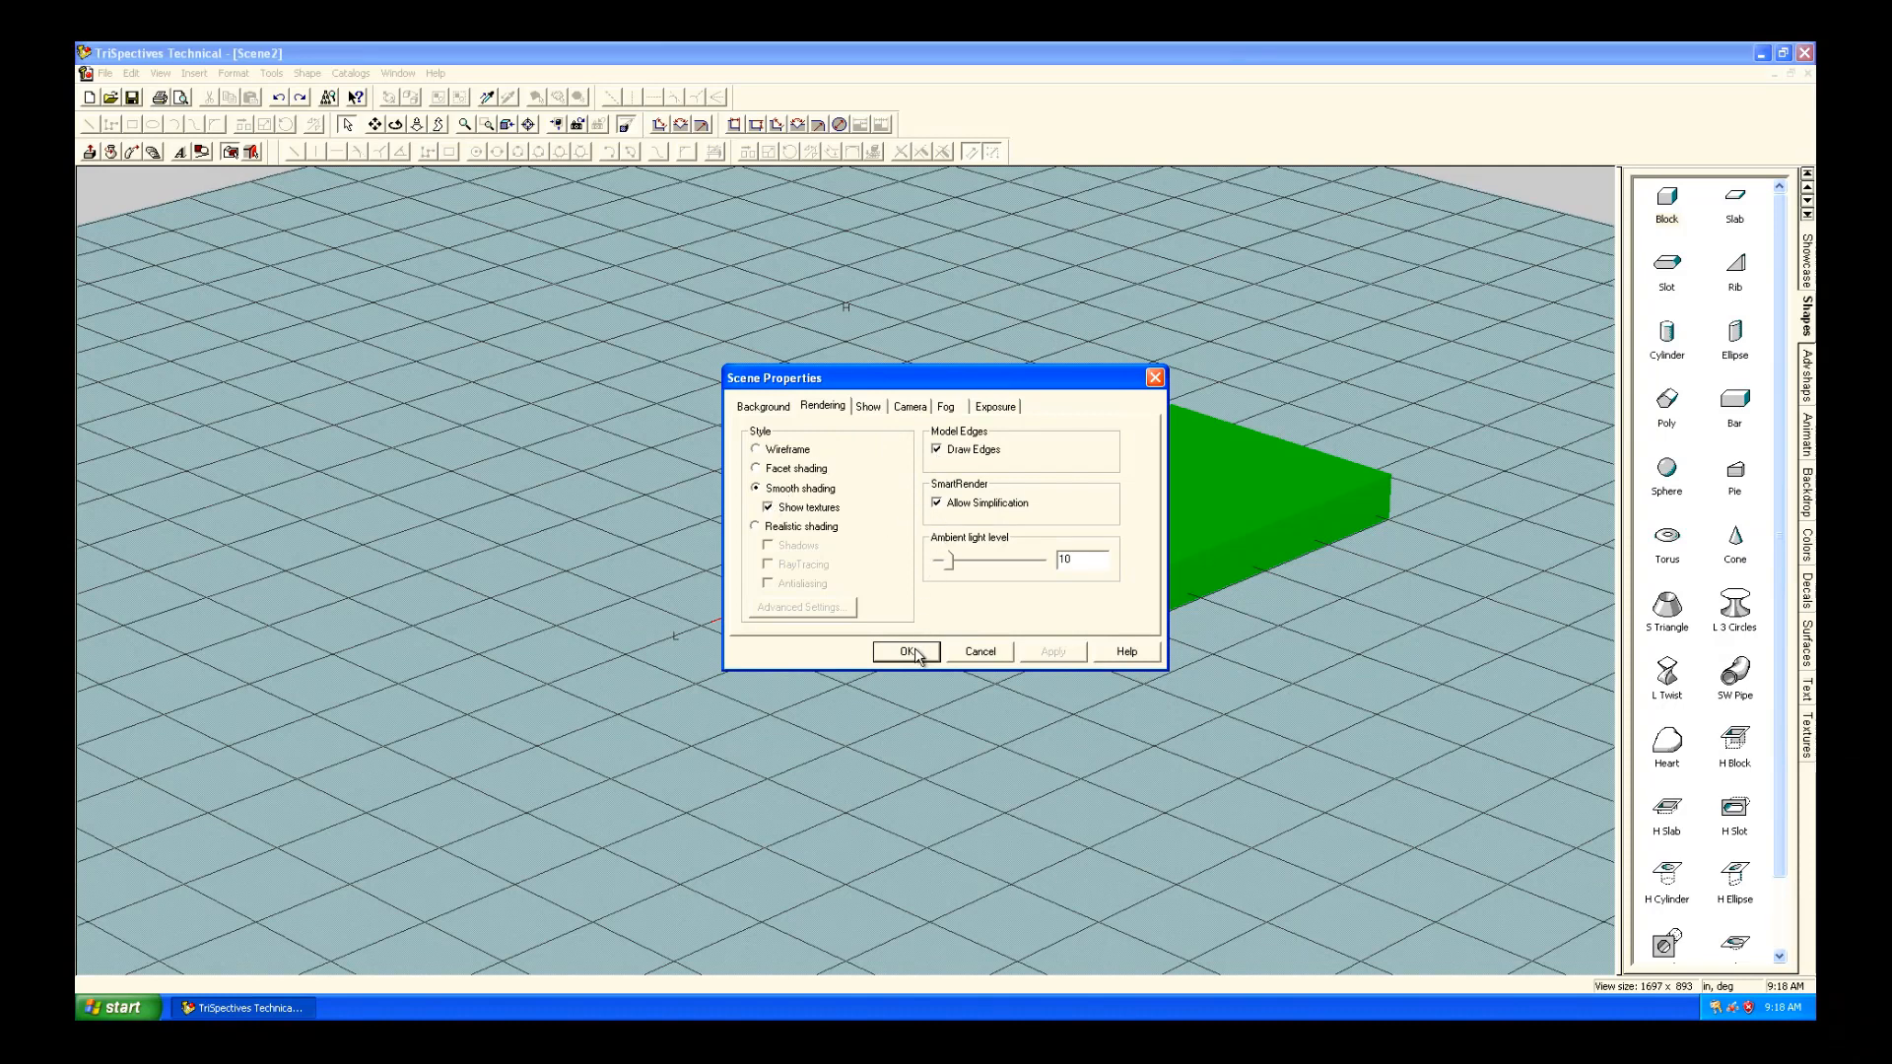
left_click(995, 405)
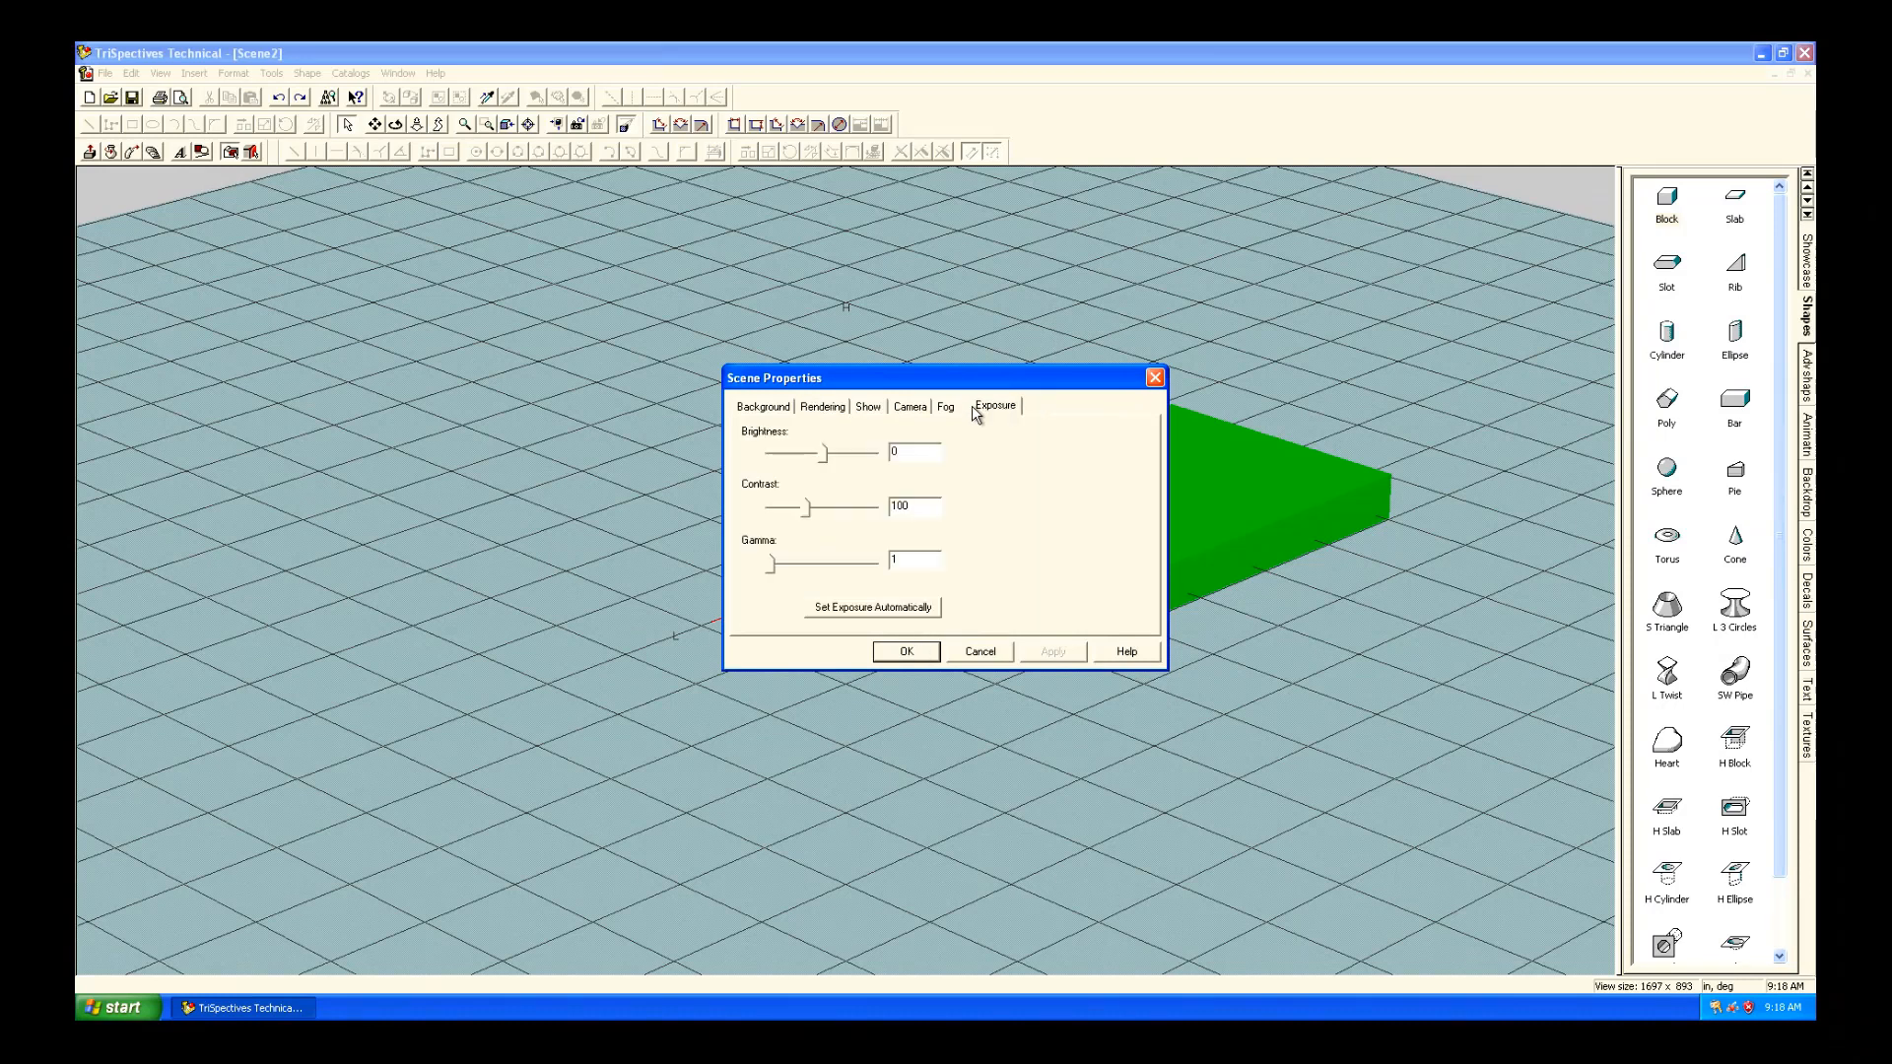
left_click(946, 407)
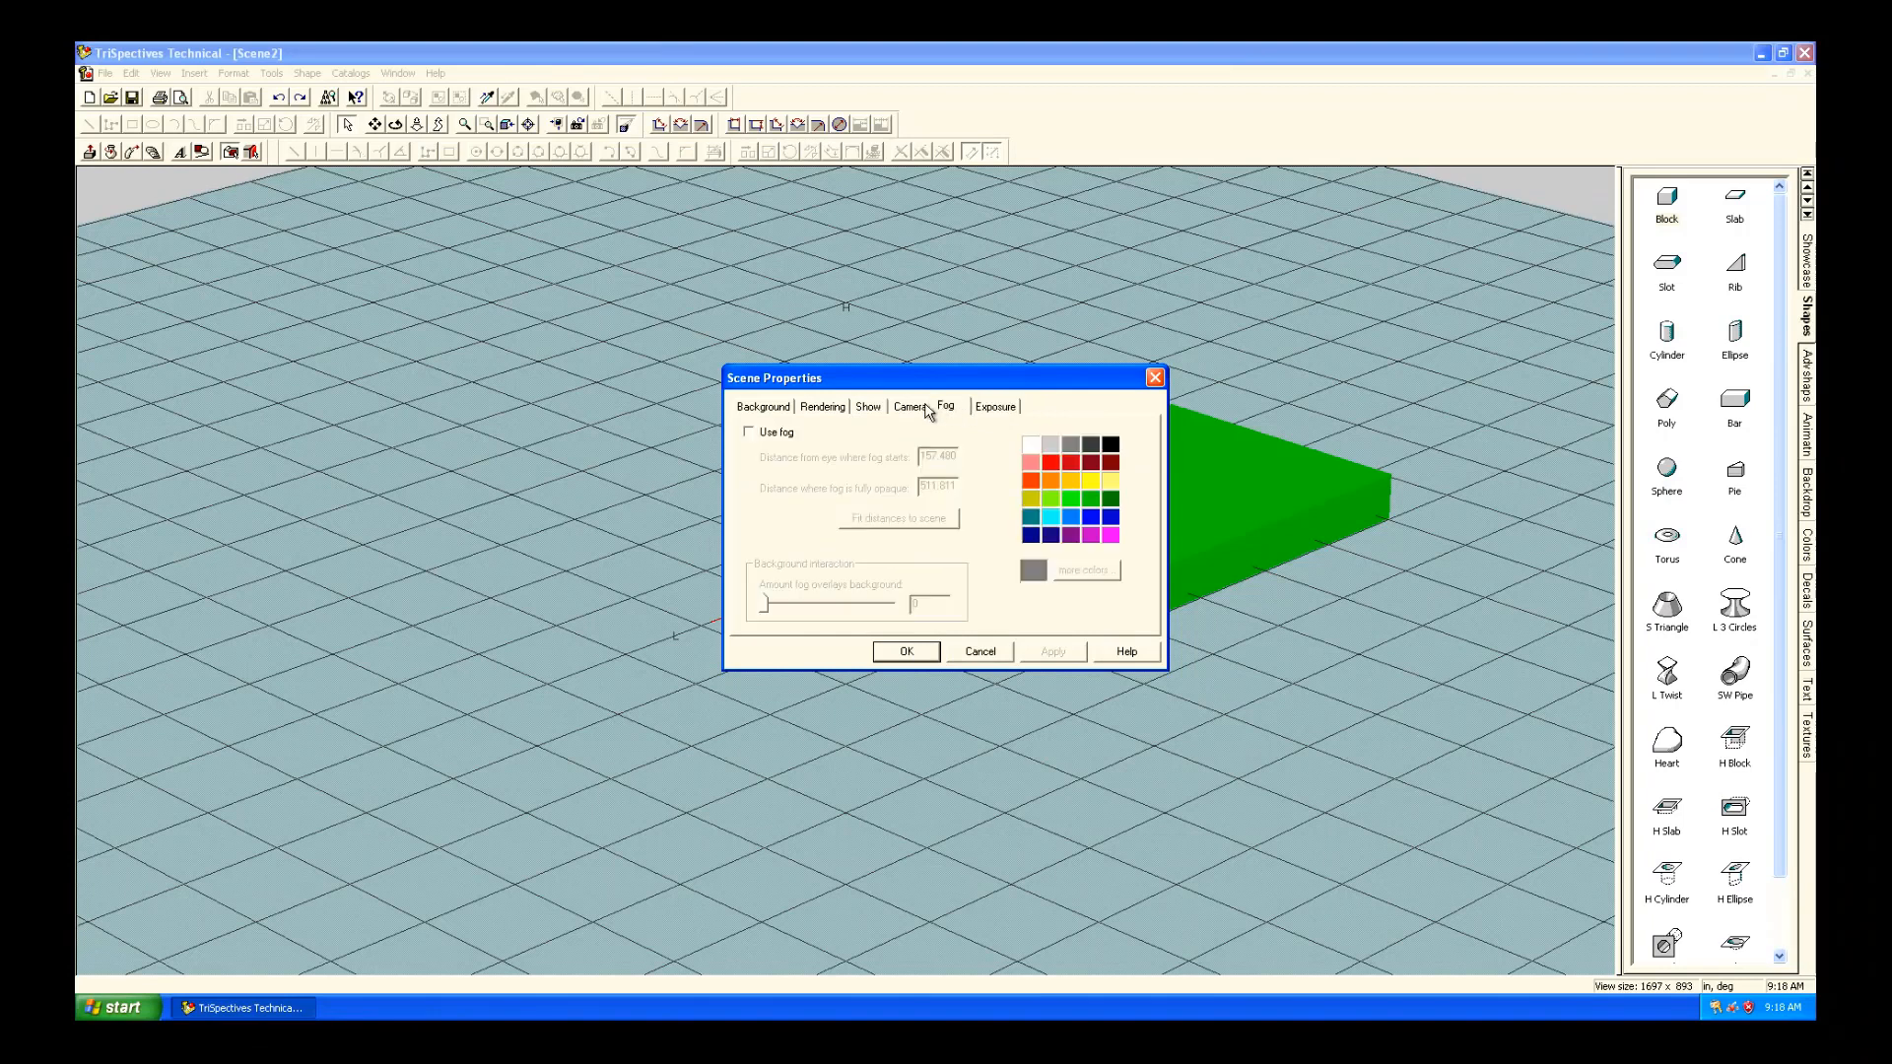
left_click(866, 407)
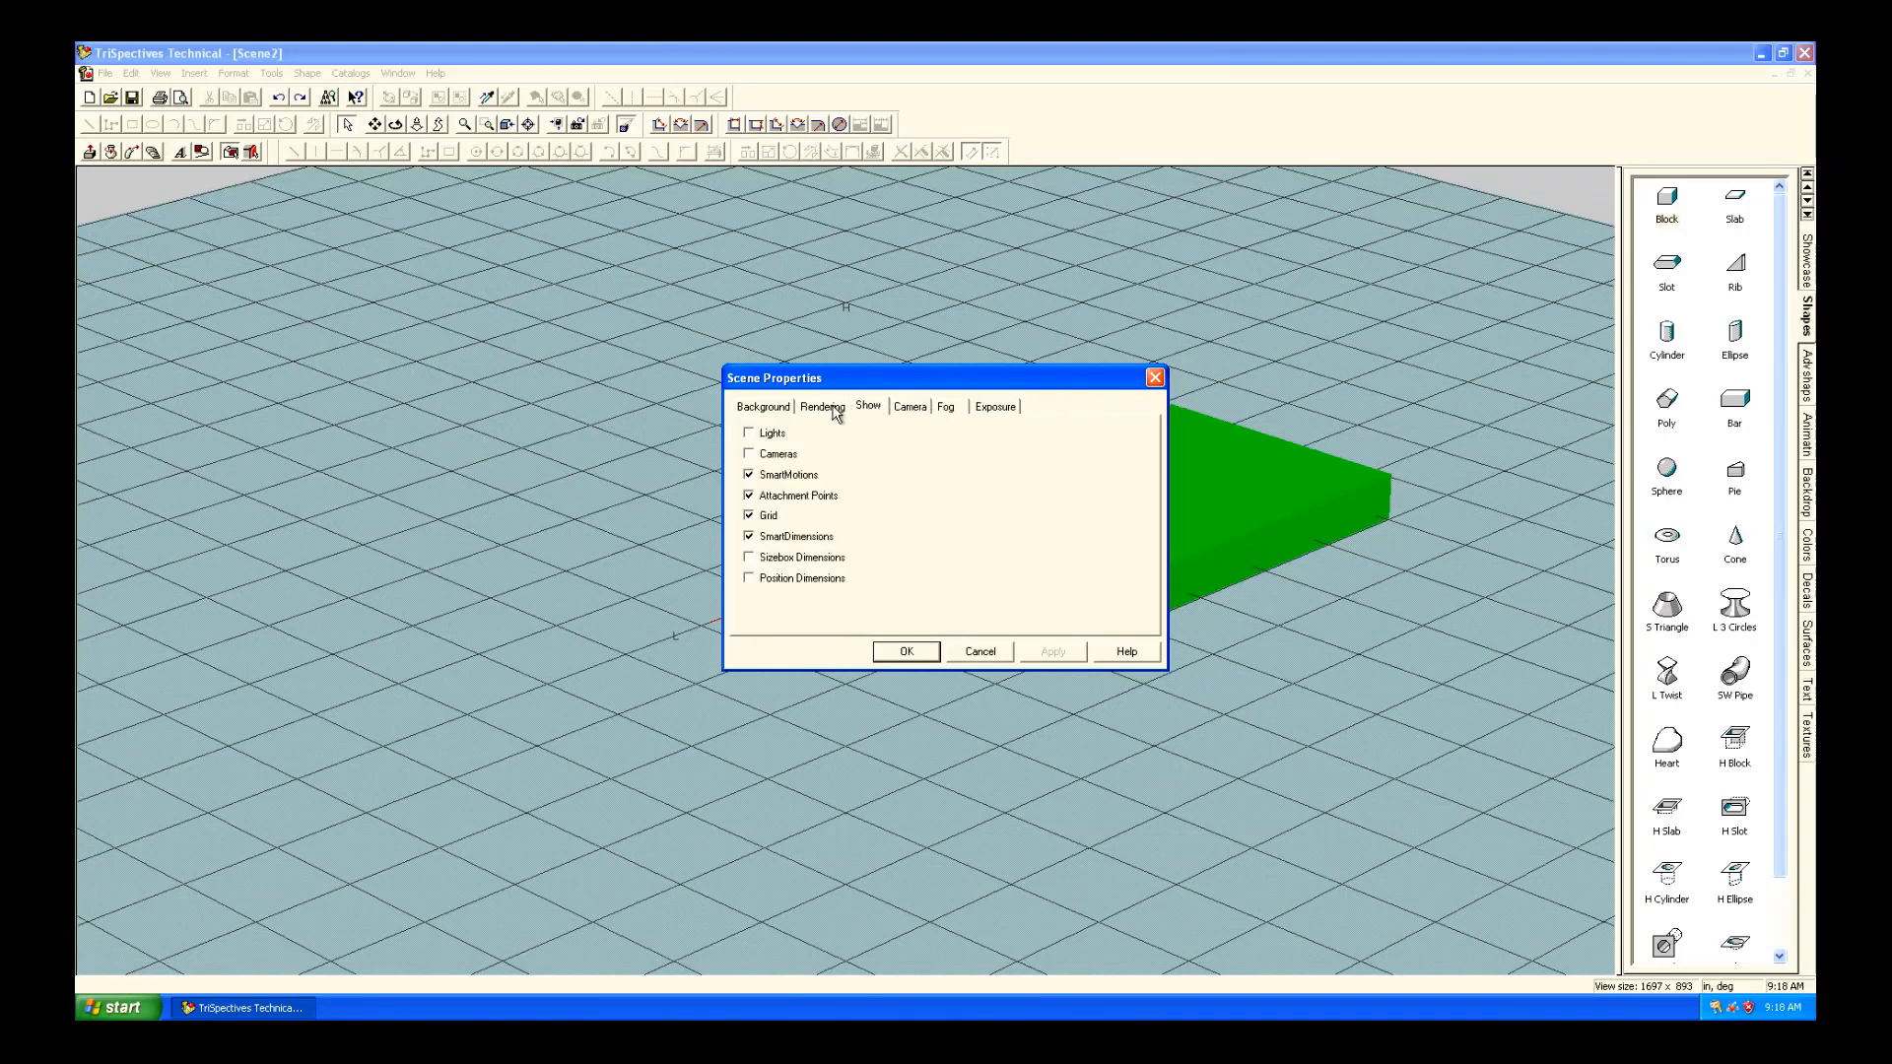
left_click(905, 651)
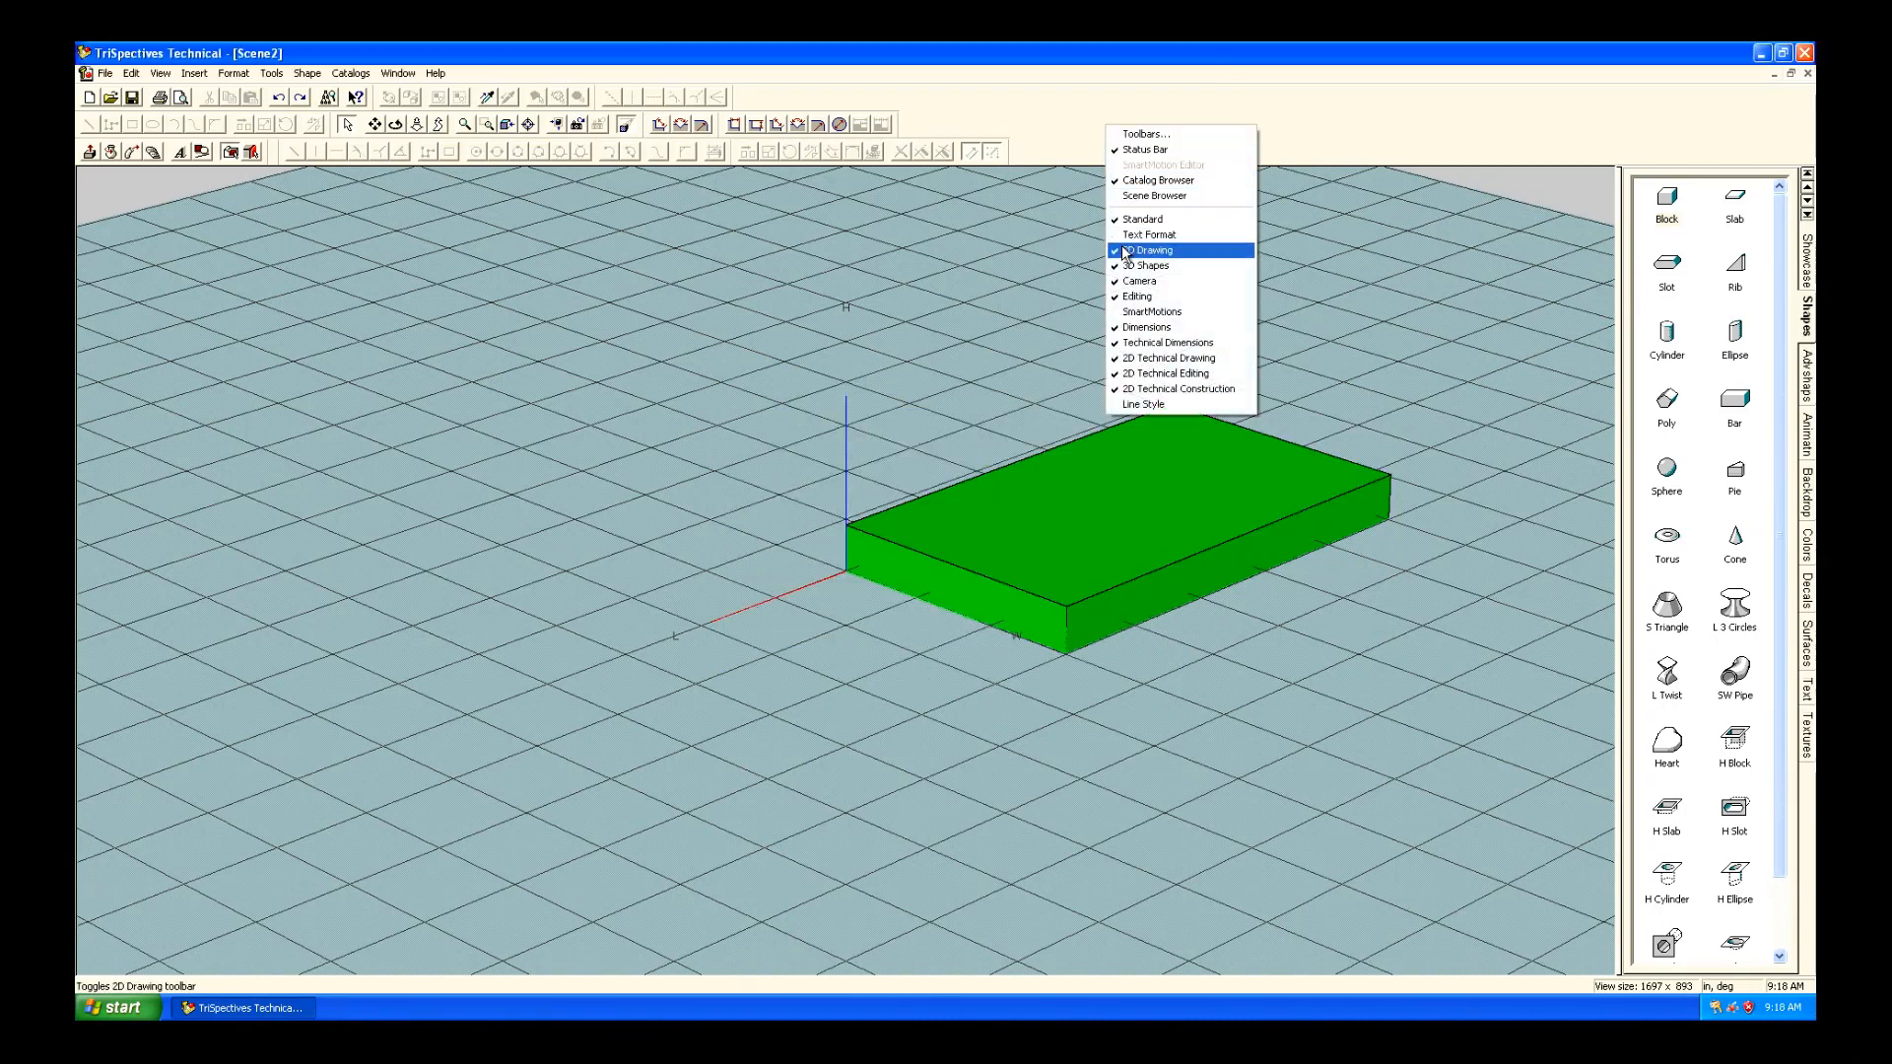
left_click(1147, 250)
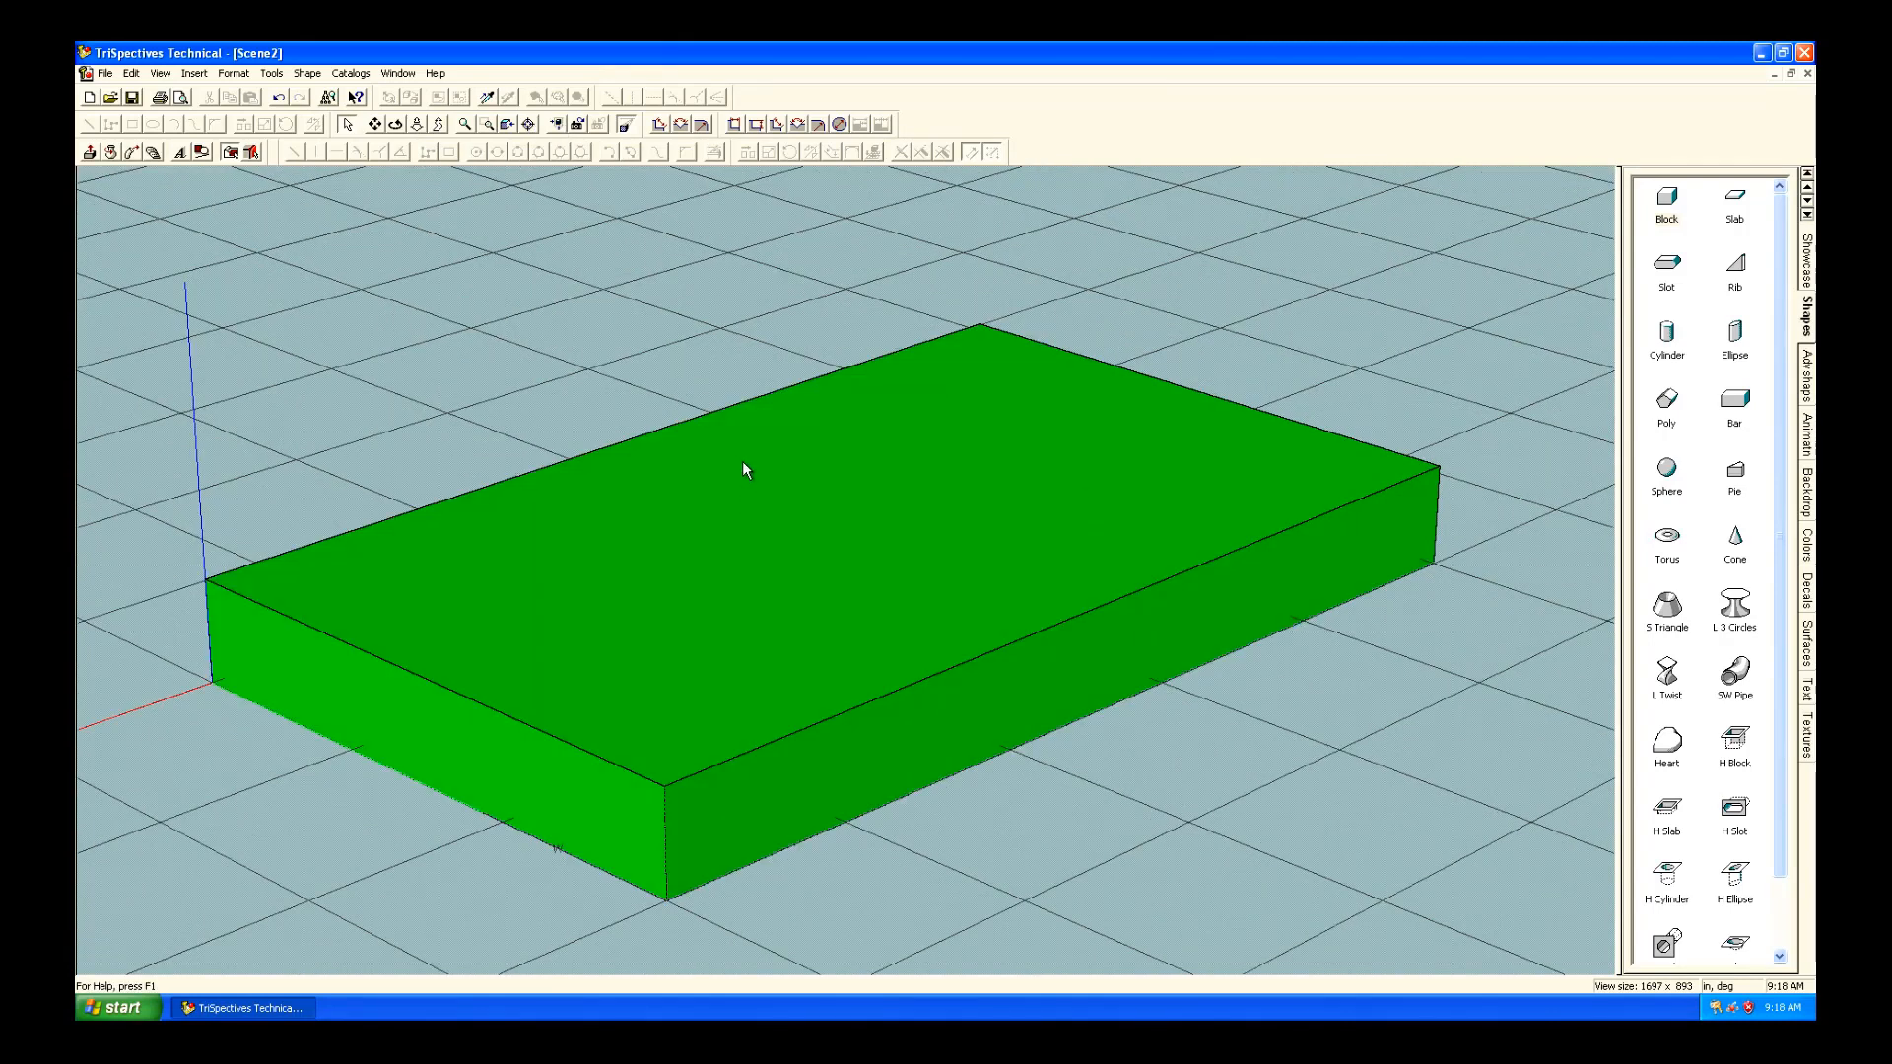
mouse_move(354, 564)
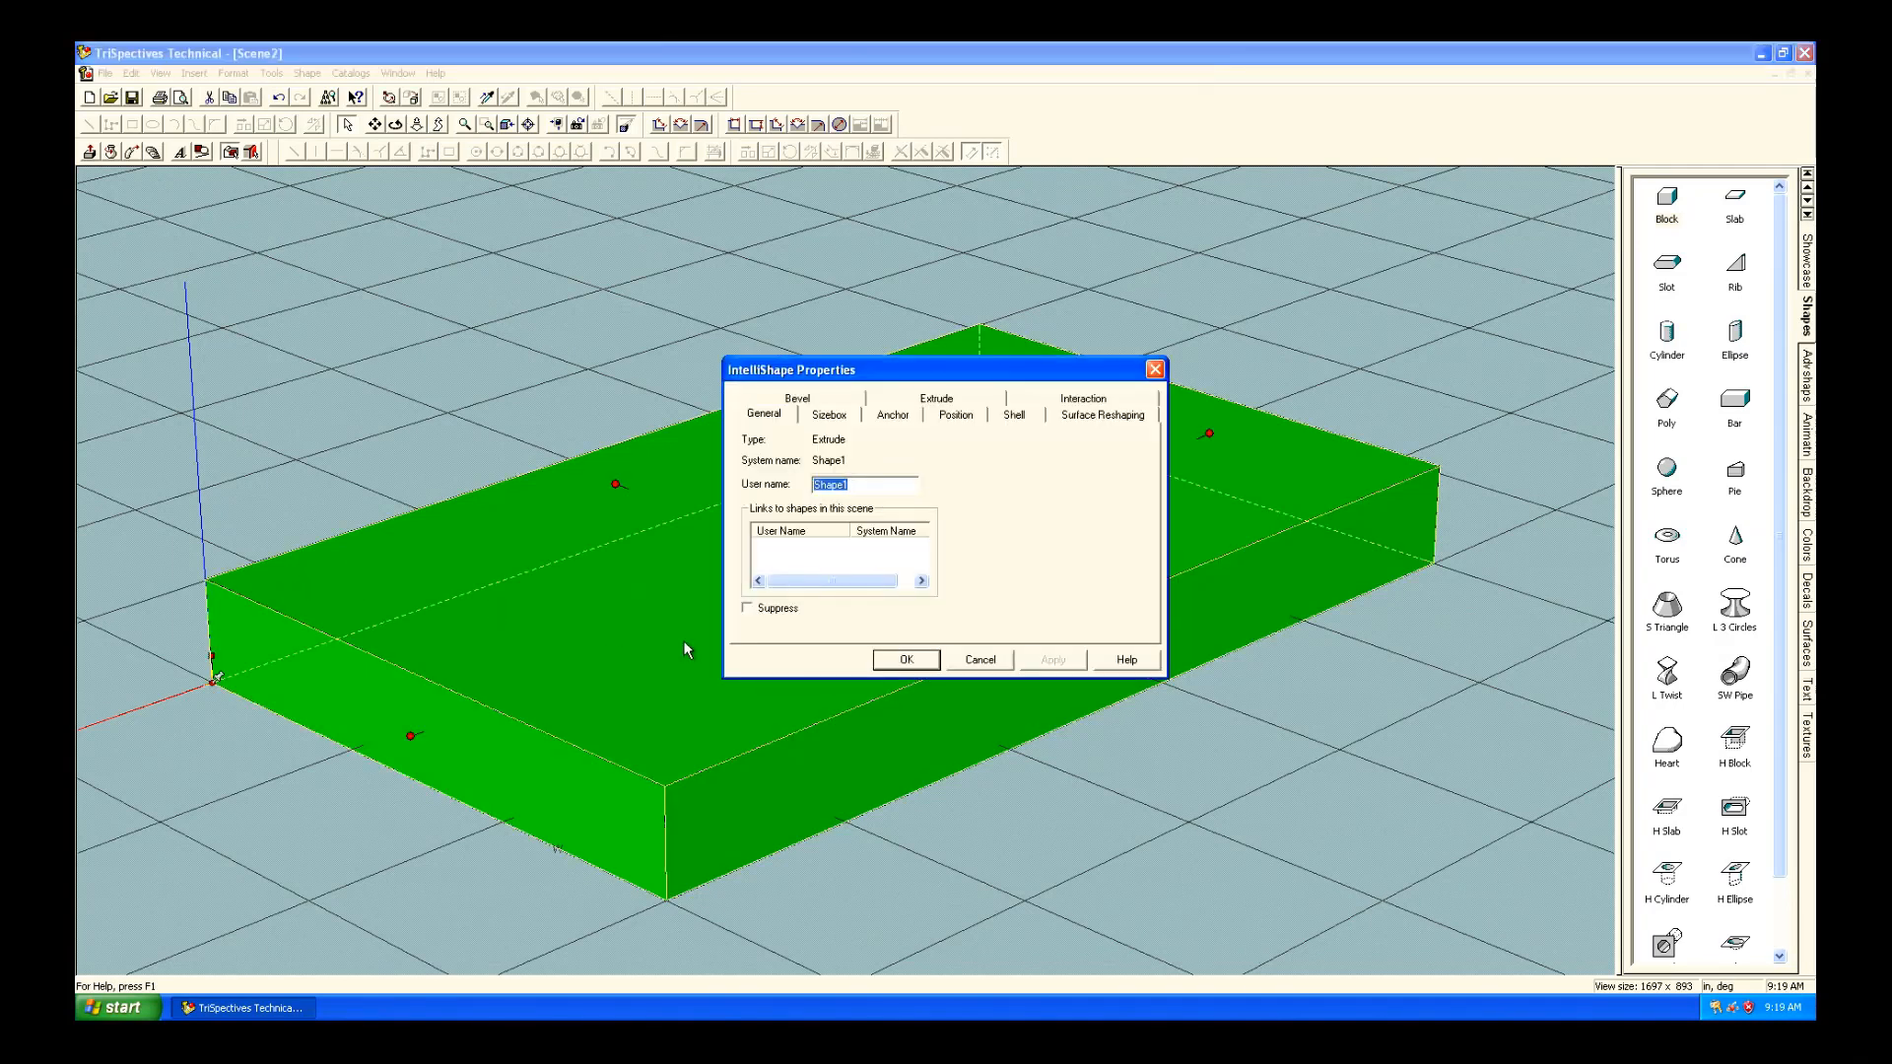
Close shape properties, run the Extrude wizard to Finish, and choose shrinking the grid to fit view.
left_click(906, 659)
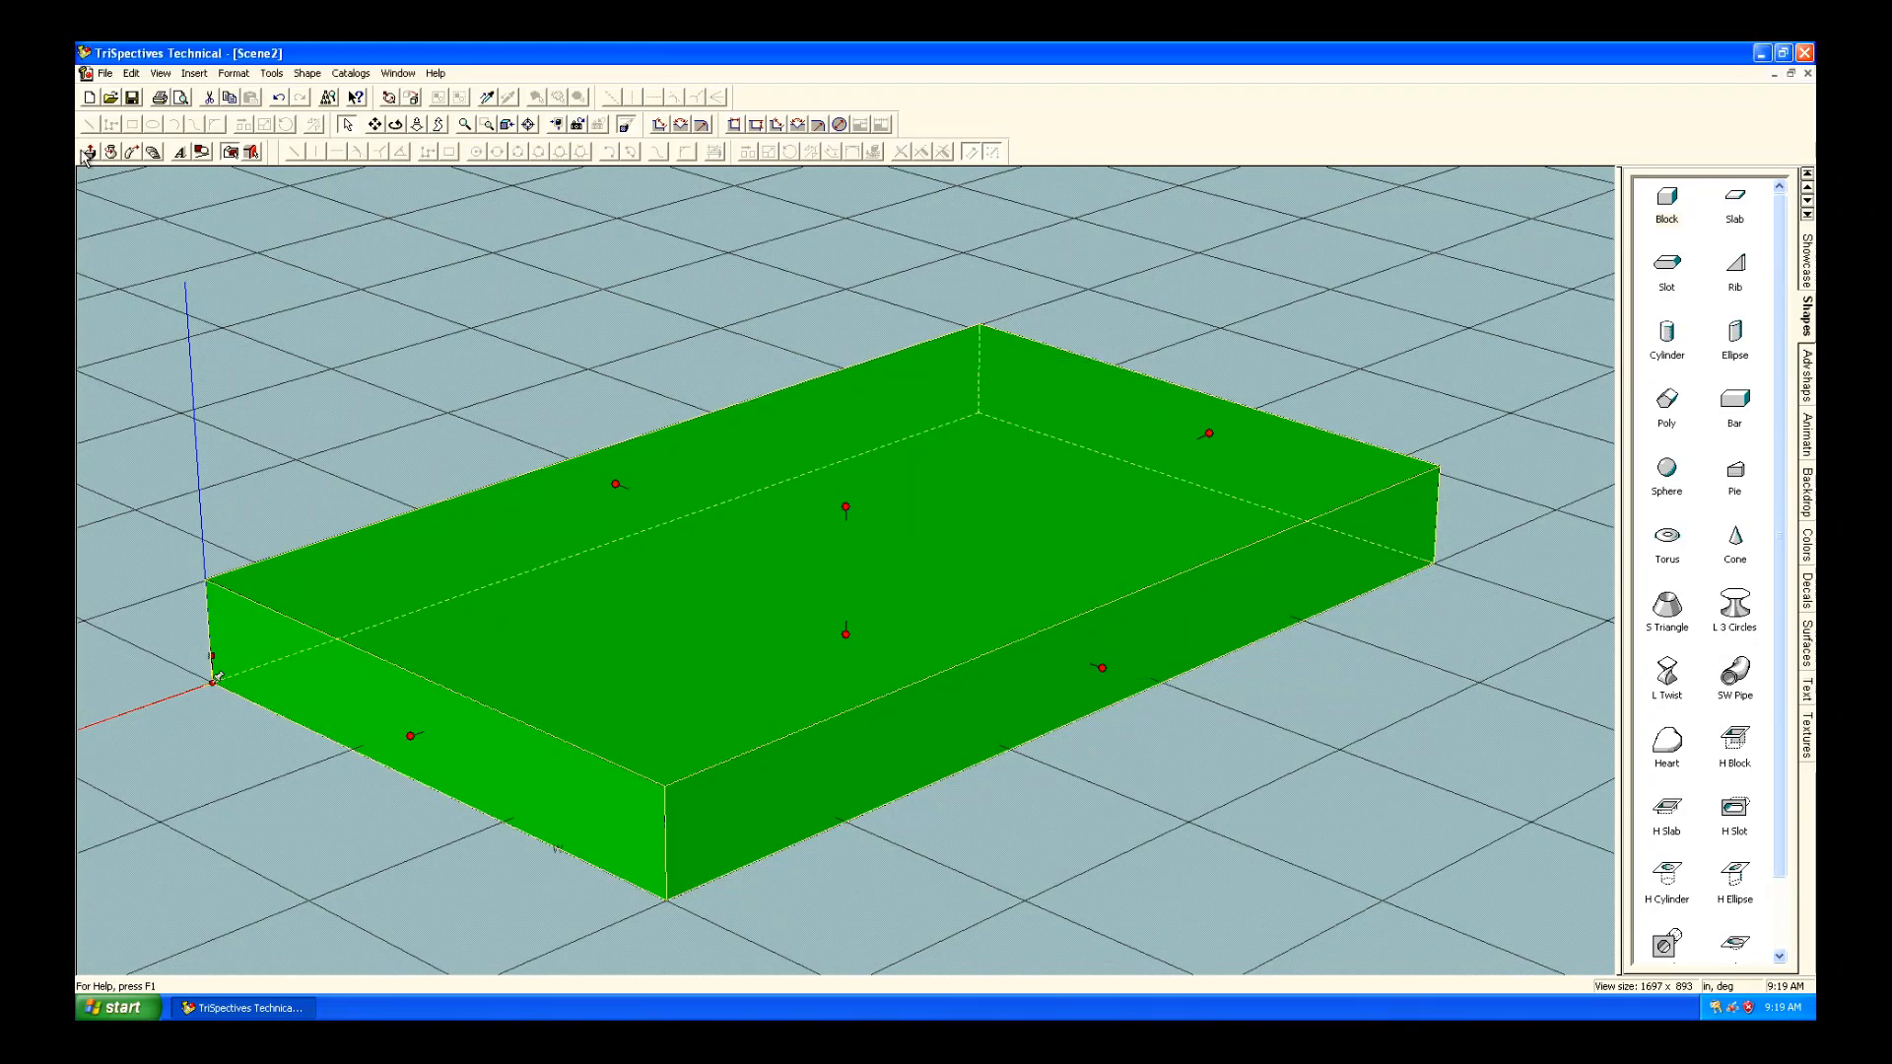
mouse_move(90, 151)
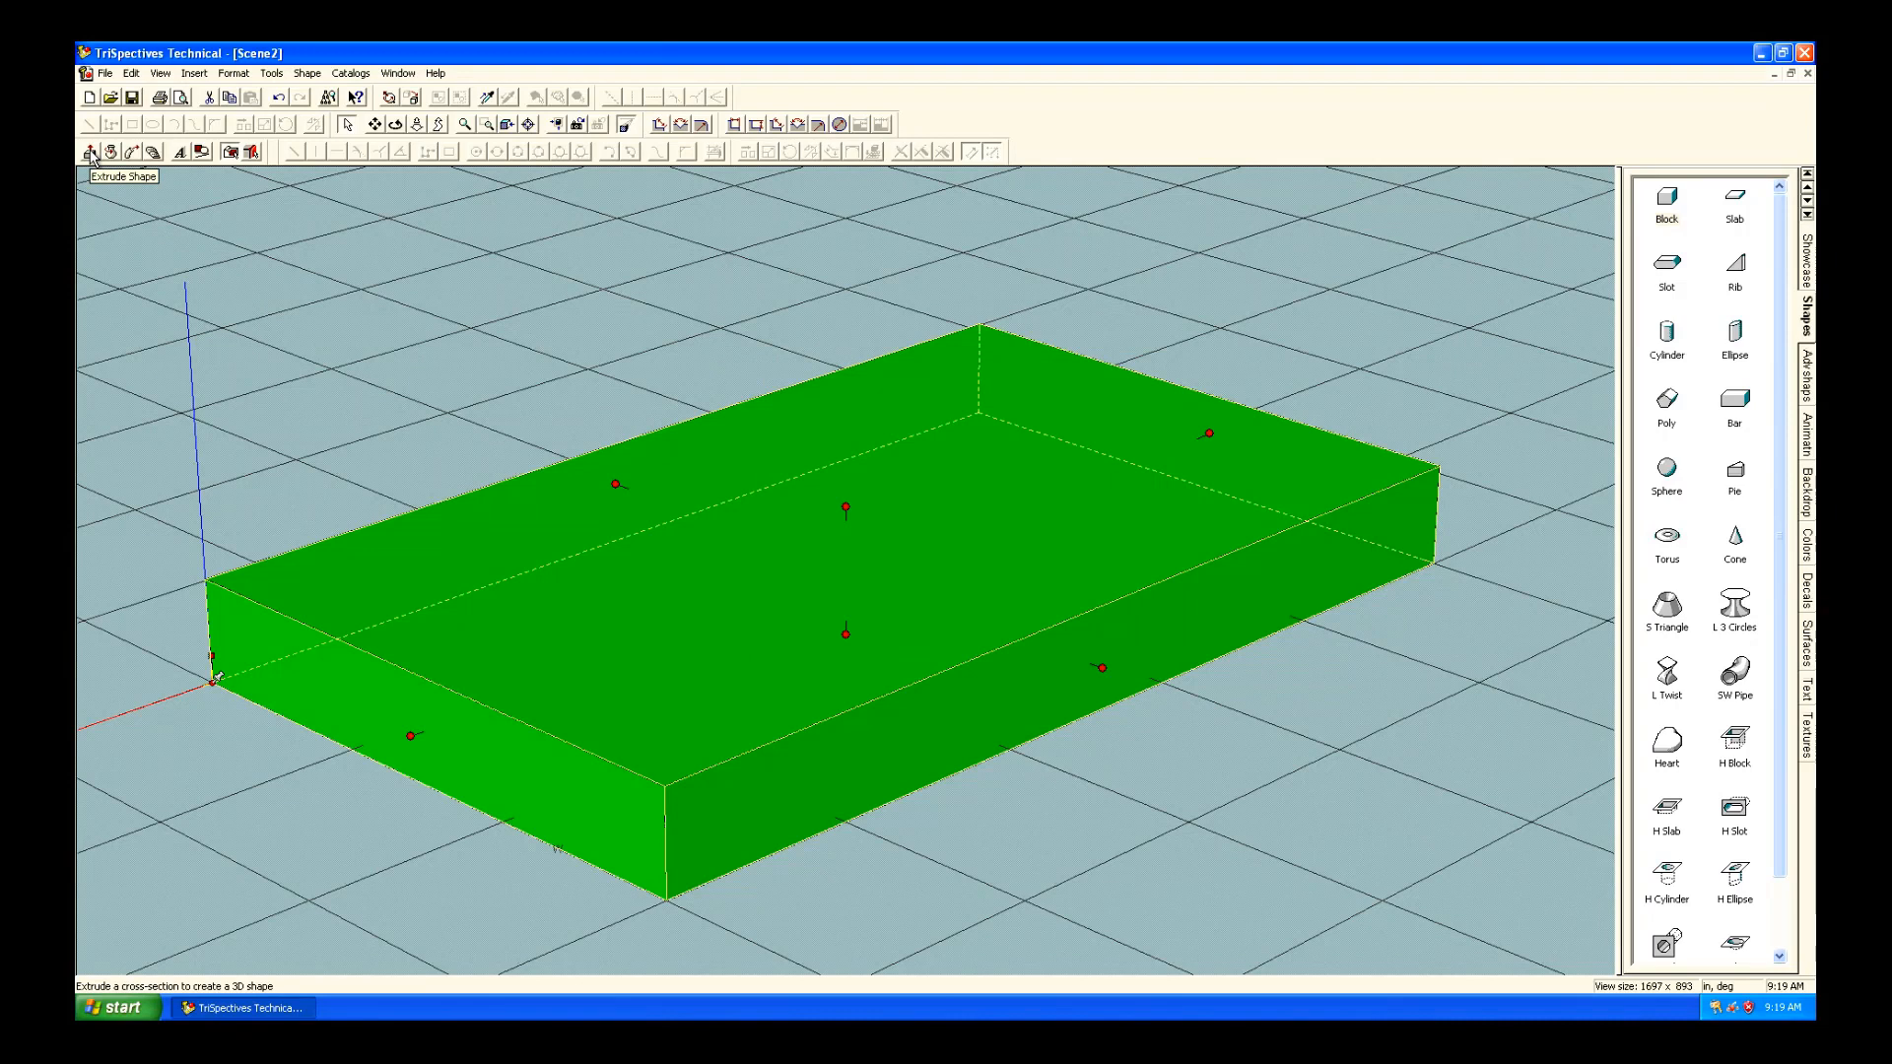
left_click(89, 151)
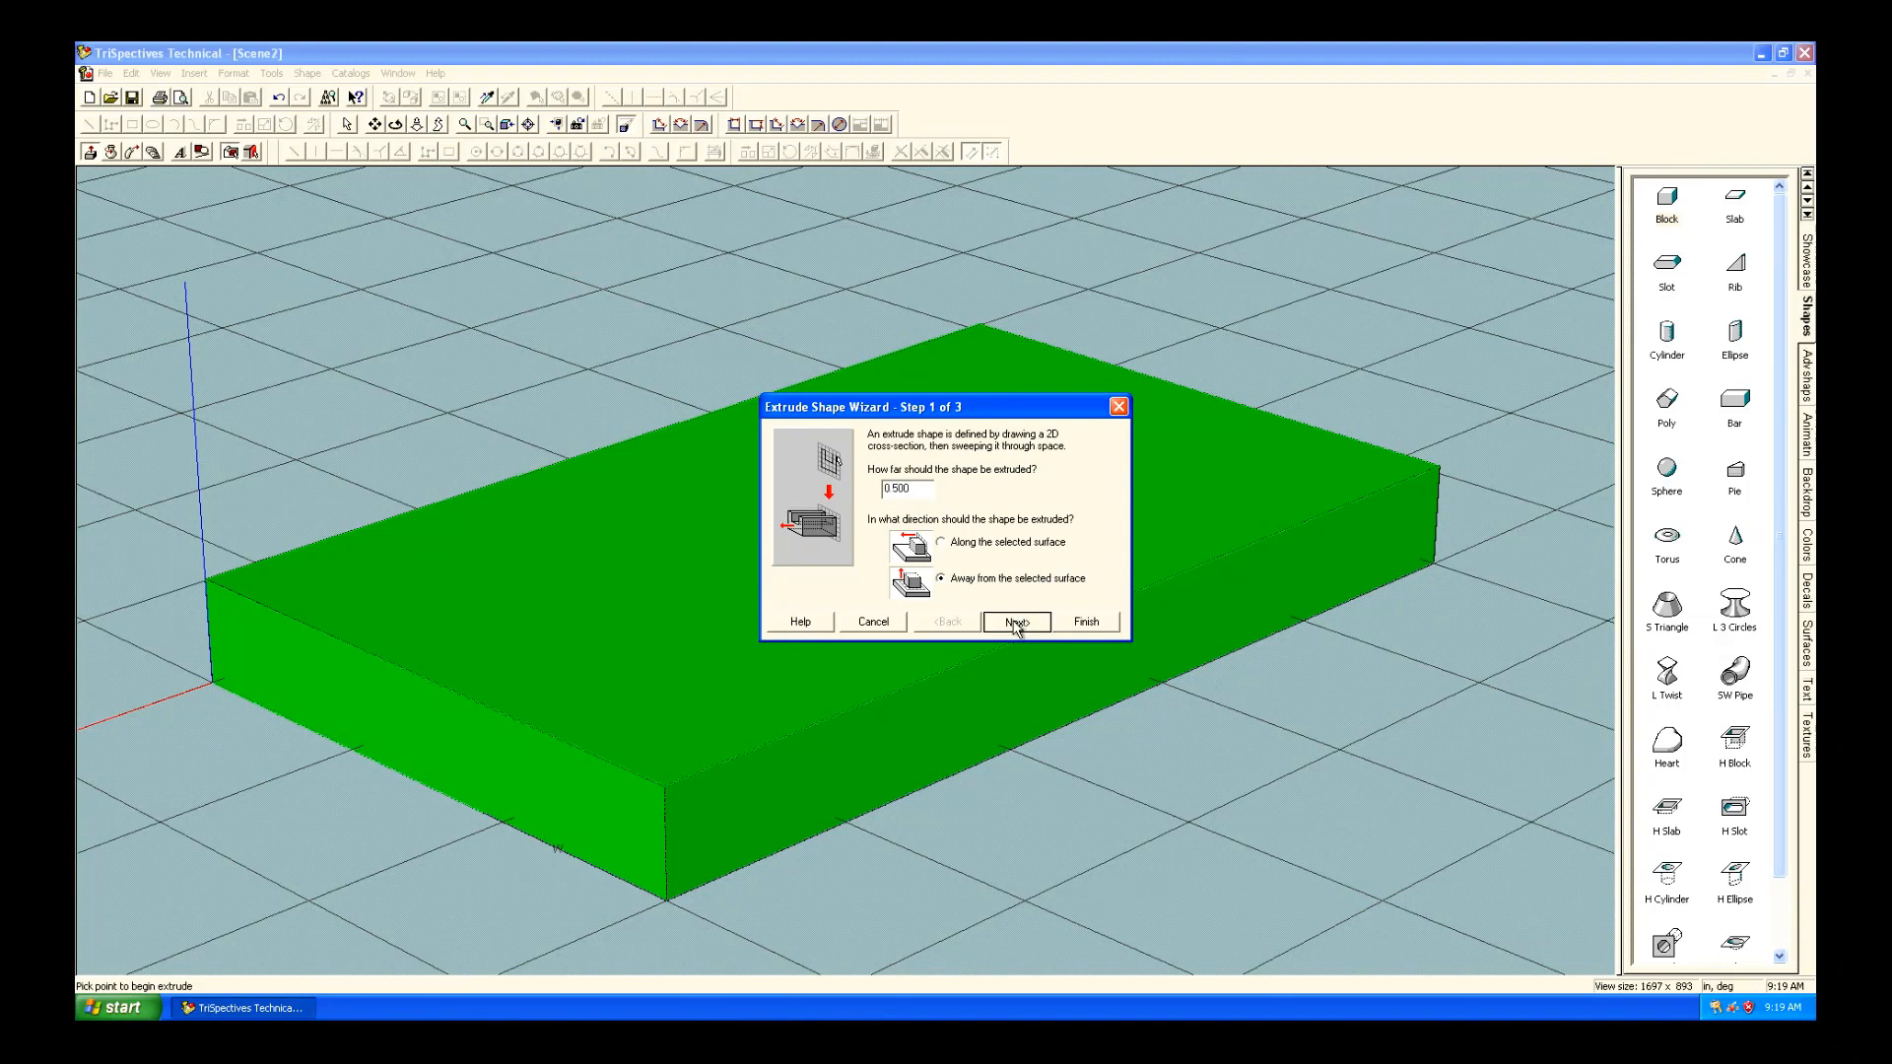
left_click(1015, 622)
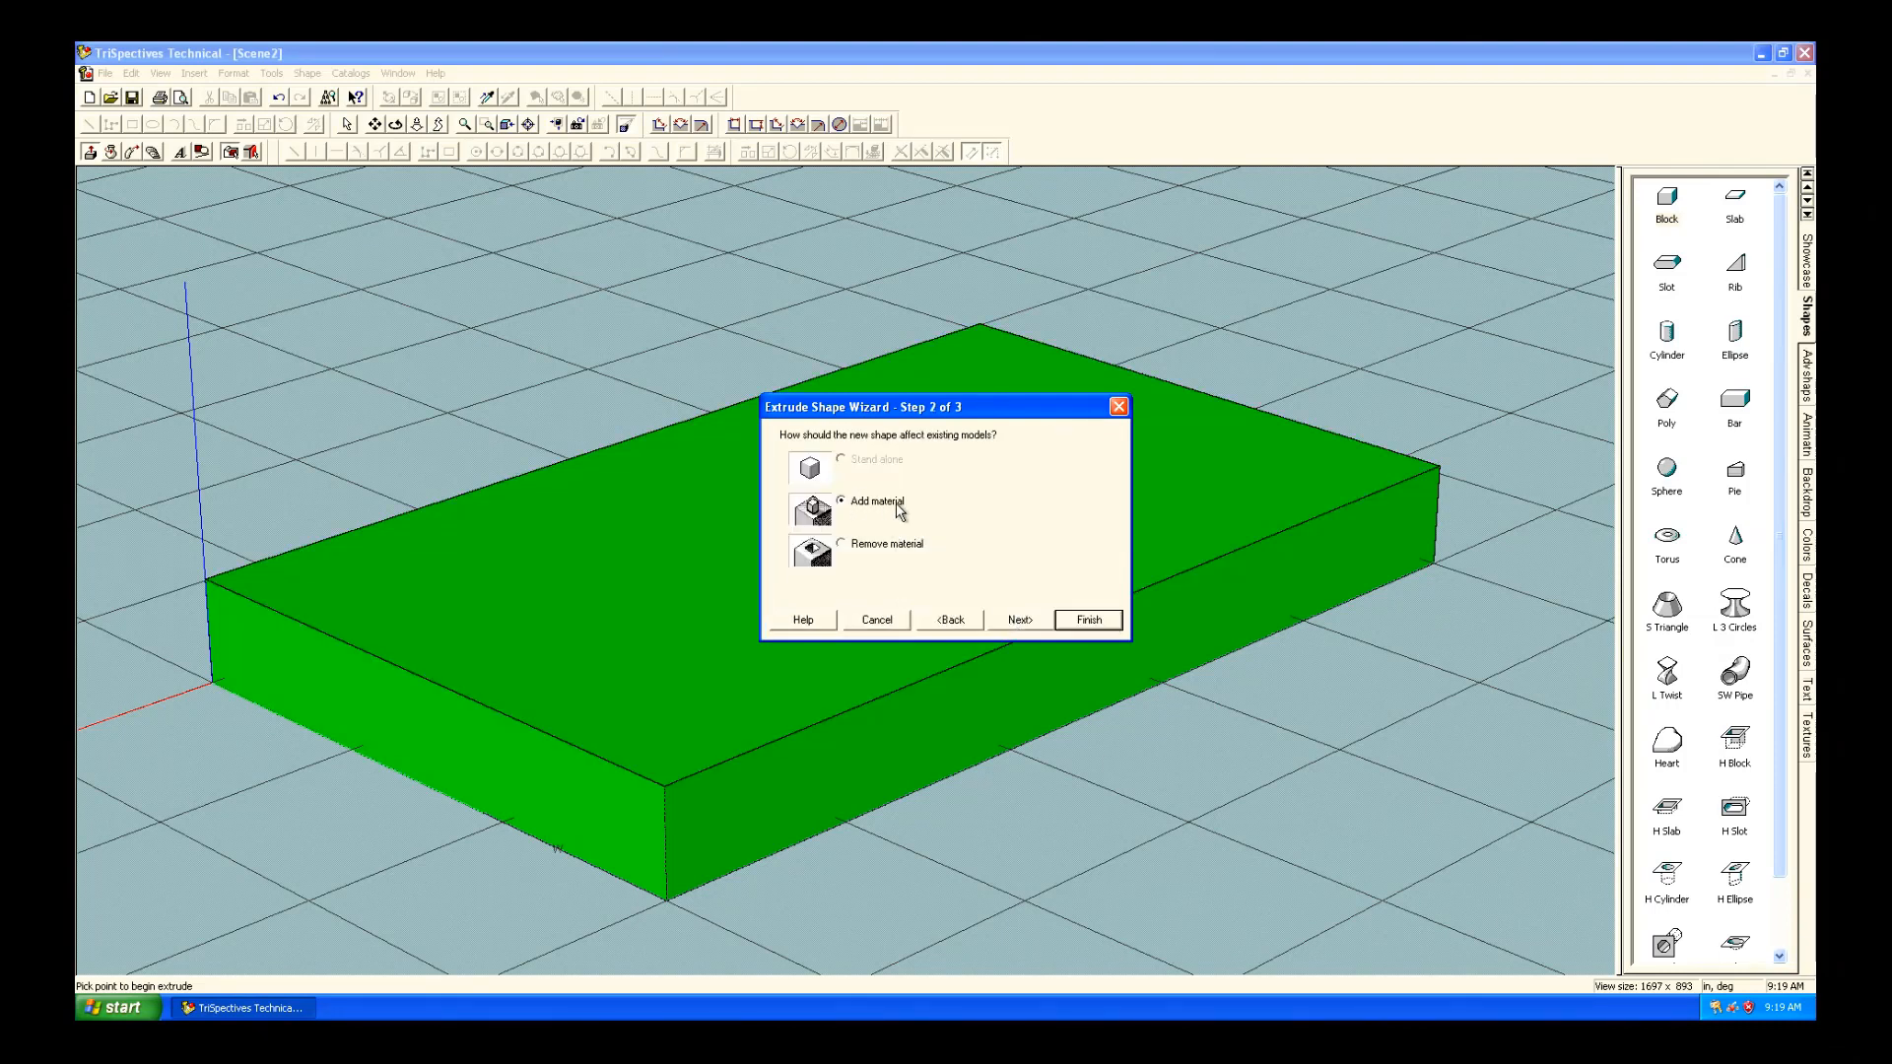
mouse_move(1021, 627)
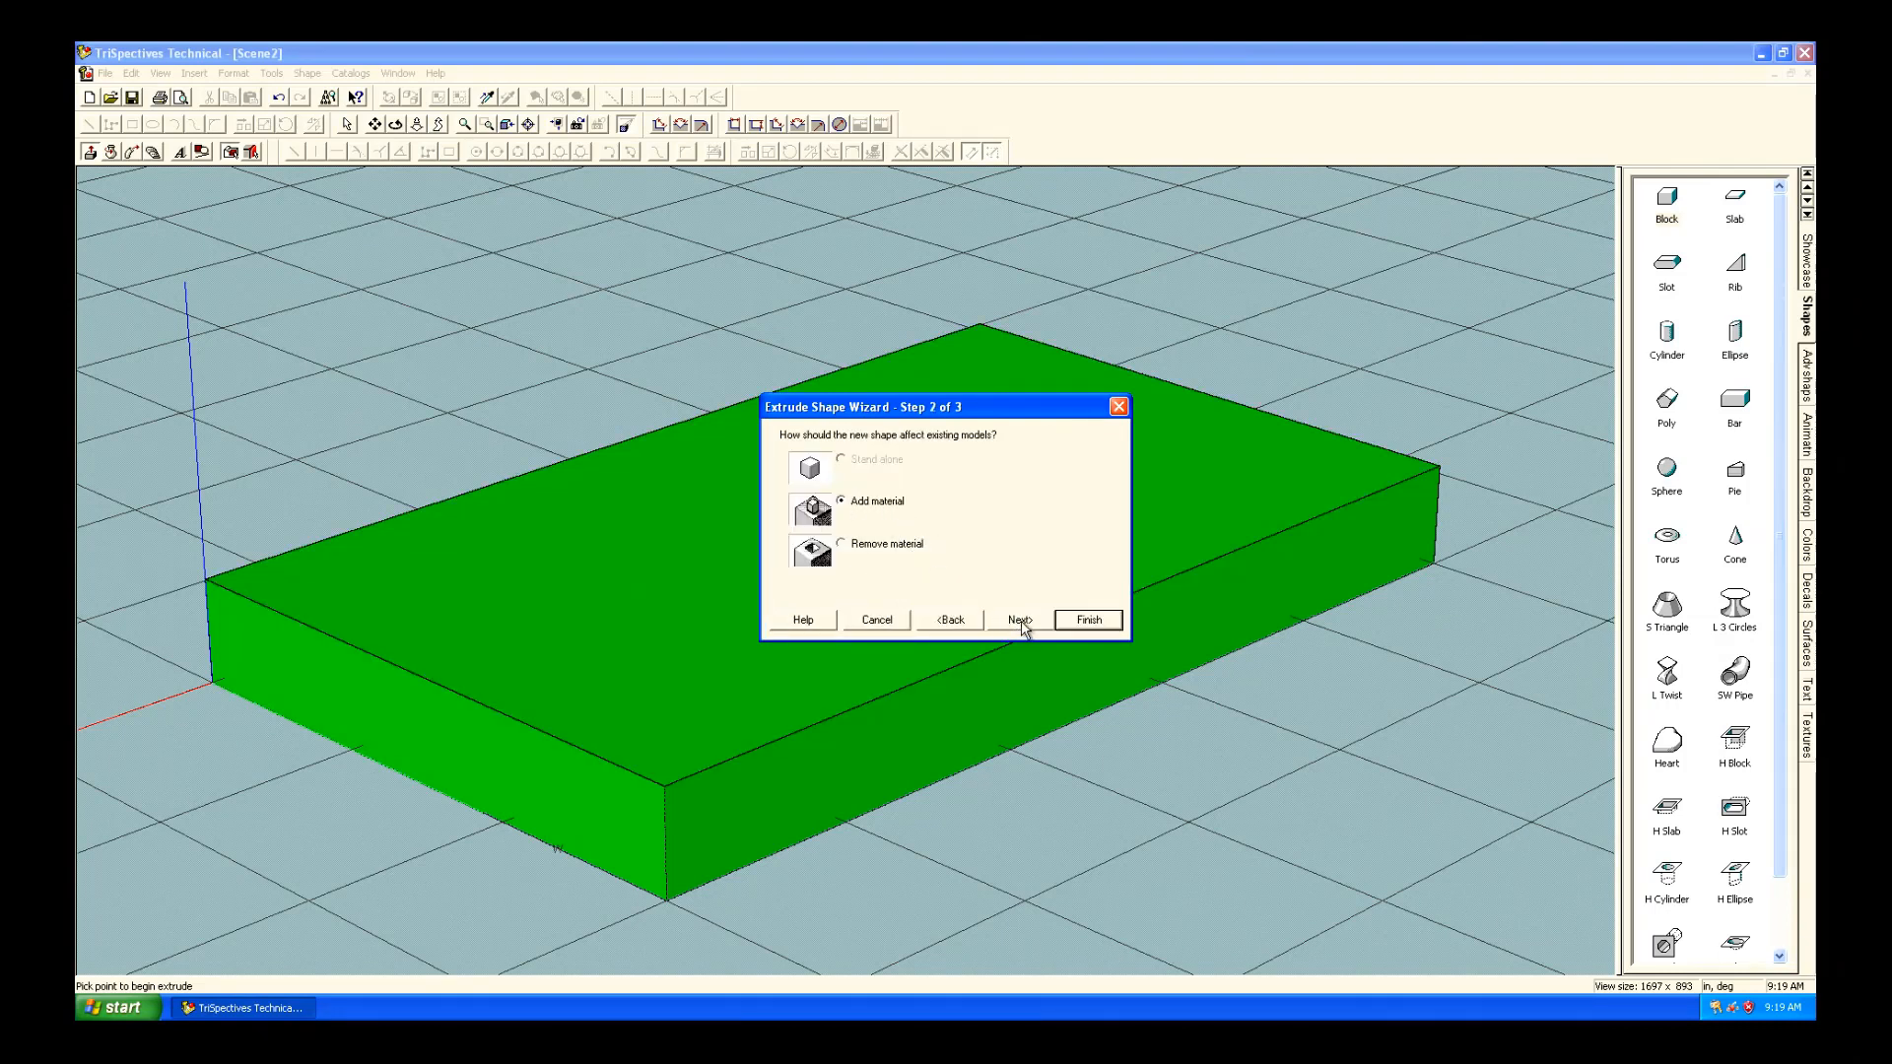
left_click(1018, 619)
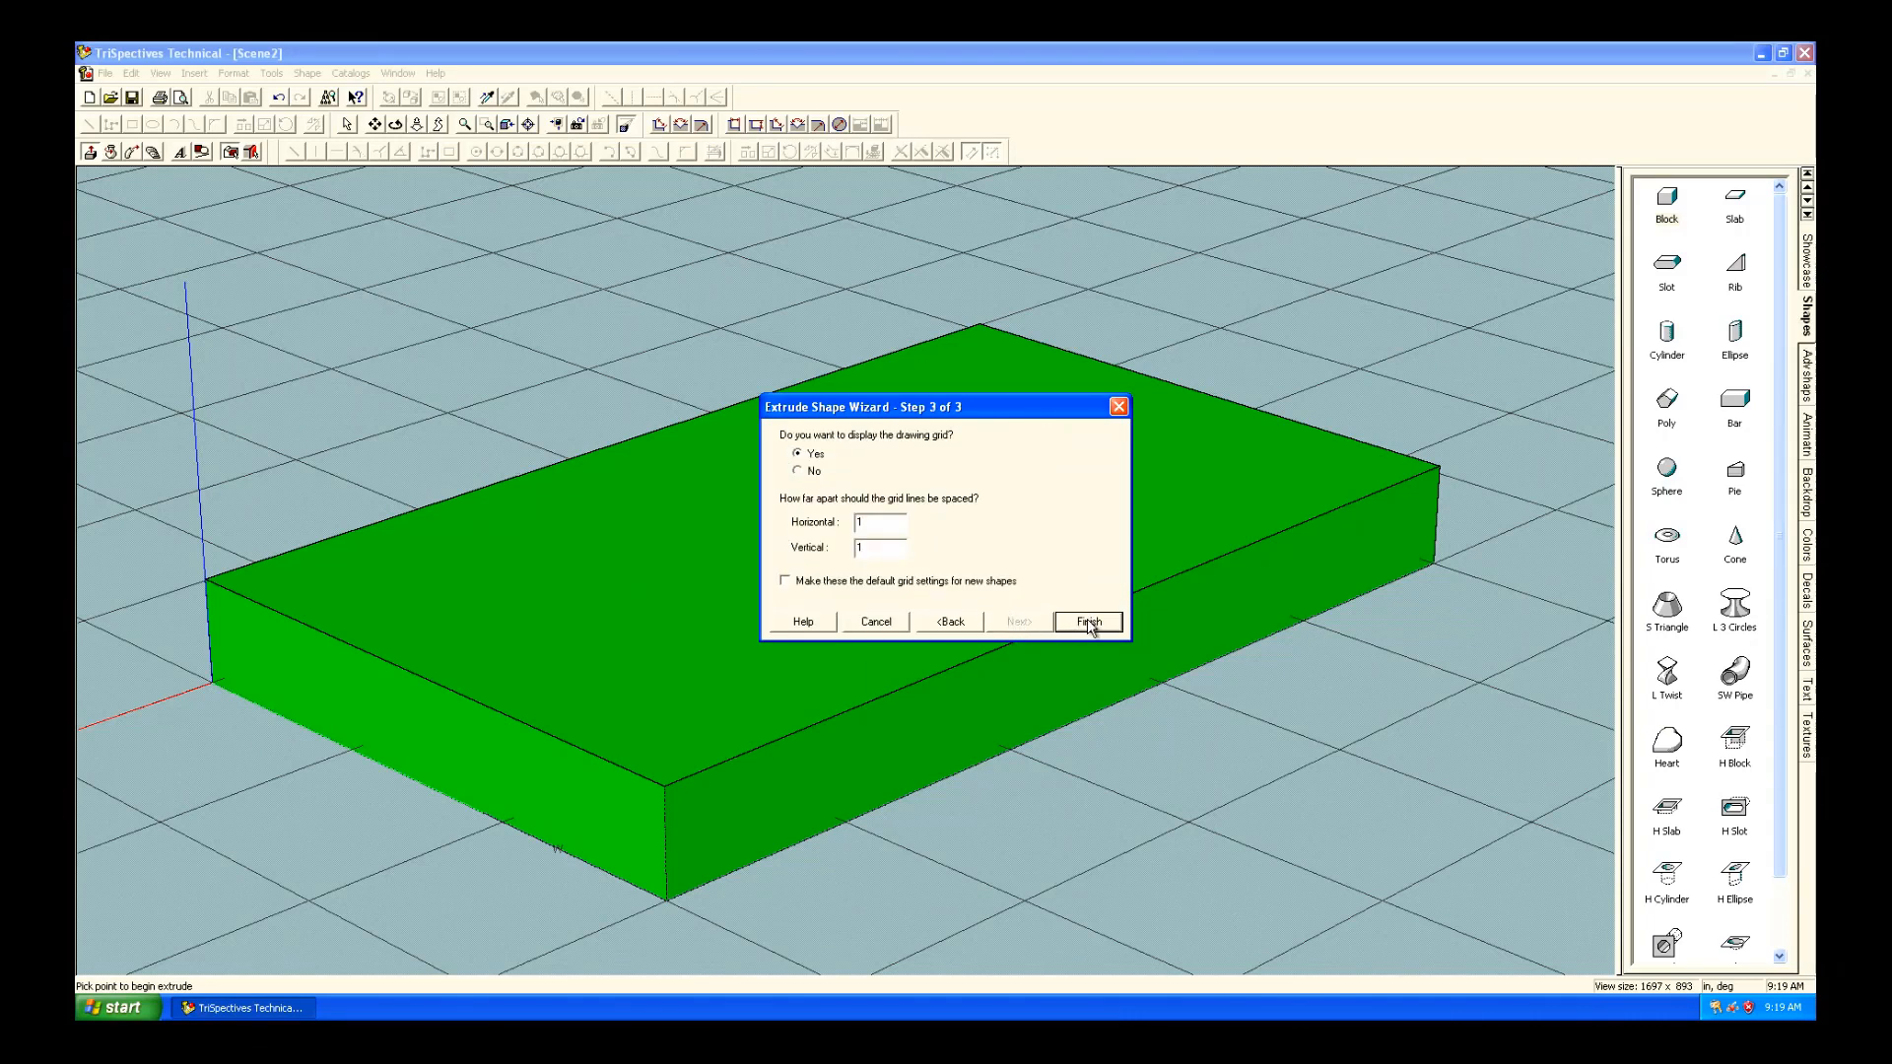
left_click(1086, 622)
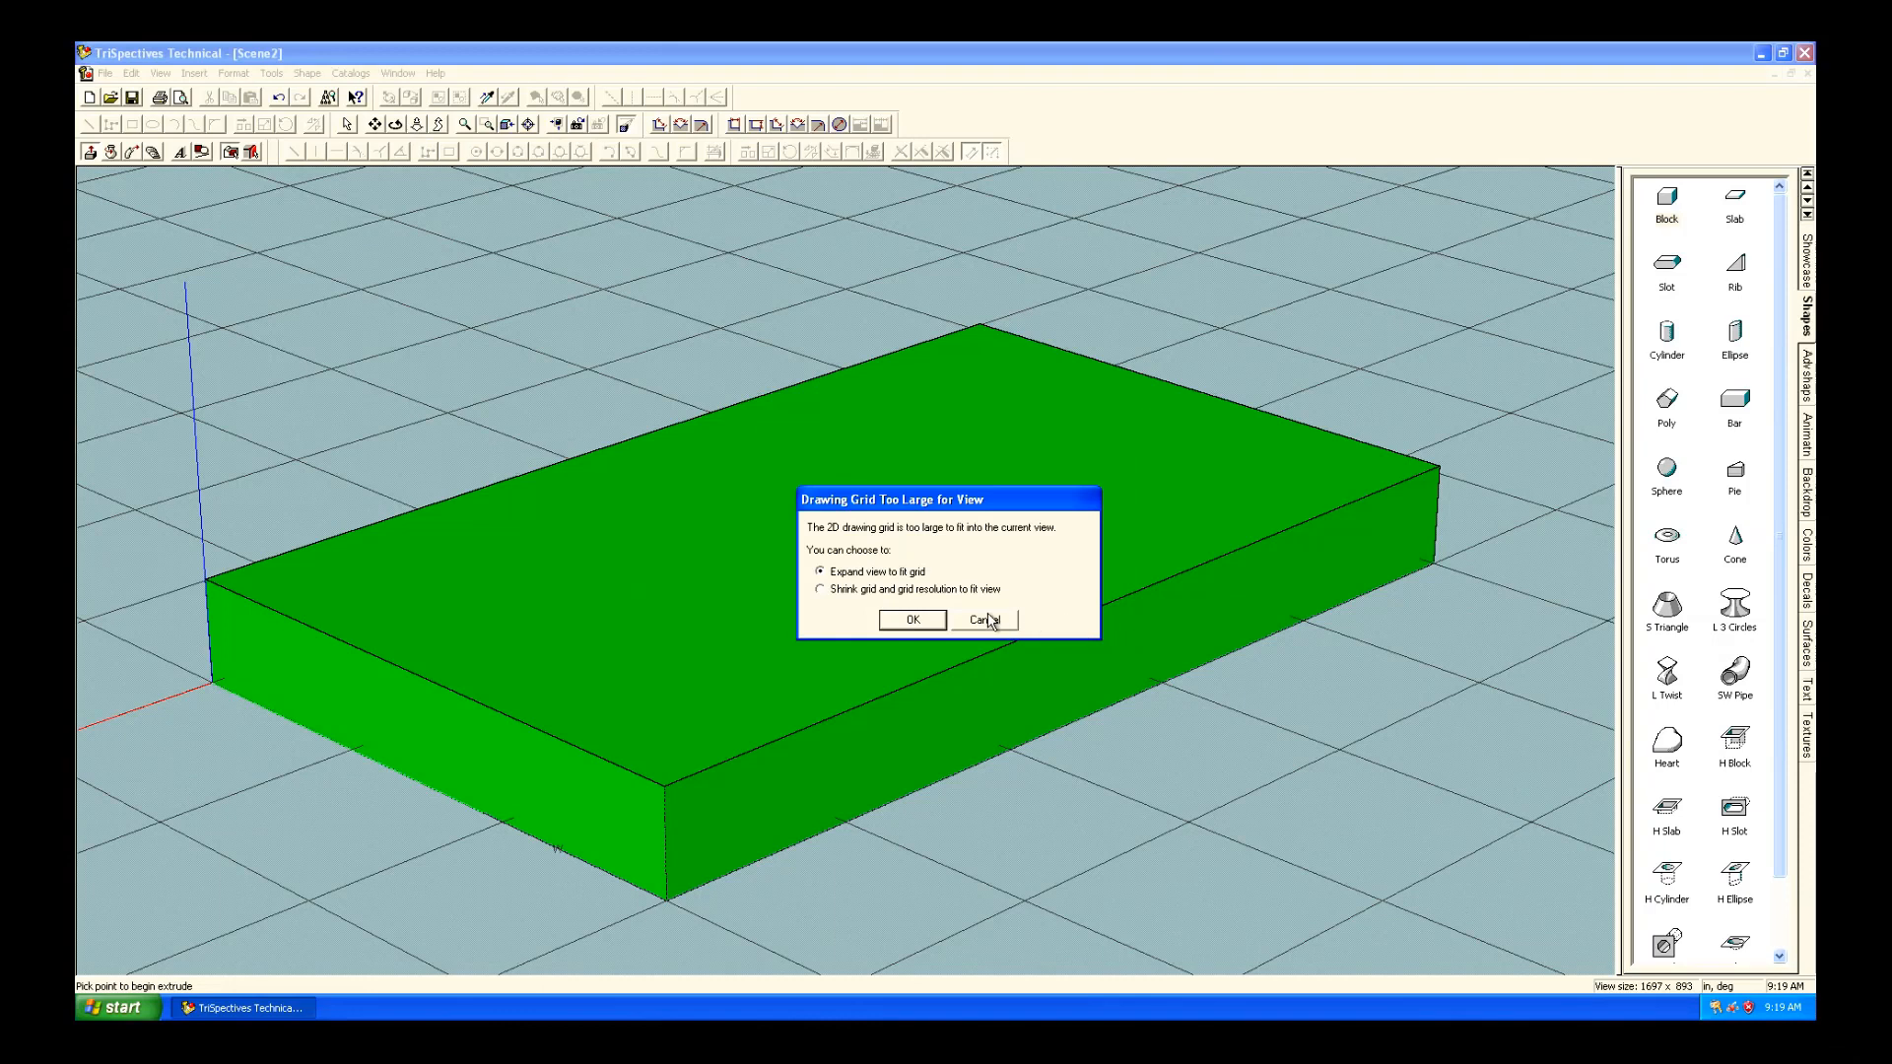
left_click(819, 589)
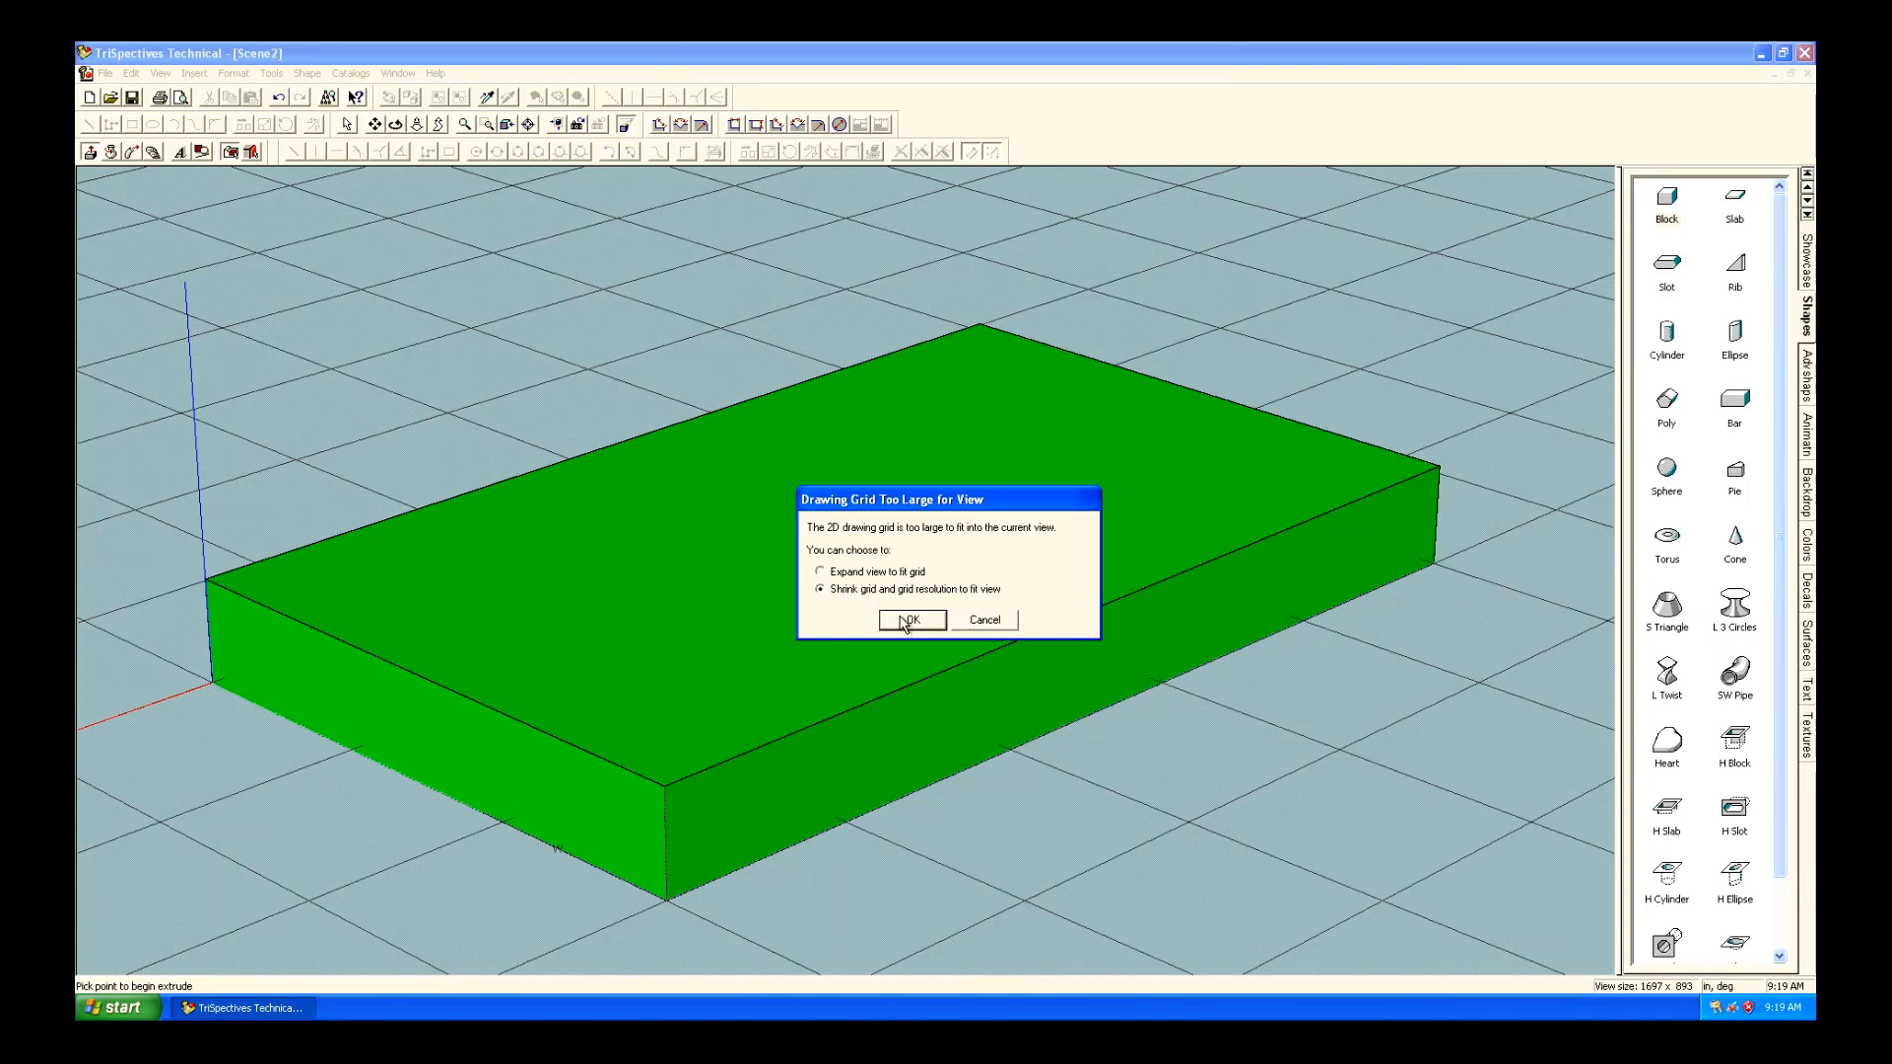
Confirm the grid shrink so the drawing grid lies over the block's top face.
left_click(910, 619)
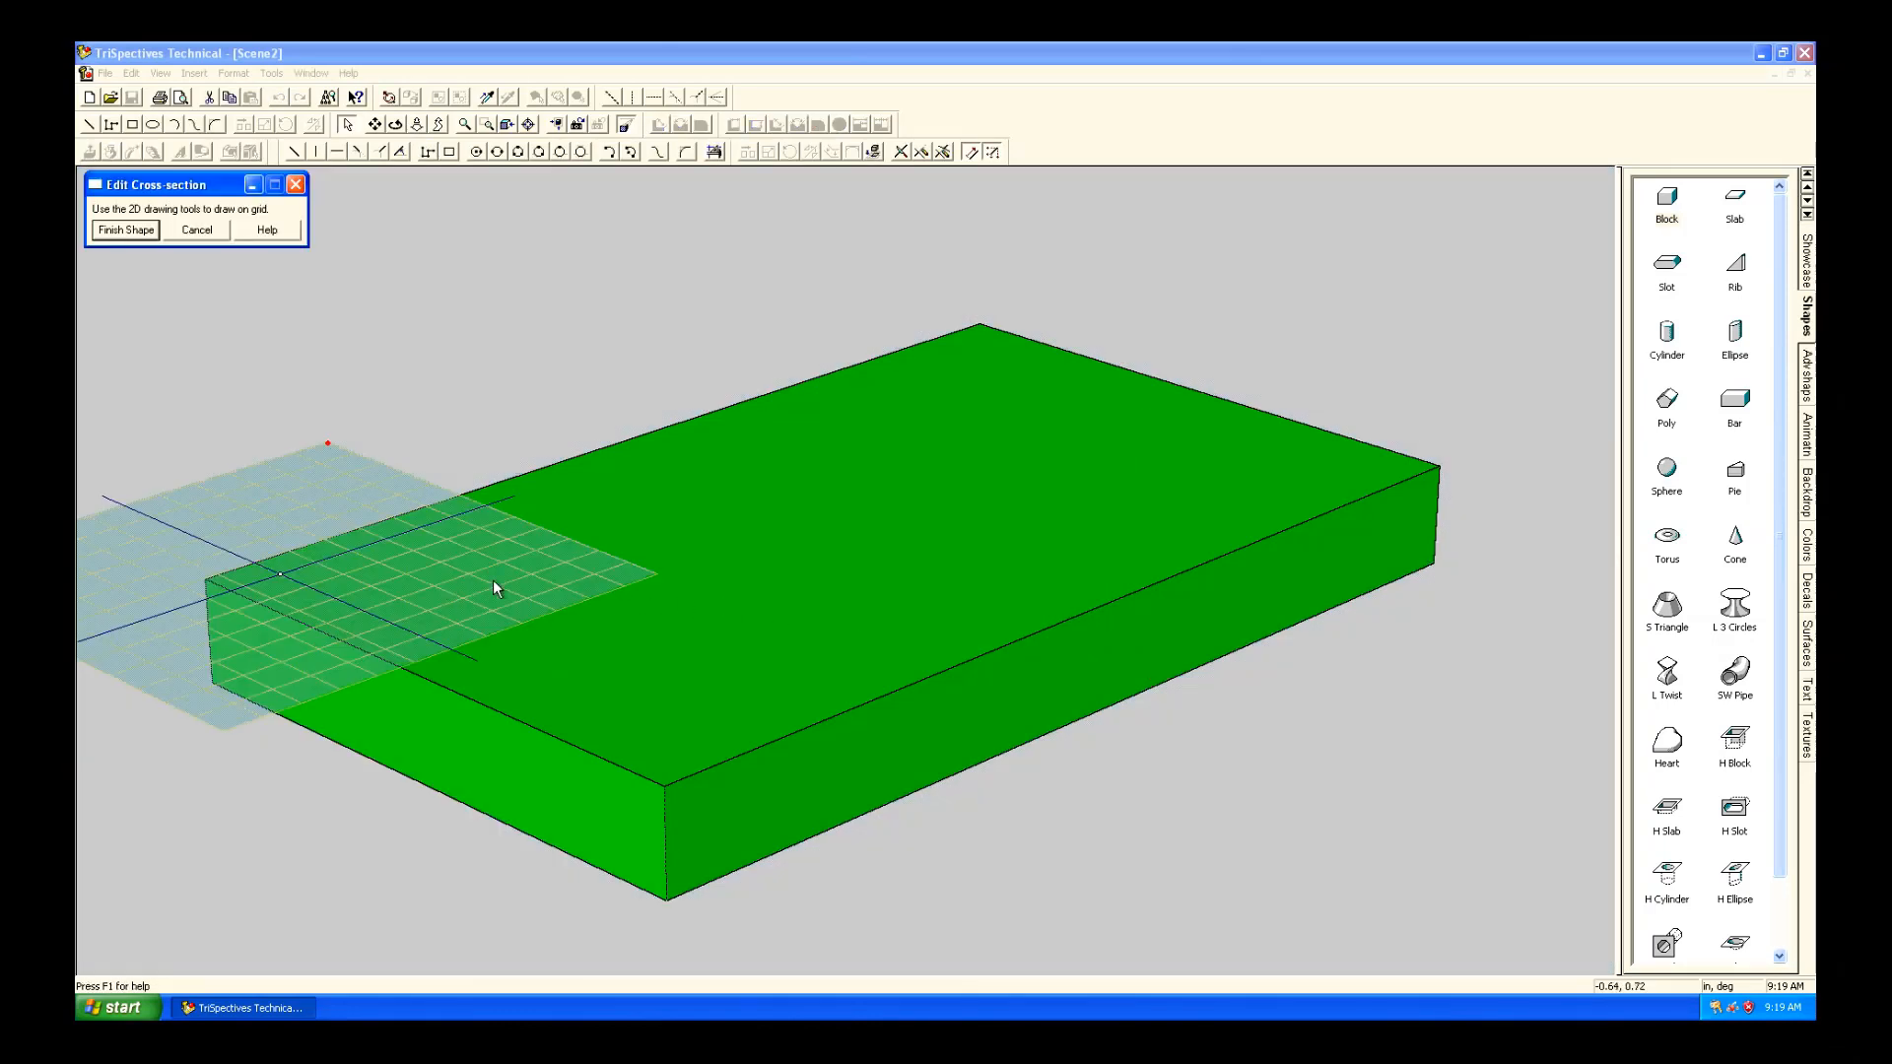
mouse_move(286, 570)
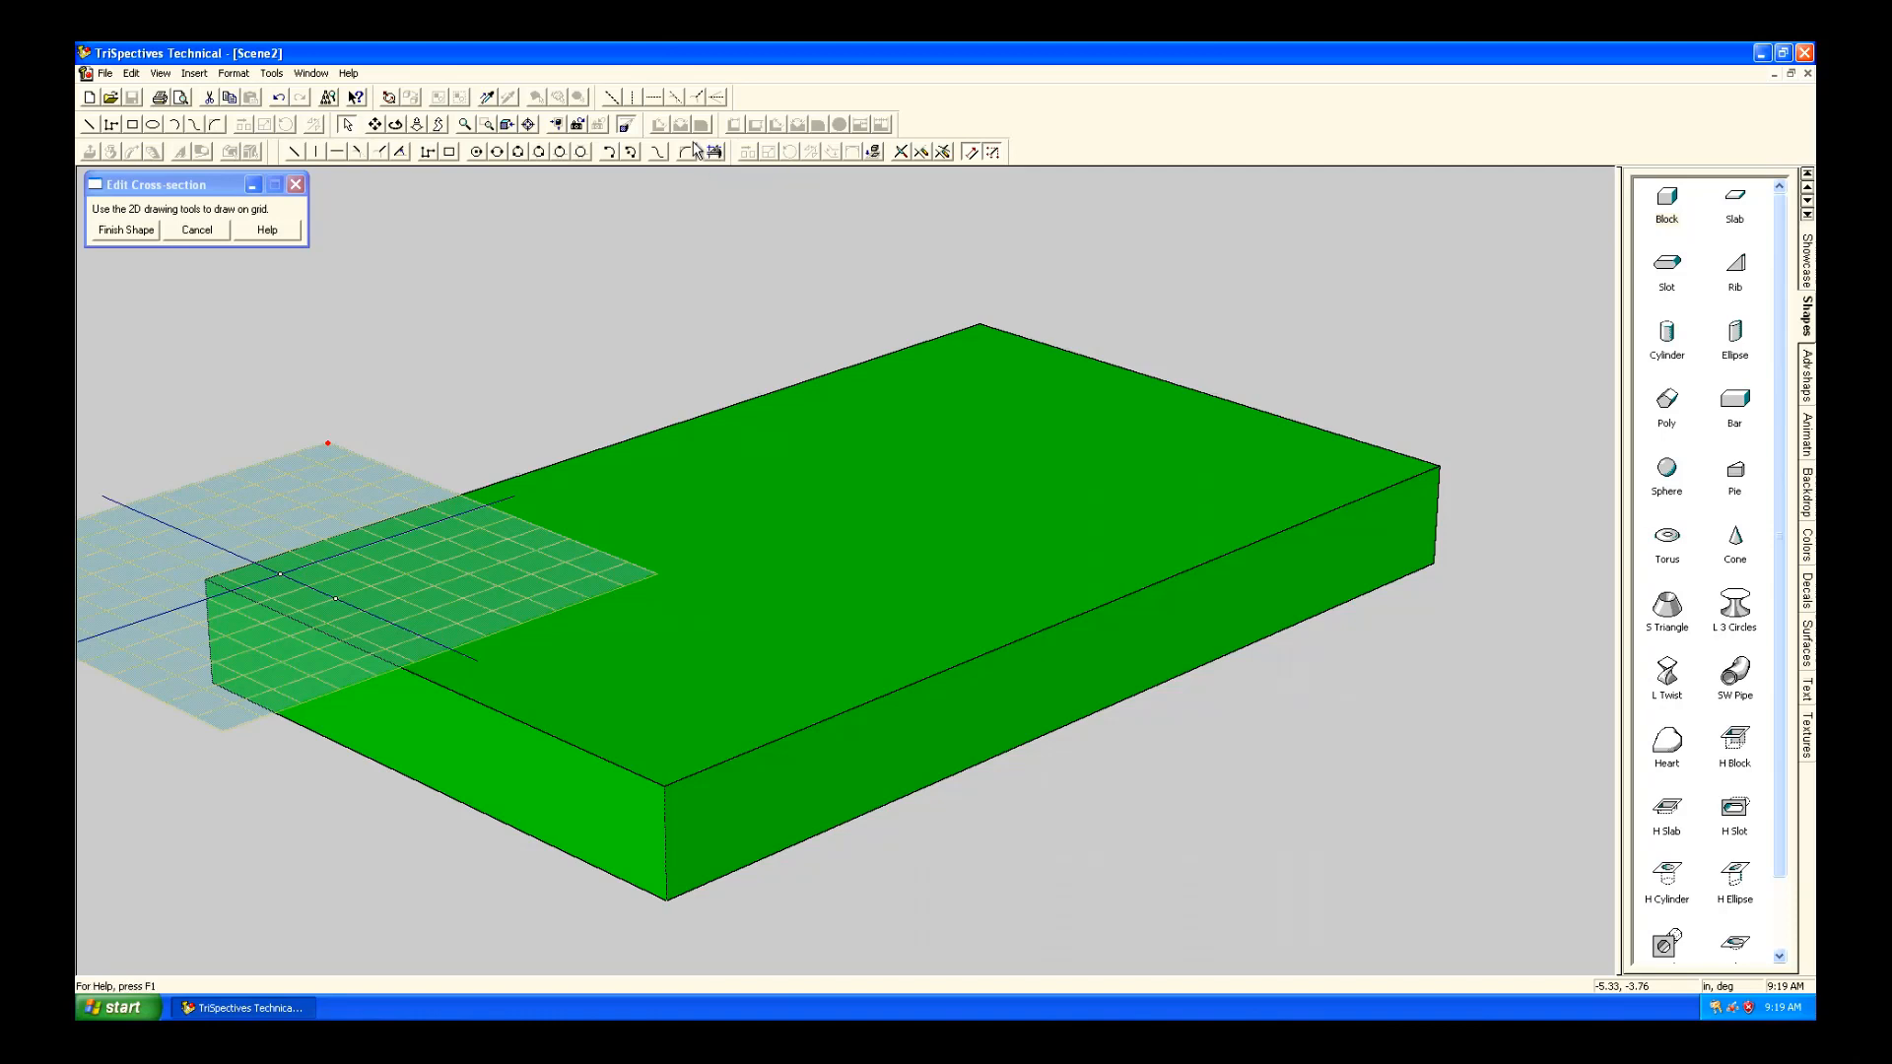
mouse_move(850, 152)
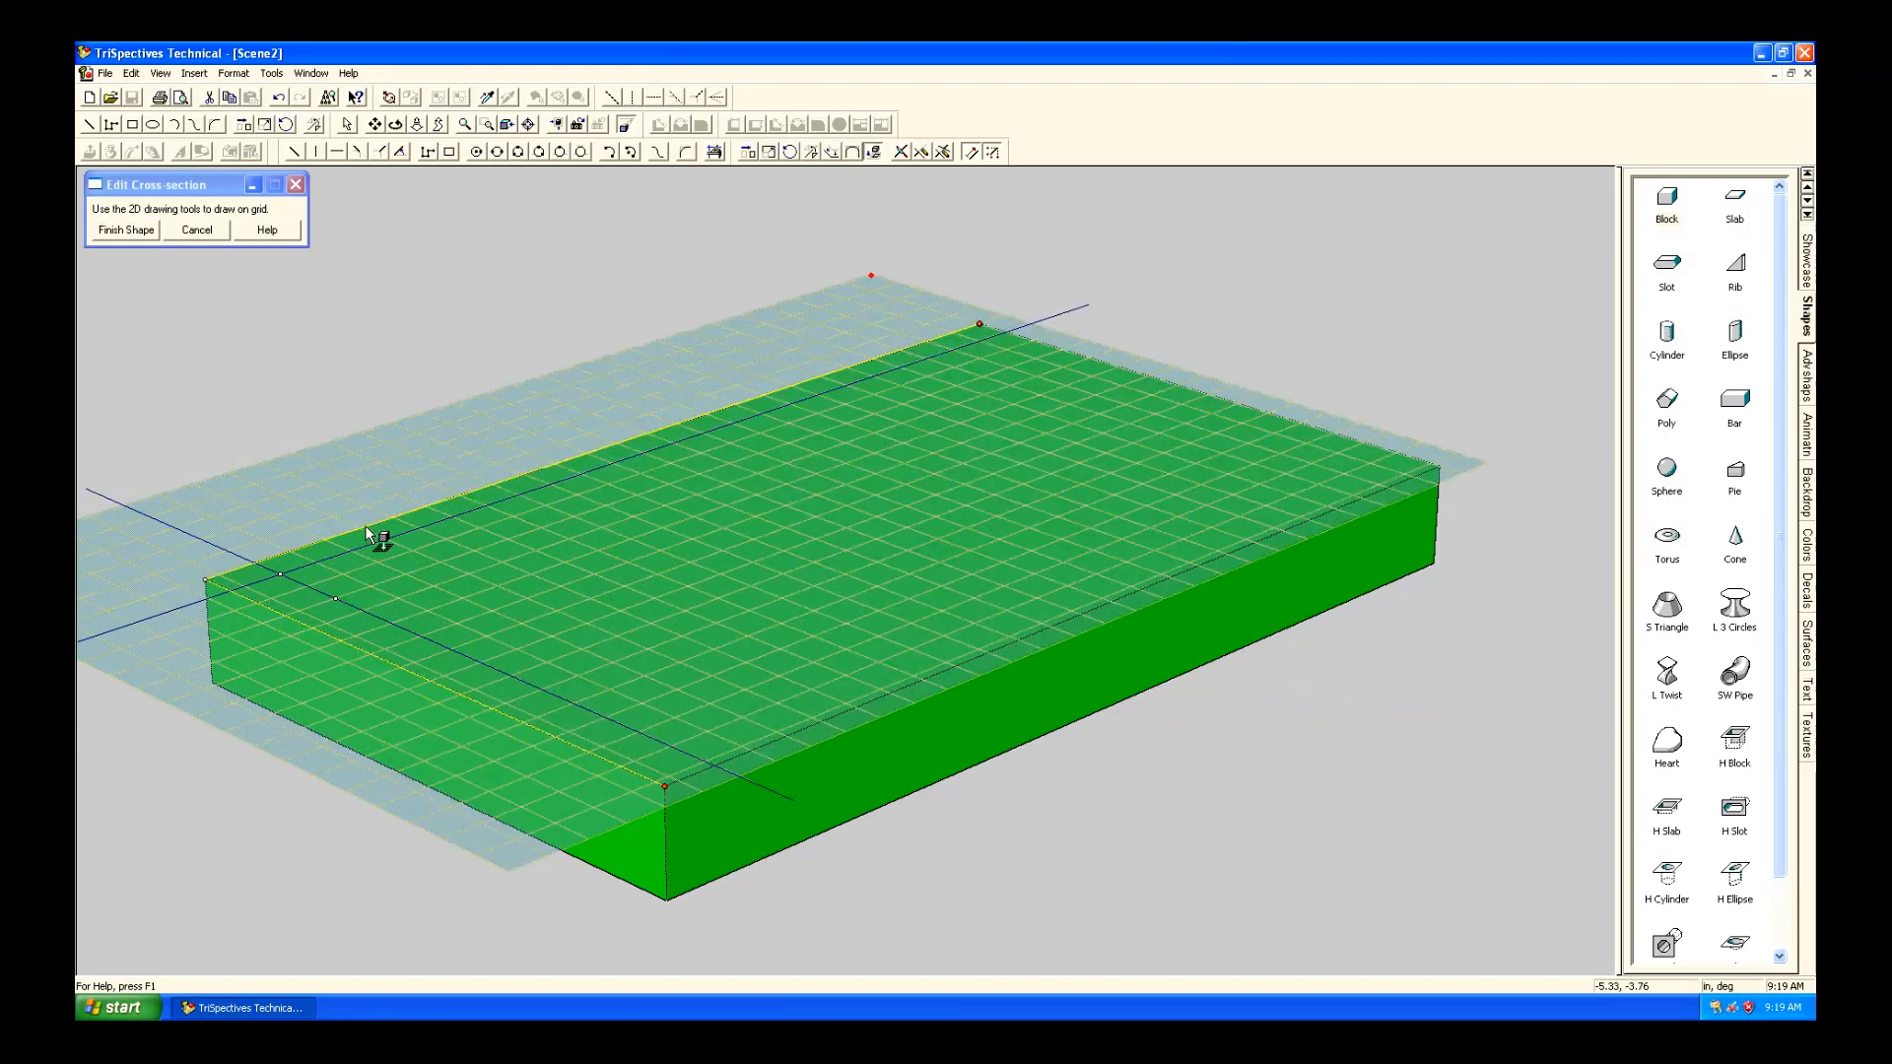
mouse_move(881, 736)
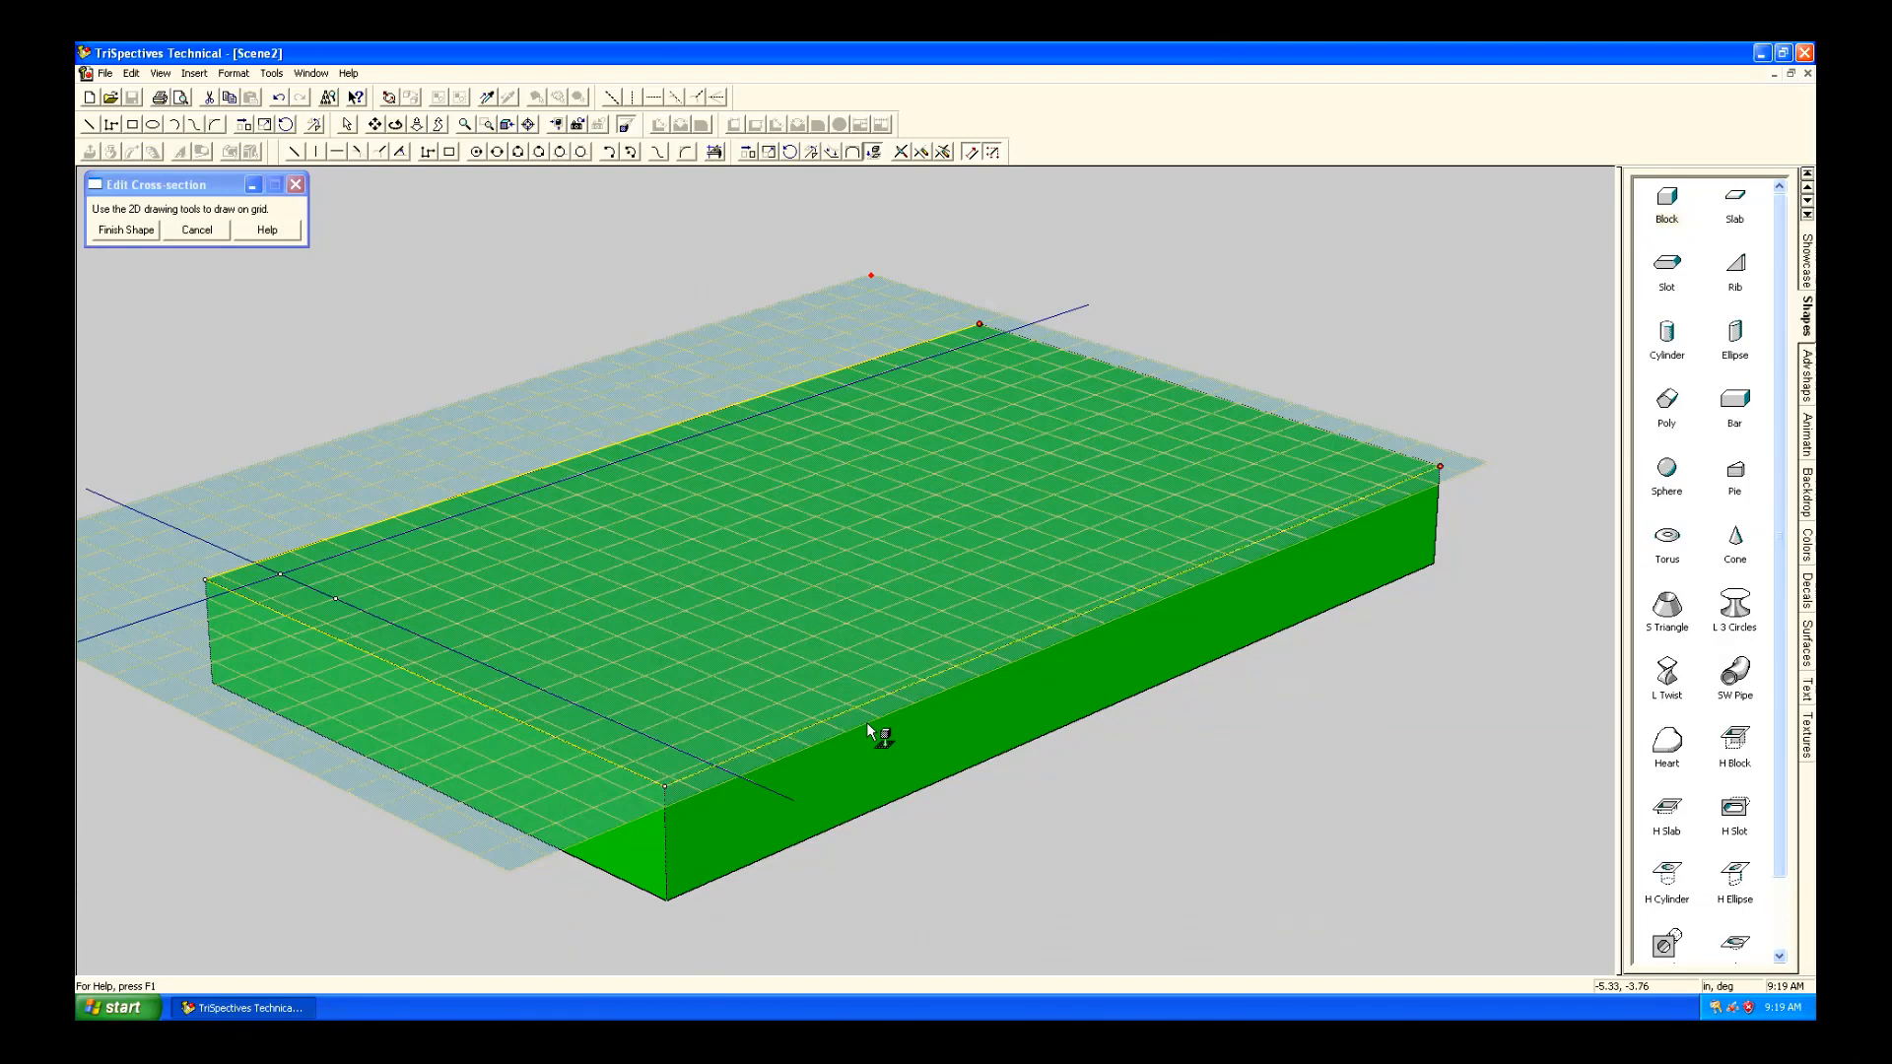
mouse_move(295, 338)
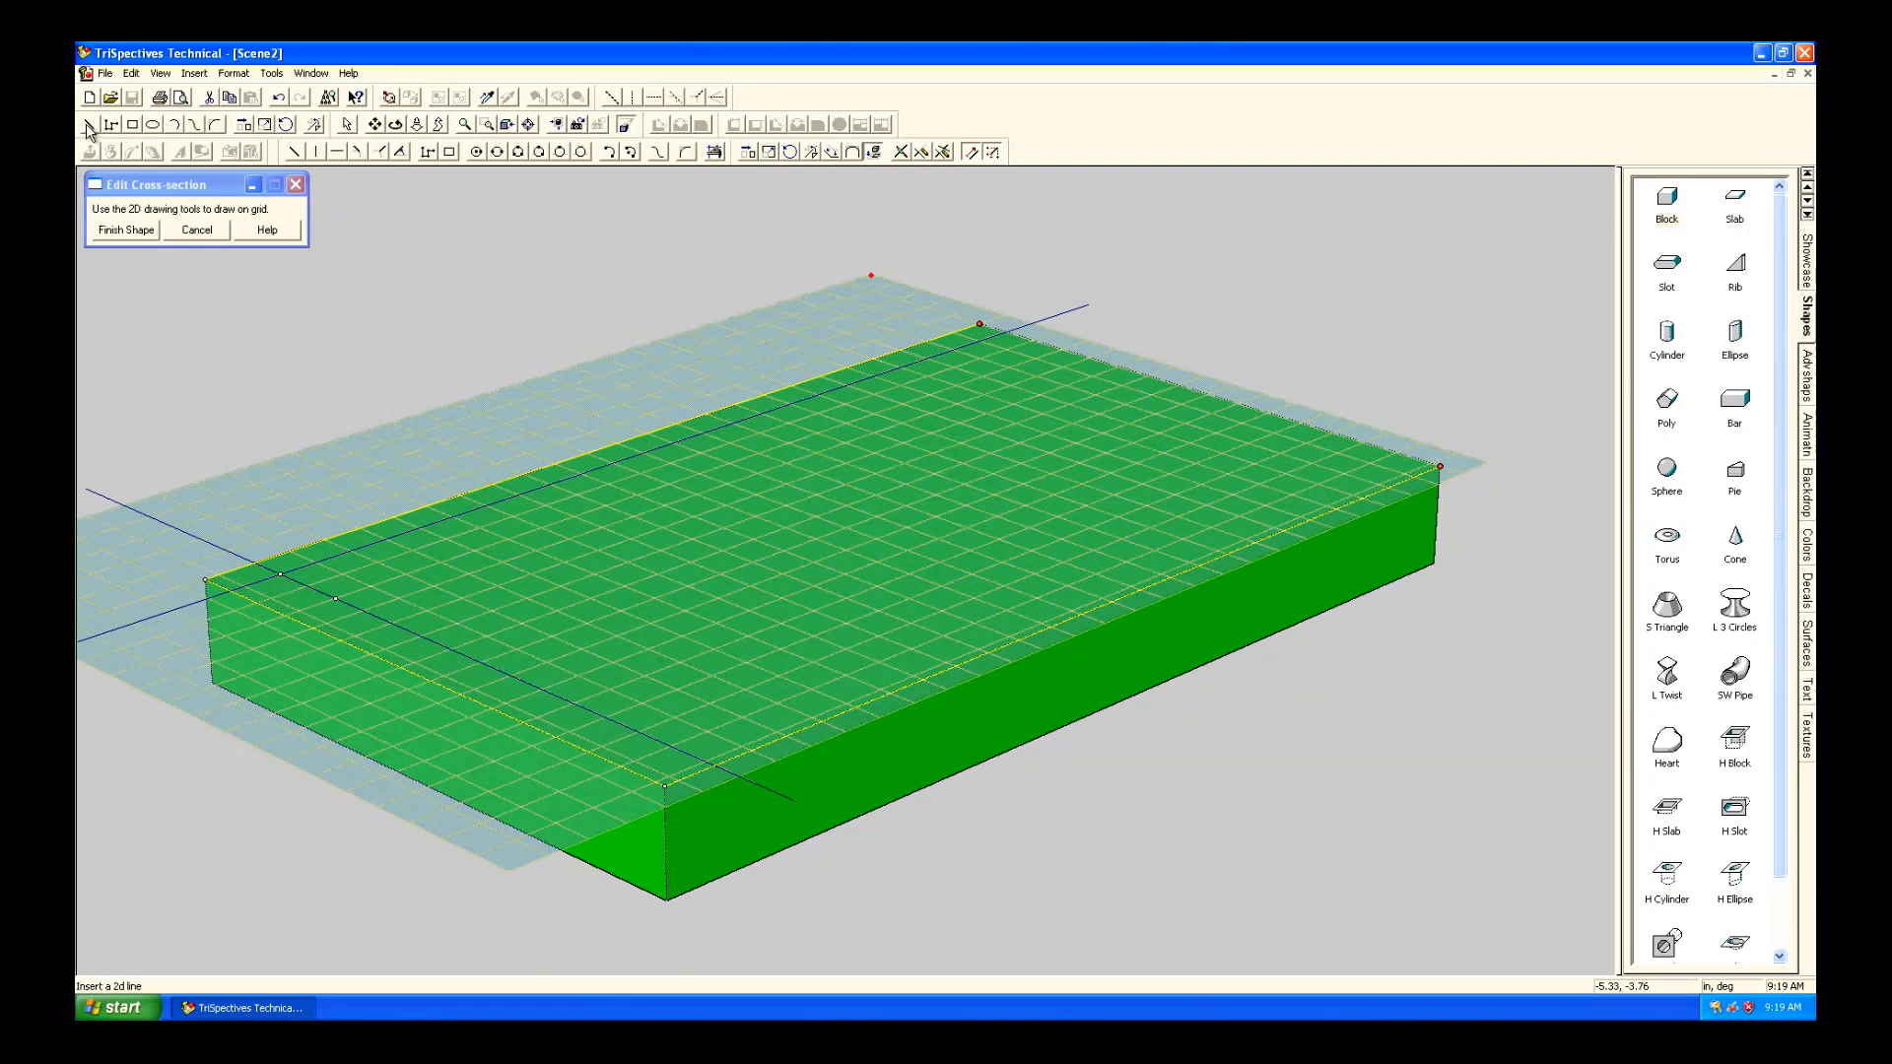
Place the first point of a 2D line on the block's back edge.
left_click(87, 124)
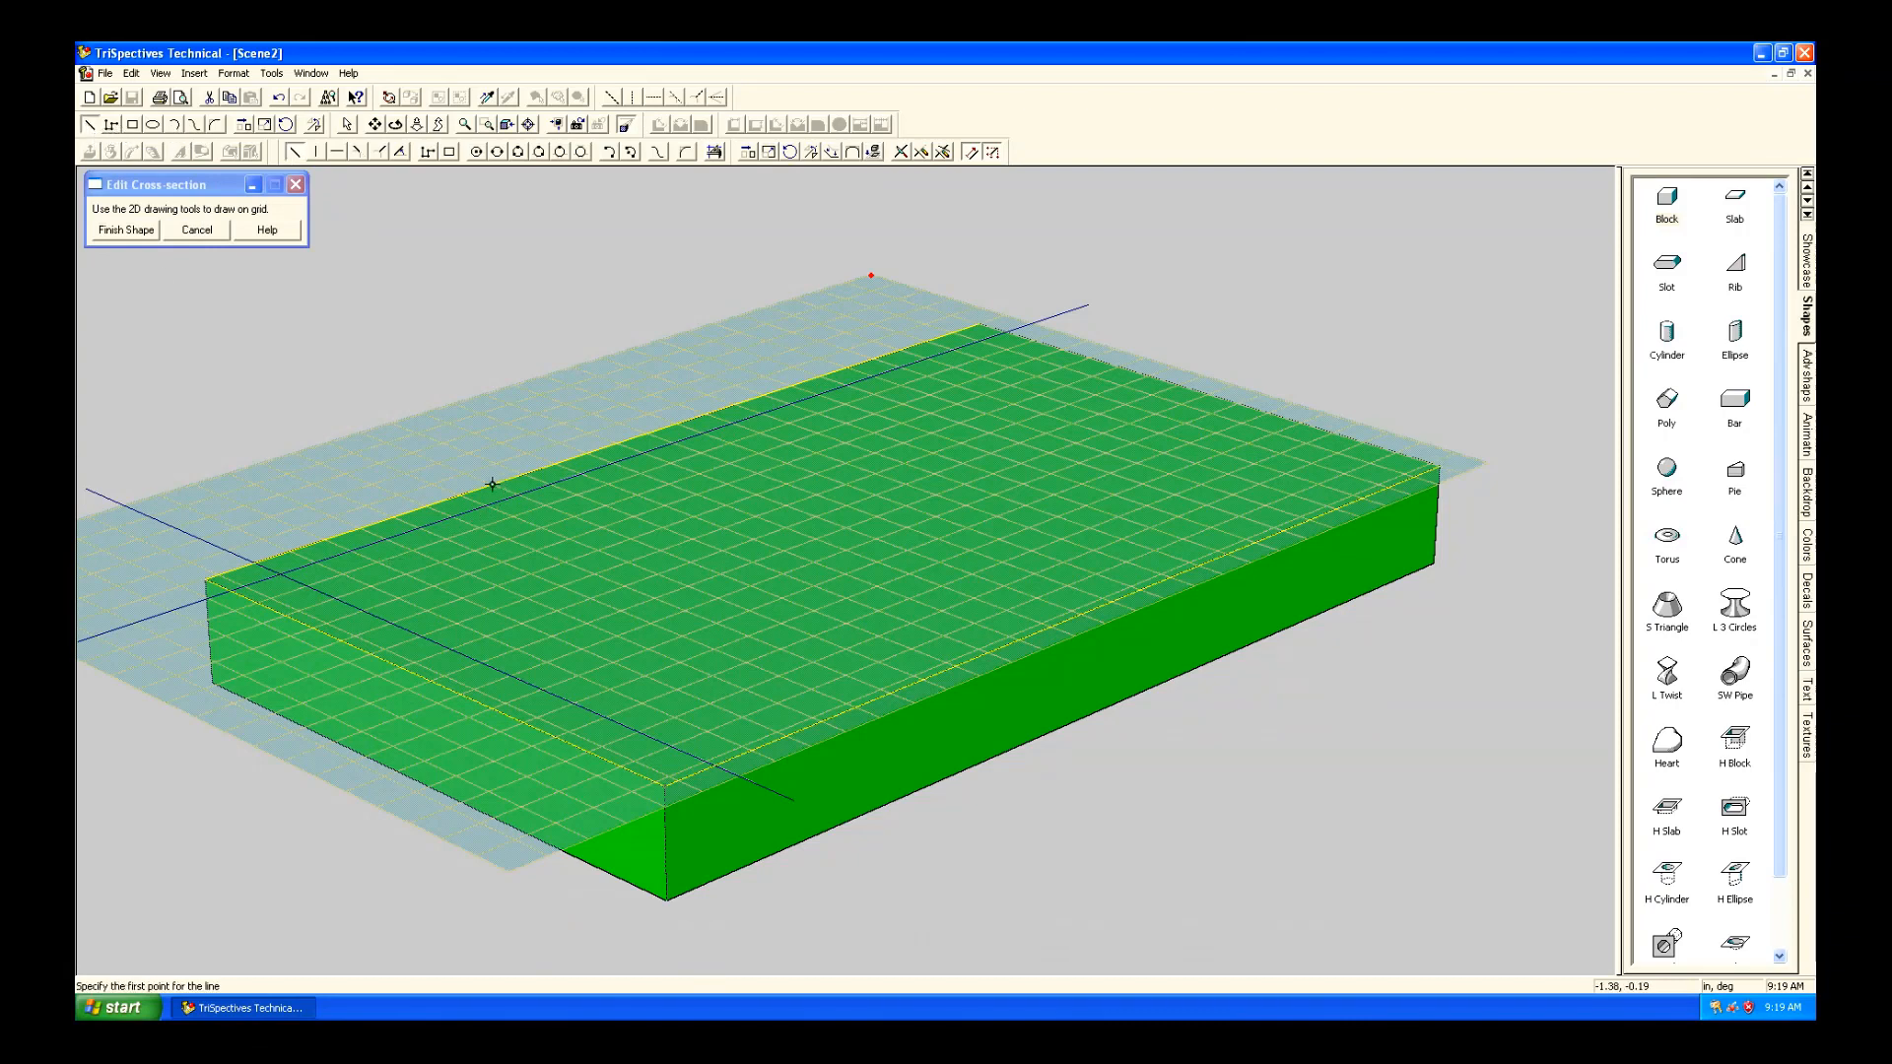
mouse_move(464, 493)
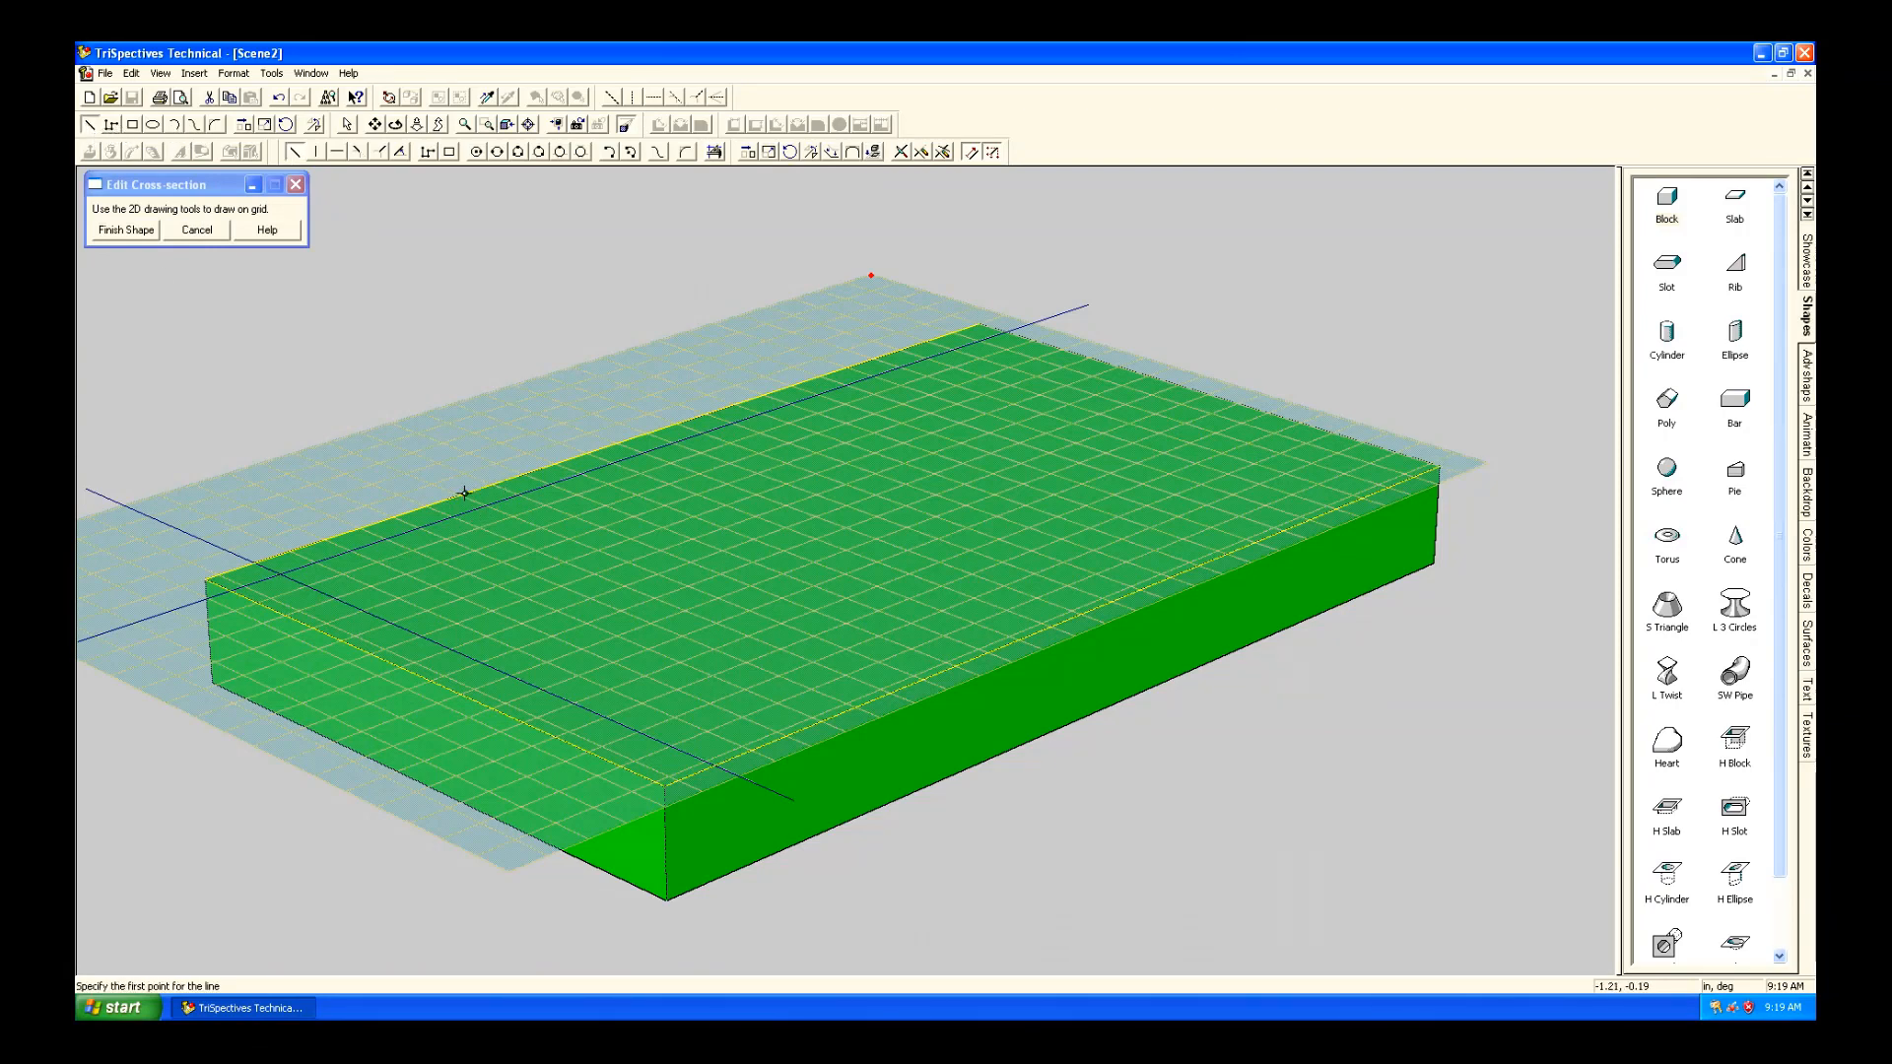
mouse_move(464, 495)
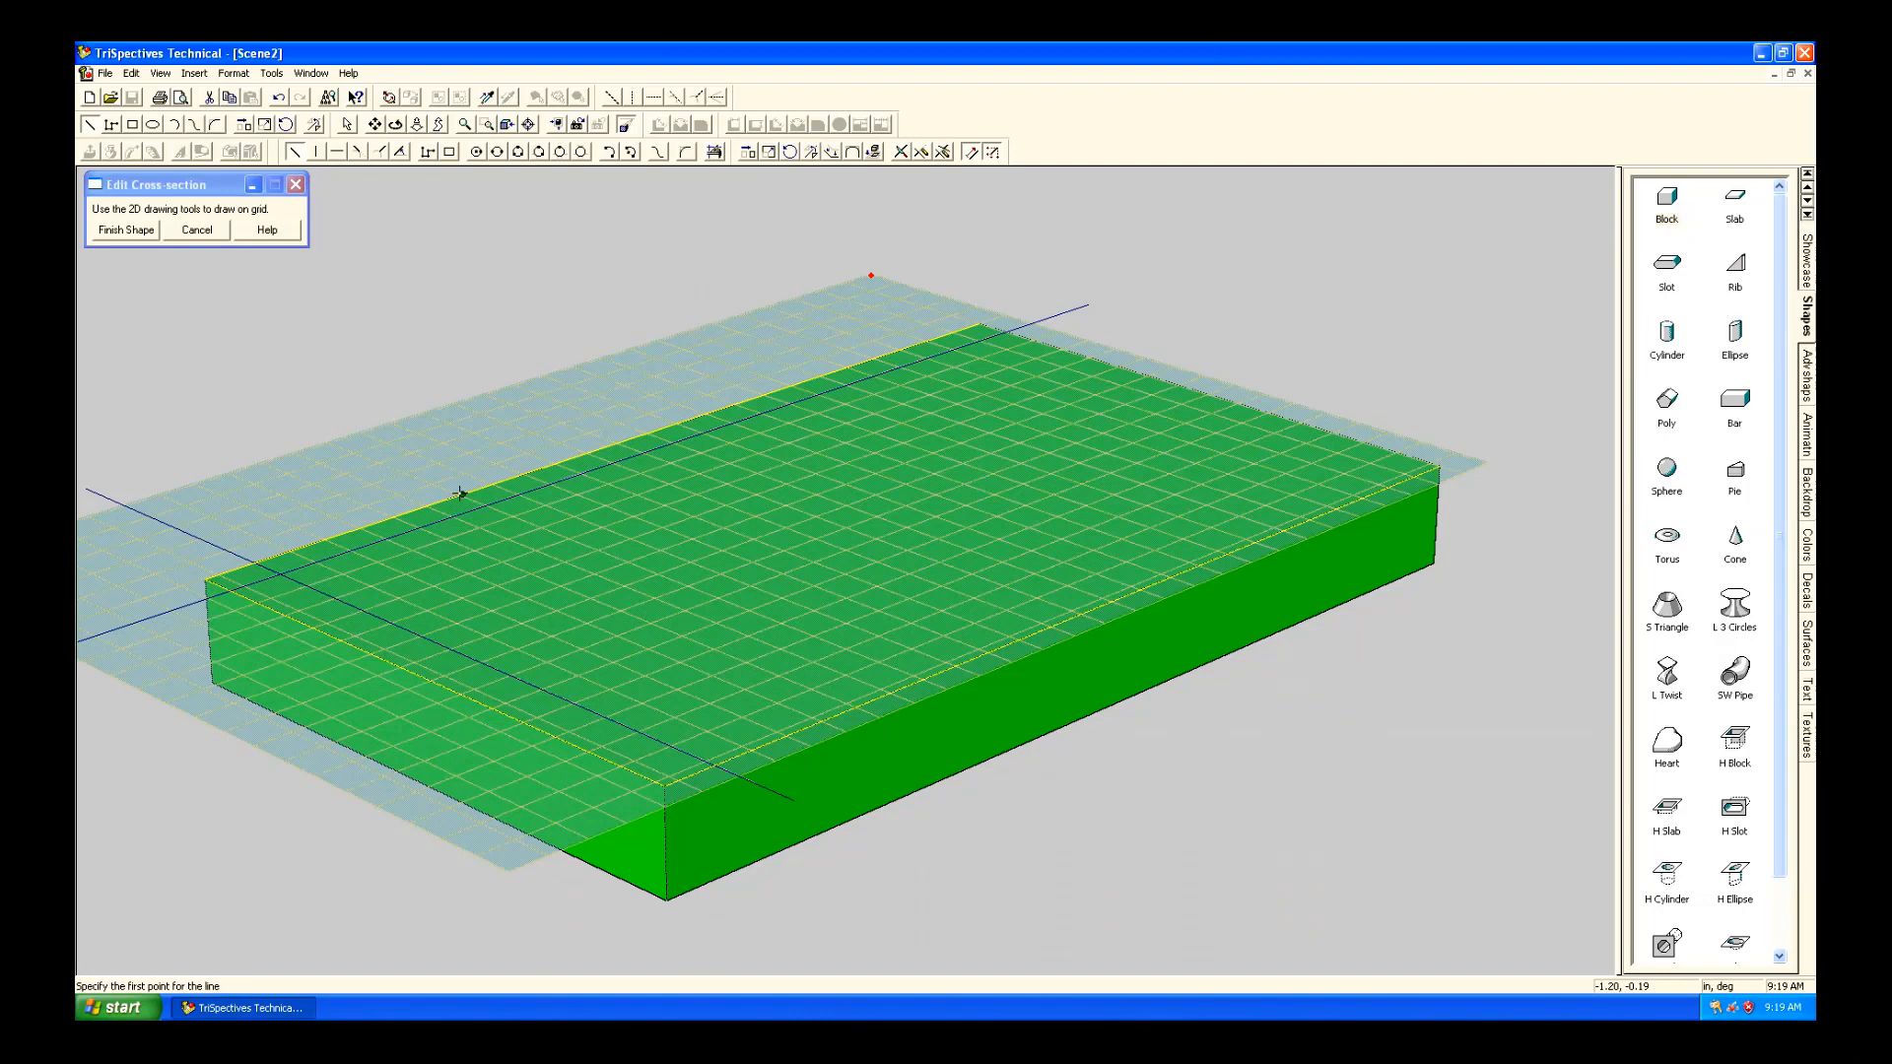
left_click(519, 492)
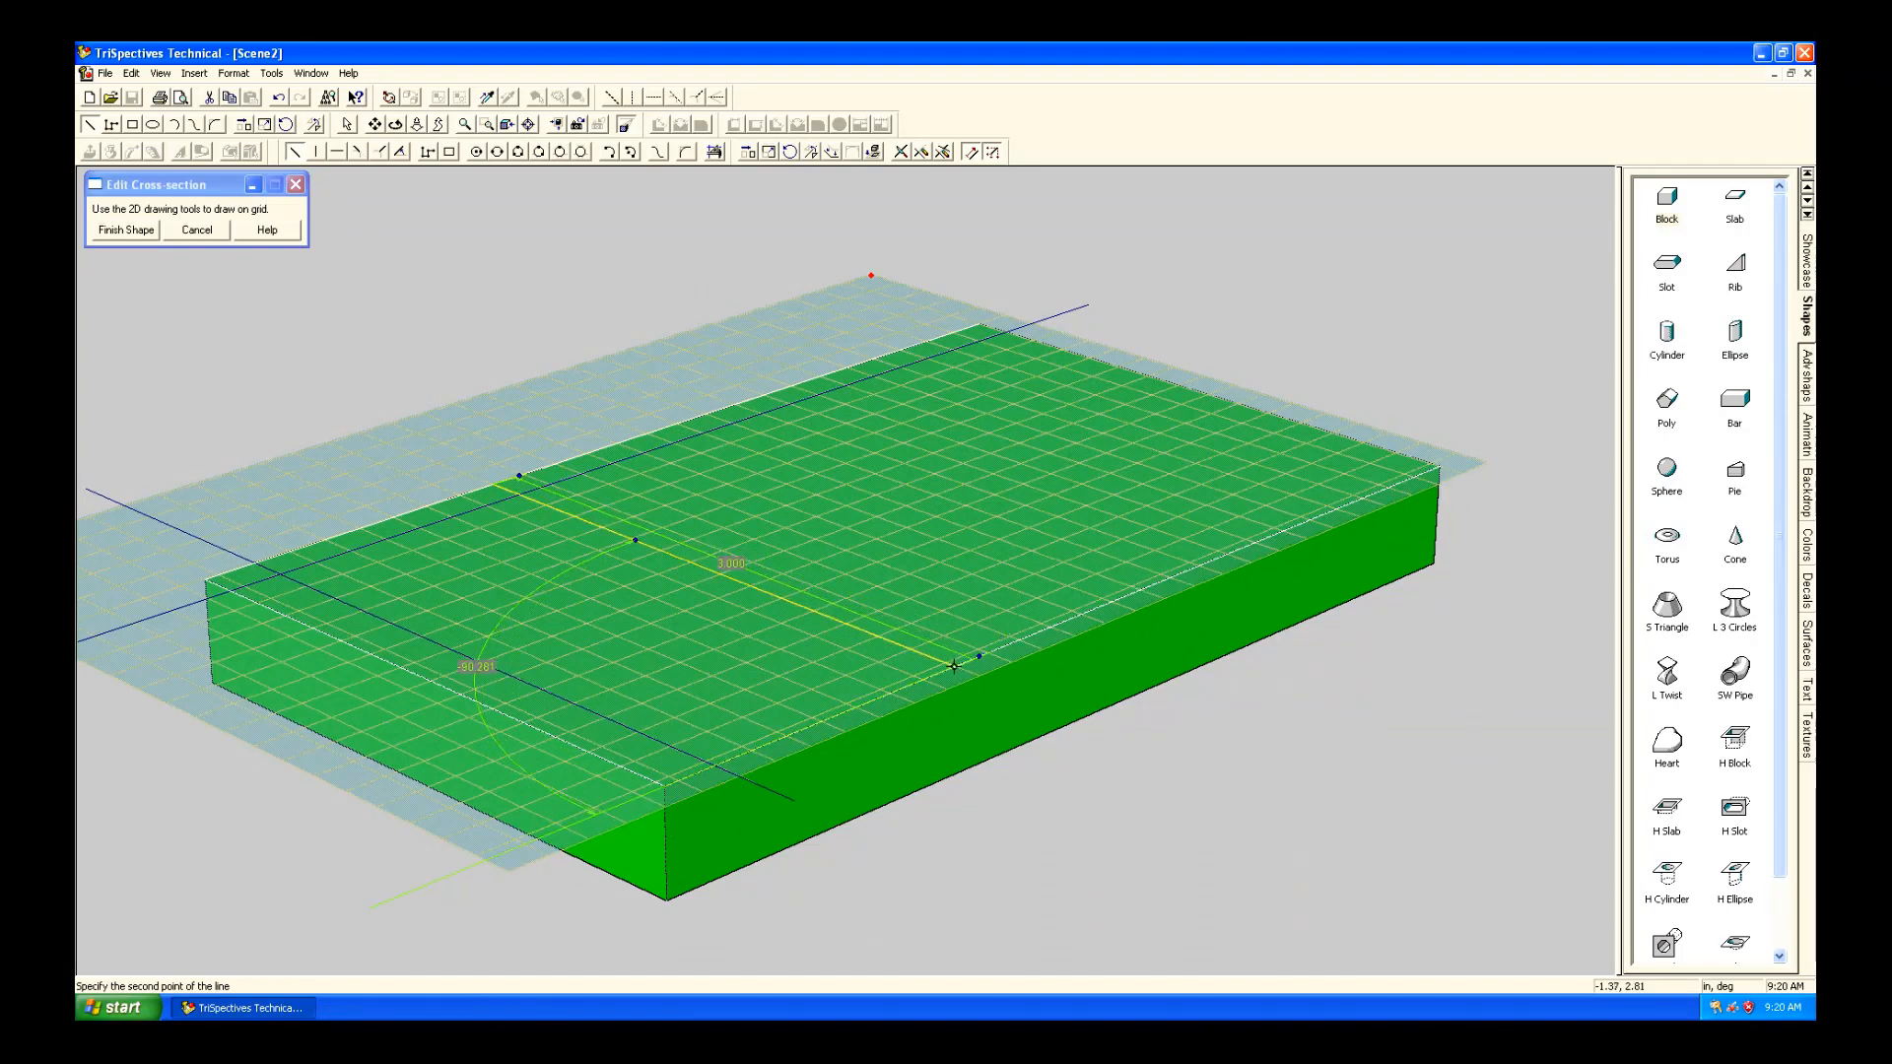
mouse_move(952, 667)
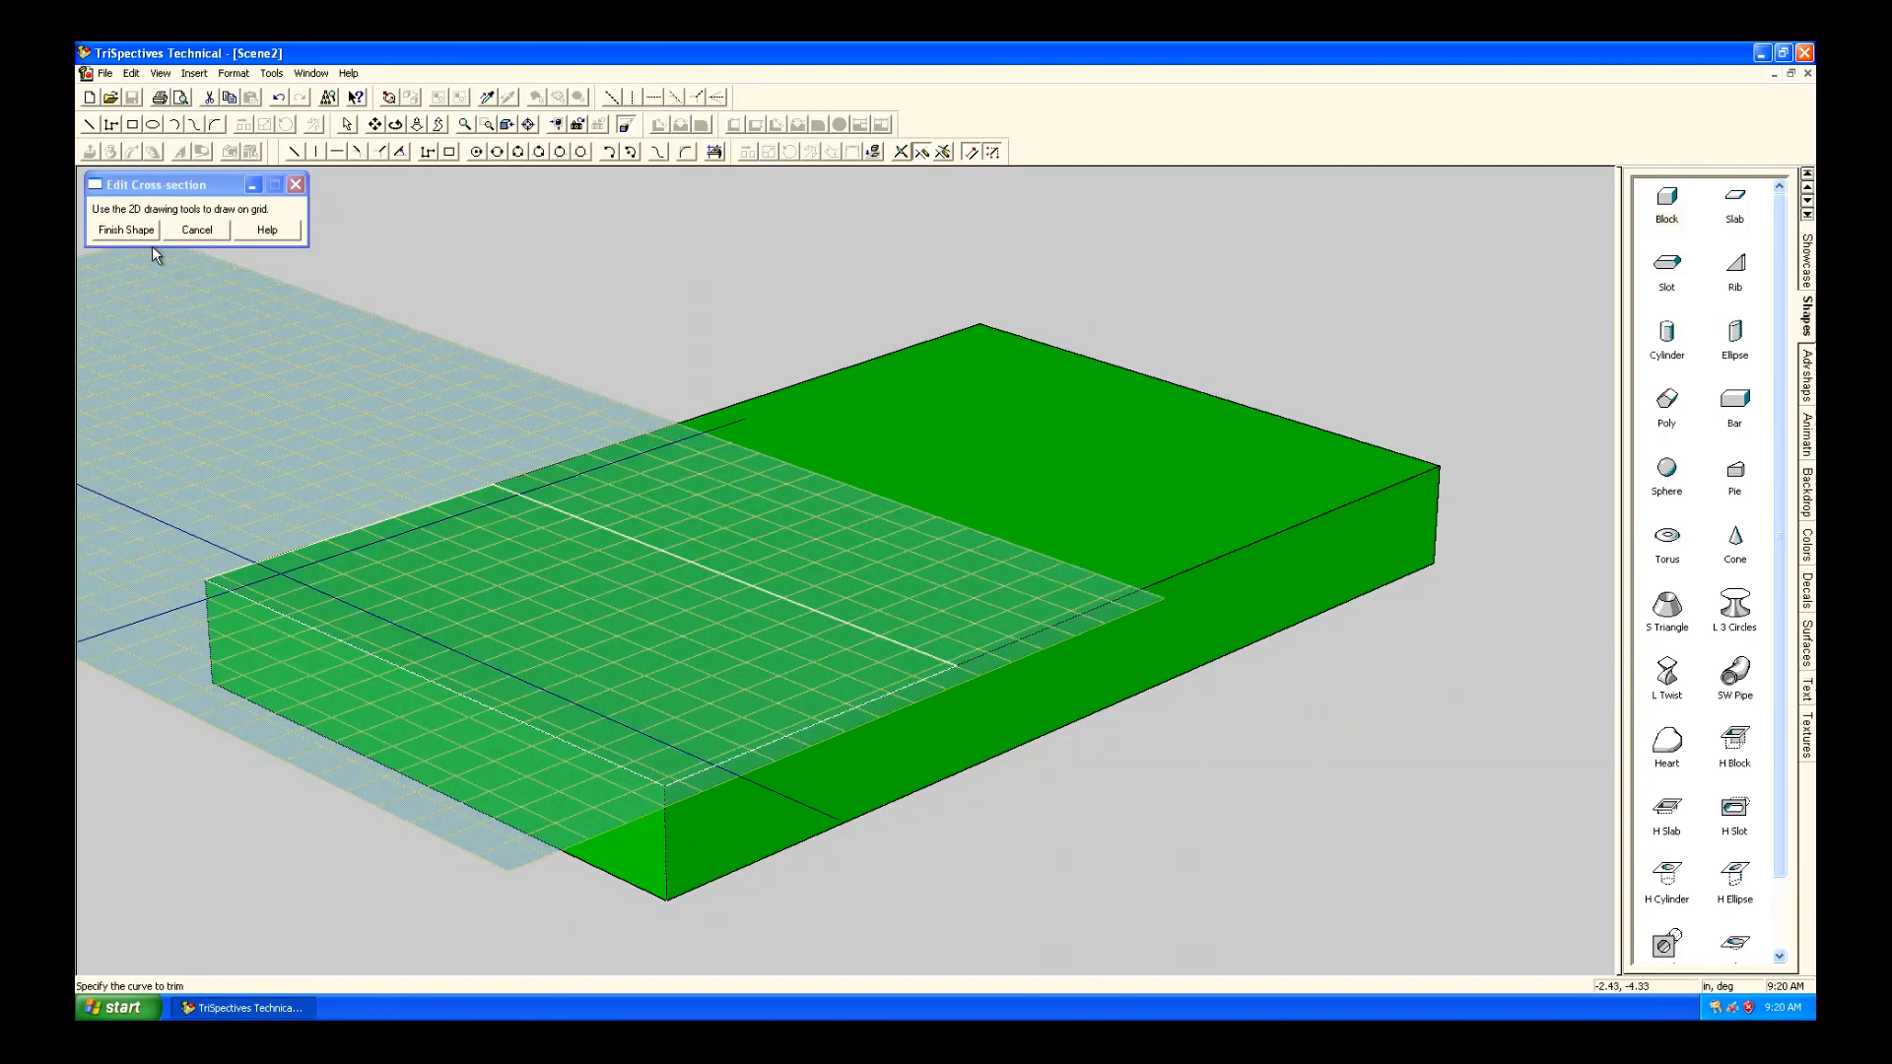
mouse_move(139, 238)
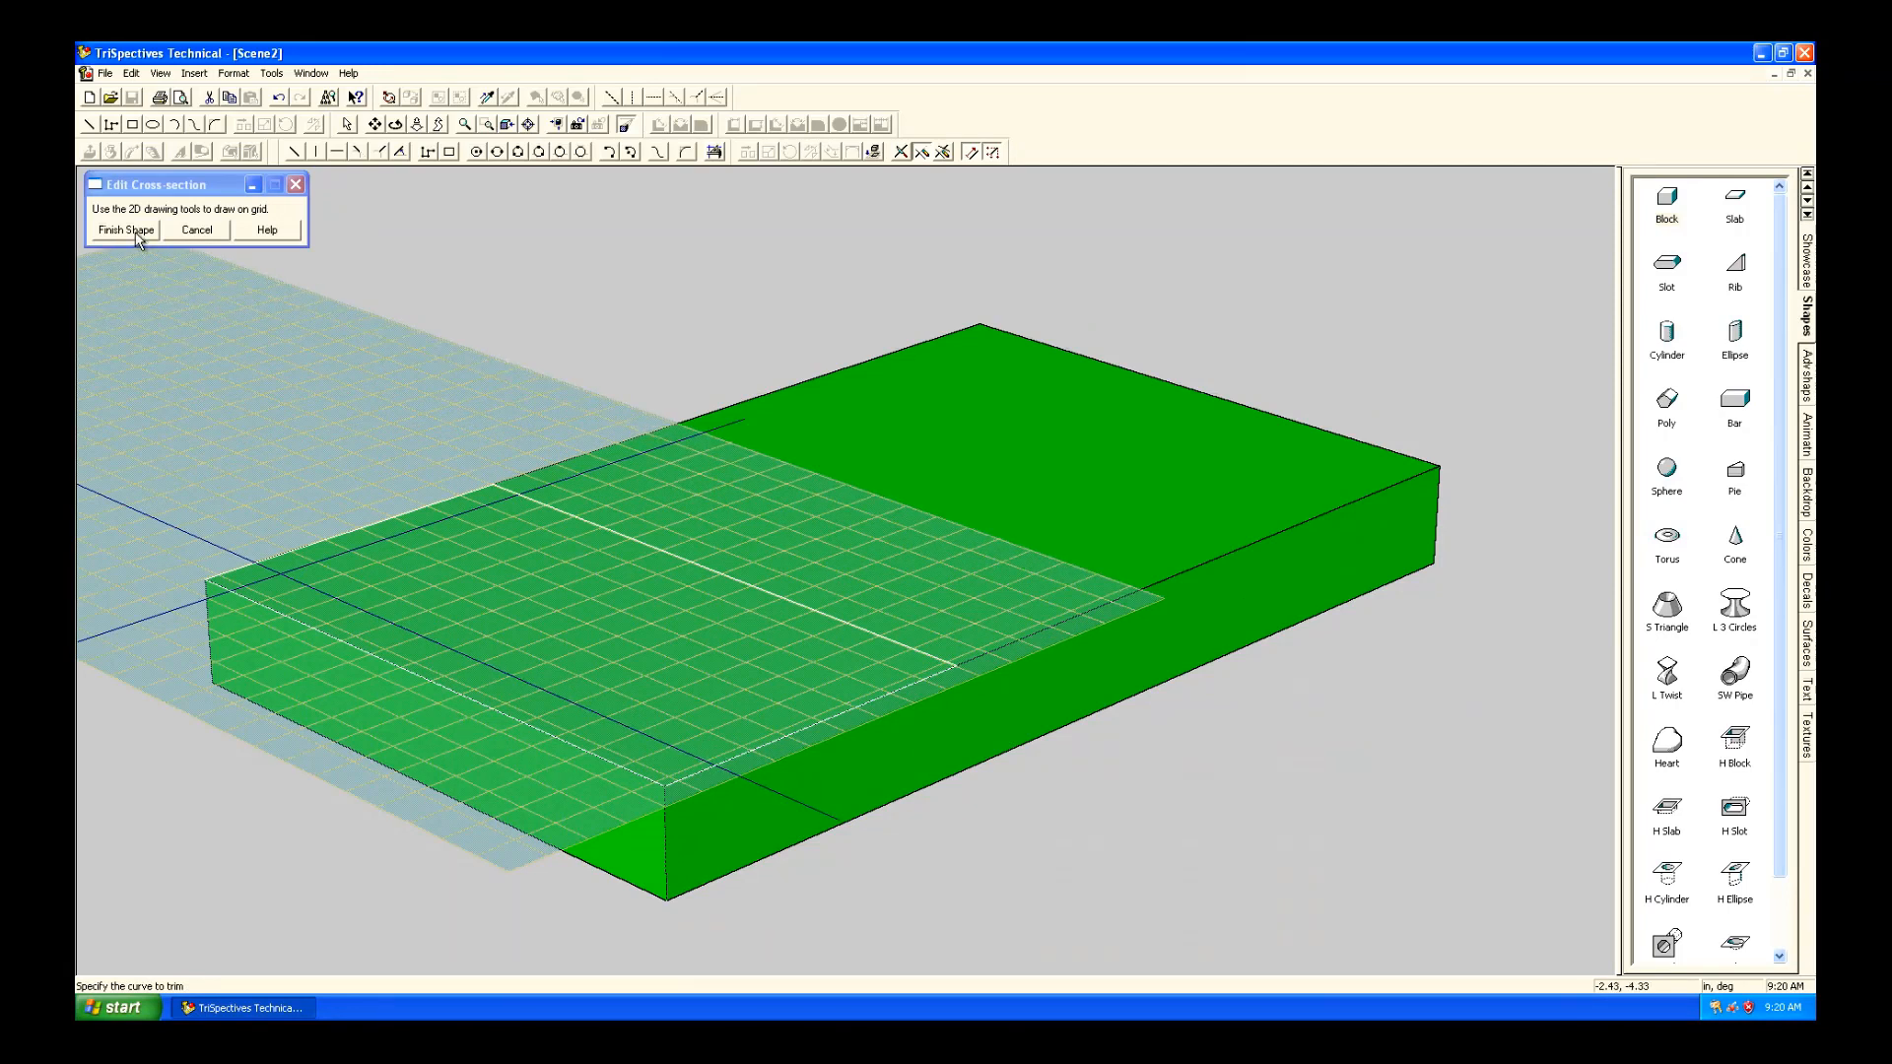
Extrude the sketch into a raised box on the block's left side and enter a length of 1.
left_click(124, 231)
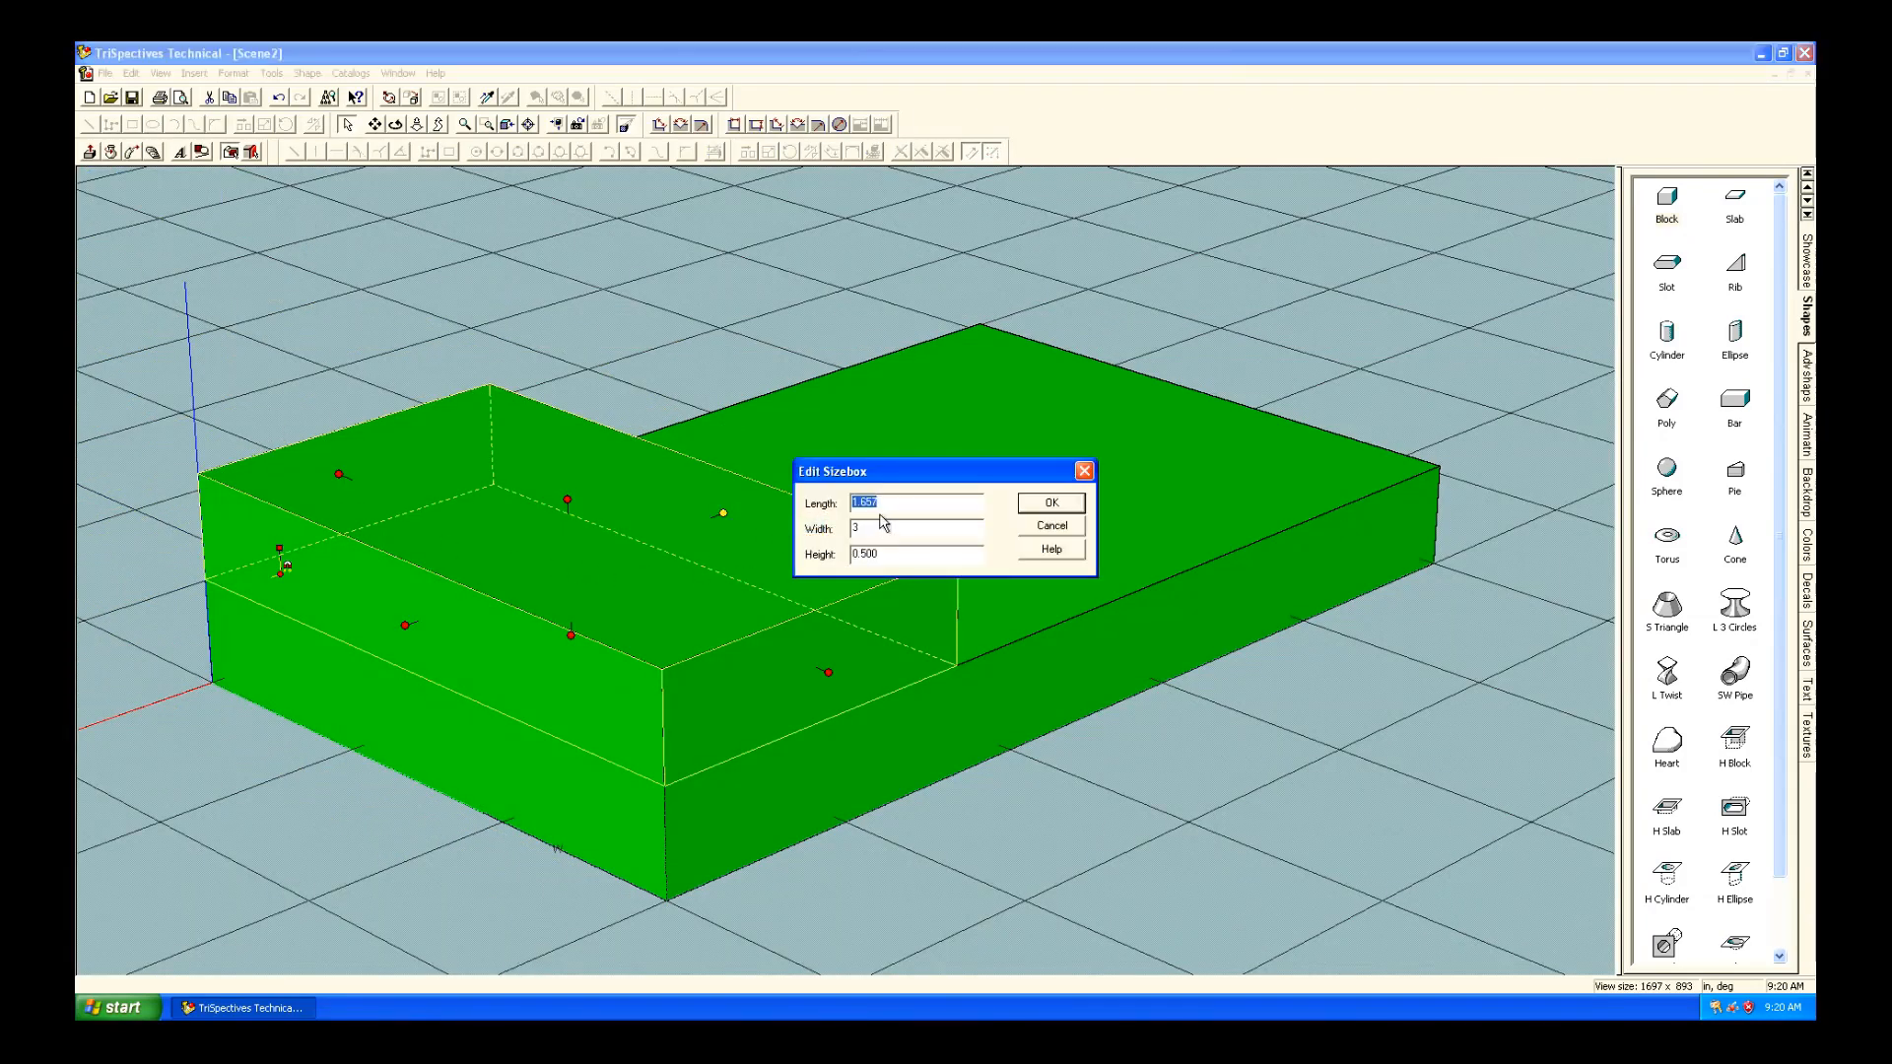
type("1")
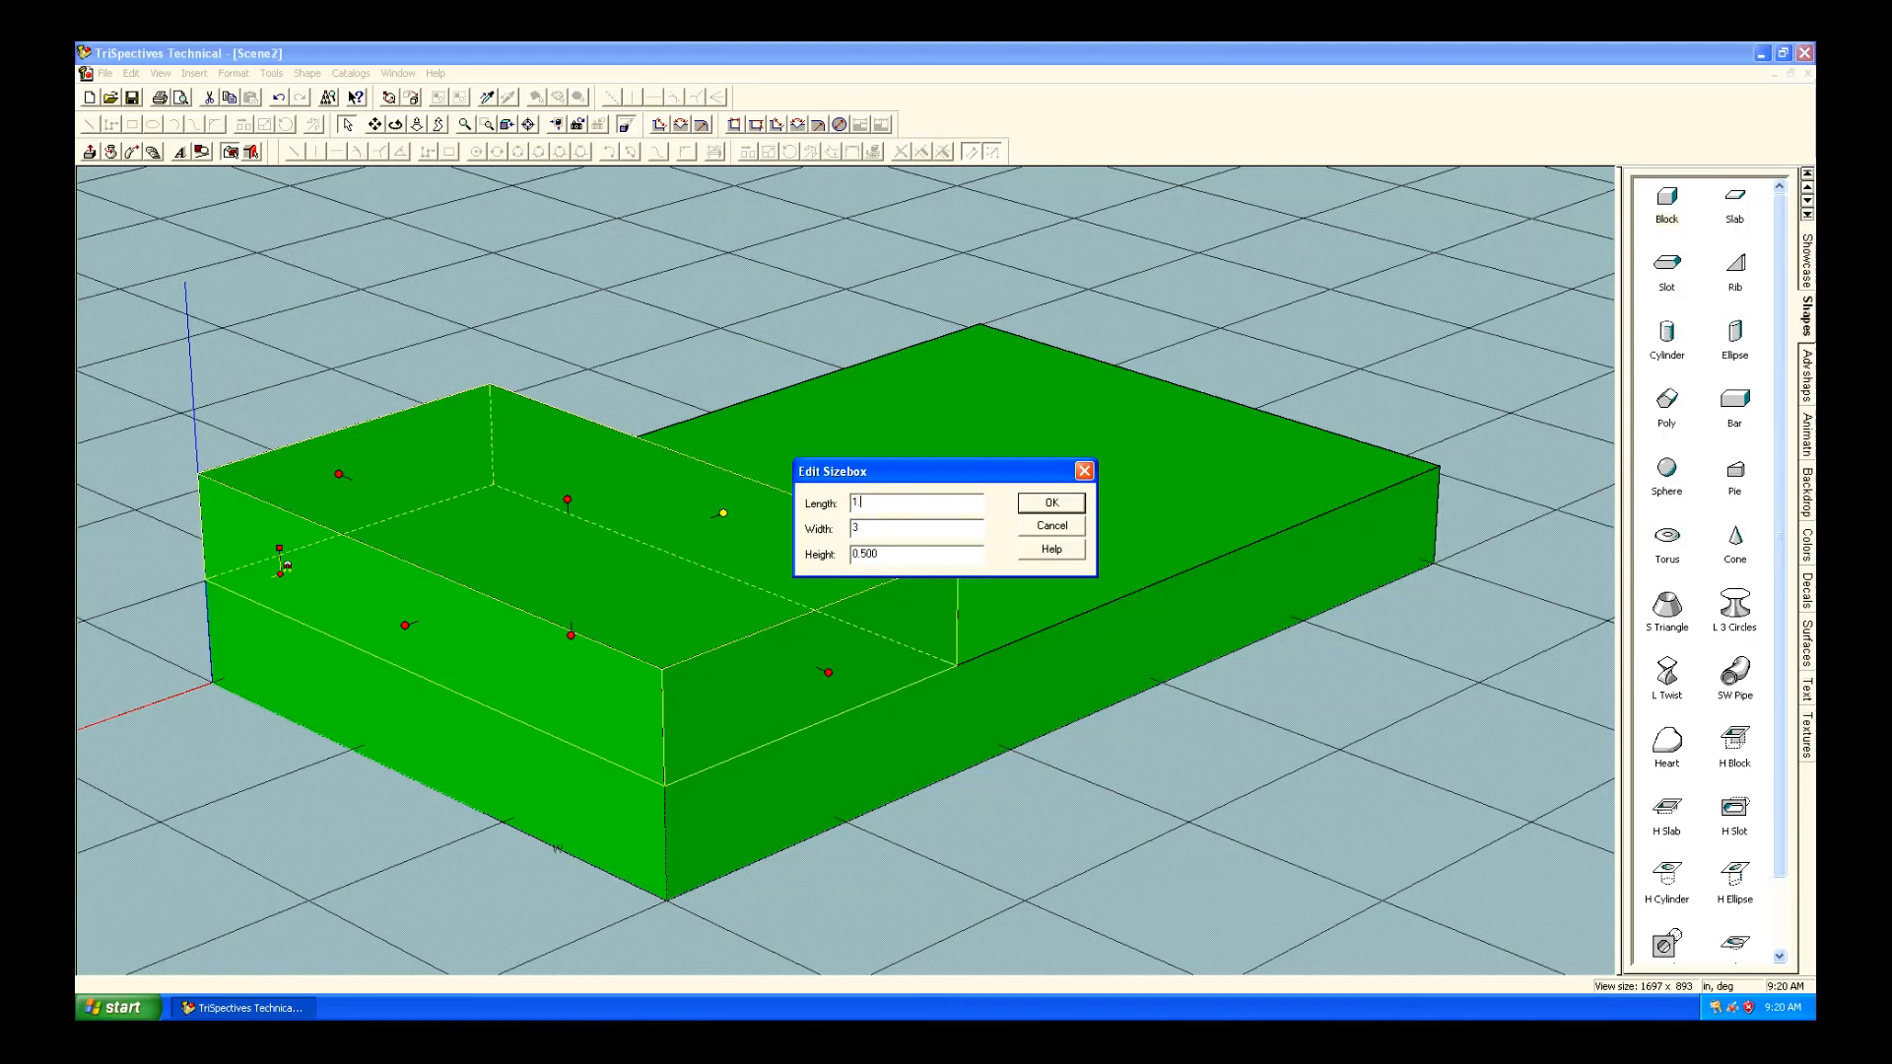
left_click(1048, 501)
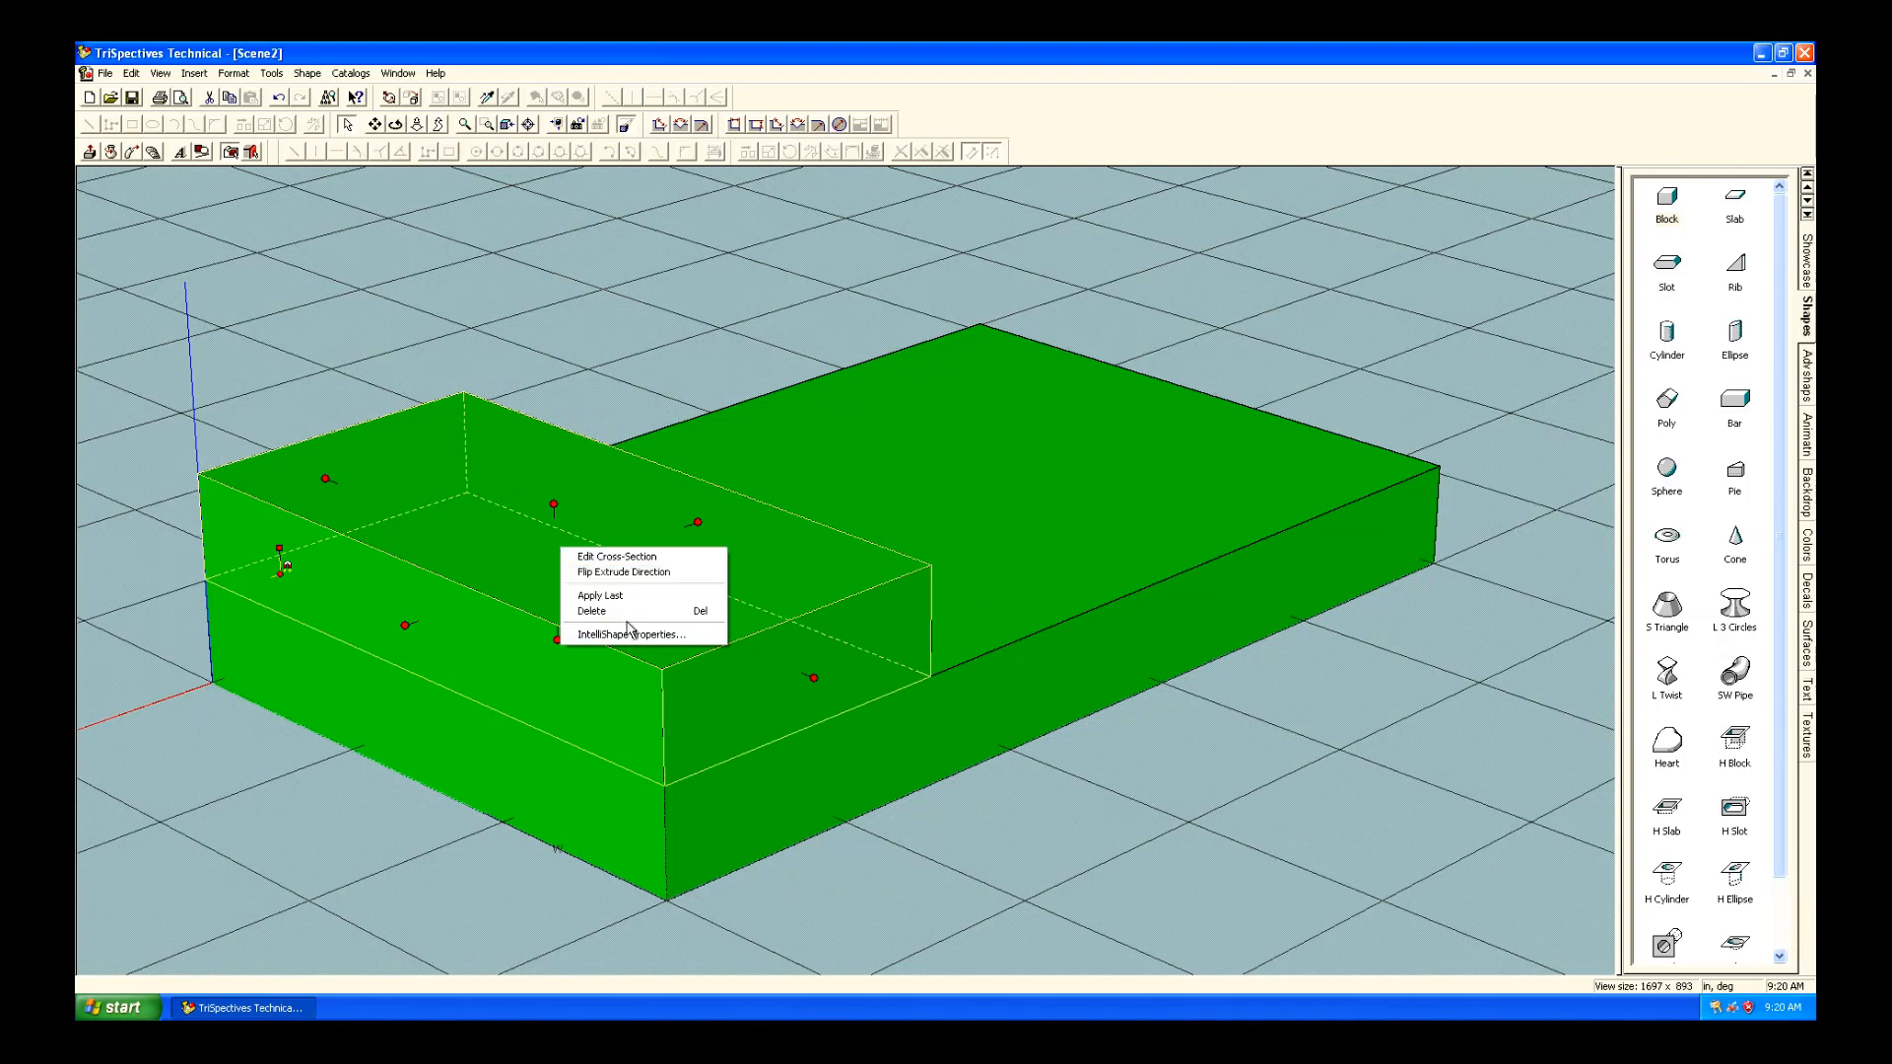
Review the raised box's dimensions on the Sizebox tab of IntelliShape Properties.
left_click(630, 632)
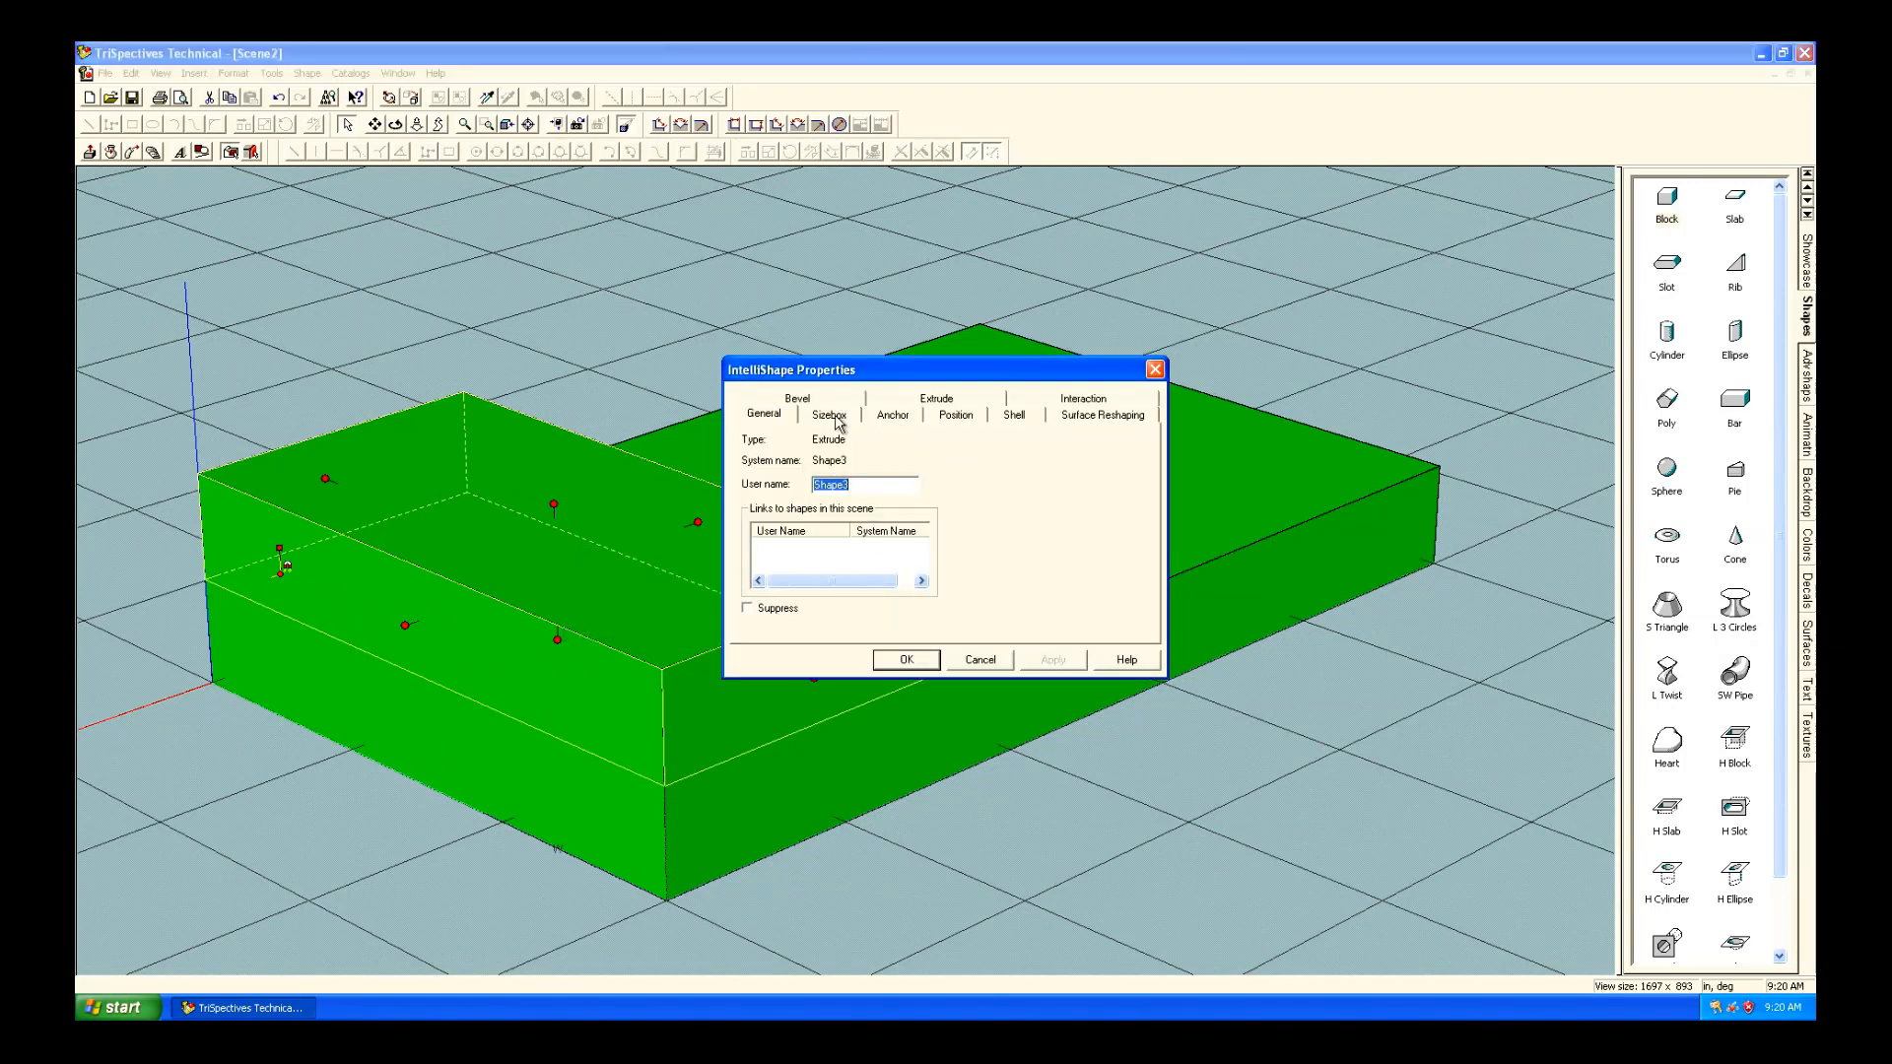
left_click(828, 414)
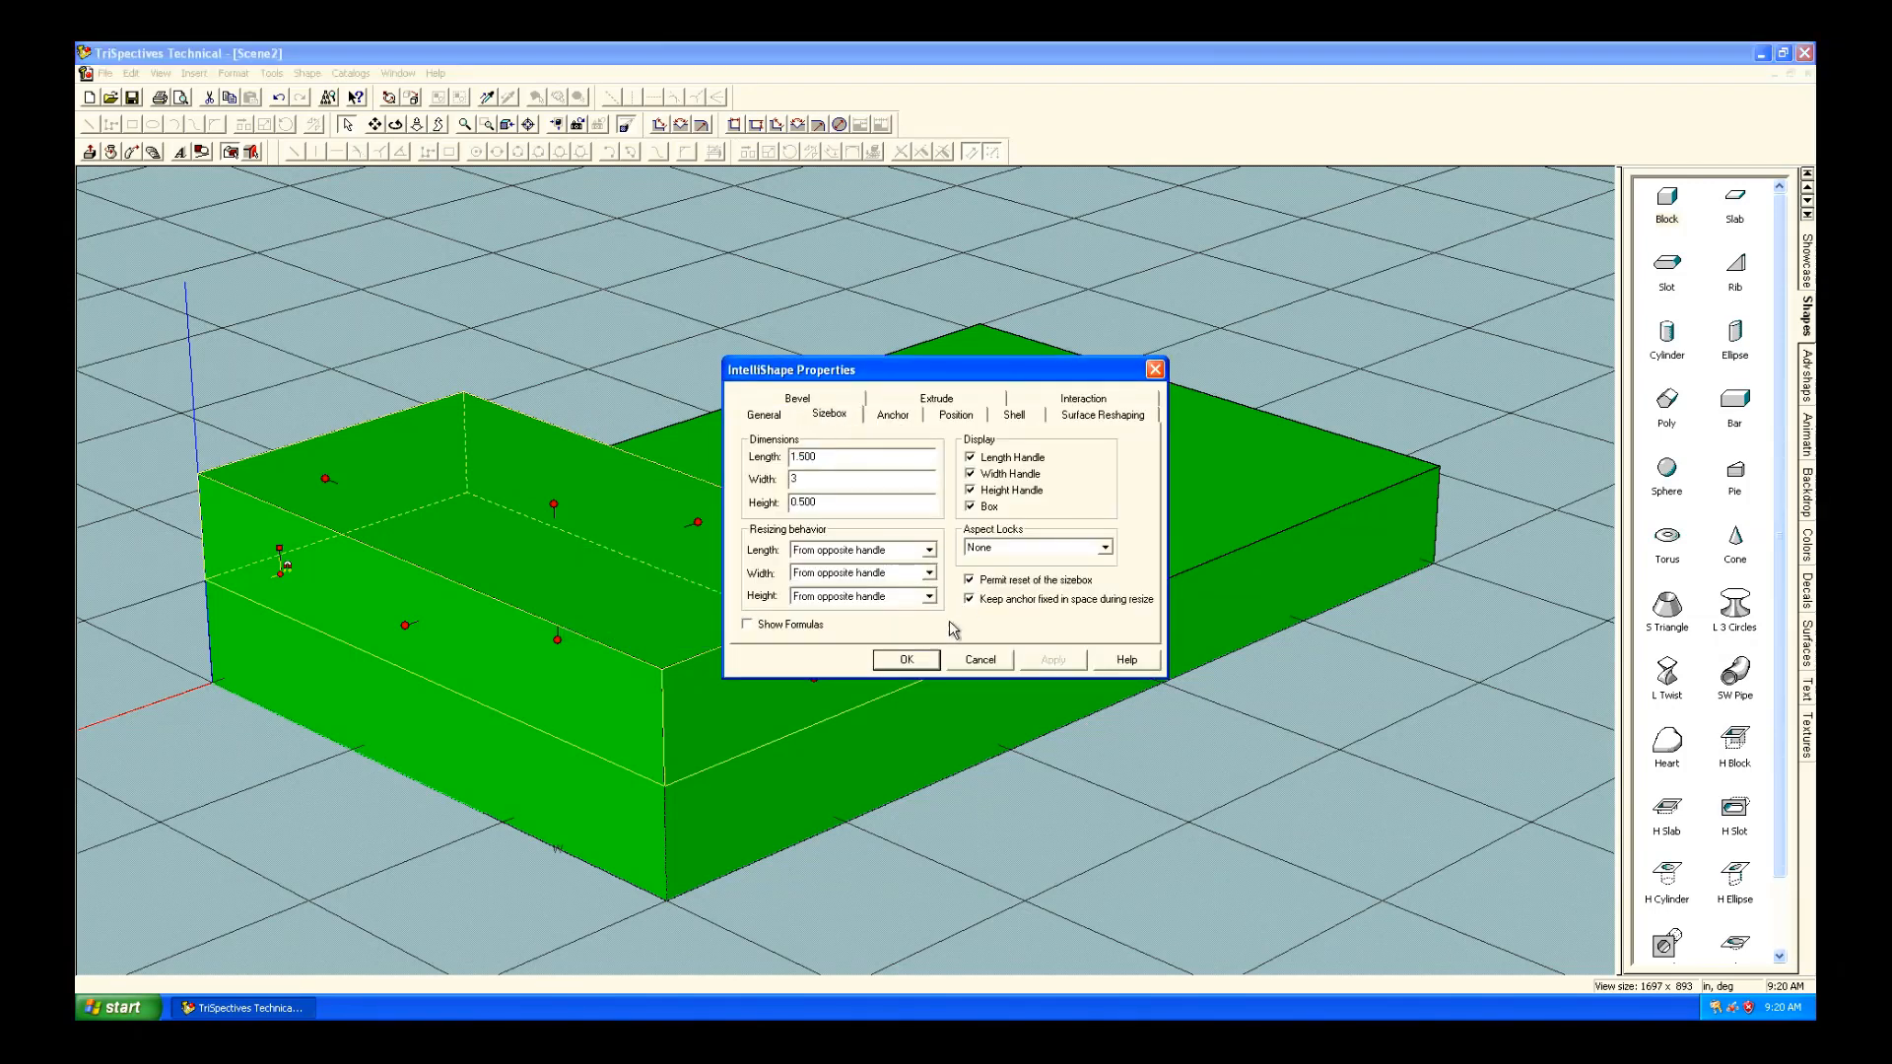
left_click(907, 660)
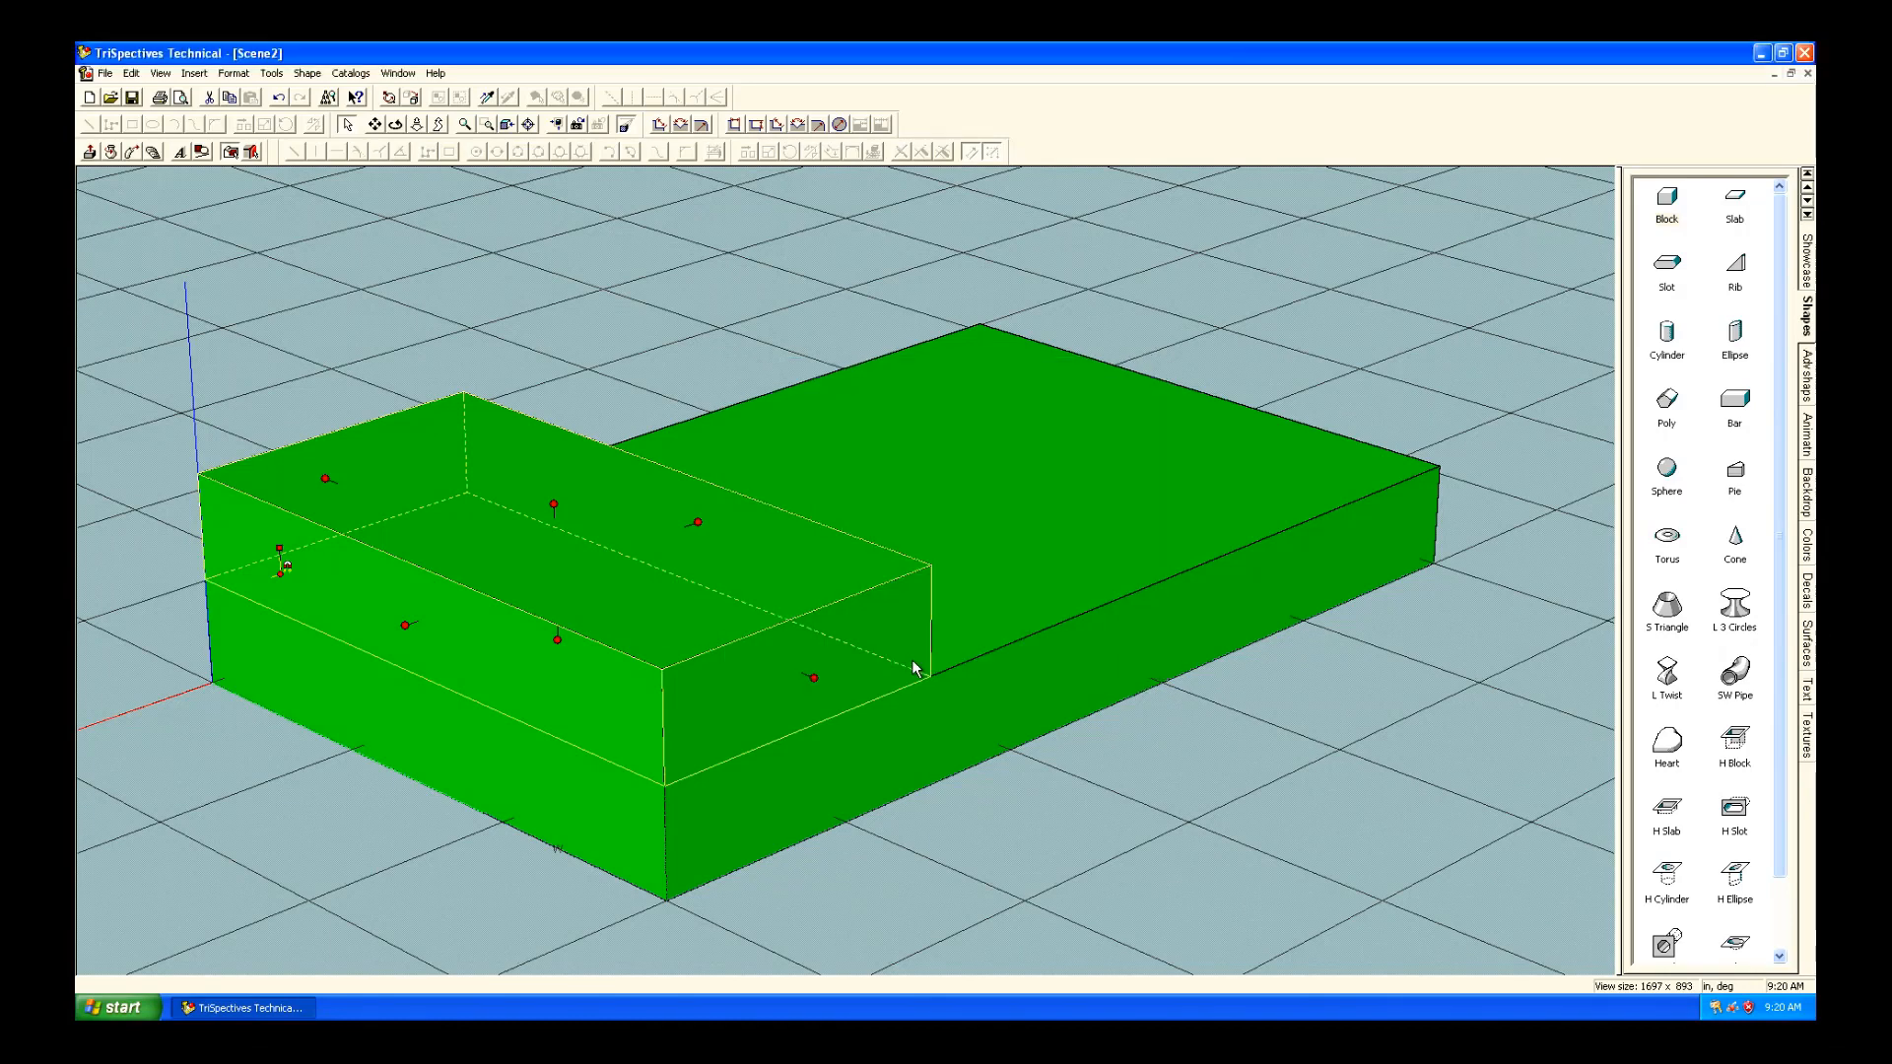
Bevel the chosen edge with a constant blend rounded bevel.
left_click(1129, 655)
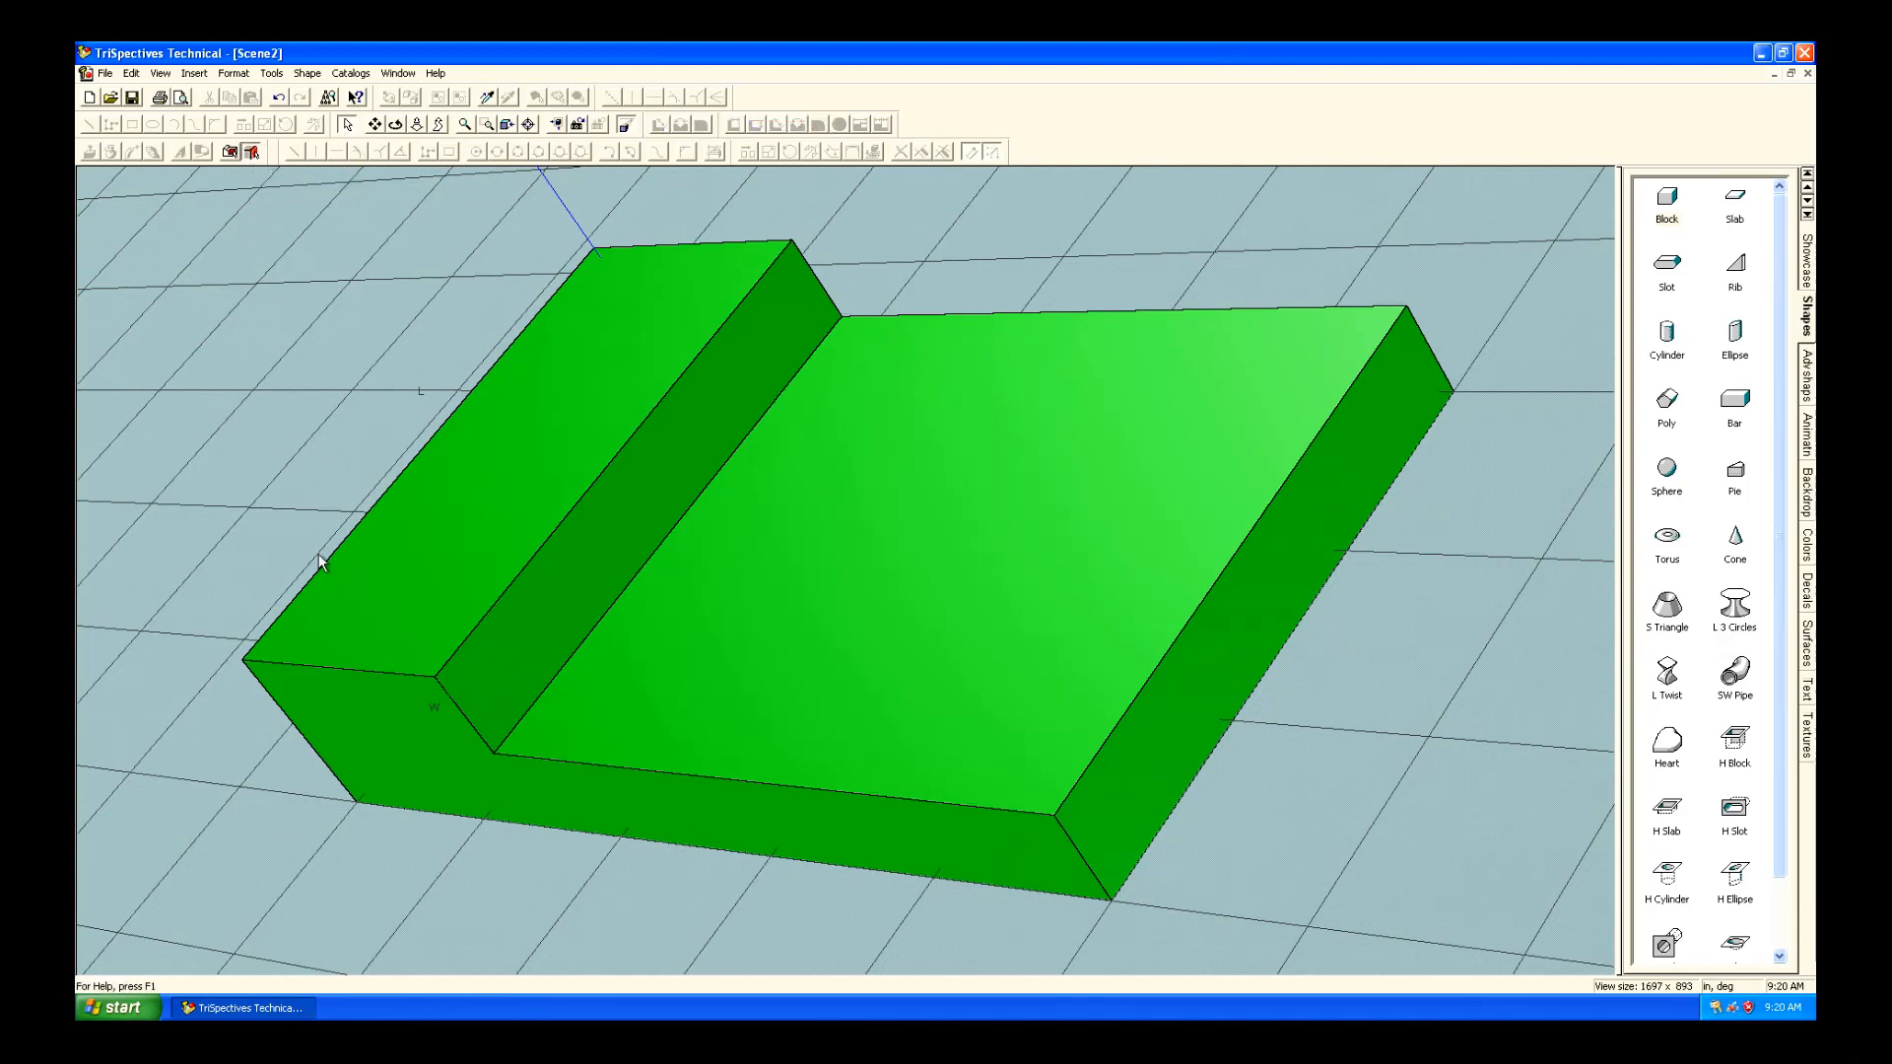
mouse_move(473, 733)
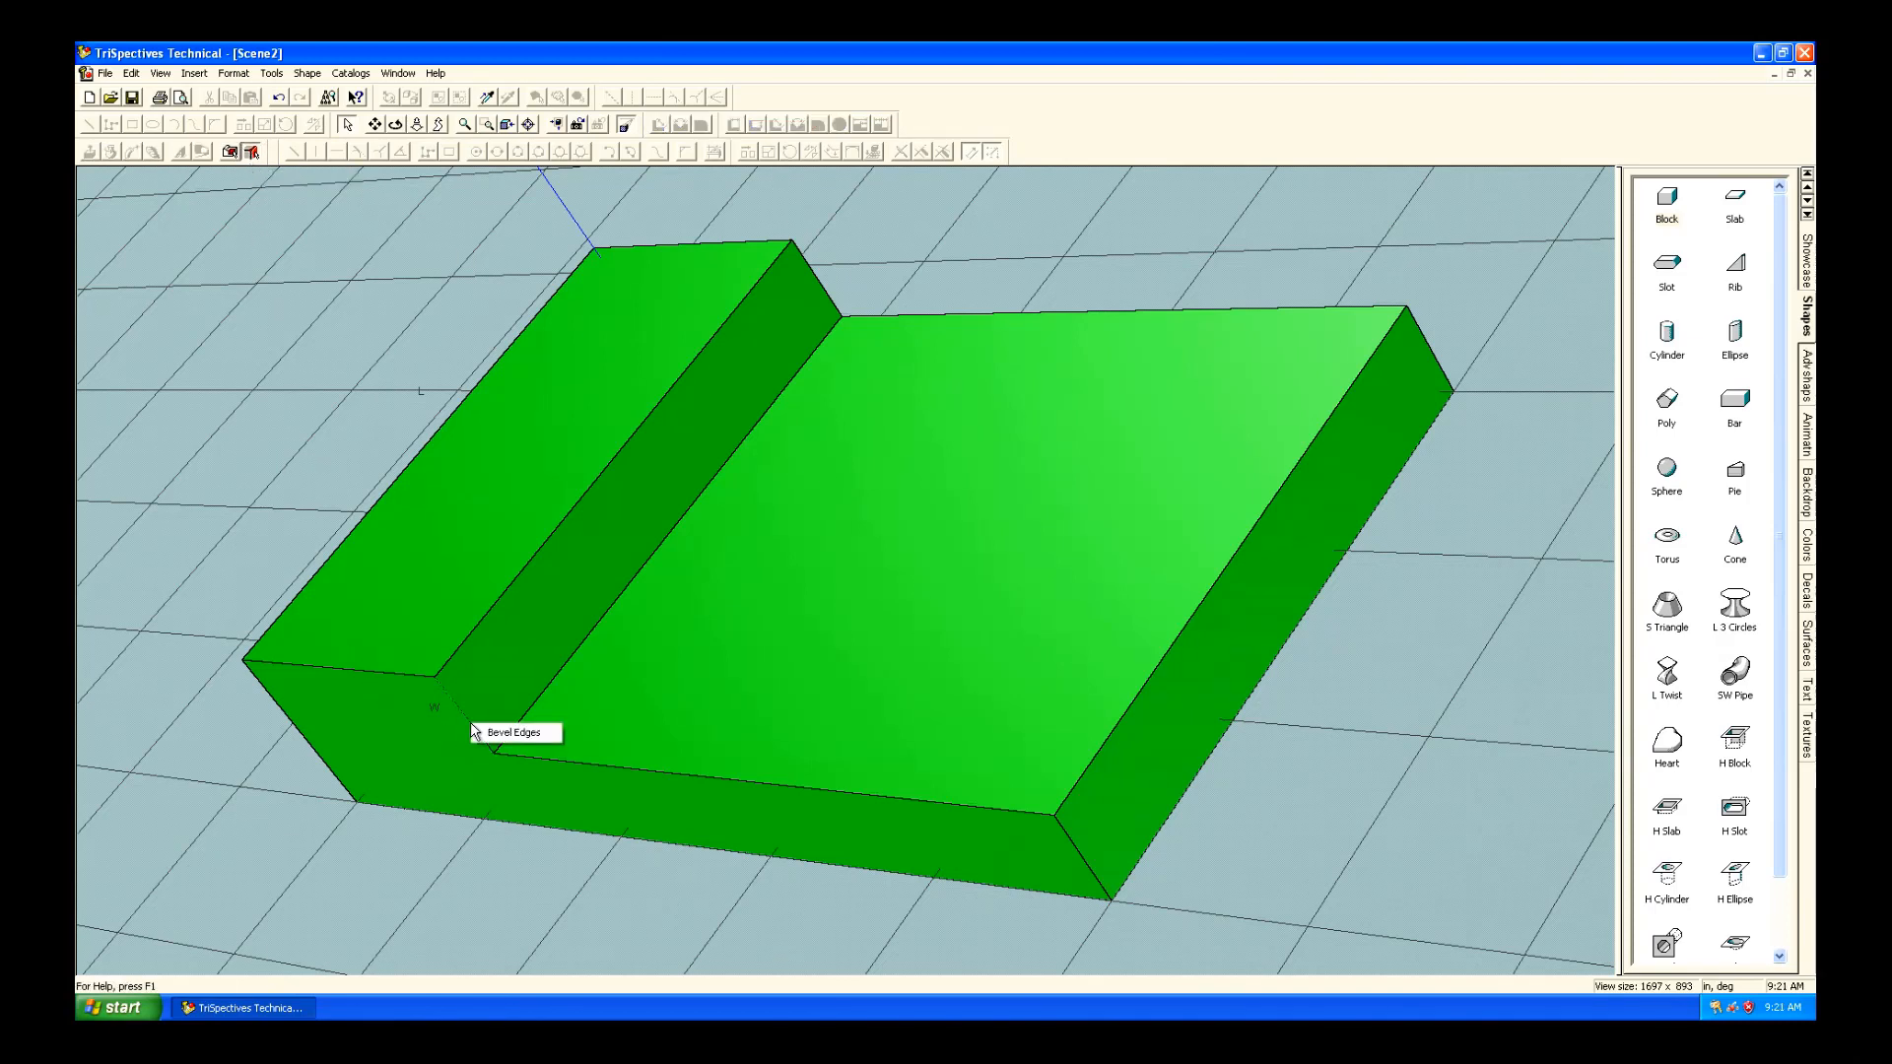
left_click(515, 732)
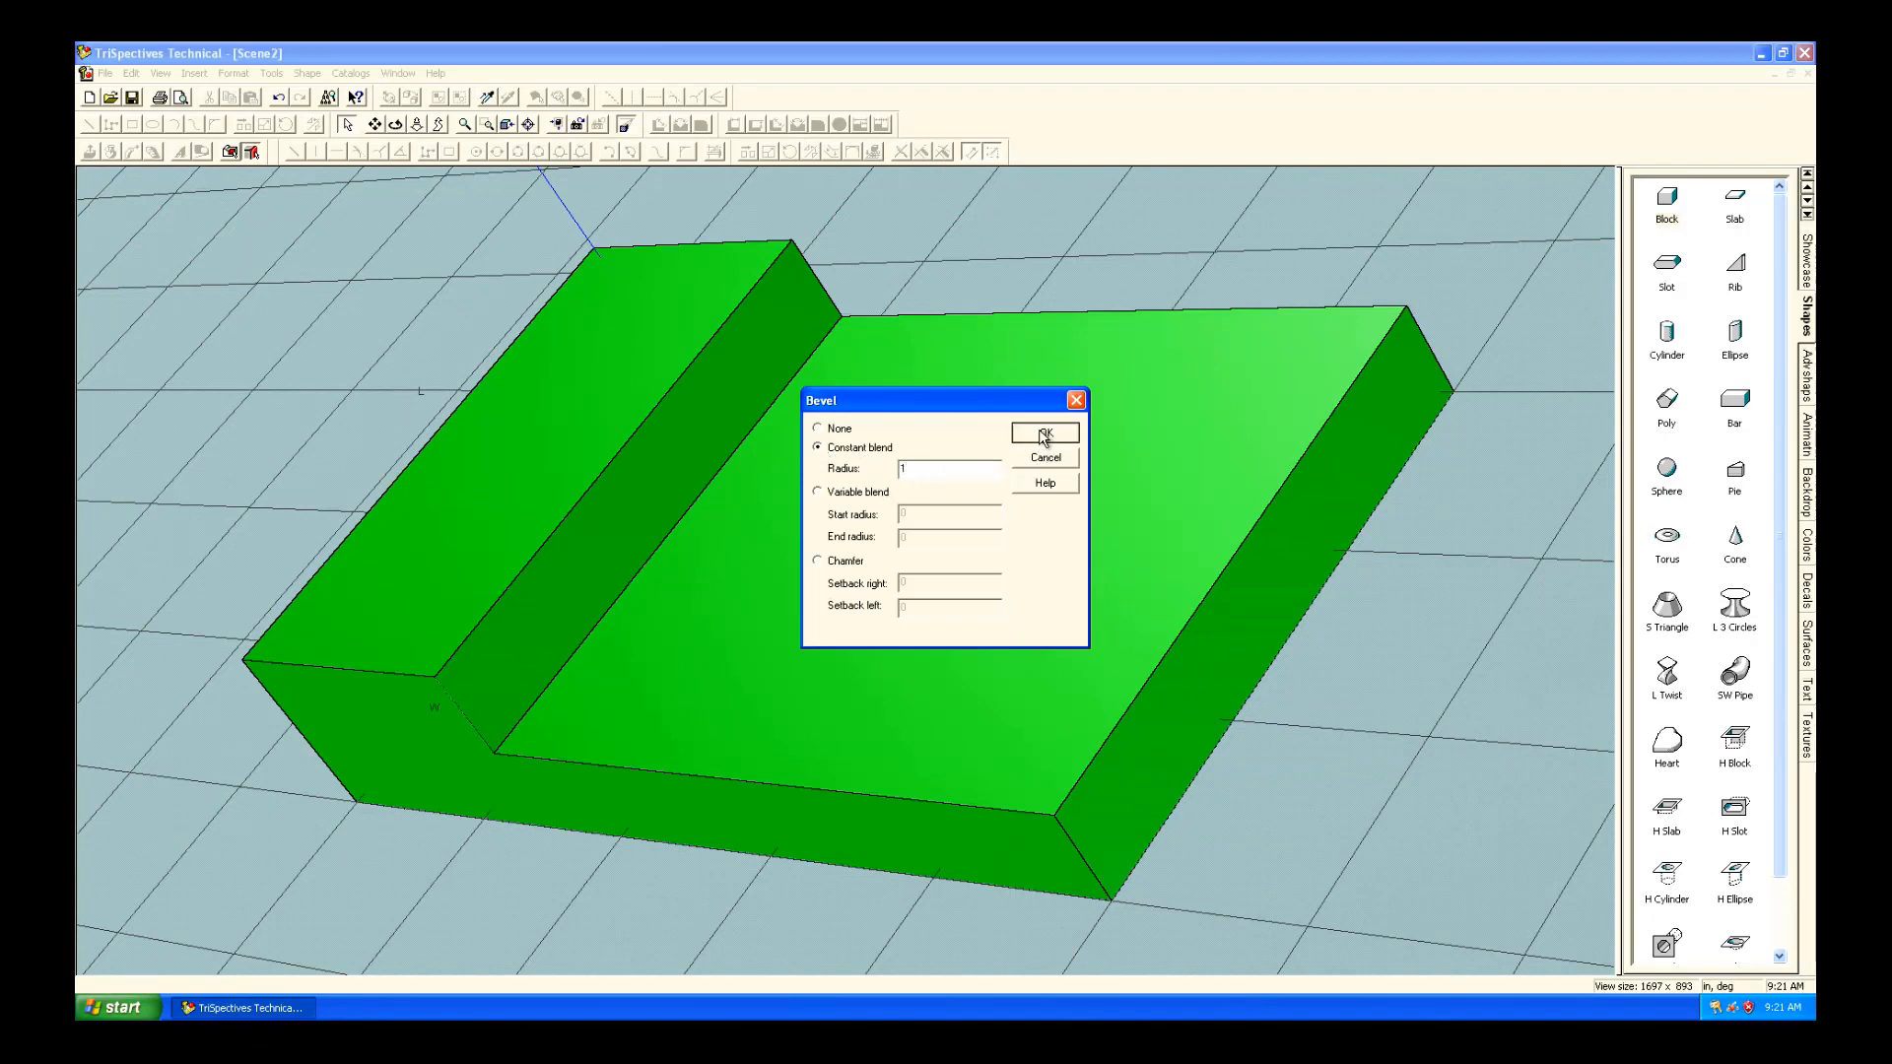
left_click(1042, 433)
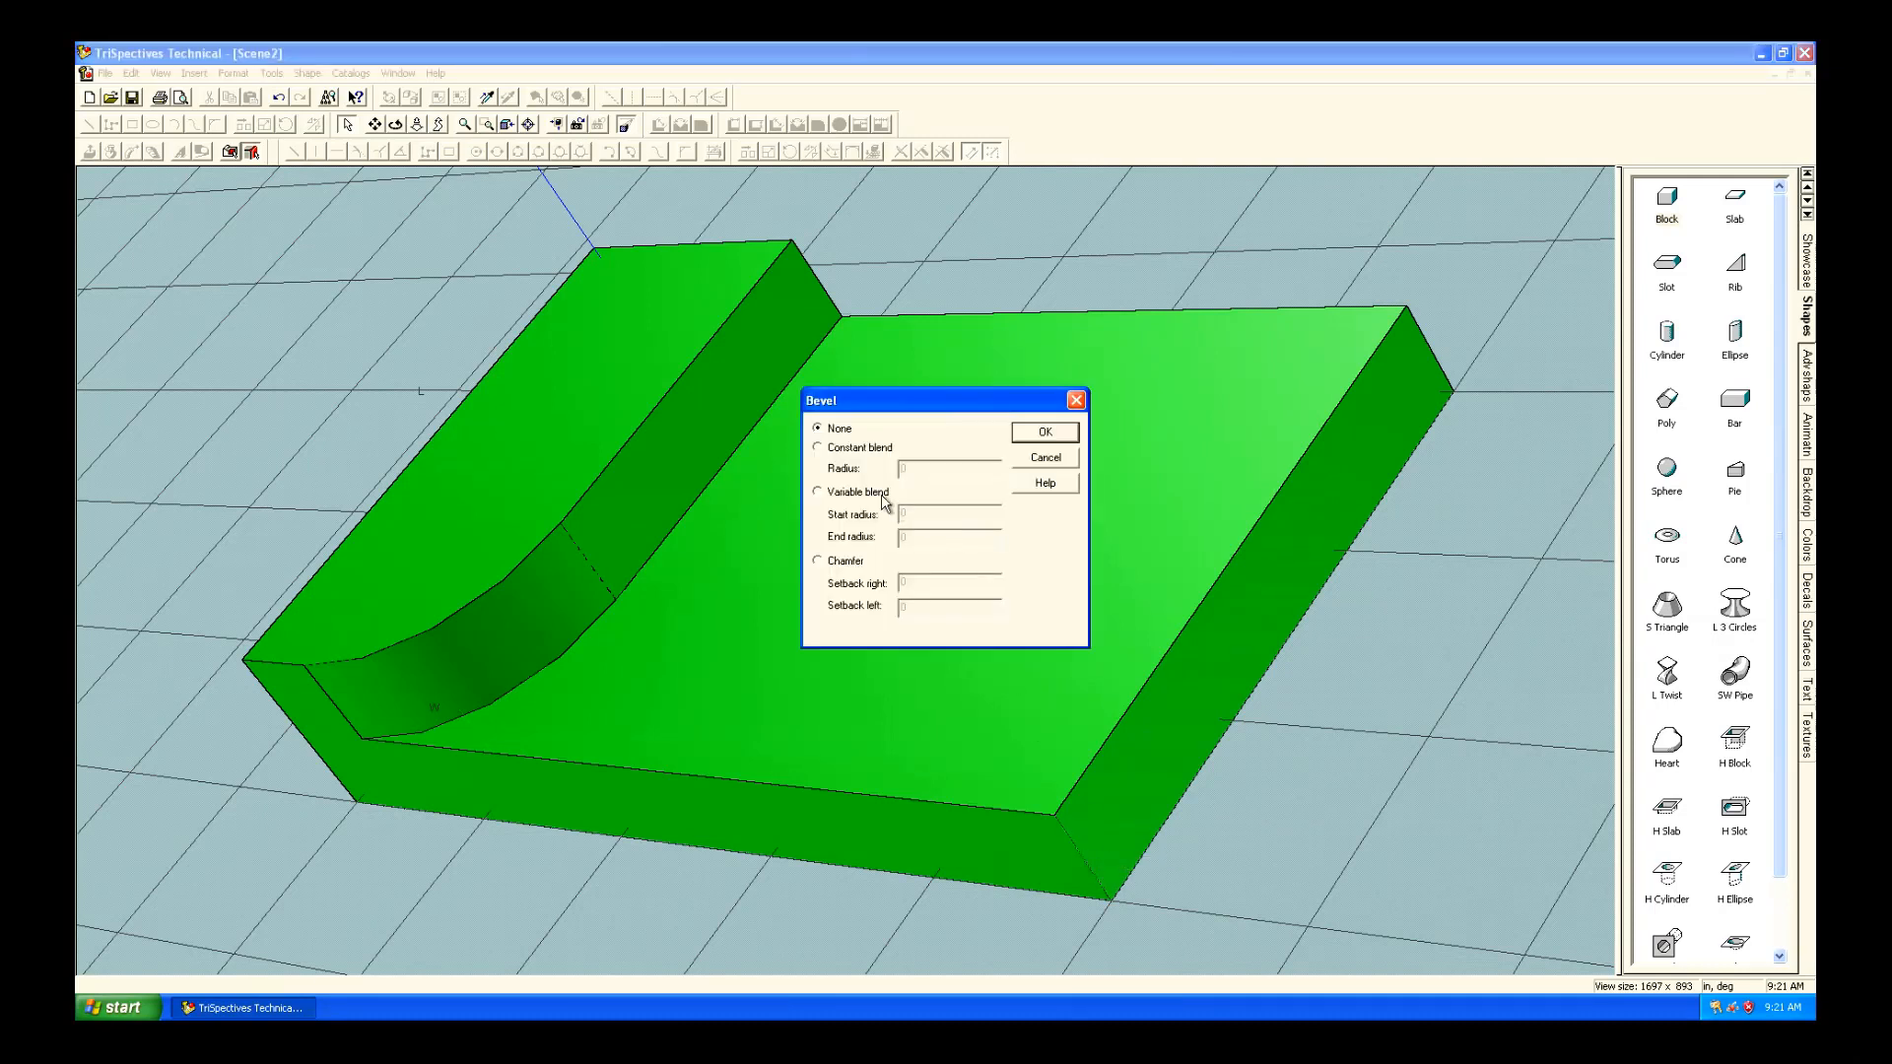
left_click(819, 448)
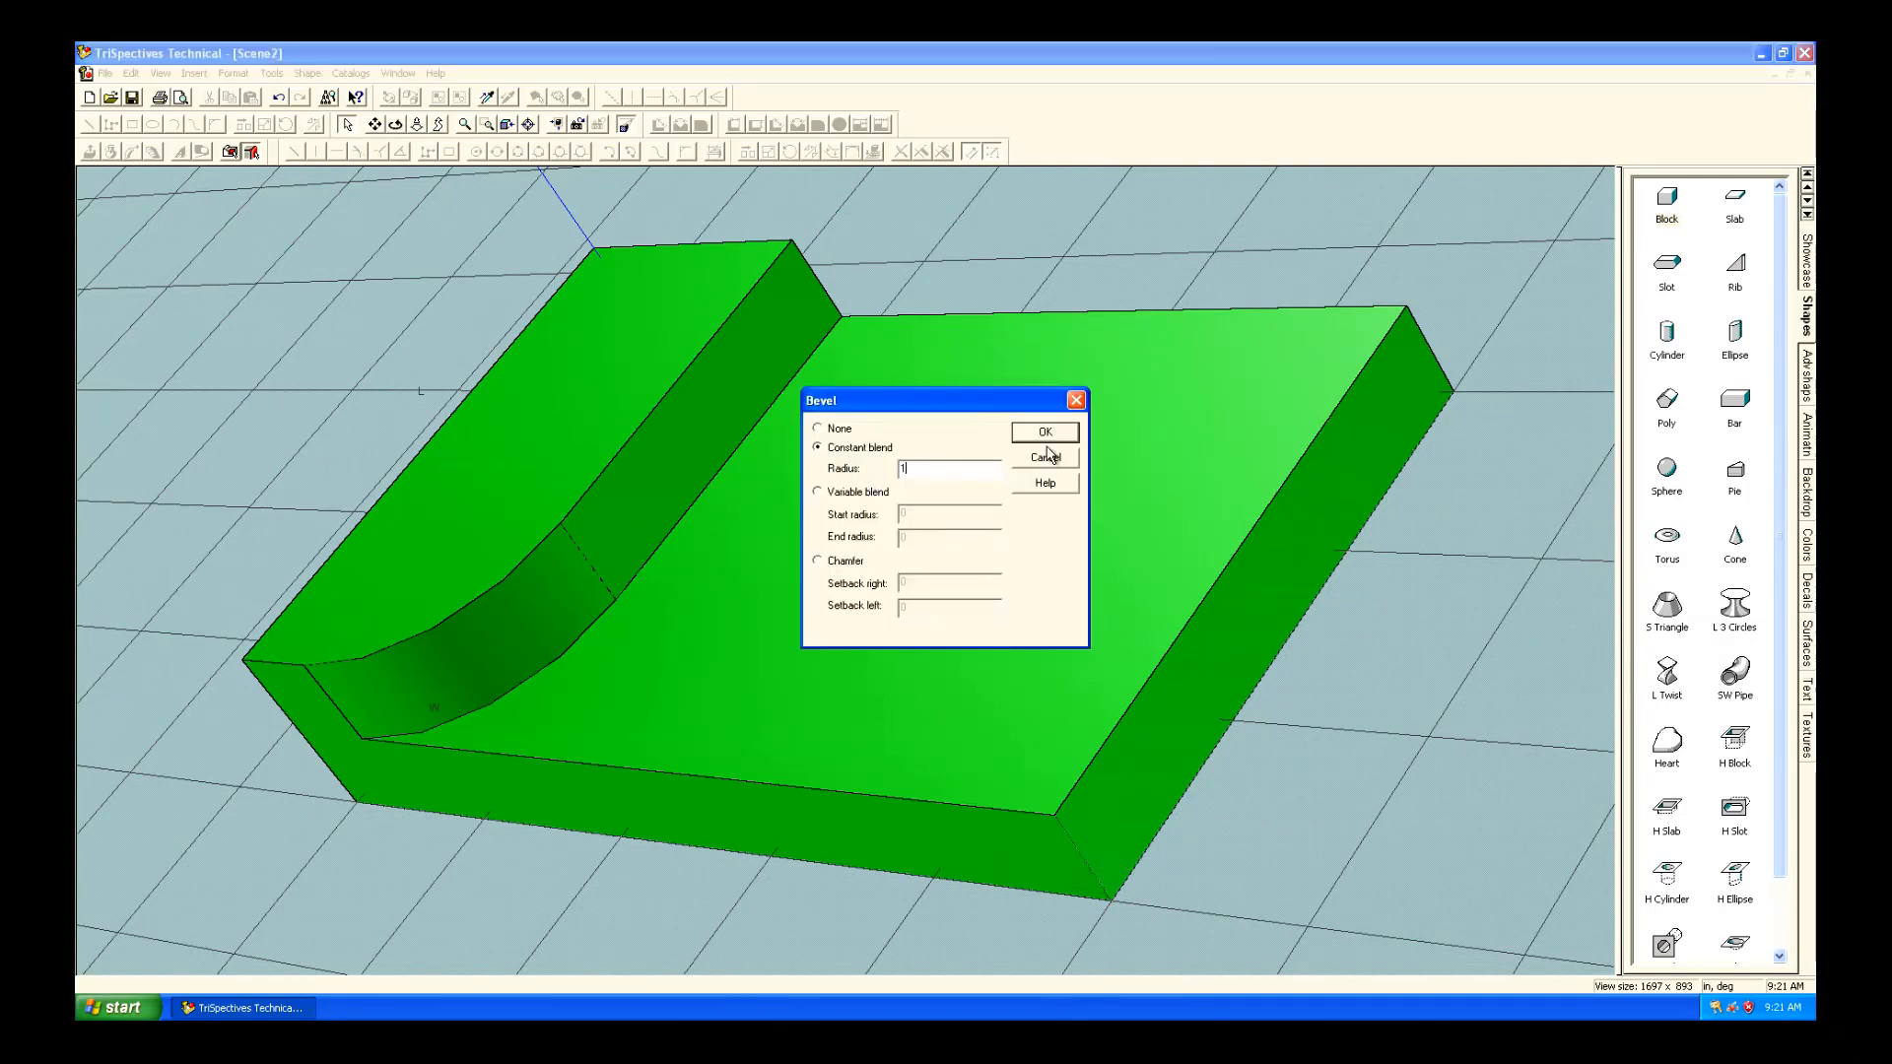
left_click(1042, 432)
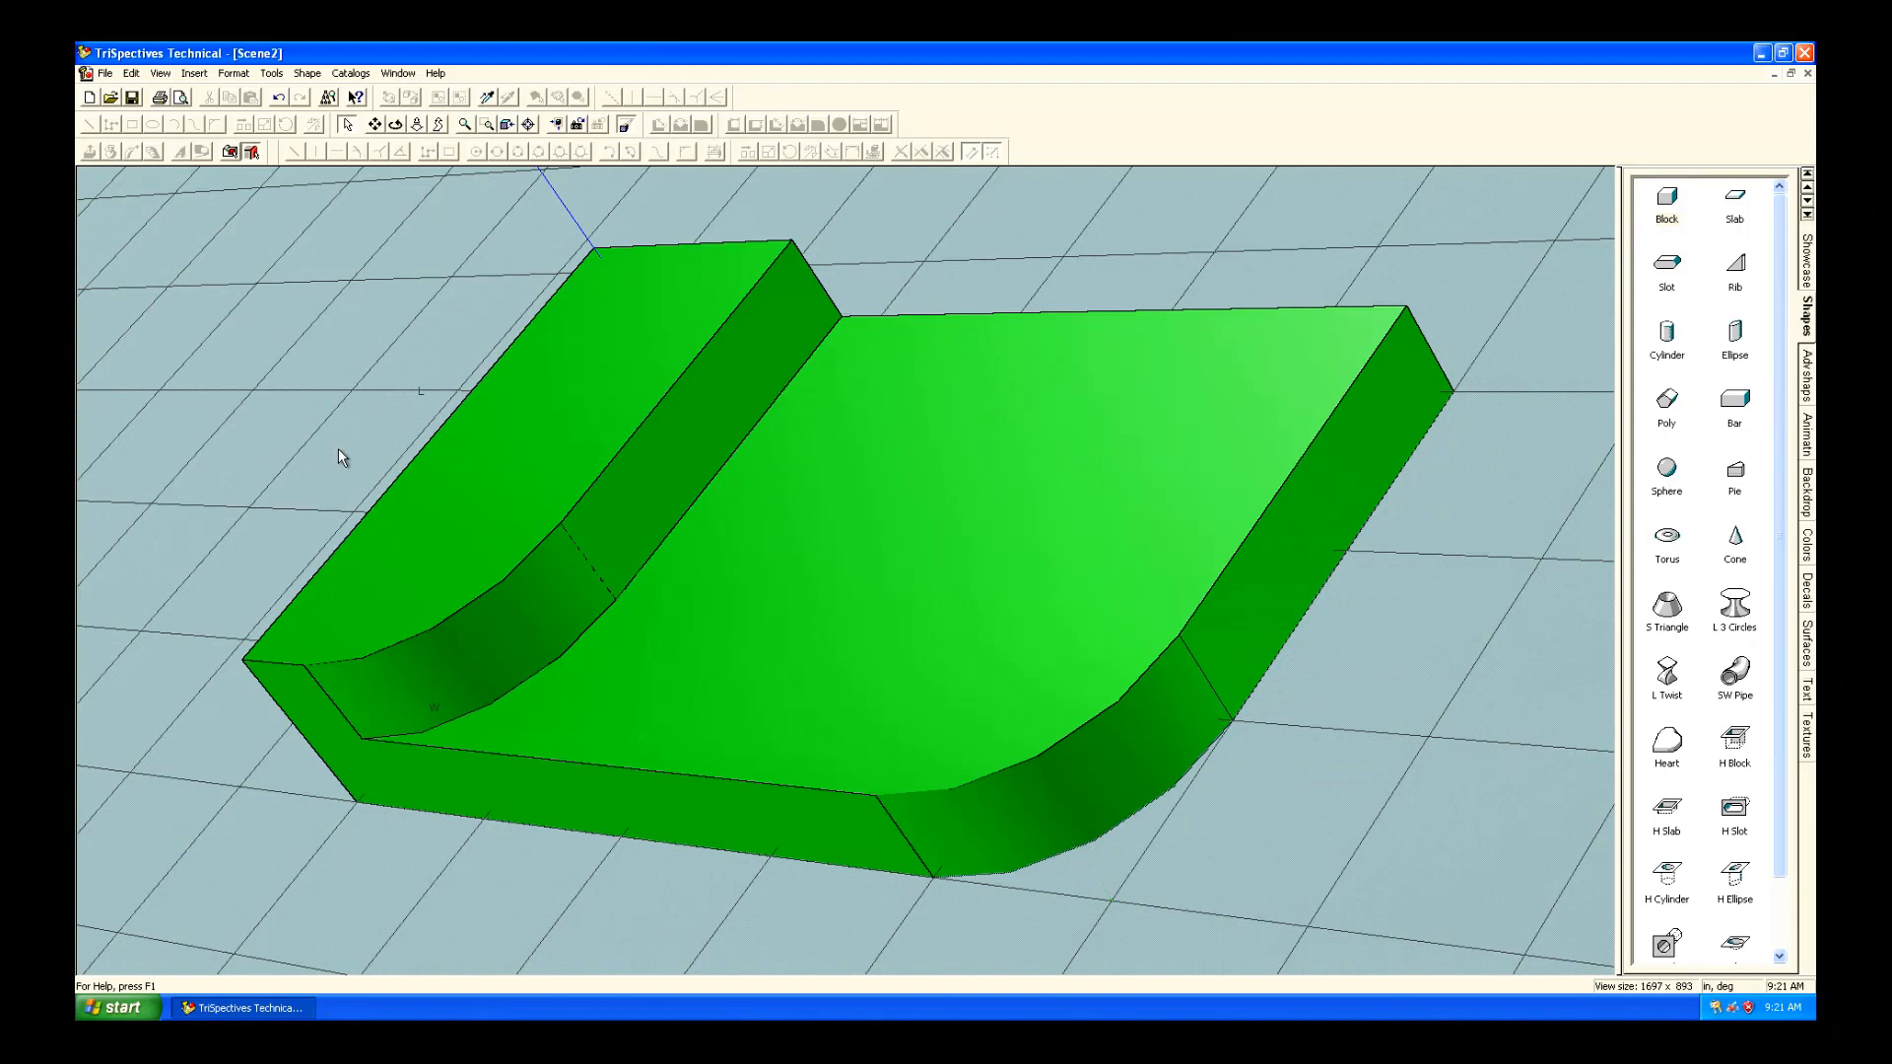
mouse_move(416, 531)
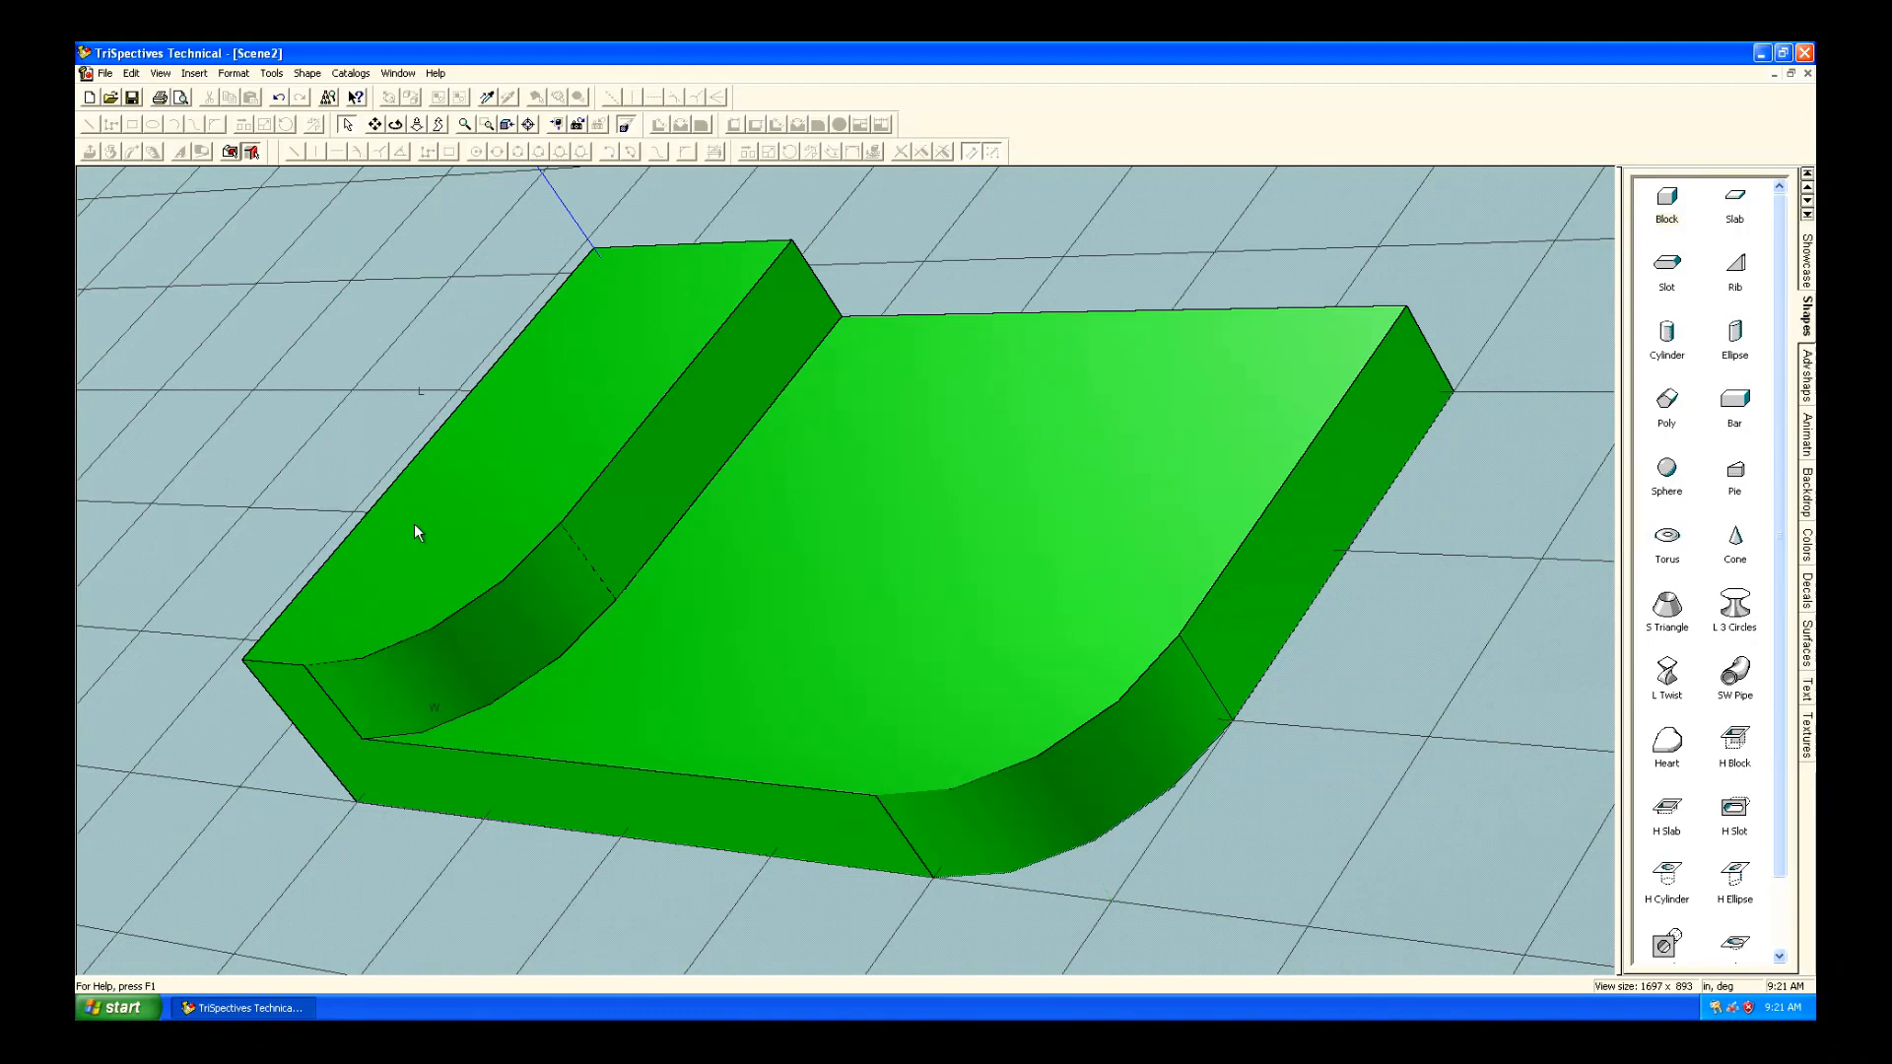
mouse_move(426, 639)
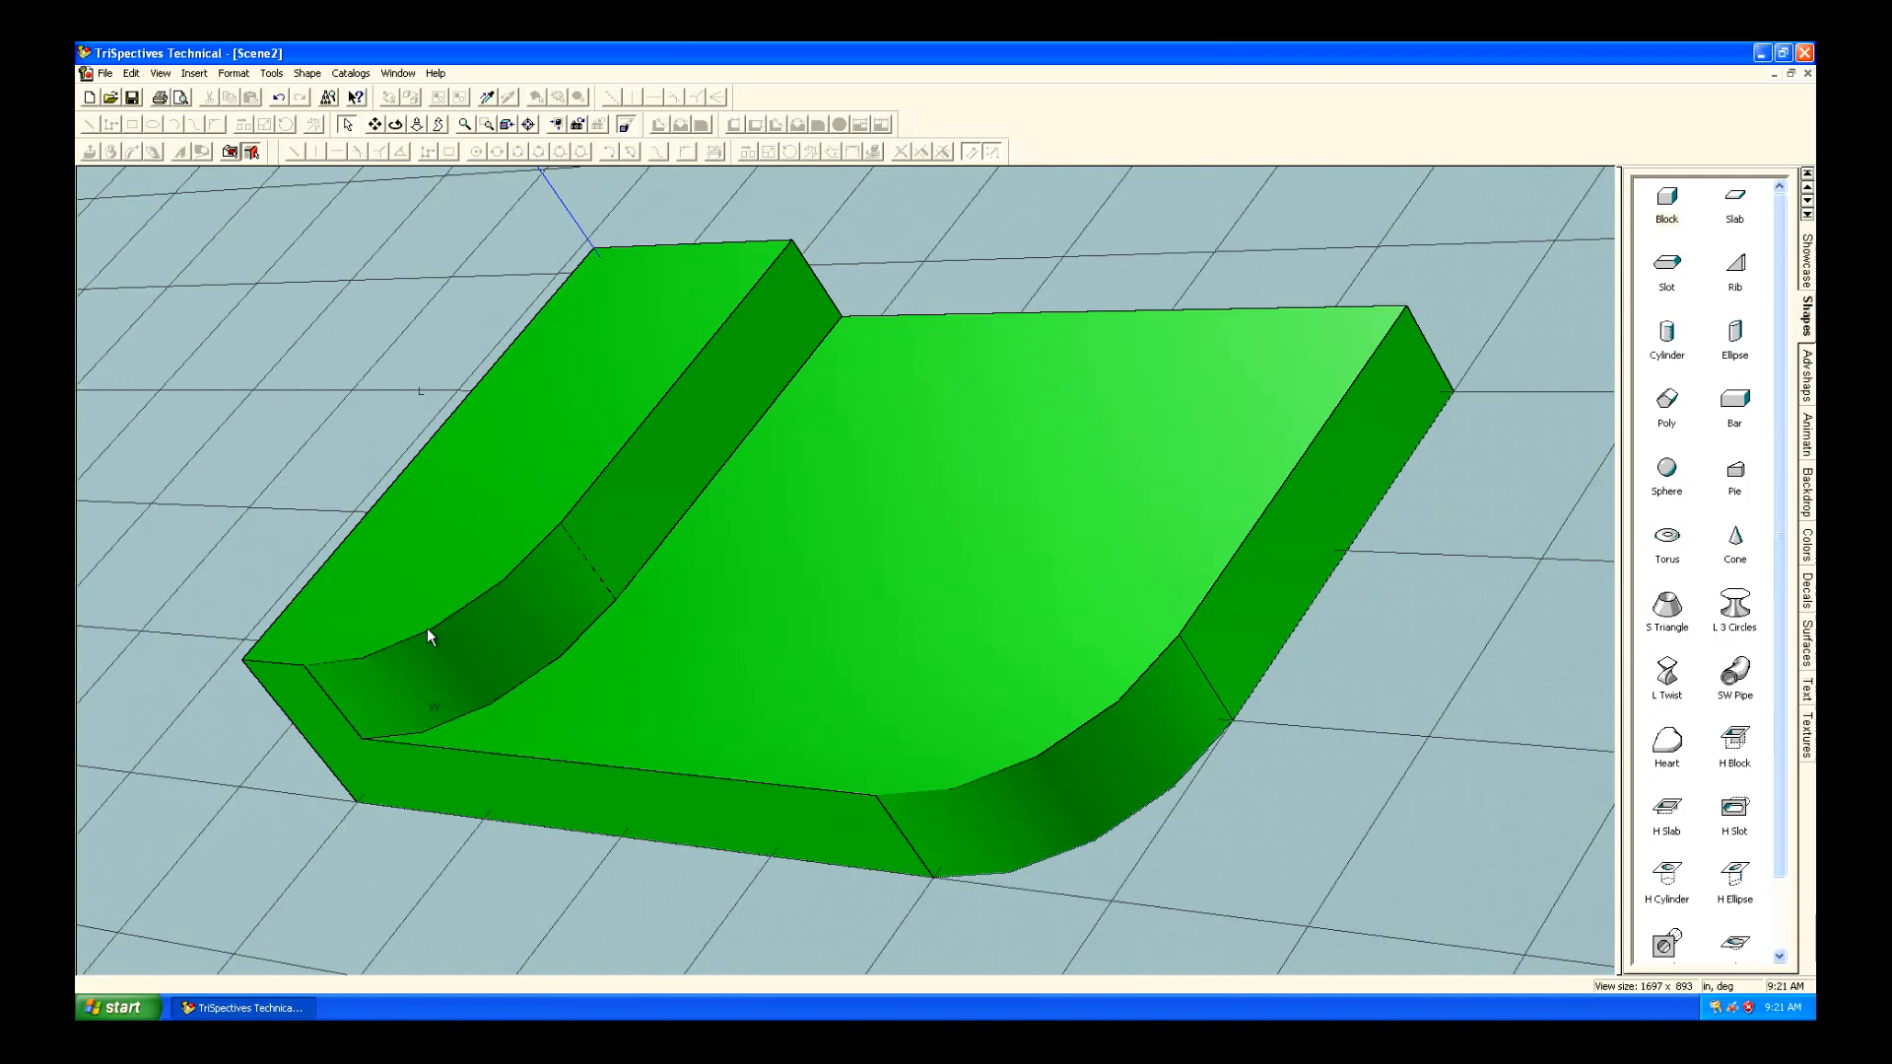
mouse_move(939, 815)
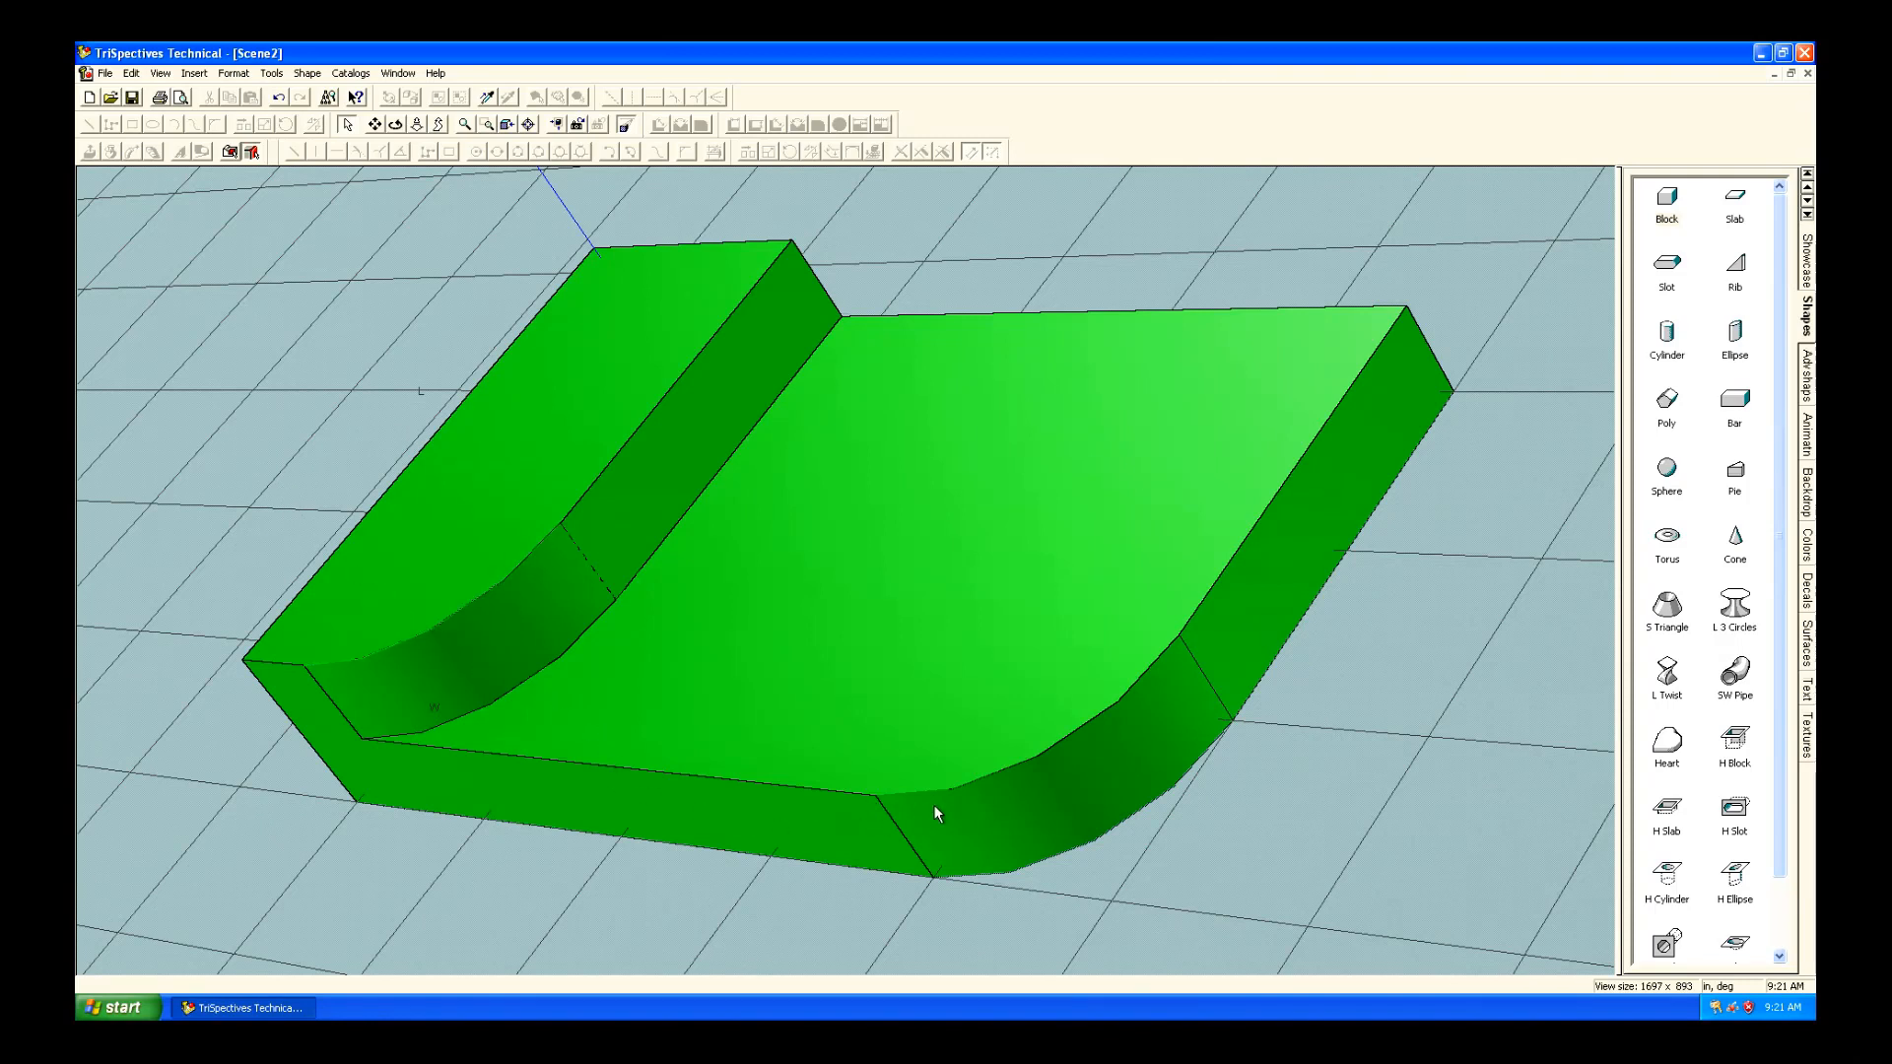
mouse_move(947, 799)
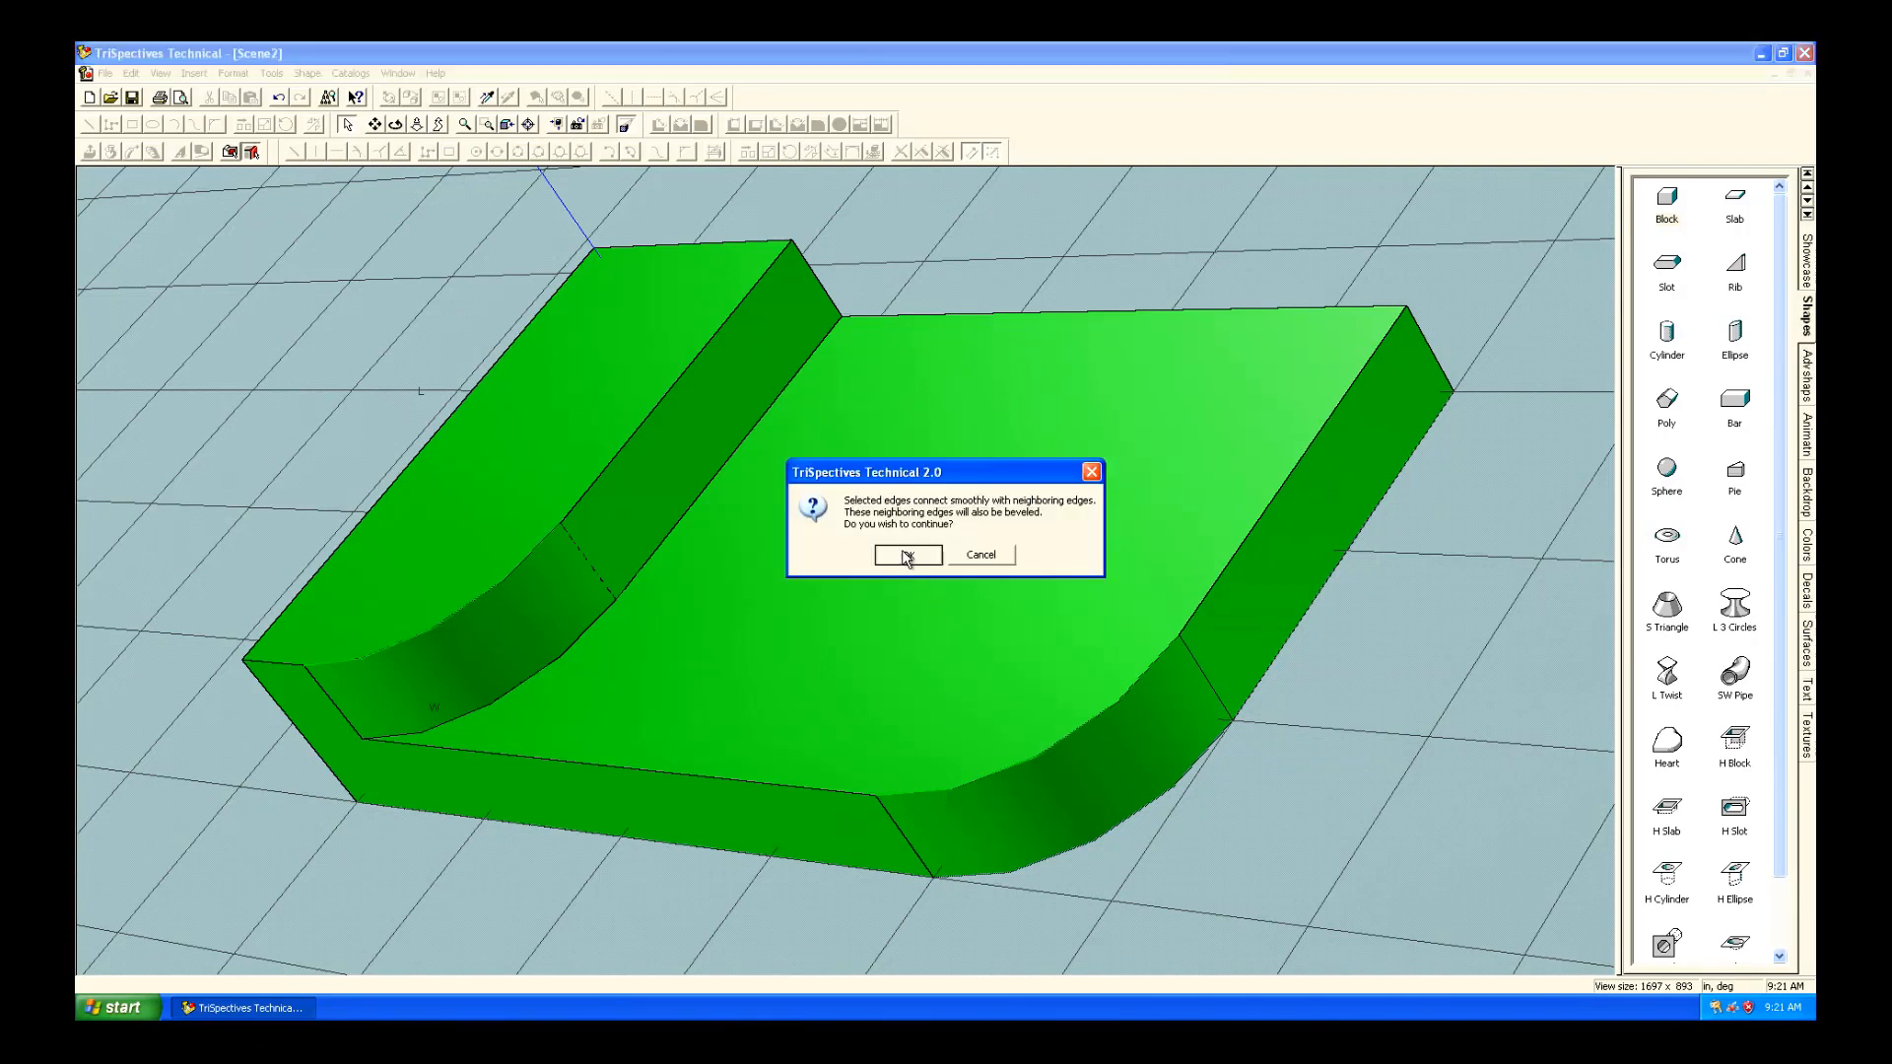
Extend the bevel to neighbouring edges as a chamfer with 0.125 right setback.
left_click(907, 555)
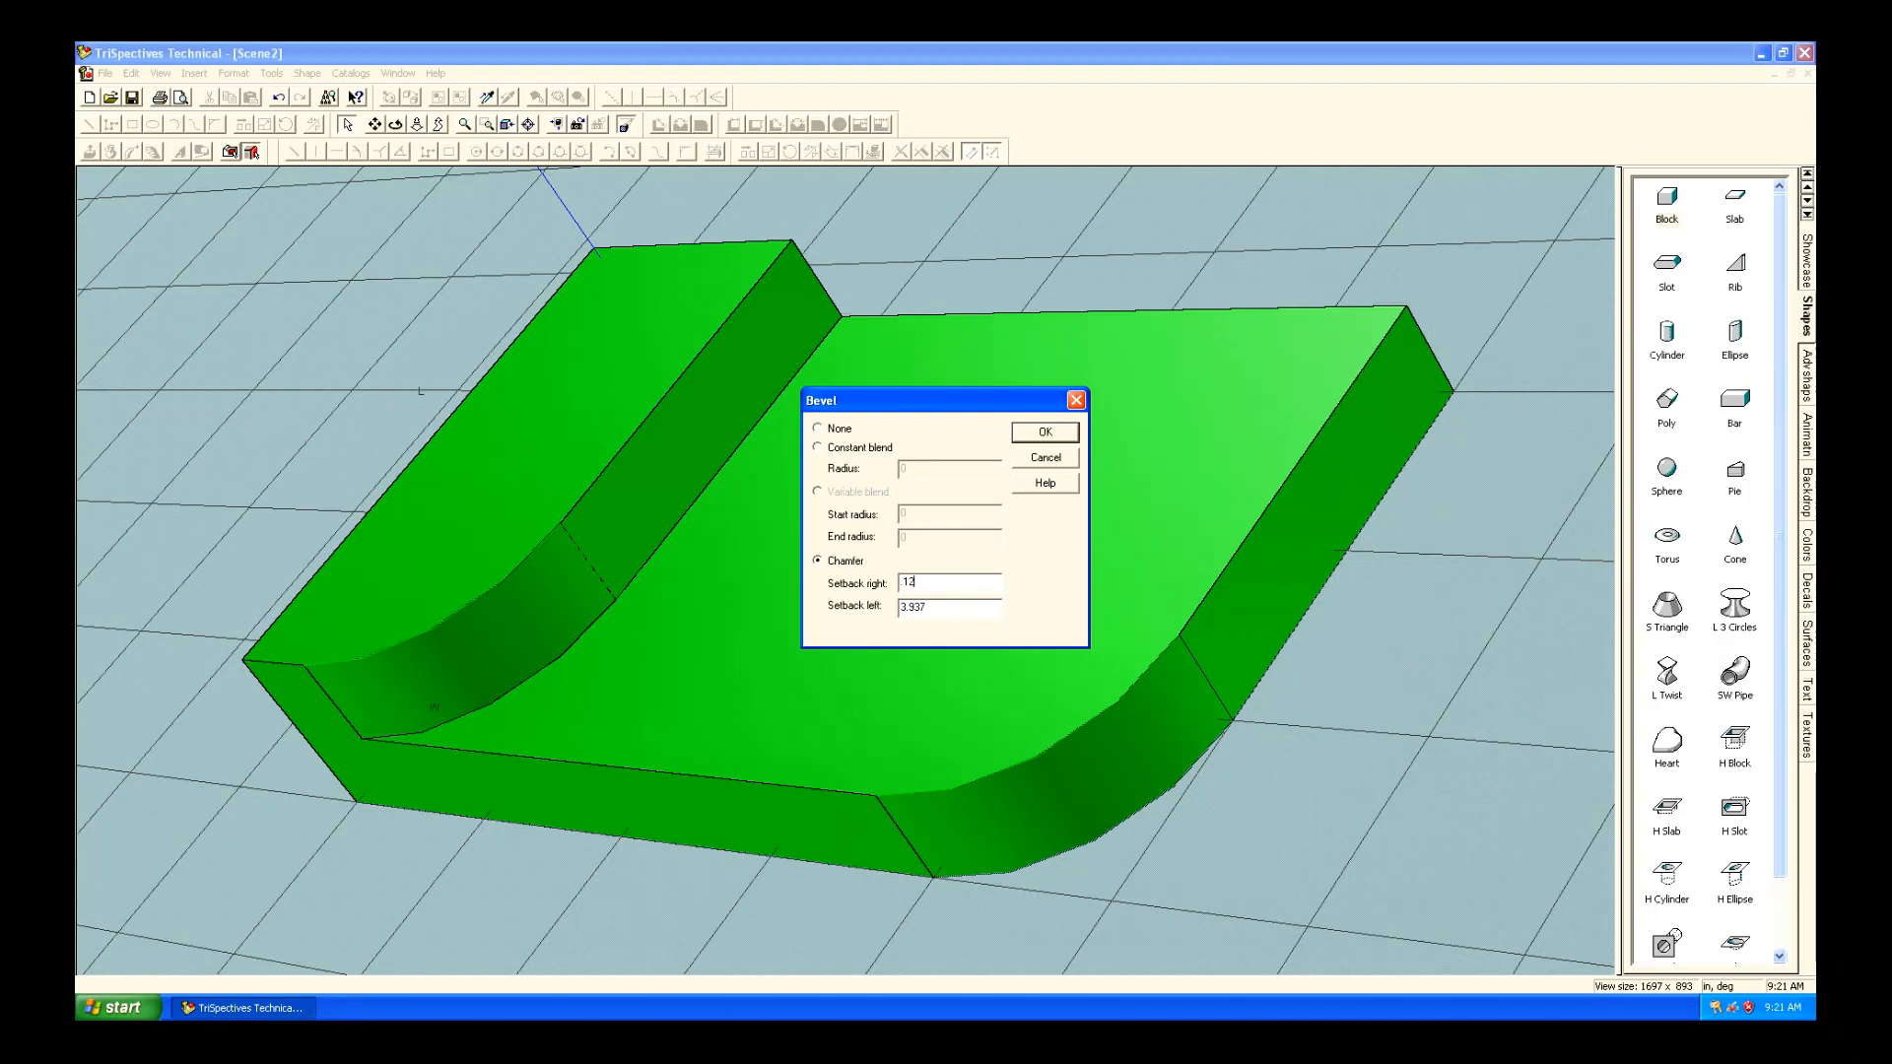
type("0.125")
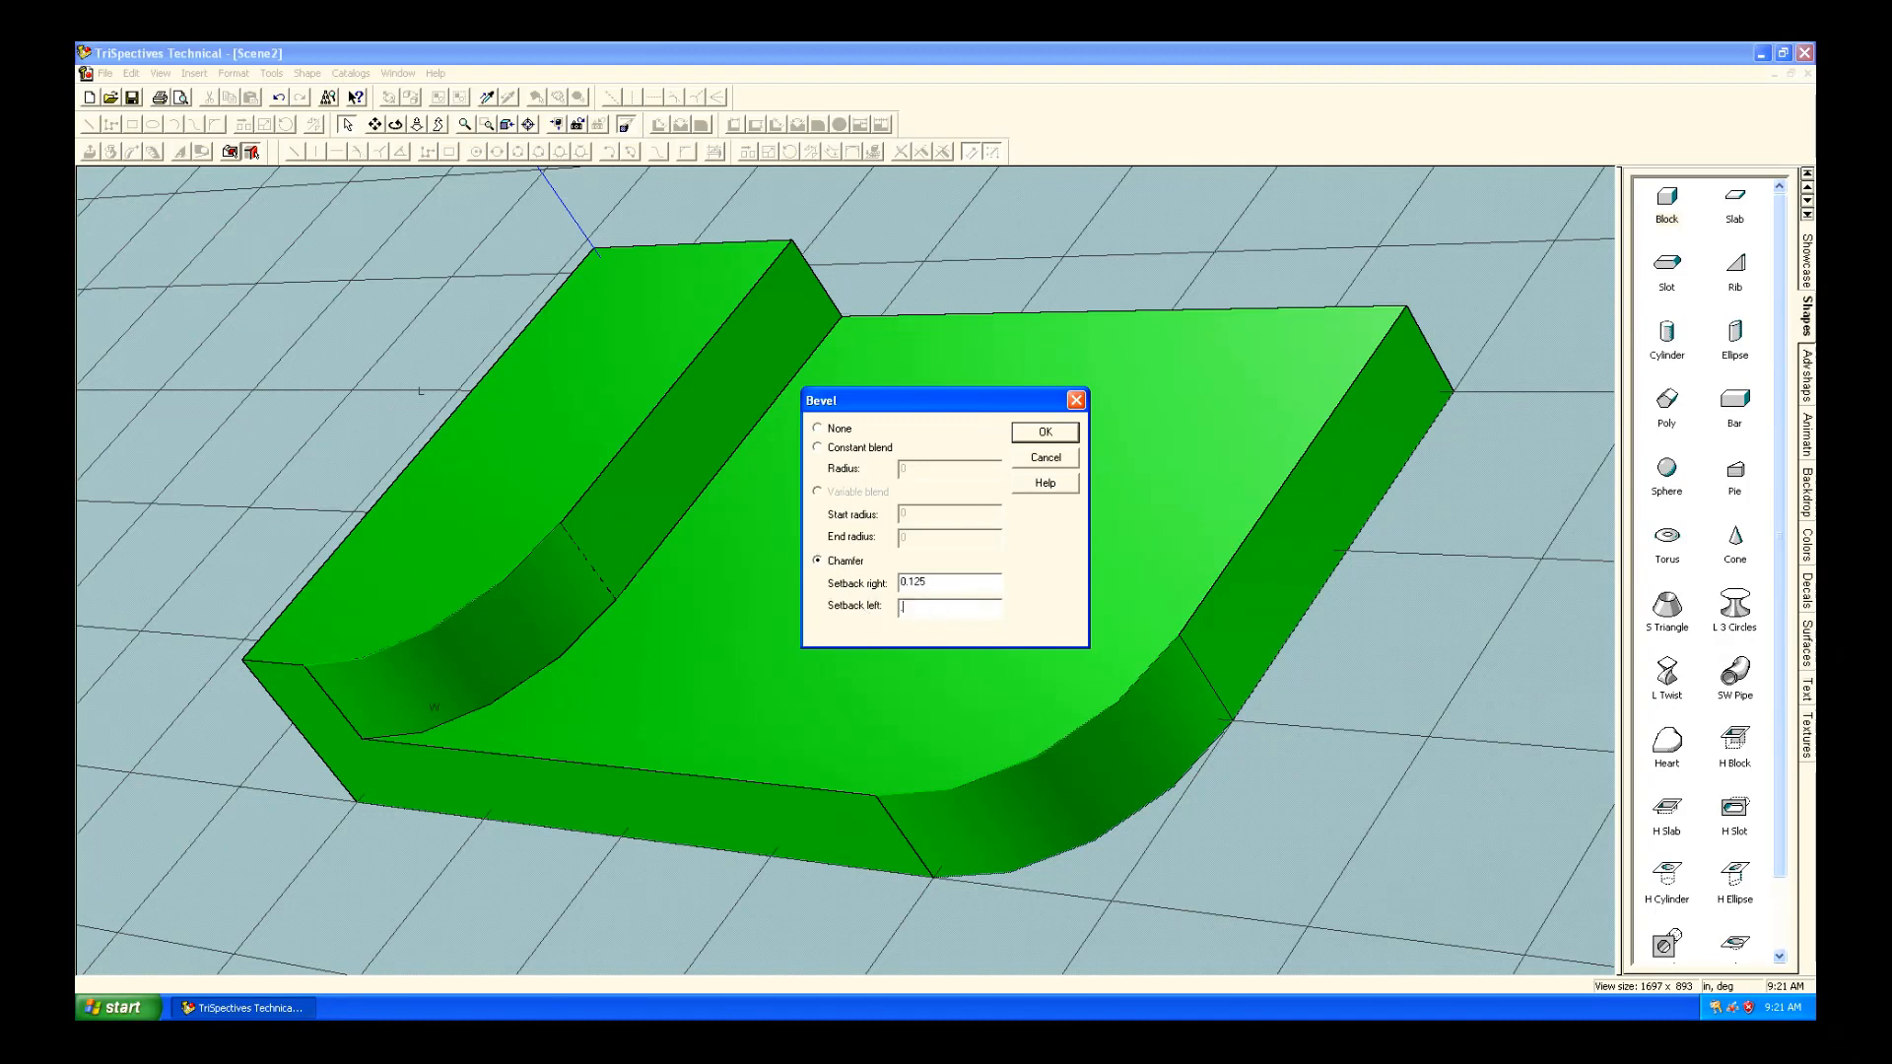
left_click(1042, 432)
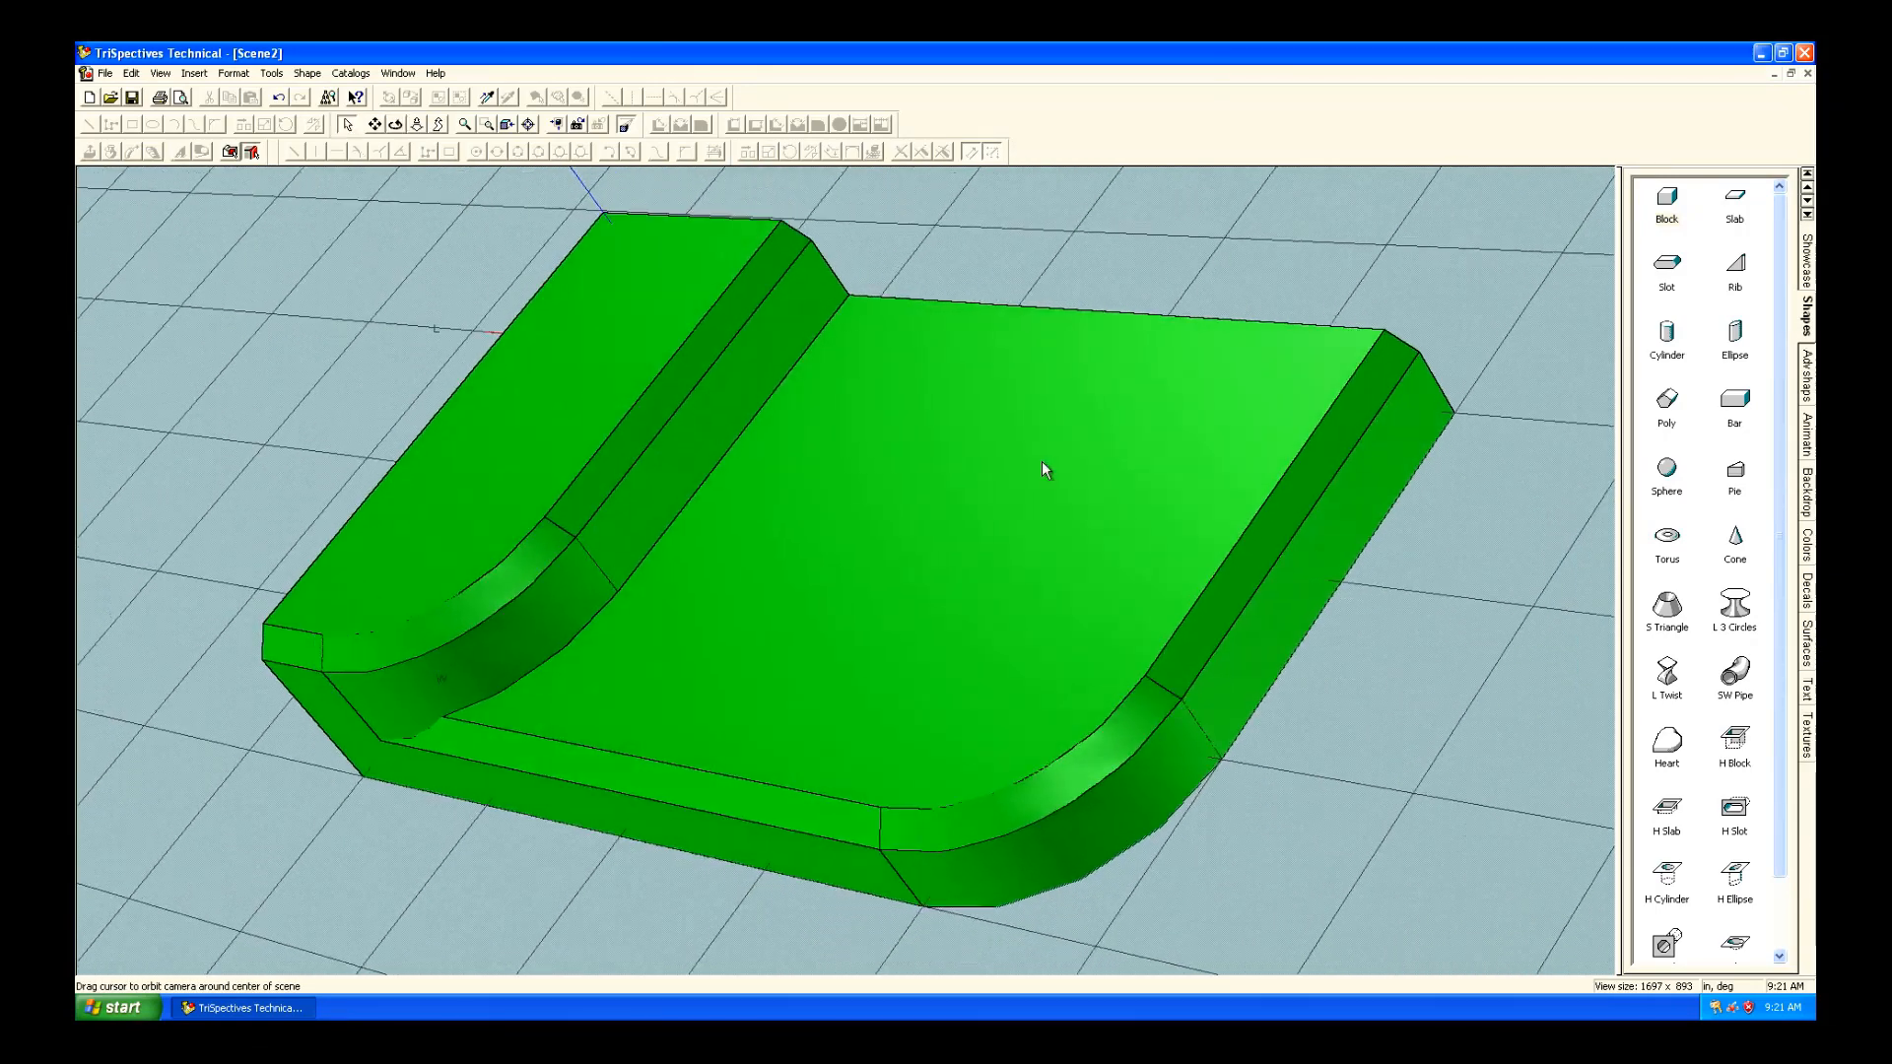
mouse_move(999, 511)
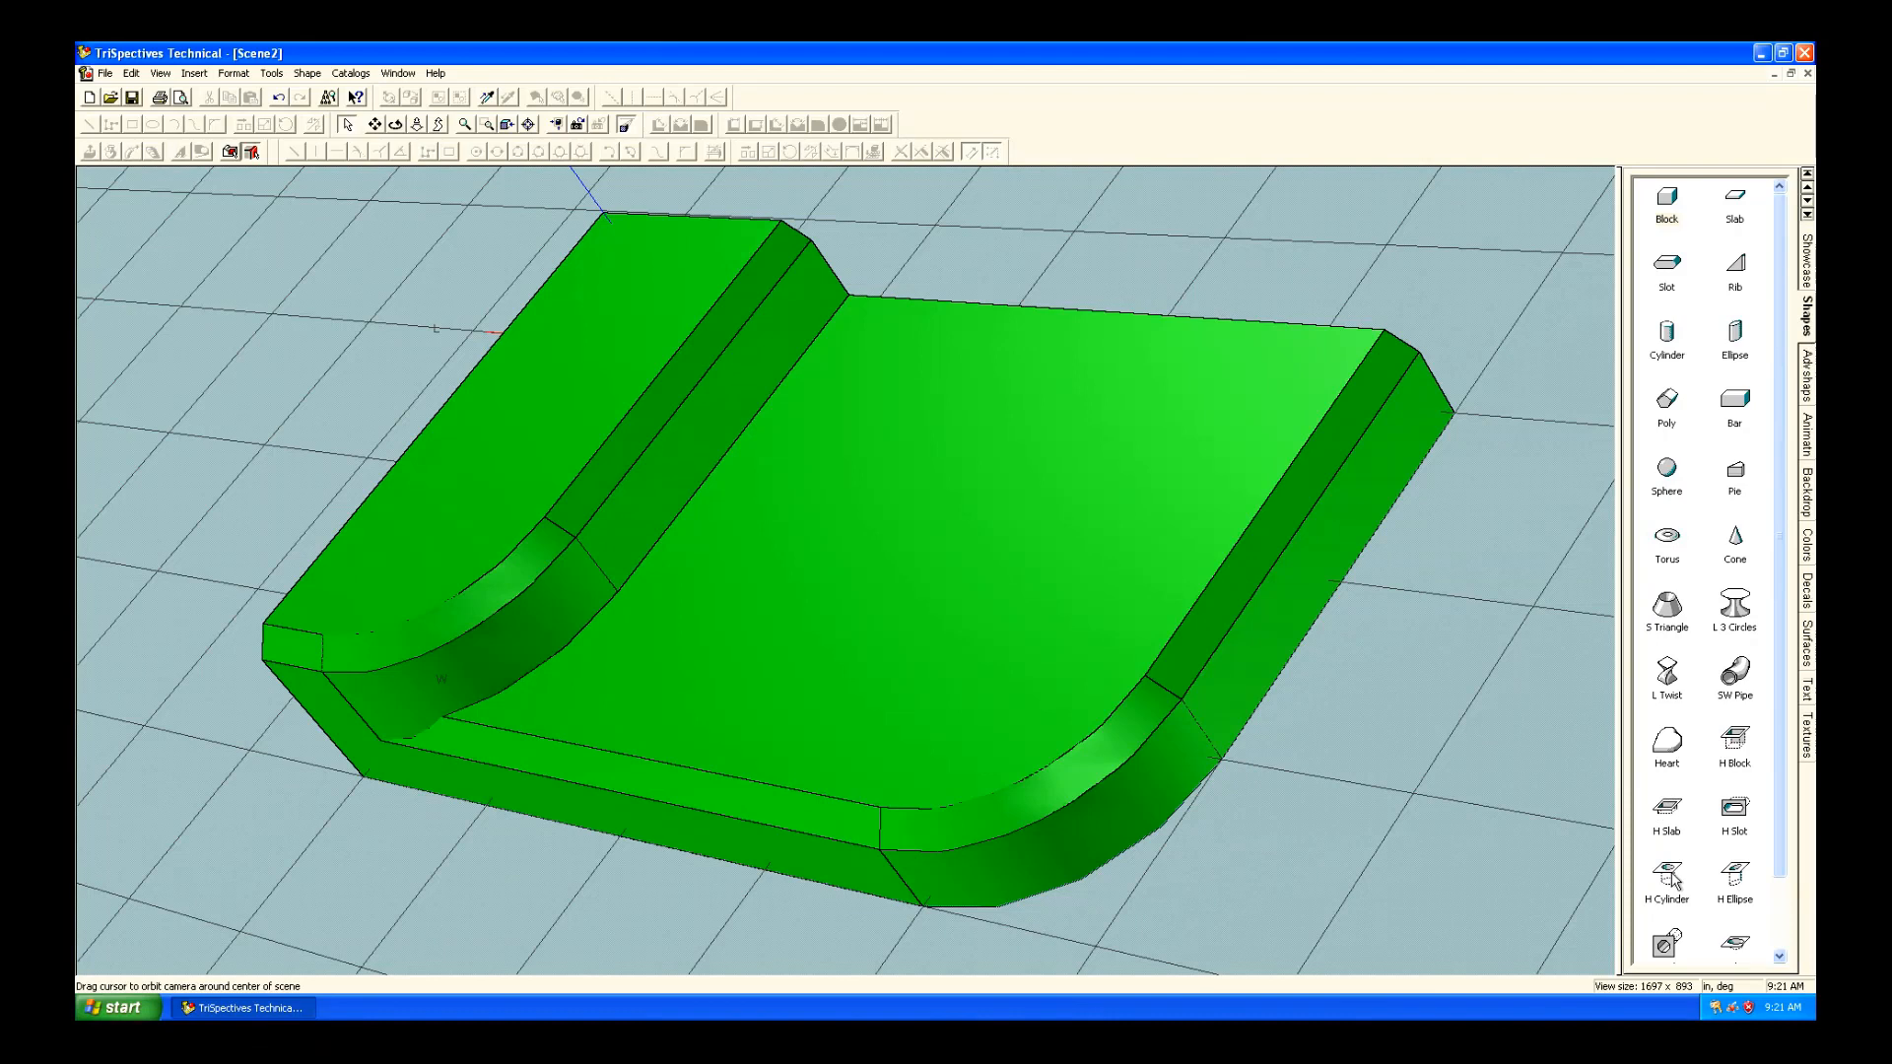
Place a round hole on the top face and size it 0.75 long by 0.75 wide.
left_click(1665, 891)
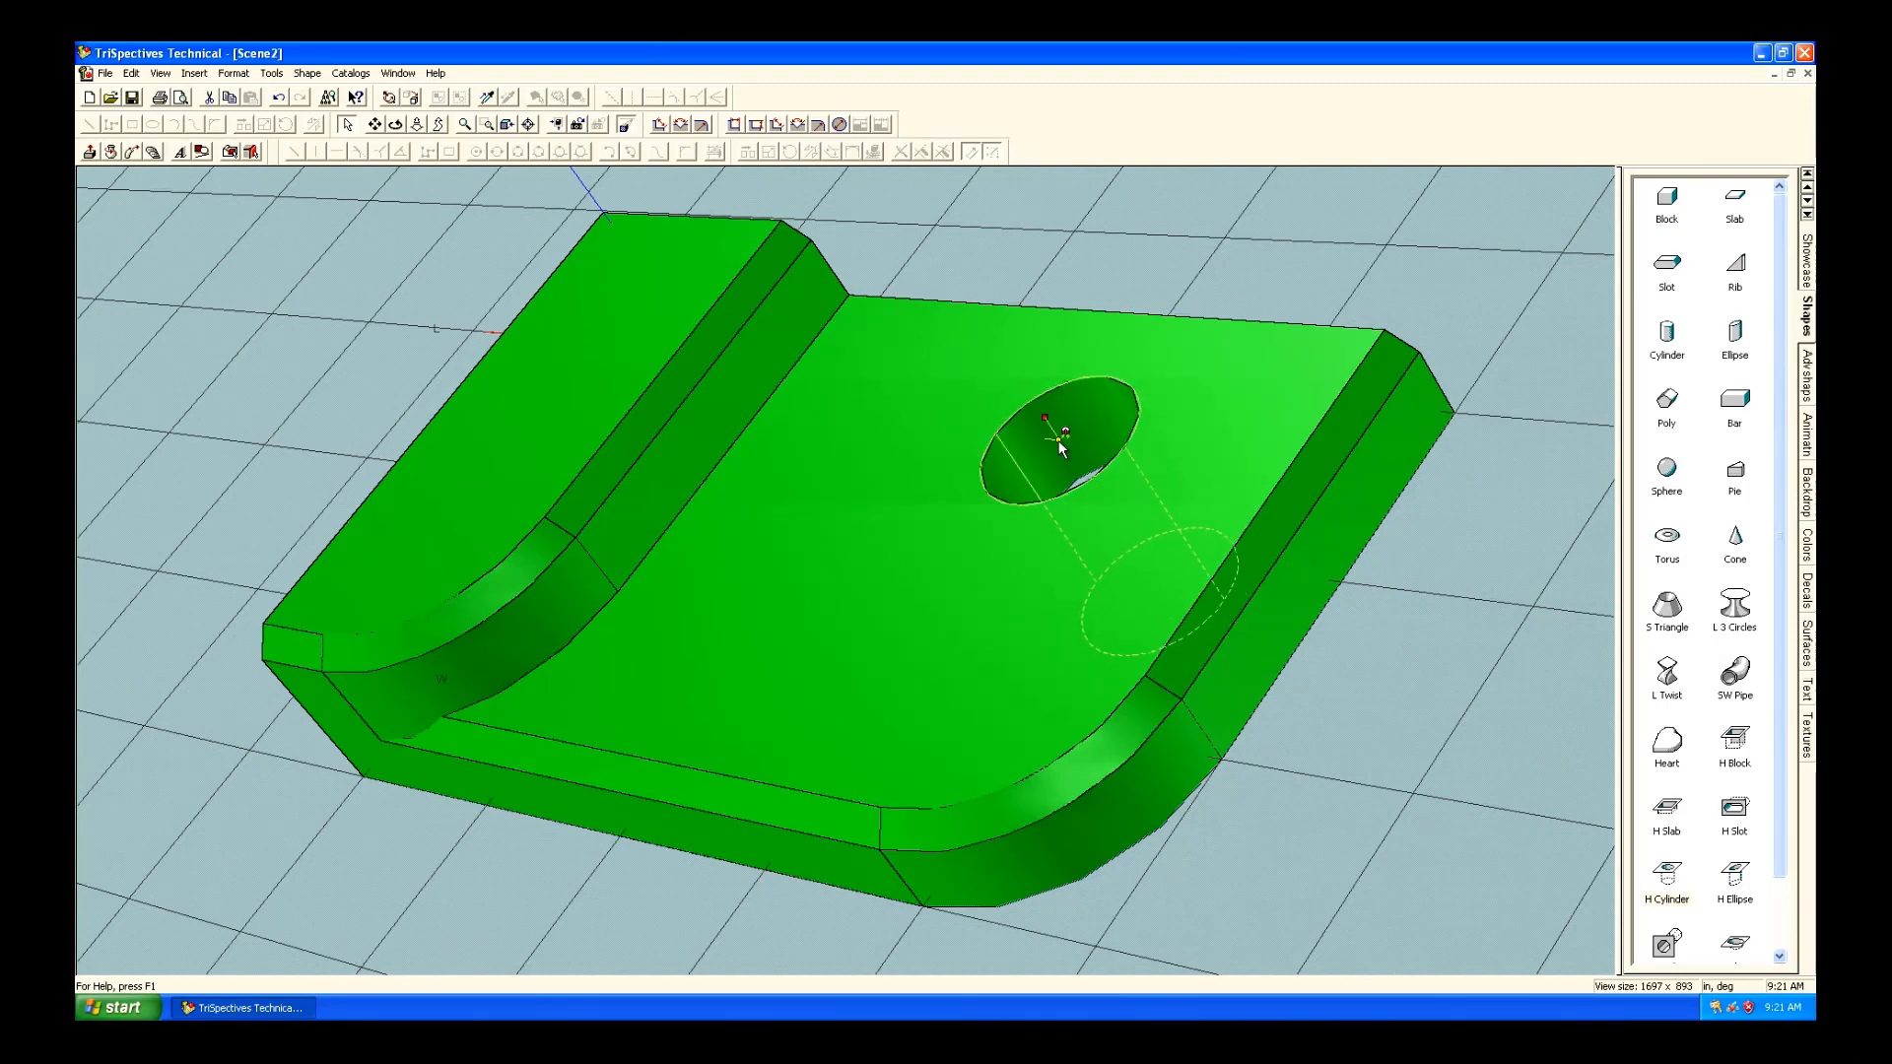
mouse_move(1077, 500)
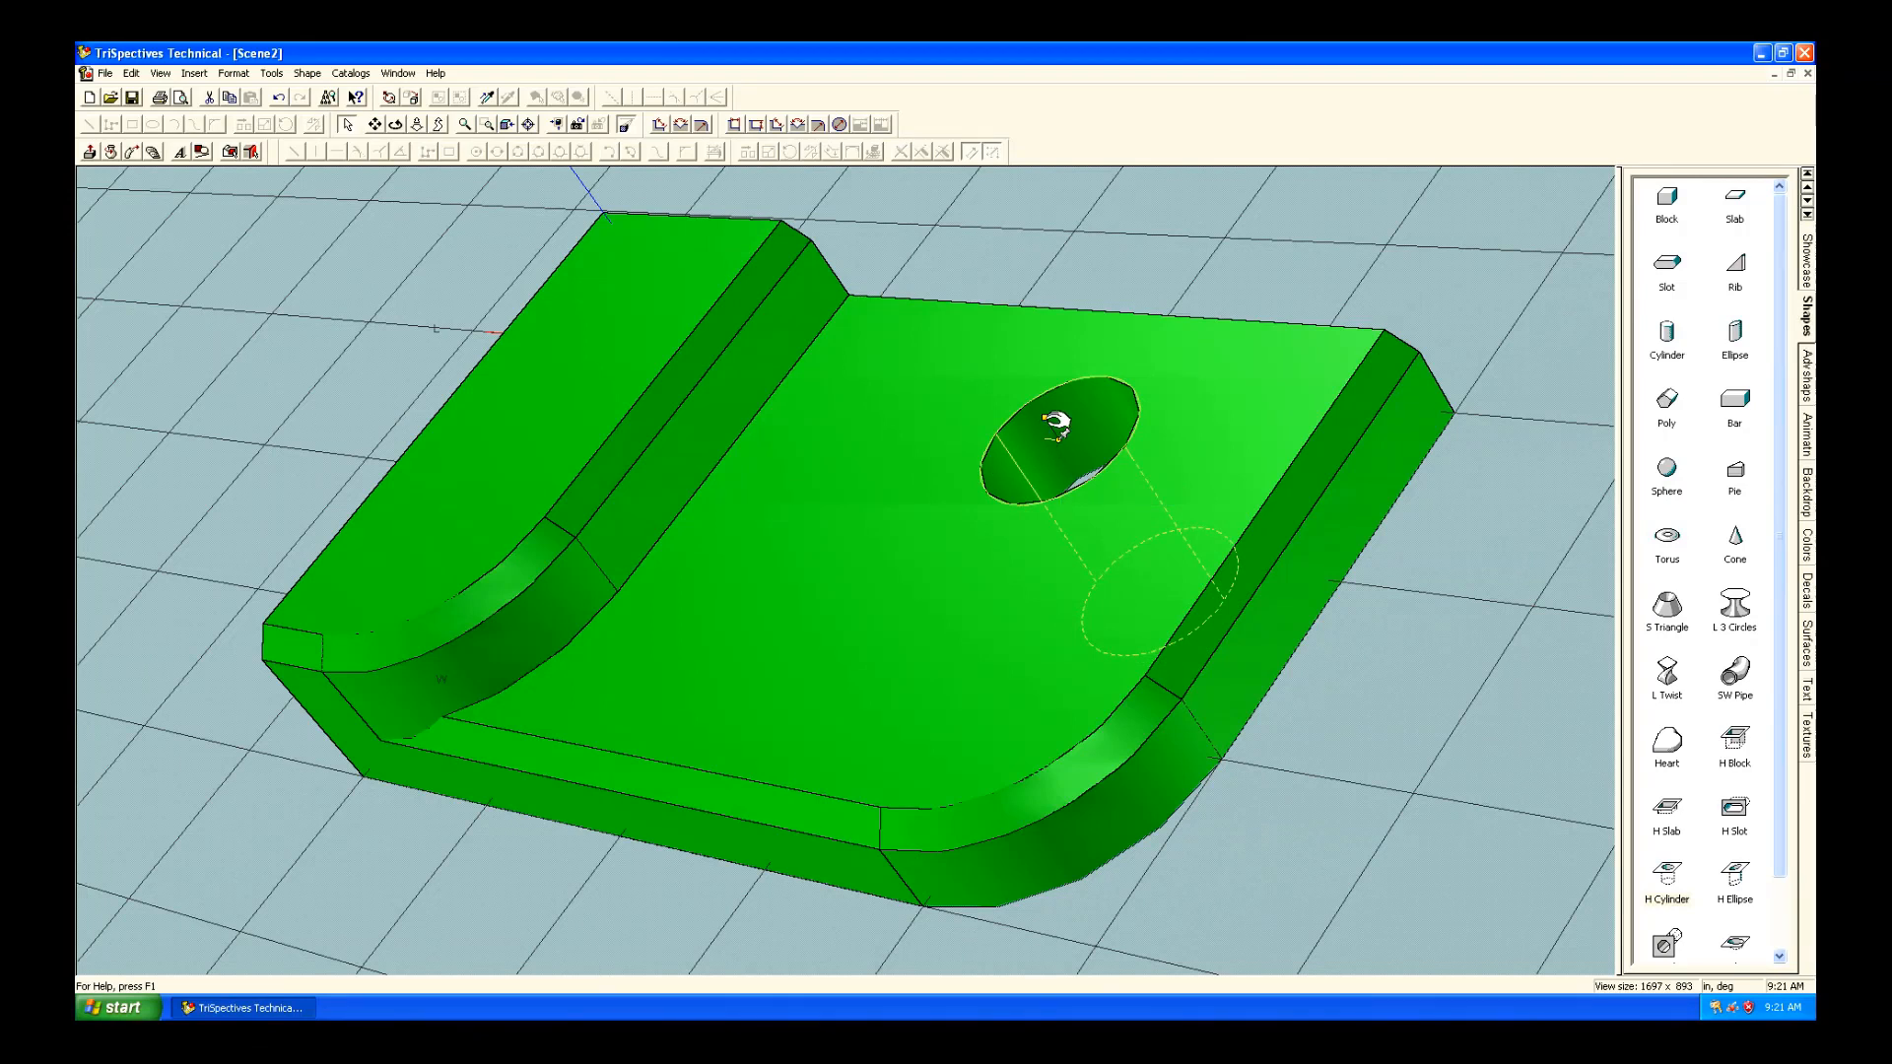
right_click(1059, 430)
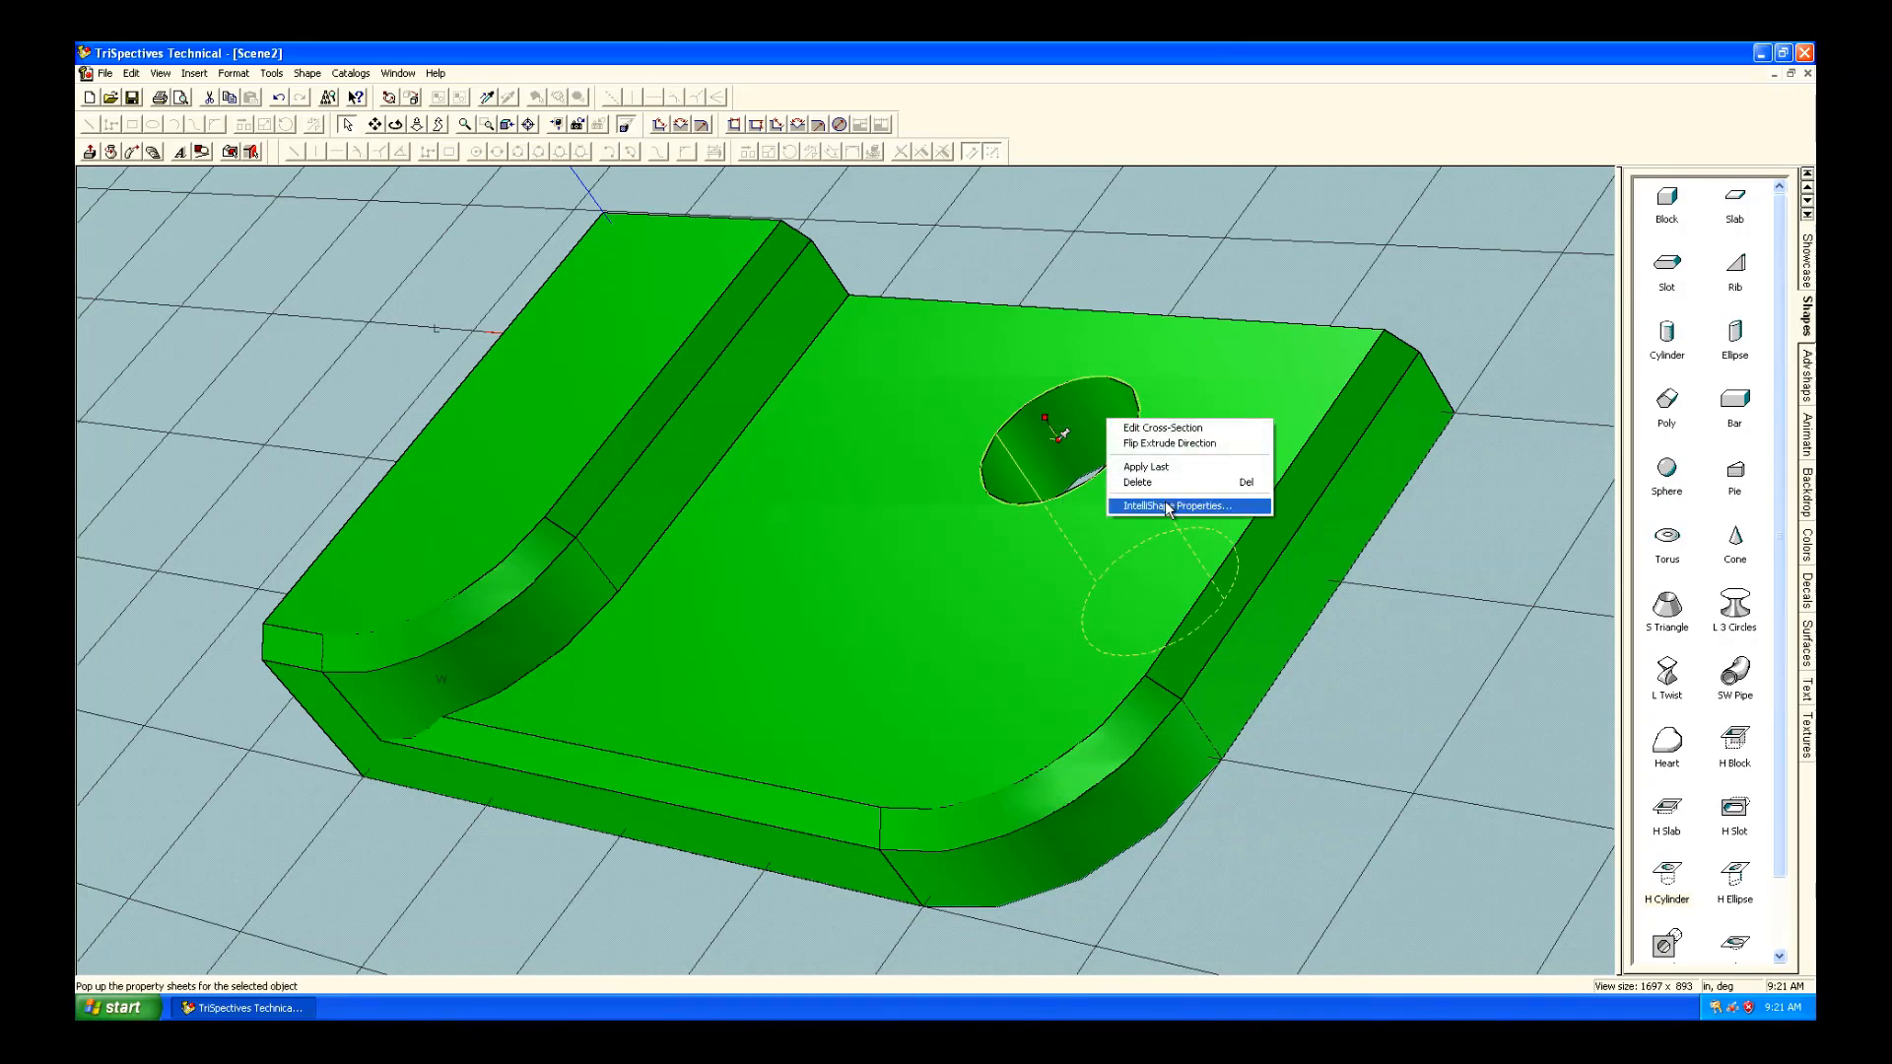
left_click(1187, 505)
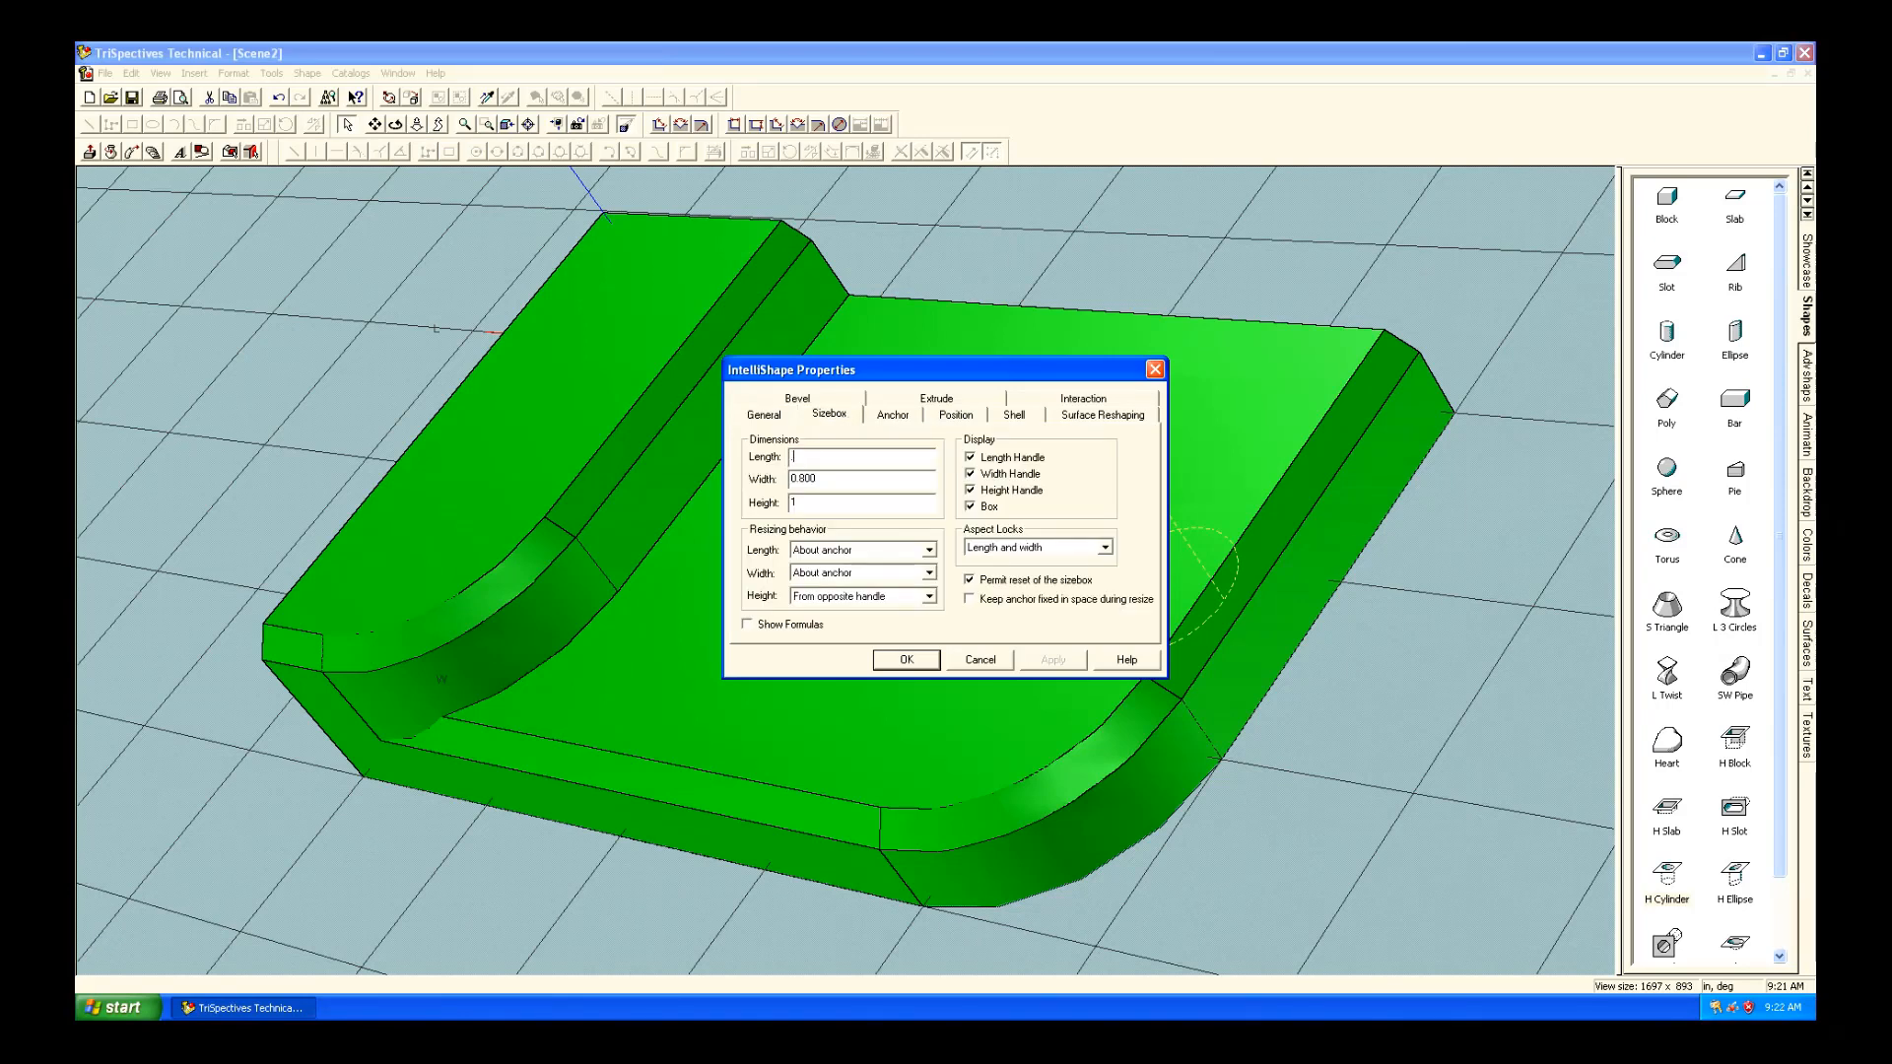
type("0.750")
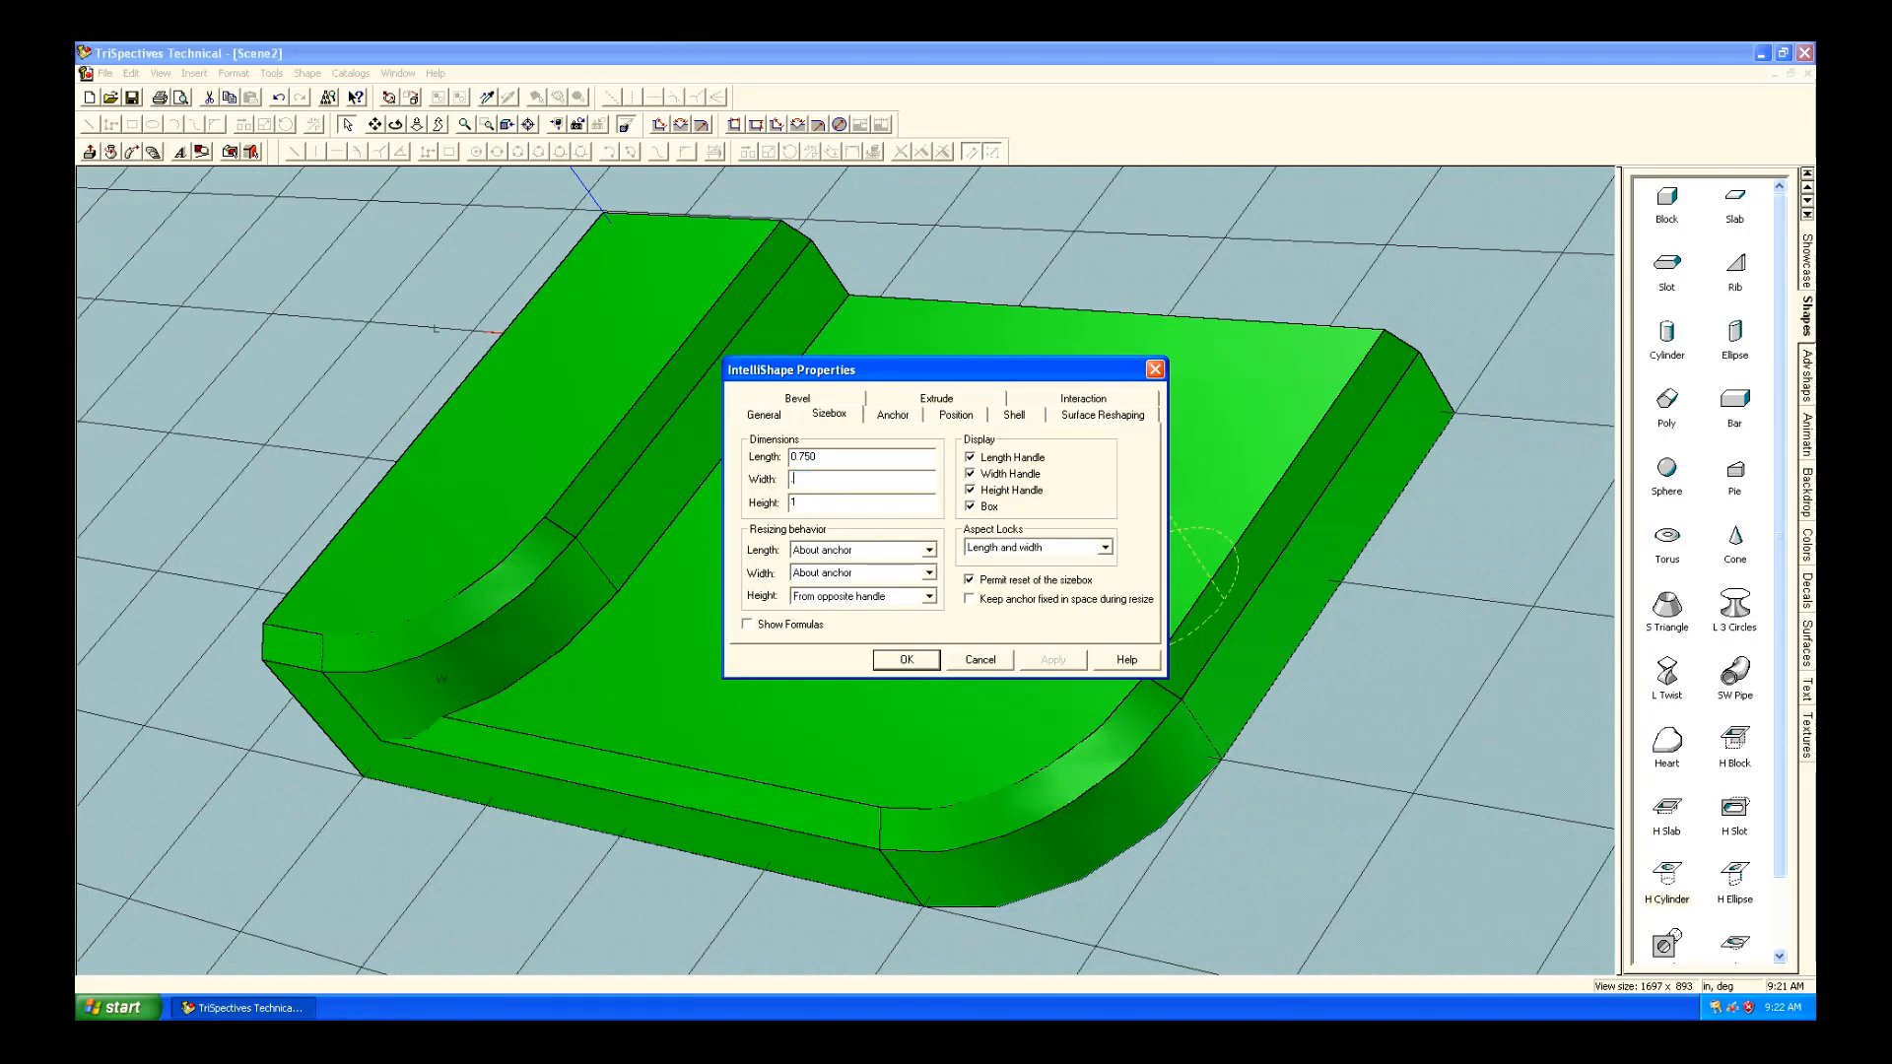
type("75")
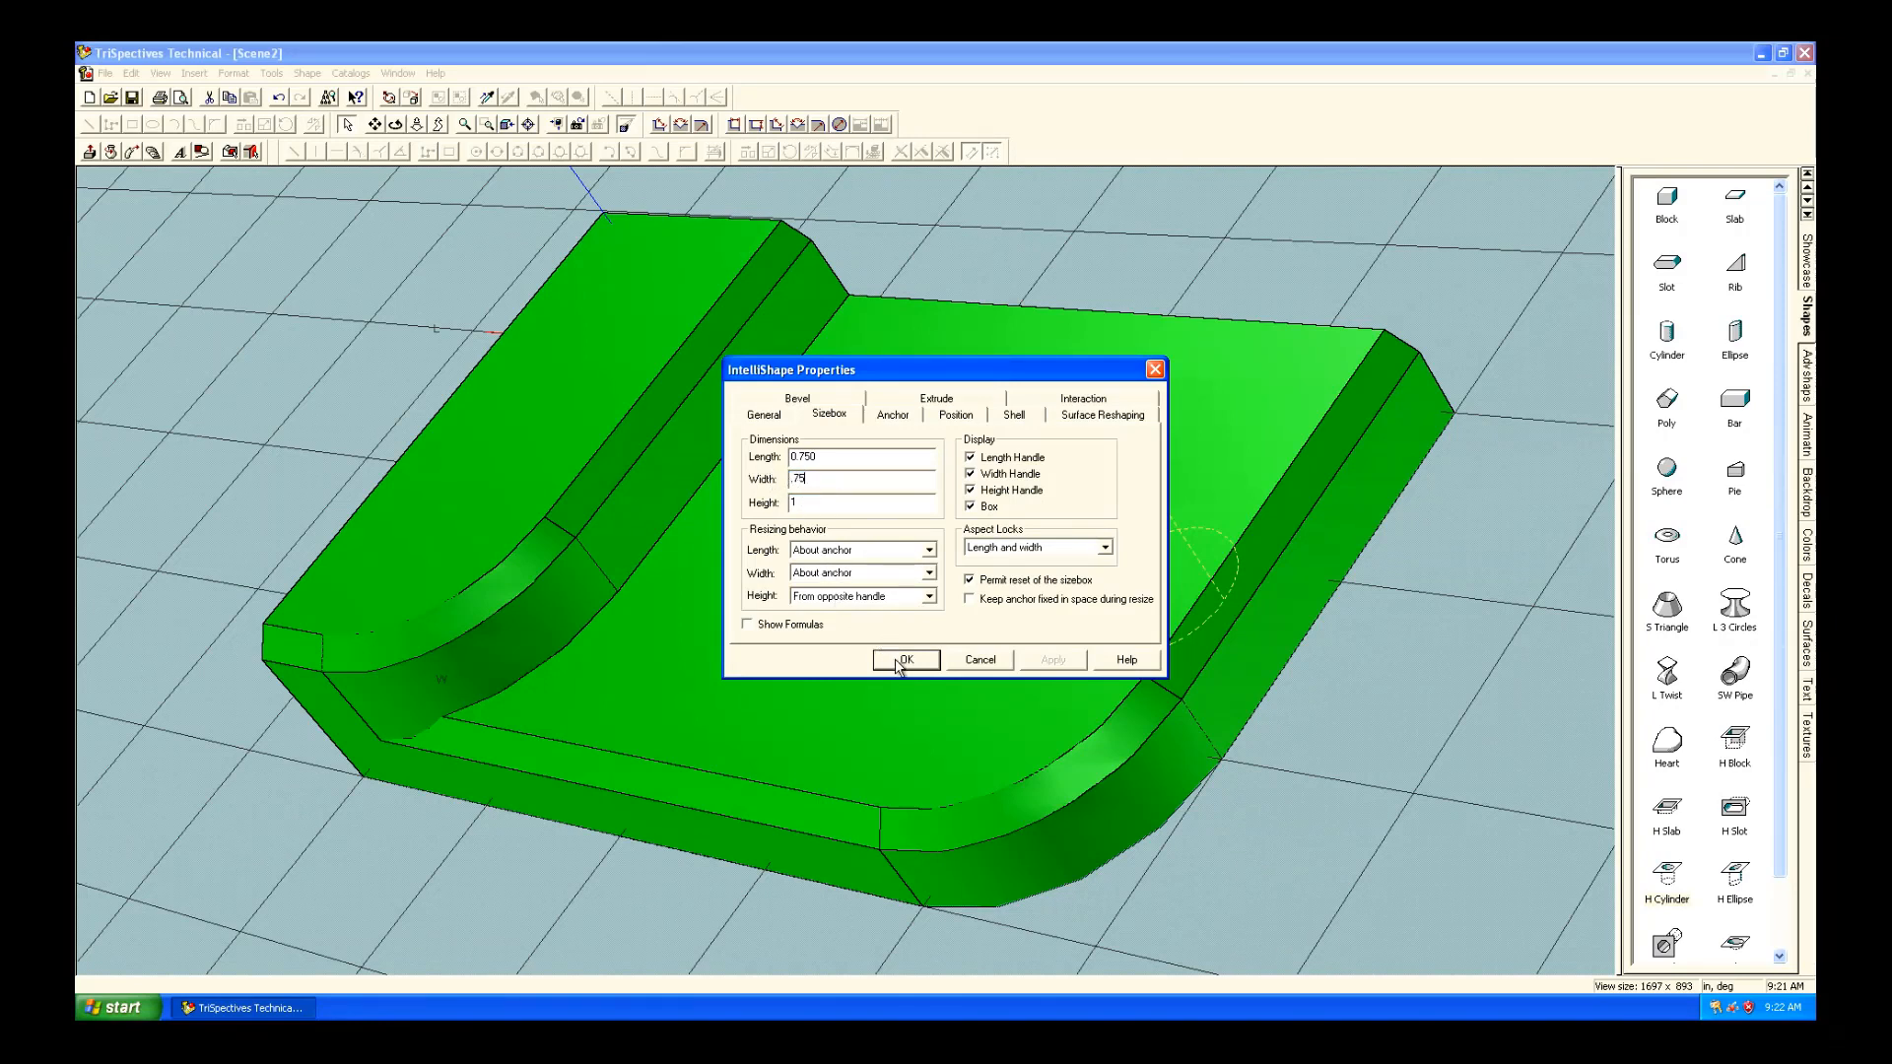
left_click(904, 660)
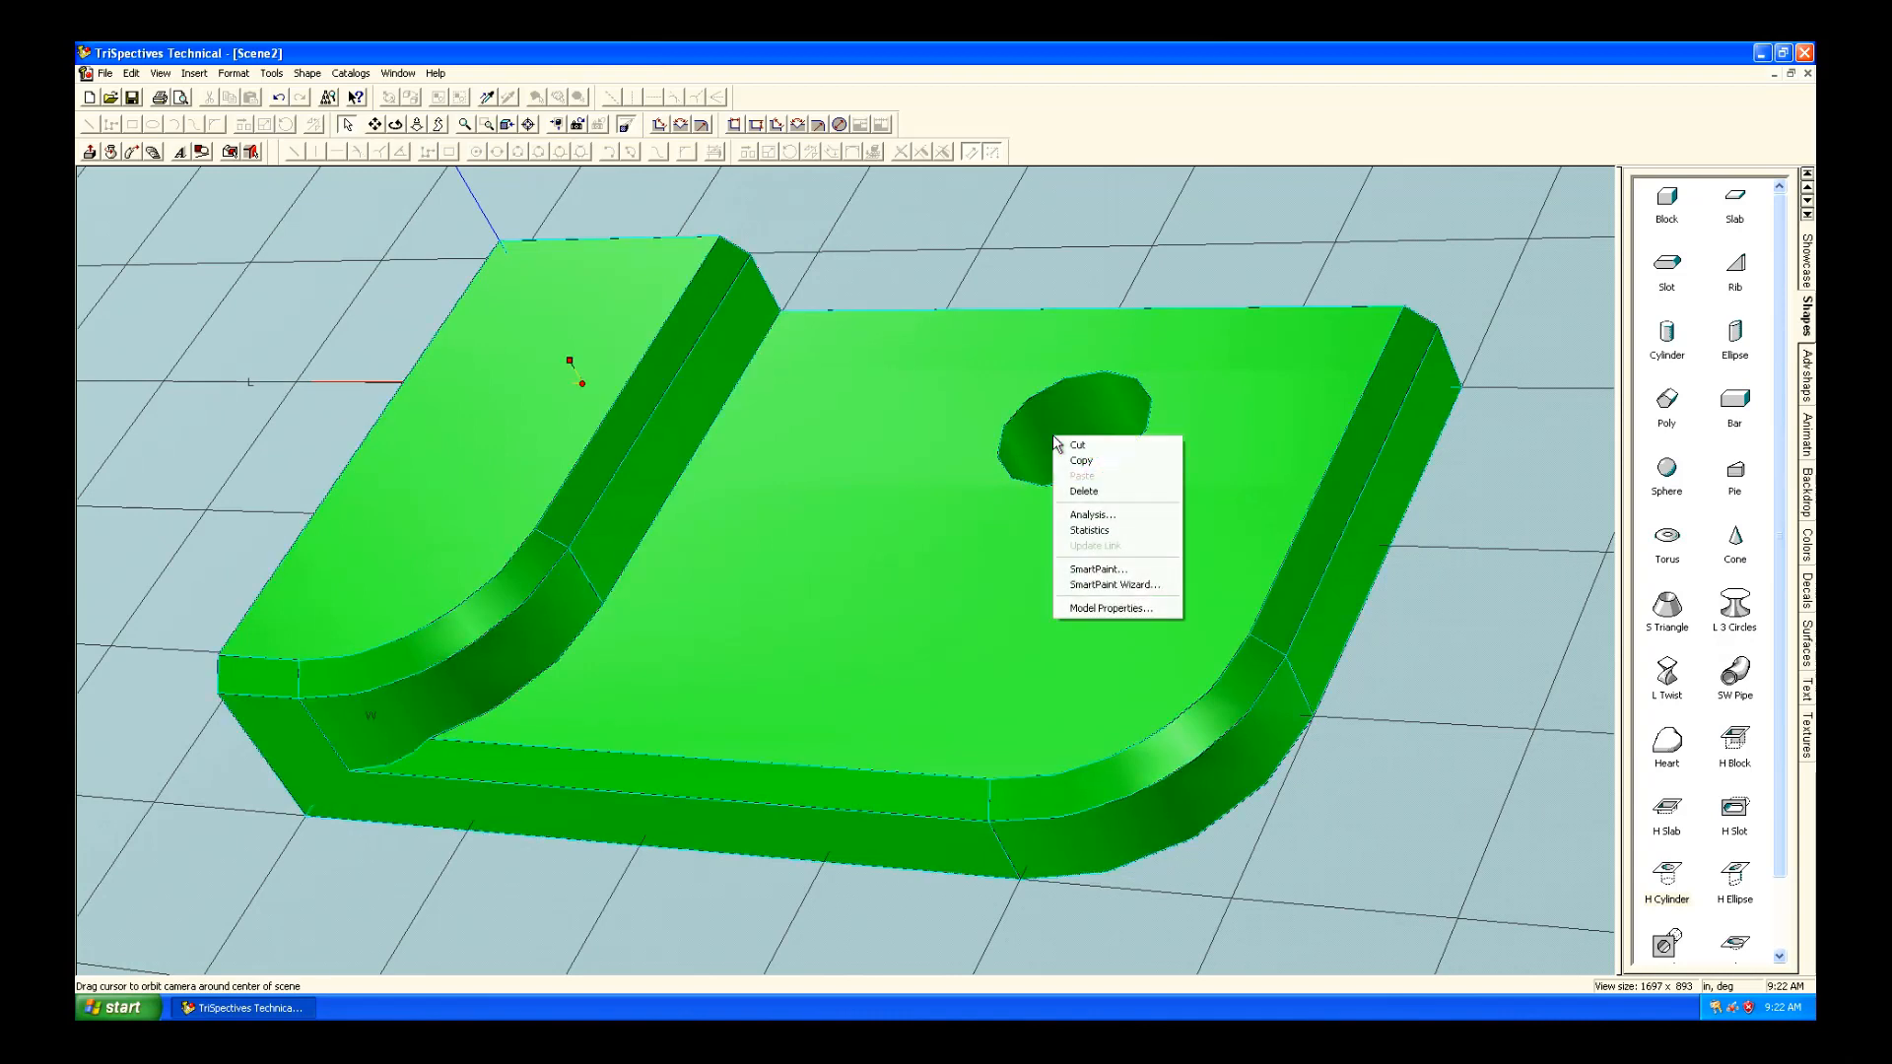
Turn on Cast shadows and Receive shadows on the part's Model Properties Rendering tab.
left_click(1112, 607)
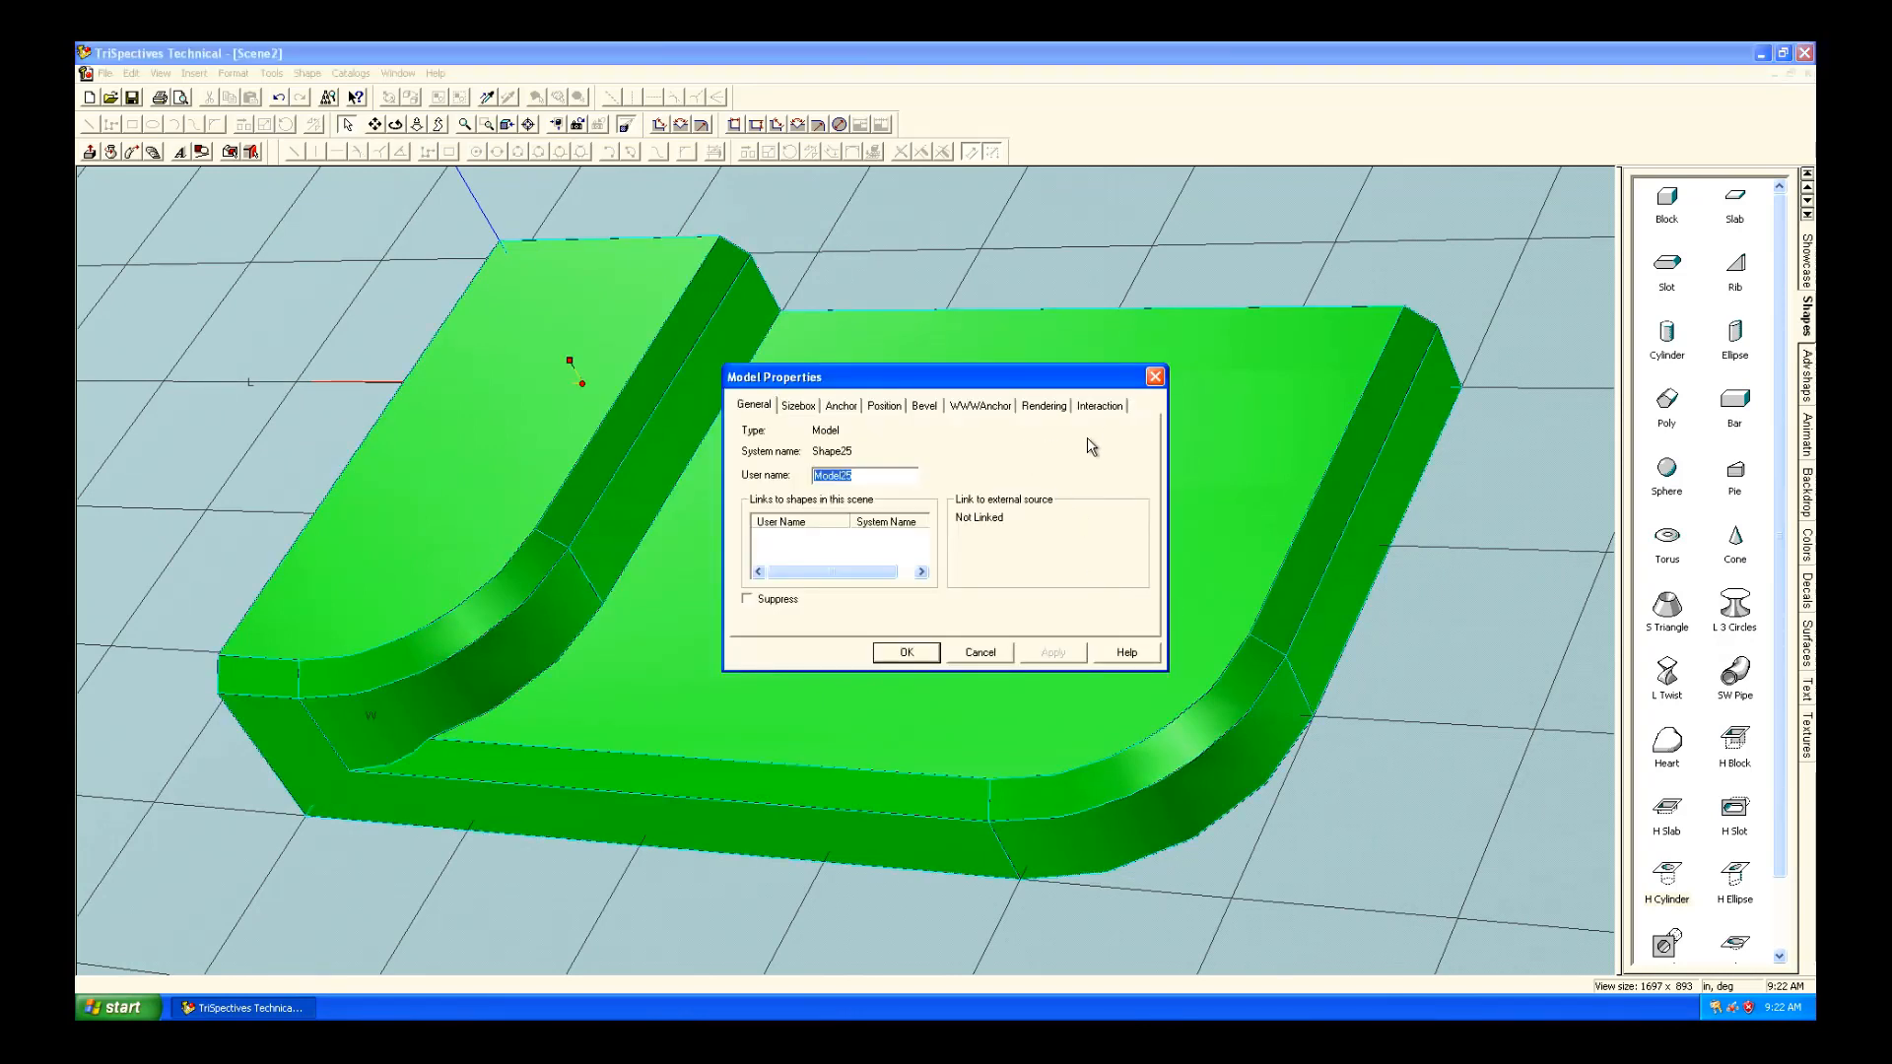
left_click(1042, 405)
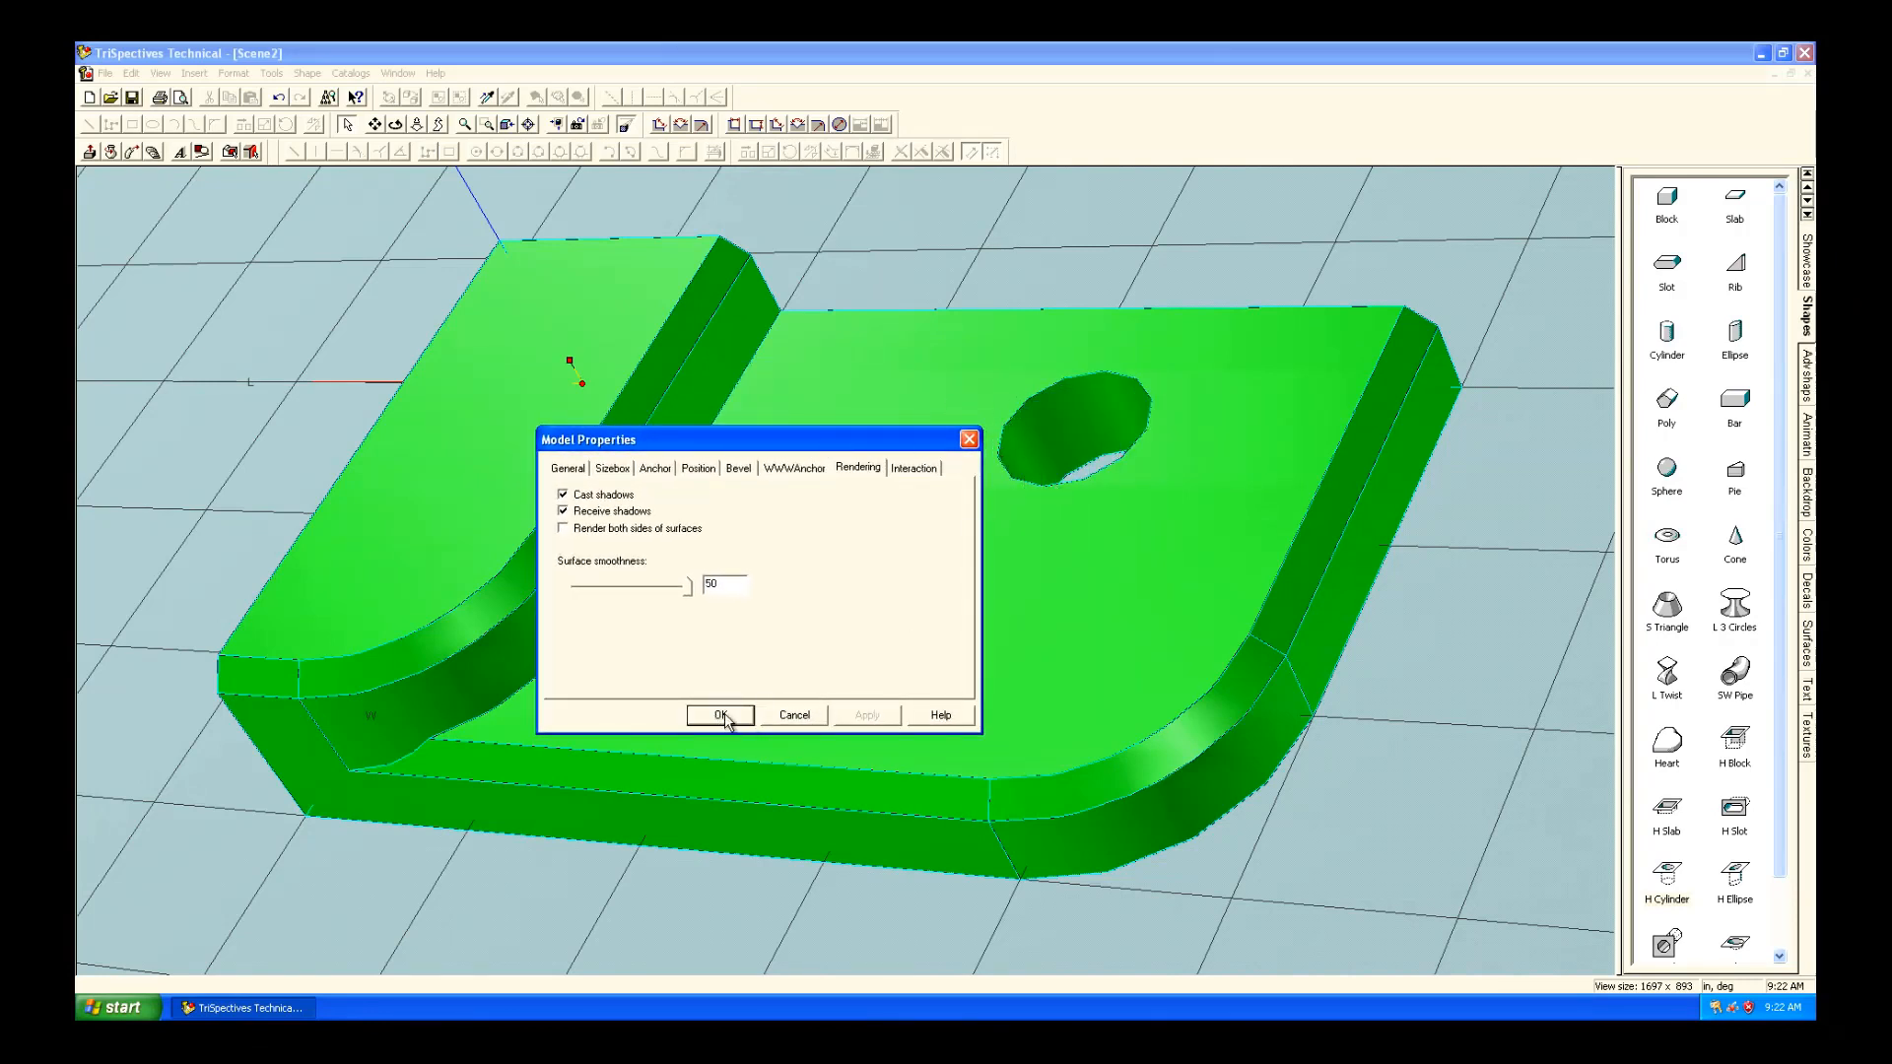
left_click(719, 714)
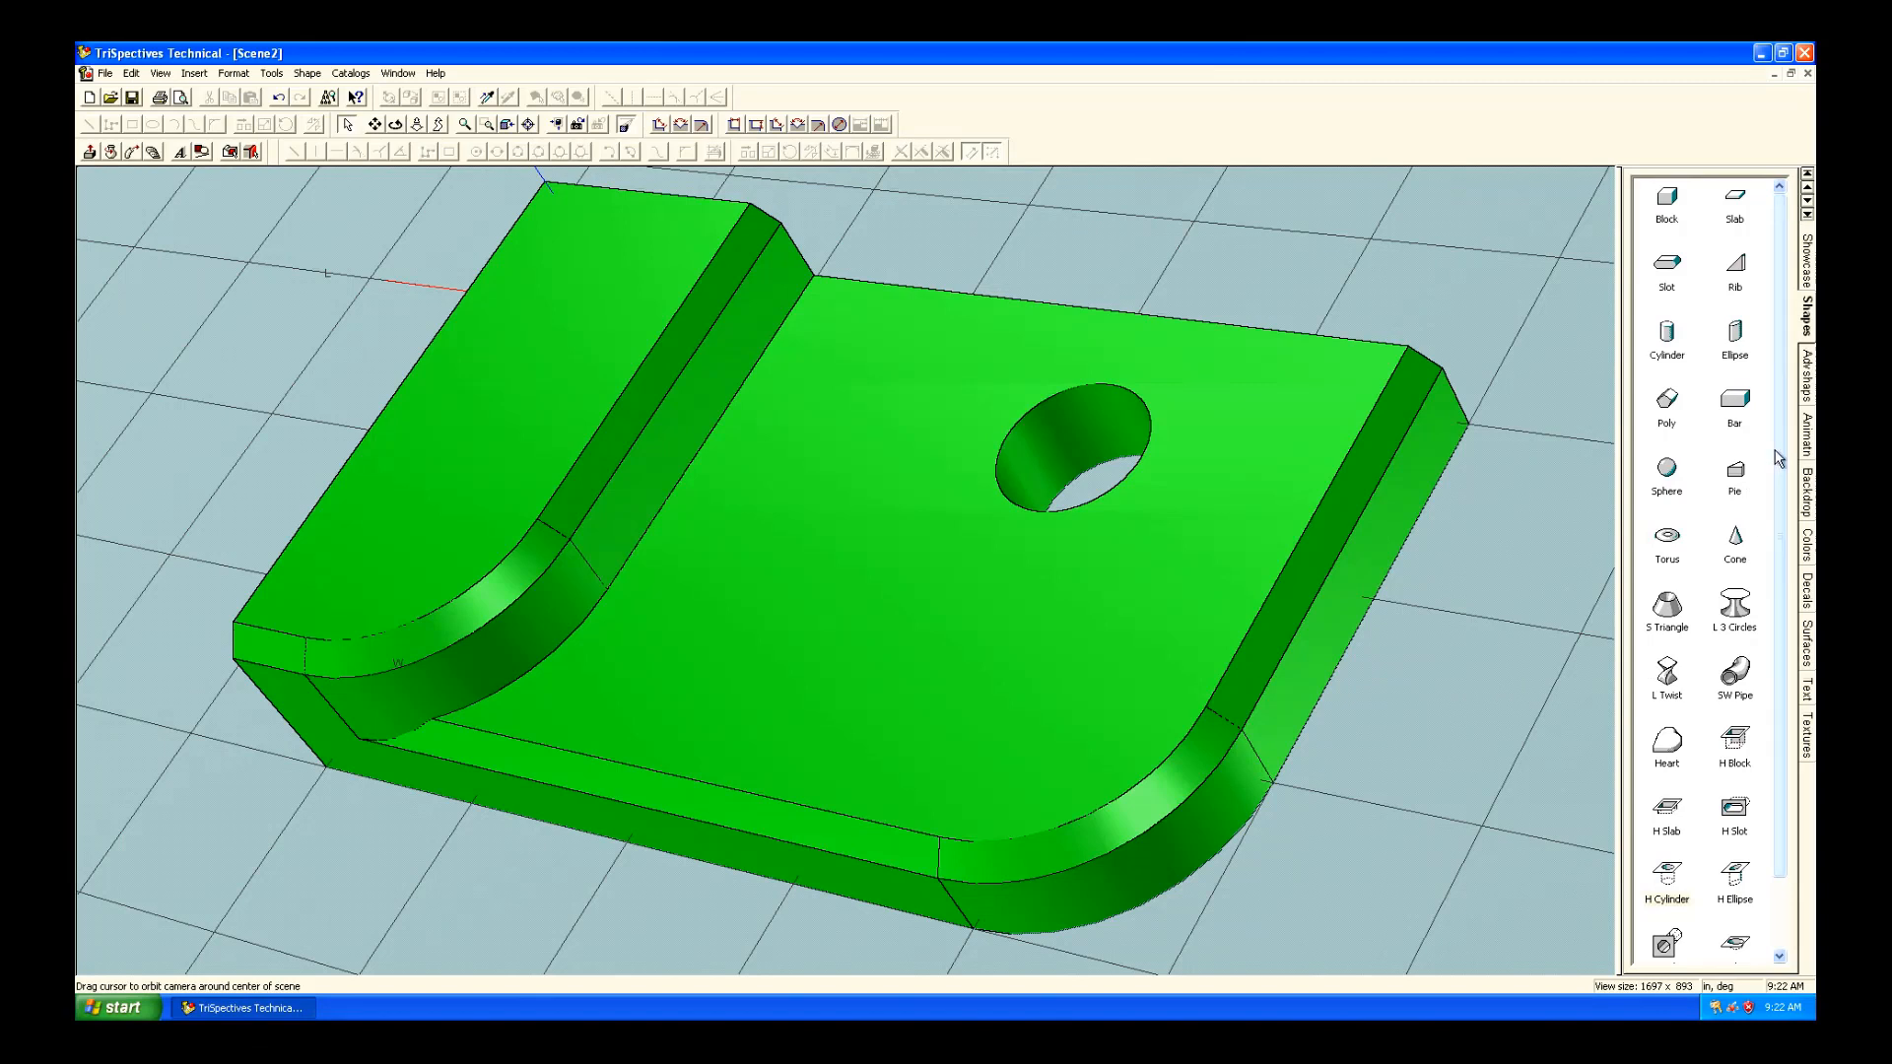
Apply Gold from the Surfaces catalog to the chamfered edge, then pick it up with the EyeDropper.
left_click(1807, 748)
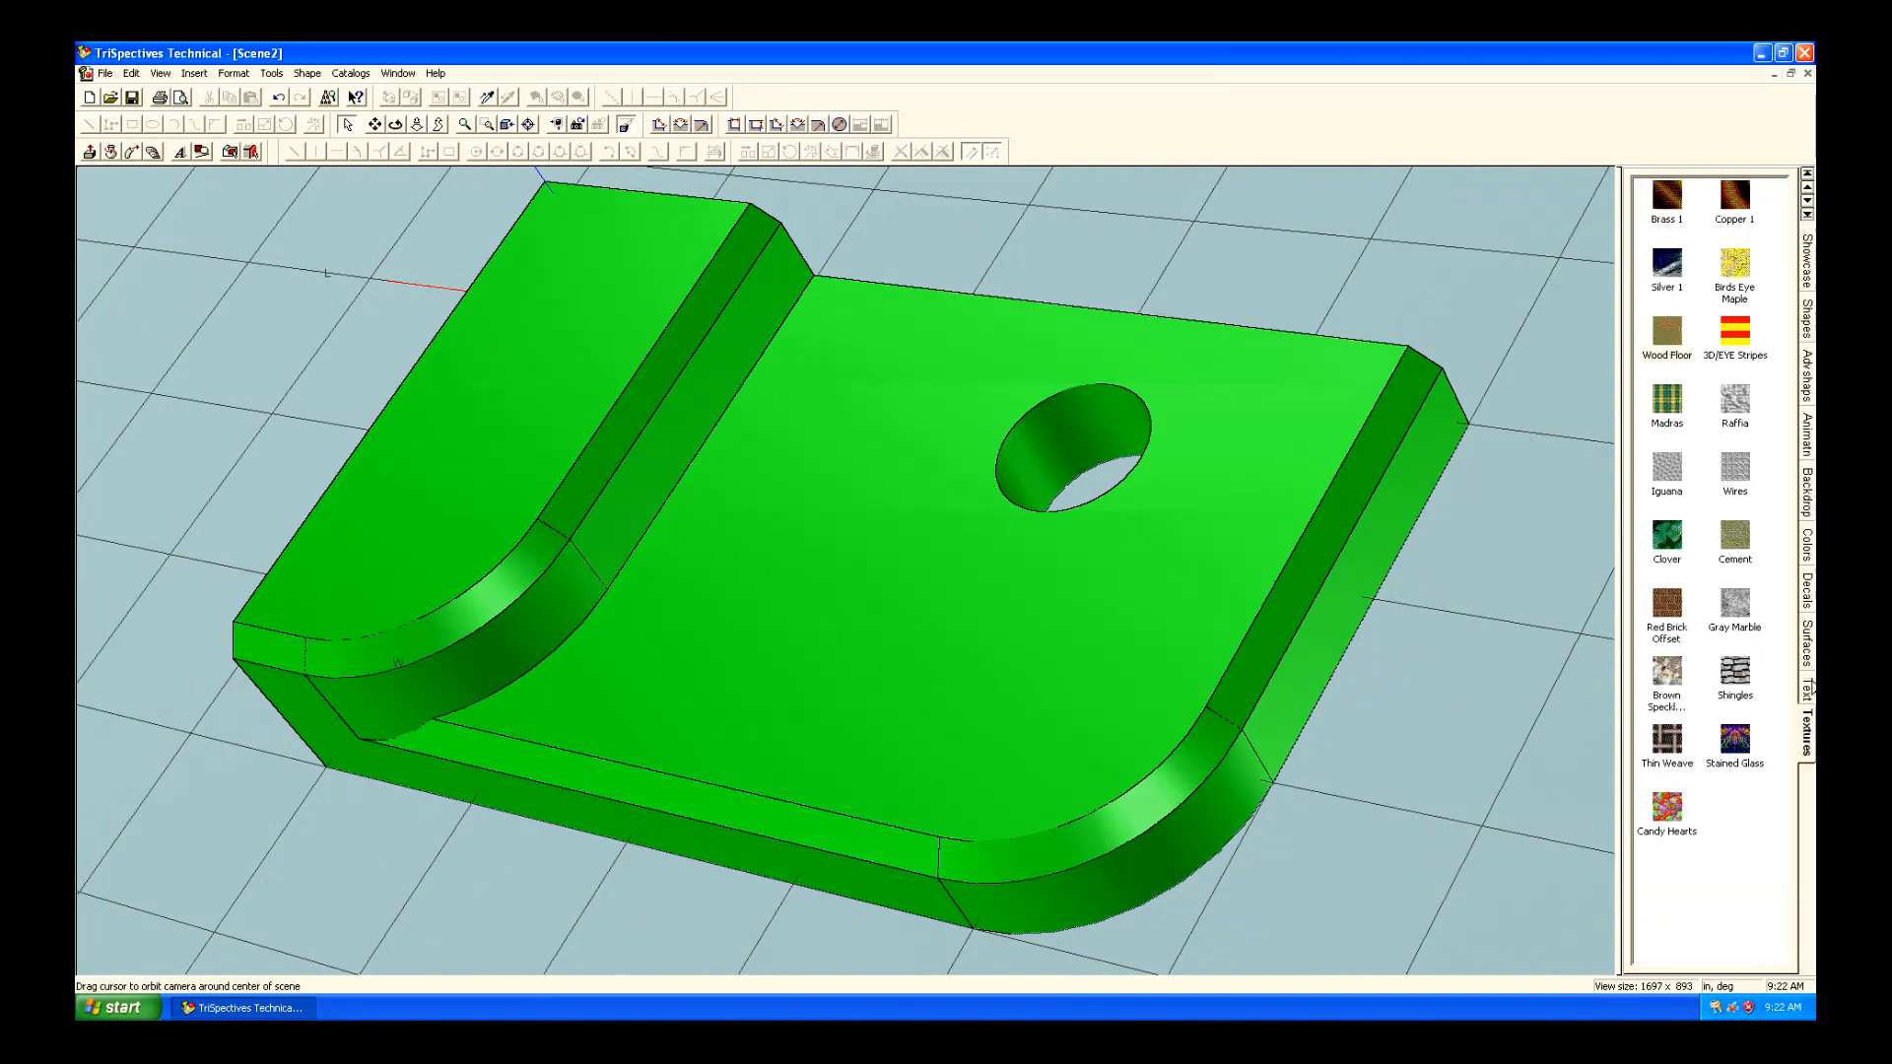
left_click(1804, 645)
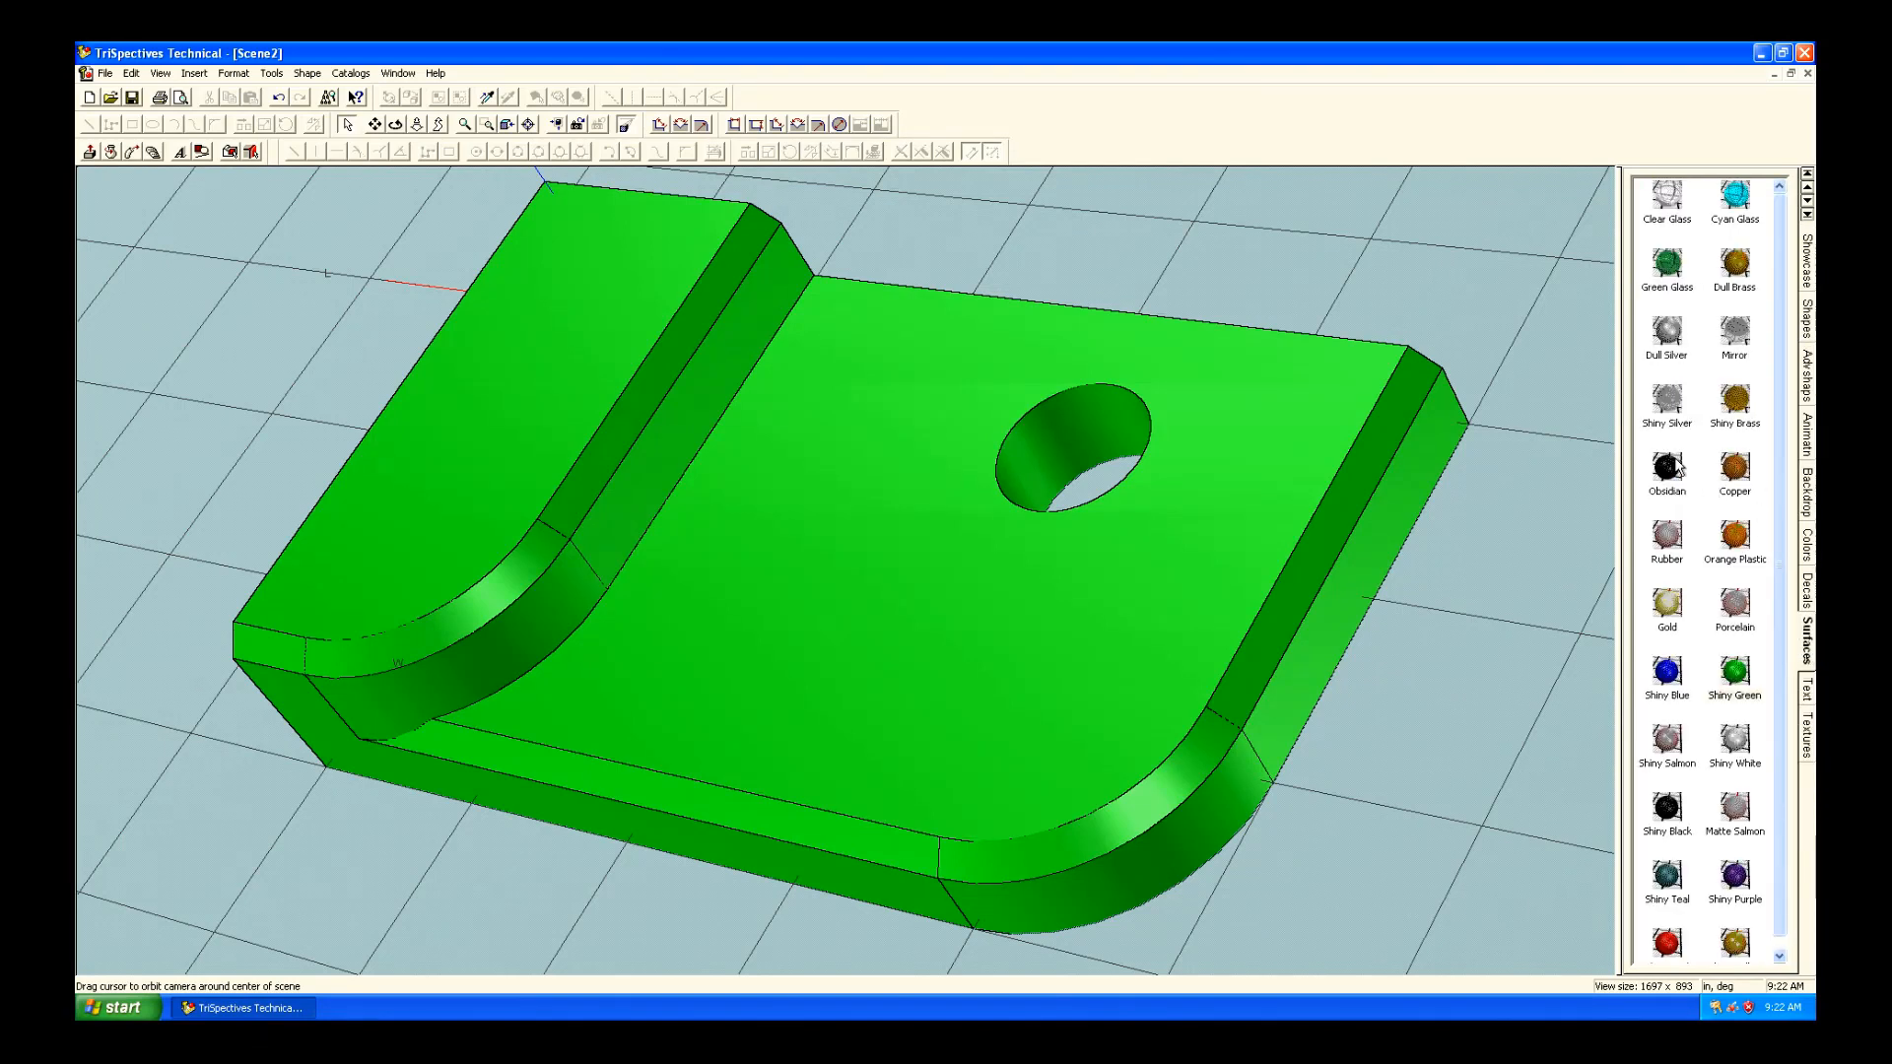
left_click(1666, 391)
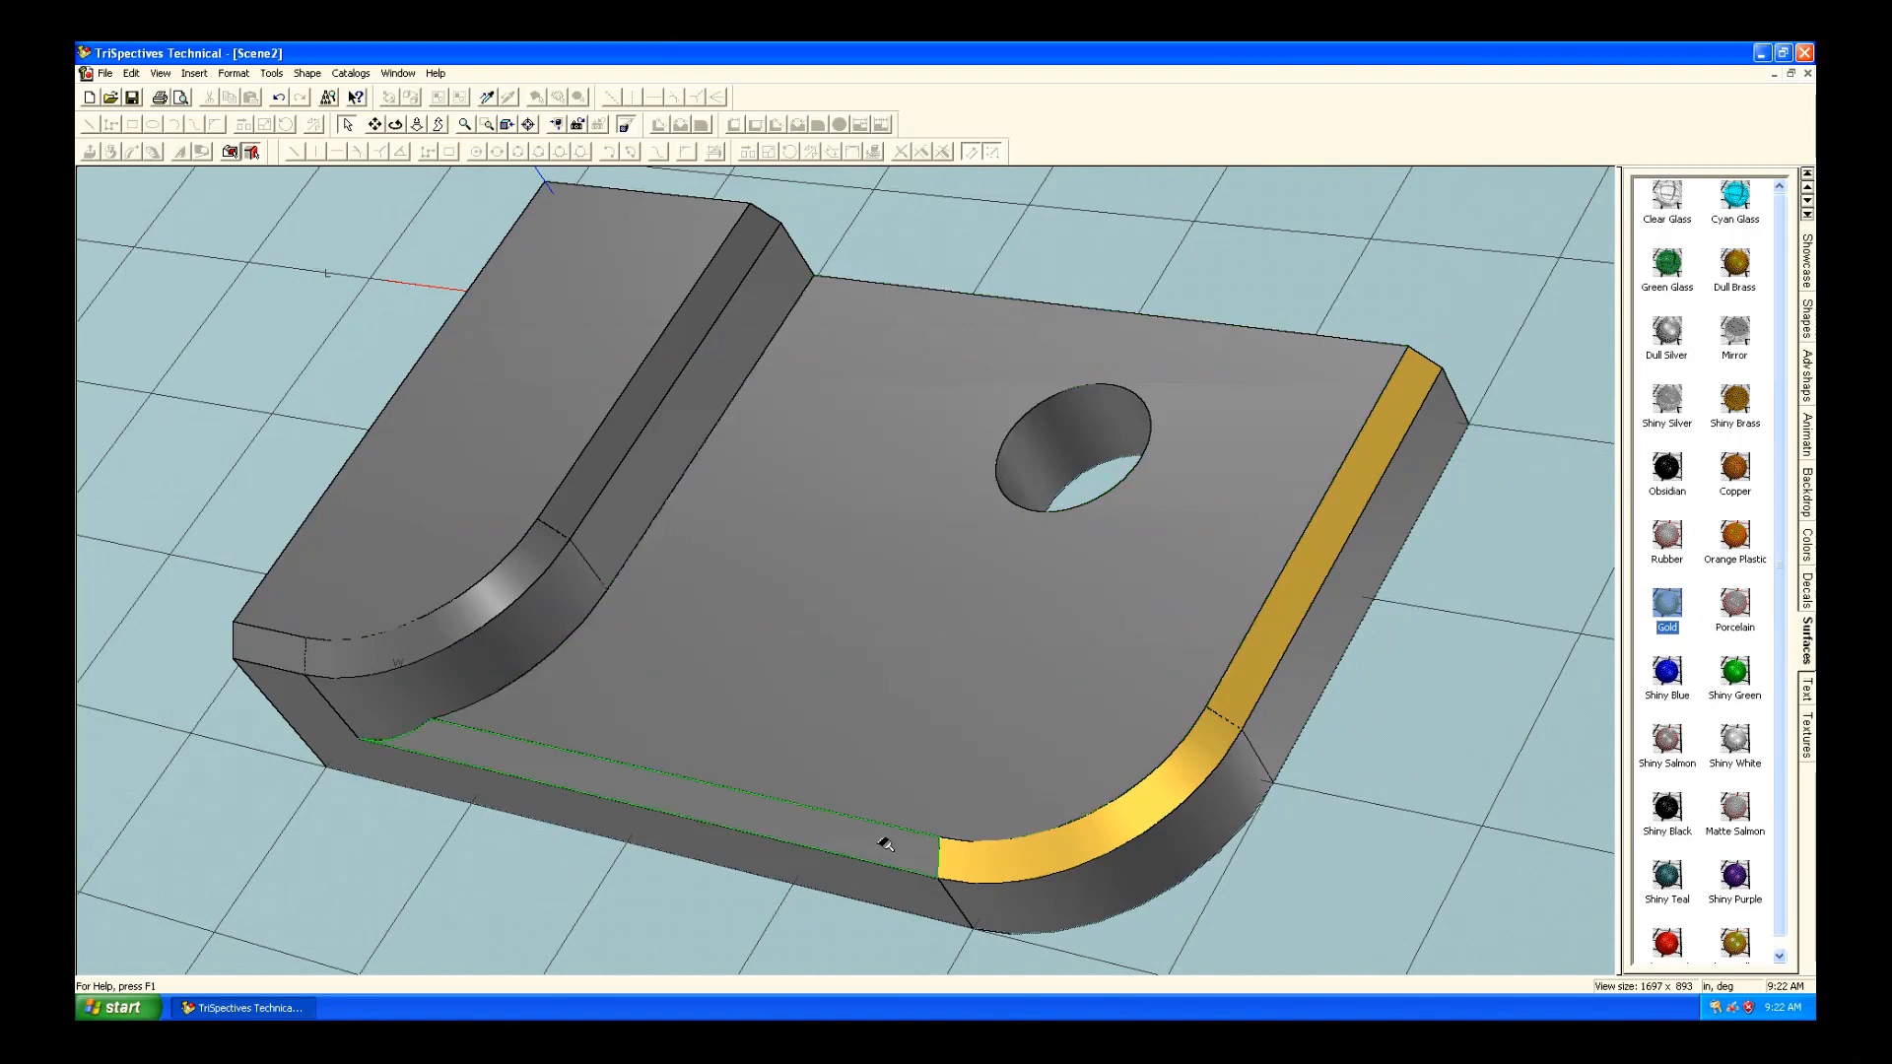
left_click(648, 413)
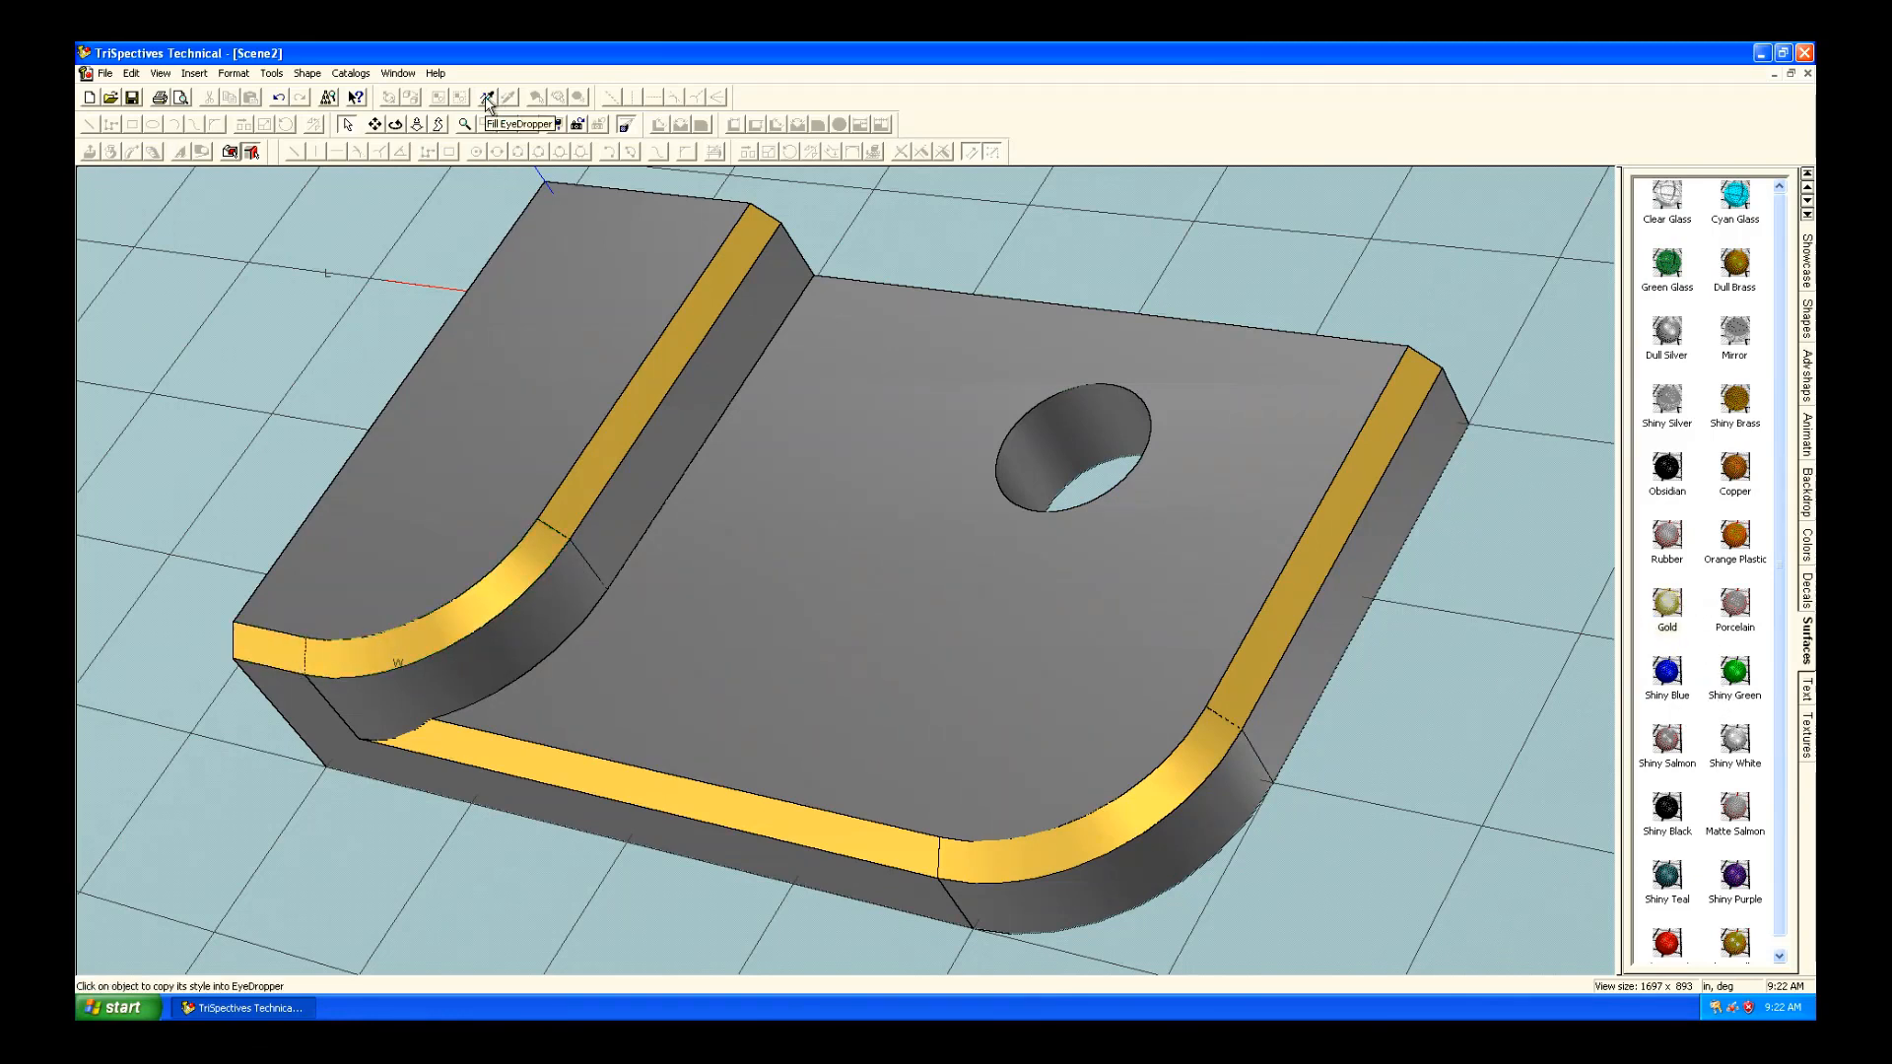
left_click(488, 97)
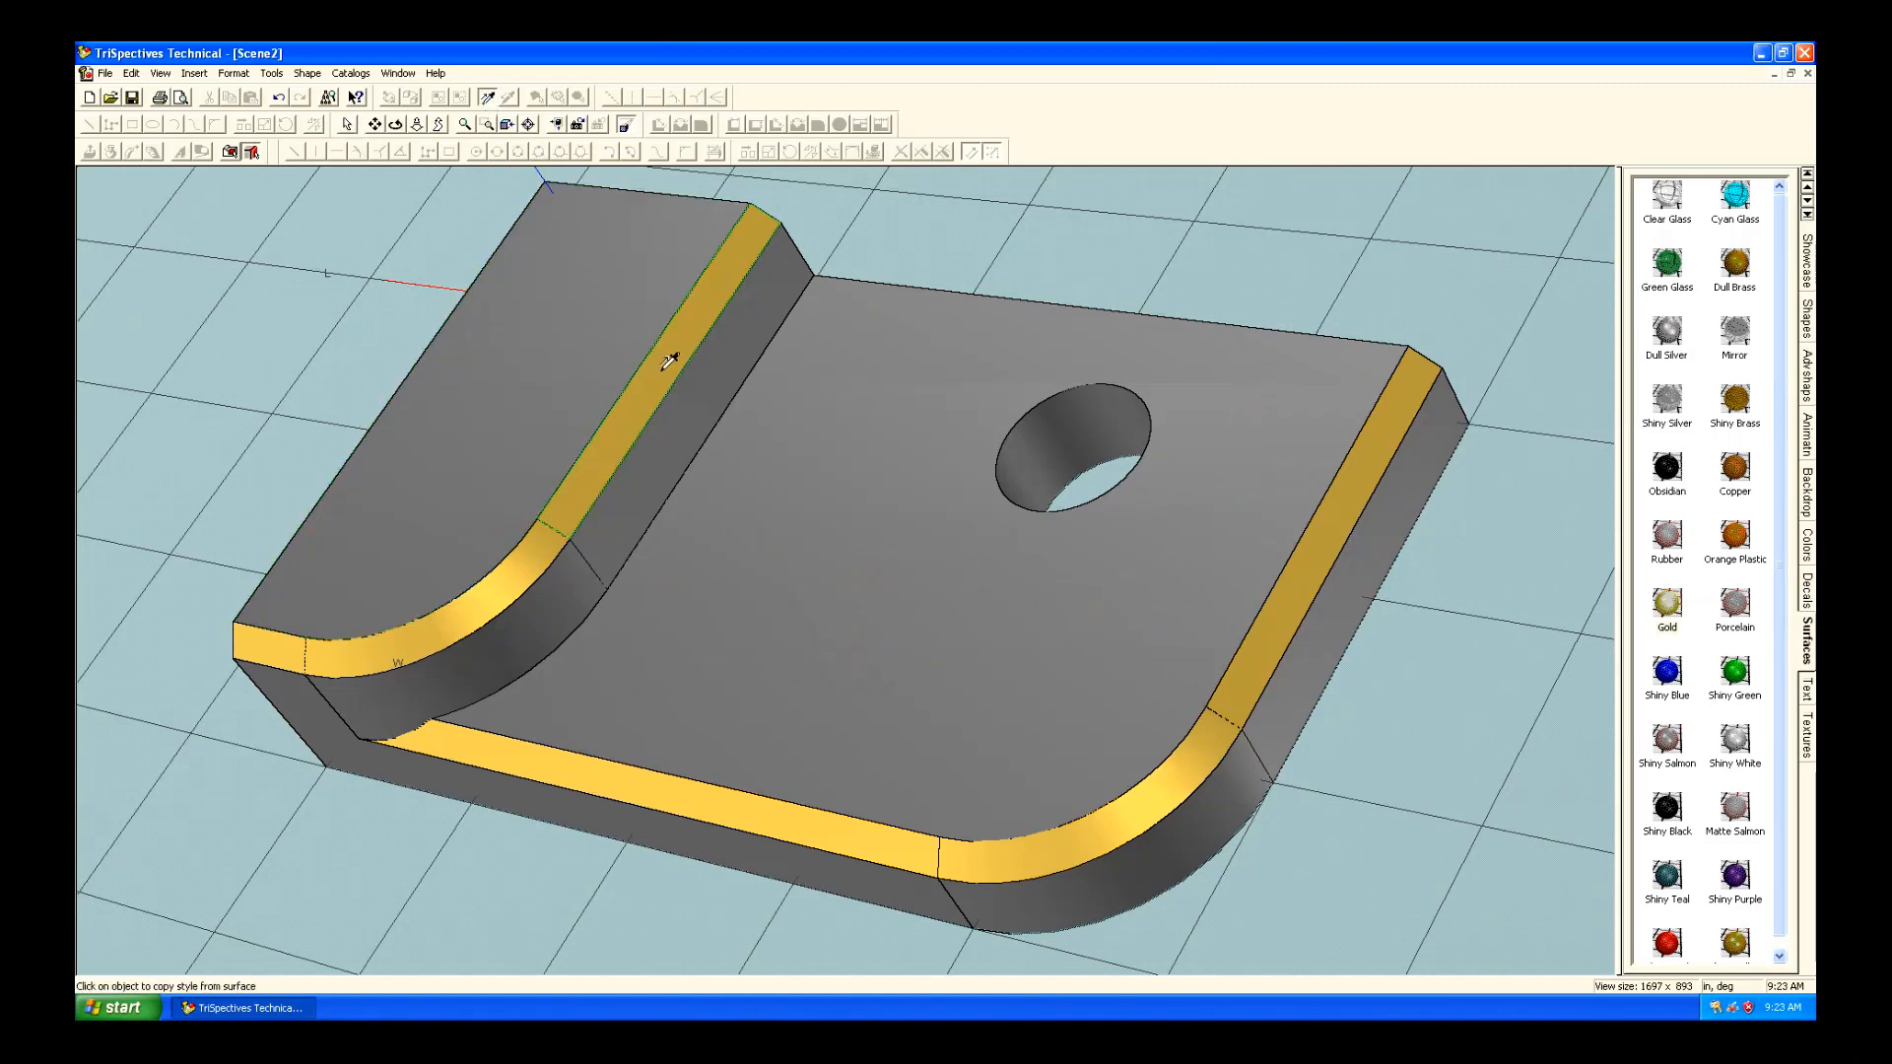
left_click(1086, 462)
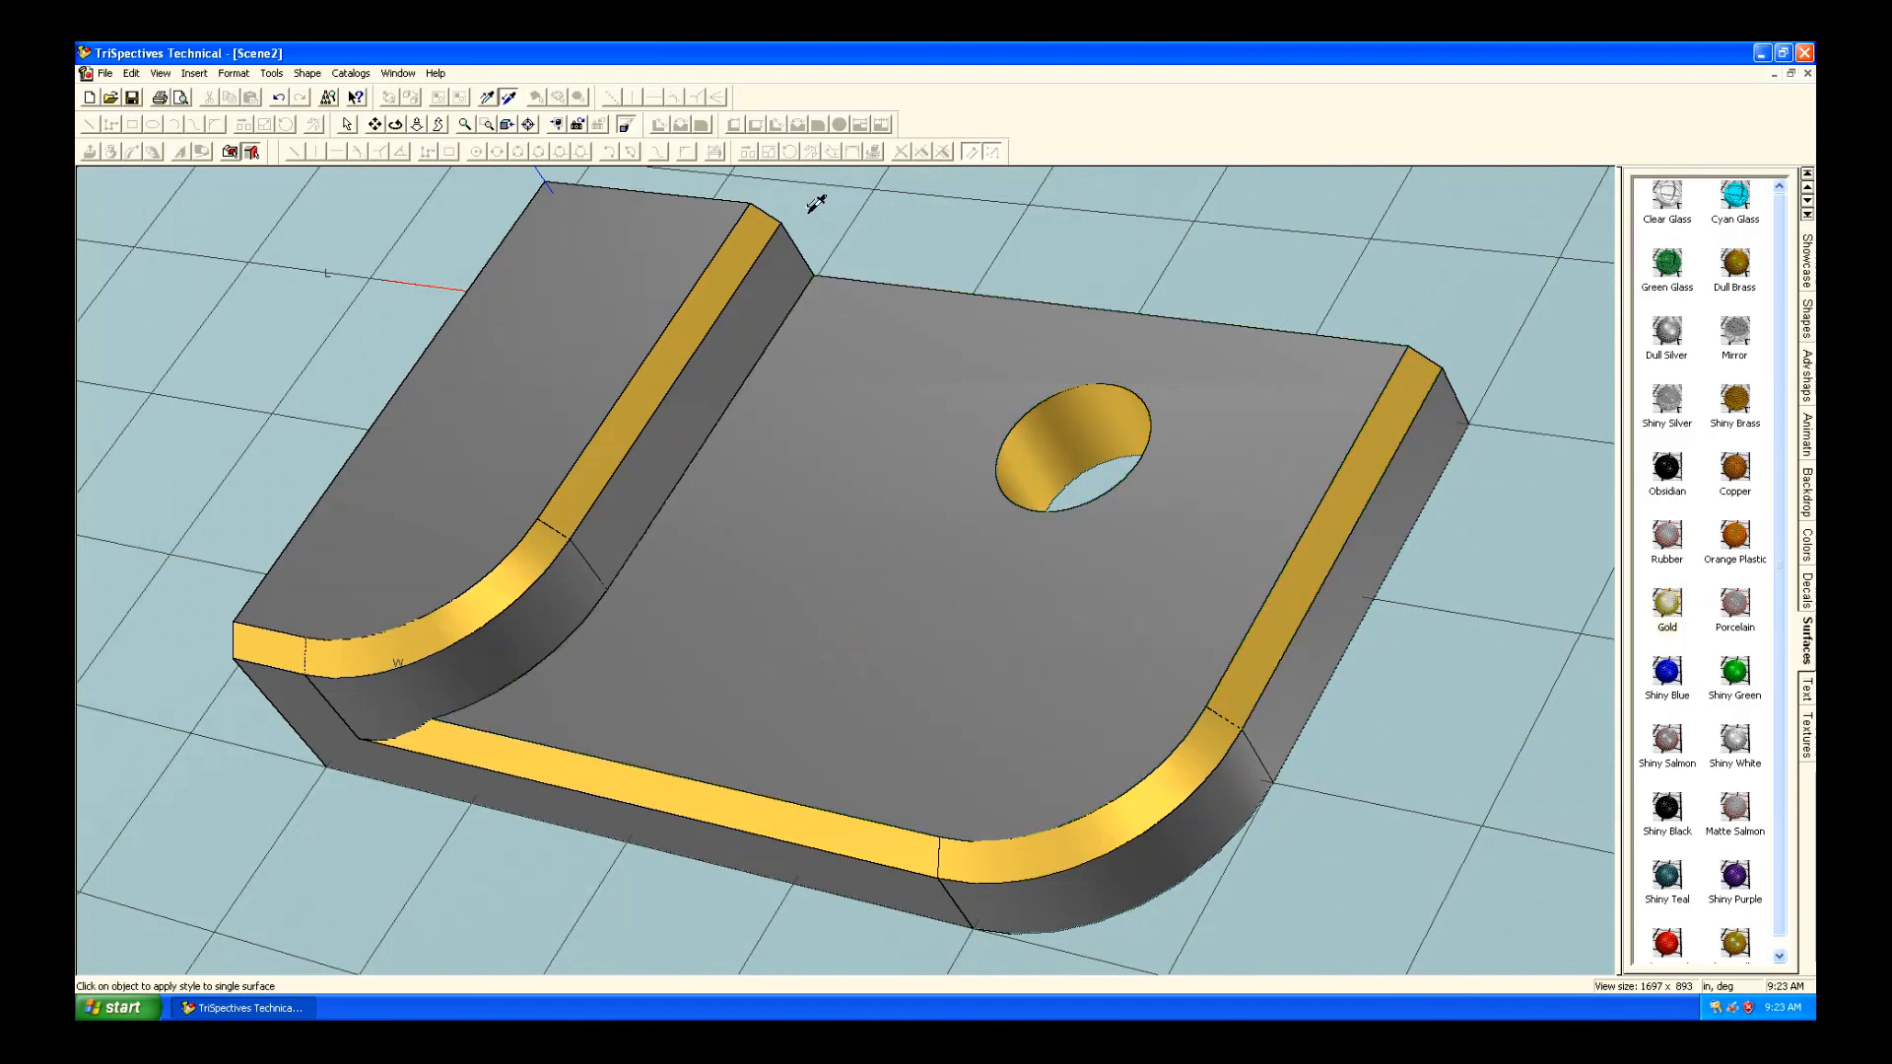
mouse_move(1009, 240)
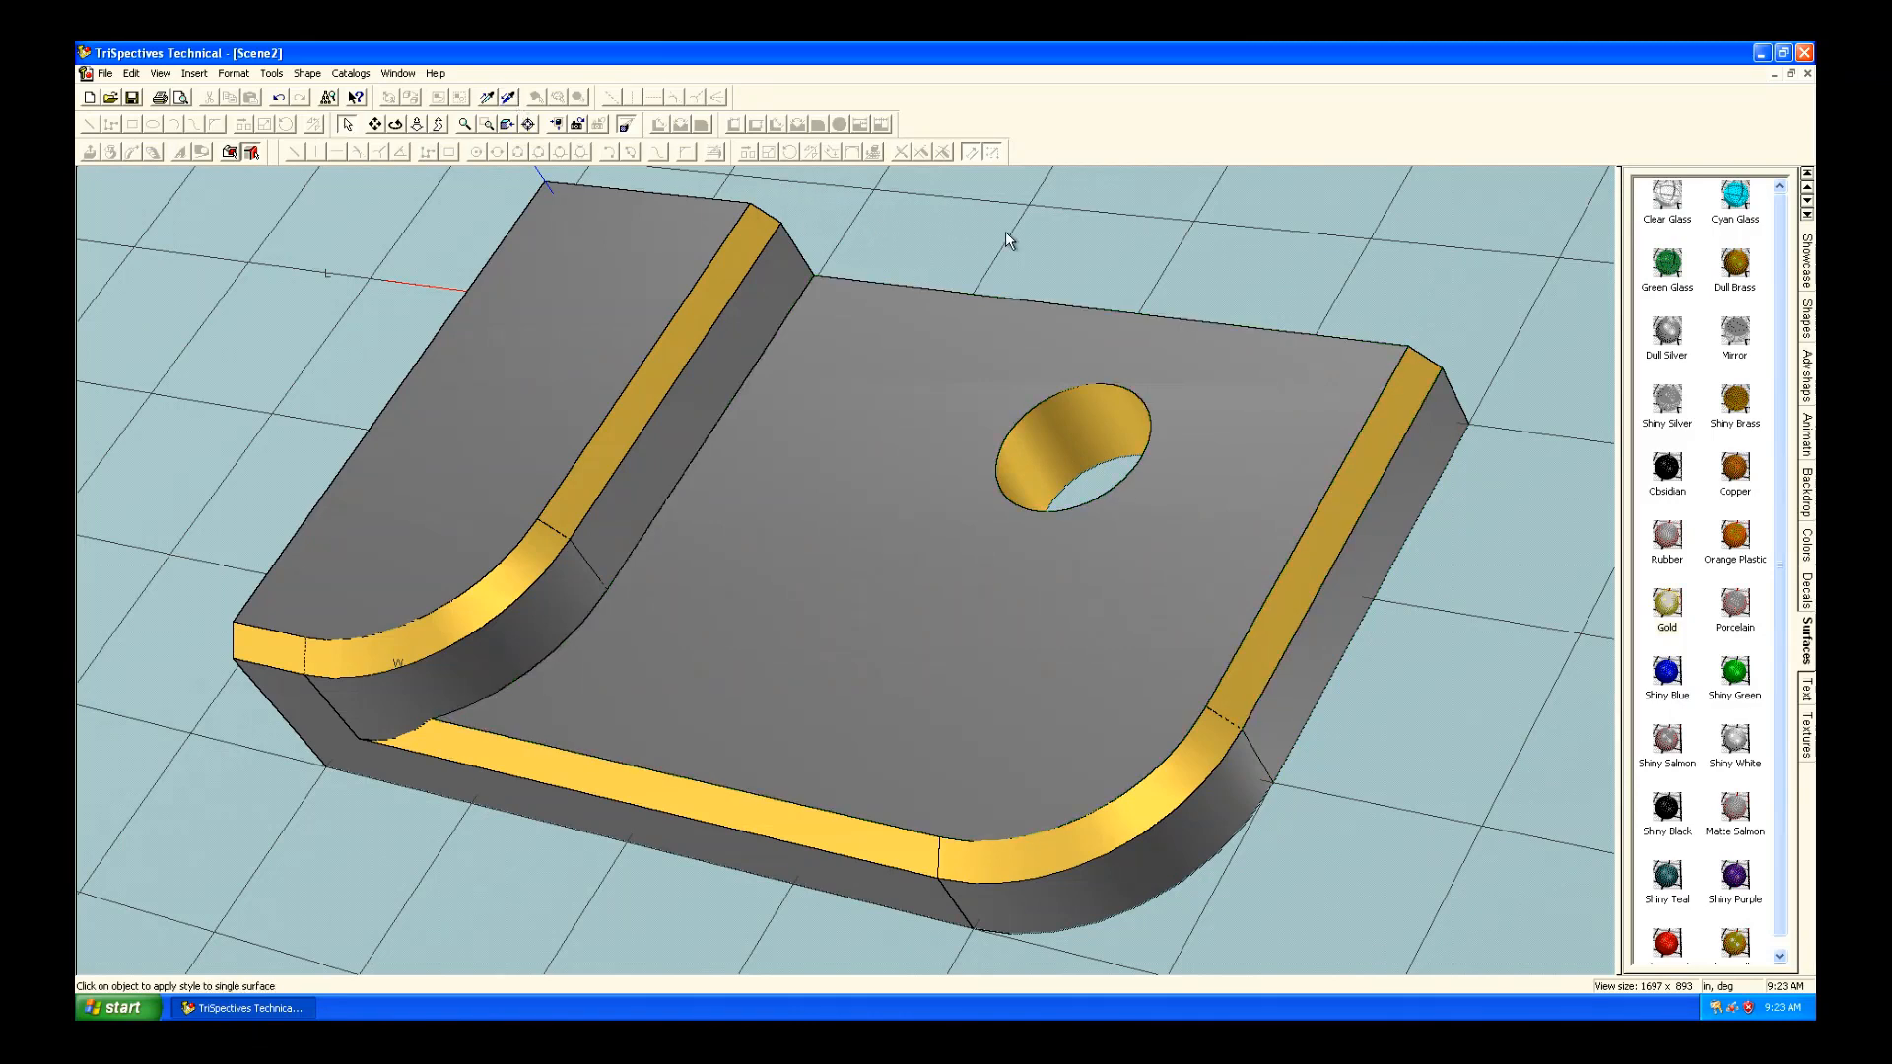
mouse_move(1291, 582)
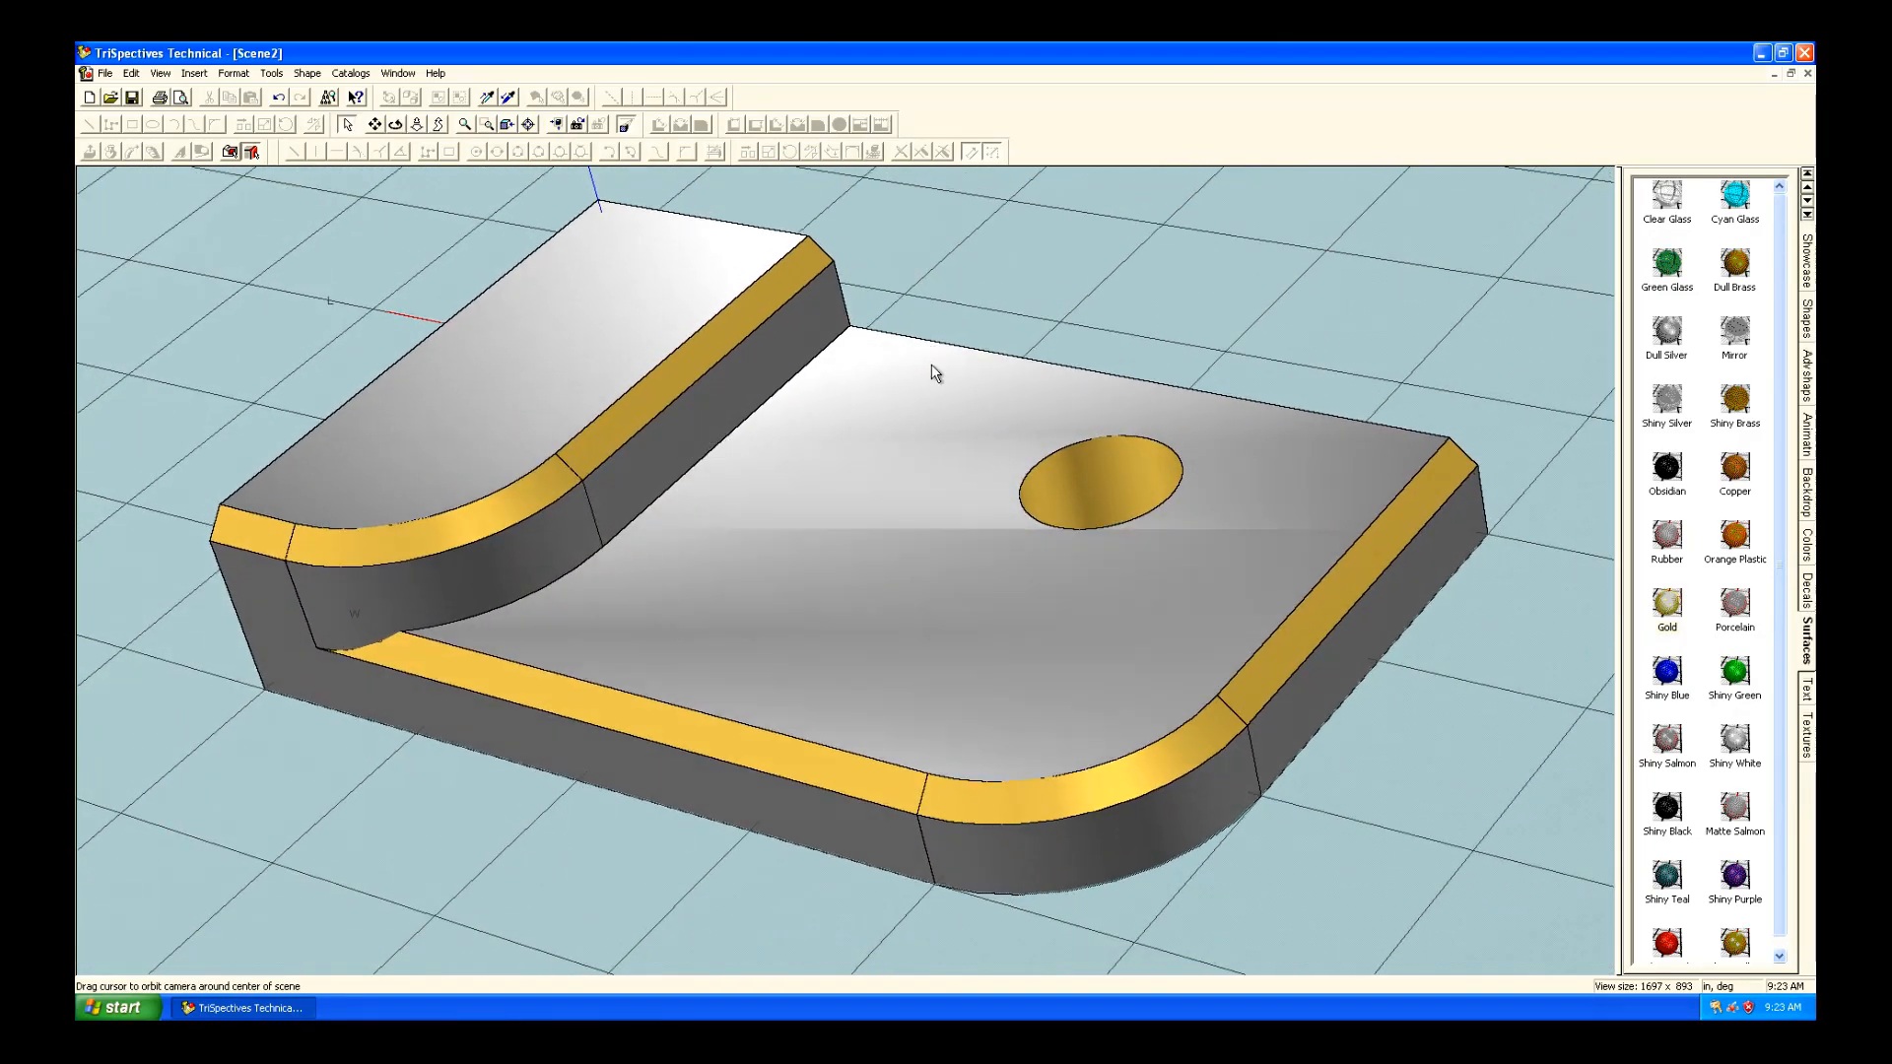
mouse_move(979, 272)
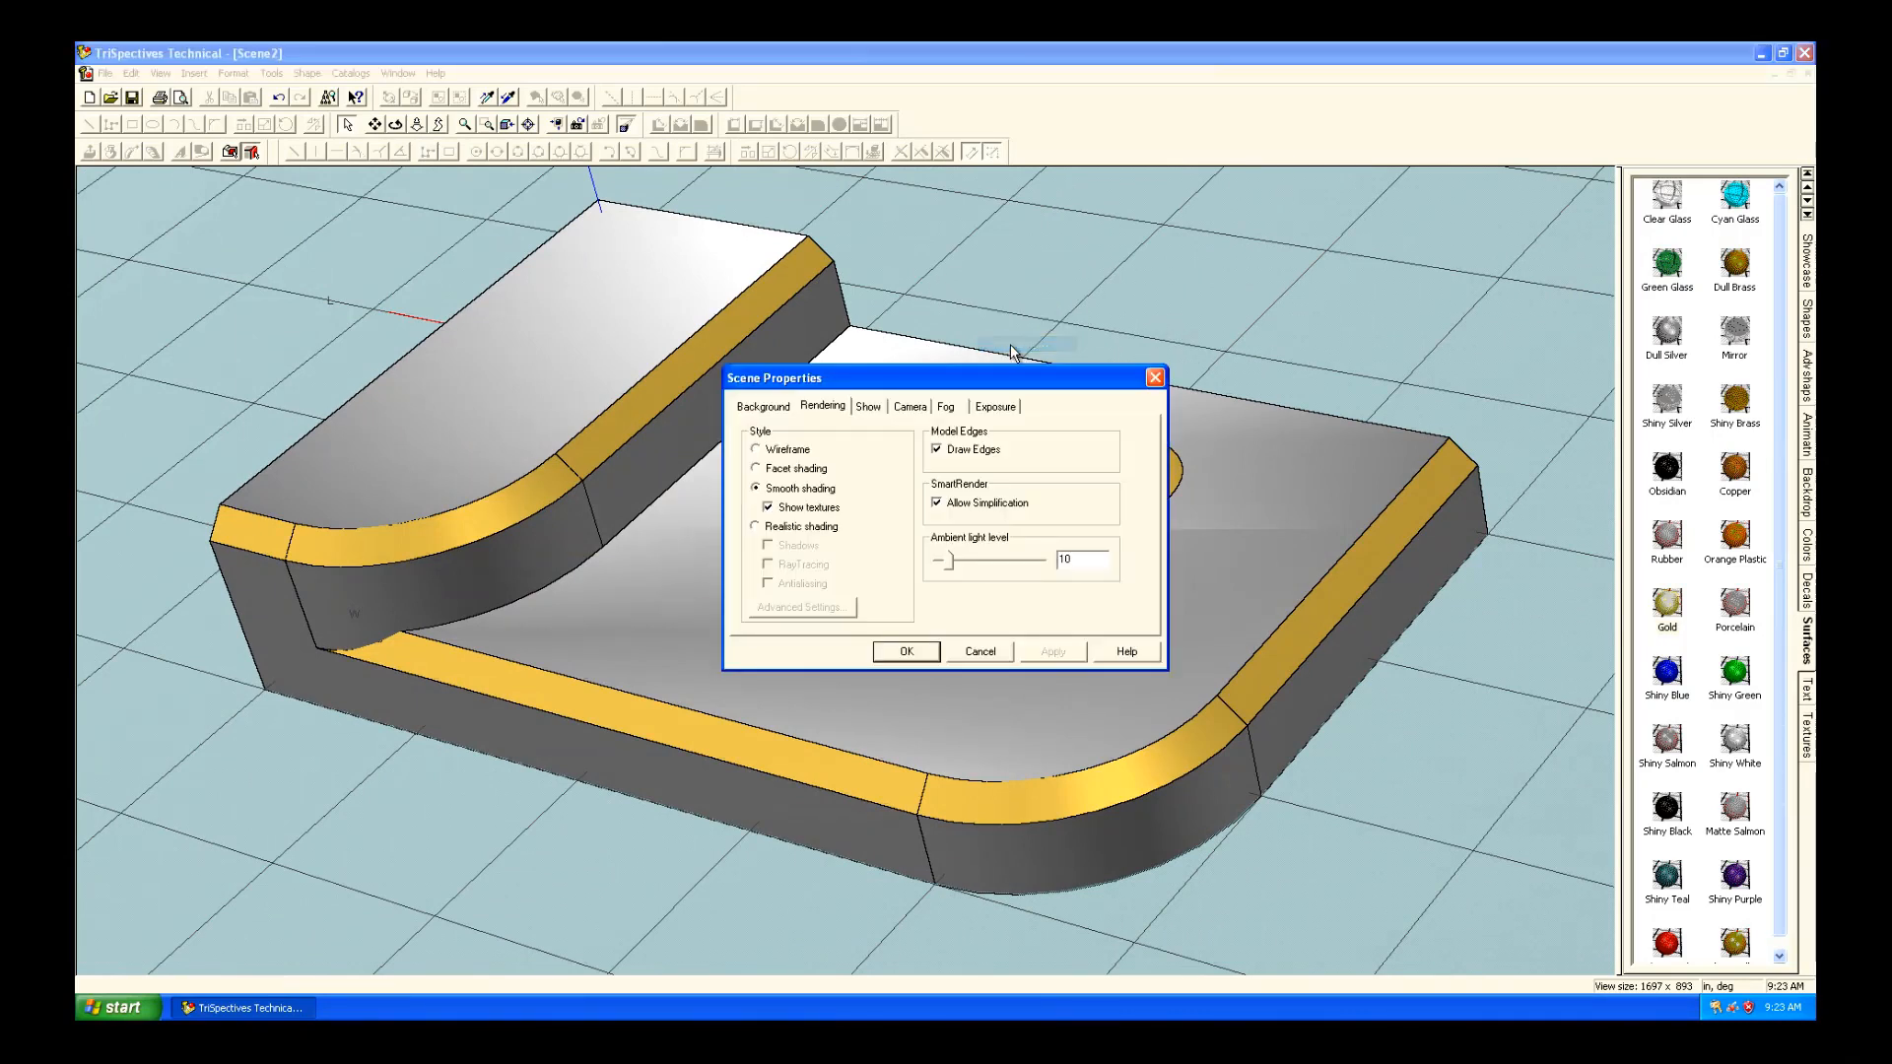
Set the scene to Realistic shading with Shadows, RayTracing and Antialiasing enabled.
left_click(756, 526)
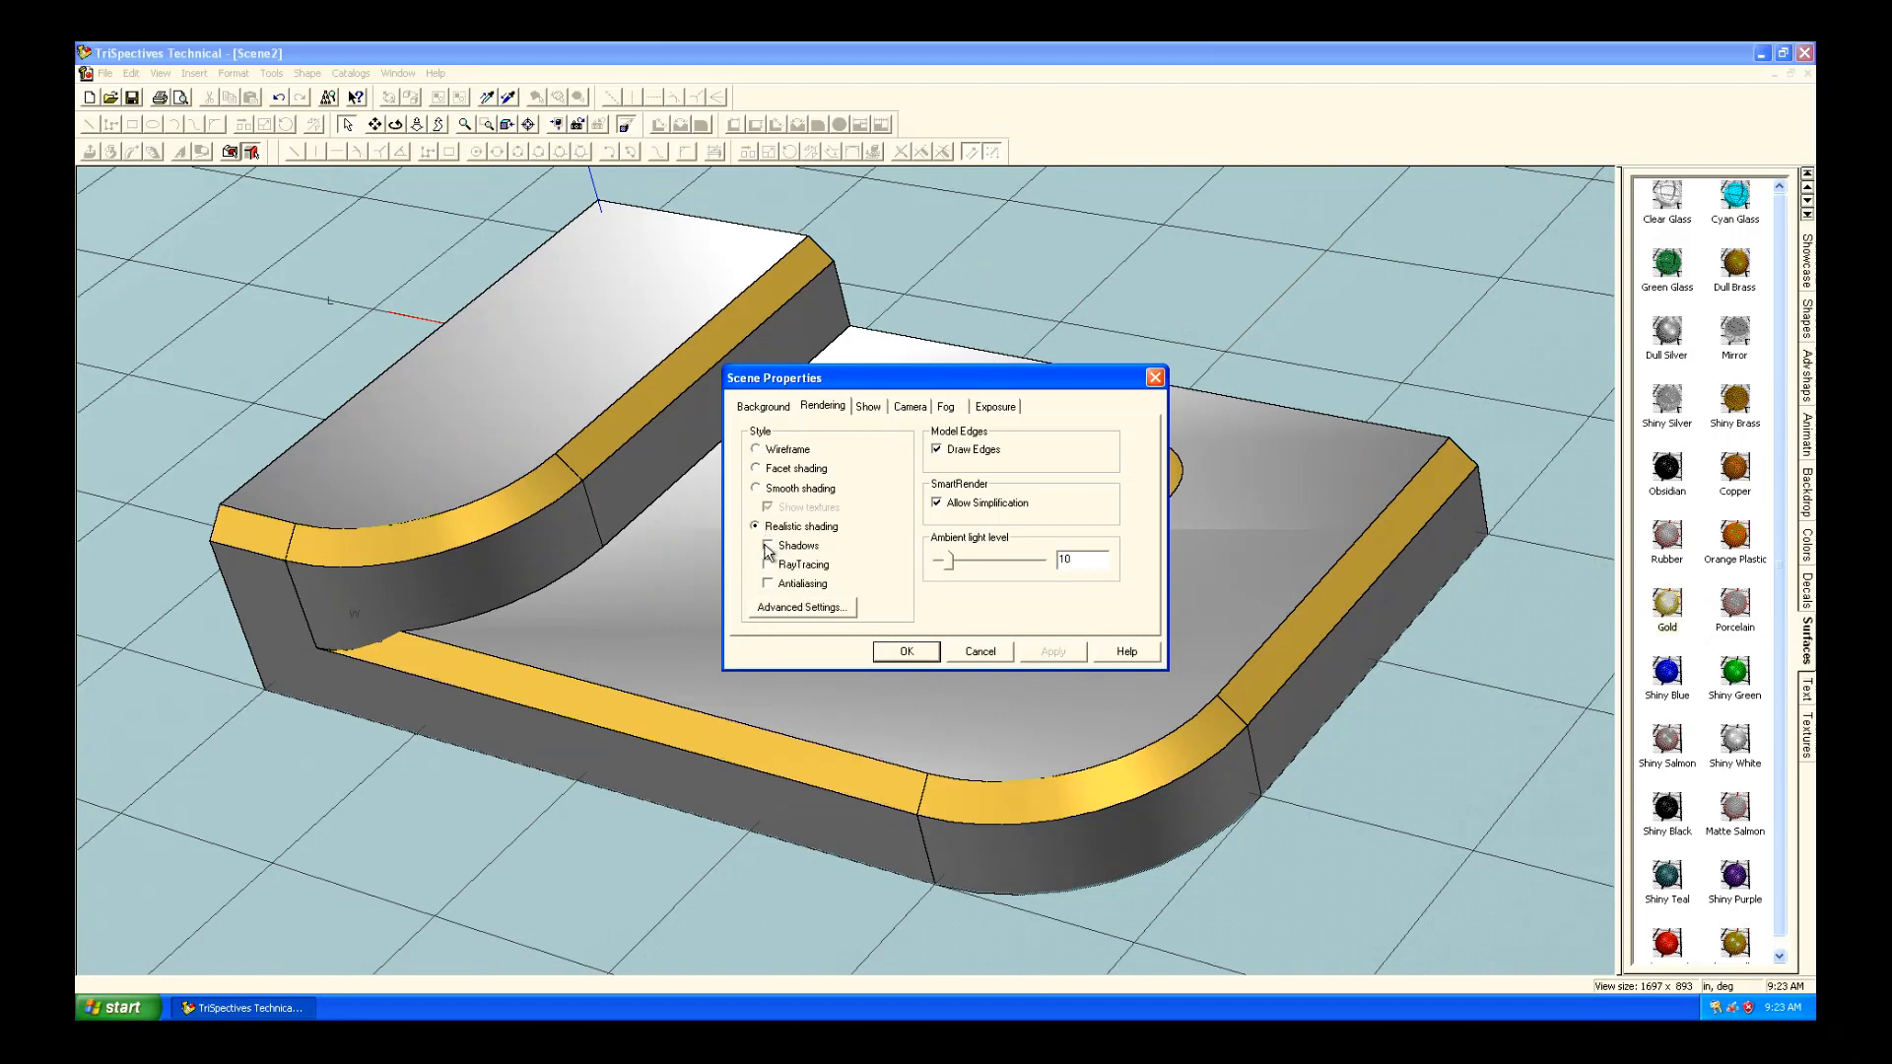
left_click(767, 564)
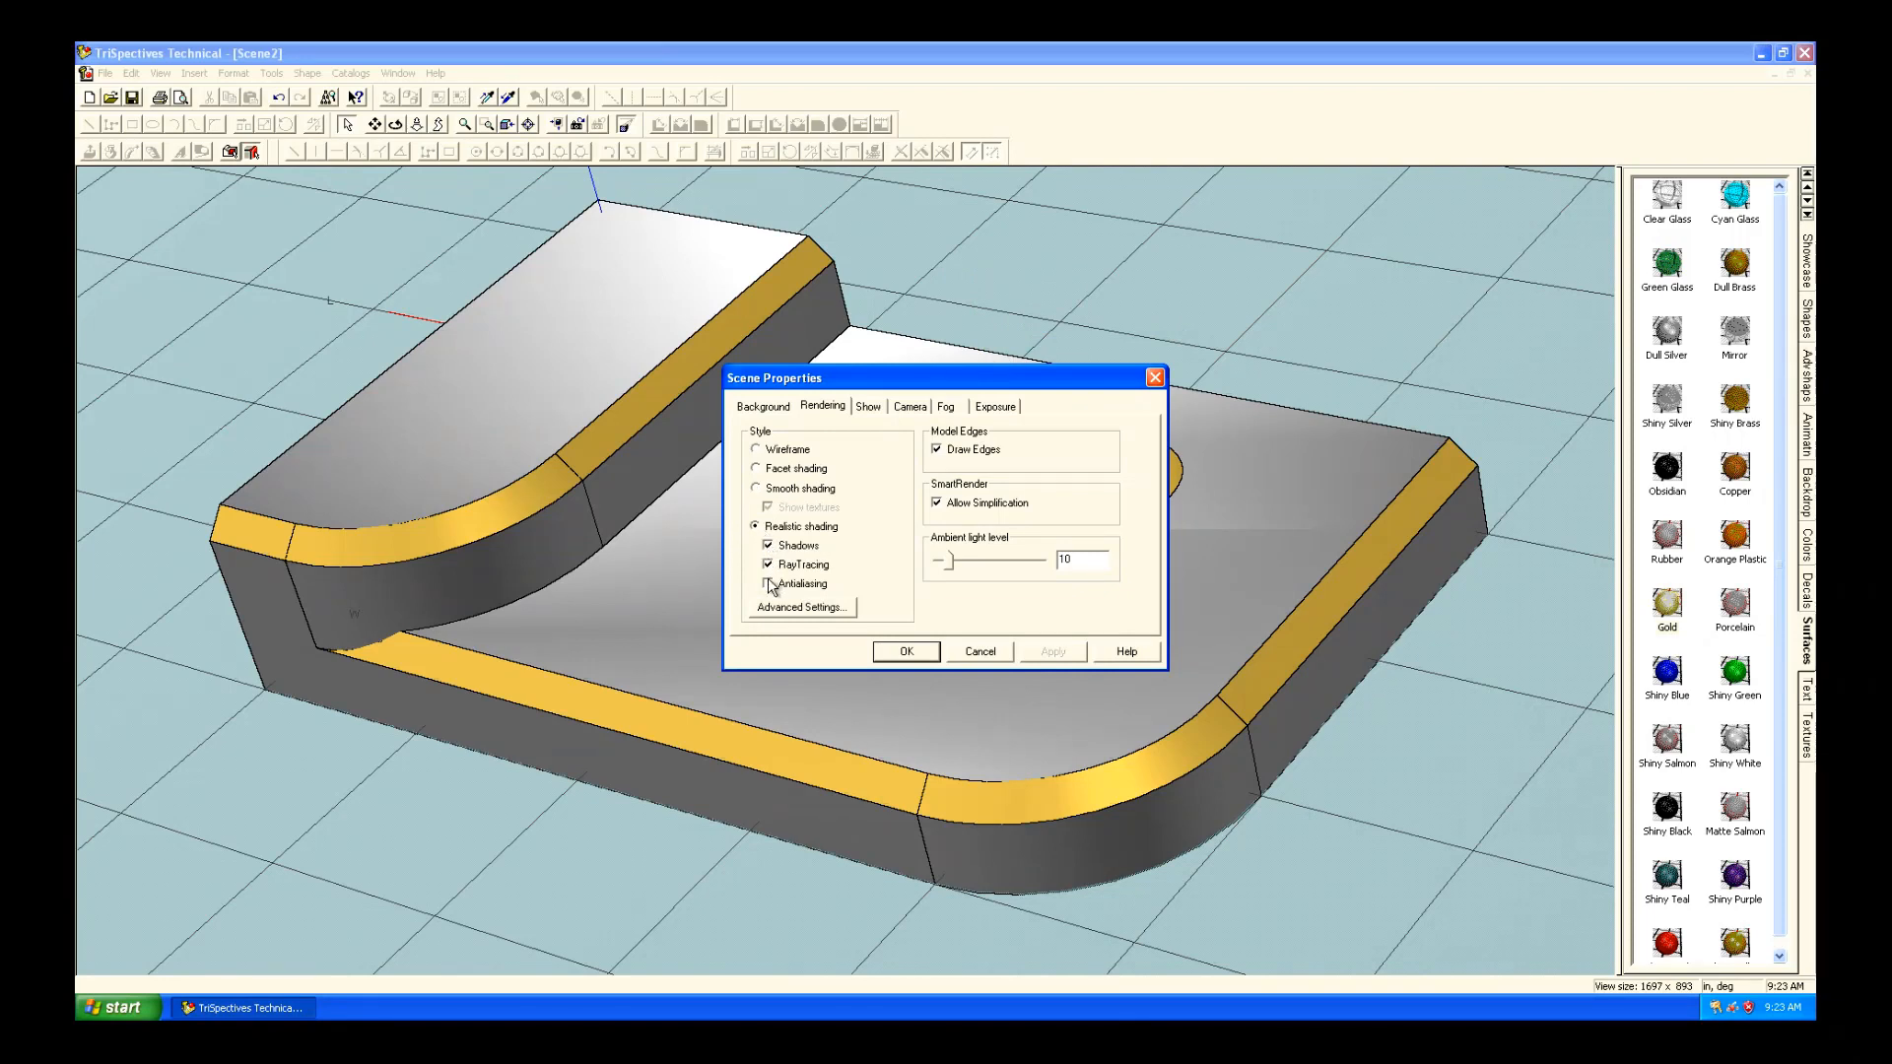
left_click(767, 582)
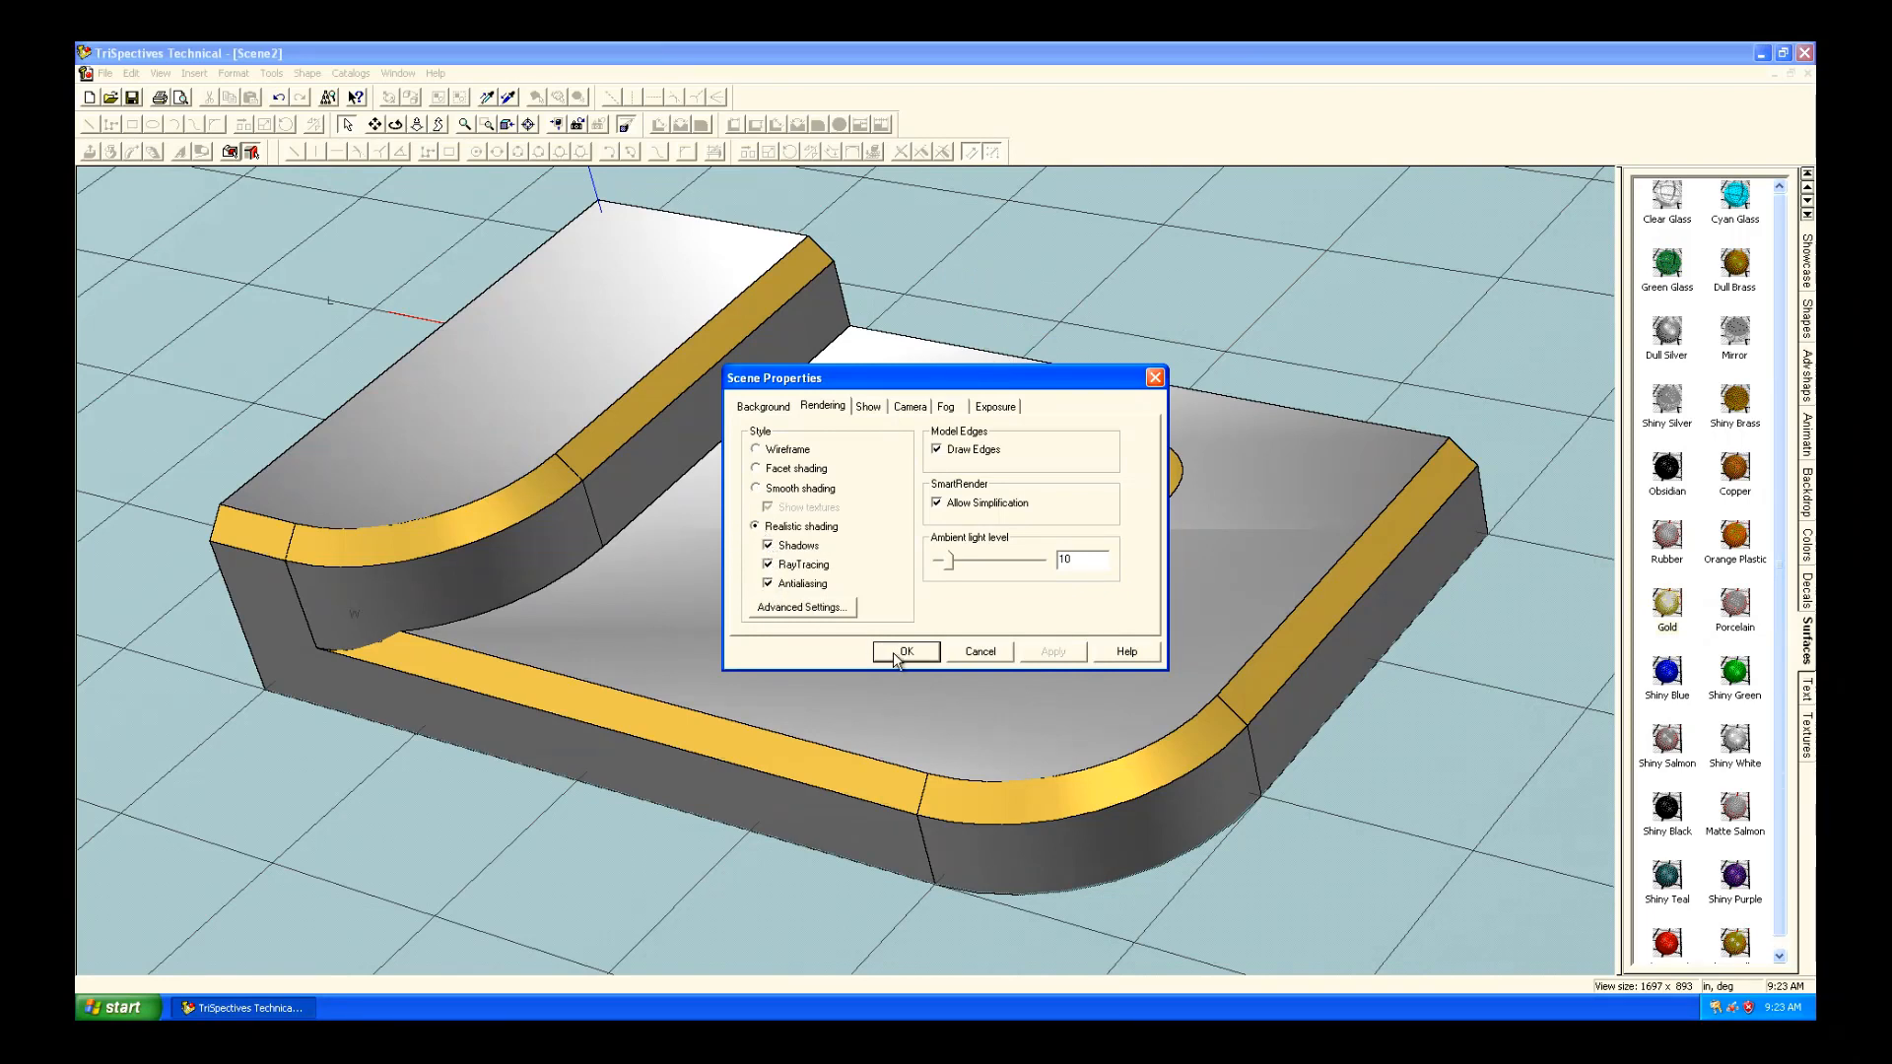
left_click(908, 652)
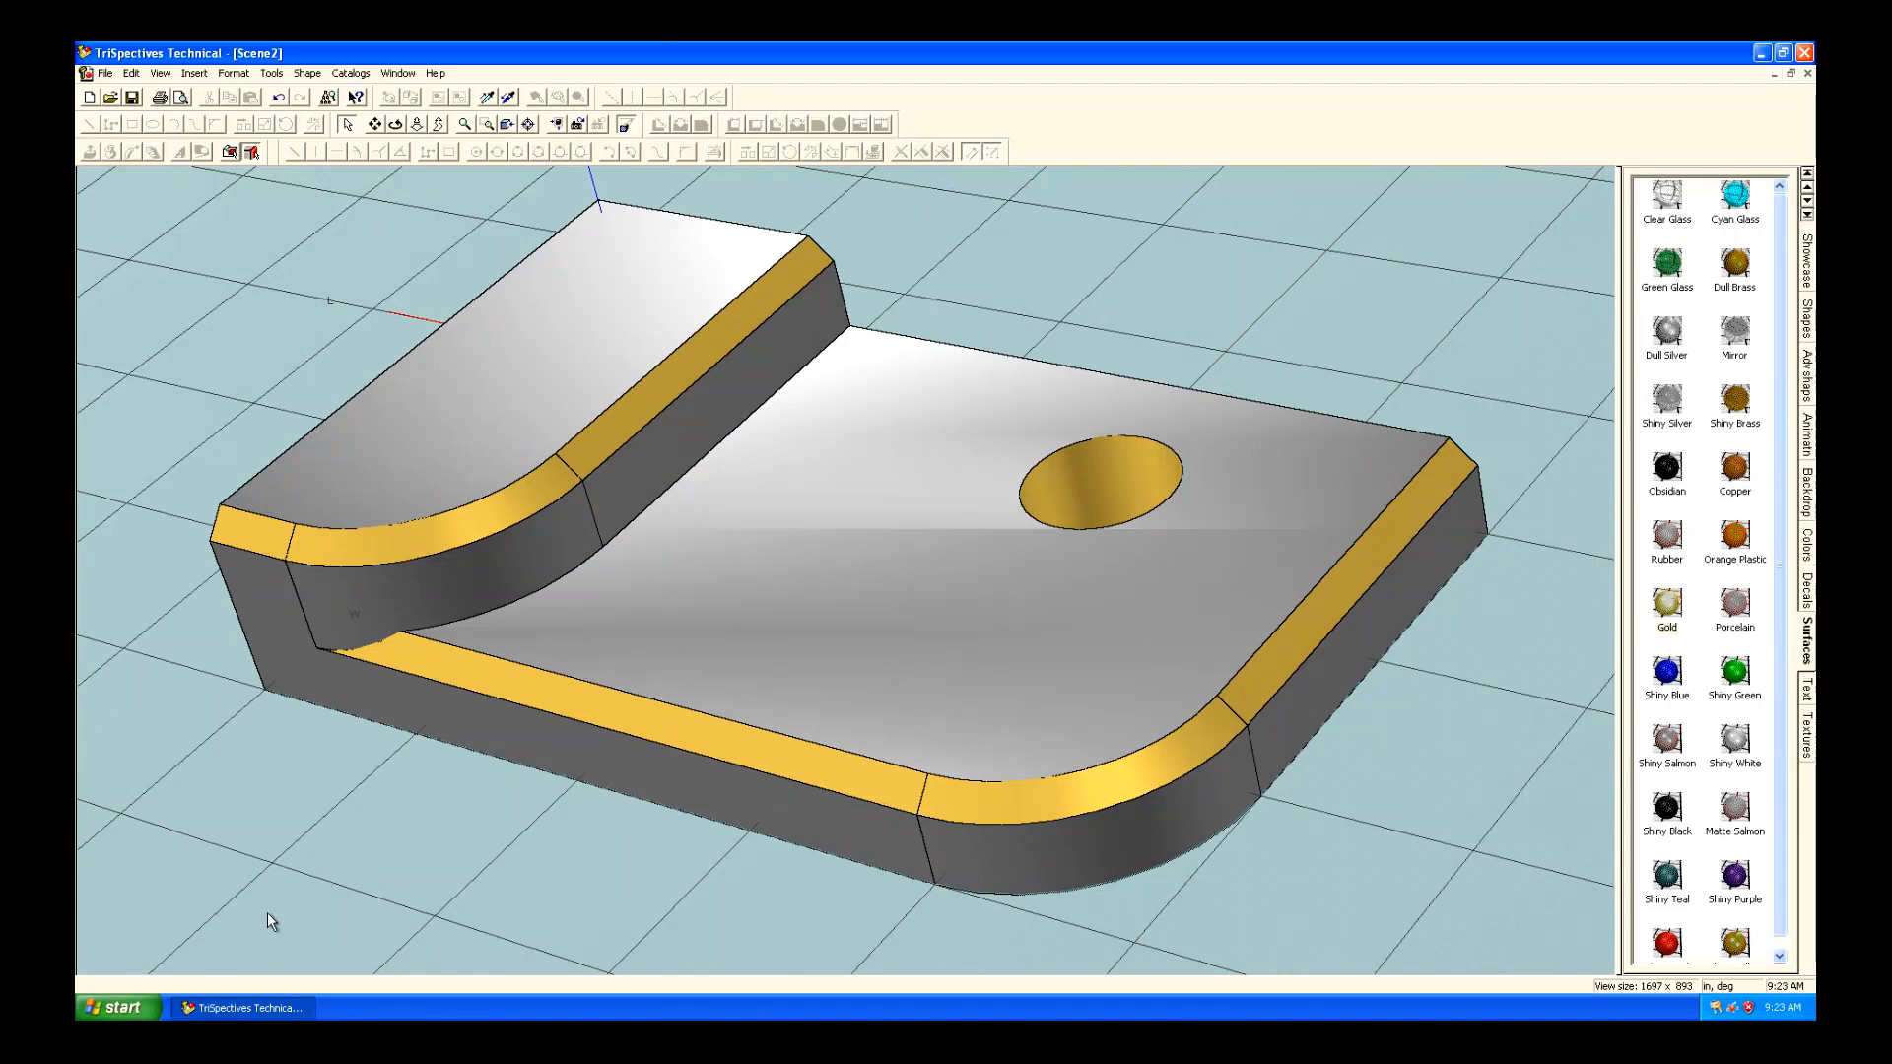
mouse_move(130, 987)
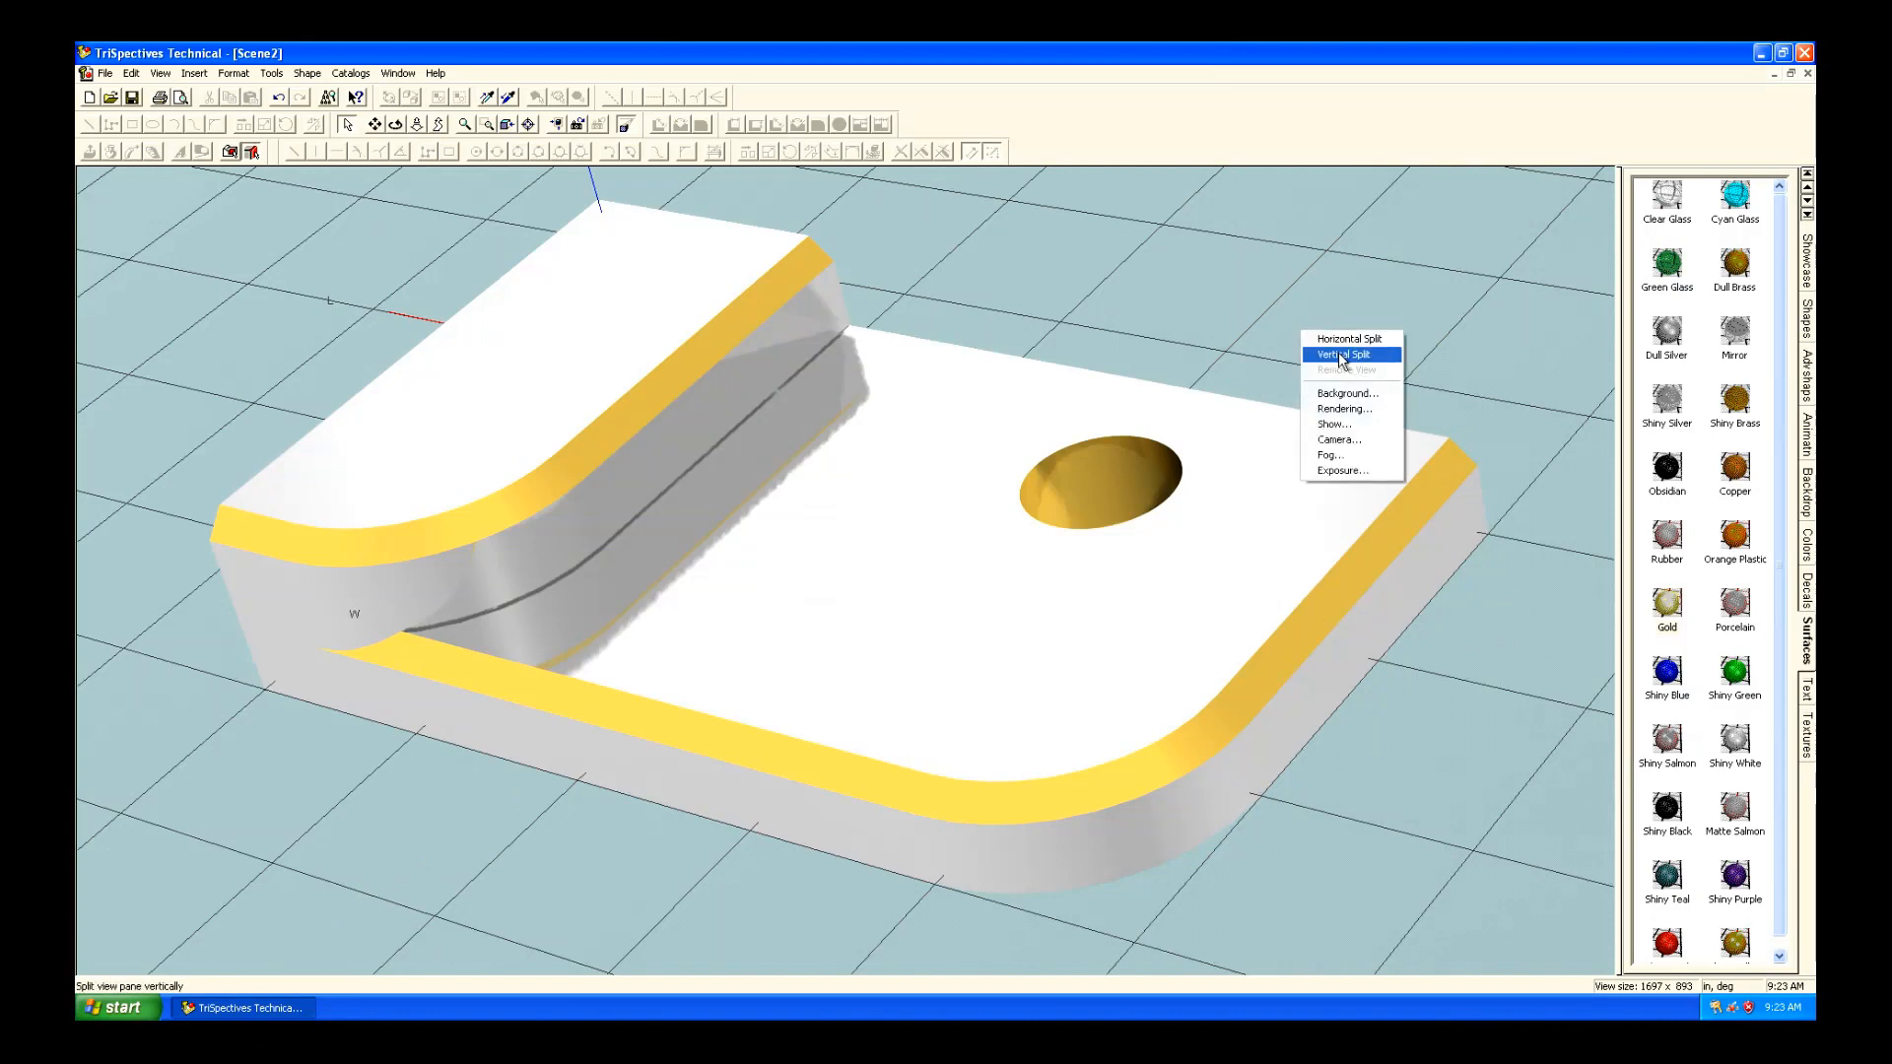
Raise the antialiasing sample count in Advanced Style Settings.
left_click(1347, 408)
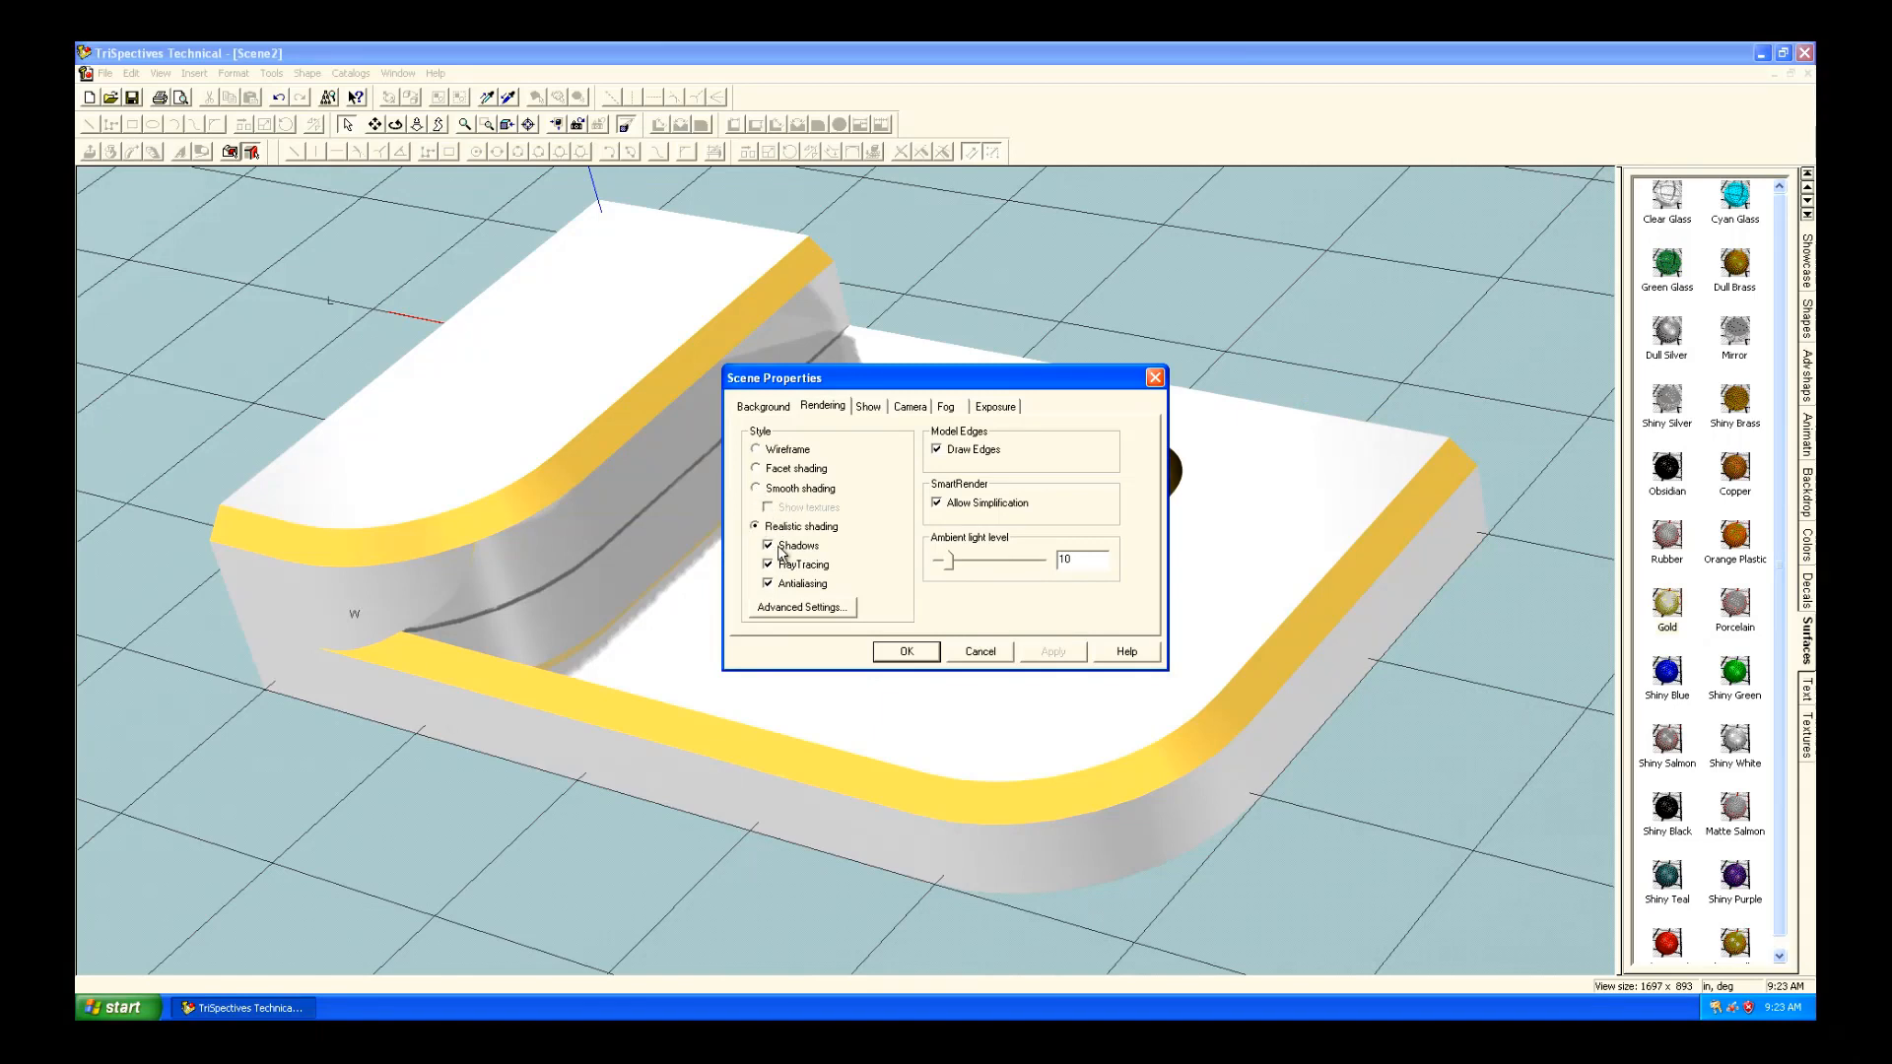
left_click(800, 607)
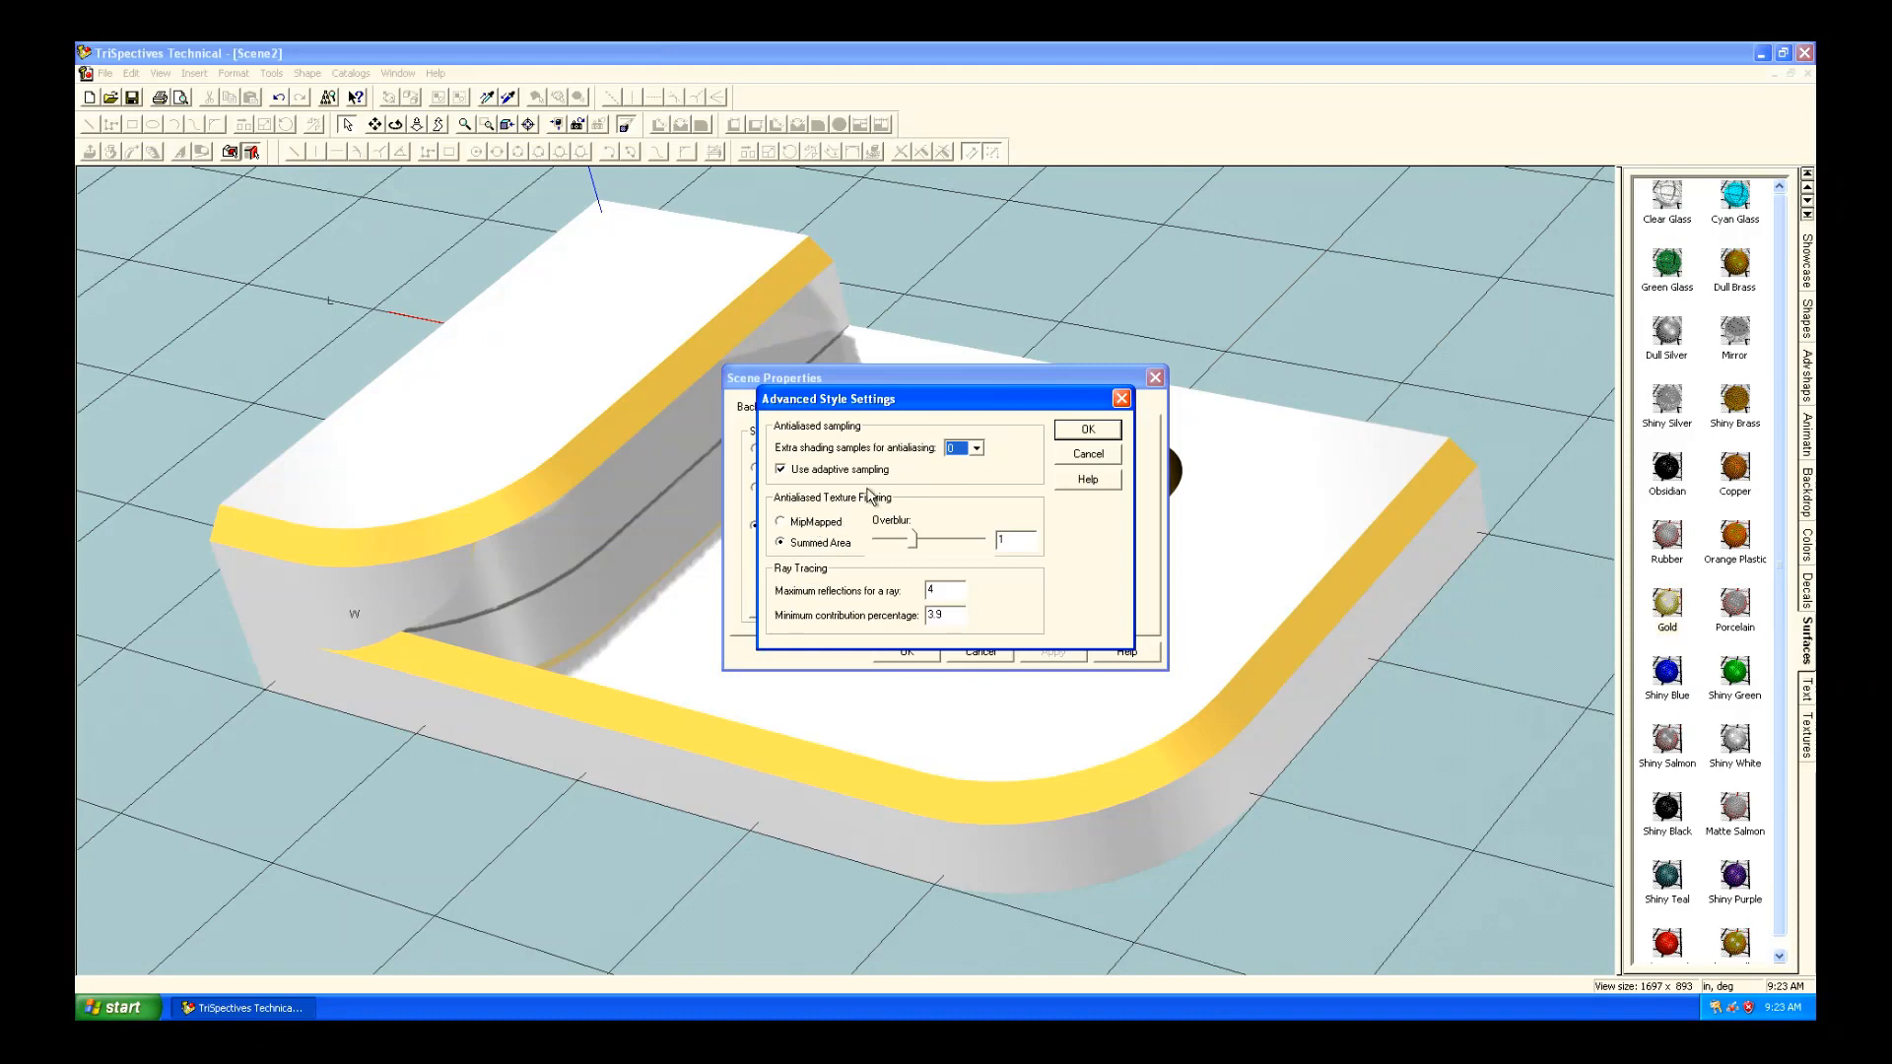
left_click(974, 447)
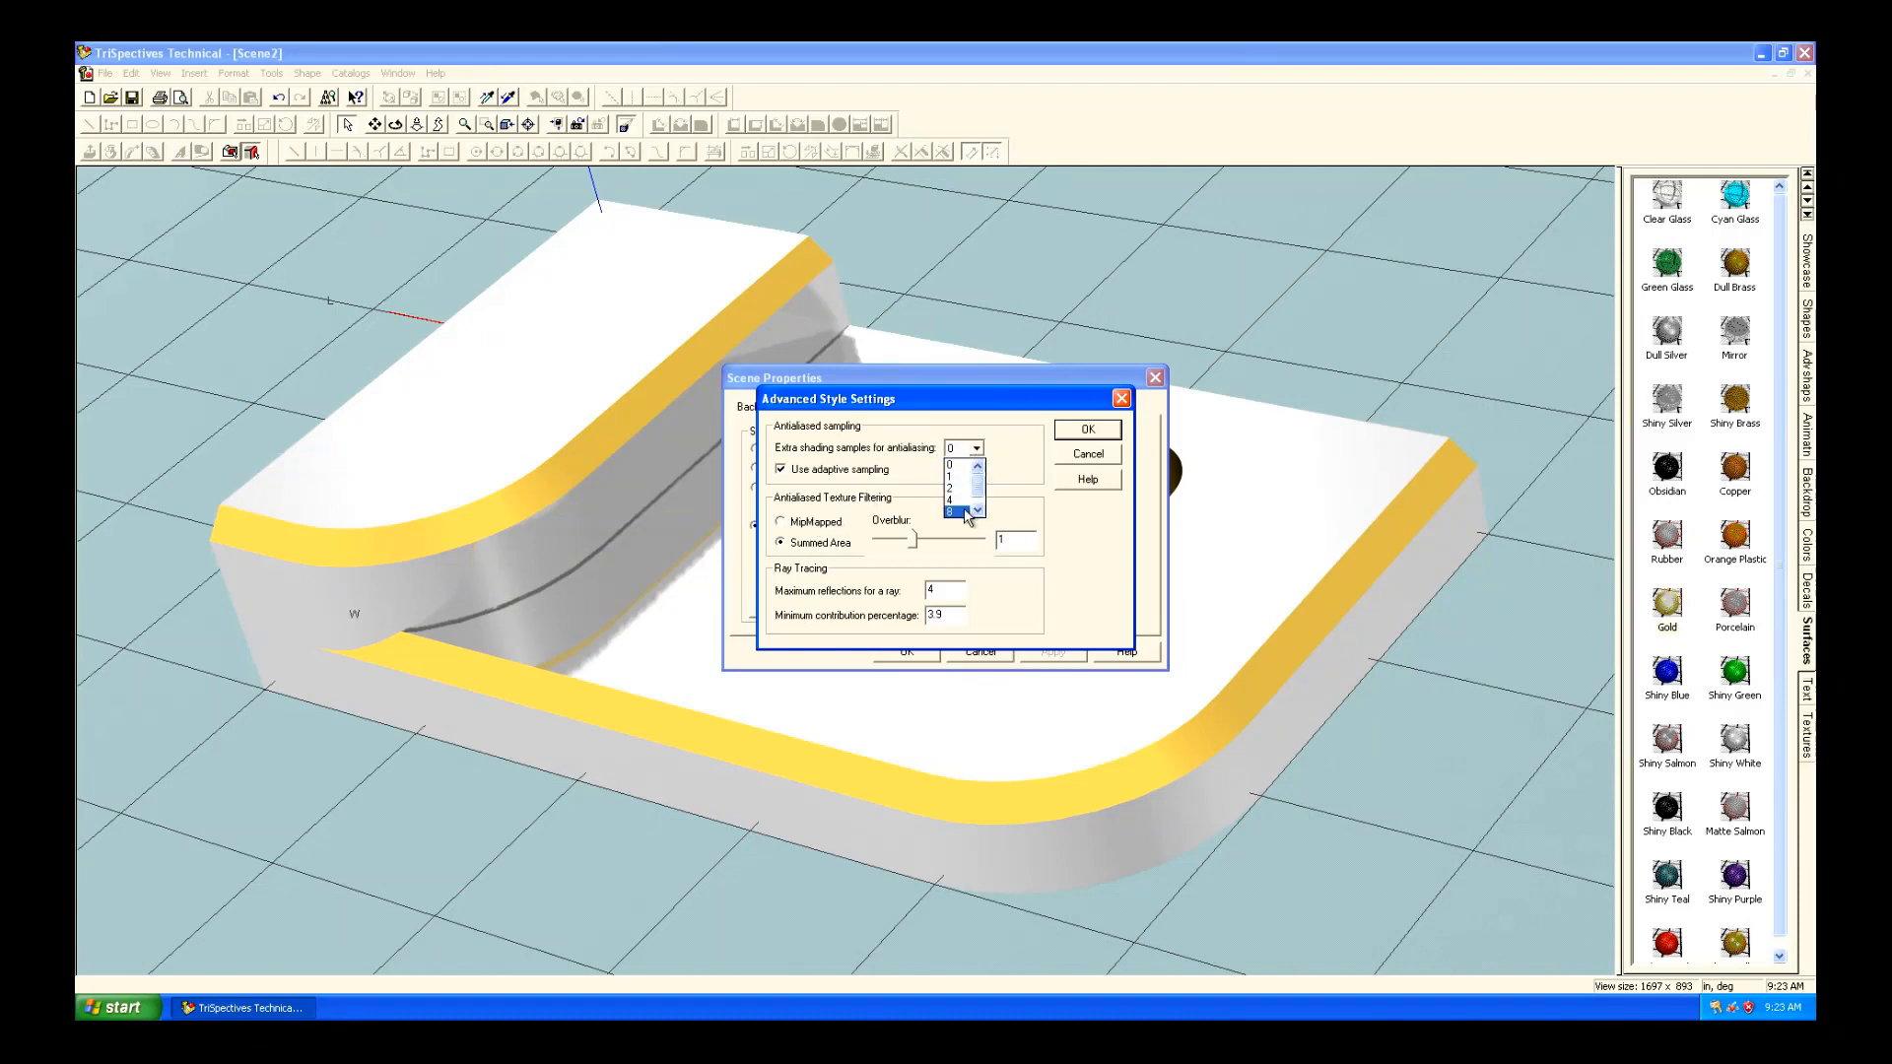
left_click(962, 509)
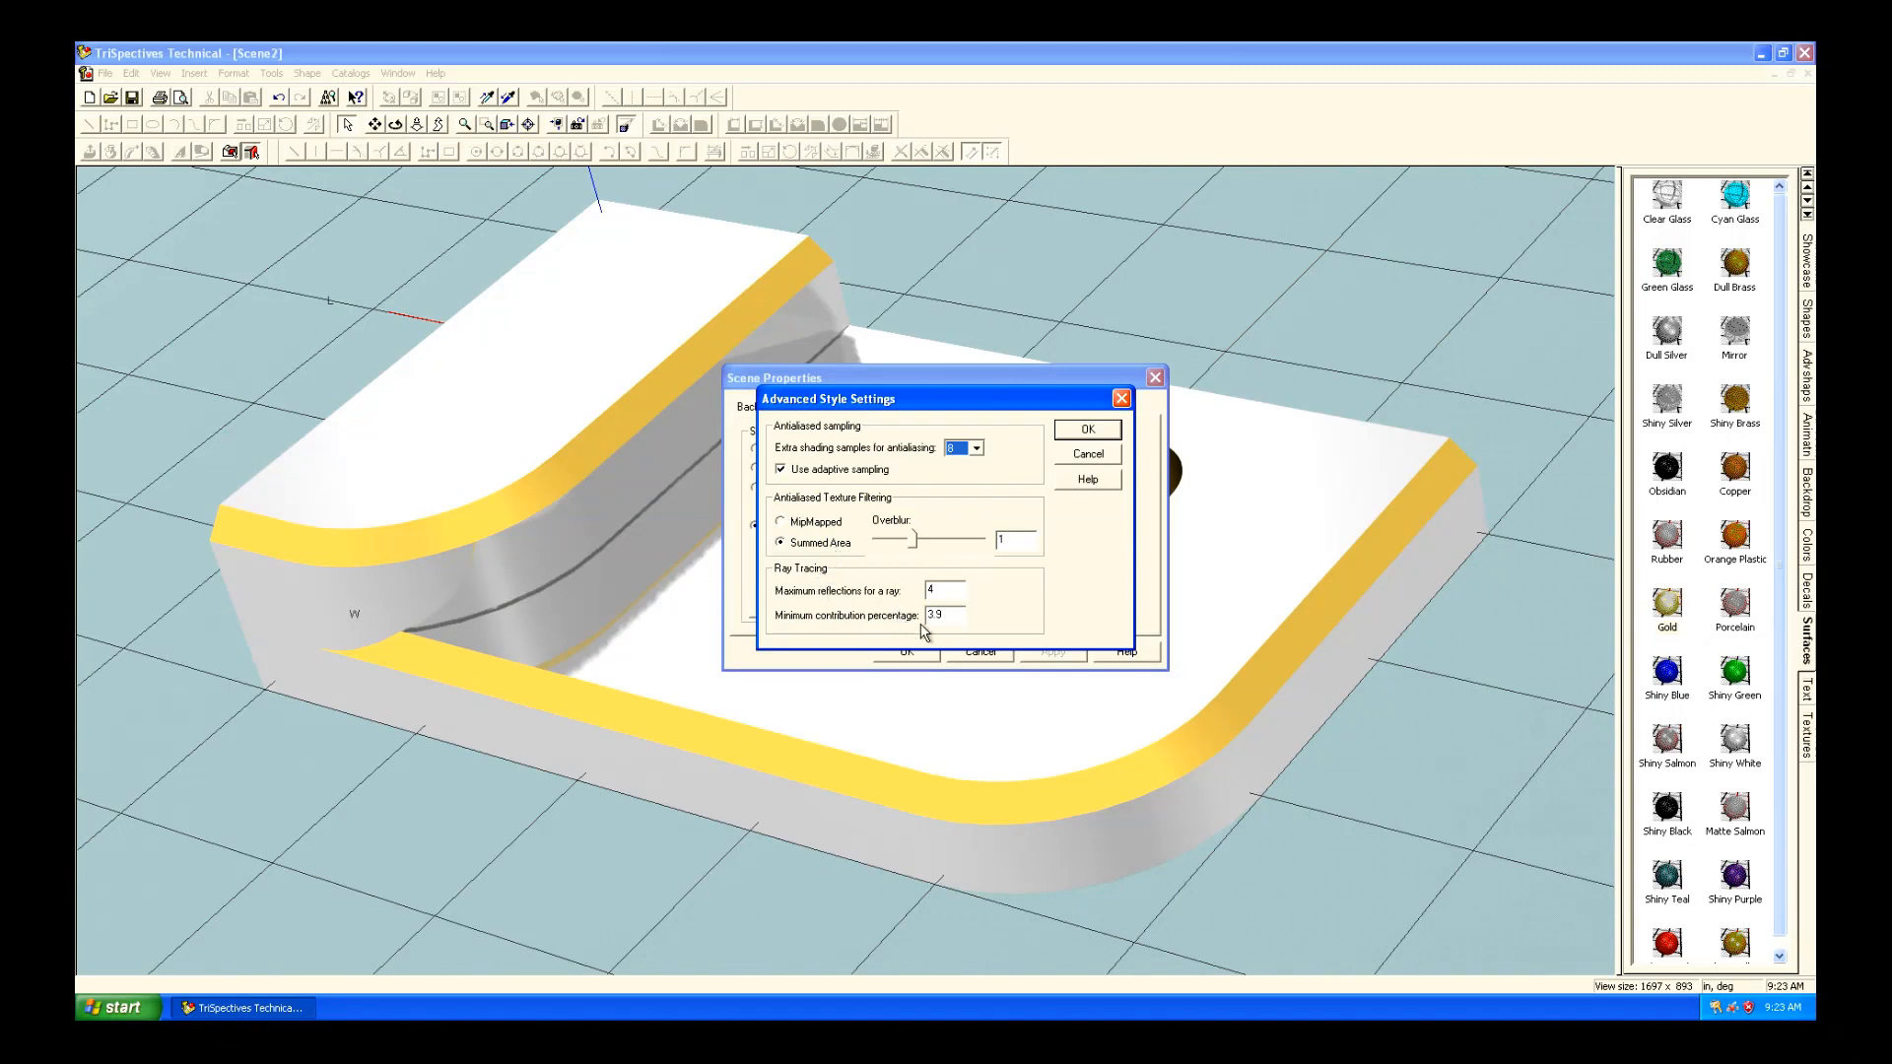
left_click(1084, 430)
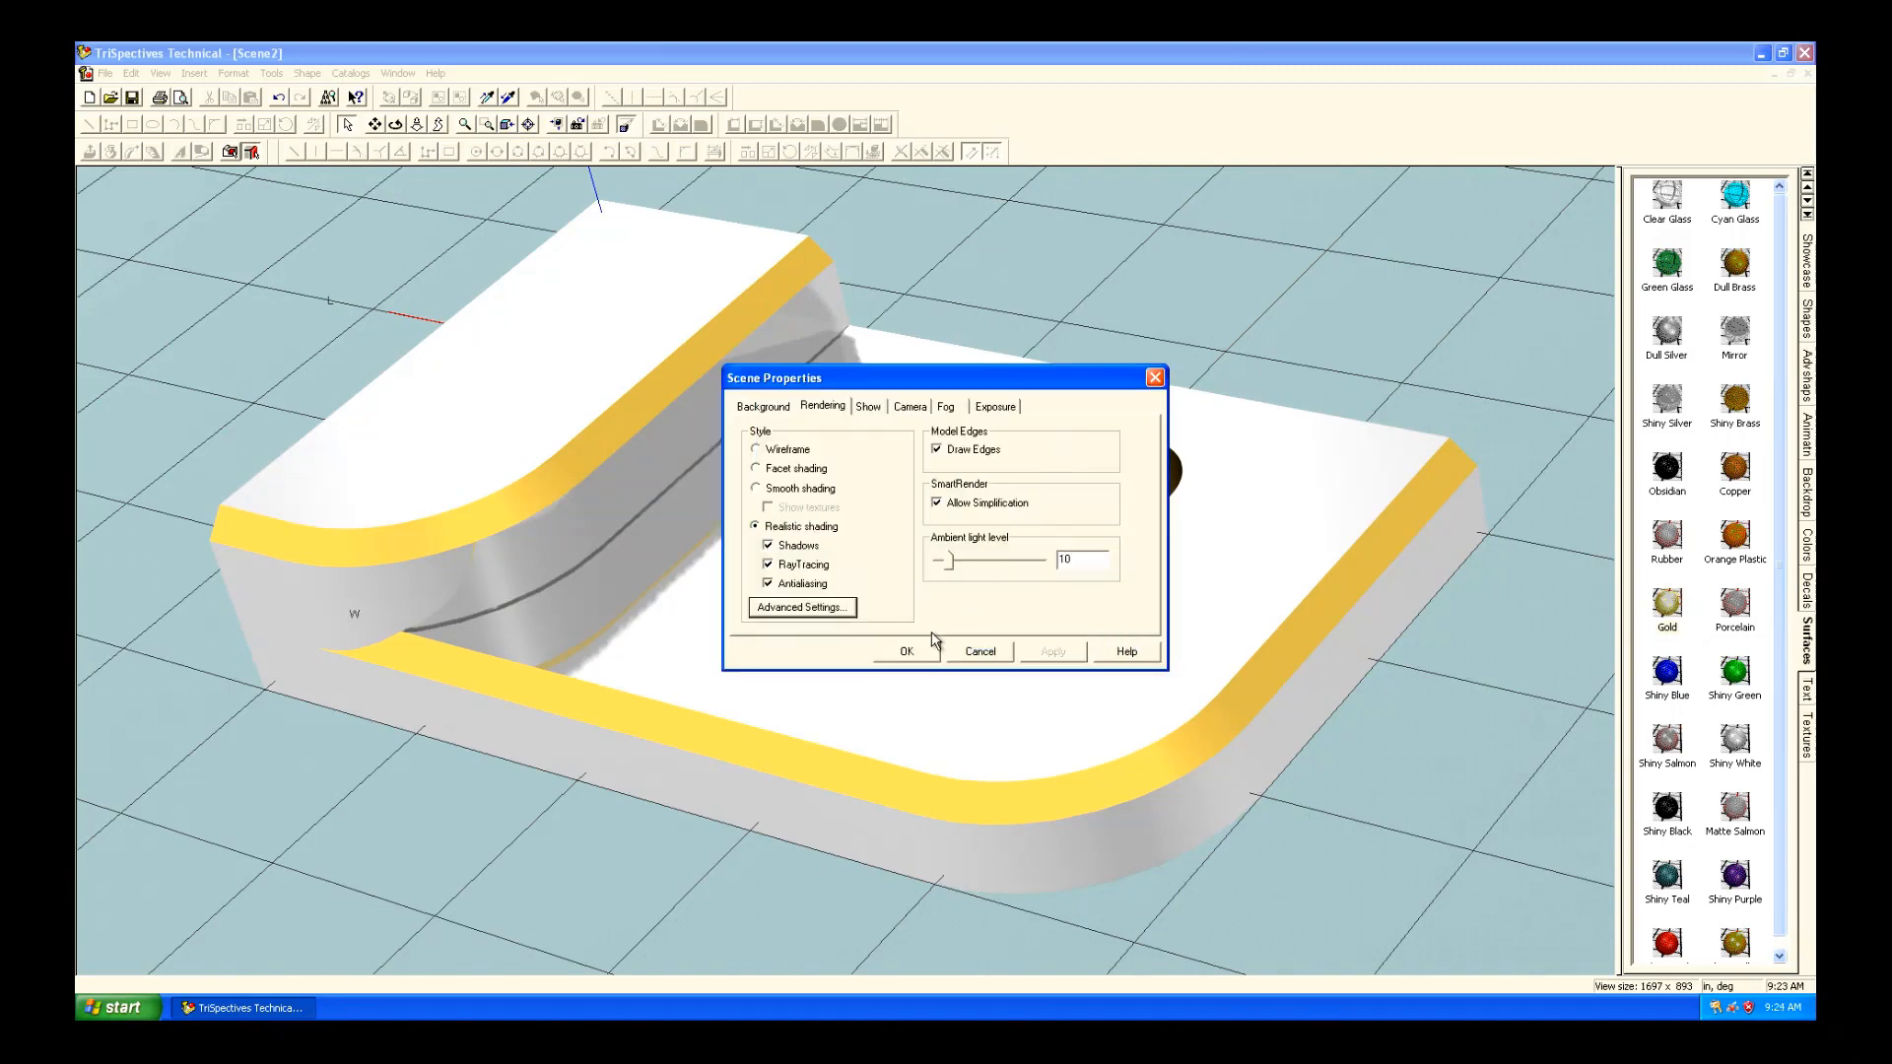
Show the scene's lights via the Show tab in Scene Properties.
left_click(946, 405)
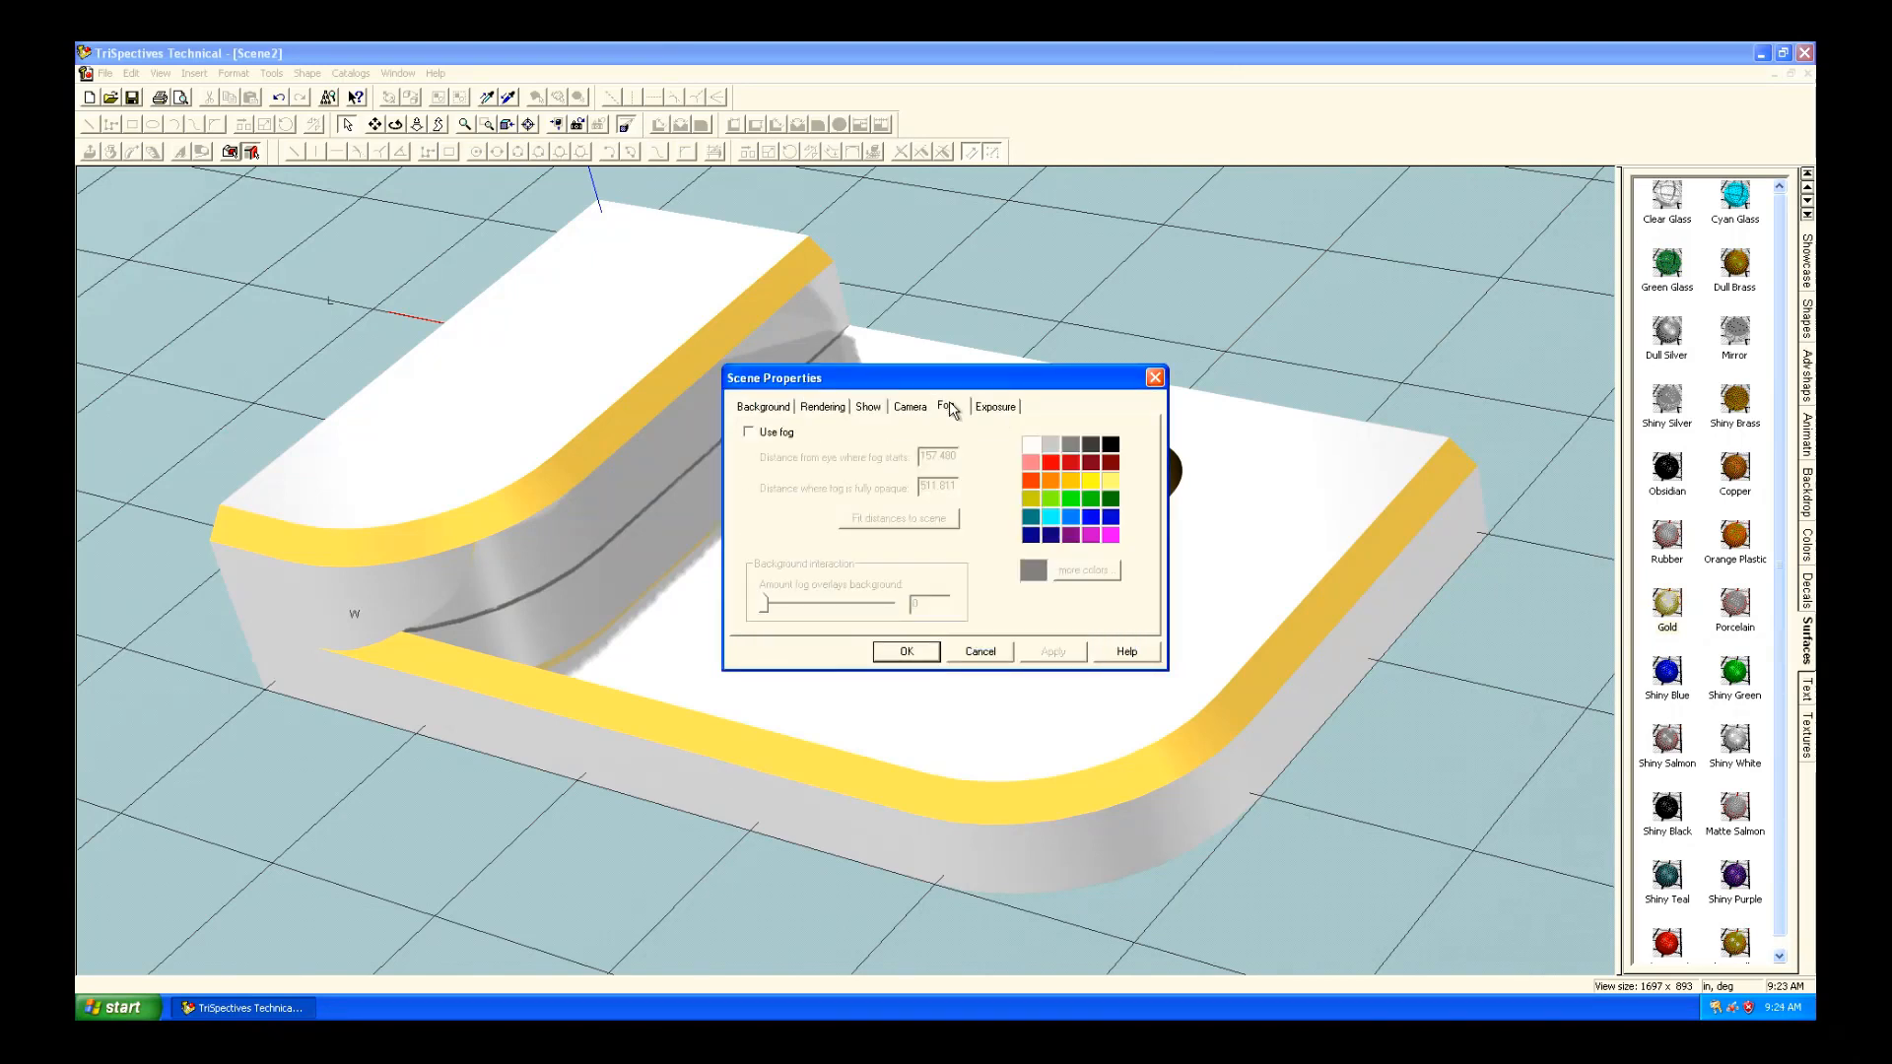
left_click(866, 407)
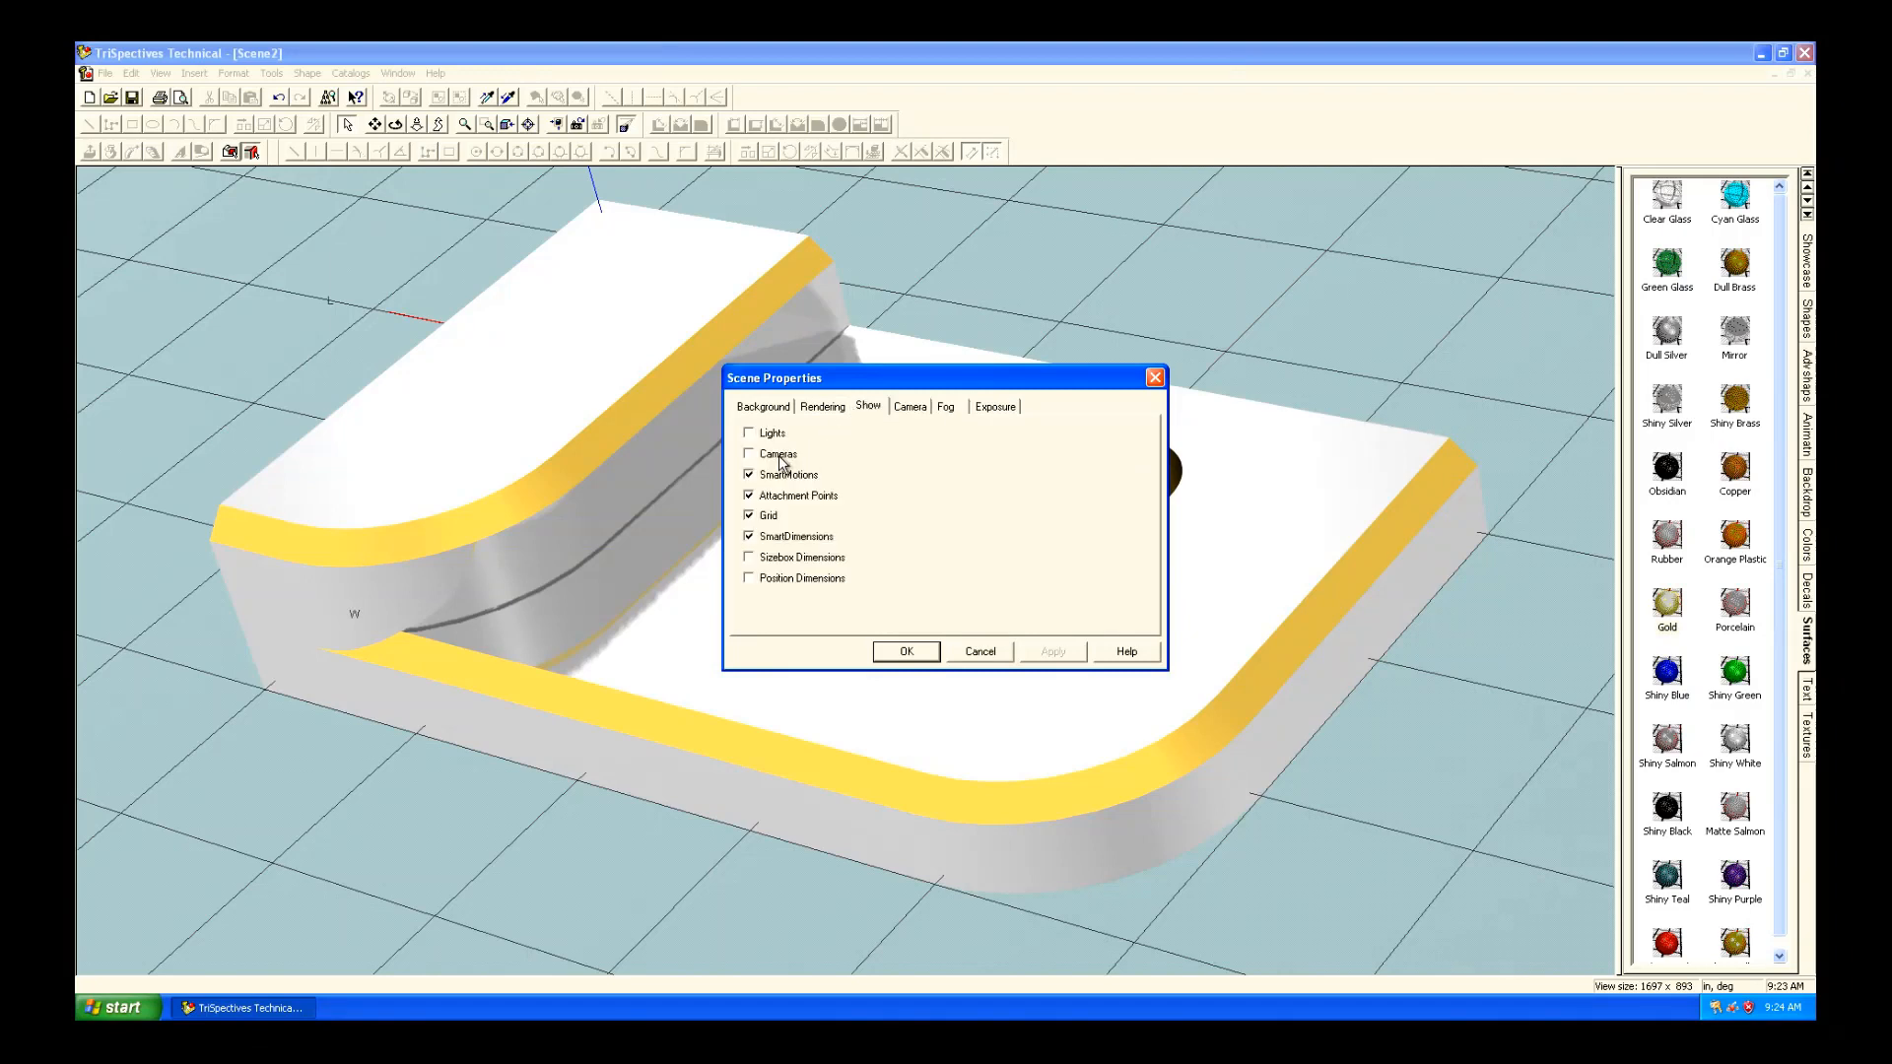
left_click(749, 432)
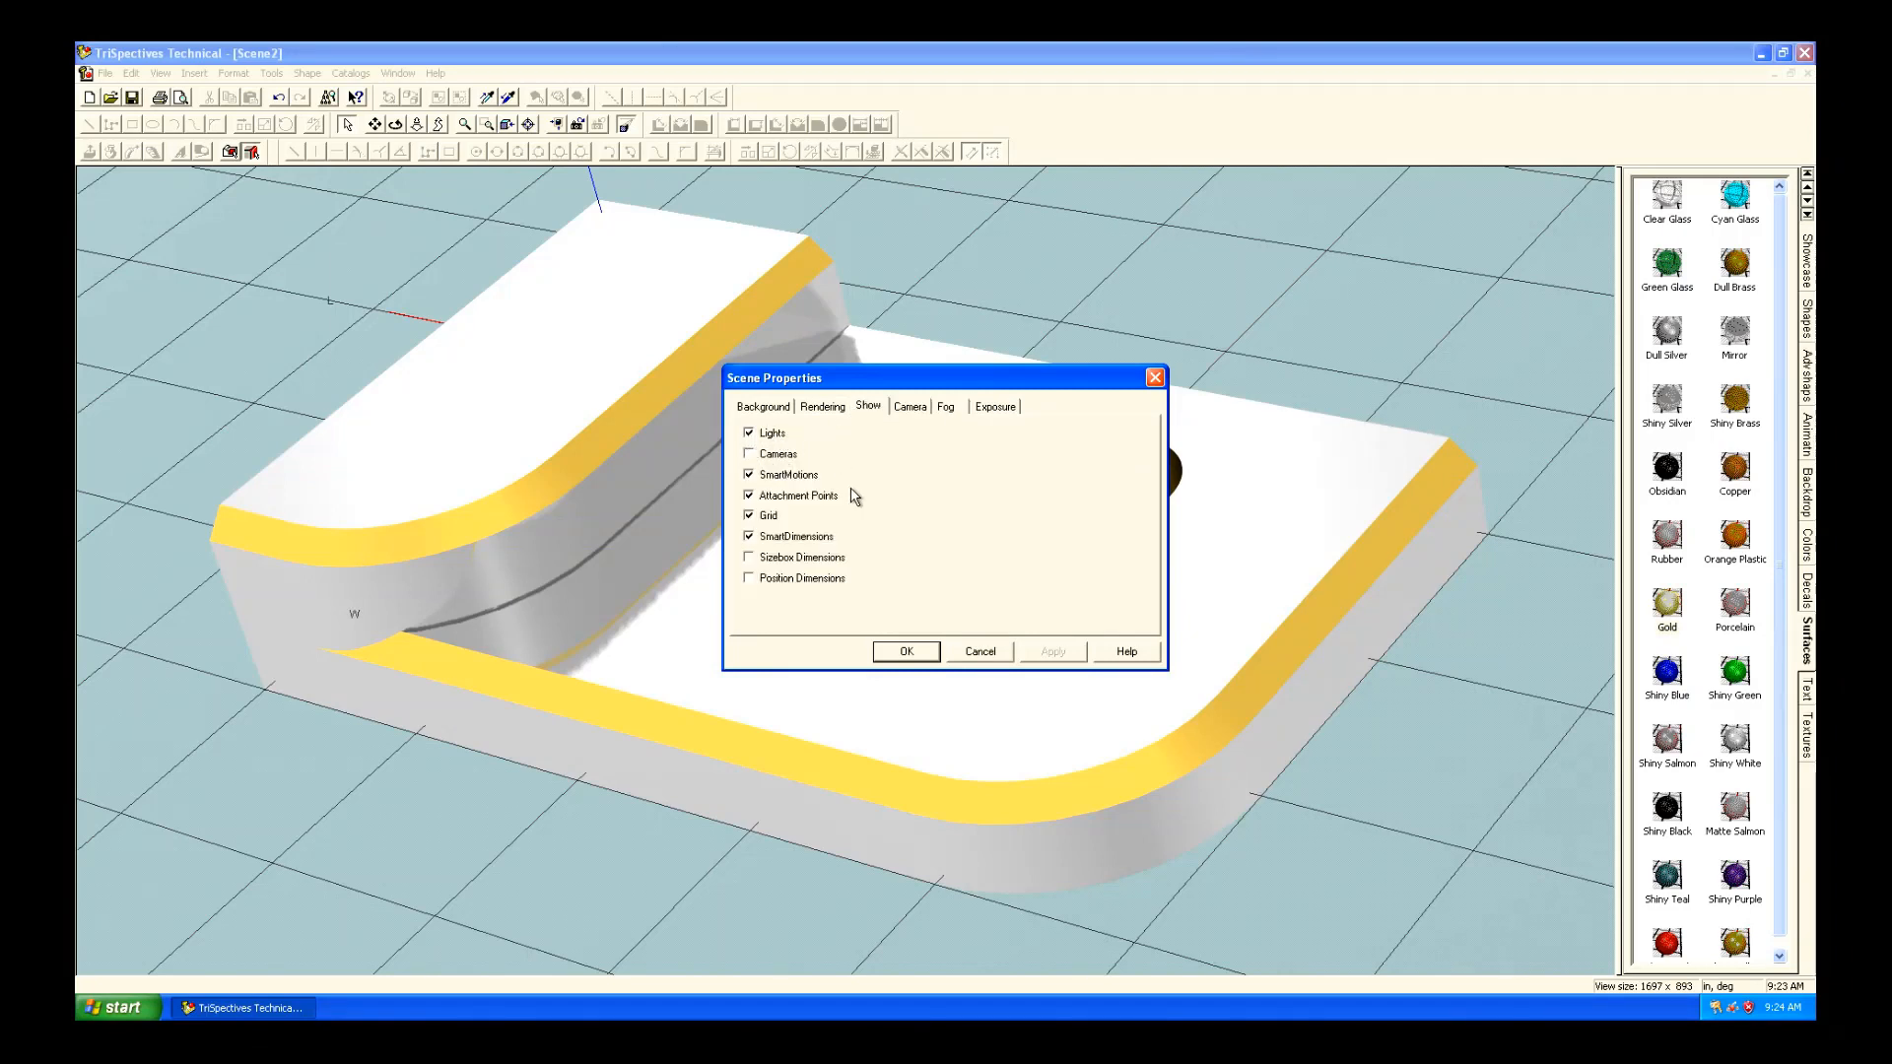
left_click(904, 651)
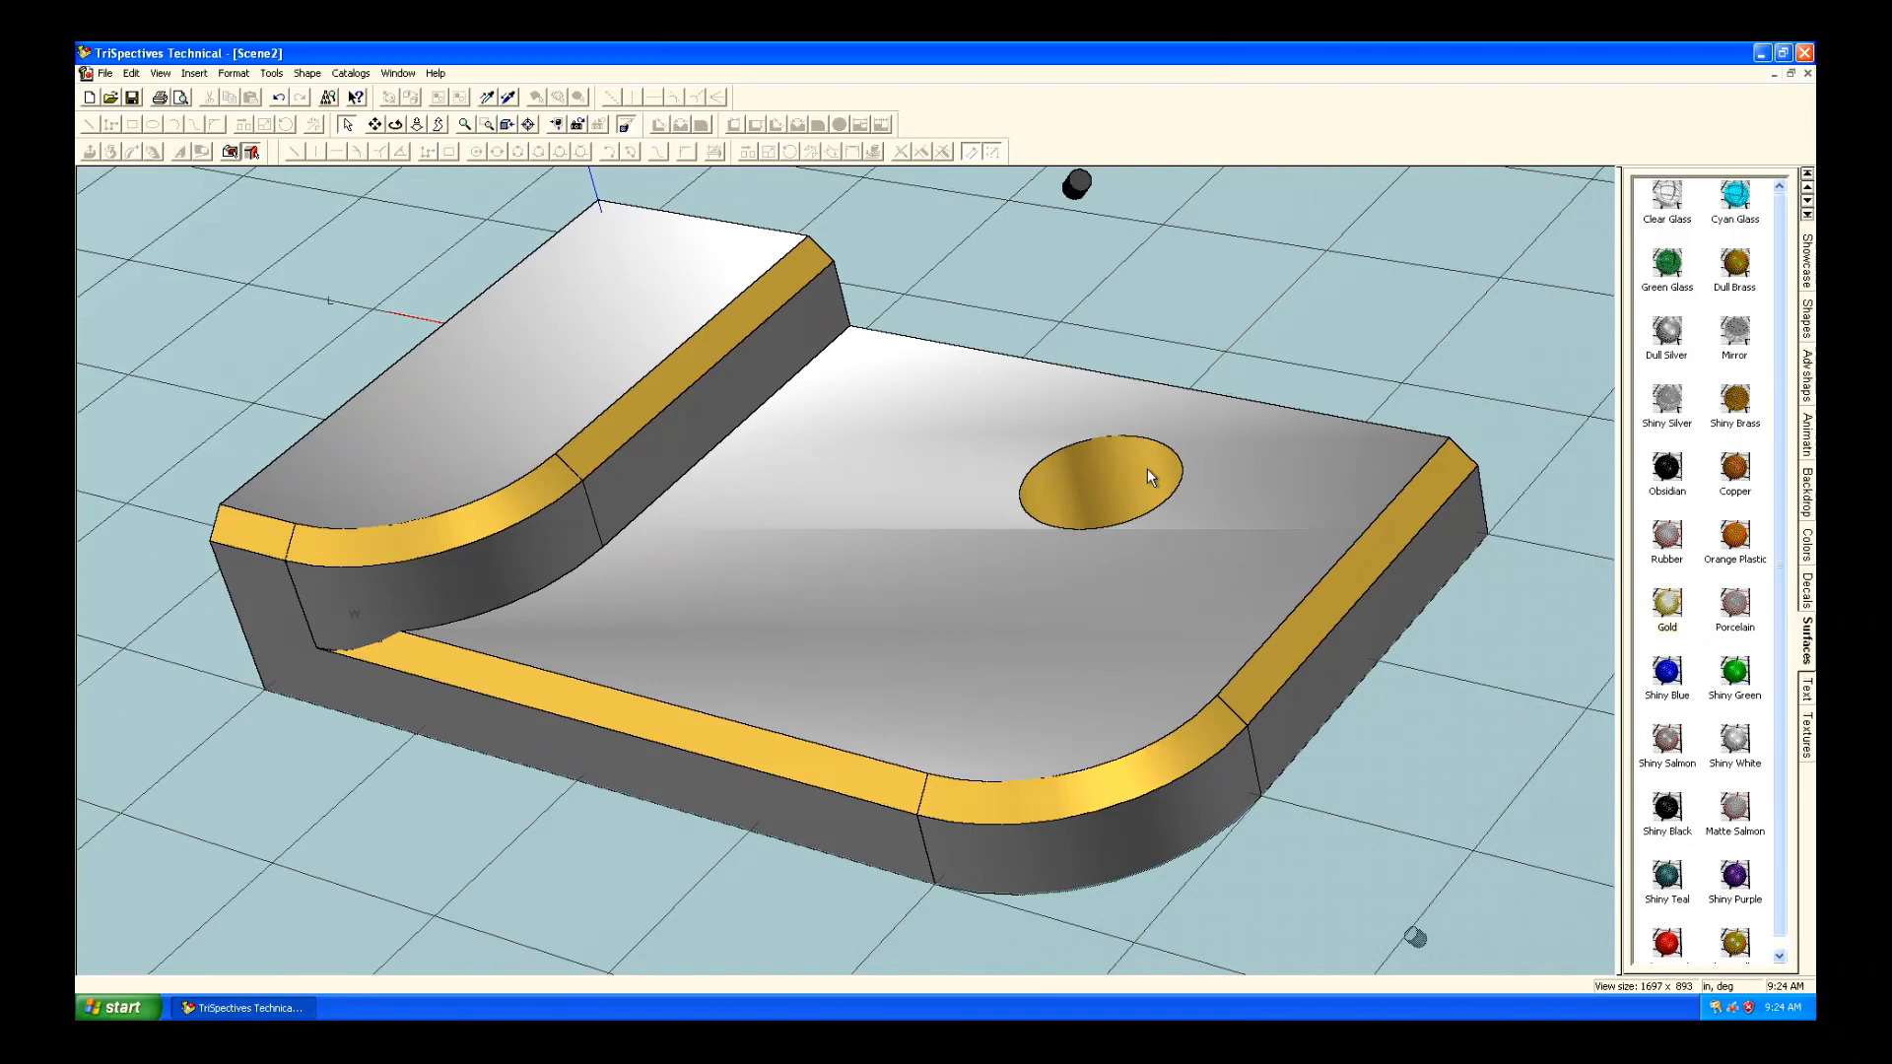
mouse_move(1077, 193)
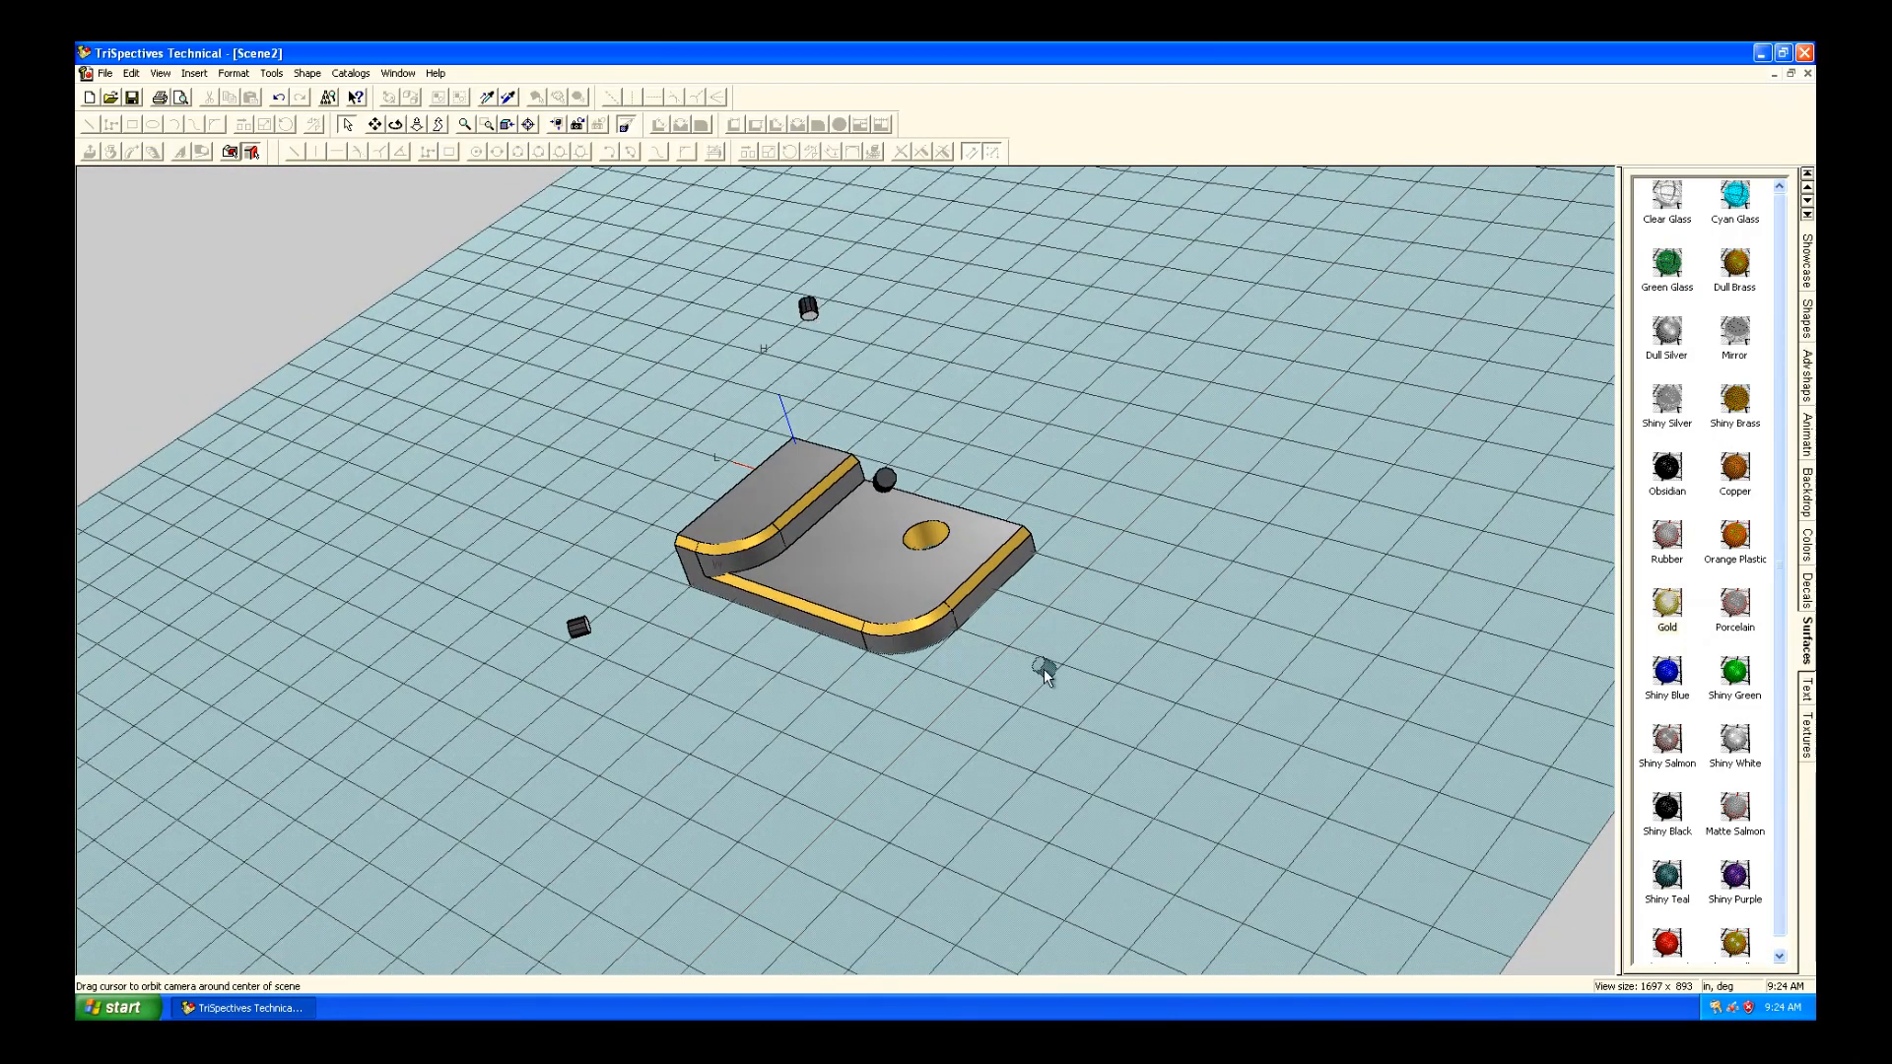
right_click(888, 480)
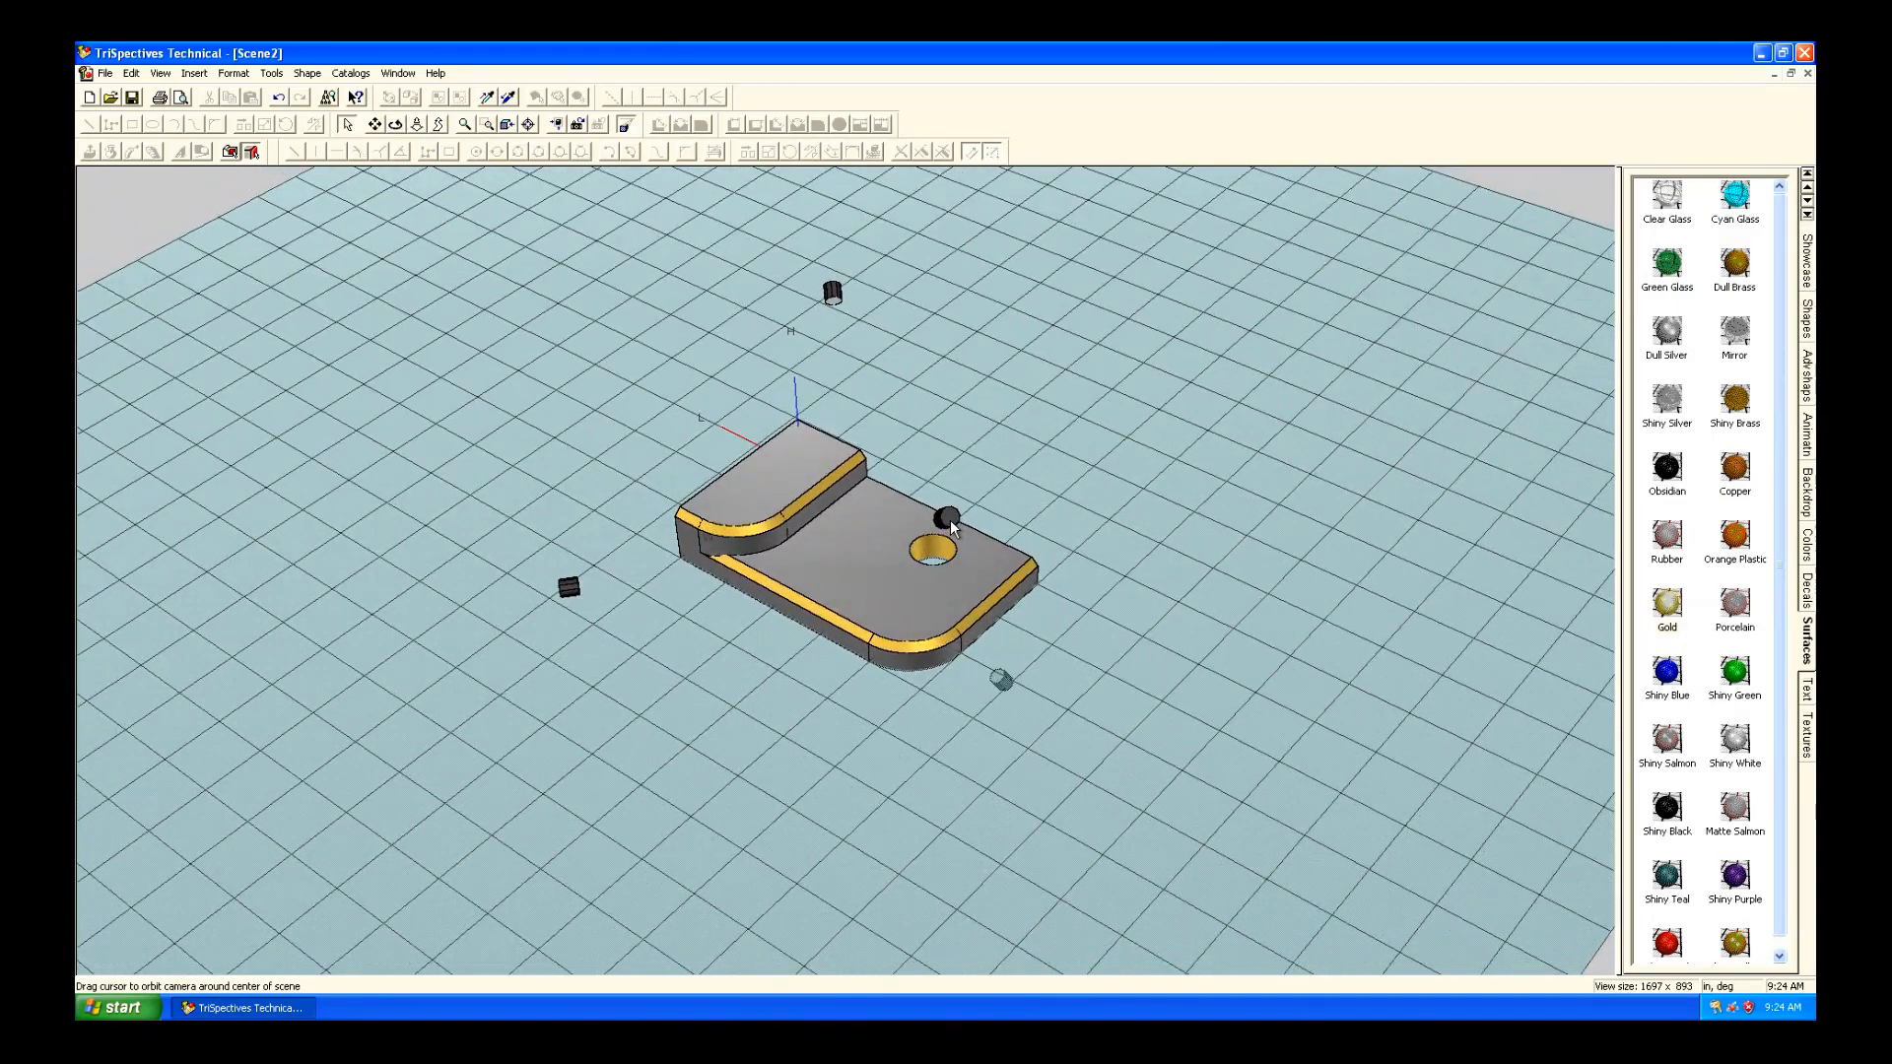
mouse_move(287, 195)
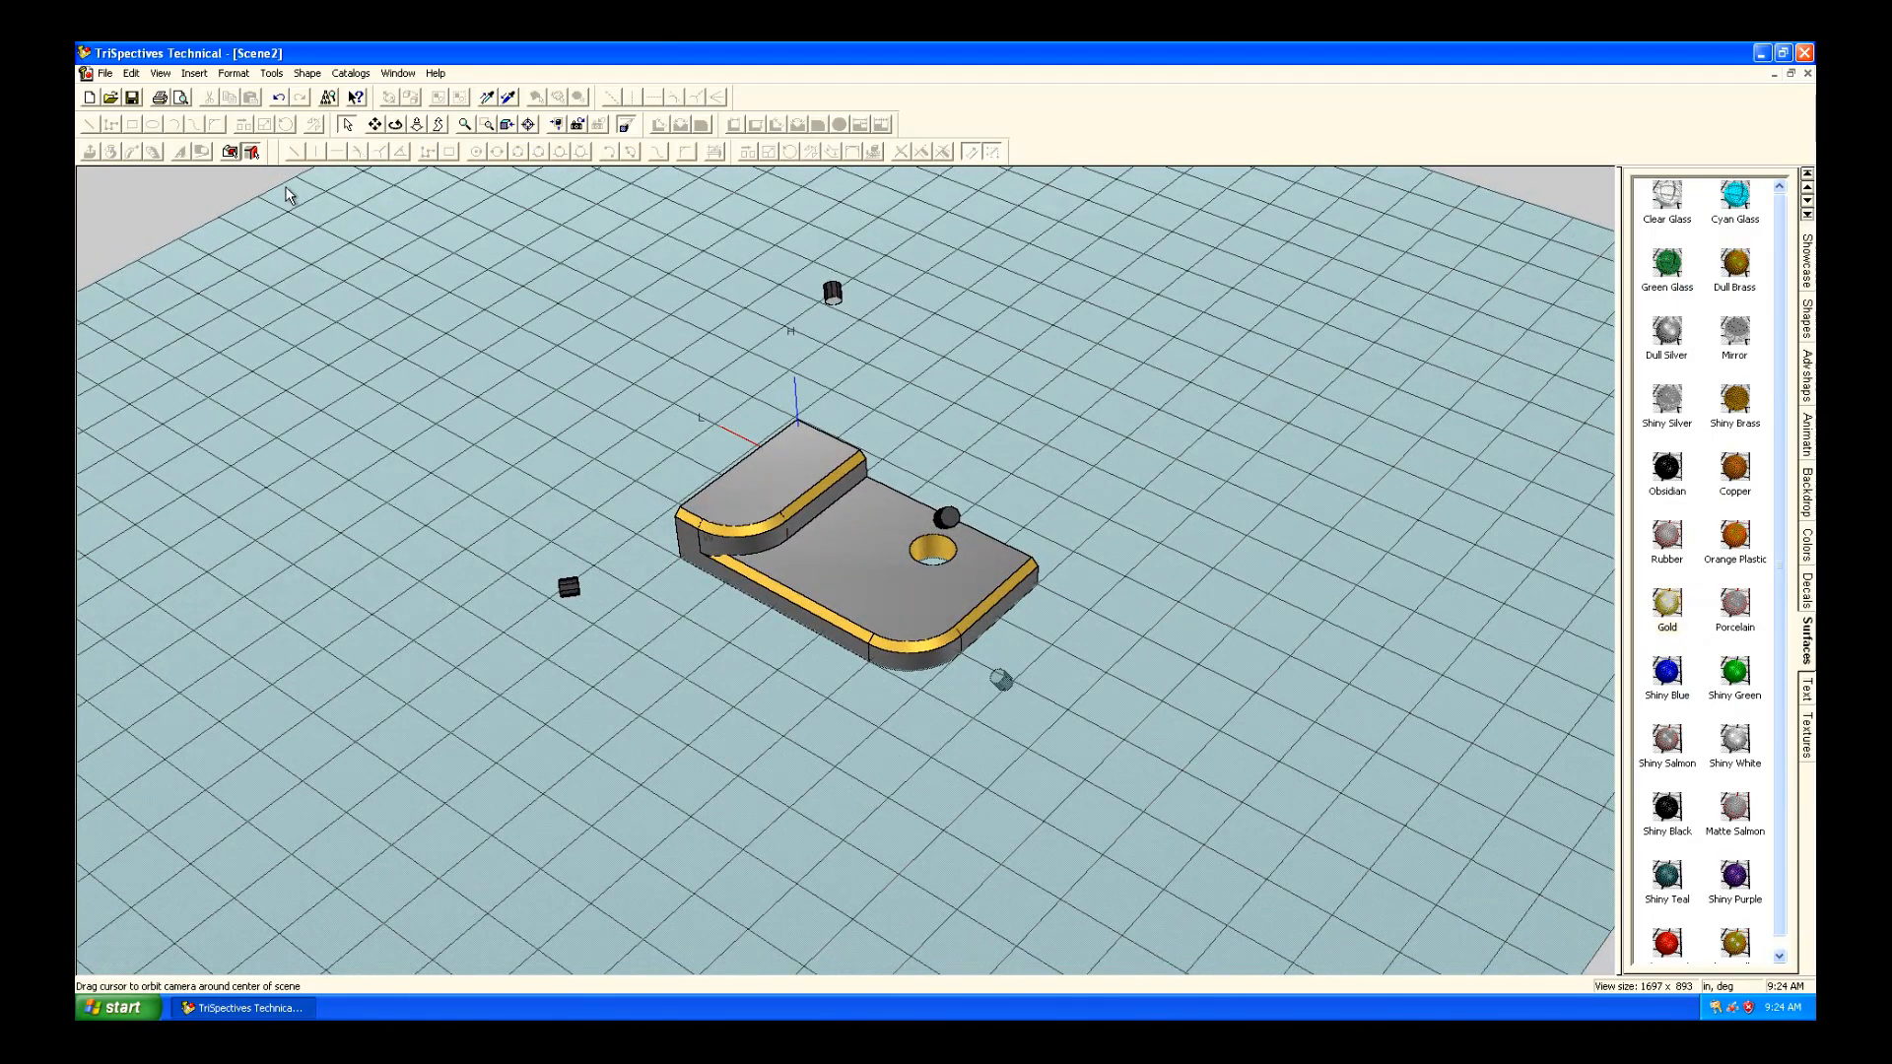
left_click(830, 292)
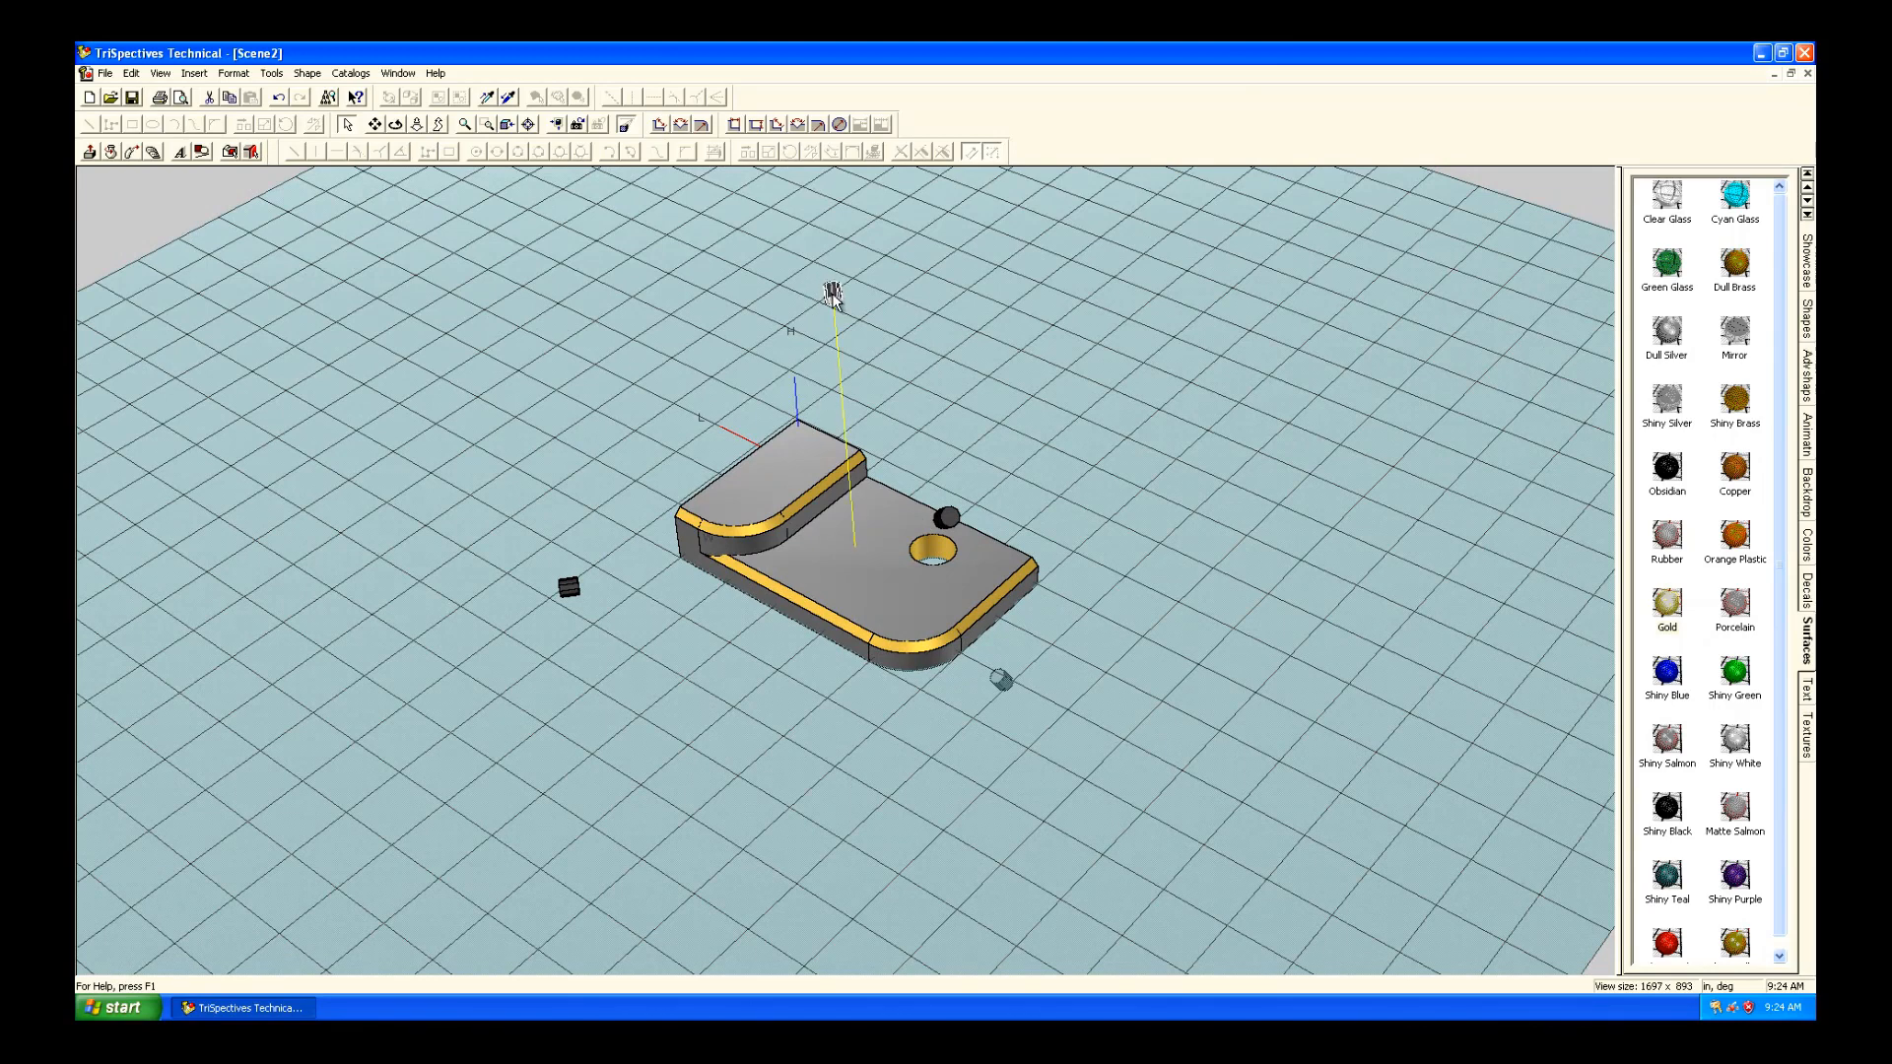
mouse_move(975, 517)
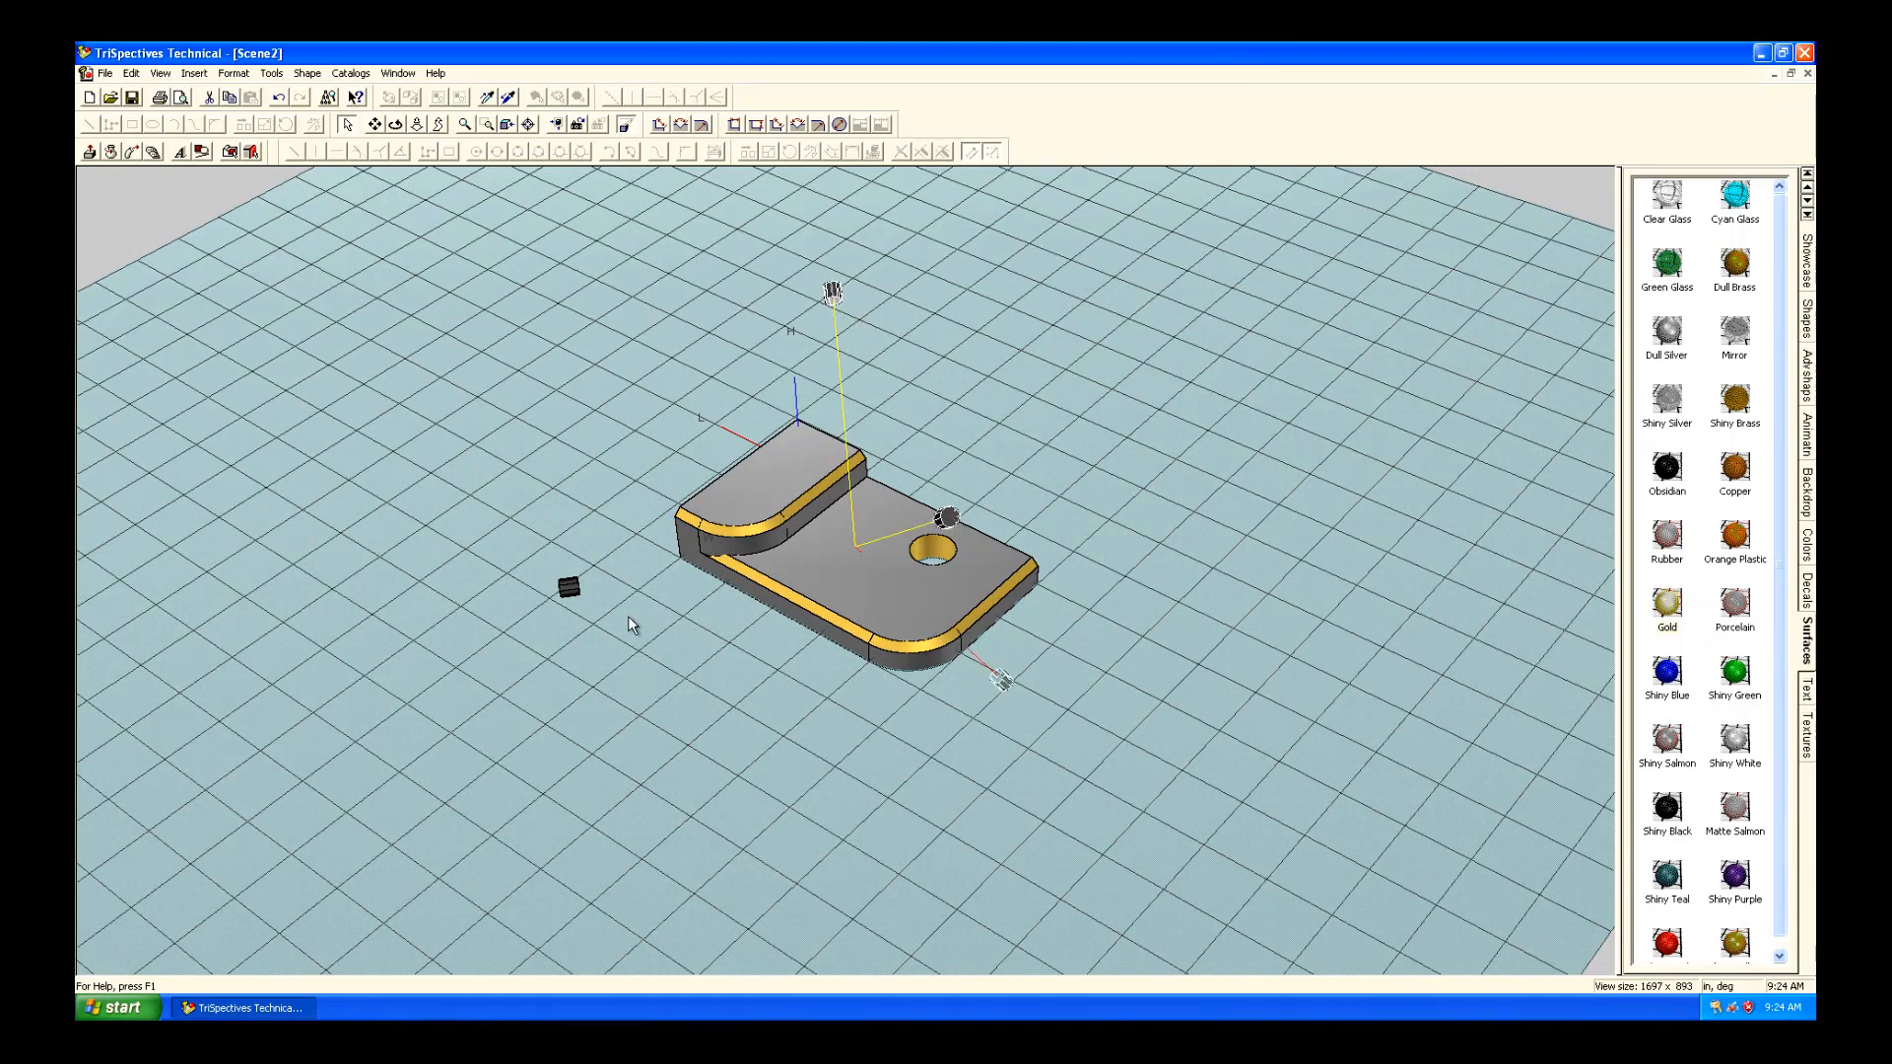
right_click(567, 587)
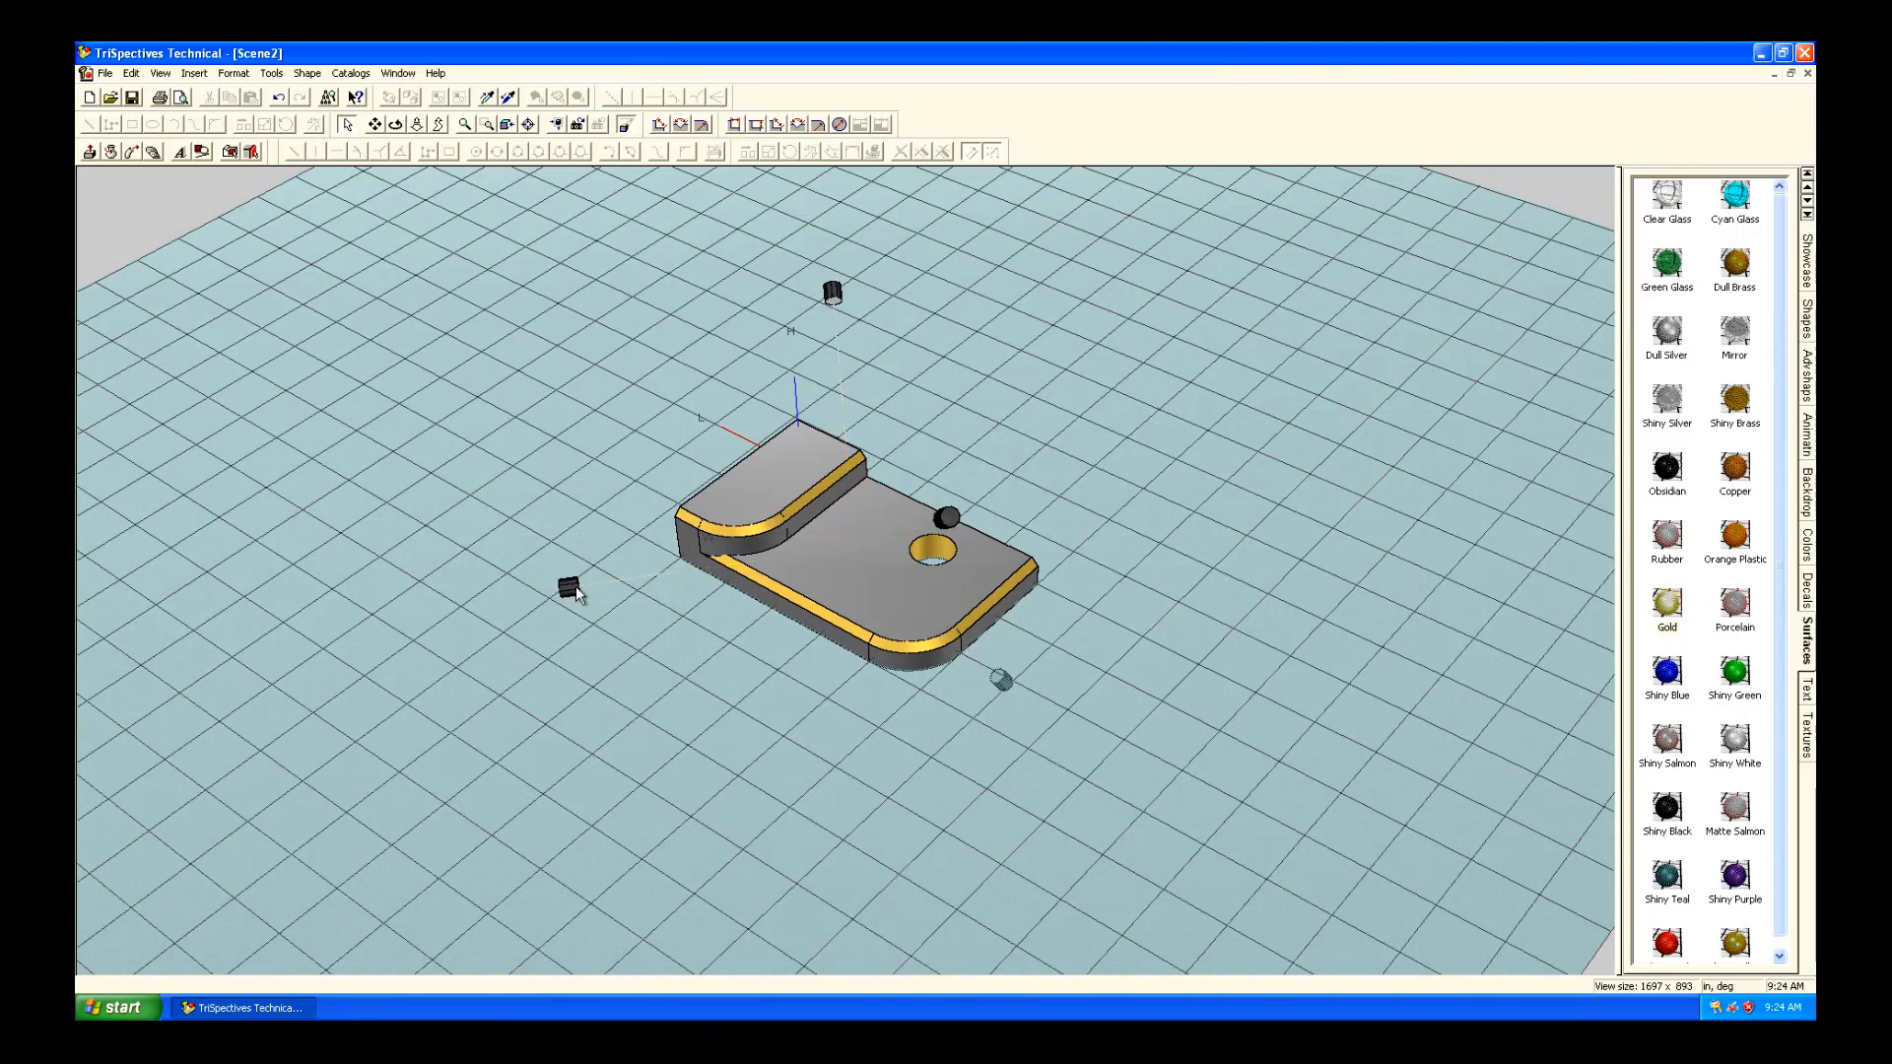
right_click(568, 586)
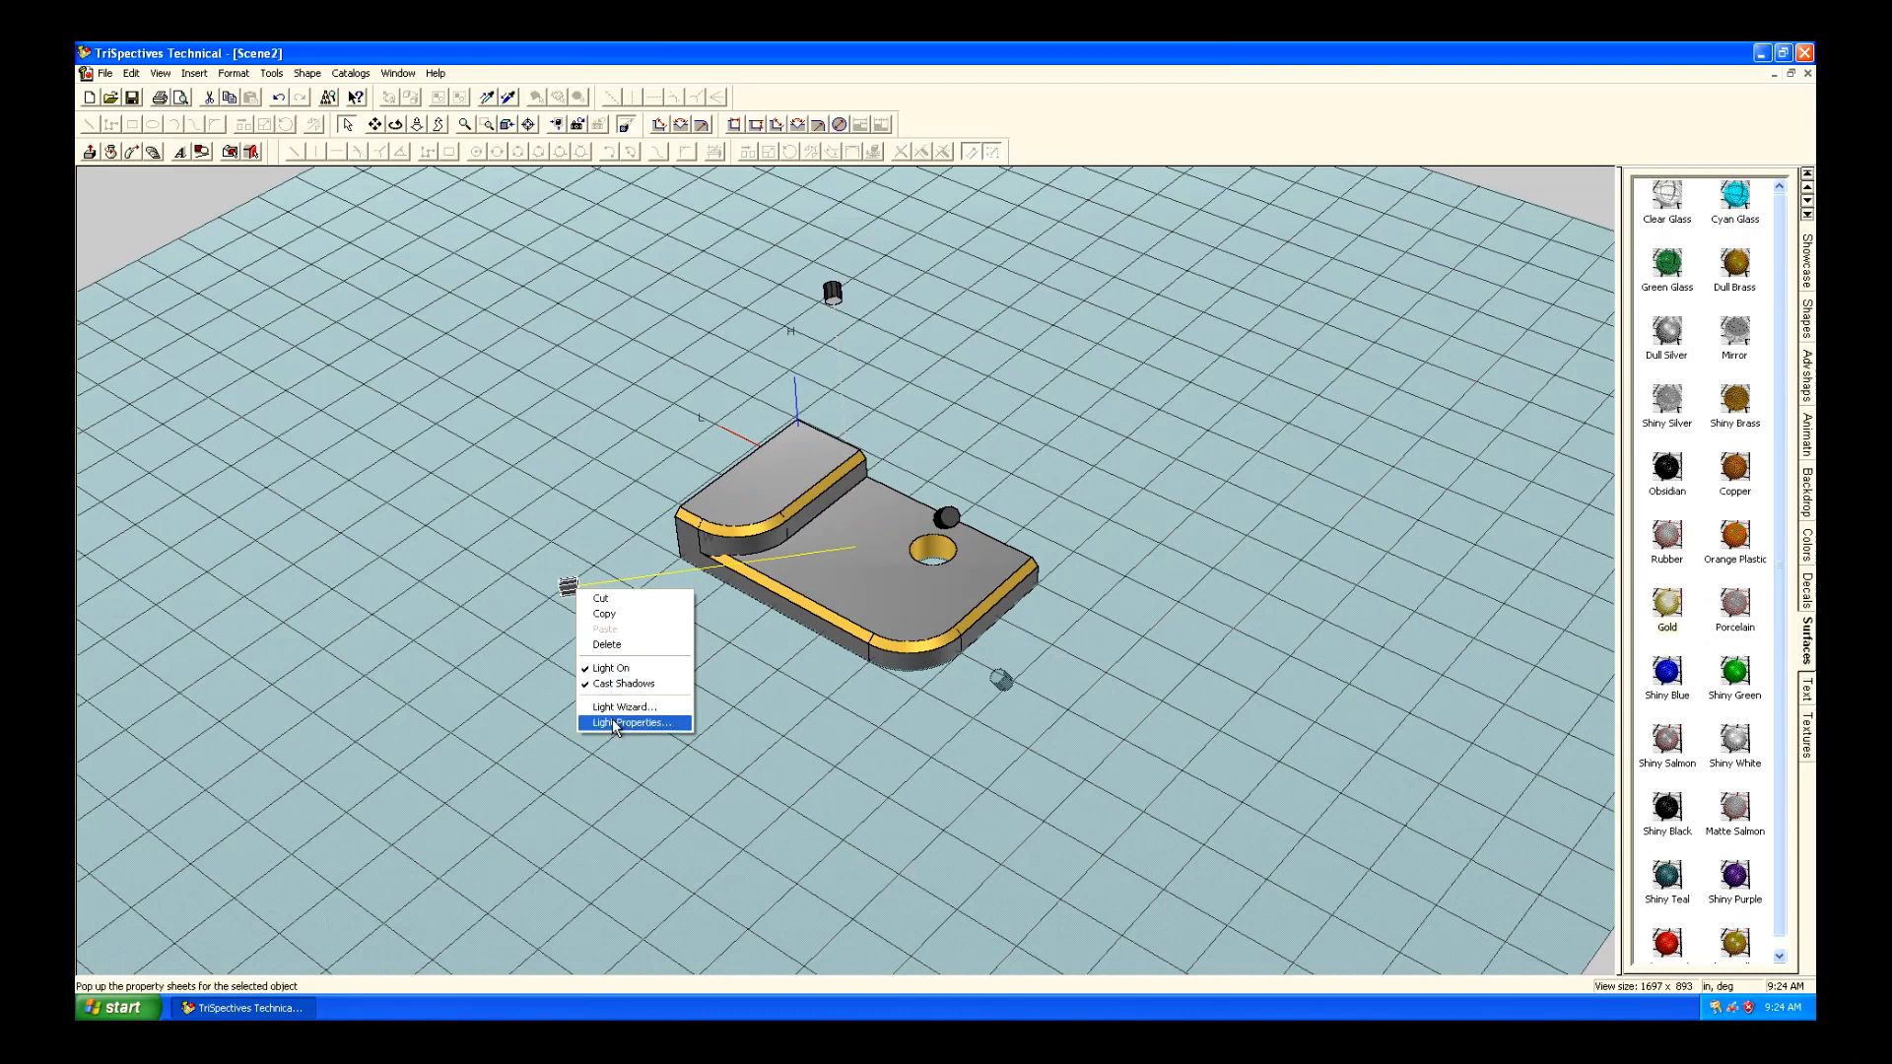
left_click(633, 722)
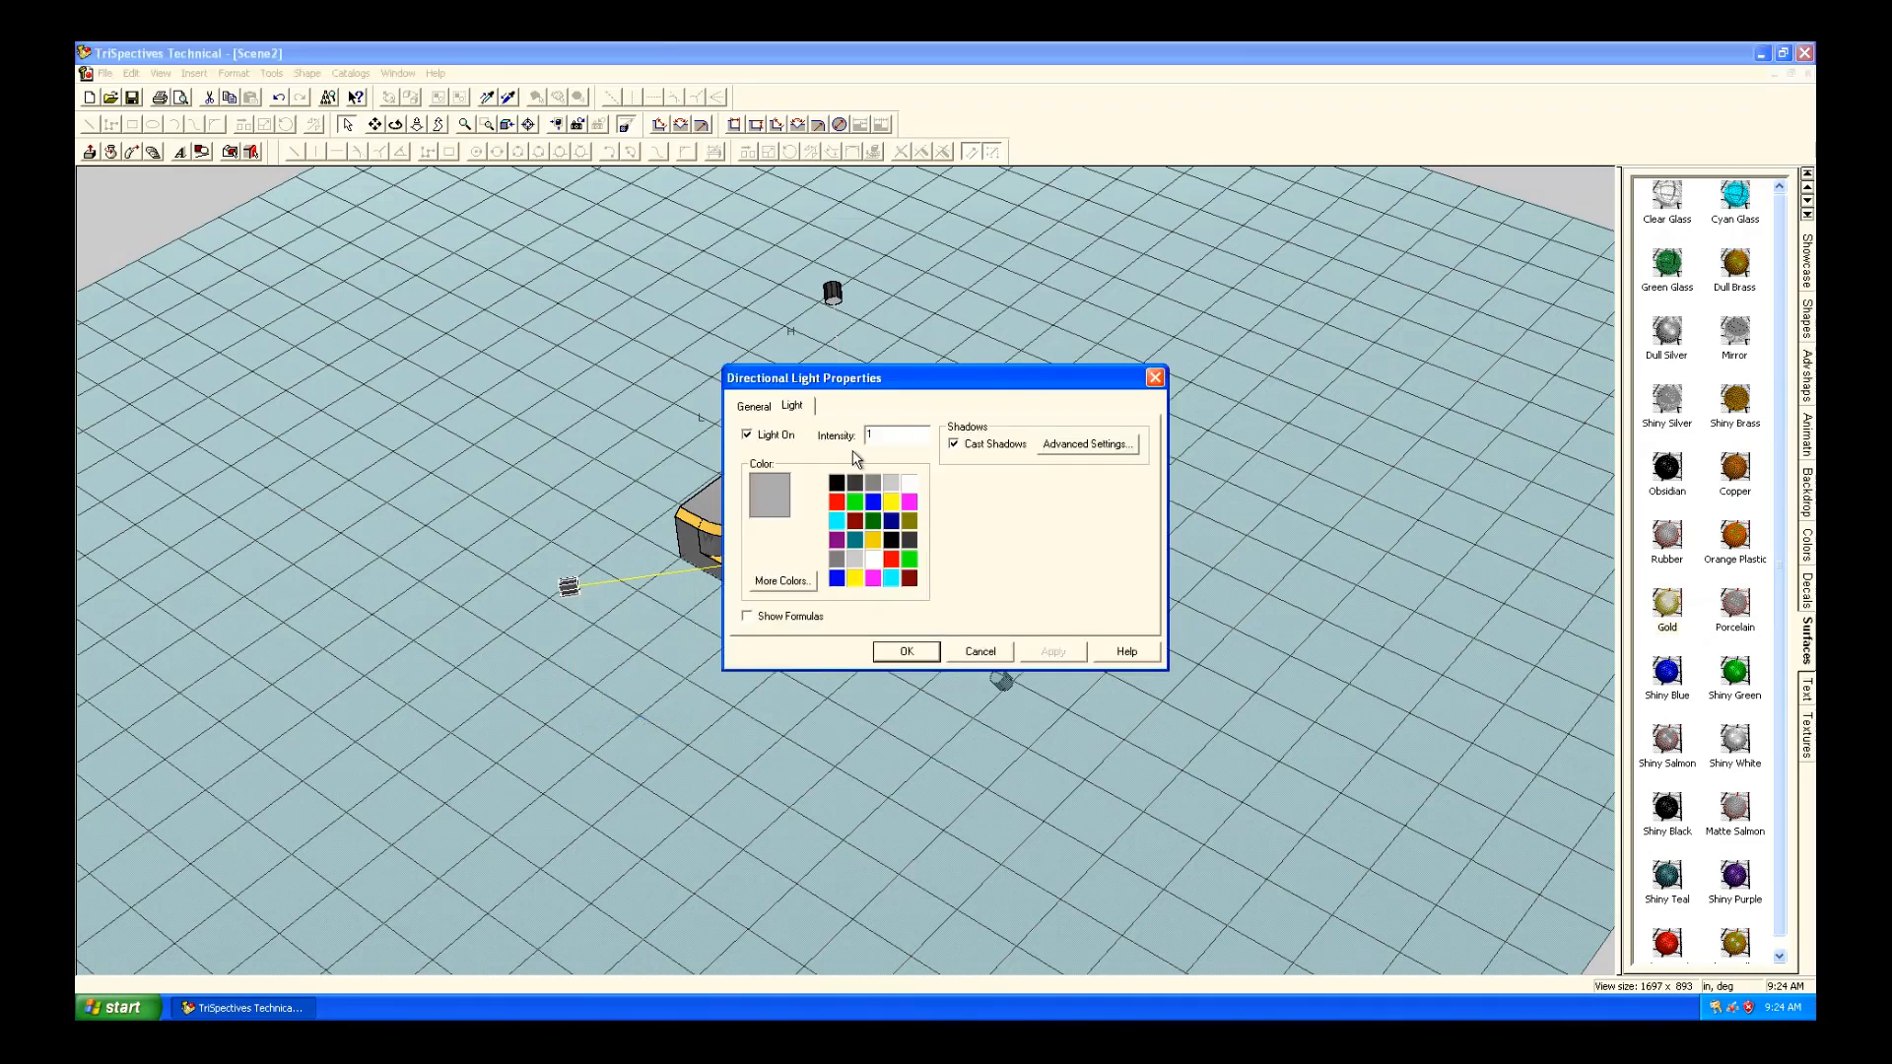
left_click(1085, 445)
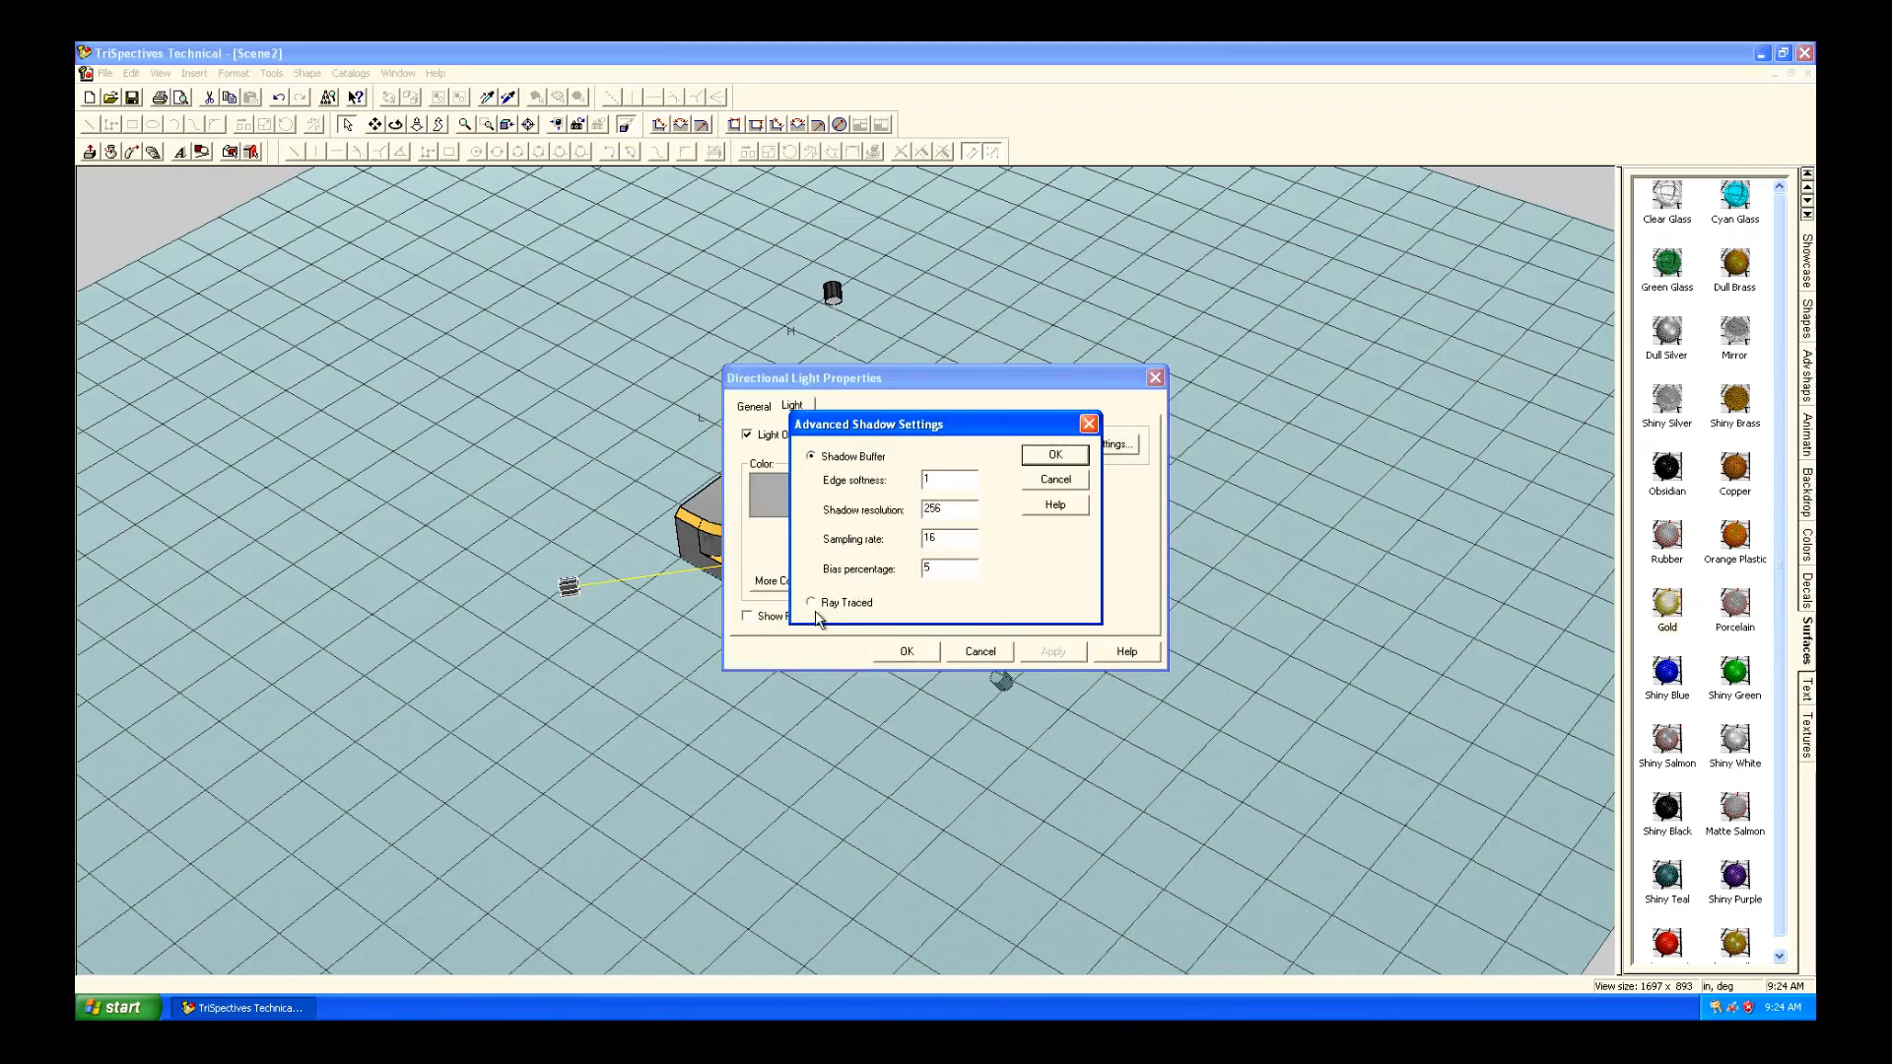
left_click(1054, 456)
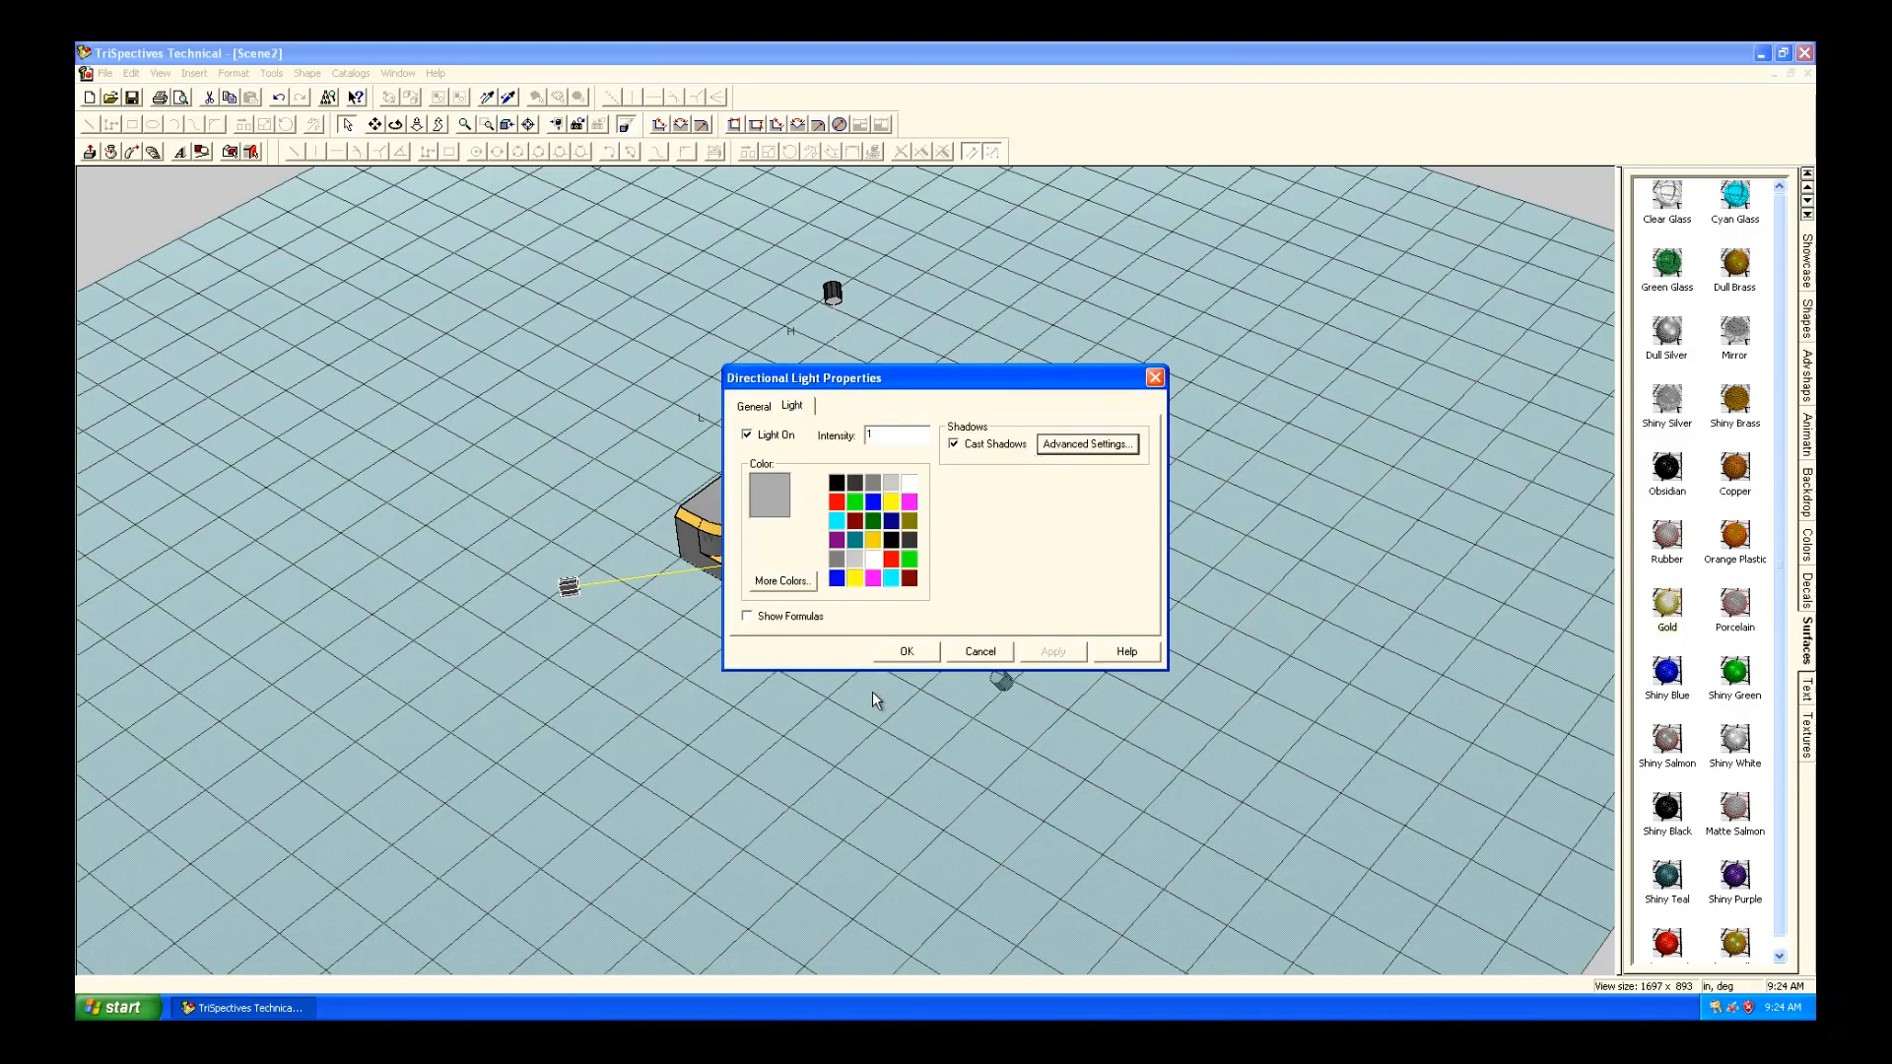
left_click(907, 650)
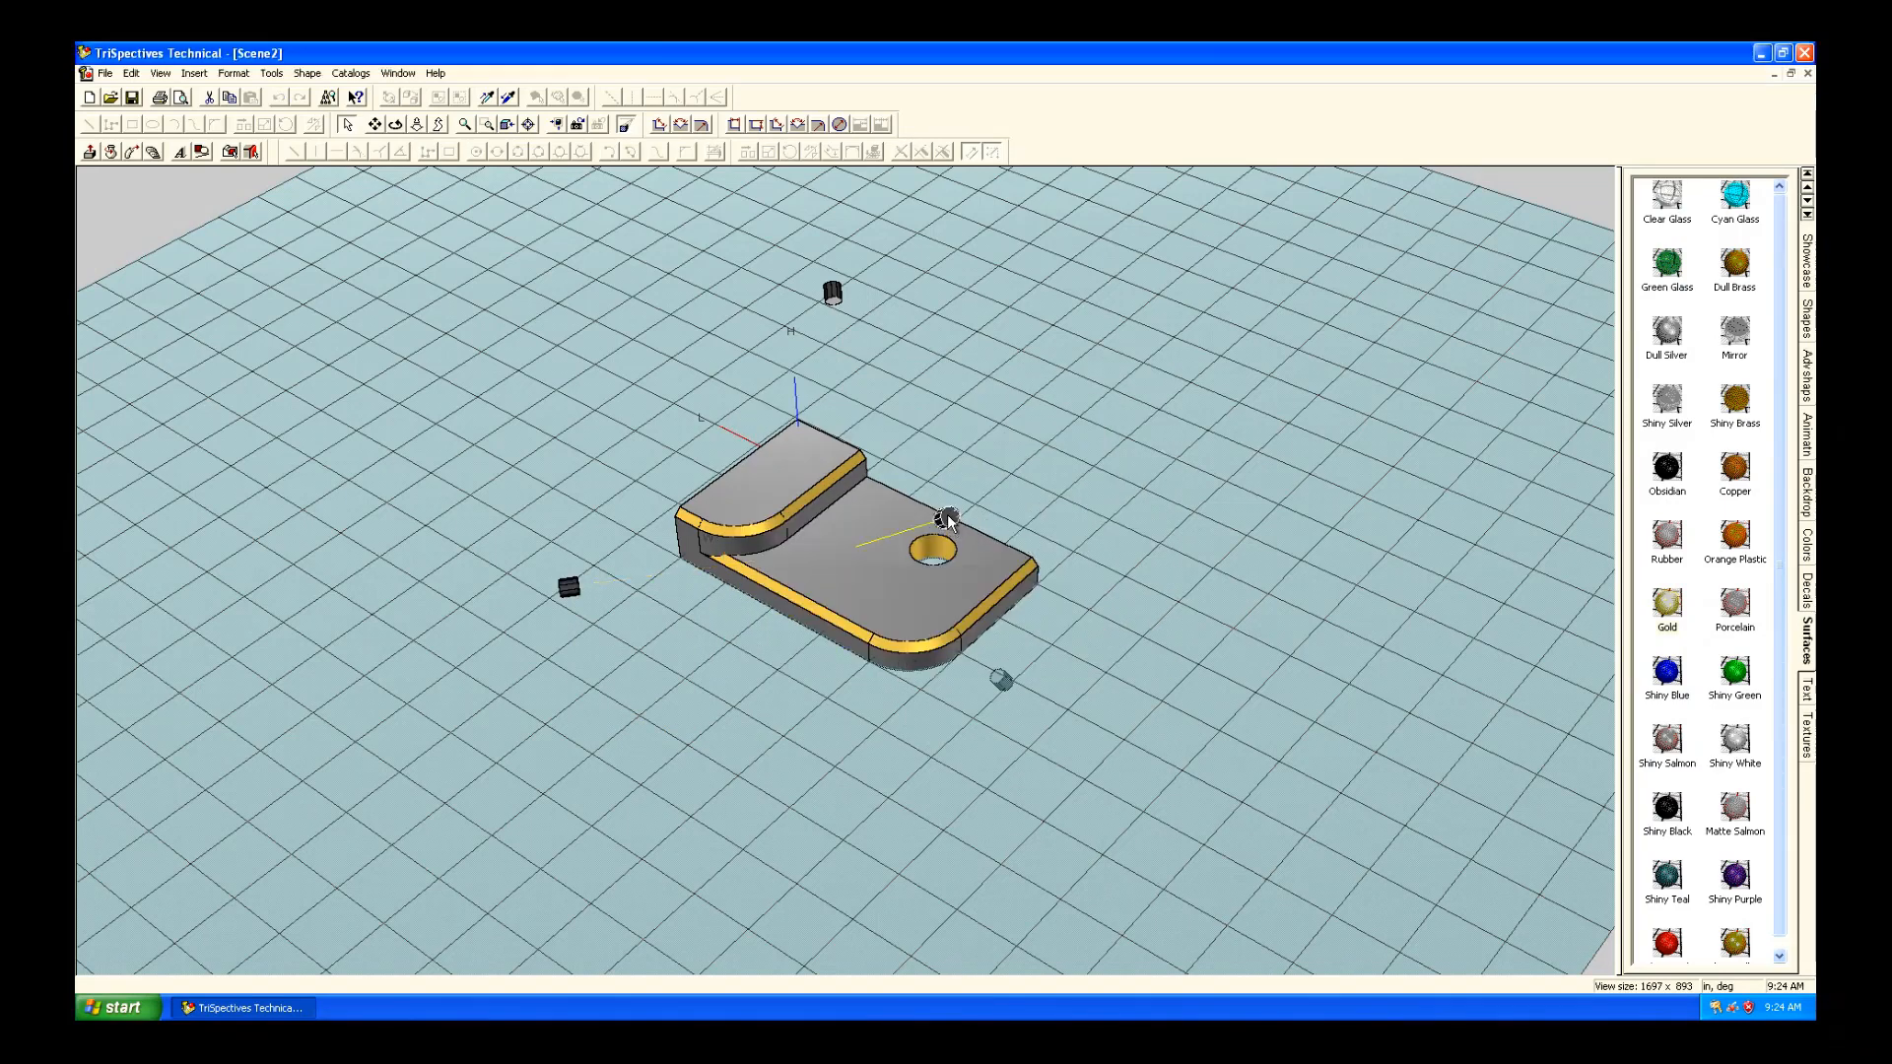
right_click(947, 516)
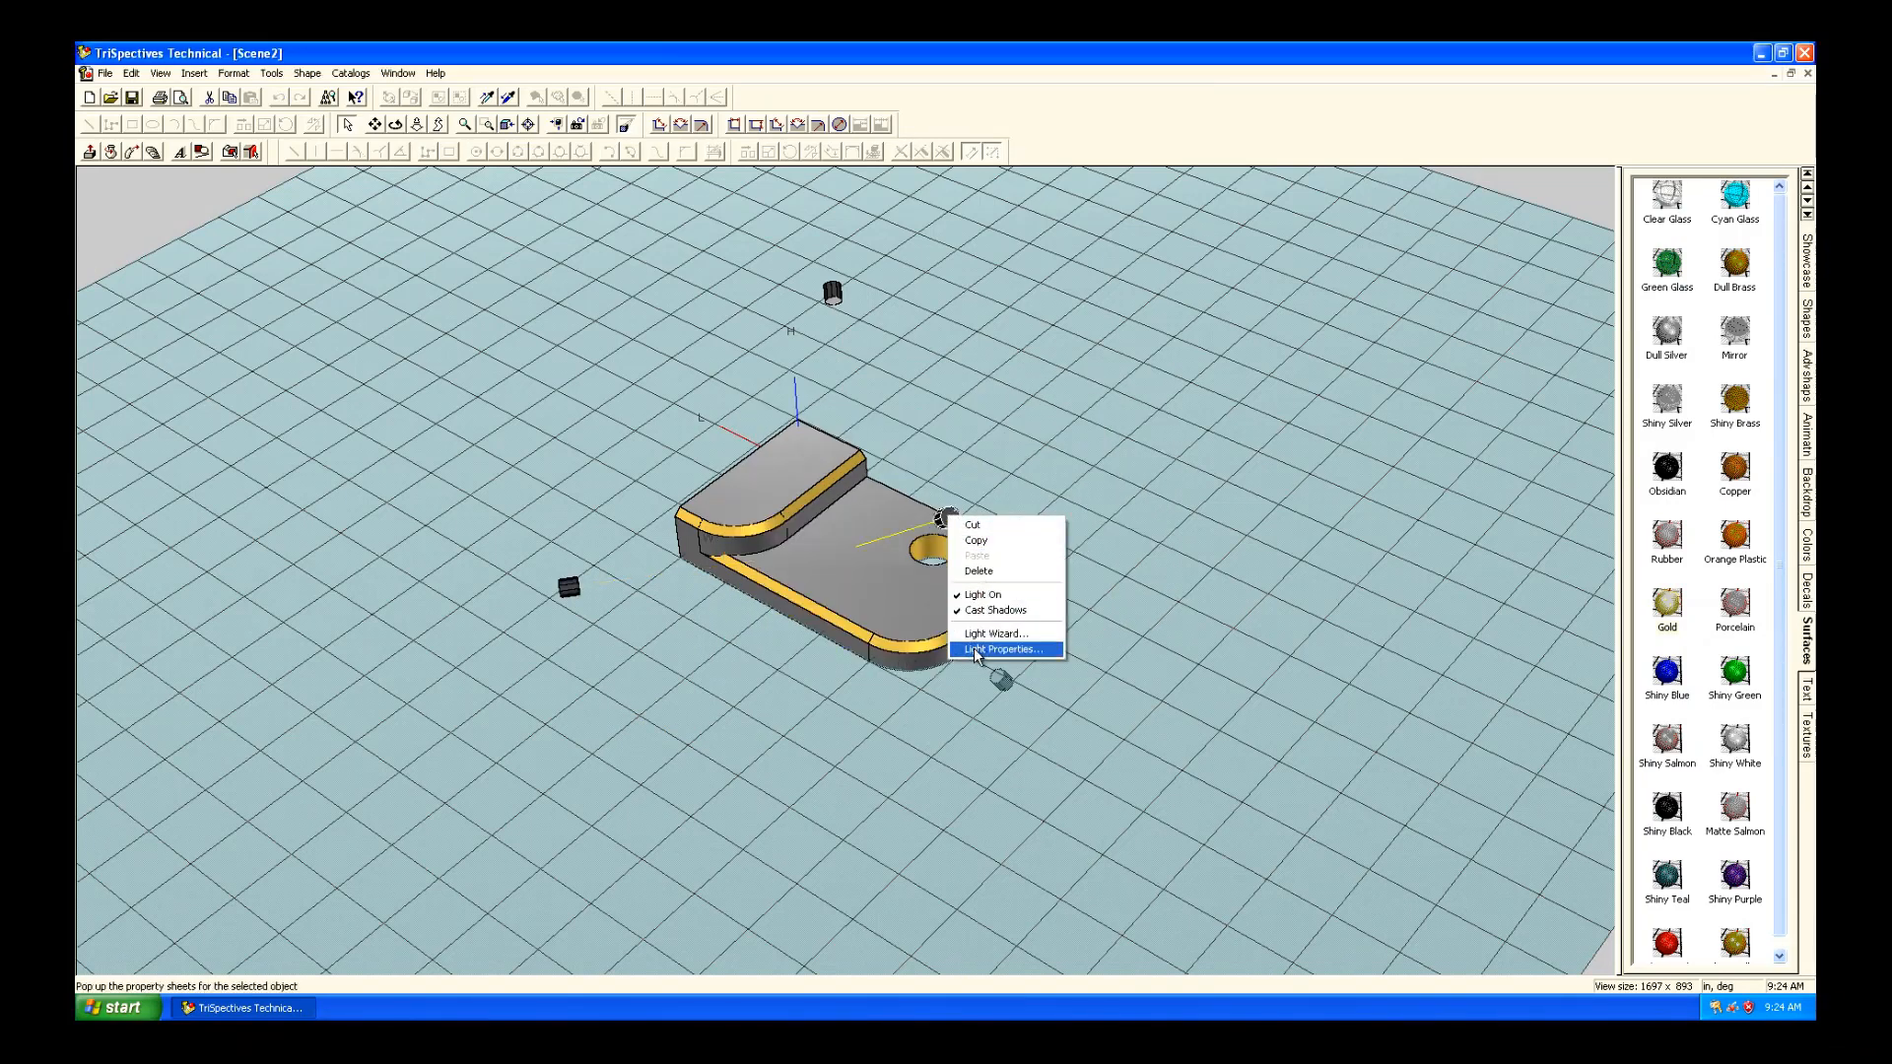
left_click(1004, 649)
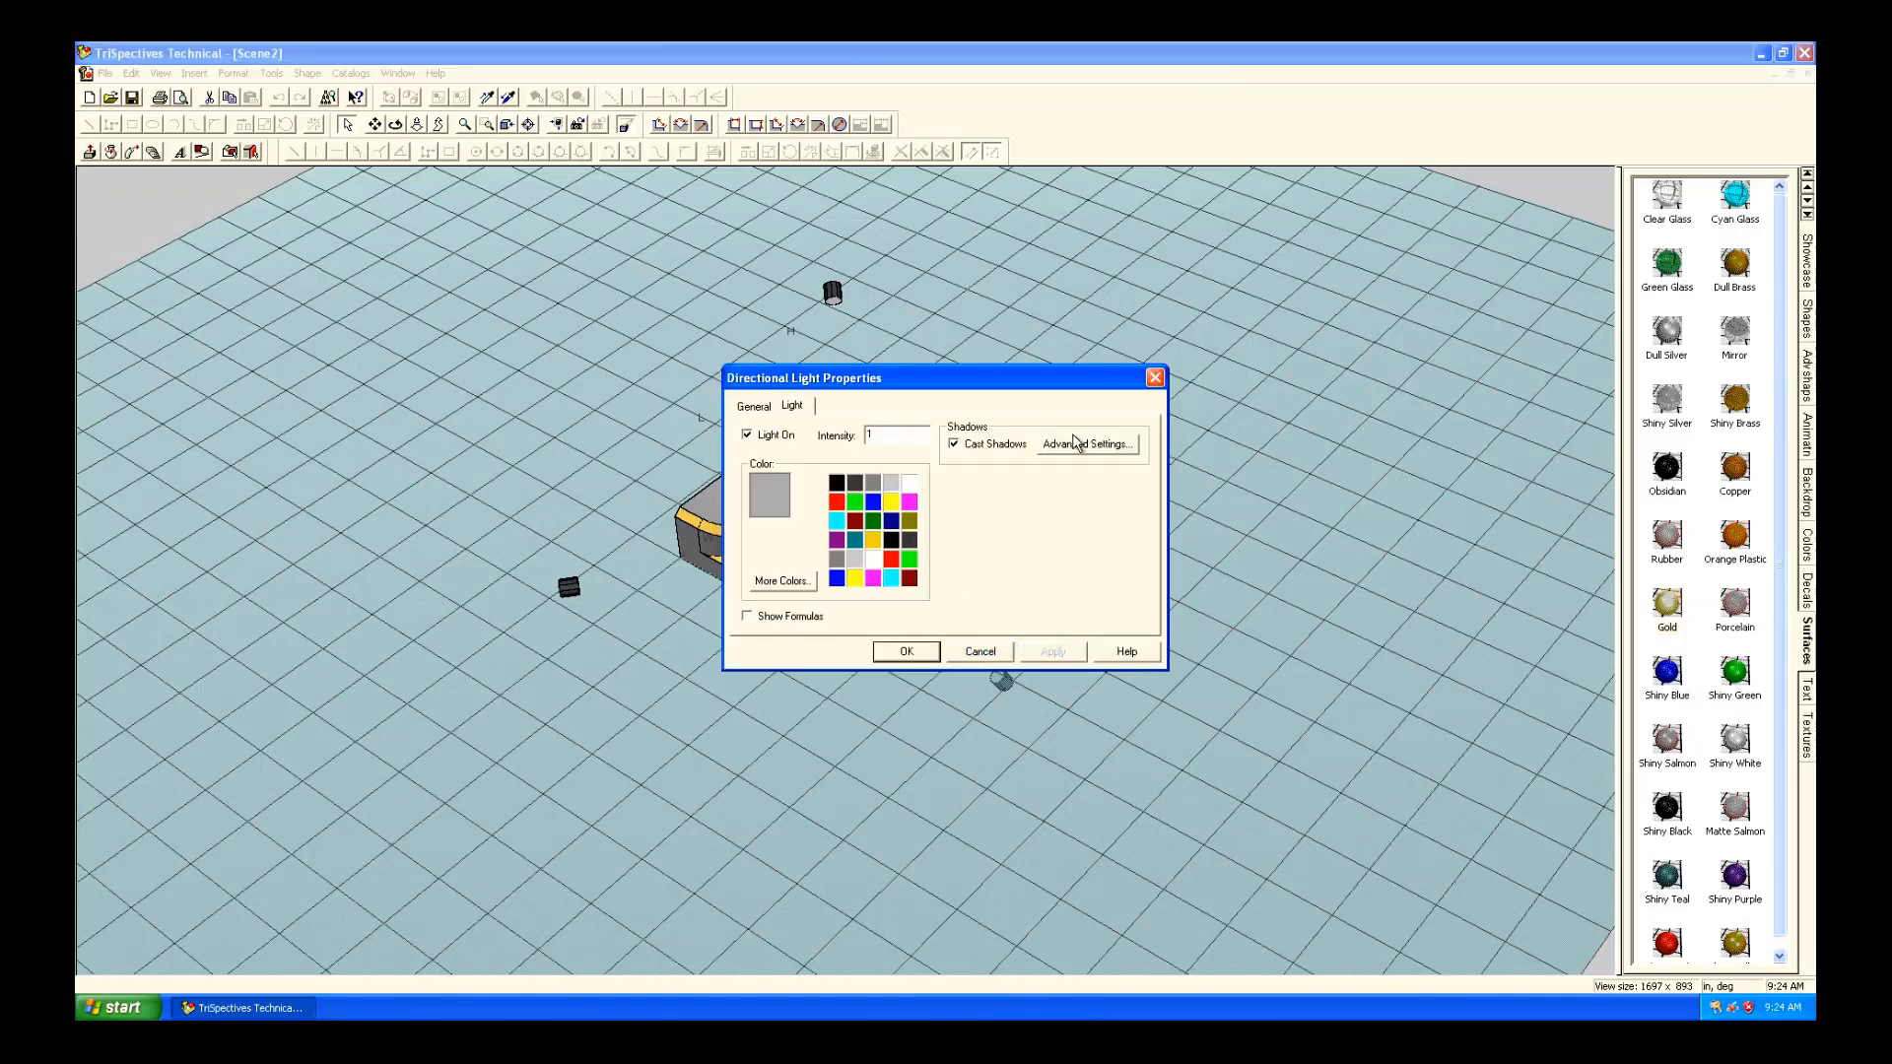
left_click(1084, 444)
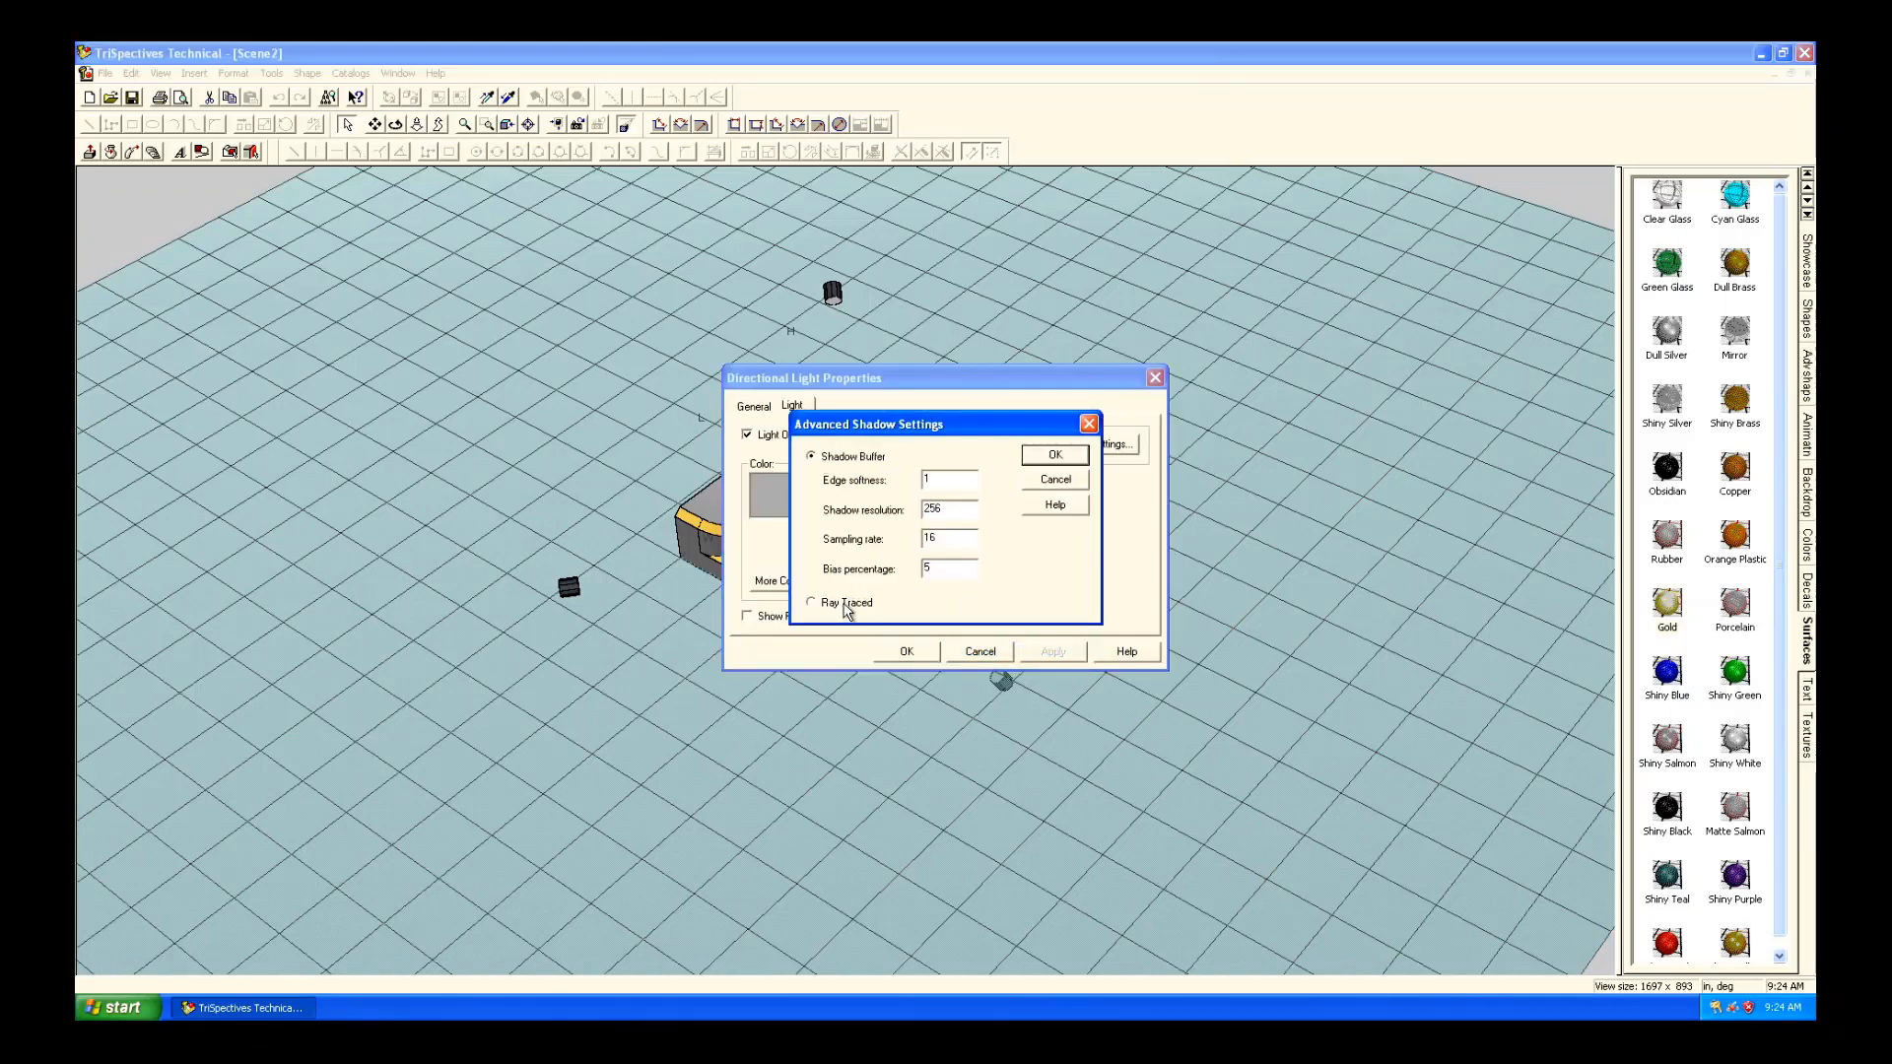
left_click(1053, 455)
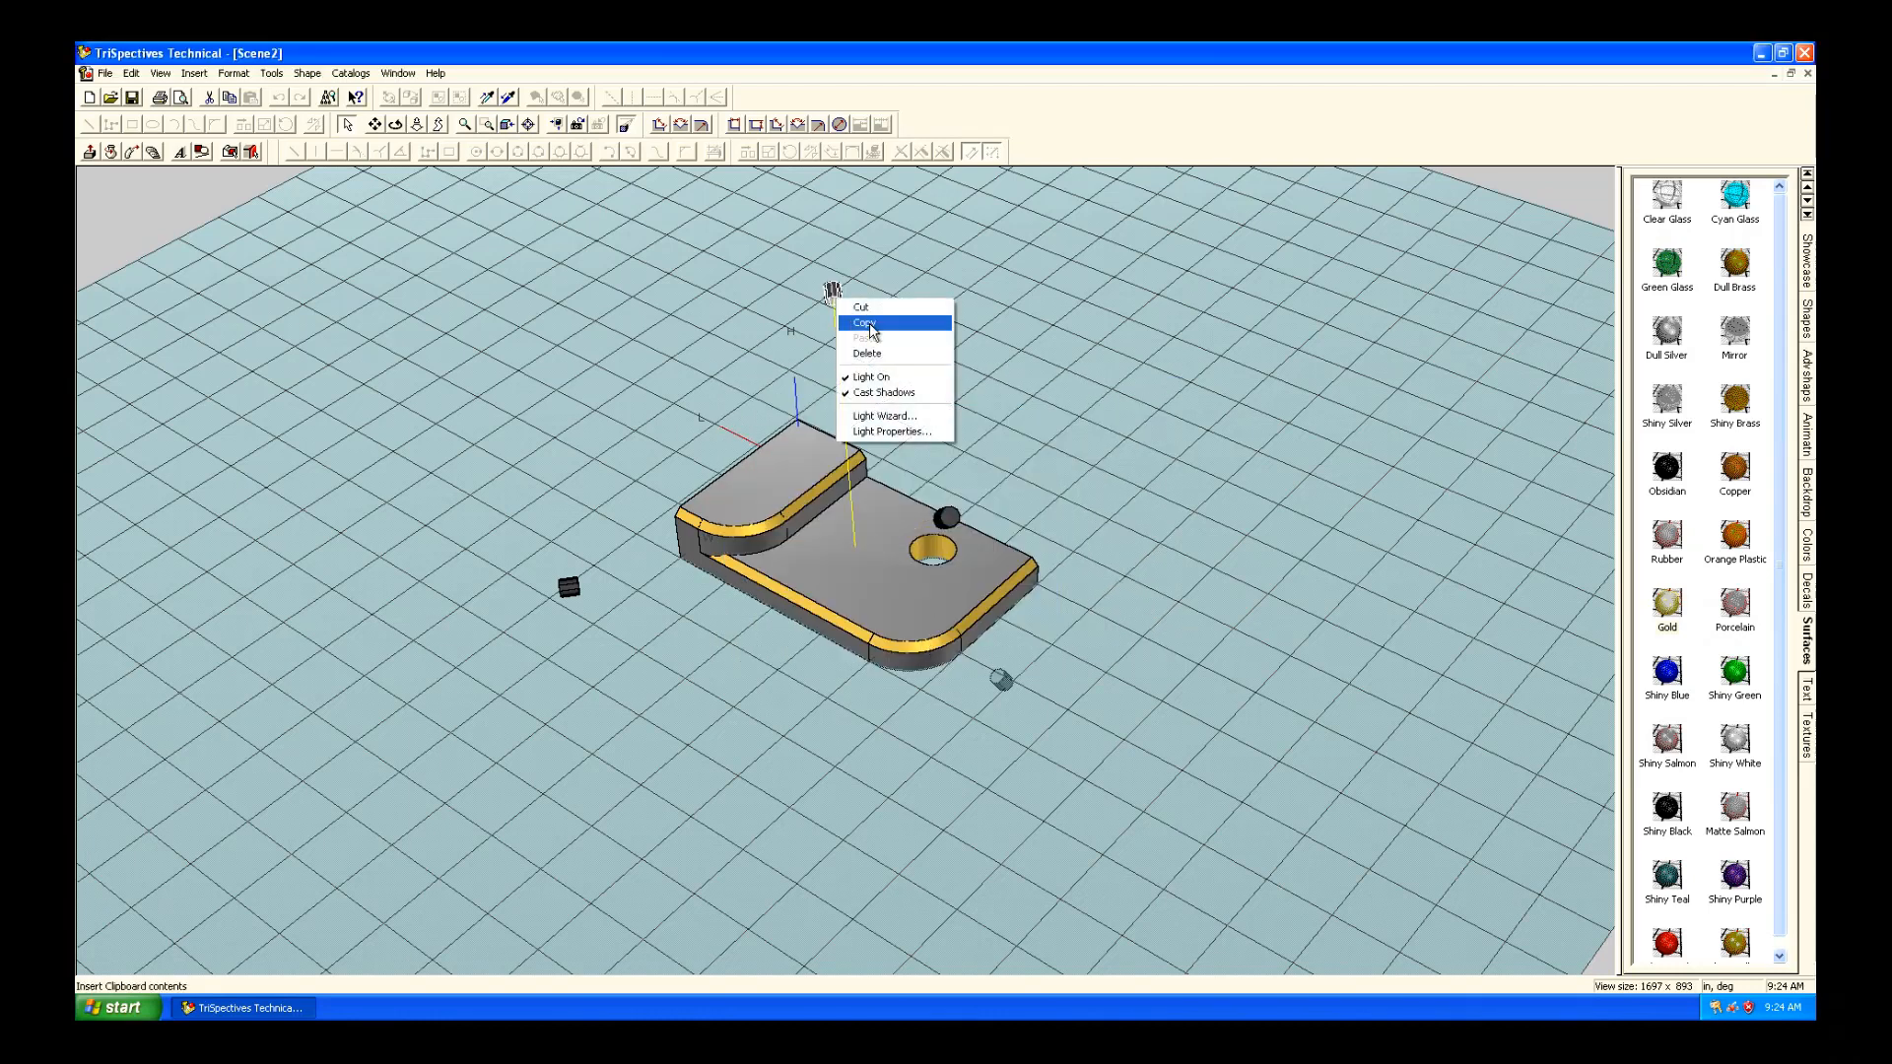
left_click(896, 430)
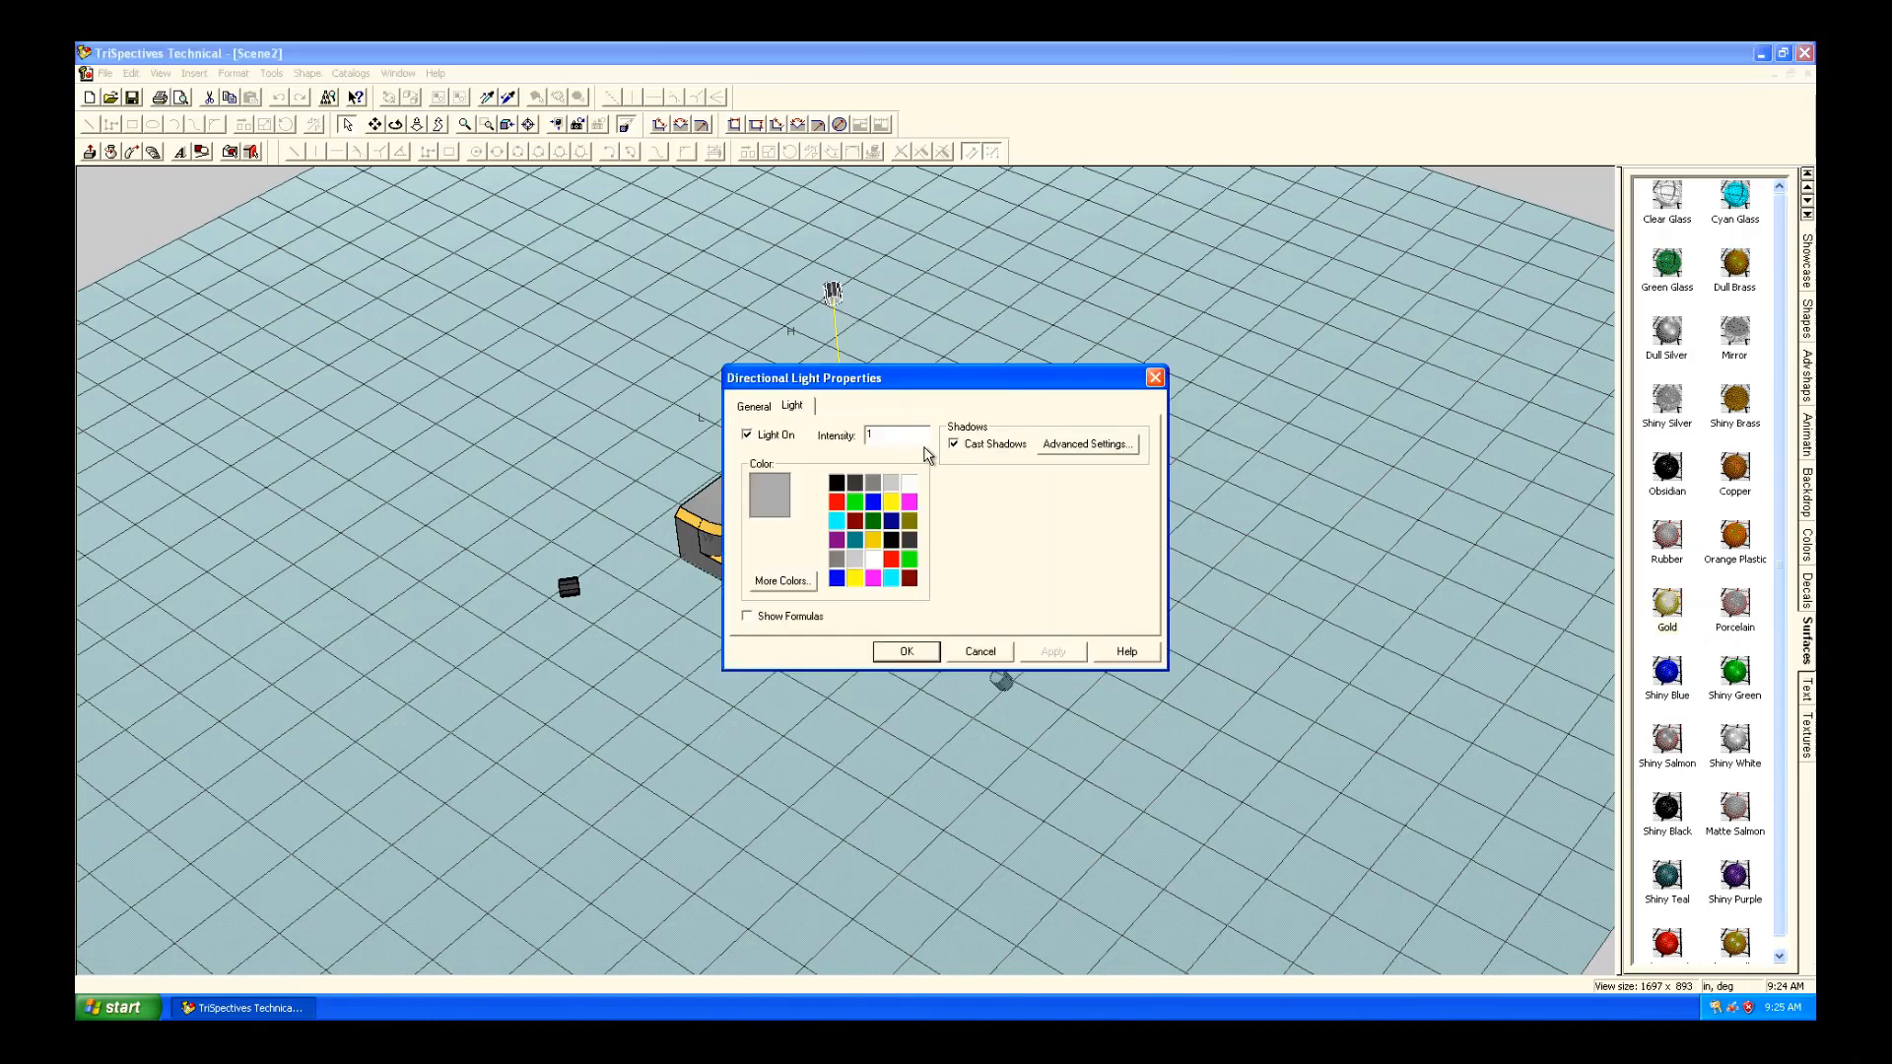
left_click(1084, 443)
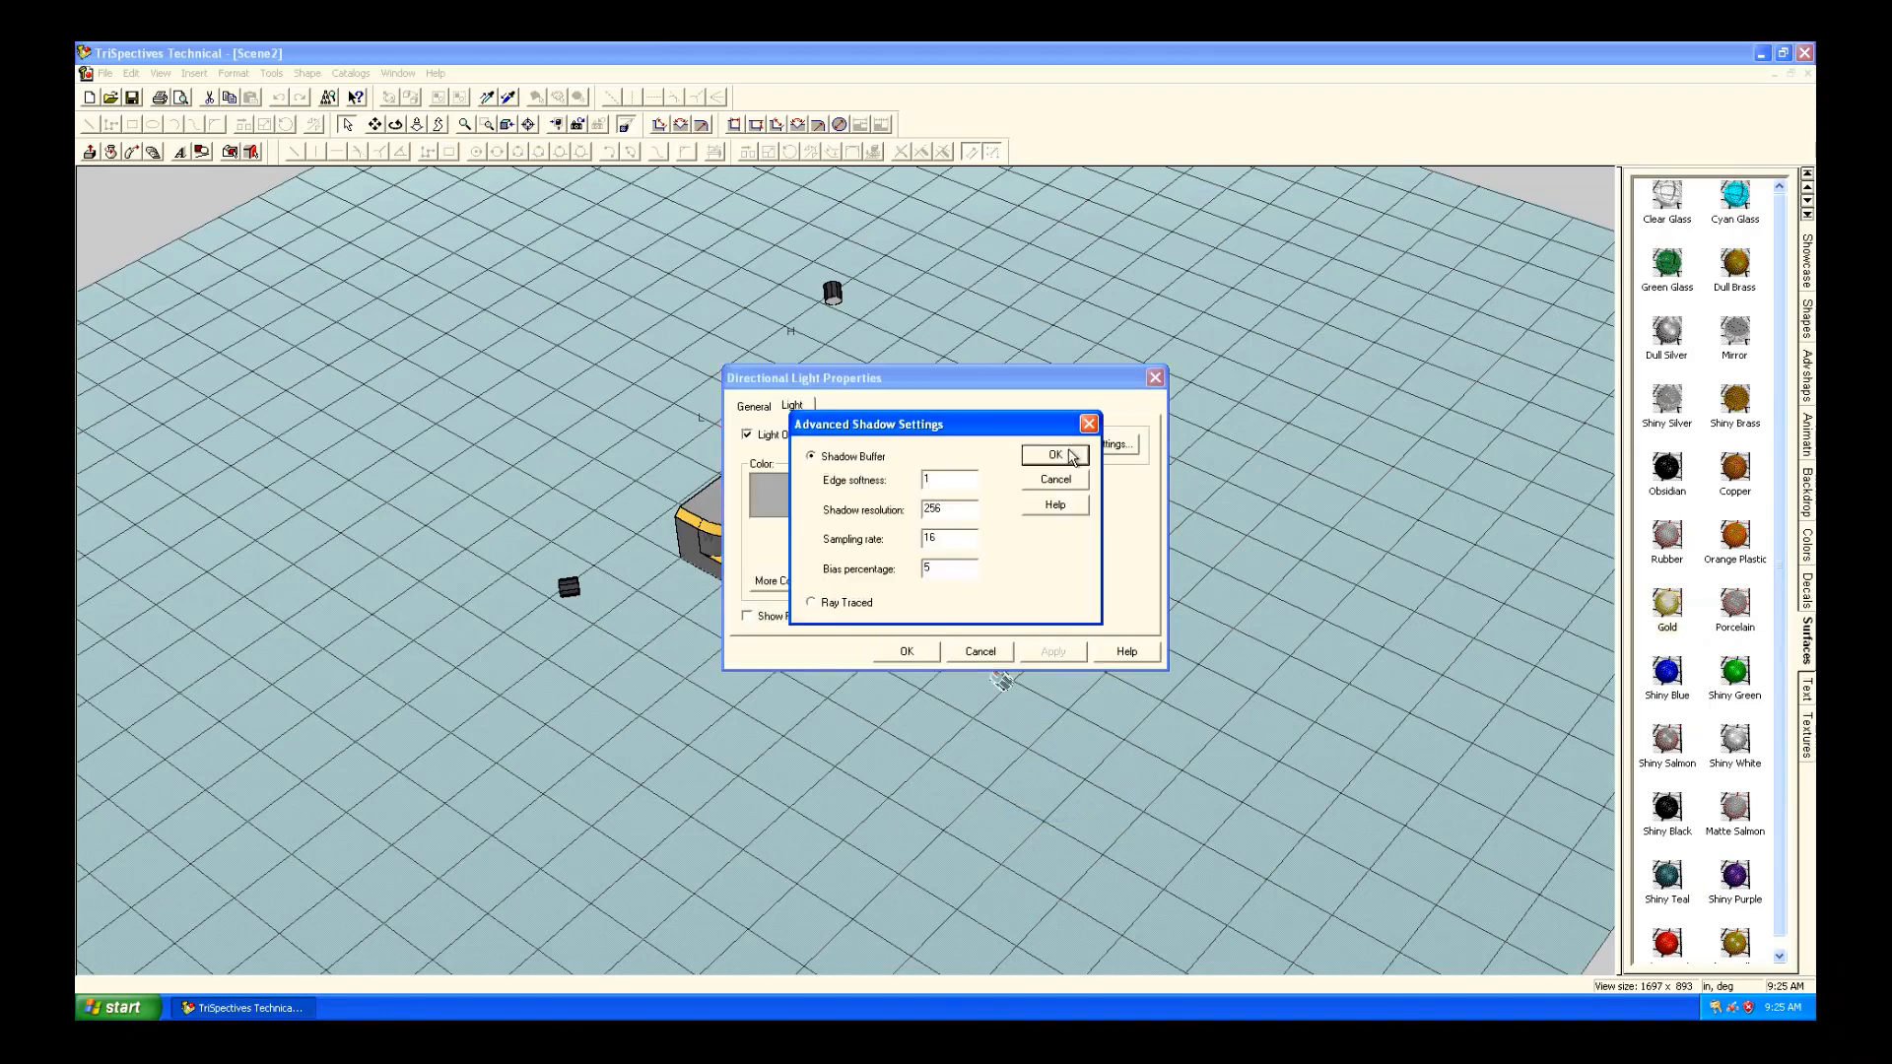
left_click(1056, 455)
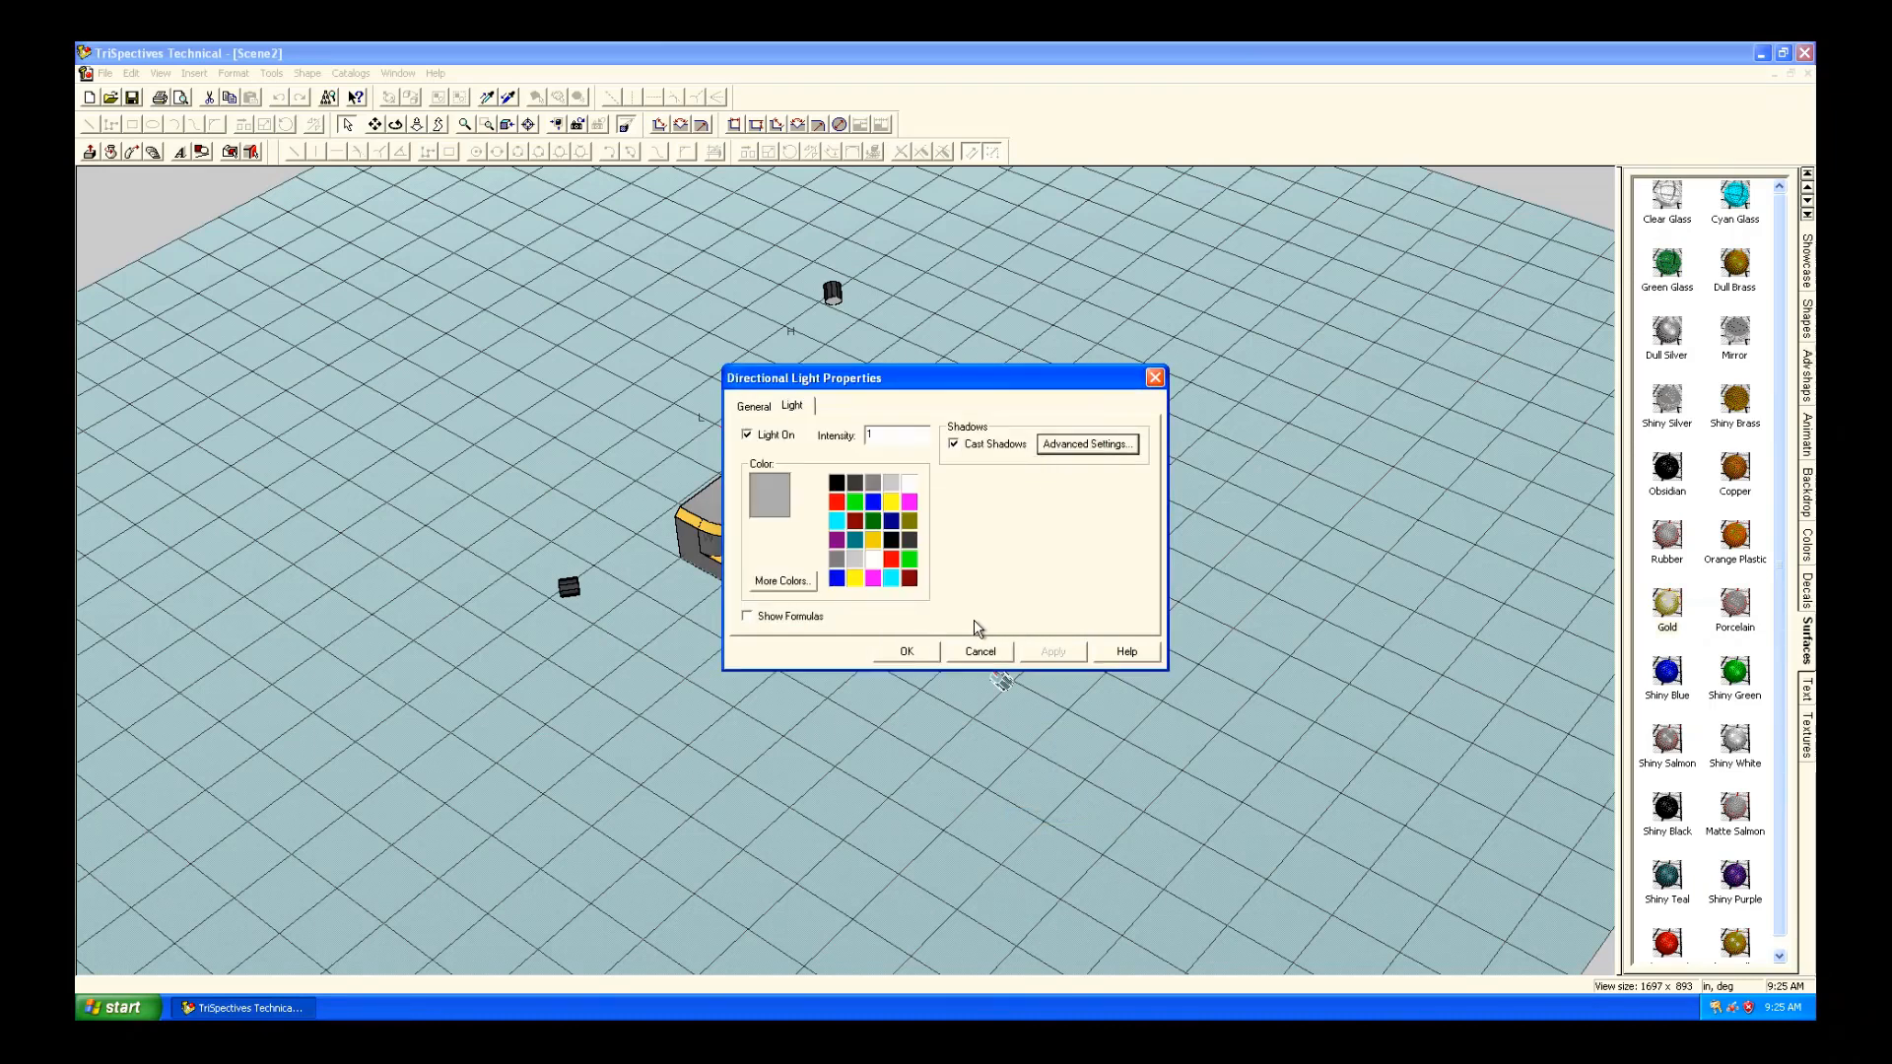
left_click(908, 650)
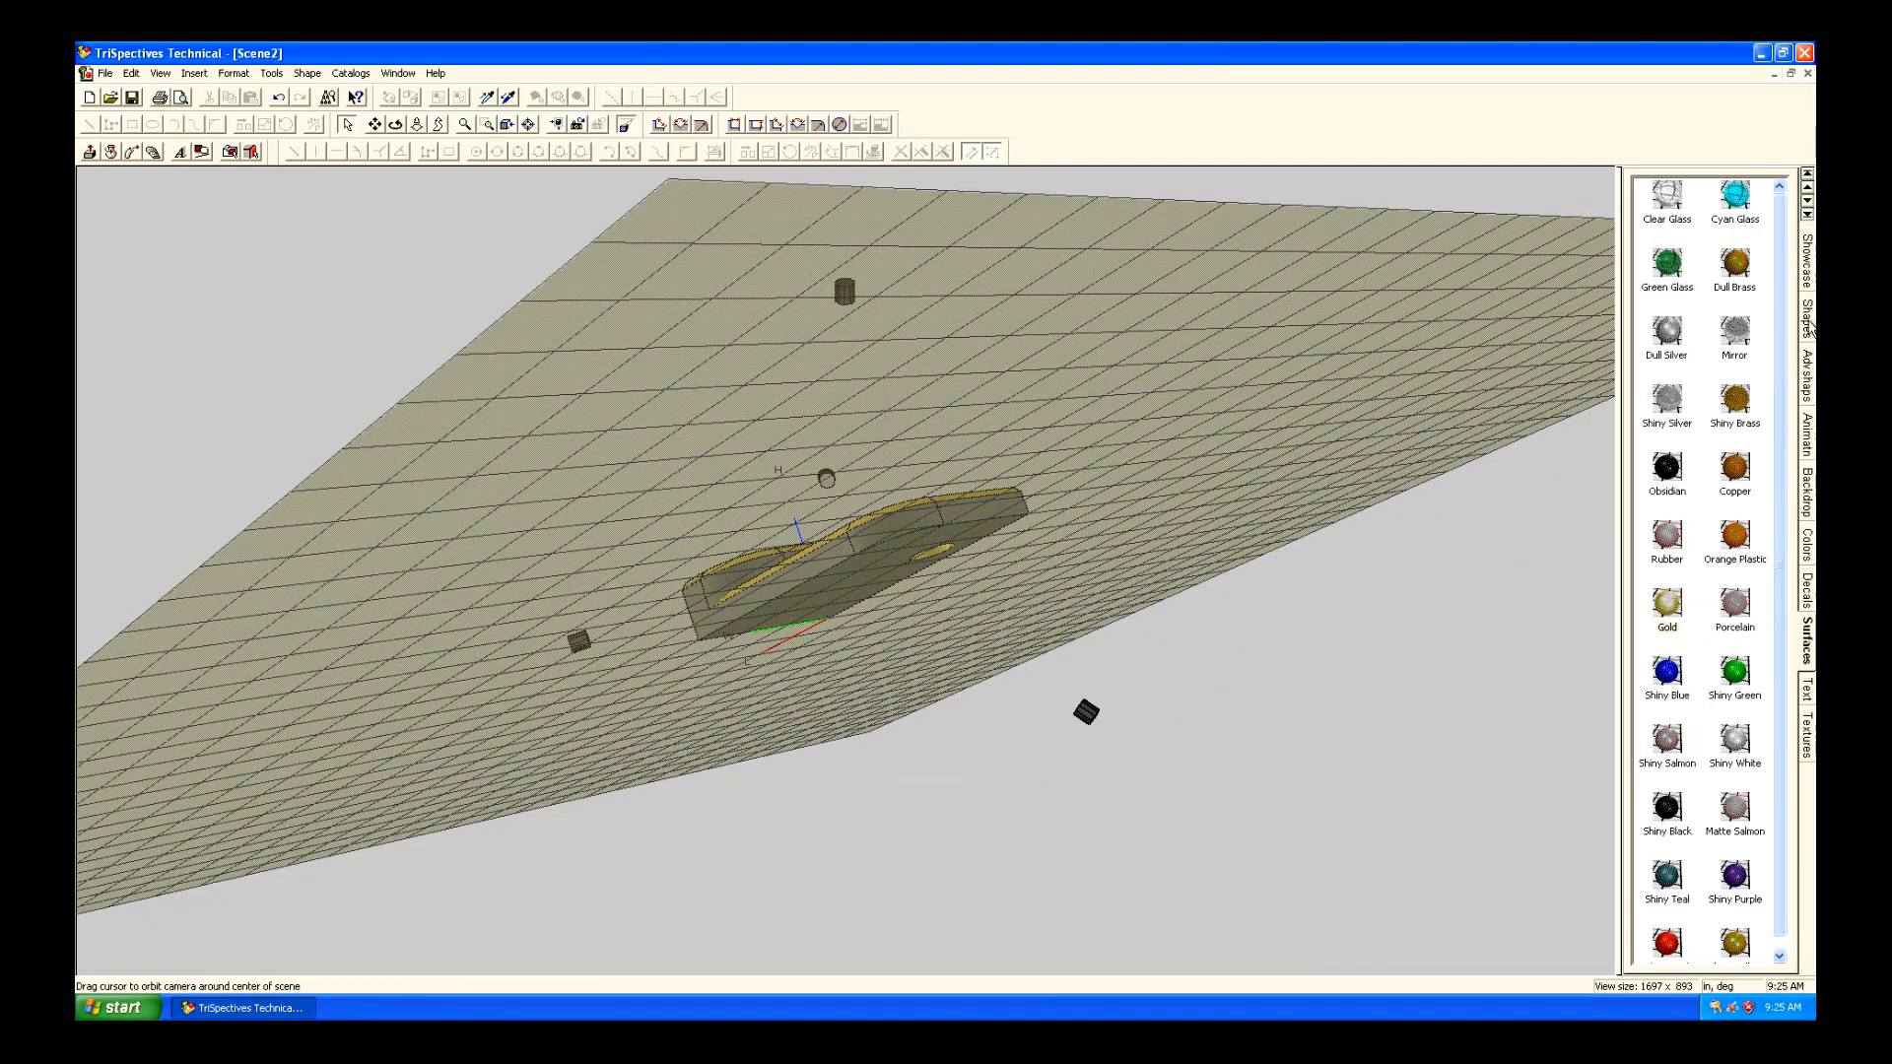
Place a large Slab from the Shapes catalog beneath the part as a floor plate.
left_click(1805, 308)
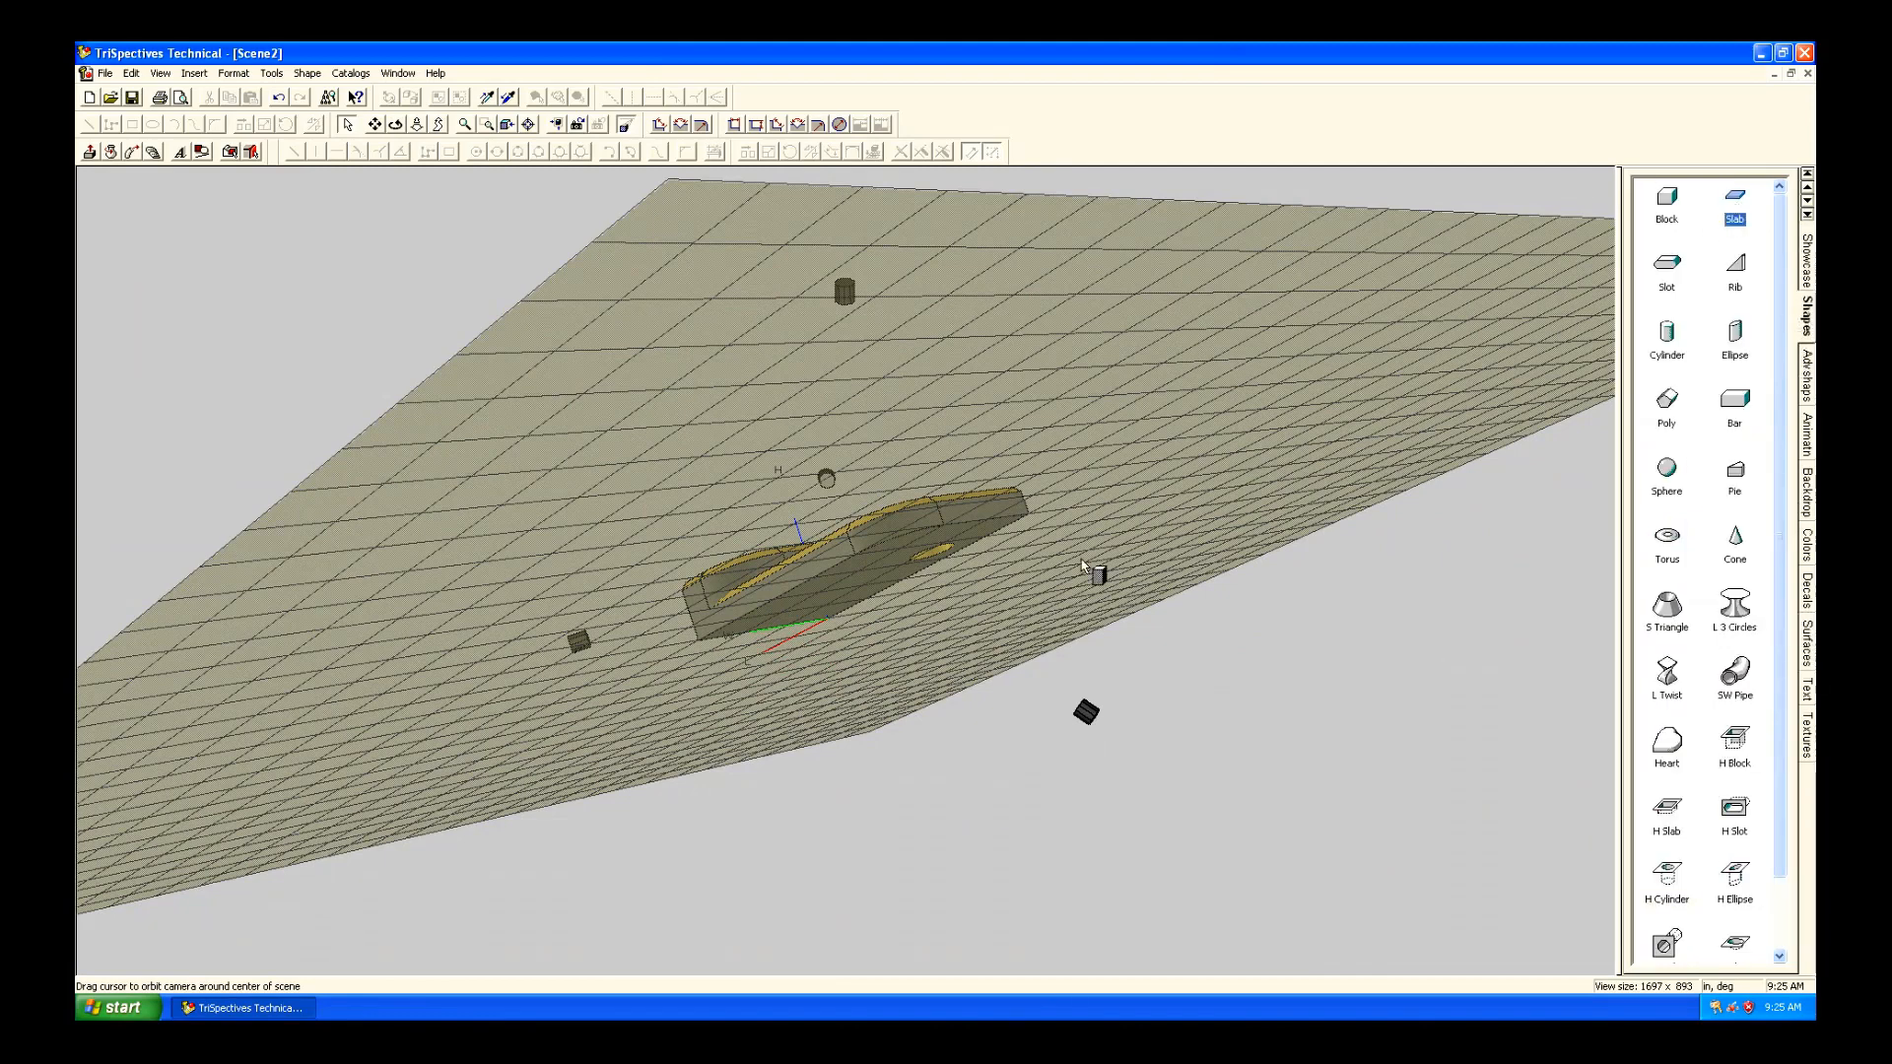
left_click(844, 580)
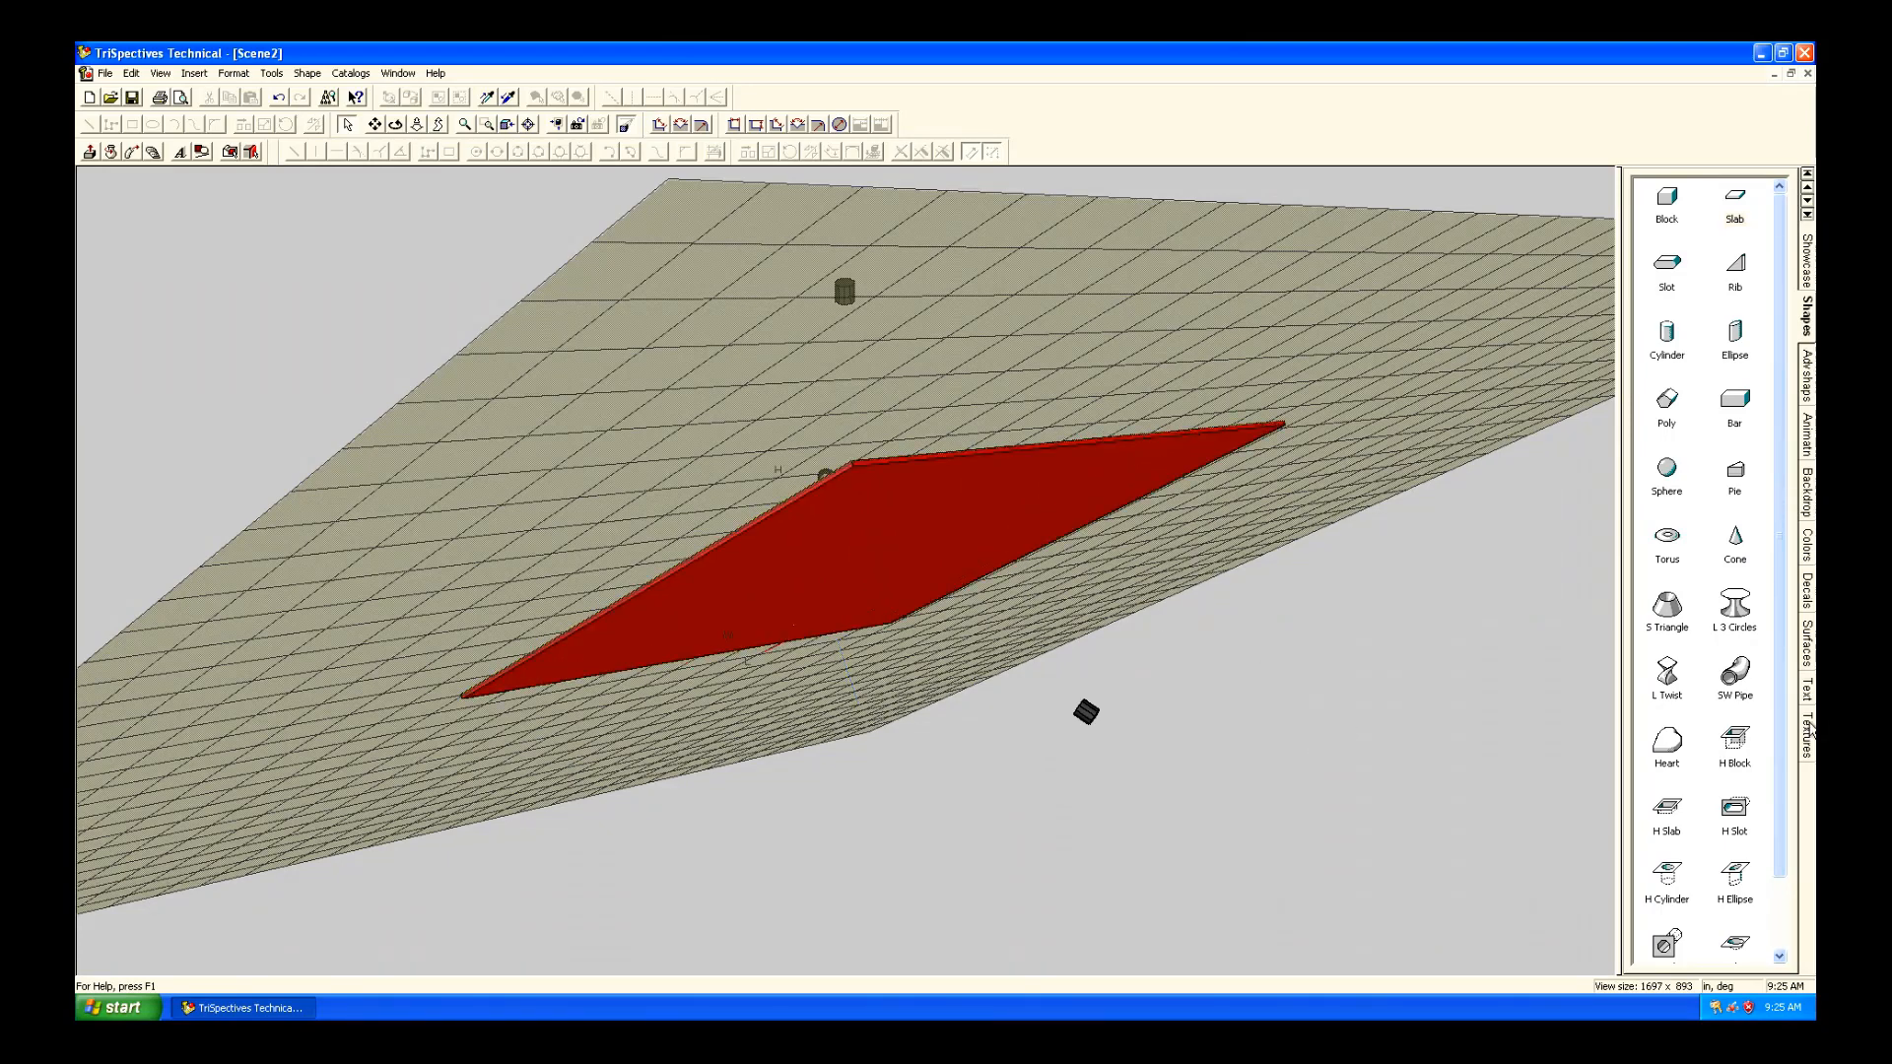
left_click(1803, 657)
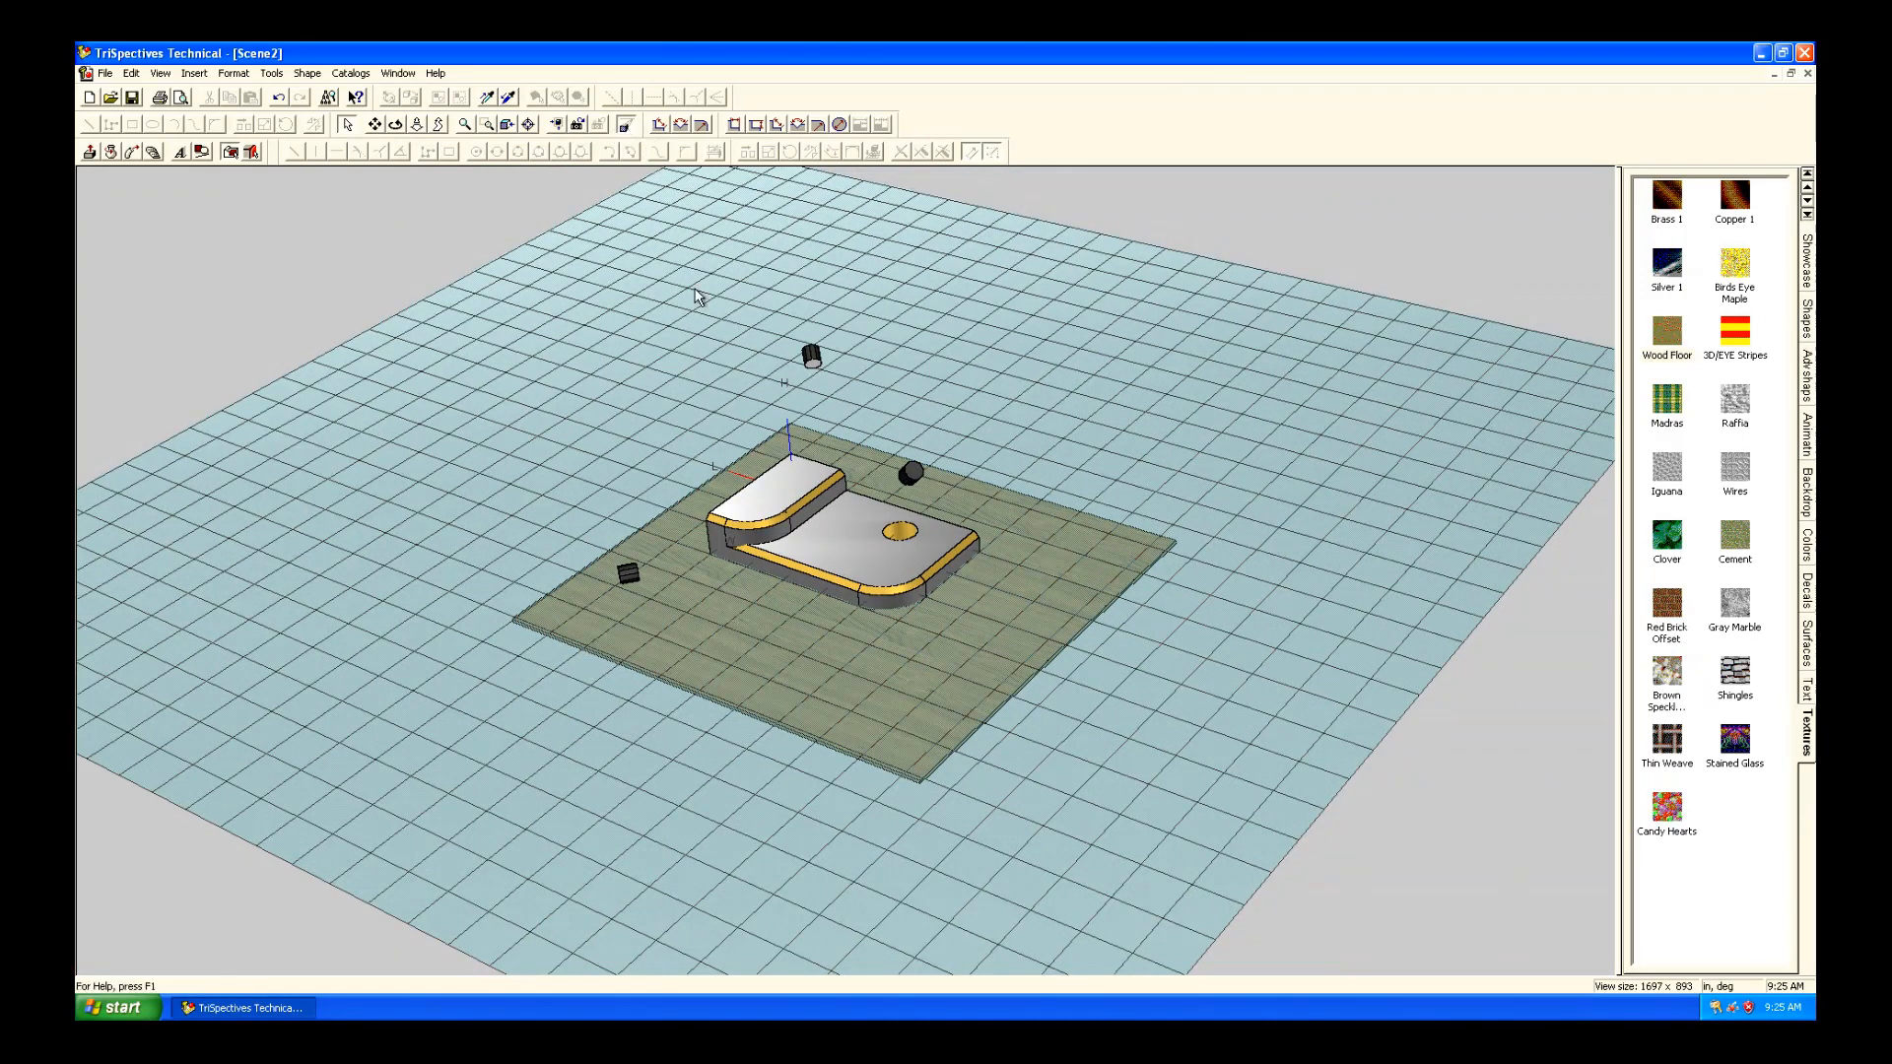
Set the scene camera's field of view angle to 40.
right_click(698, 296)
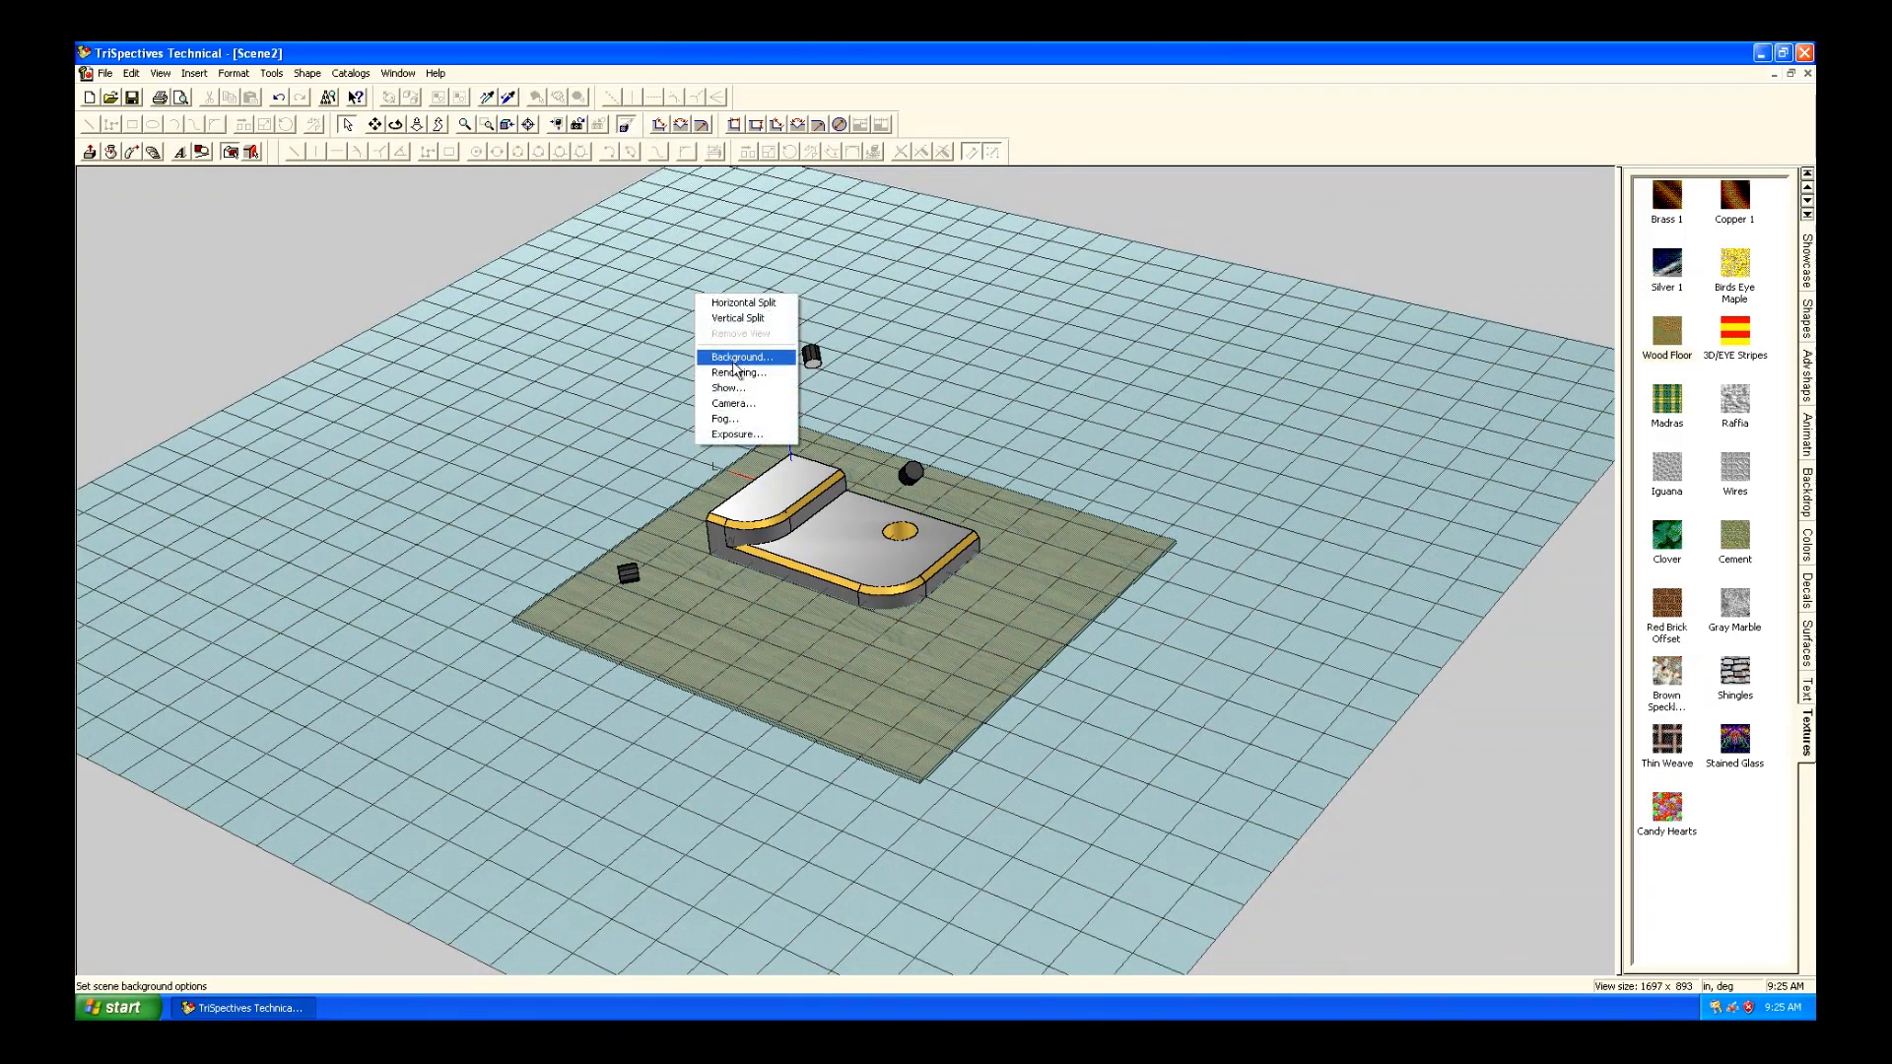
left_click(739, 355)
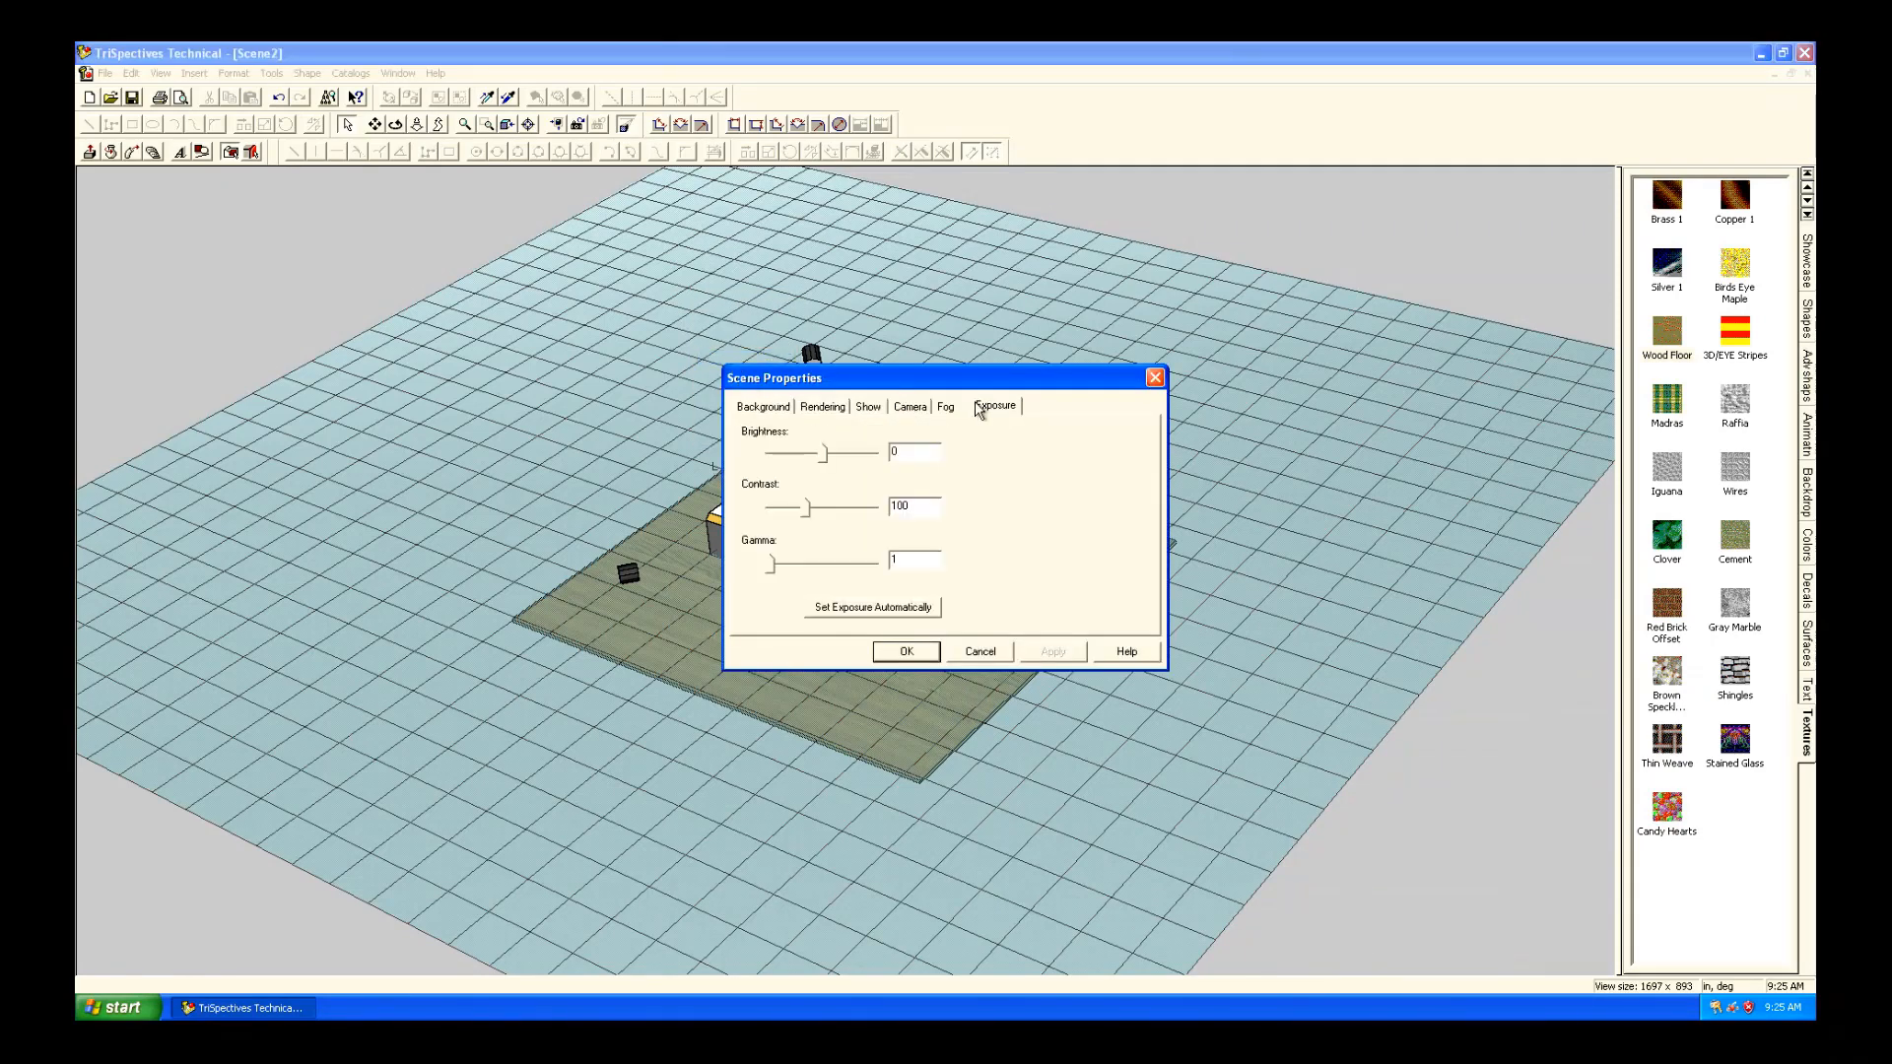
left_click(946, 405)
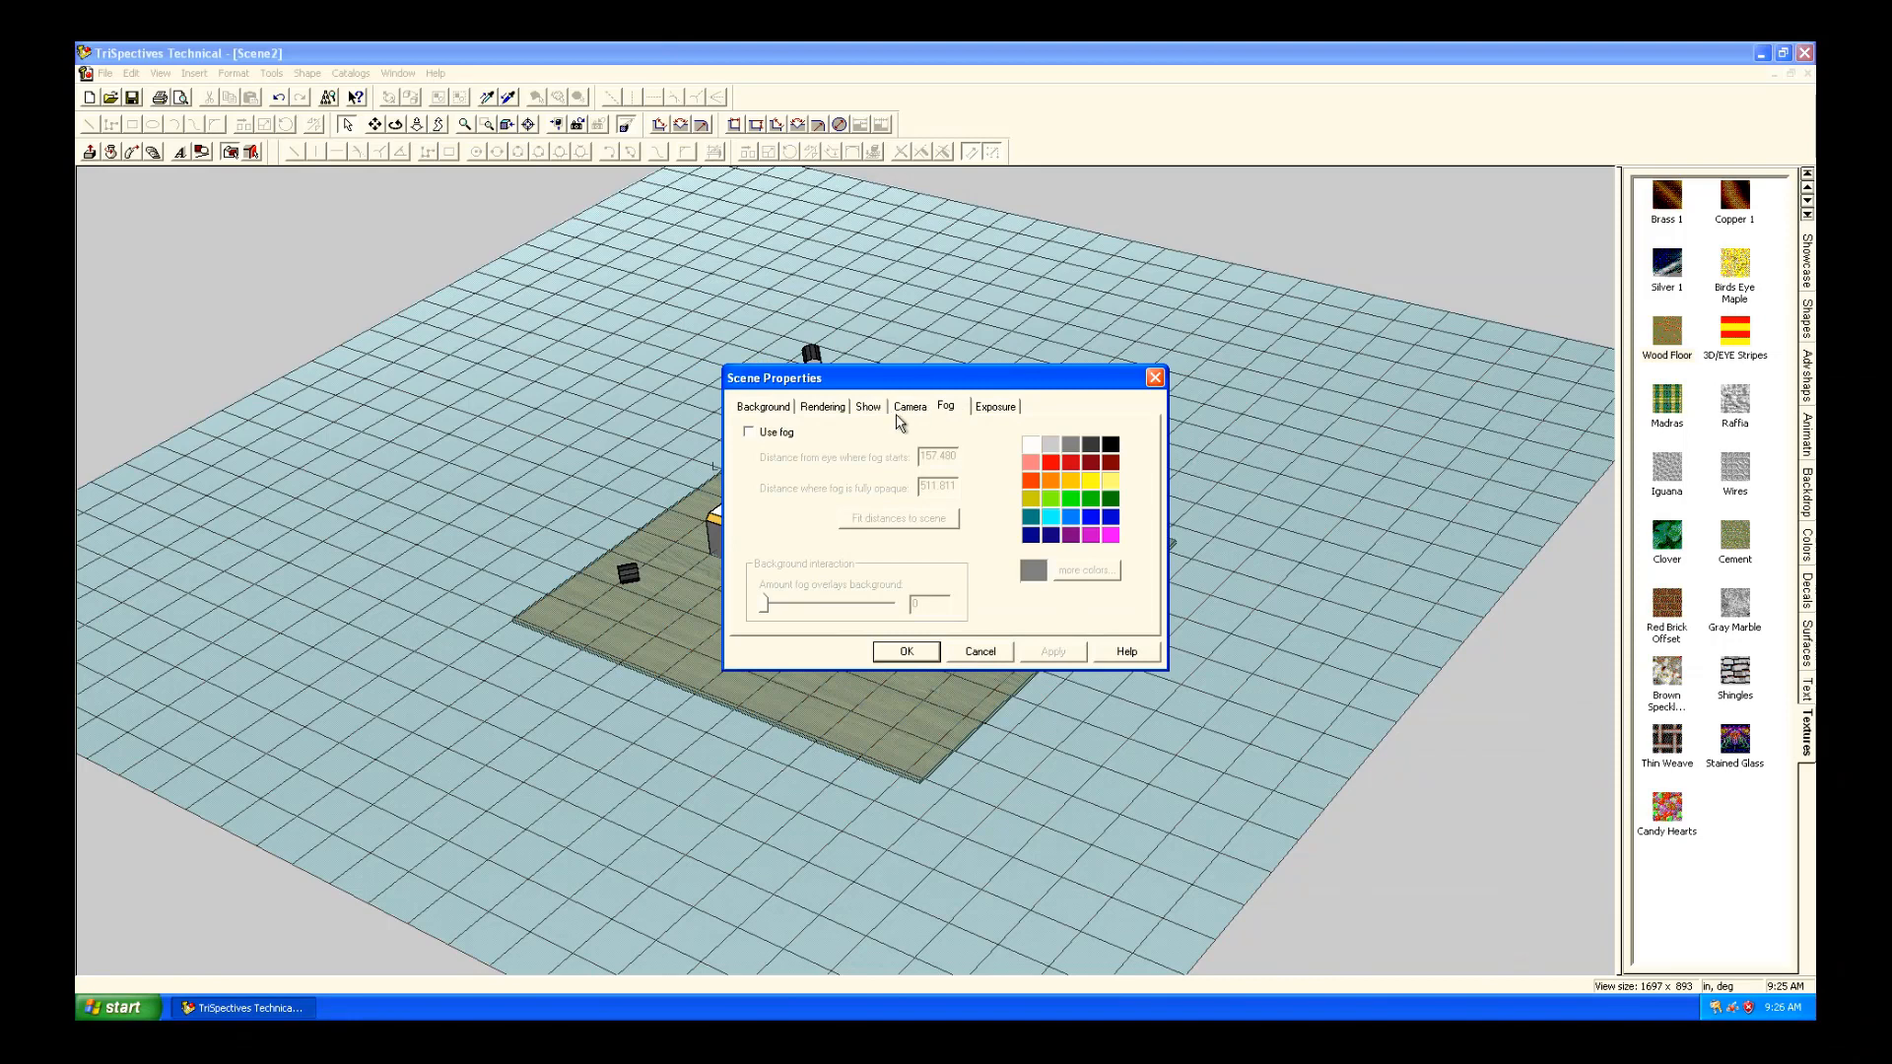
left_click(910, 407)
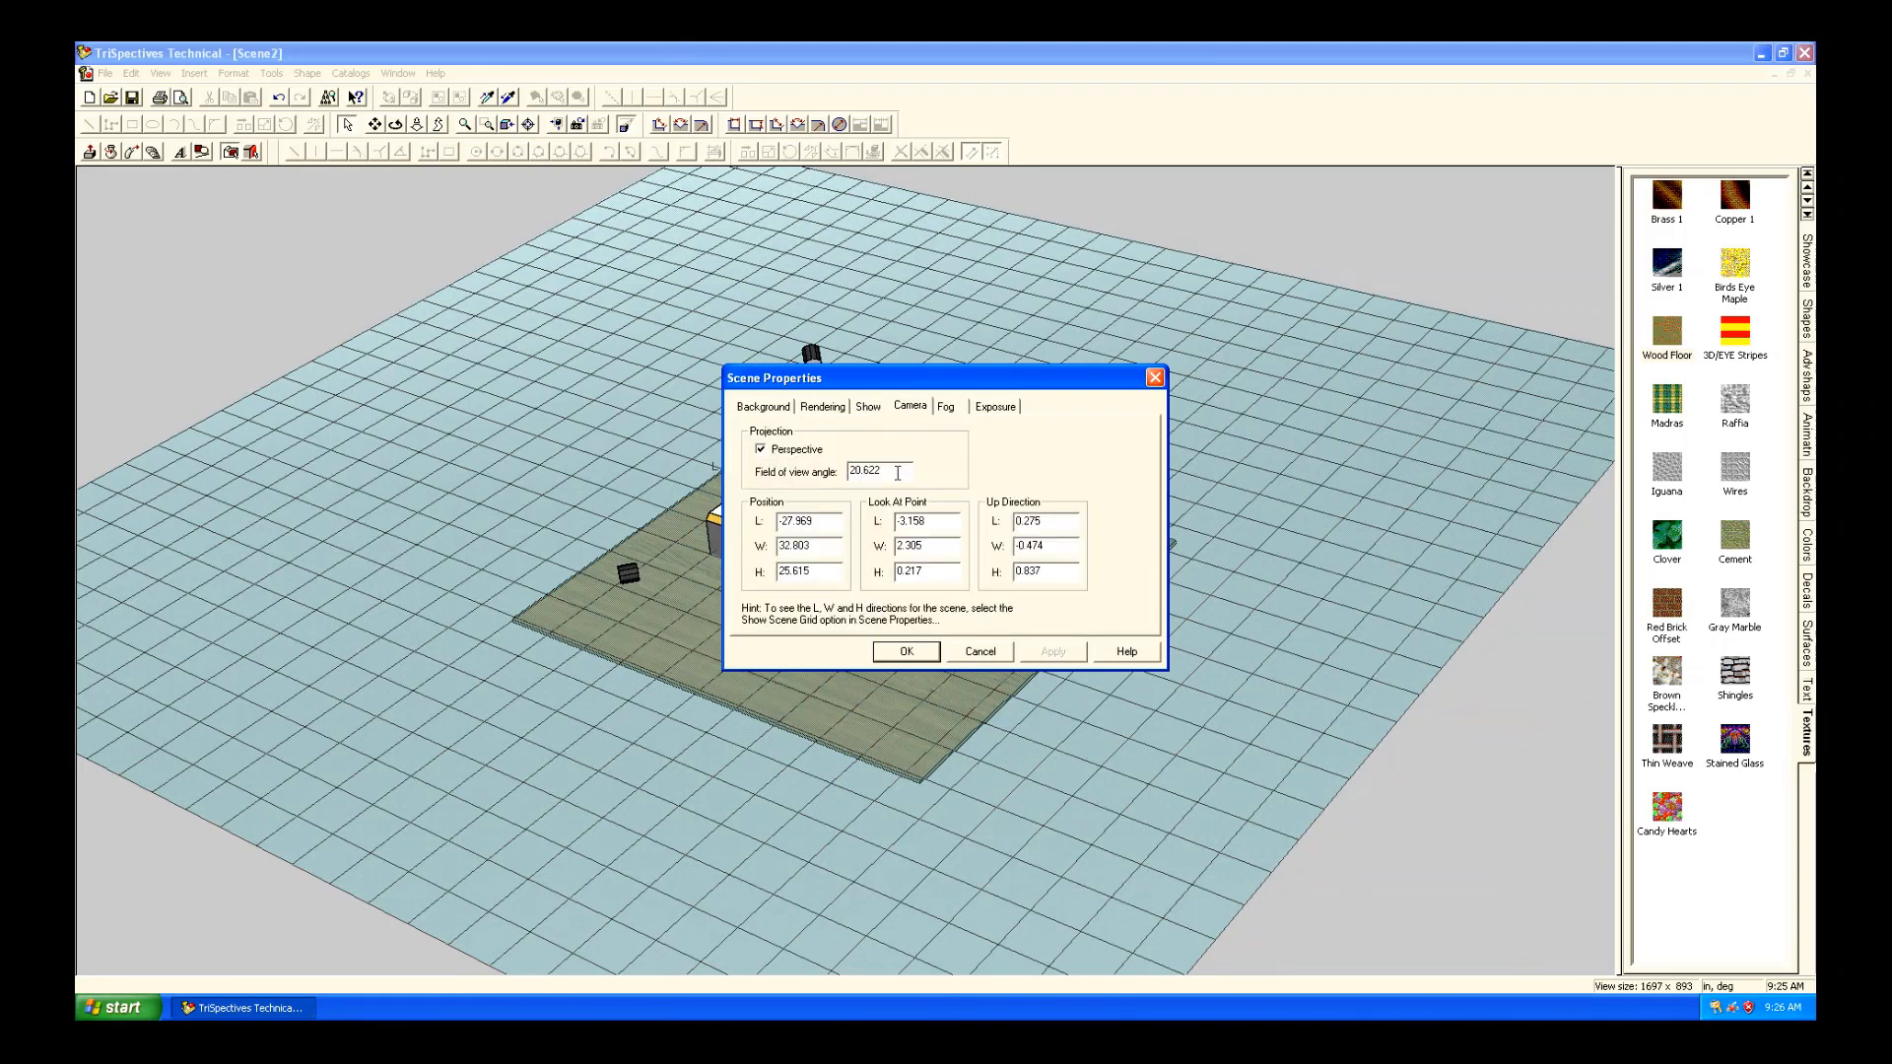
triple_click(877, 471)
type("40")
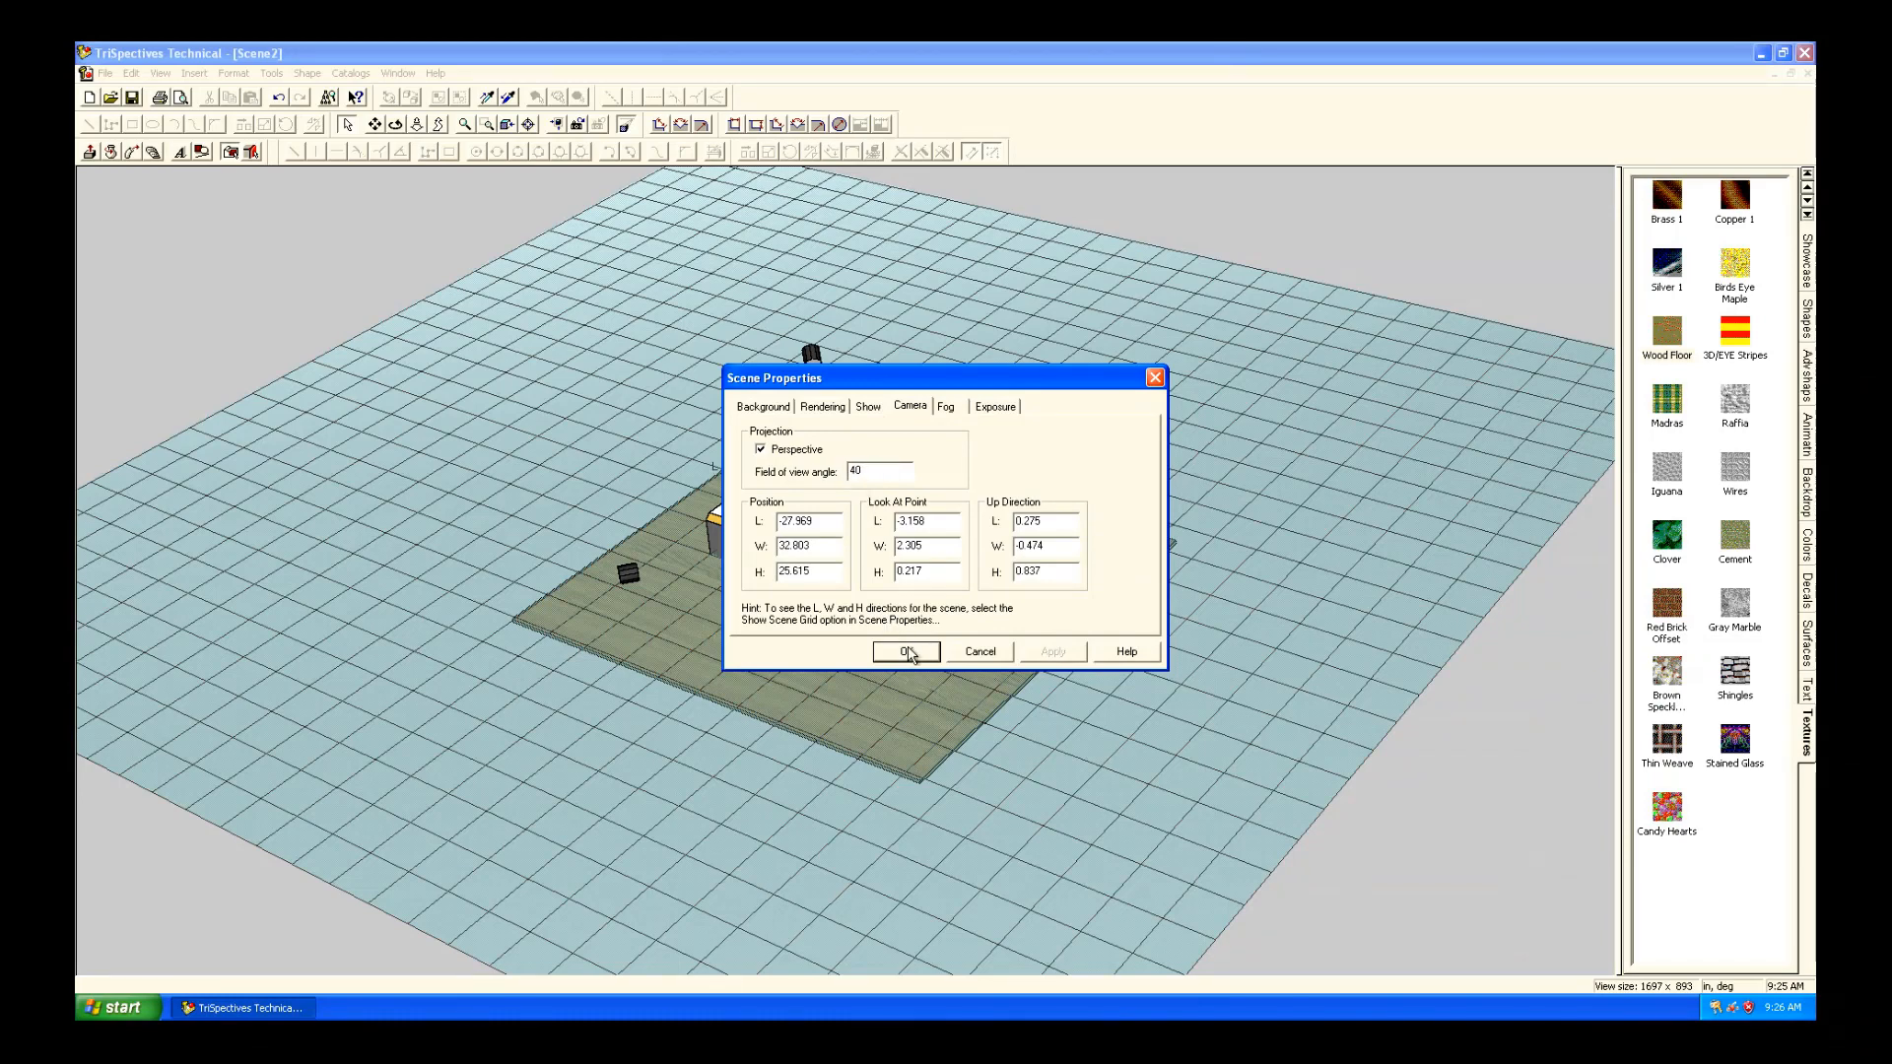
left_click(904, 652)
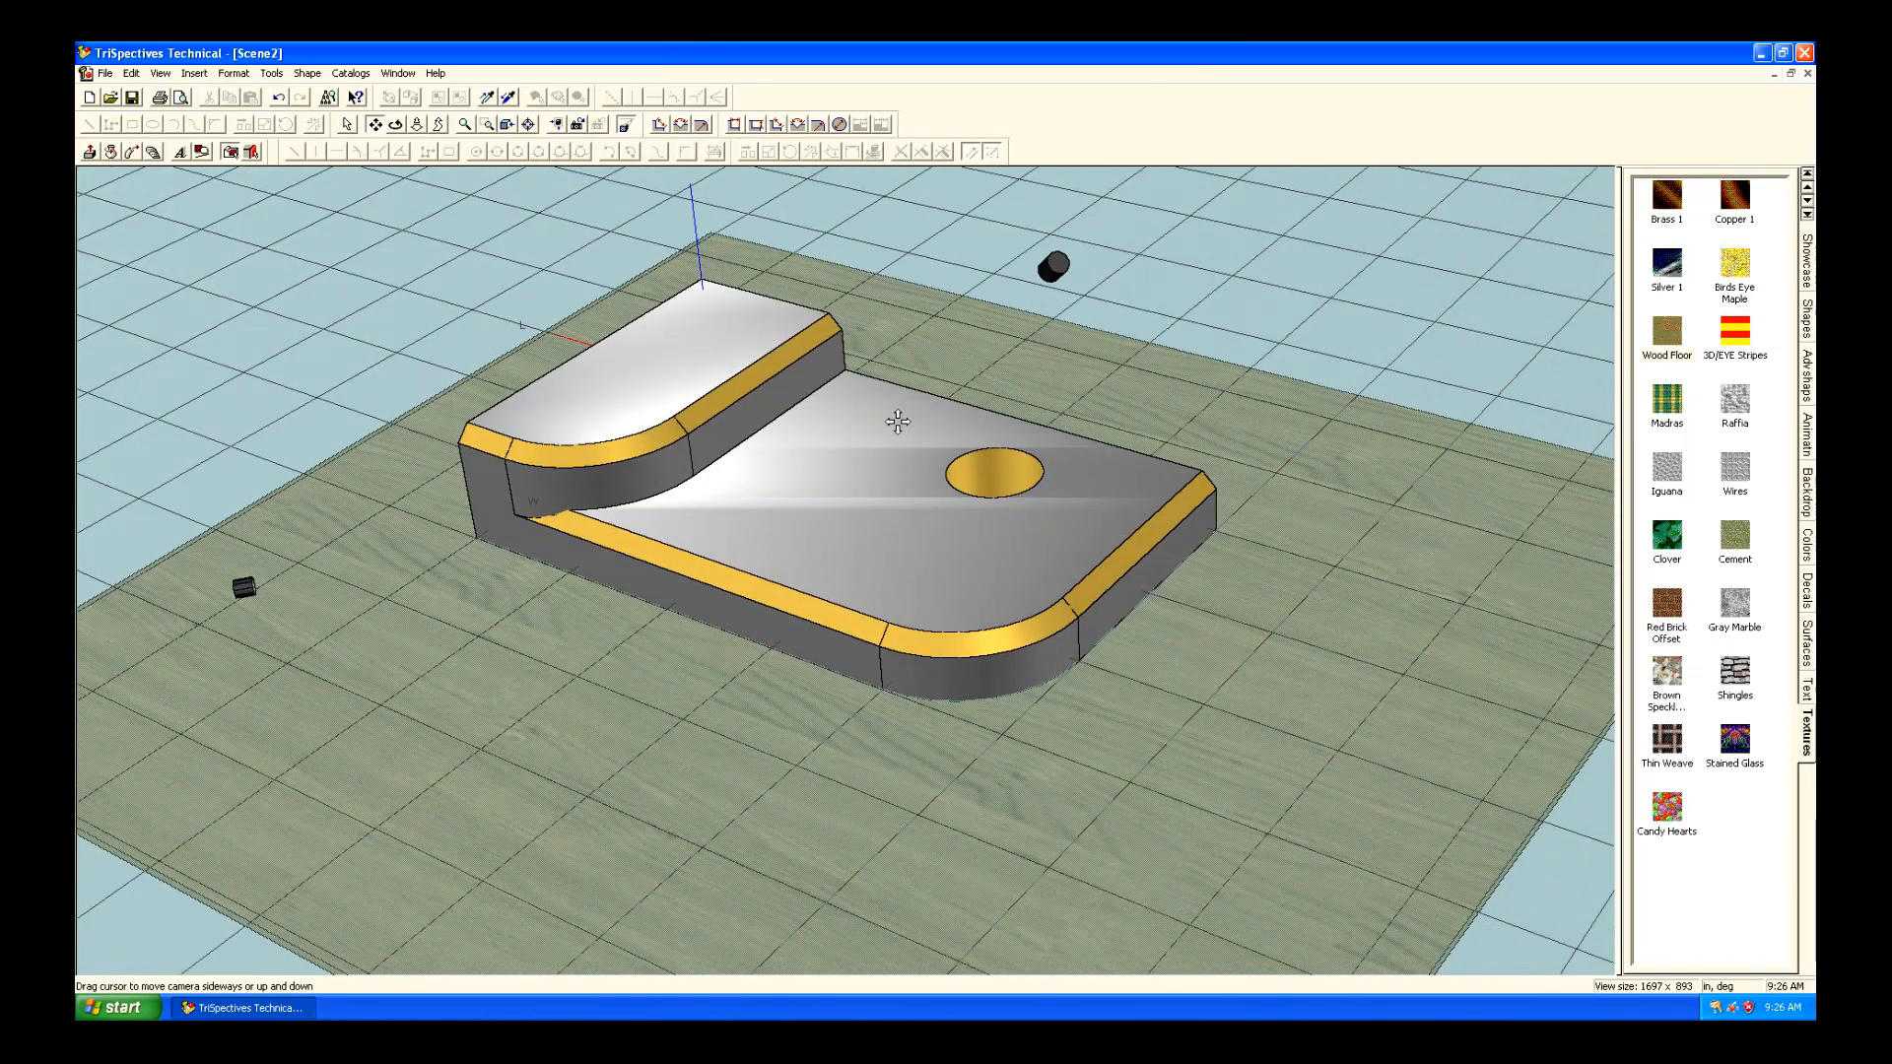
mouse_move(415, 344)
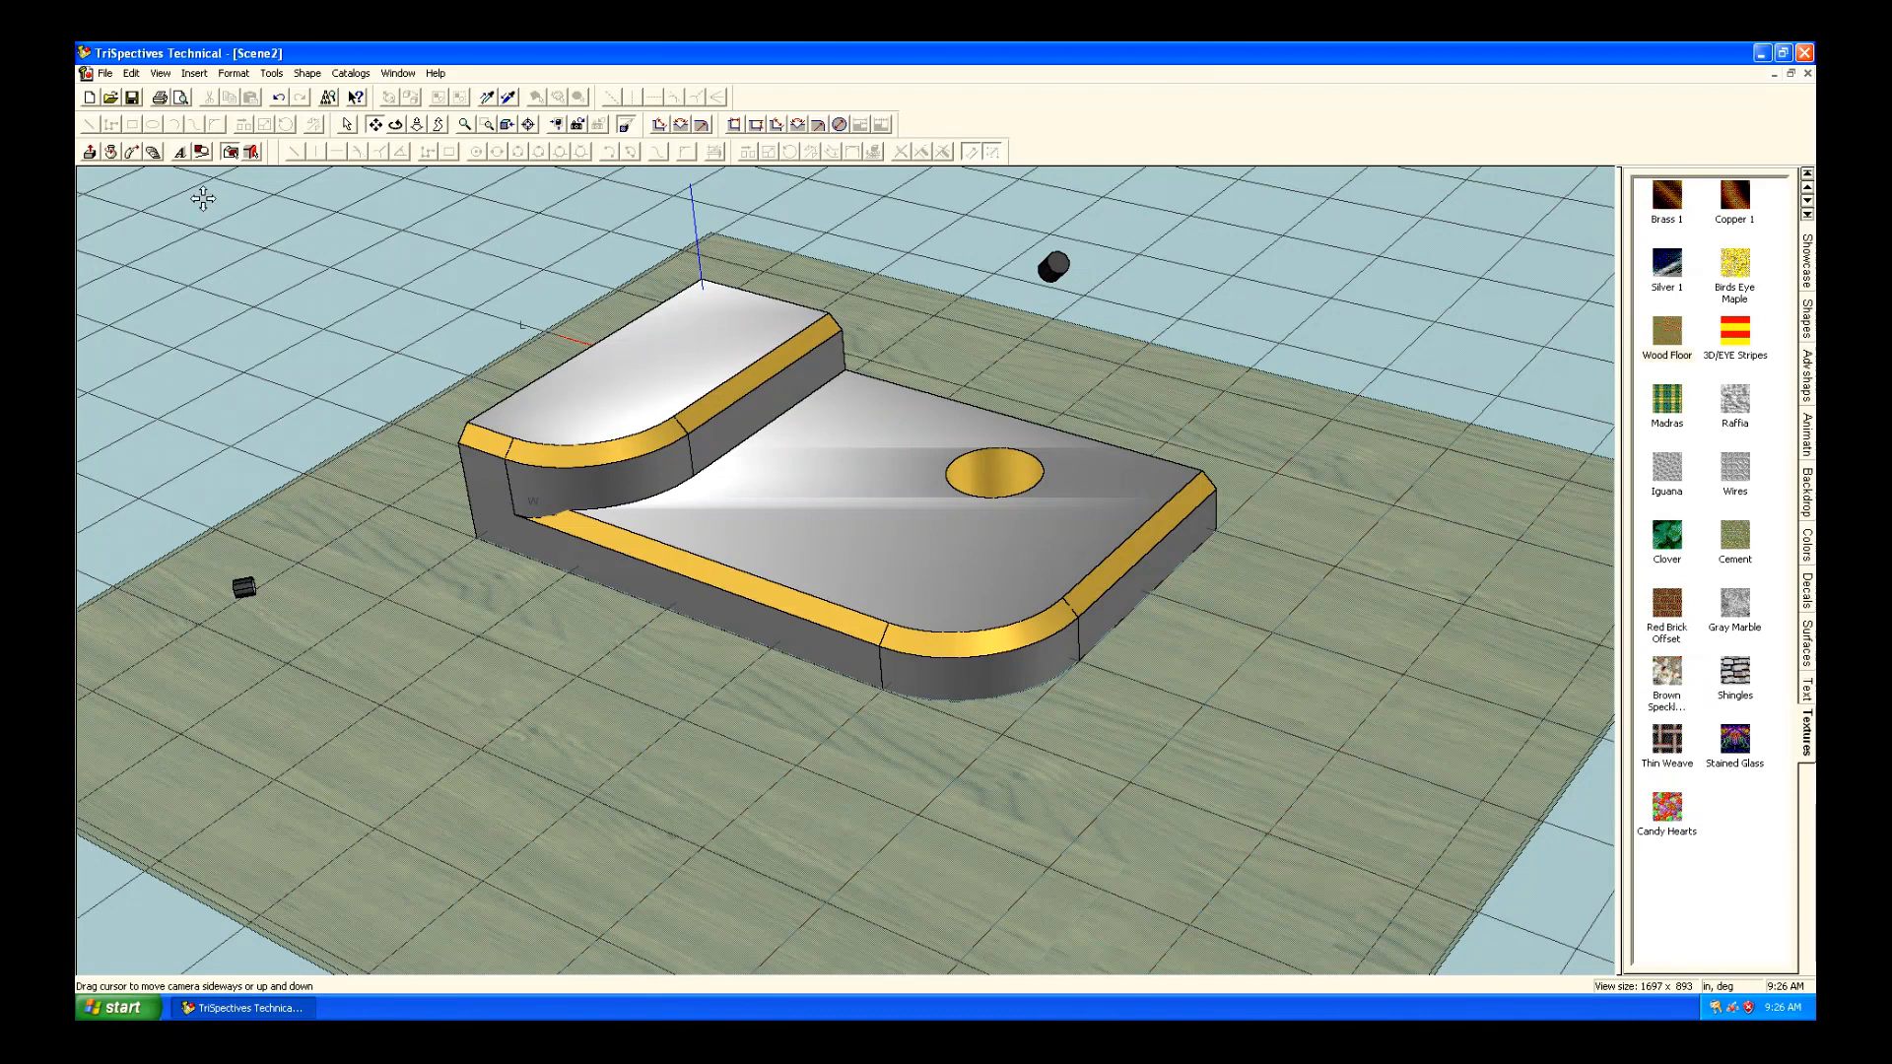
mouse_move(525, 305)
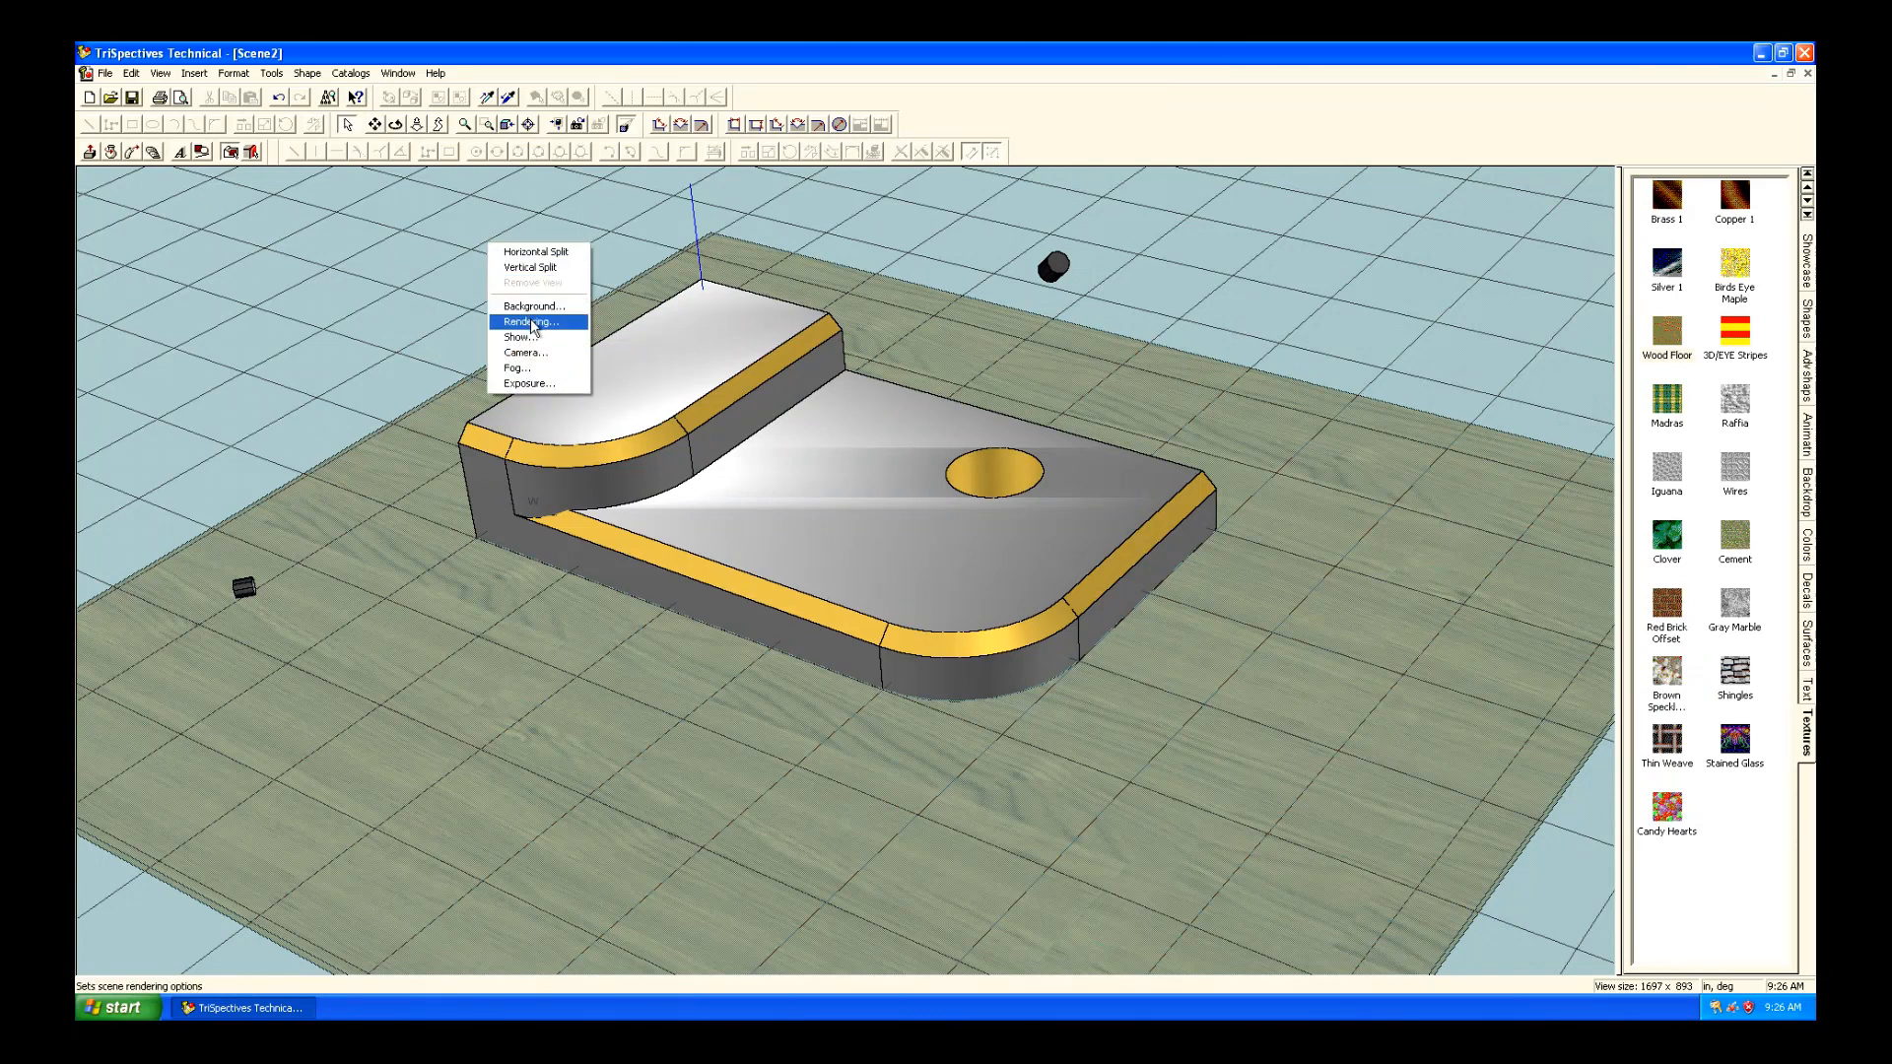
Confirm Realistic shading with Shadows, RayTracing and Antialiasing in the scene rendering settings.
left_click(531, 323)
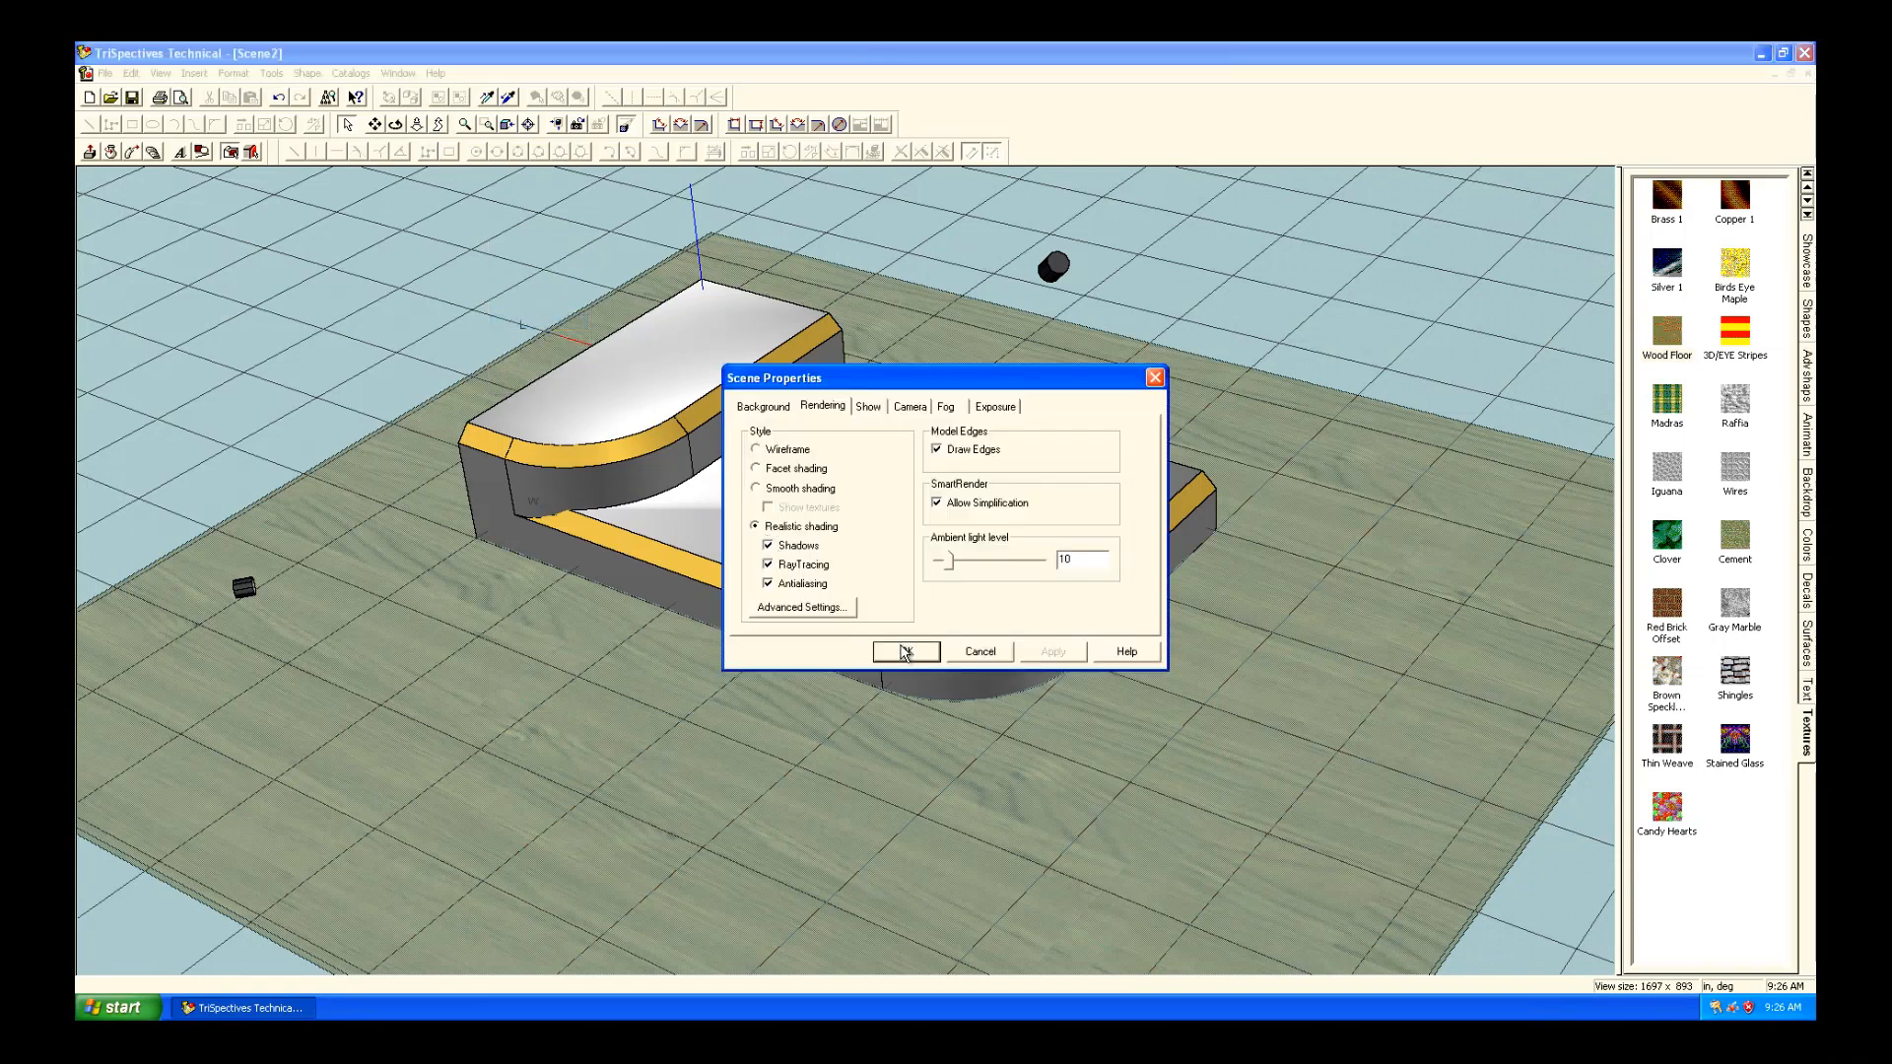
left_click(905, 650)
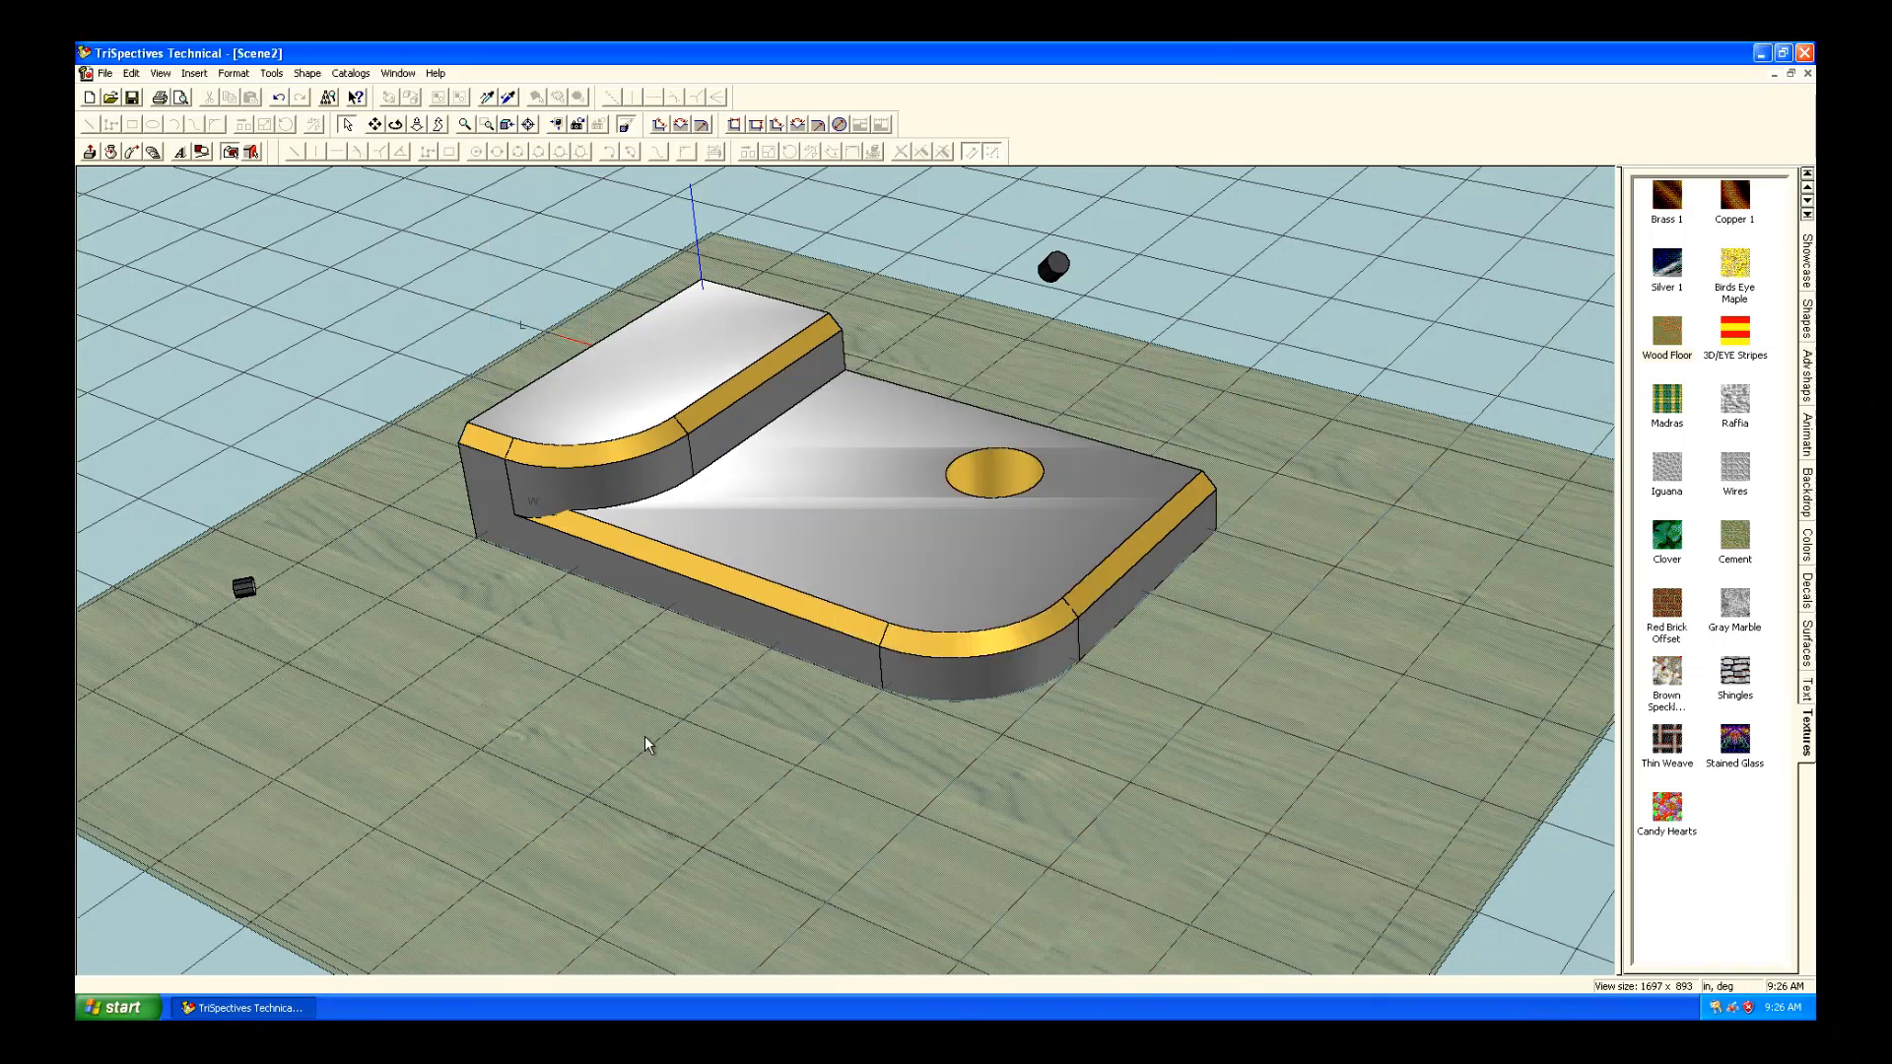
mouse_move(205, 988)
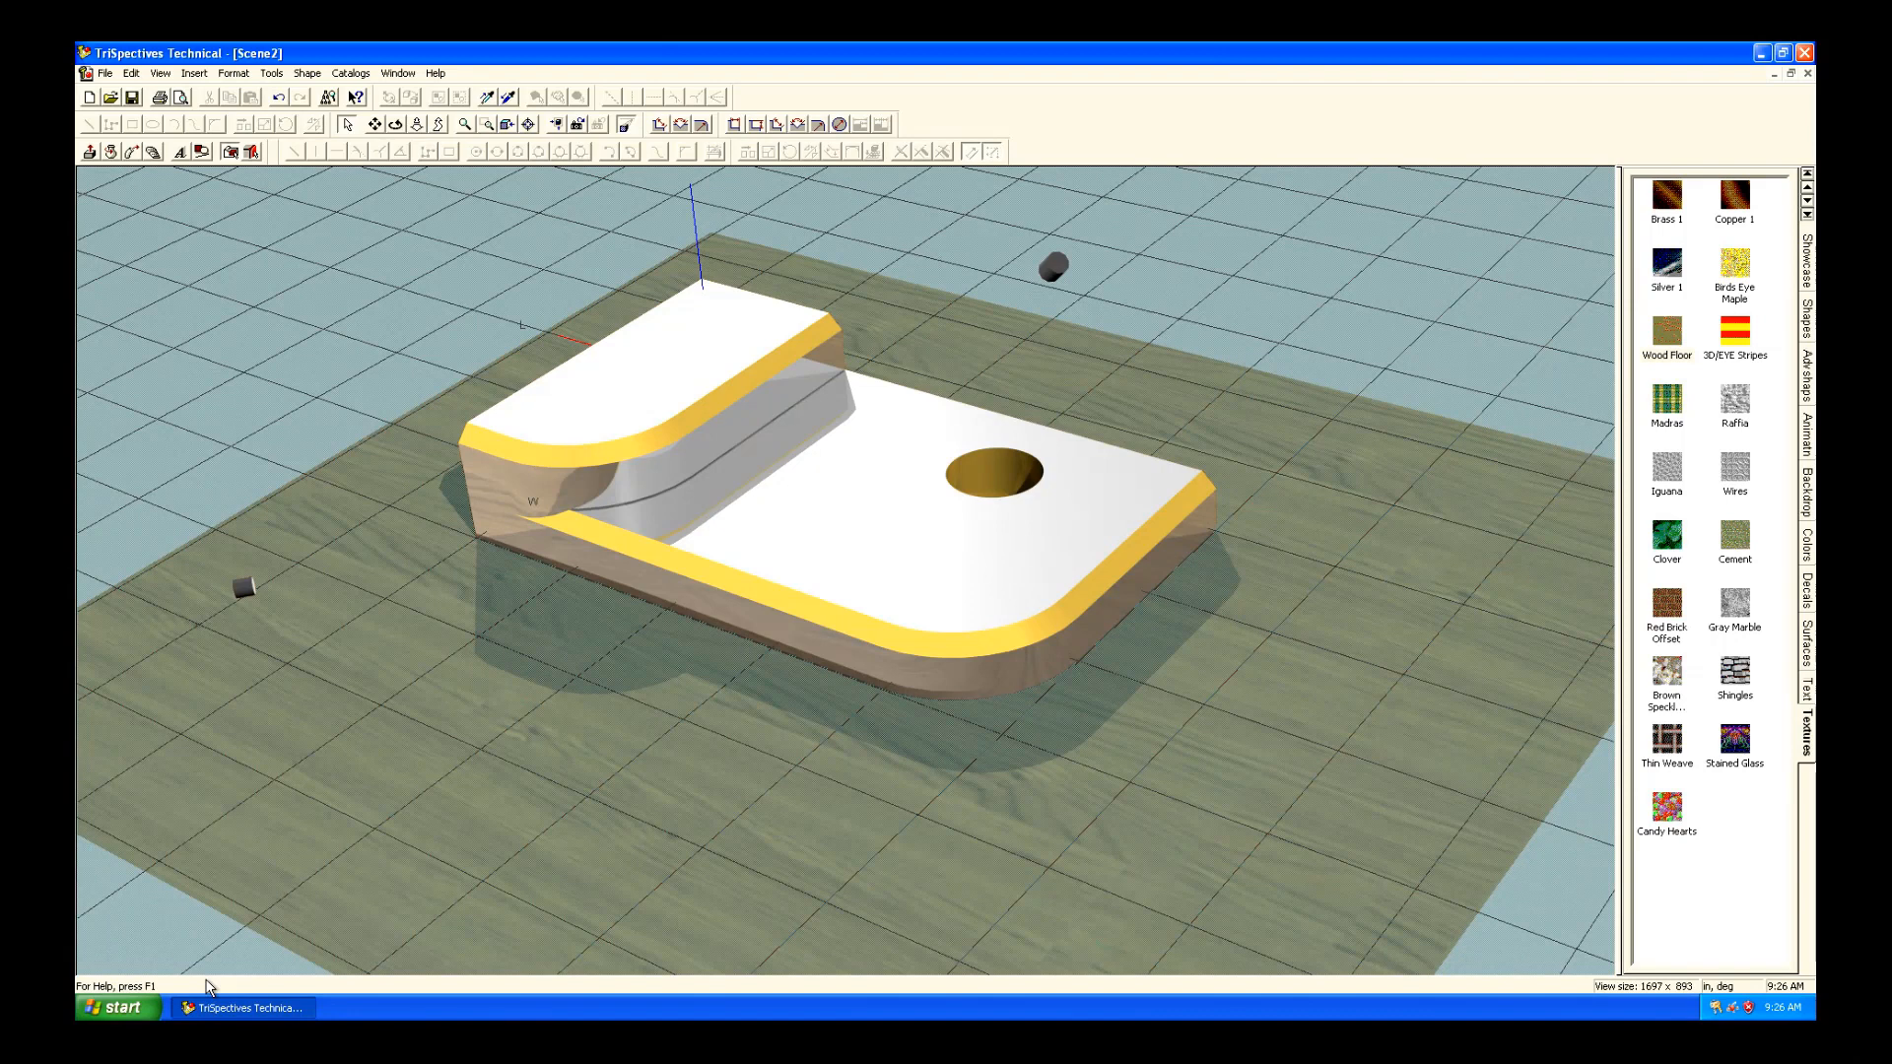
mouse_move(380, 298)
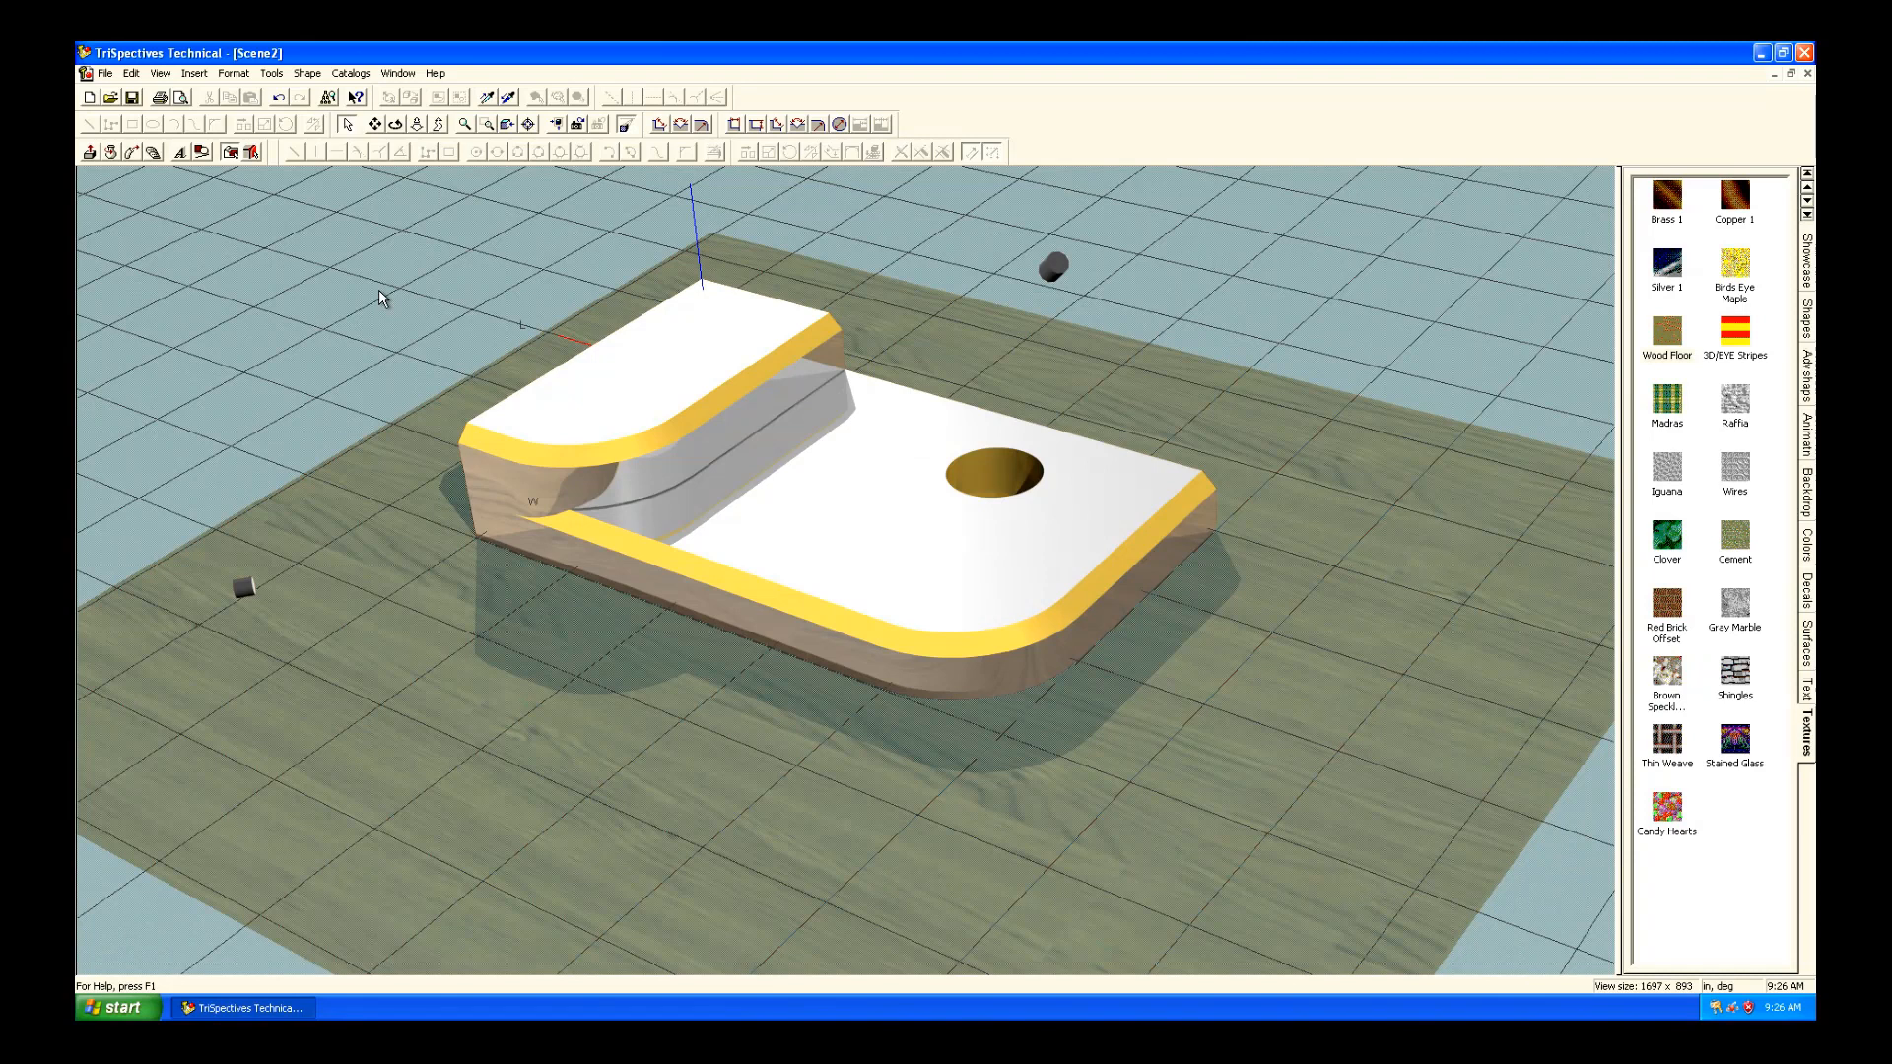
Inspect the scene's rendering and advanced antialiasing/ray-tracing settings, then cancel without changes.
right_click(379, 297)
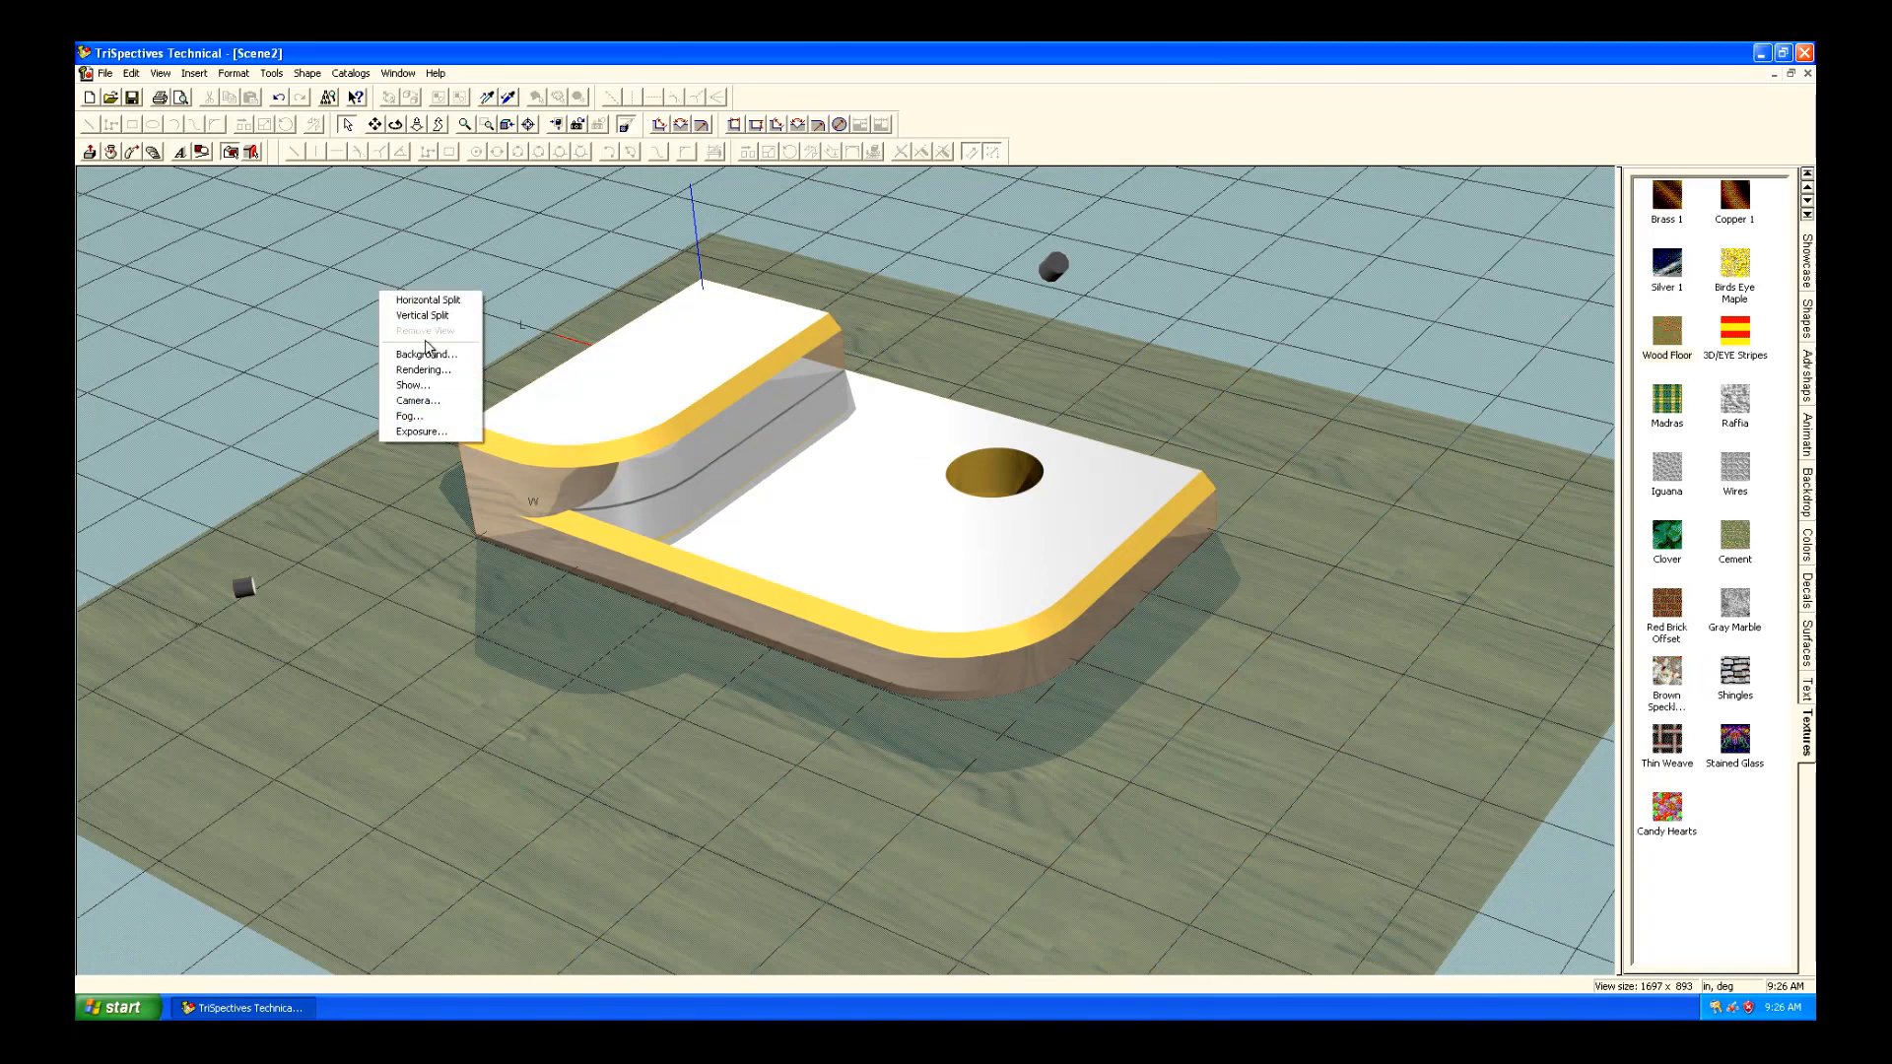
left_click(421, 369)
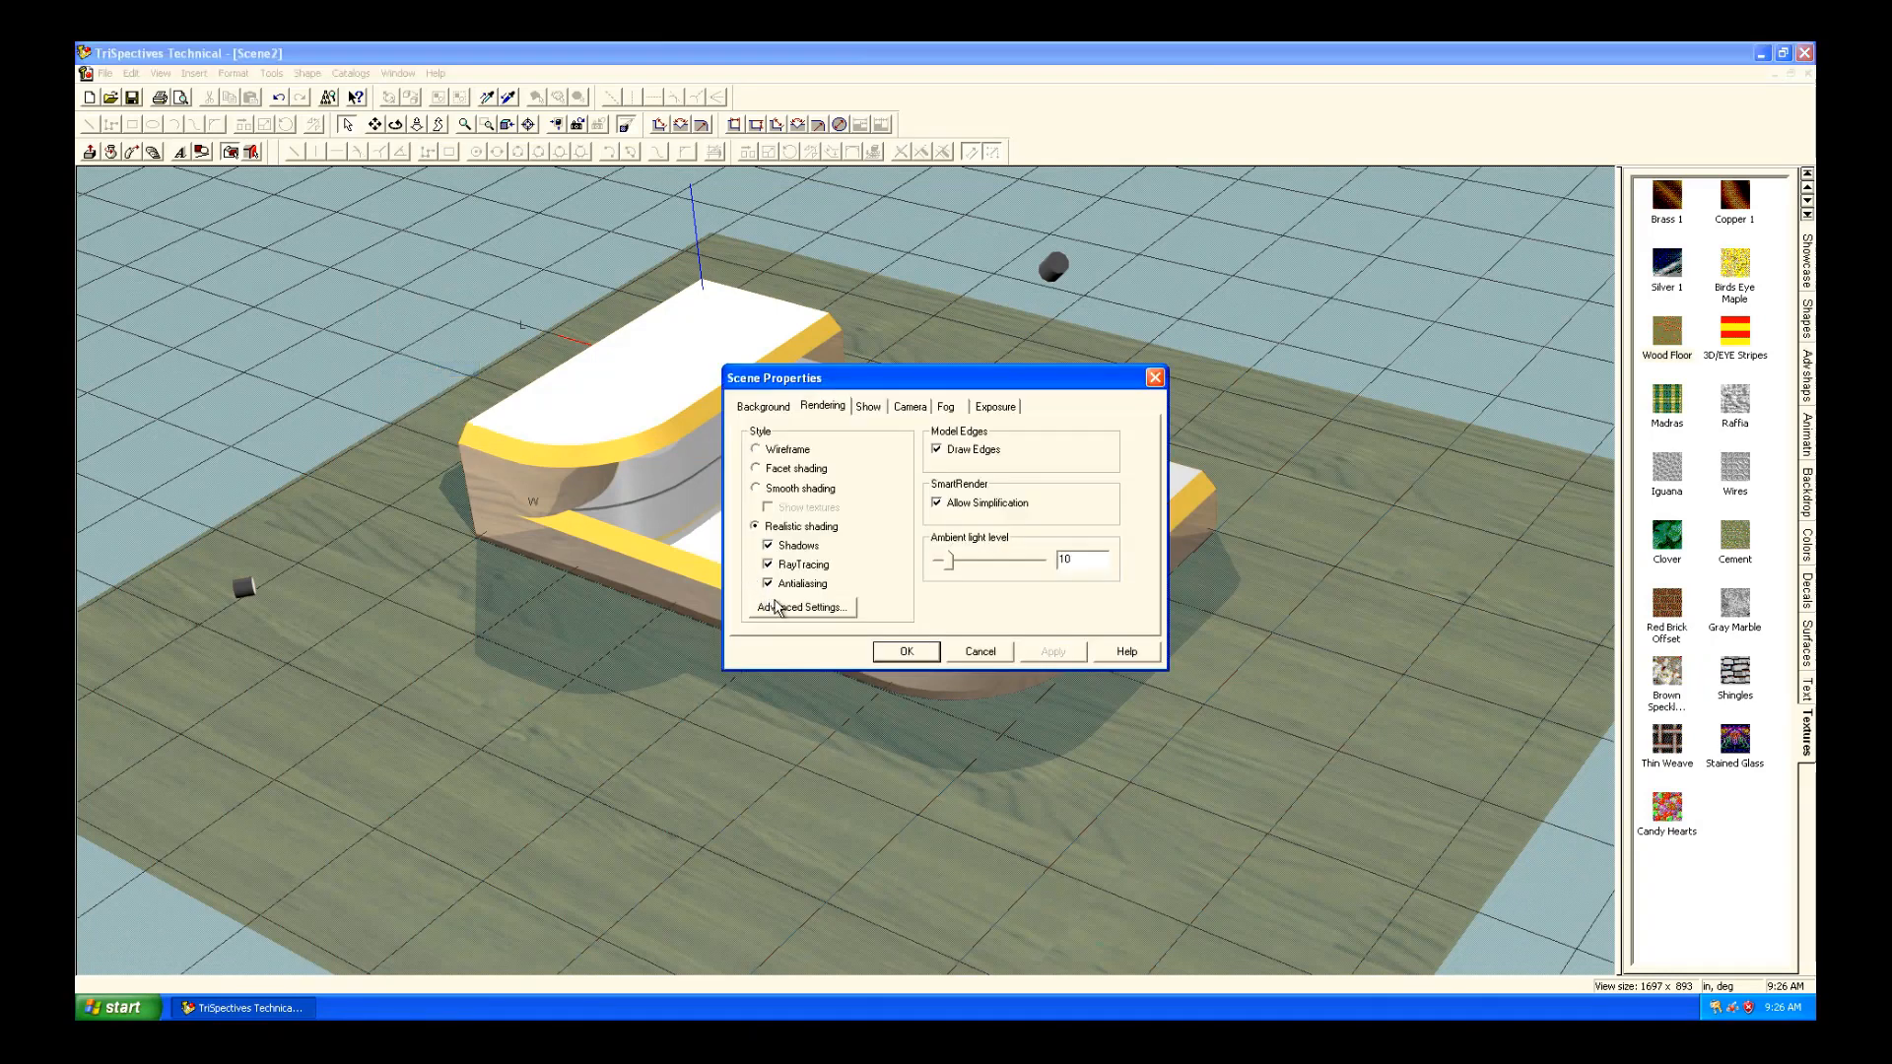
left_click(801, 607)
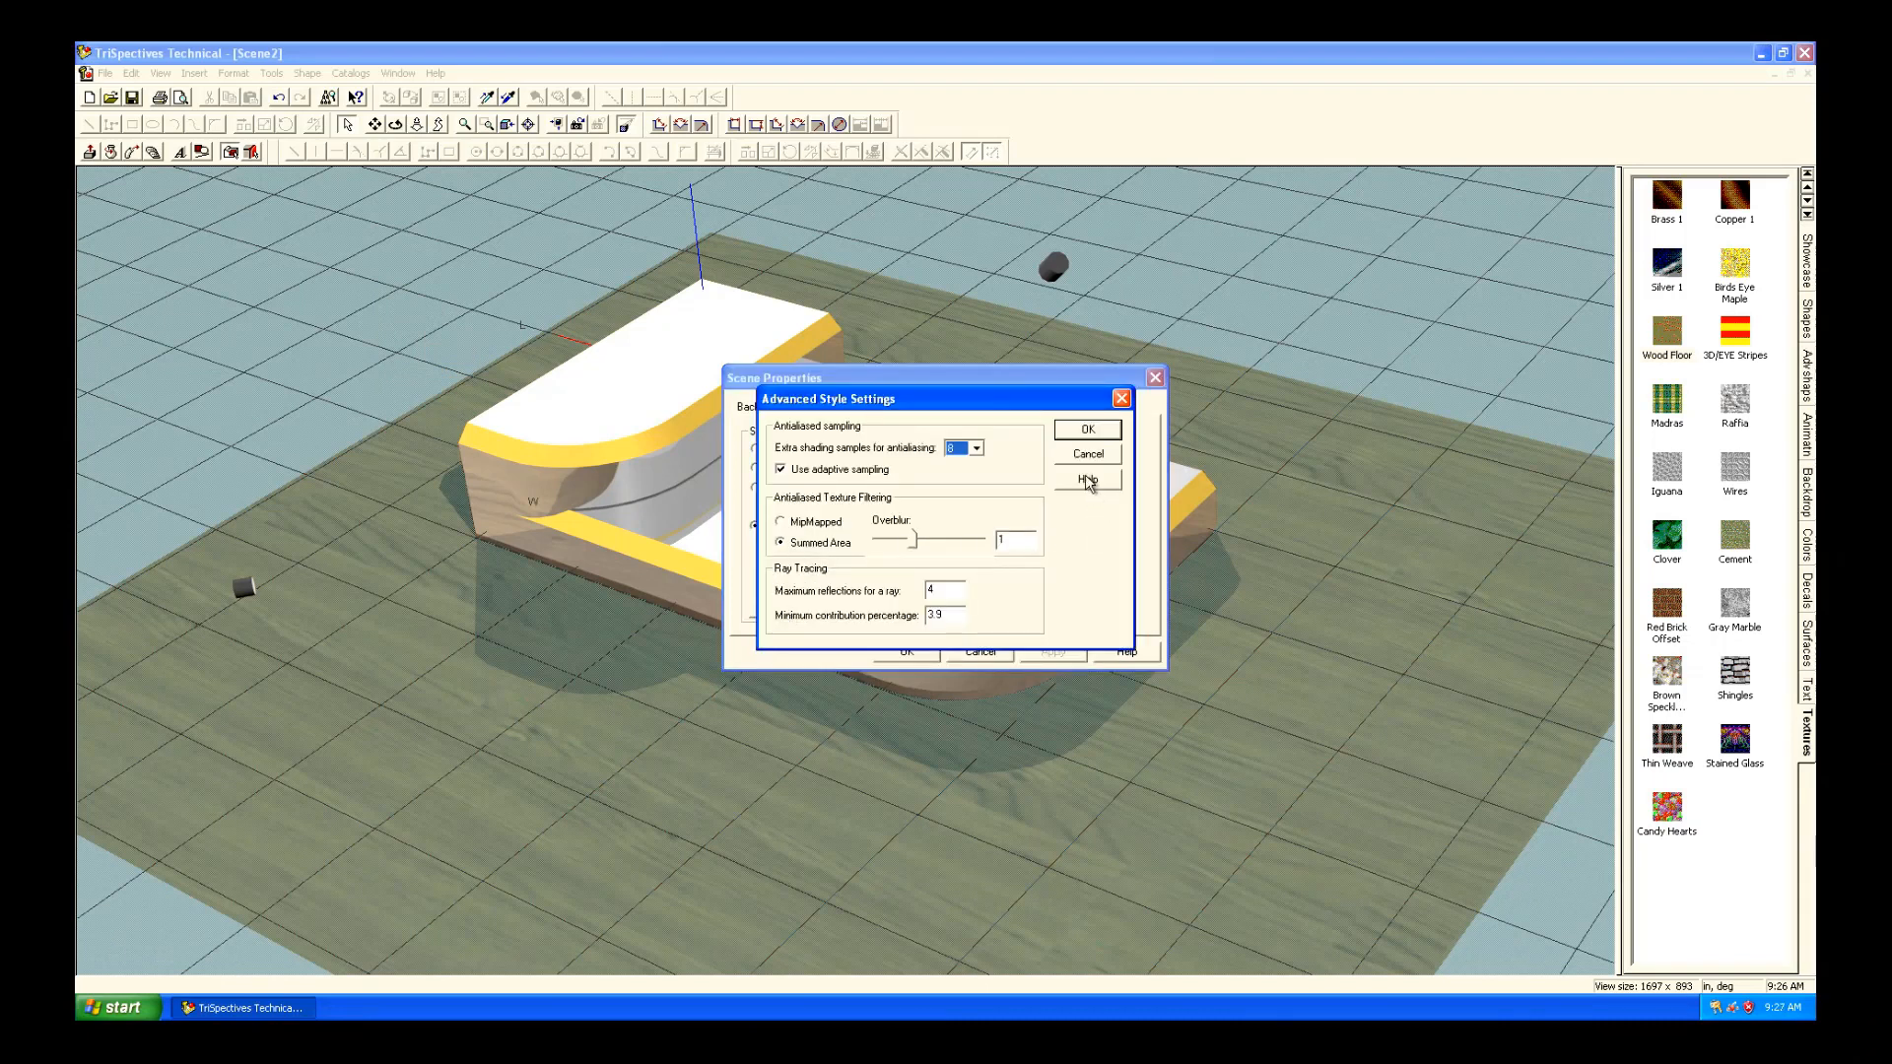
left_click(1085, 429)
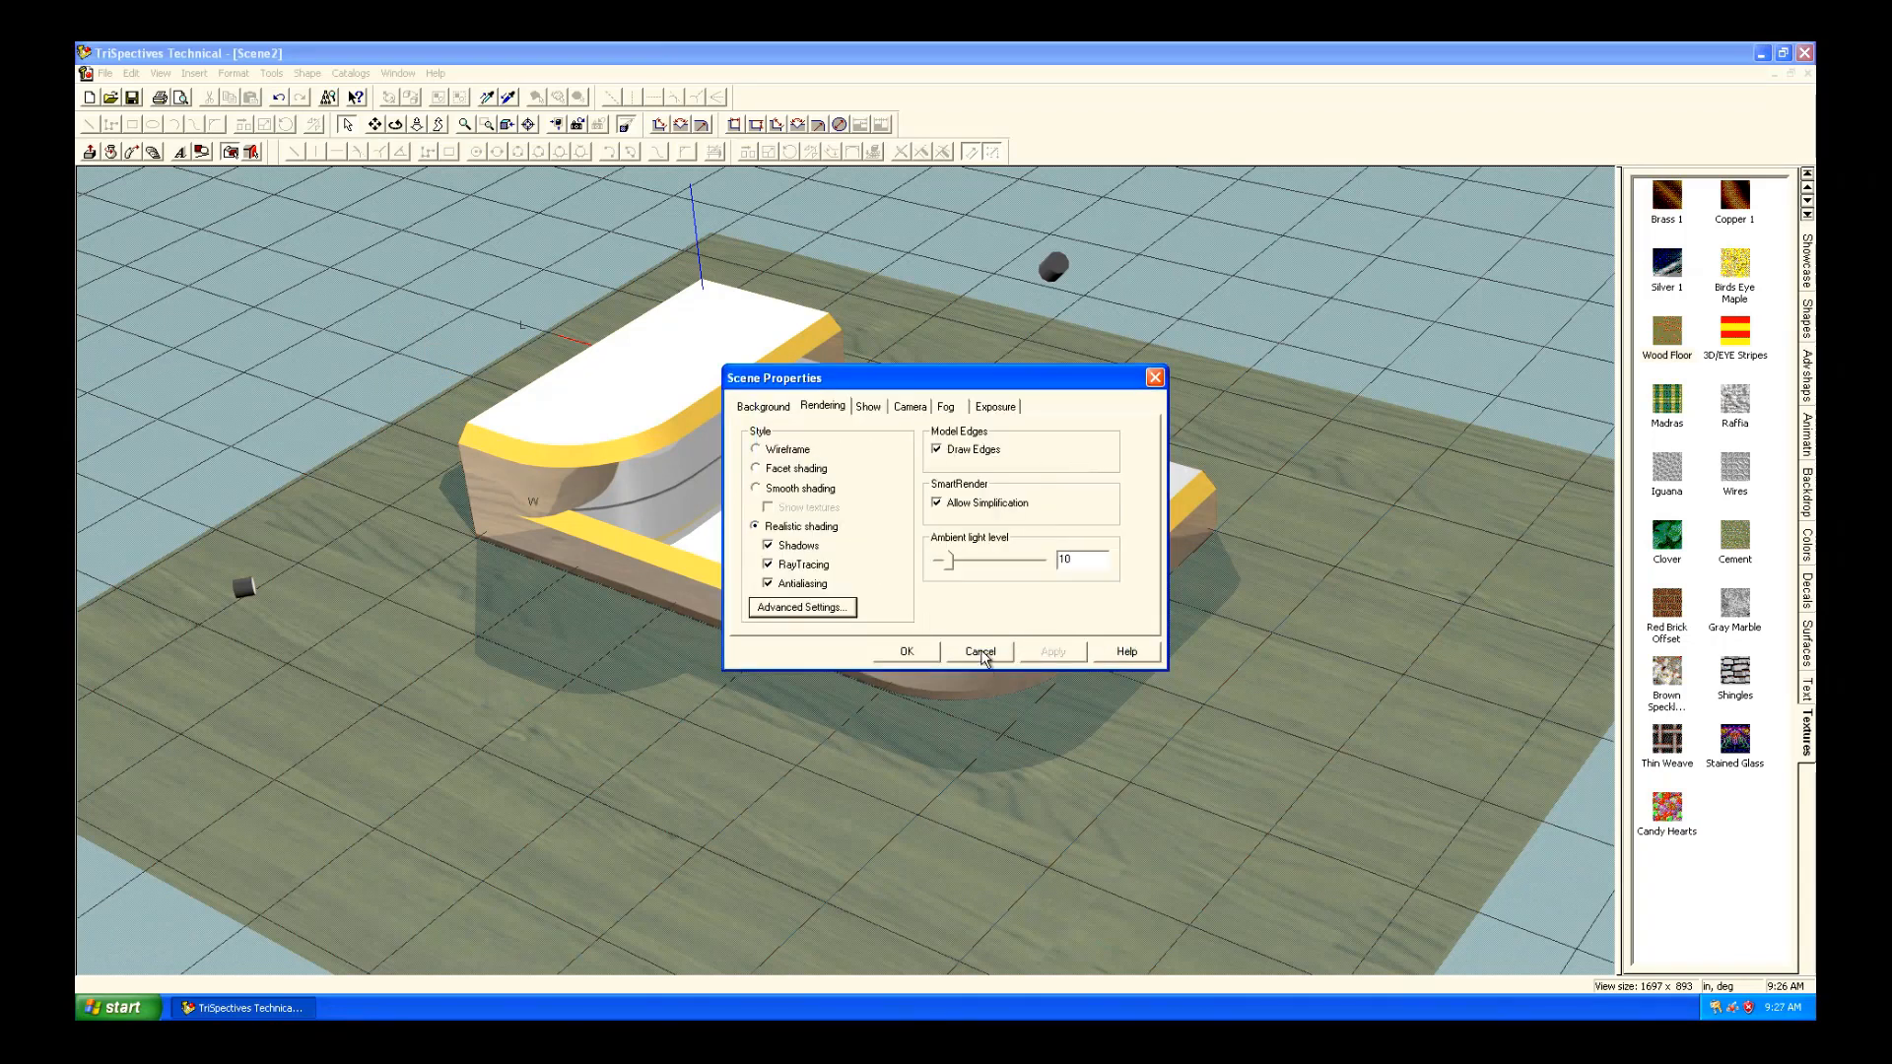
left_click(979, 652)
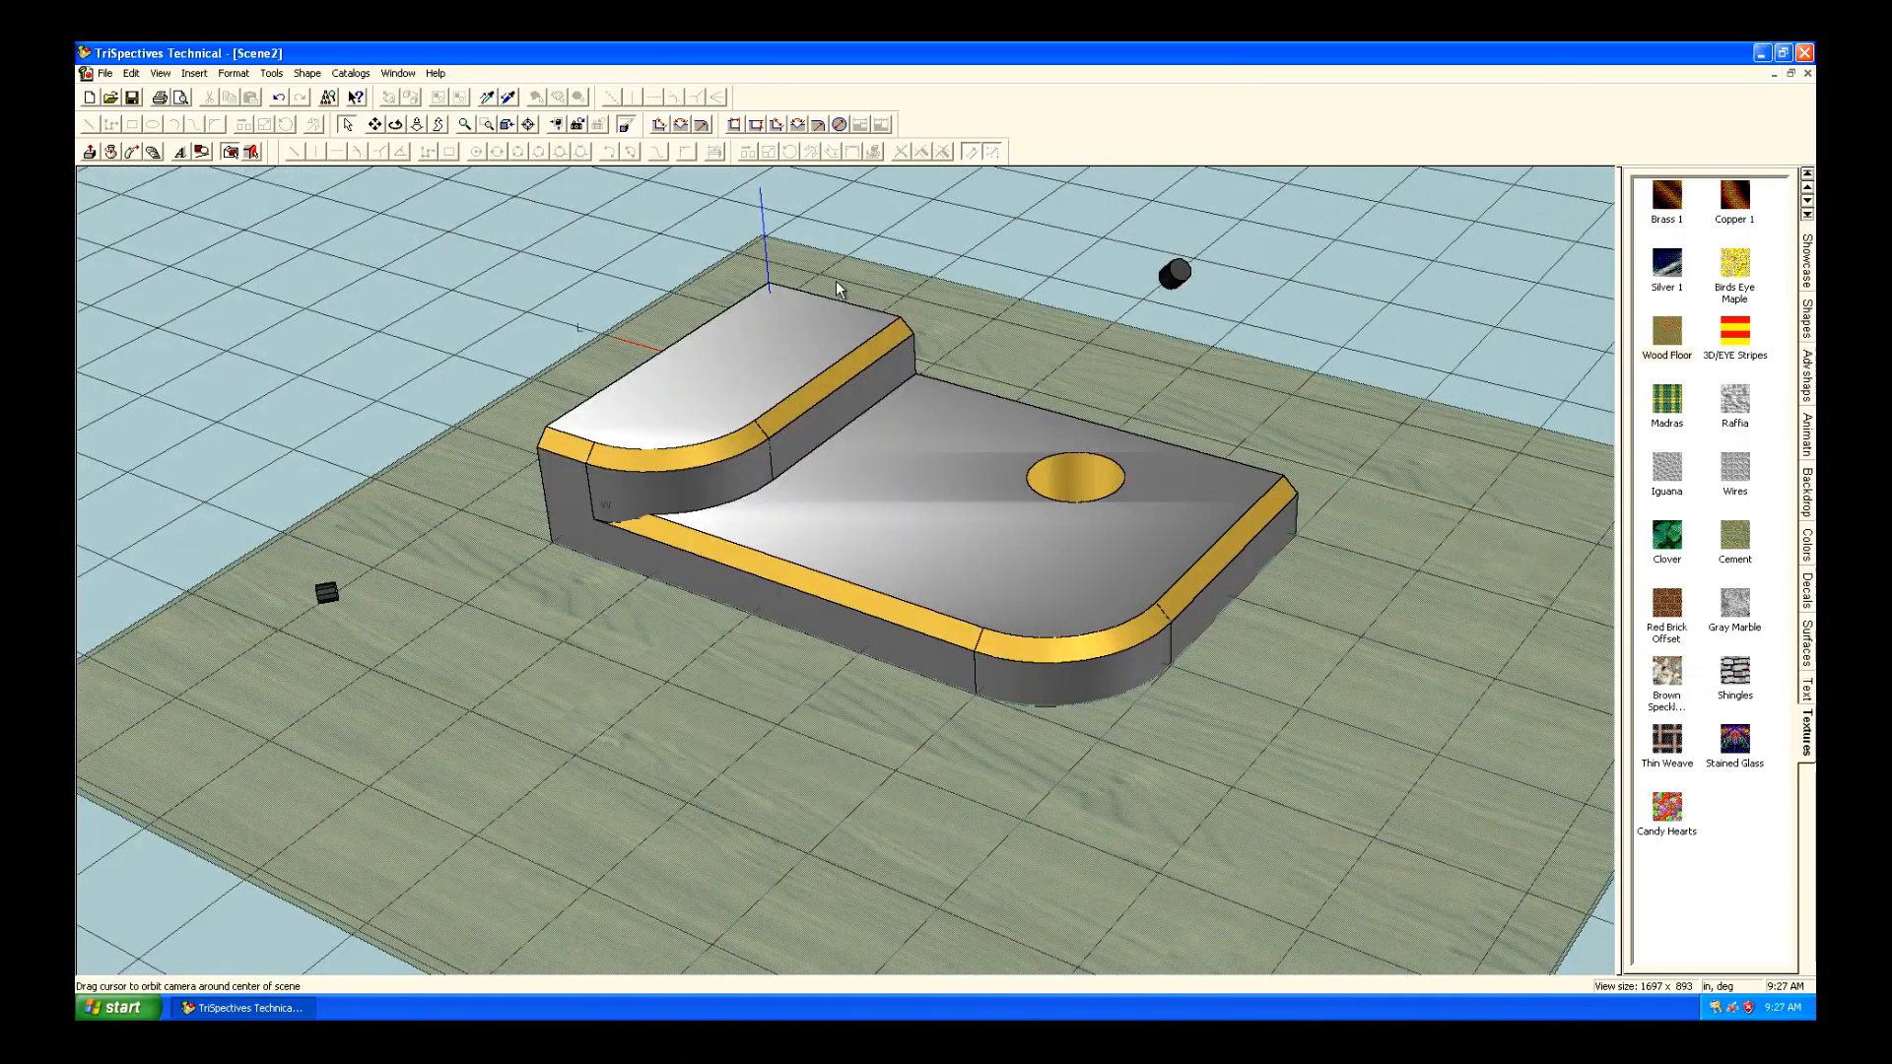
mouse_move(1075, 407)
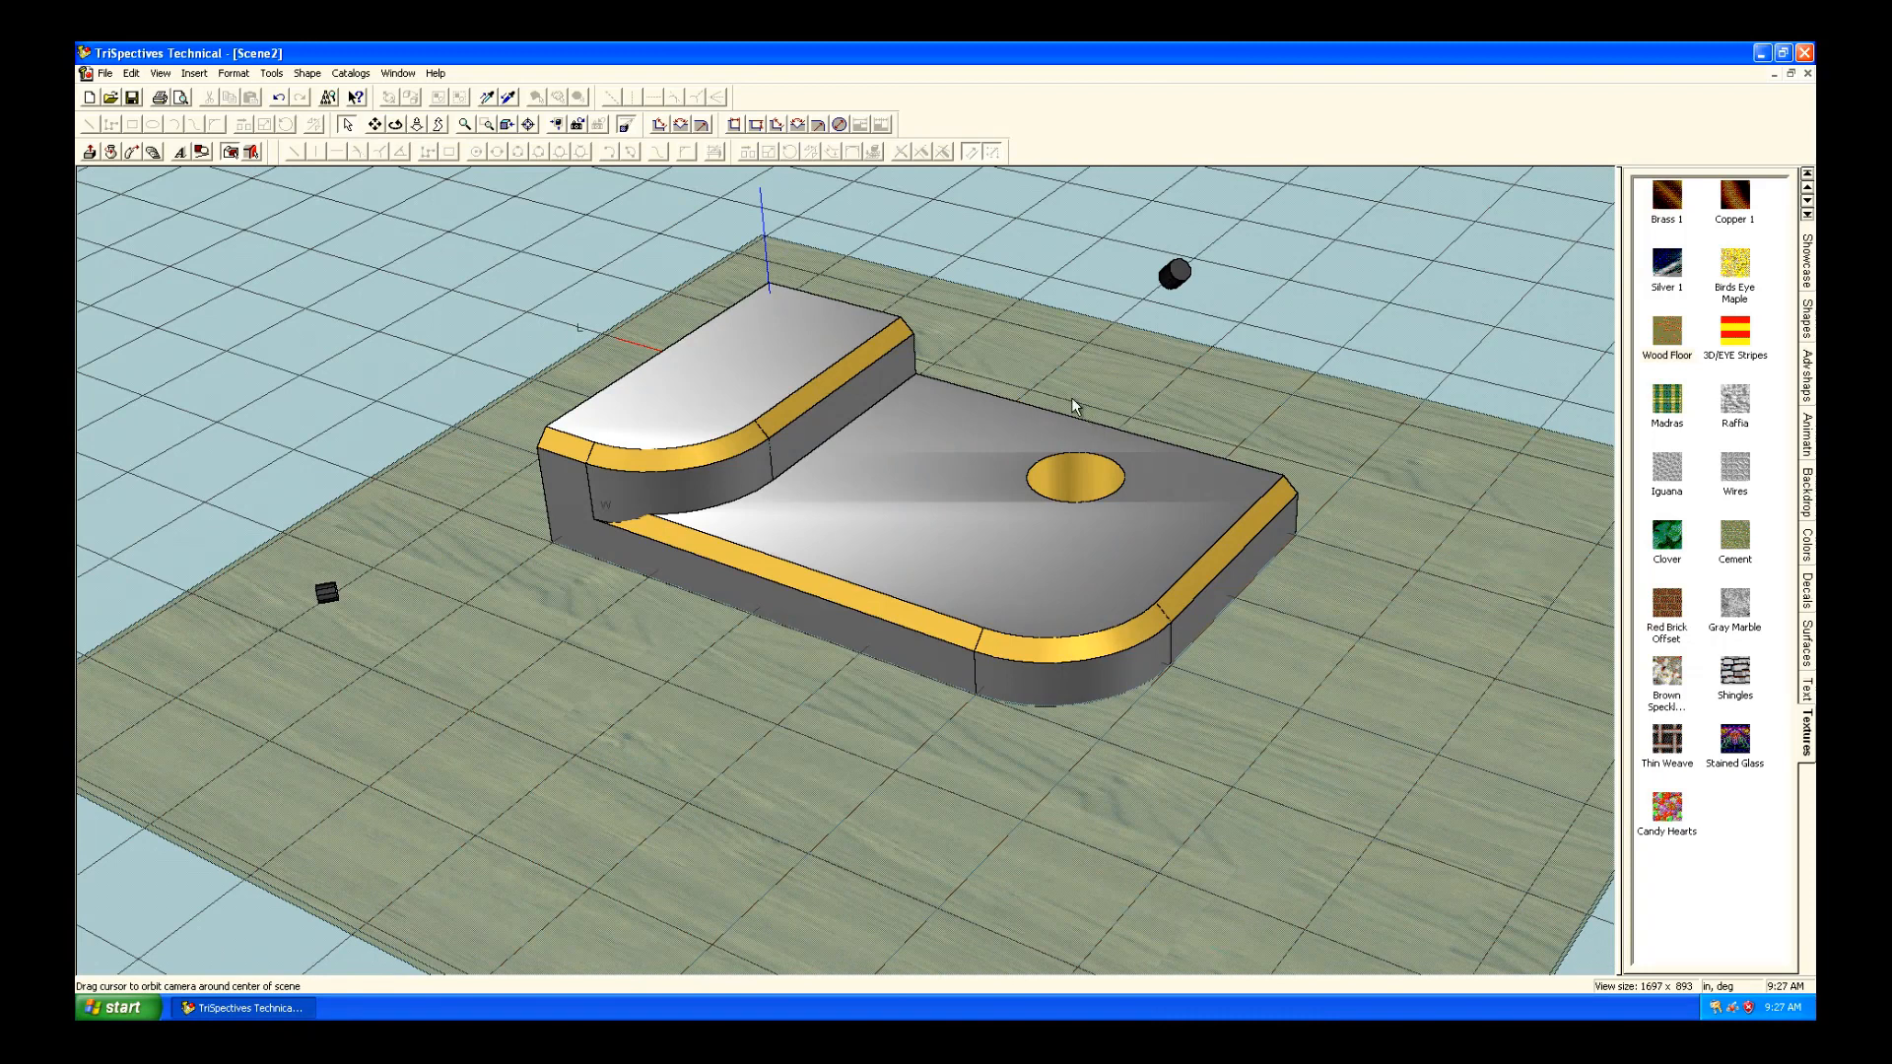
mouse_move(500, 441)
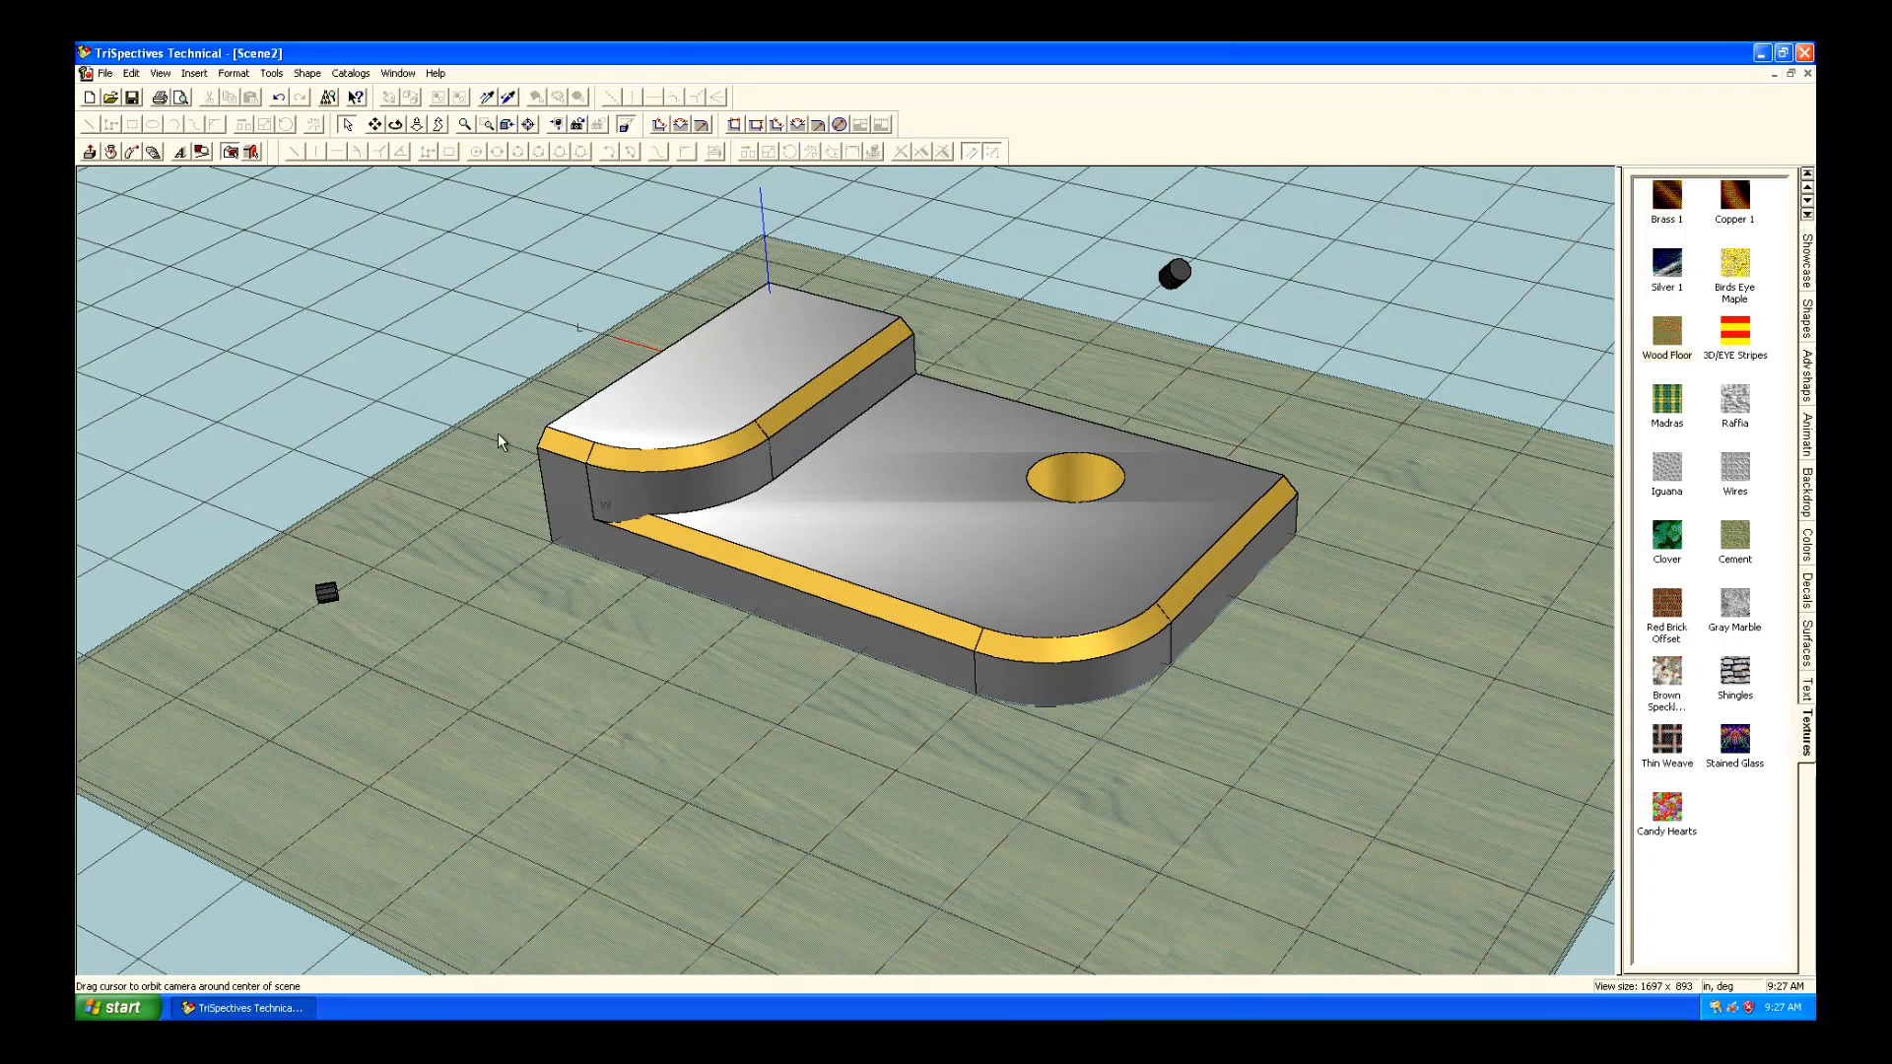
mouse_move(349, 307)
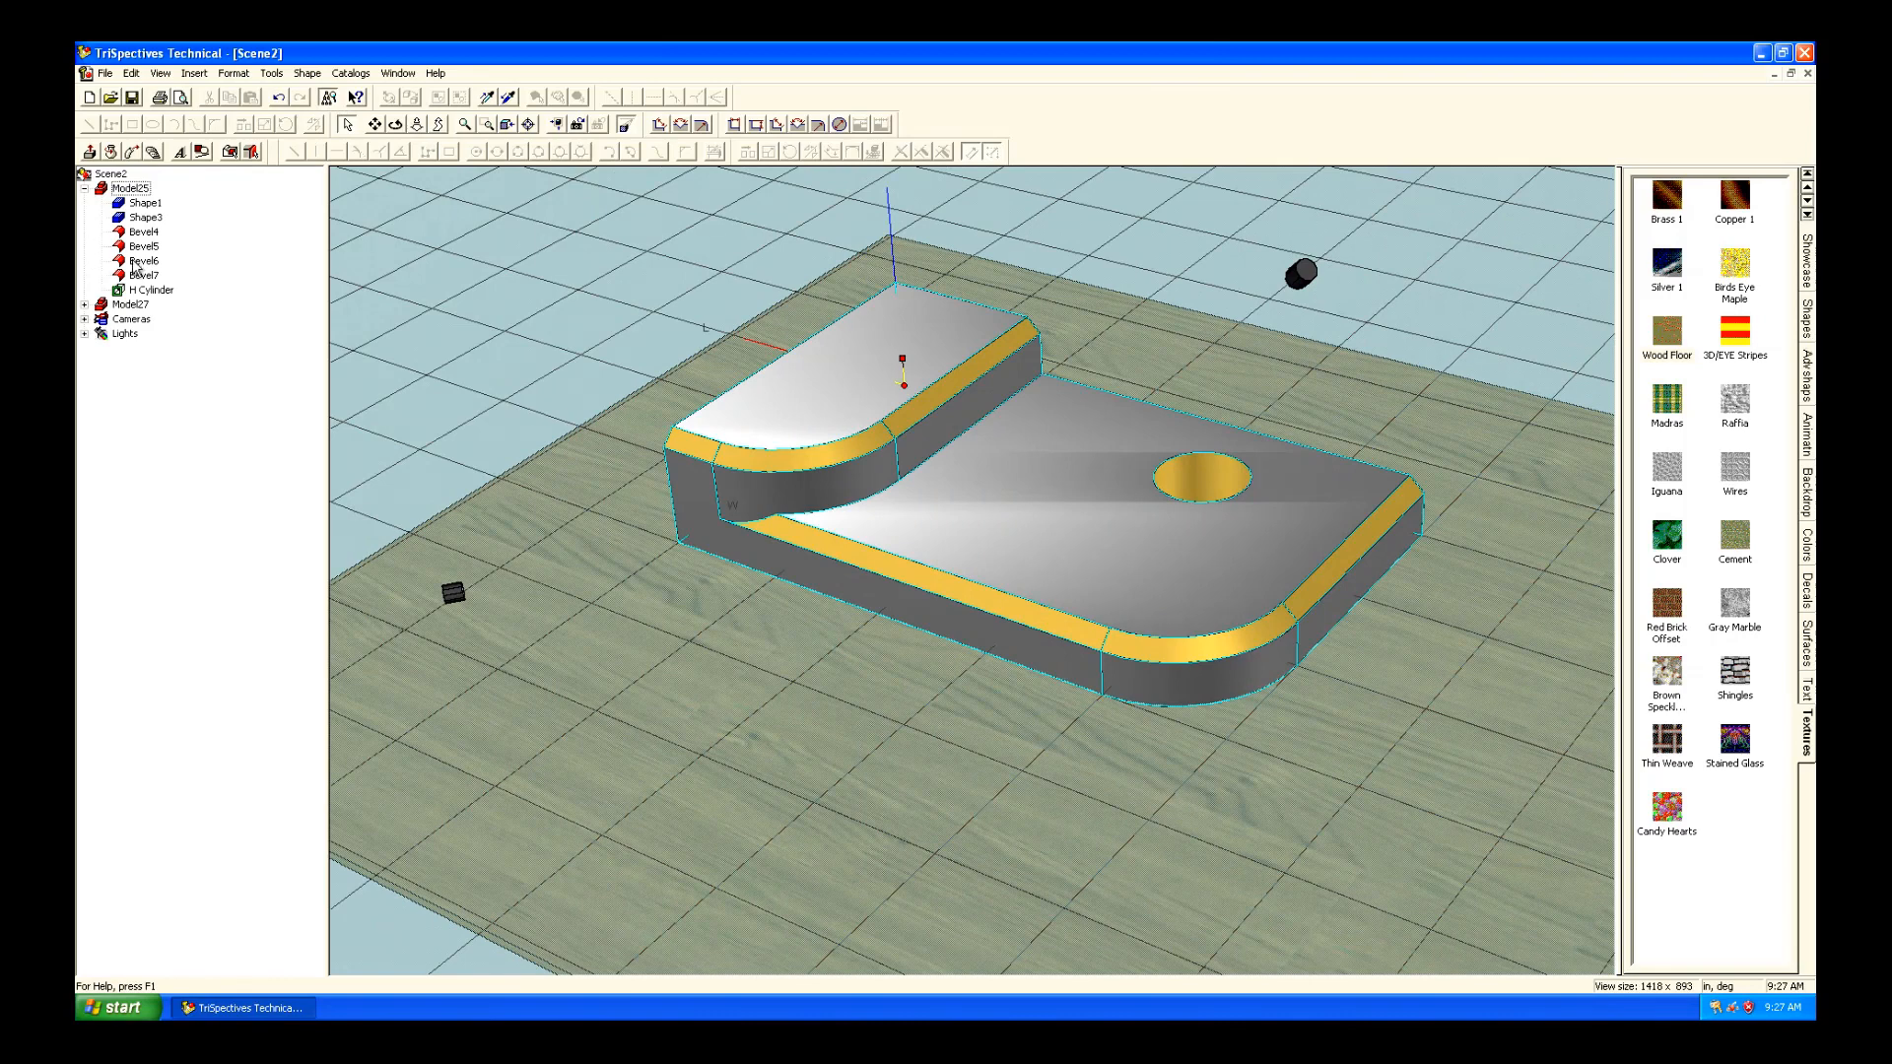
Change the Bevel4 radius to 1.5.
left_click(142, 230)
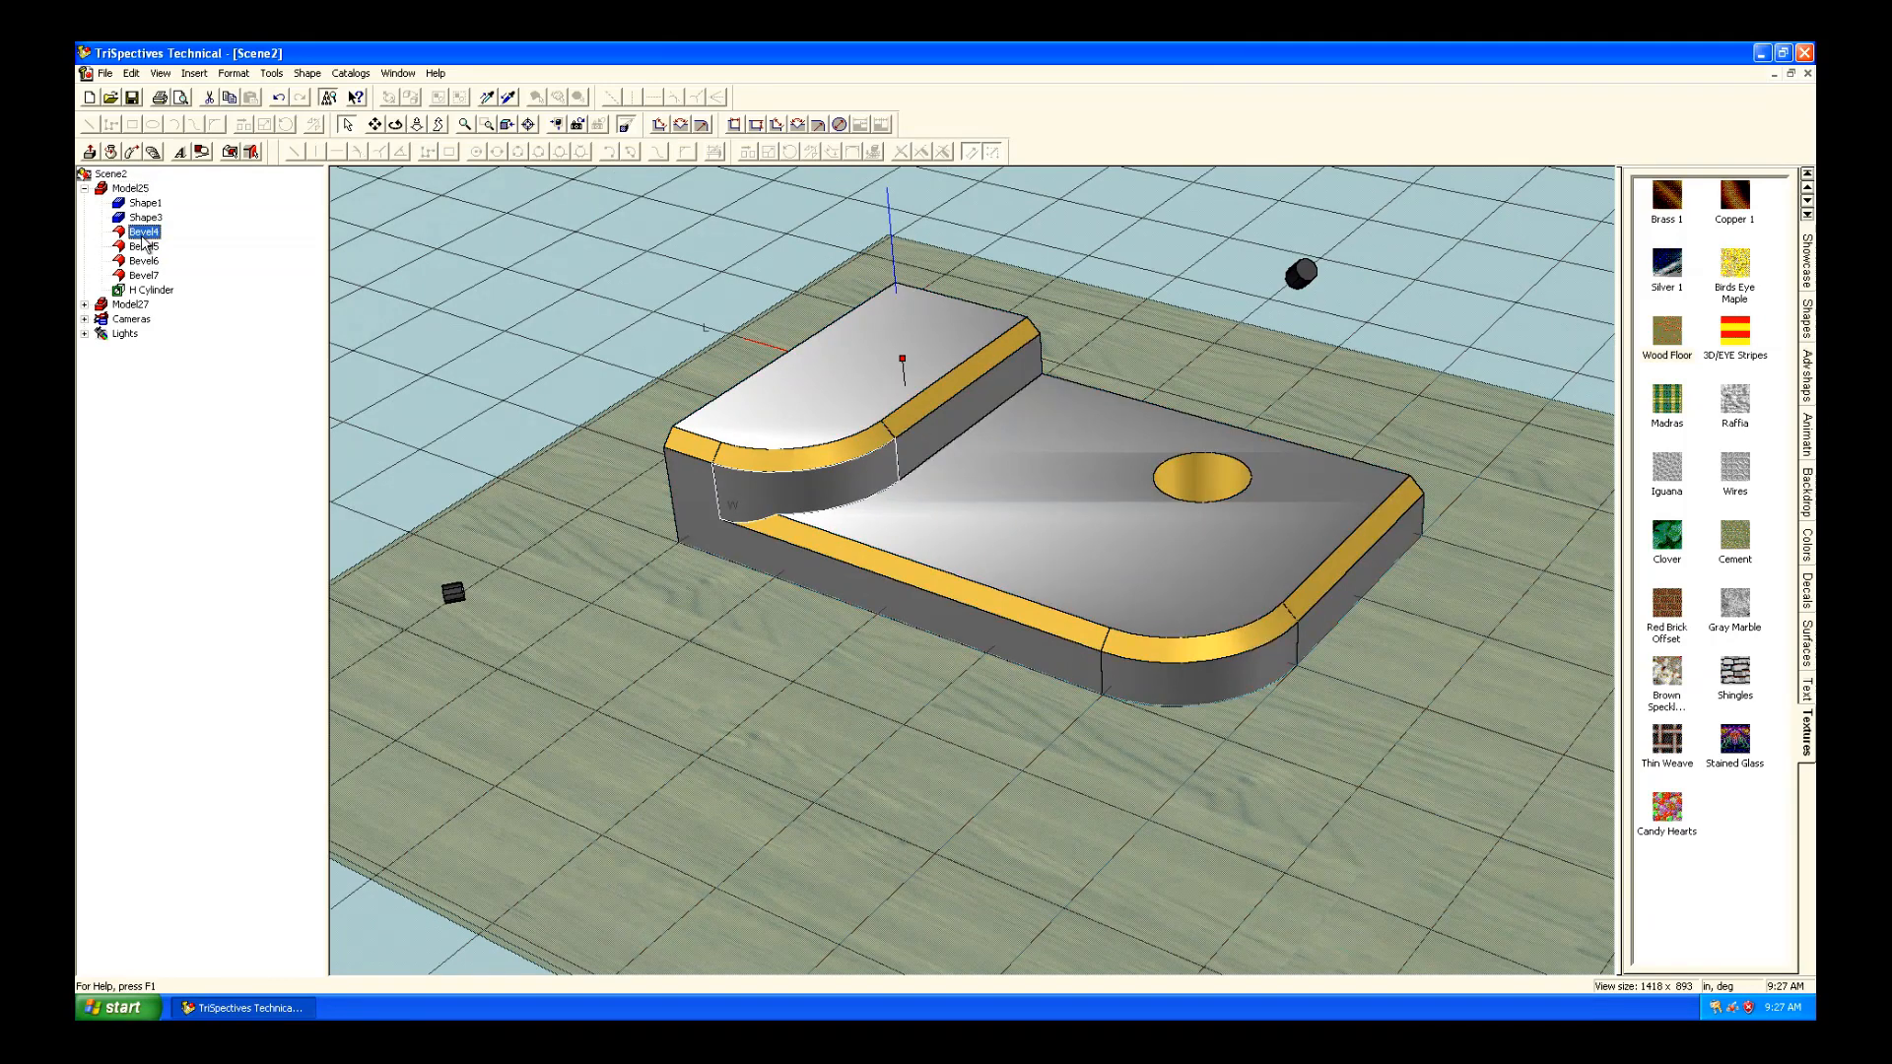
double_click(142, 231)
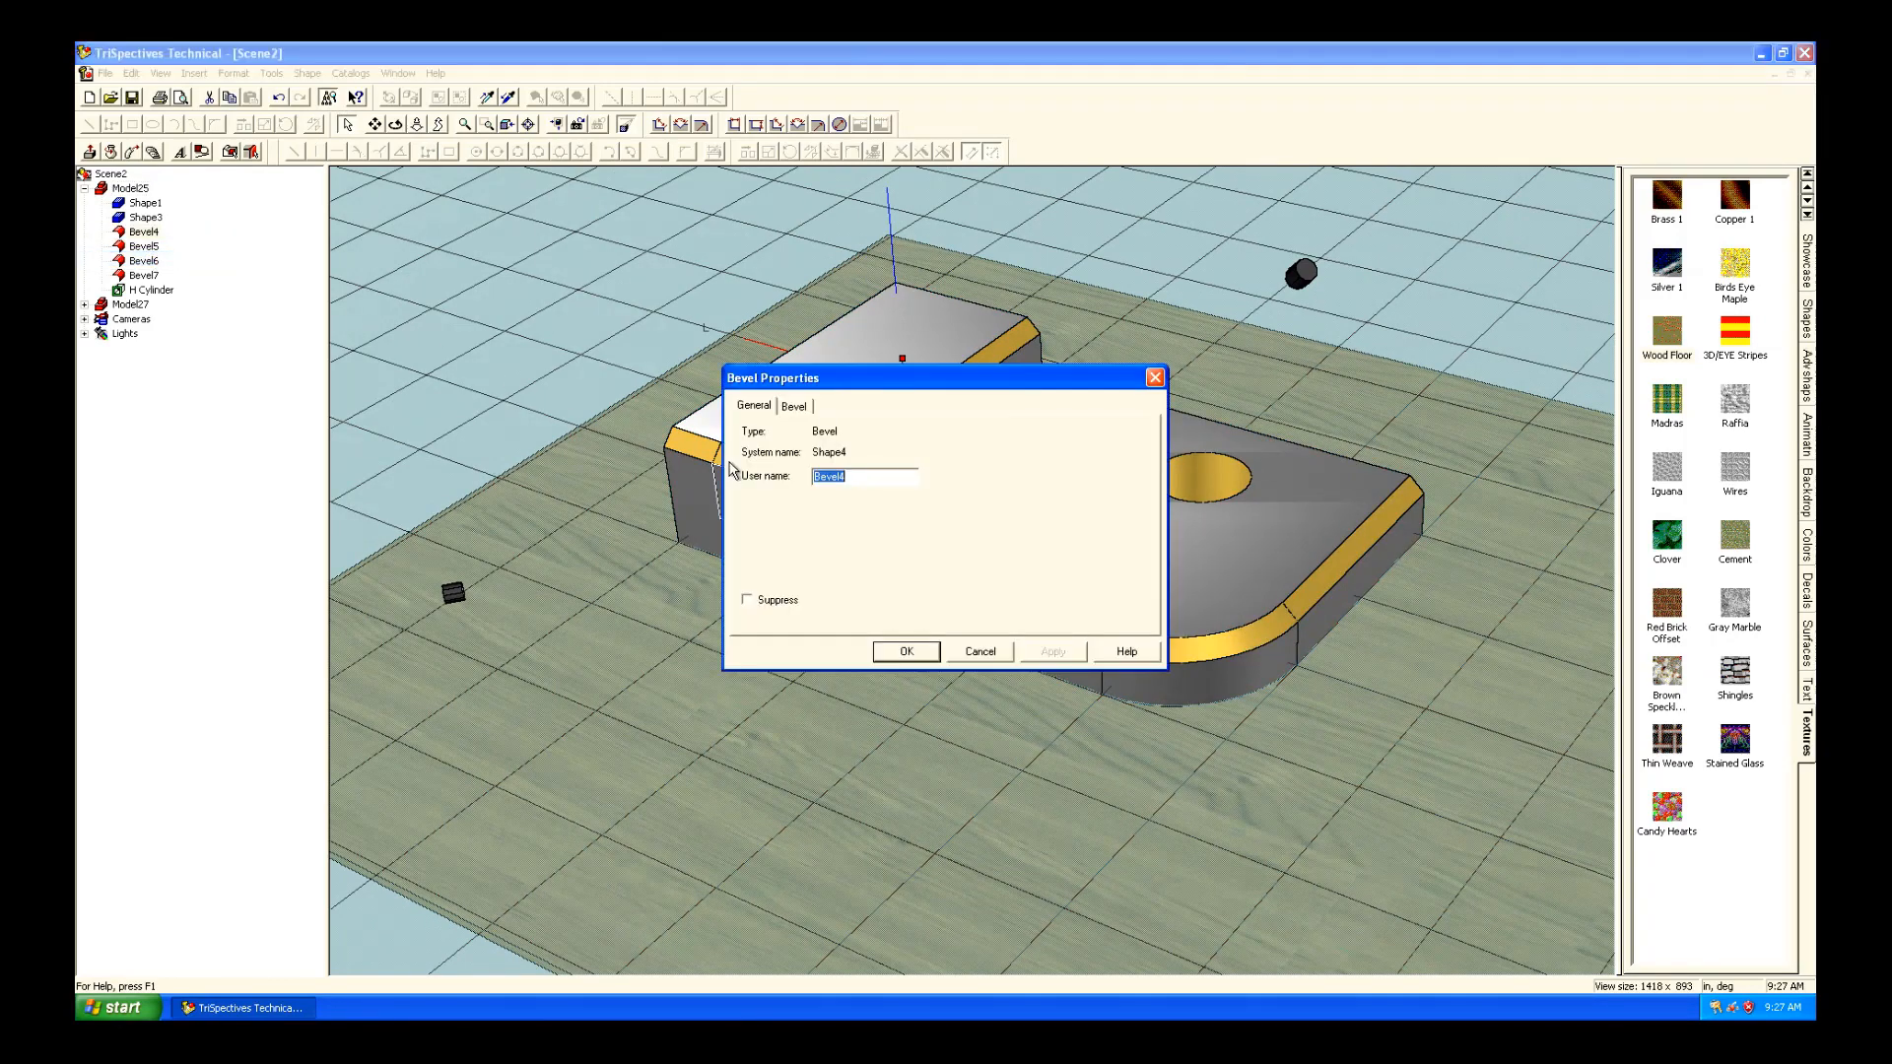
left_click(794, 405)
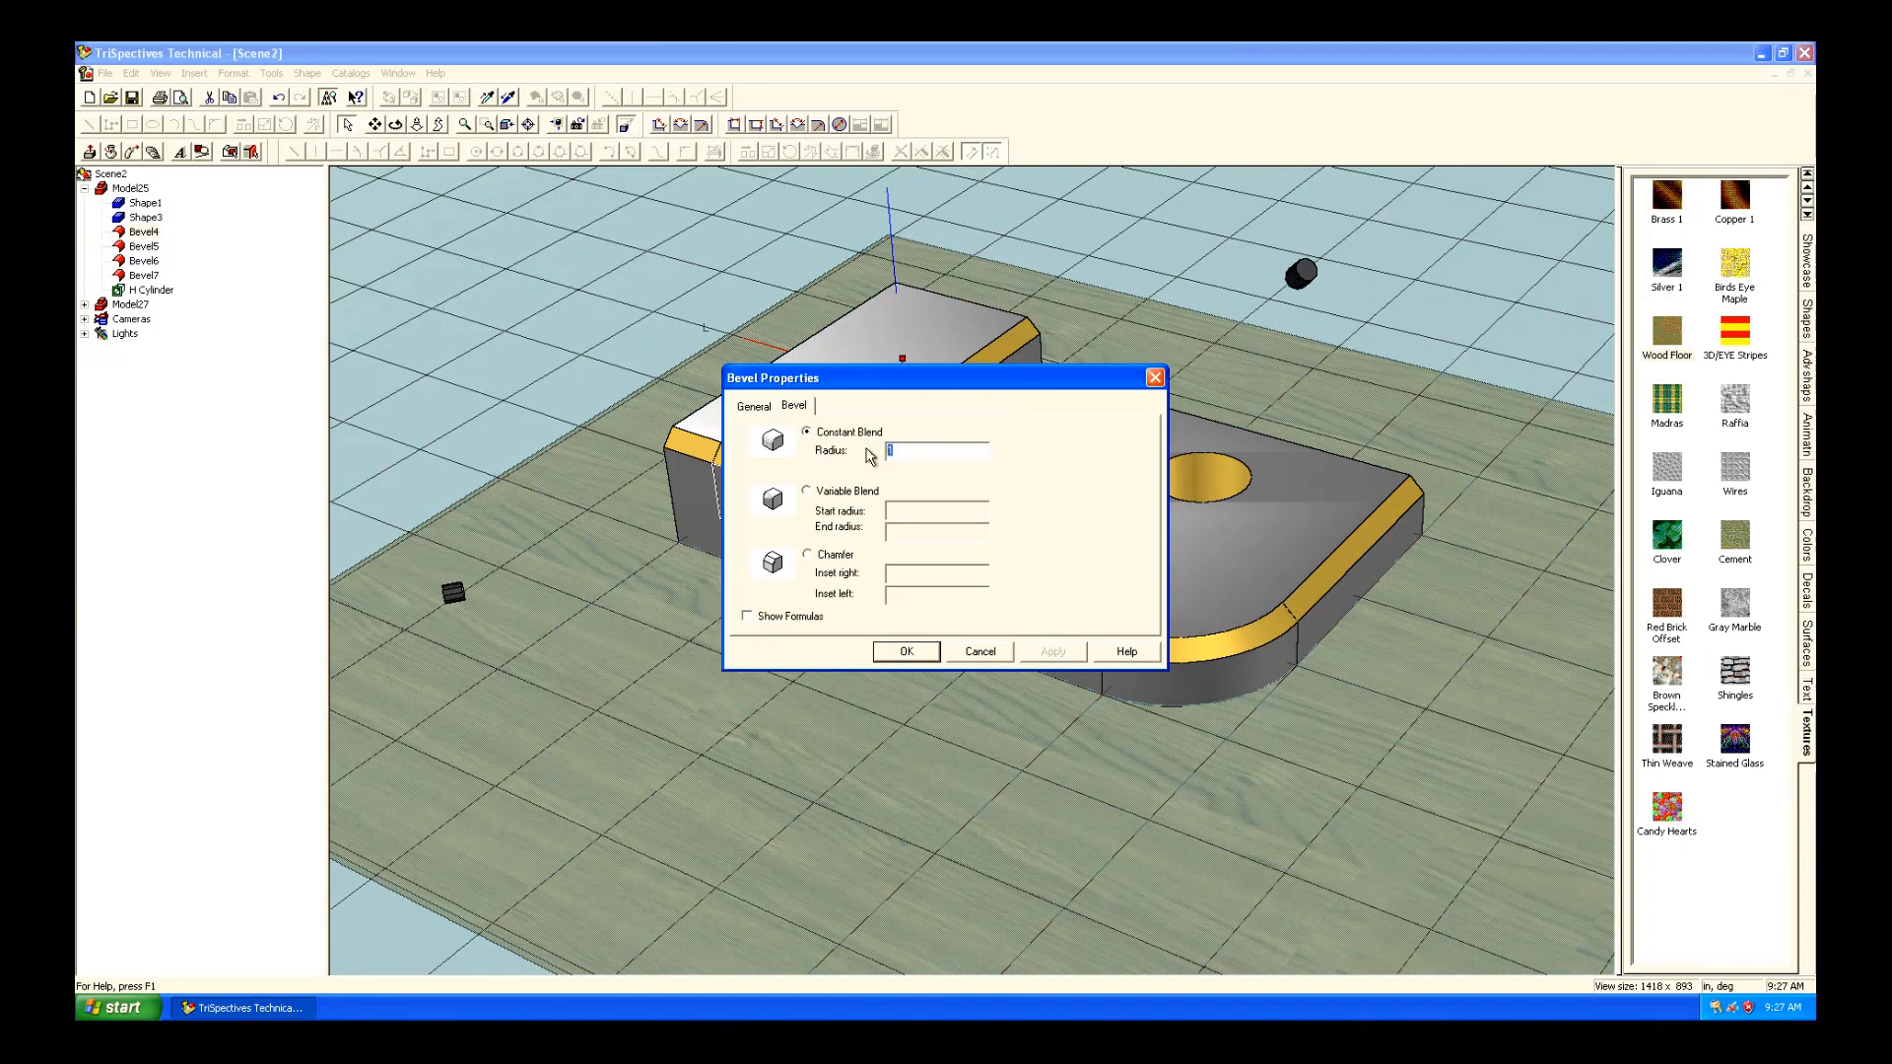
type("1.5")
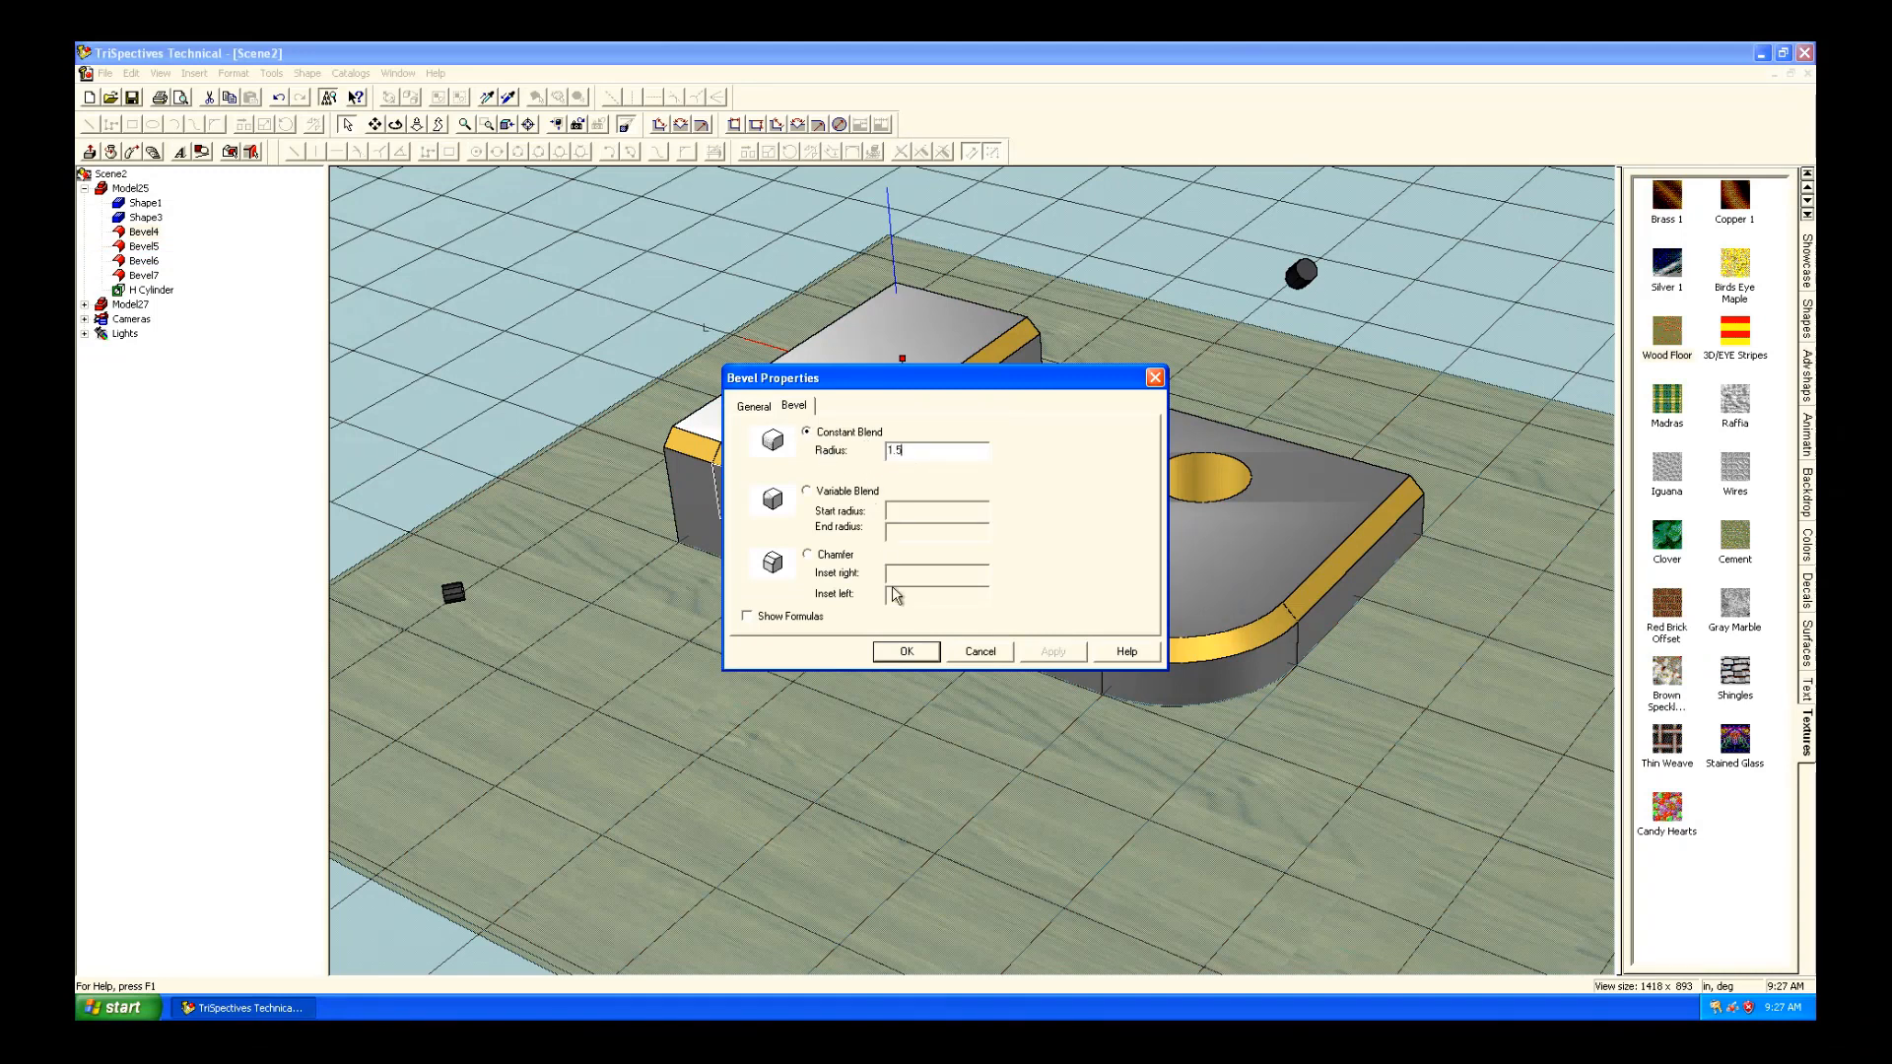
left_click(904, 650)
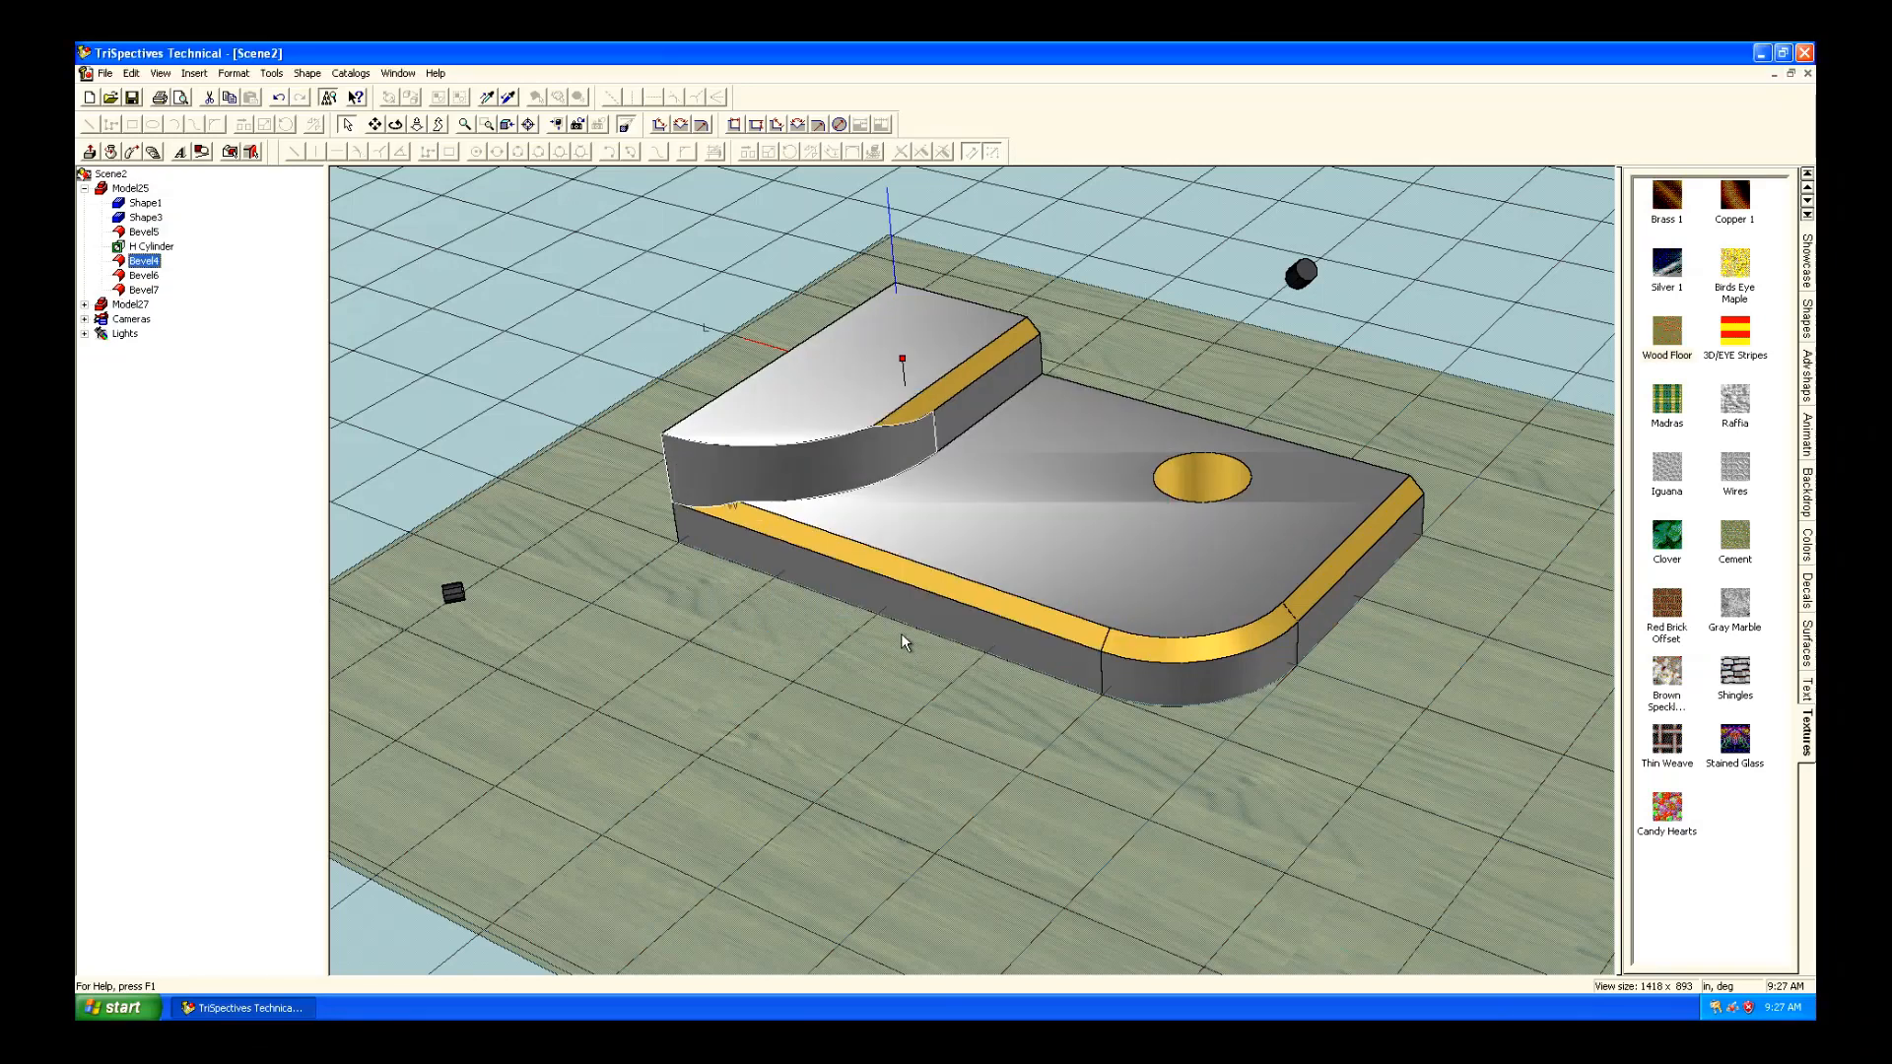
mouse_move(649, 439)
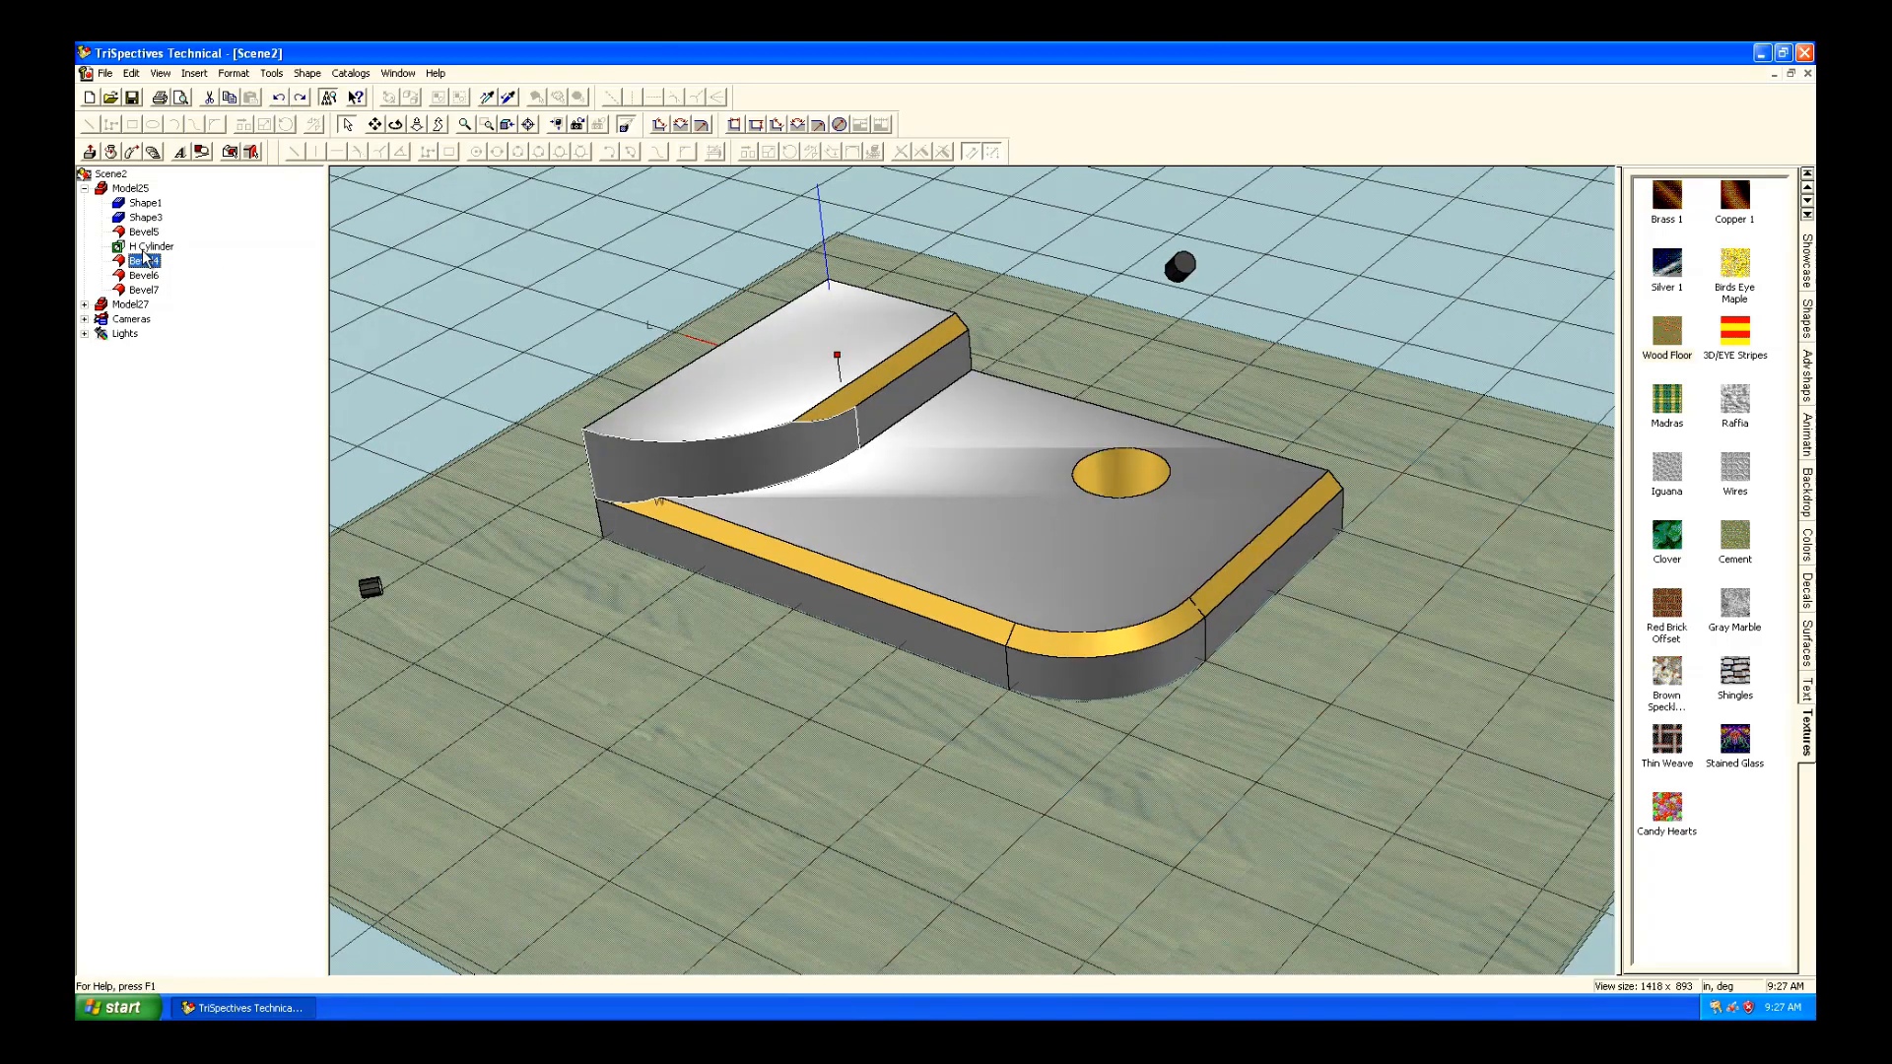
Delete the Bevel4 feature from the feature tree.
right_click(138, 259)
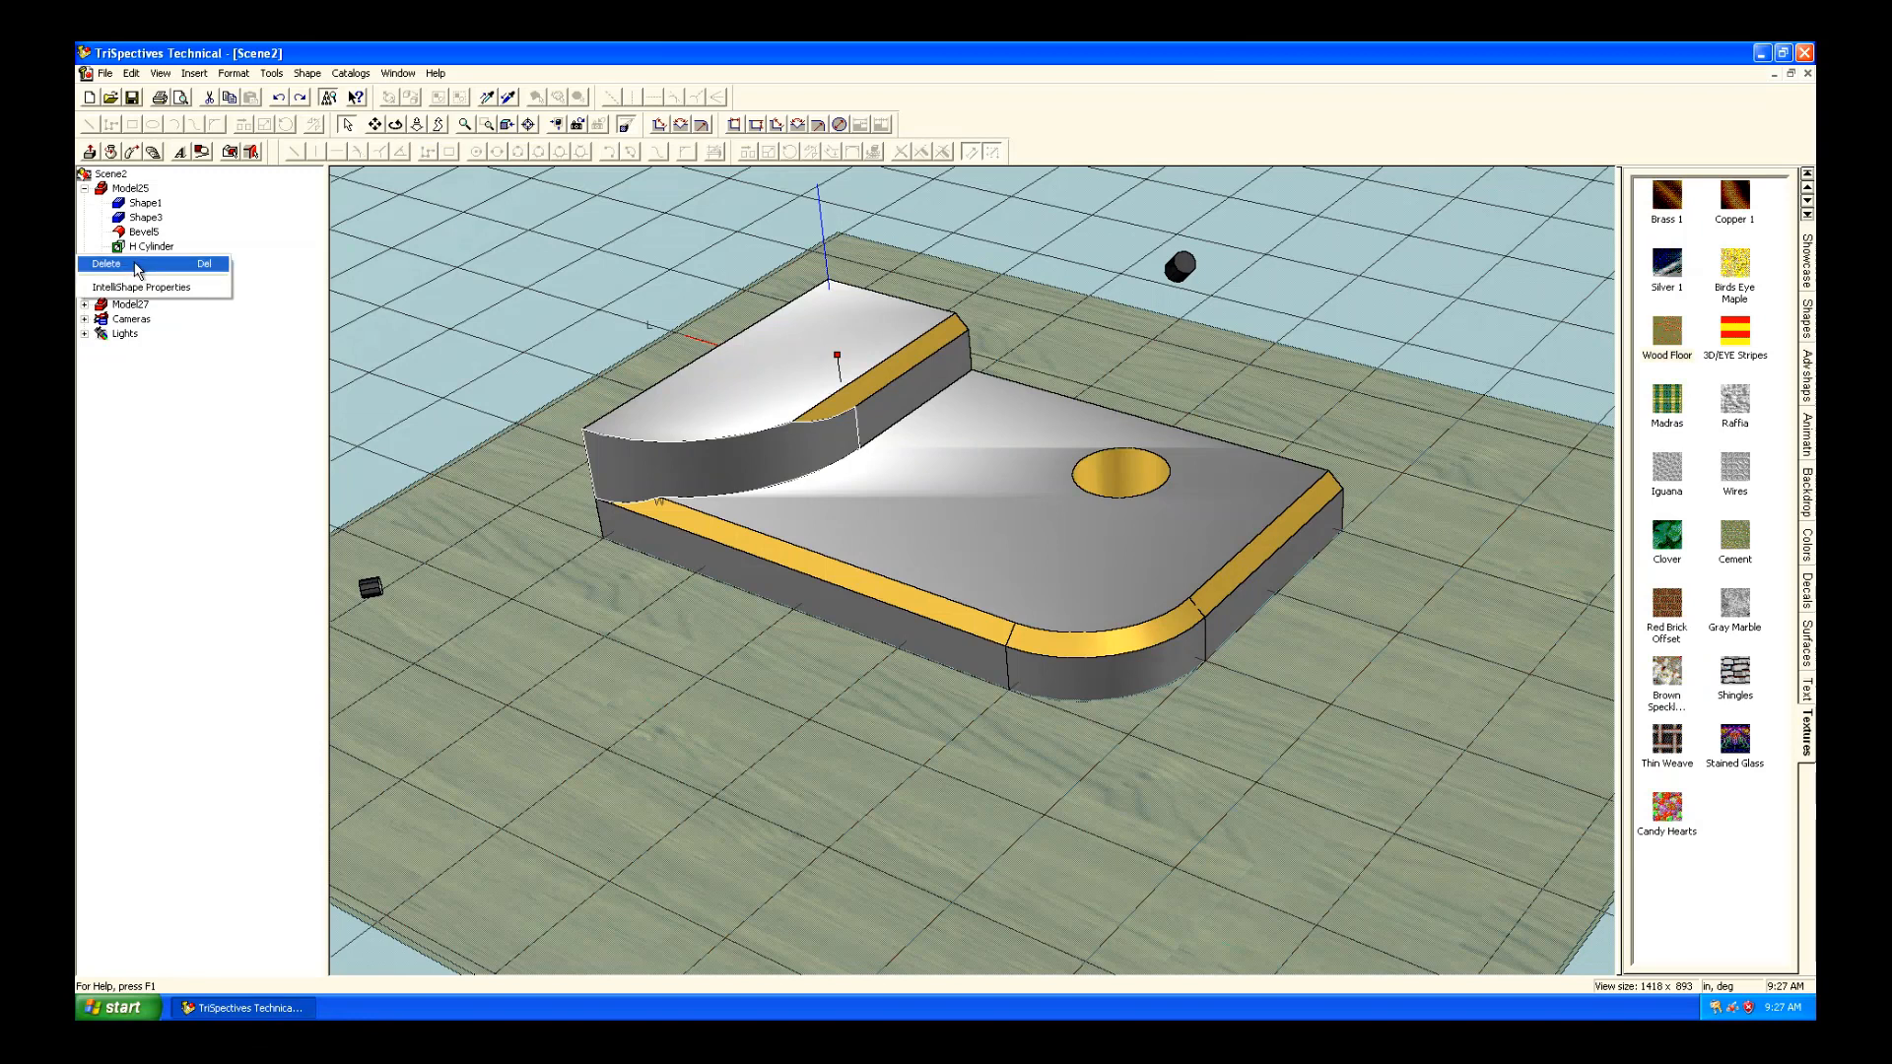
left_click(106, 263)
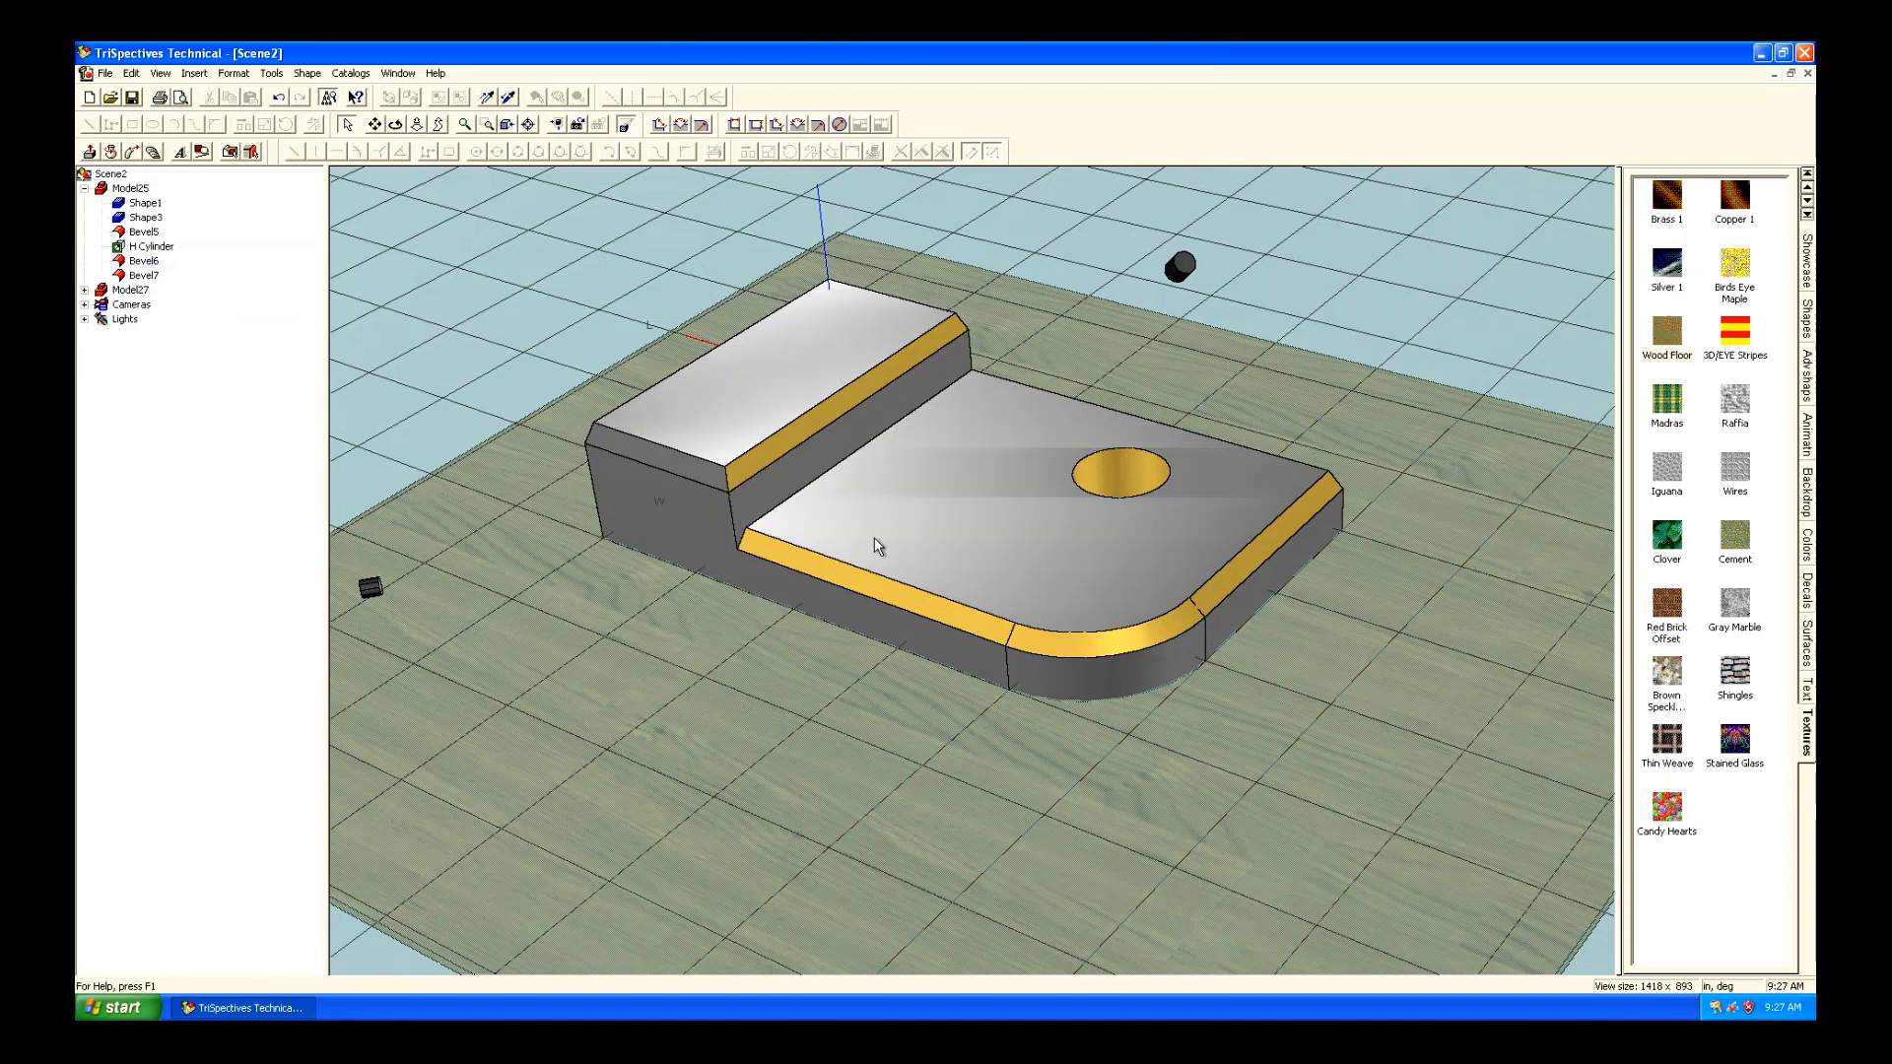
mouse_move(1377, 431)
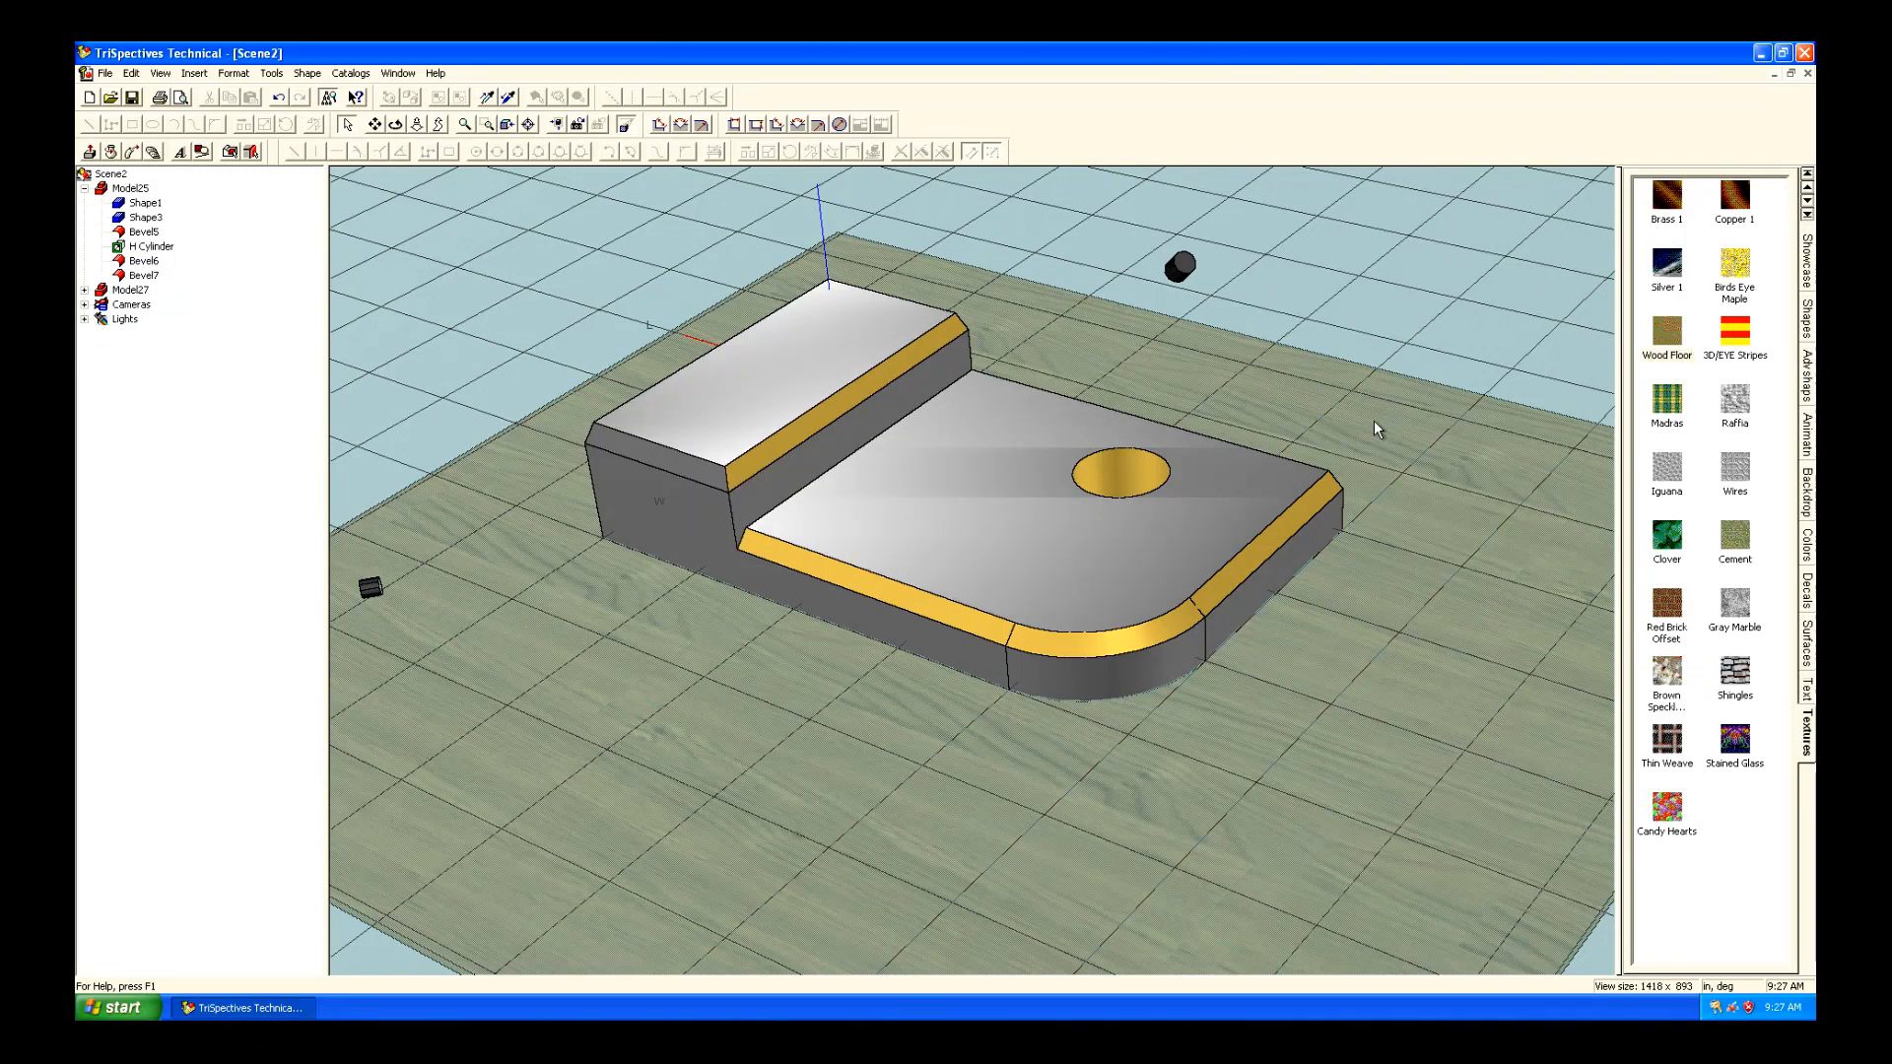